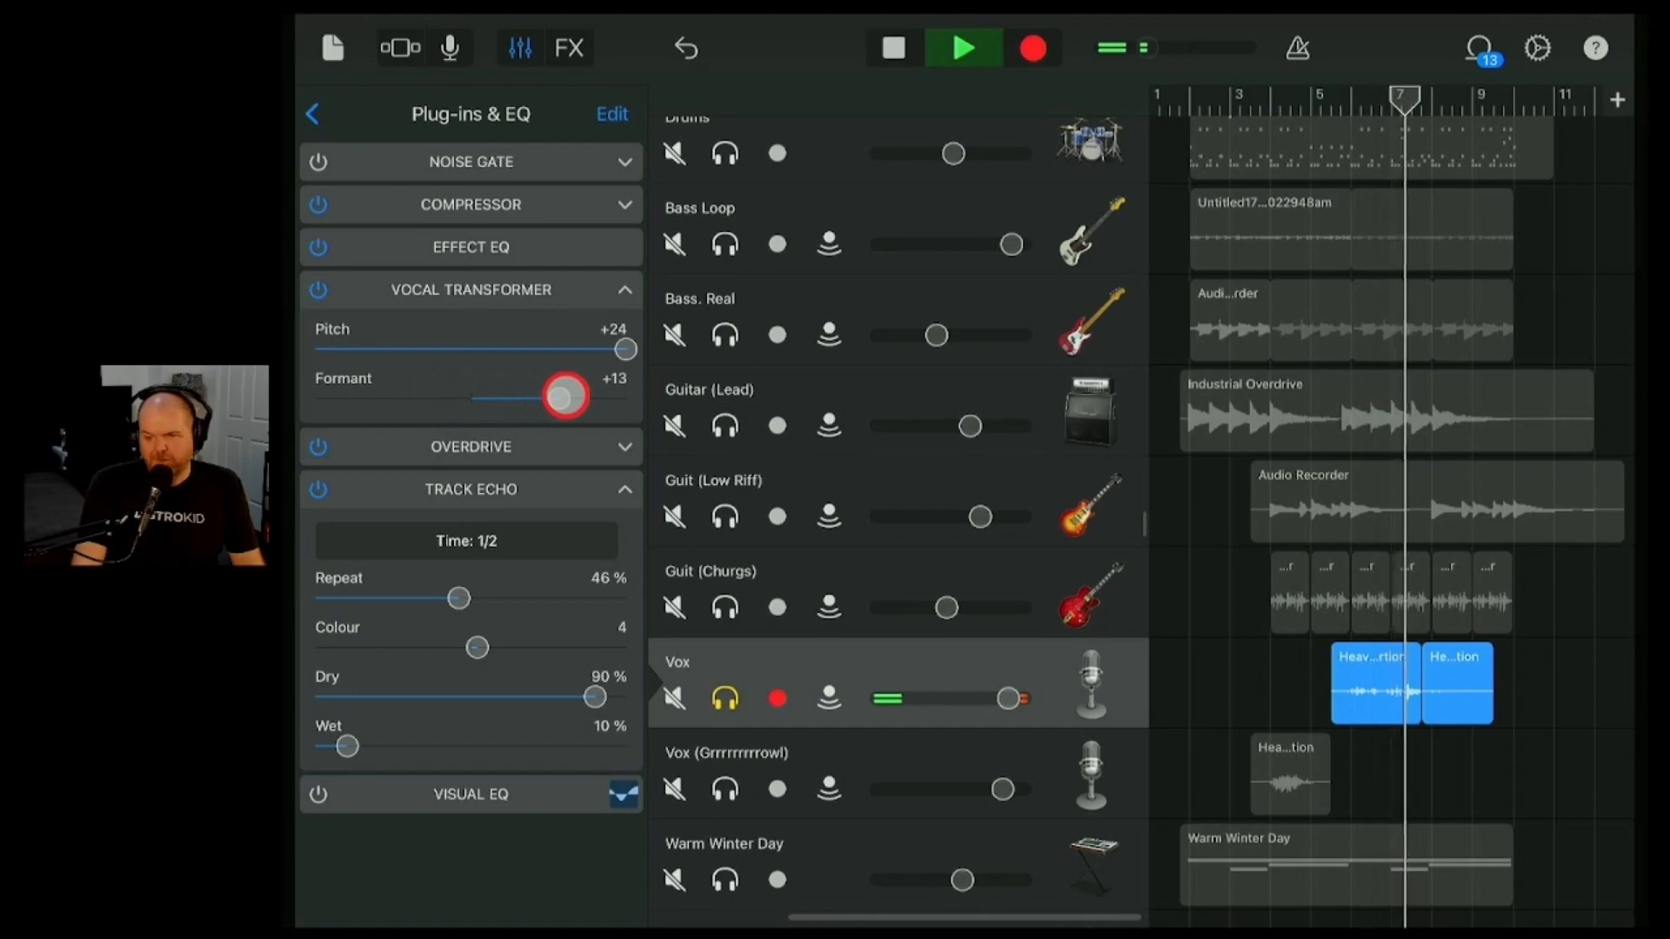
# - Close the Vox plug-ins panel, show it for Bass. Real, then hide it again
pyautogui.click(520, 47)
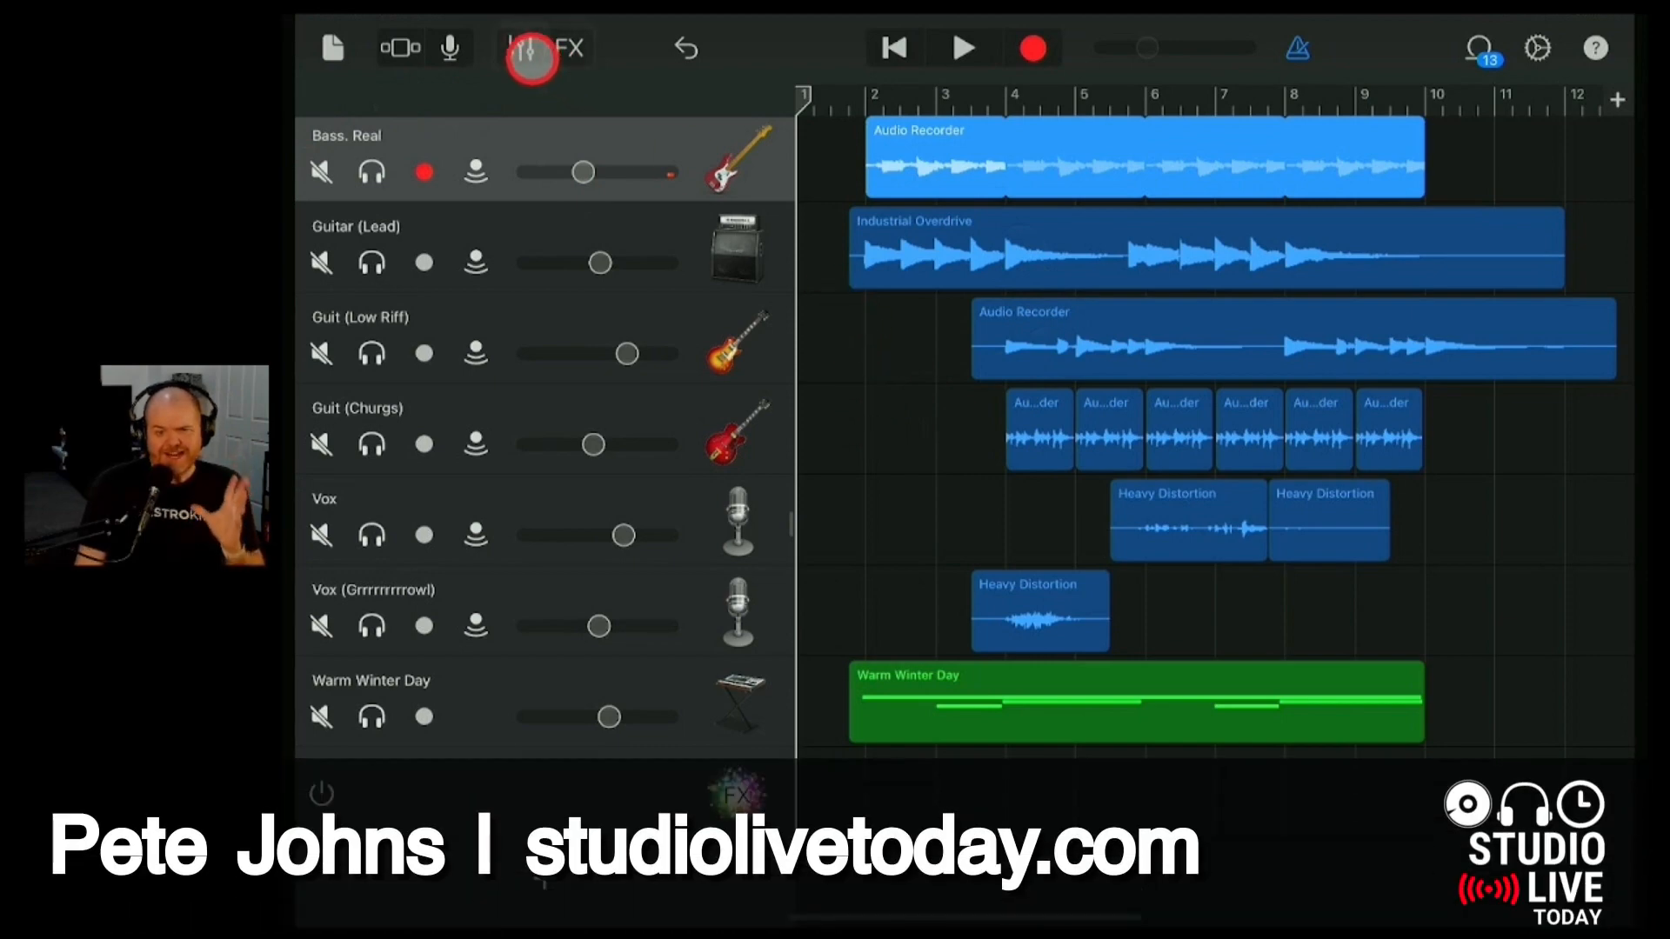
pyautogui.click(531, 49)
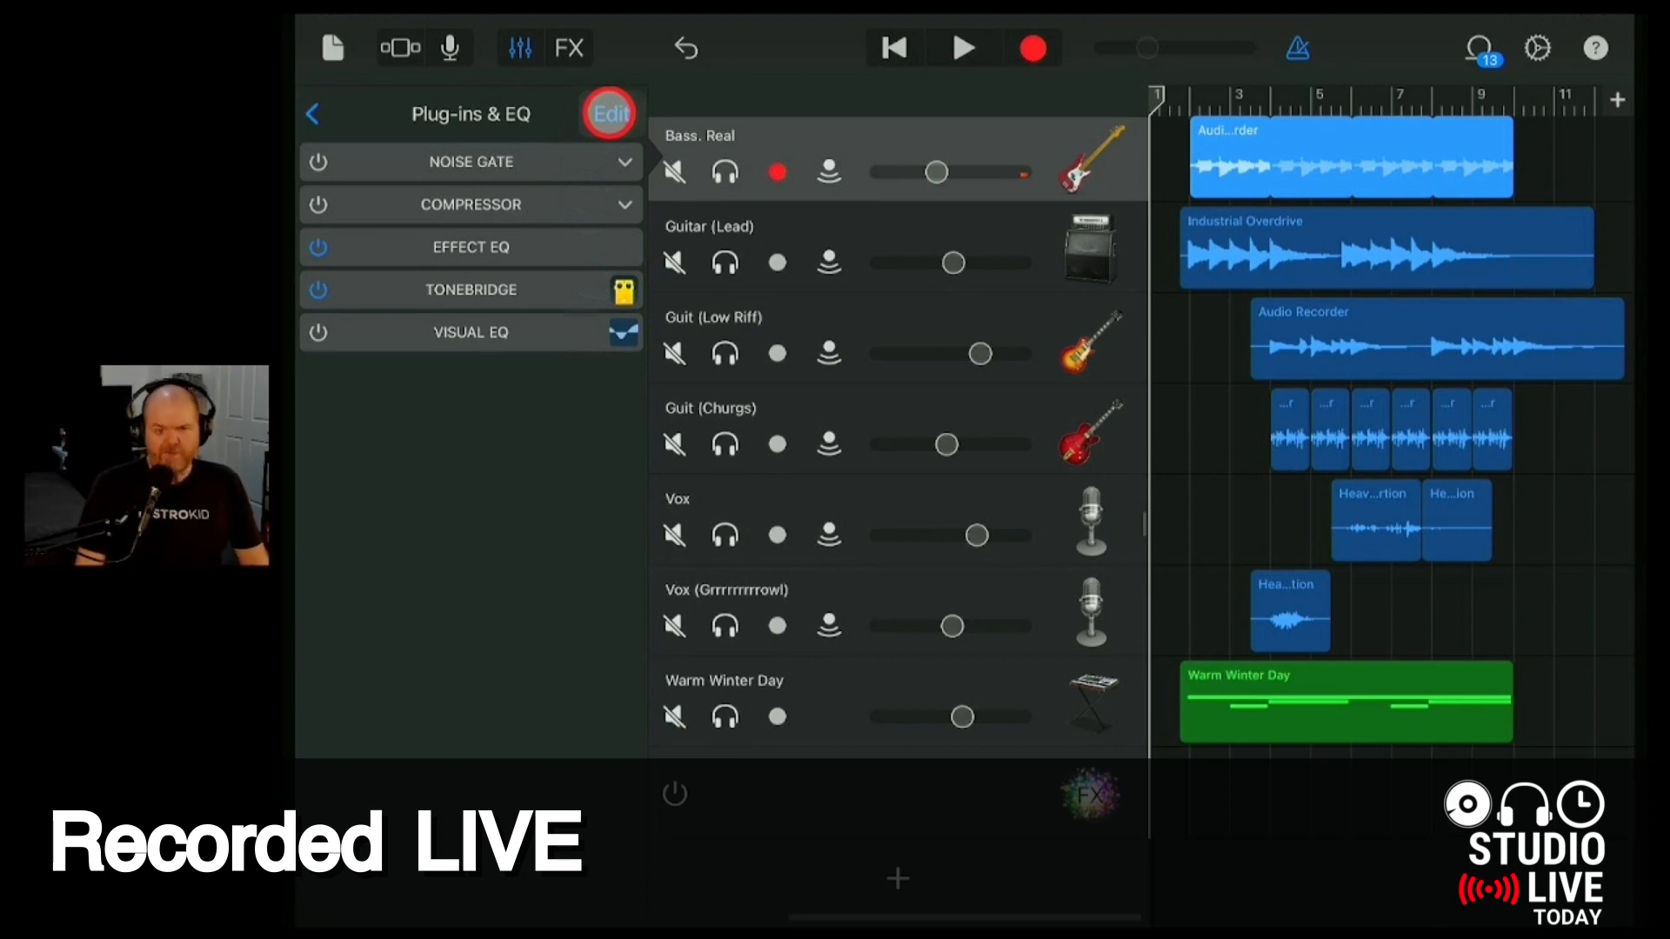
pyautogui.click(607, 114)
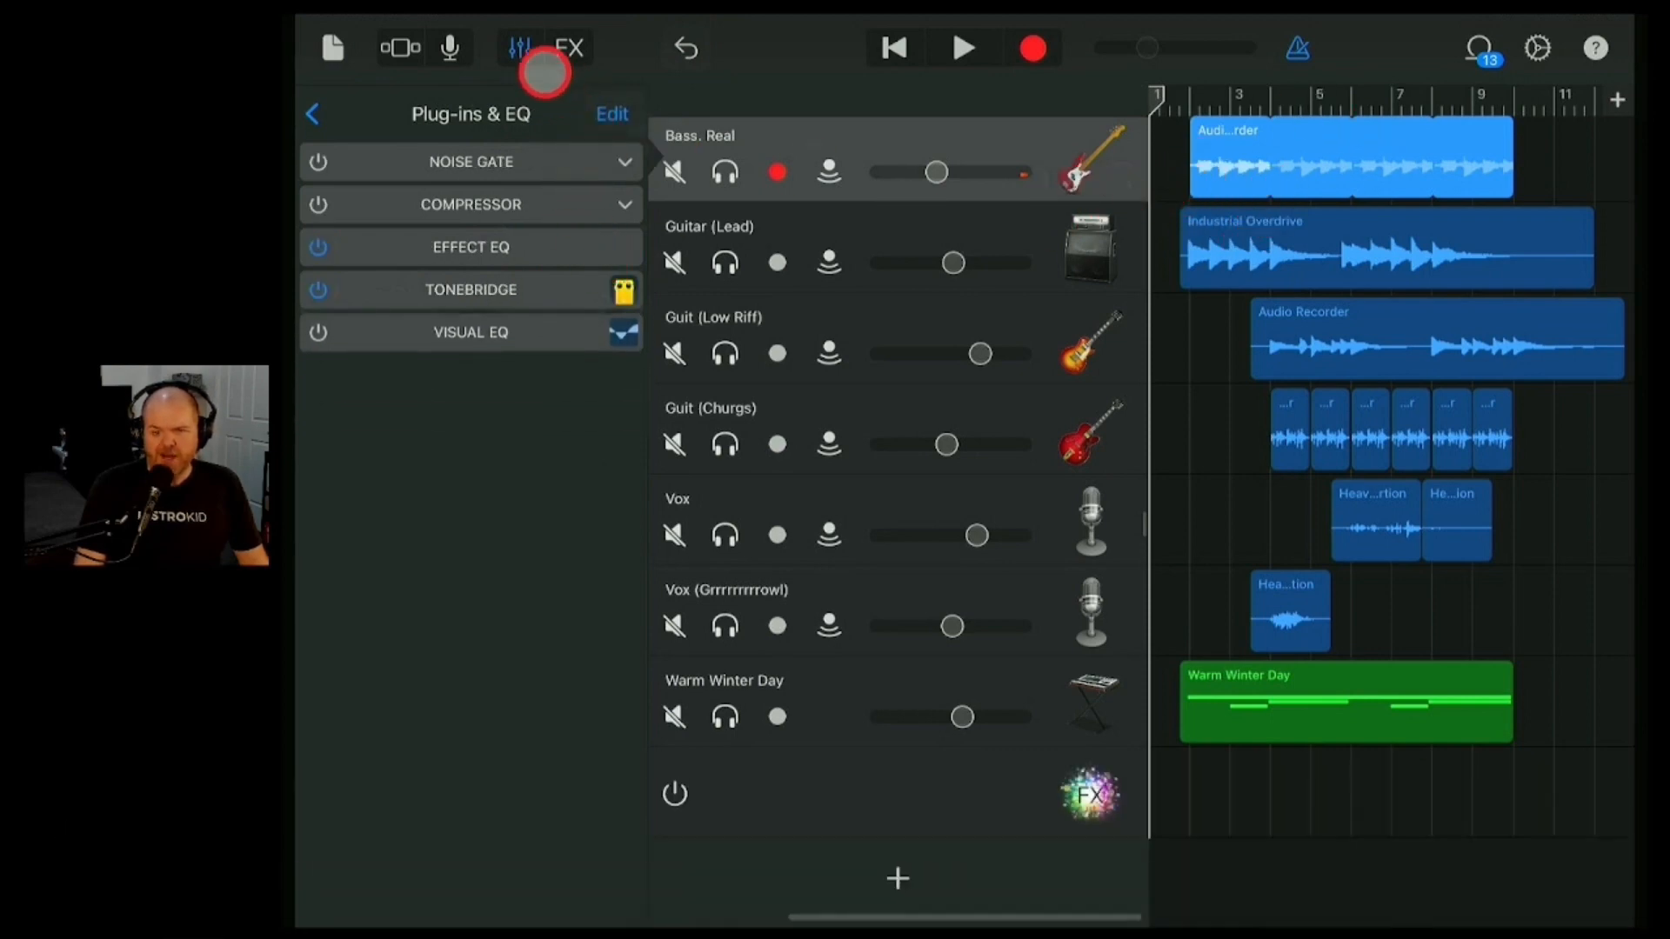
pyautogui.click(520, 49)
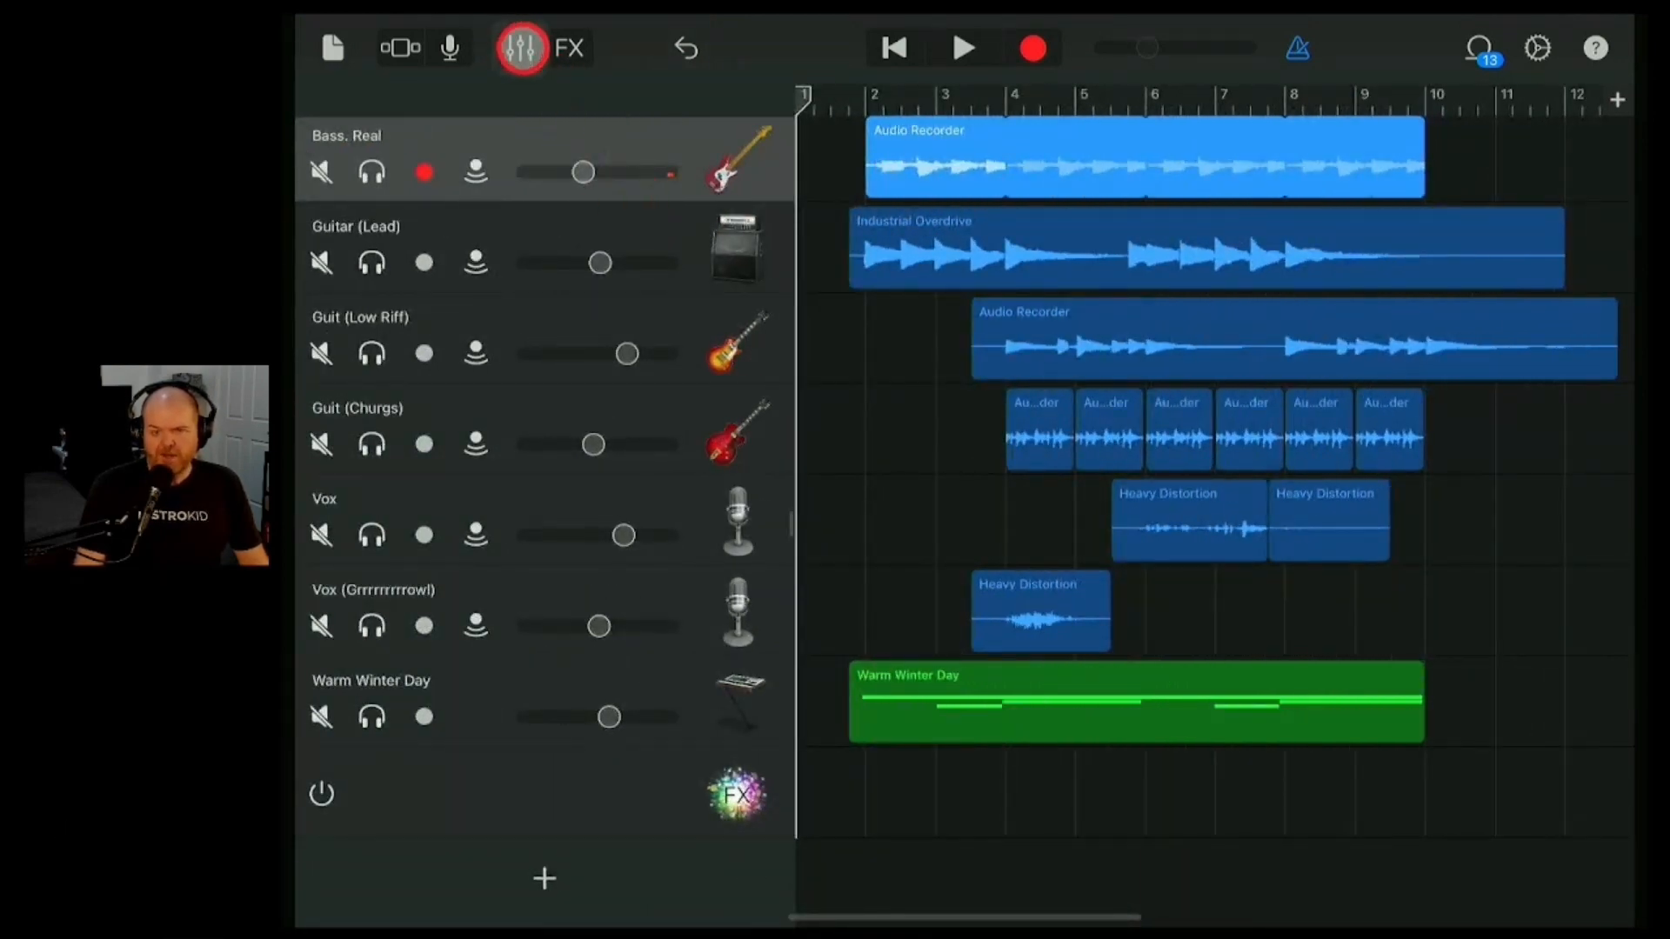
# - Edit the Bass. Real plug-in chain and bring up the effects list for an empty slot
pyautogui.click(520, 47)
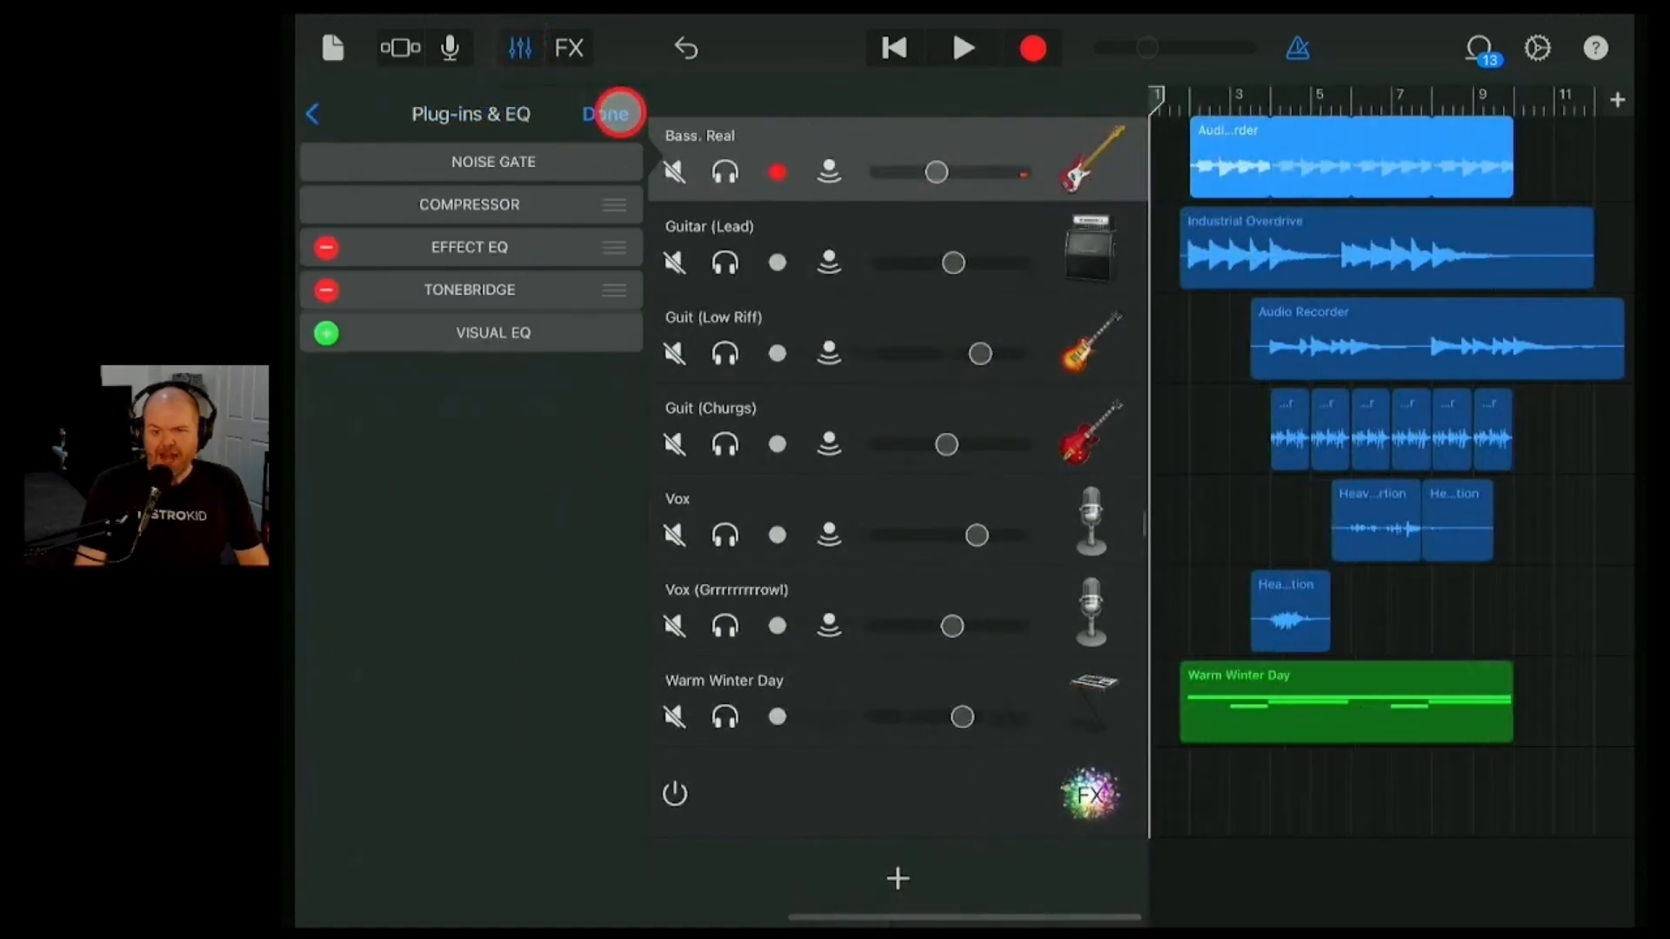
pyautogui.click(325, 291)
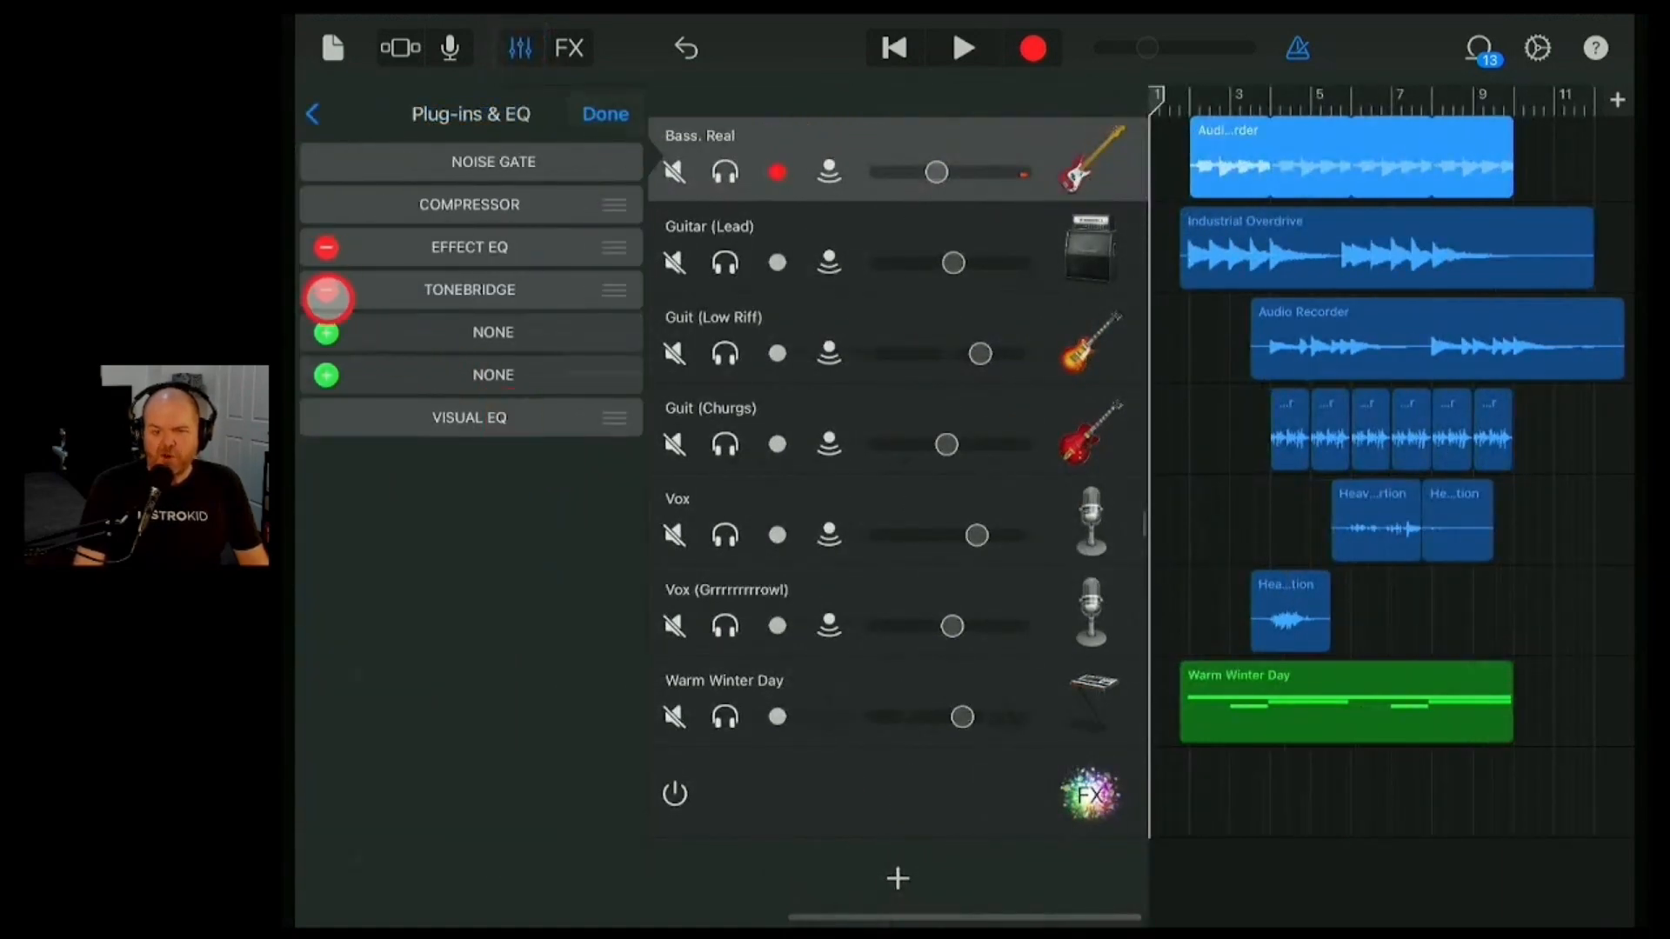
pyautogui.click(492, 330)
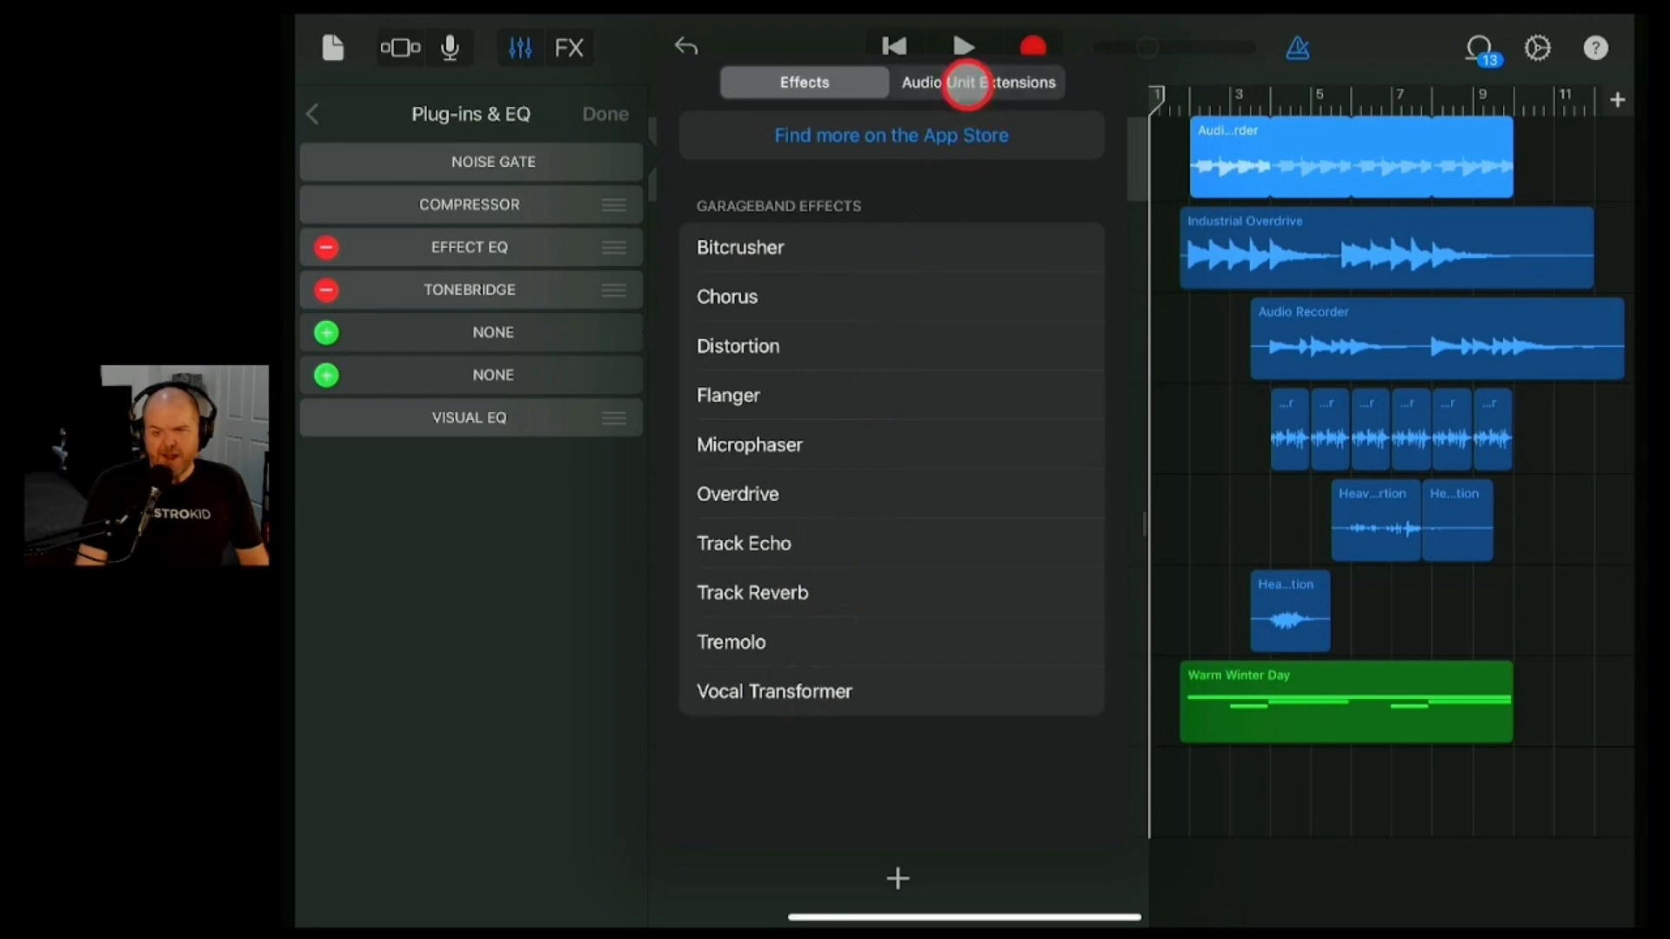
# - Browse the Audio Unit Extensions list, then return to the GarageBand Effects list
pyautogui.click(978, 82)
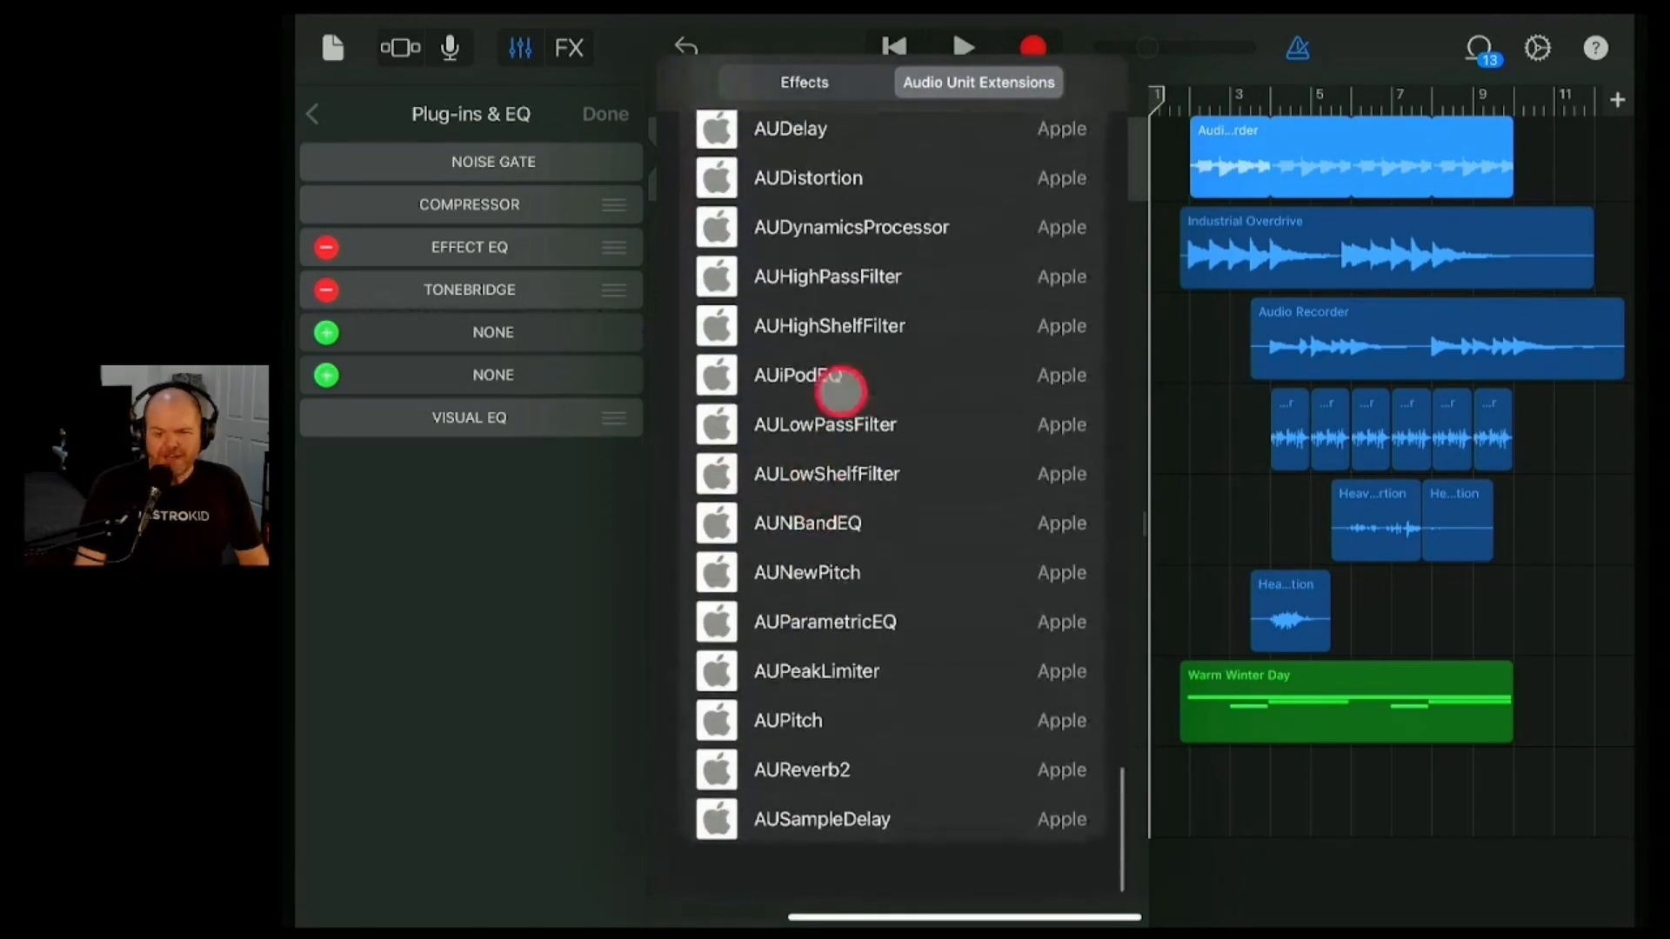
pyautogui.scroll(-3)
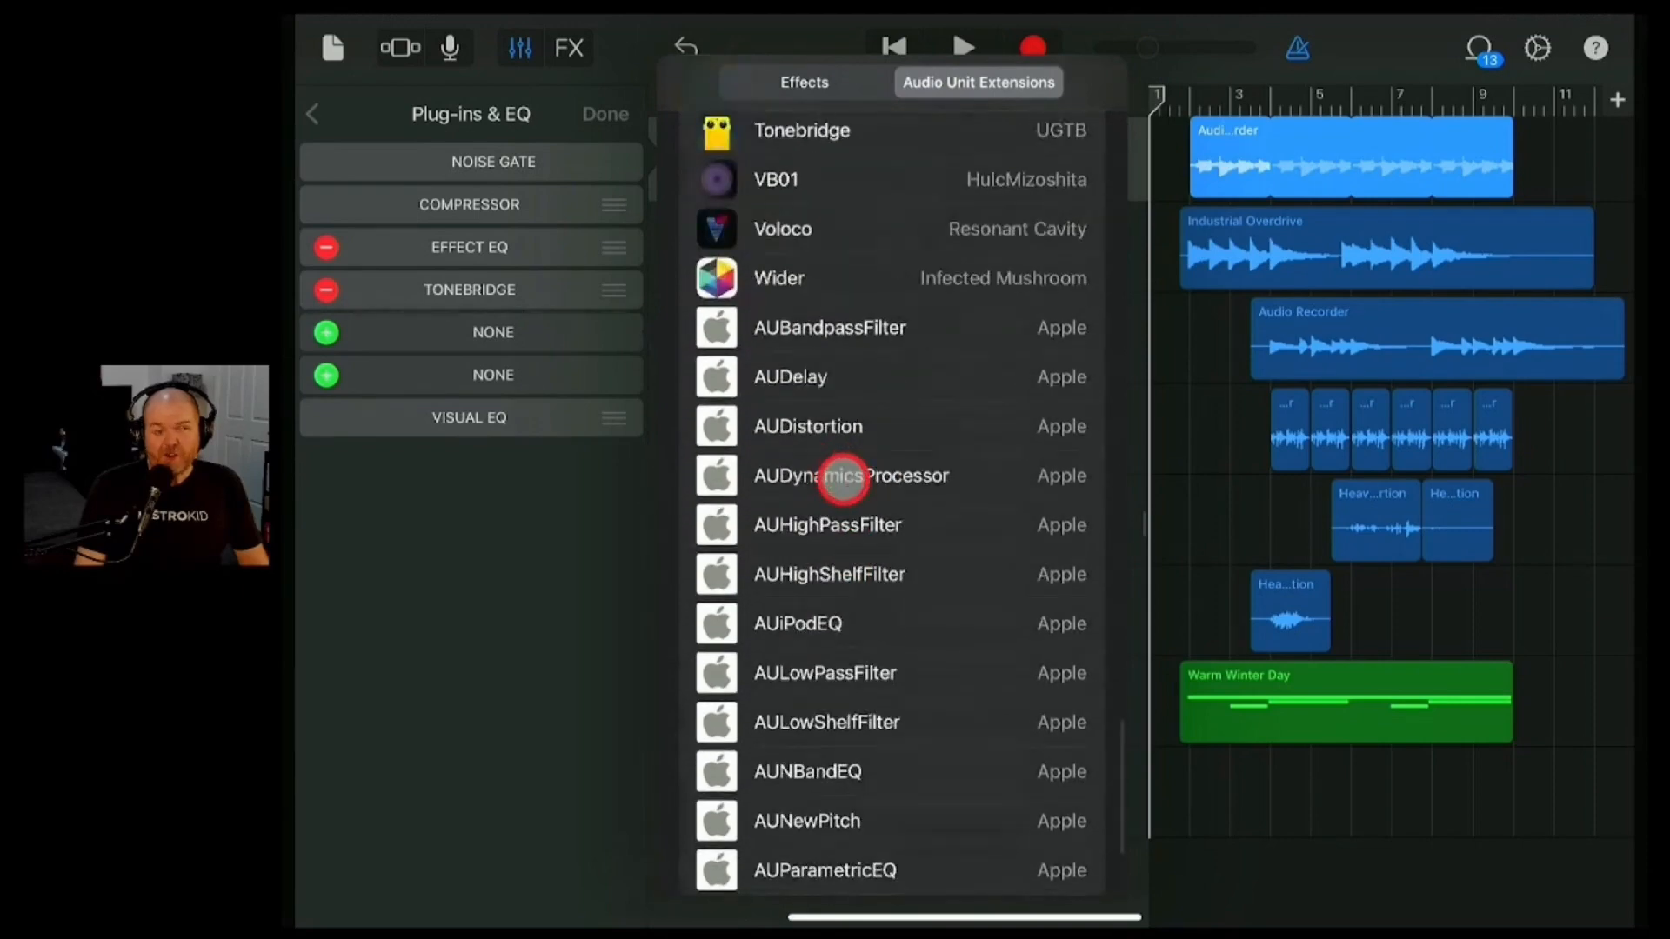
pyautogui.scroll(-3)
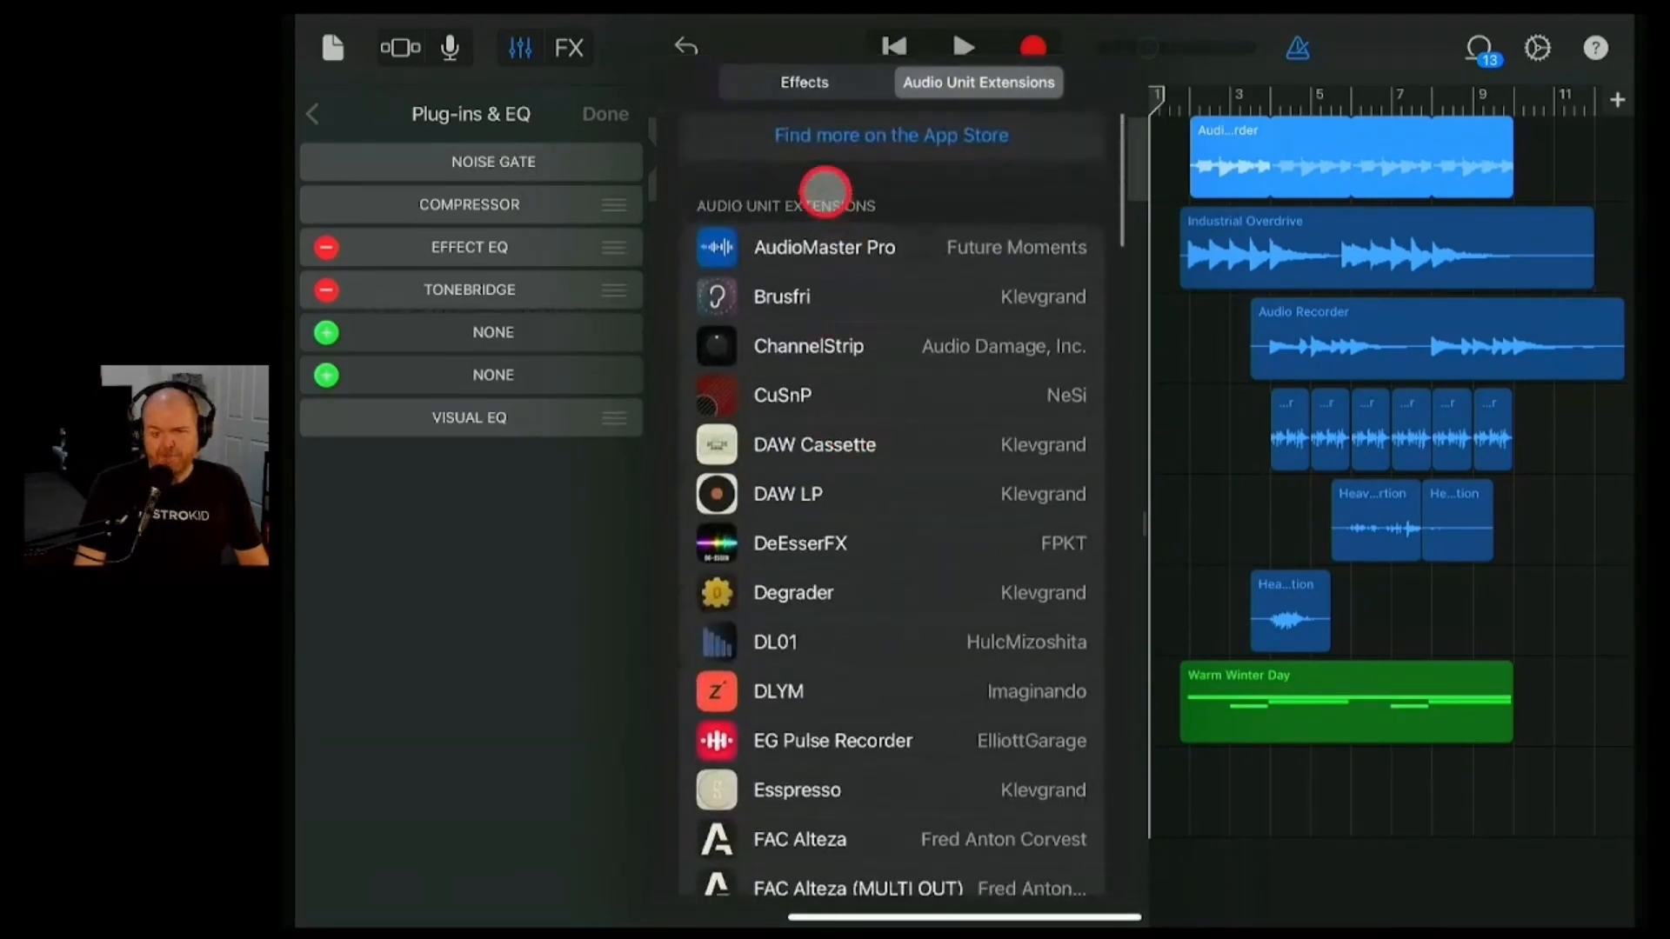
pyautogui.click(804, 82)
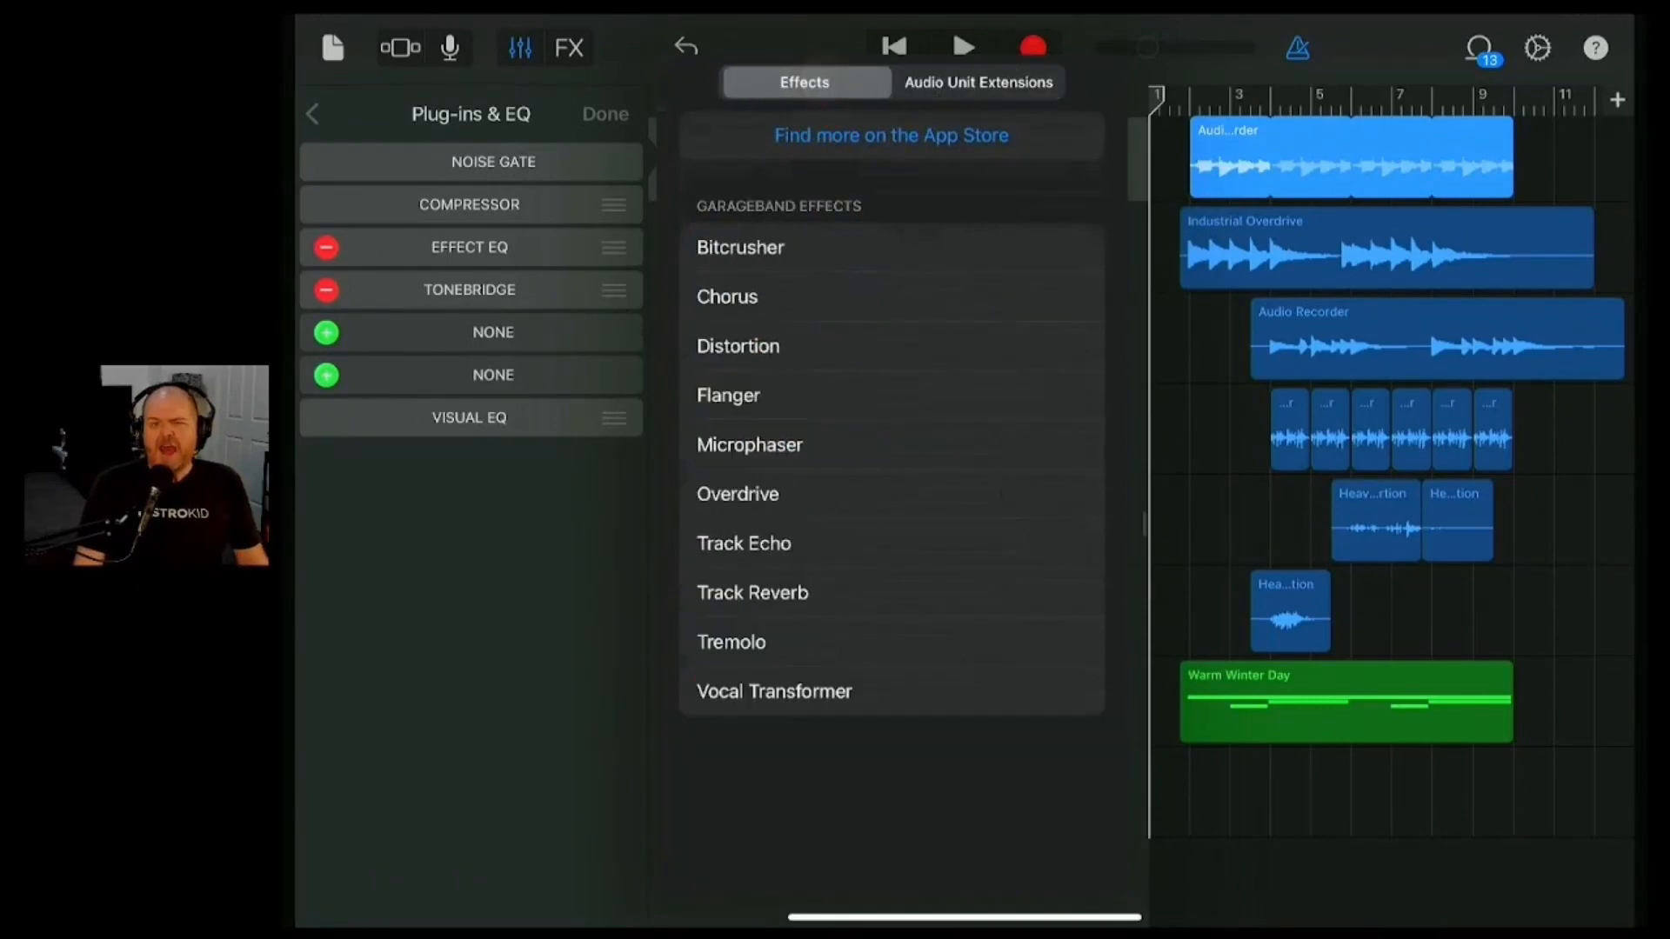
# - Dismiss the effects list without choosing an effect
pyautogui.click(889, 287)
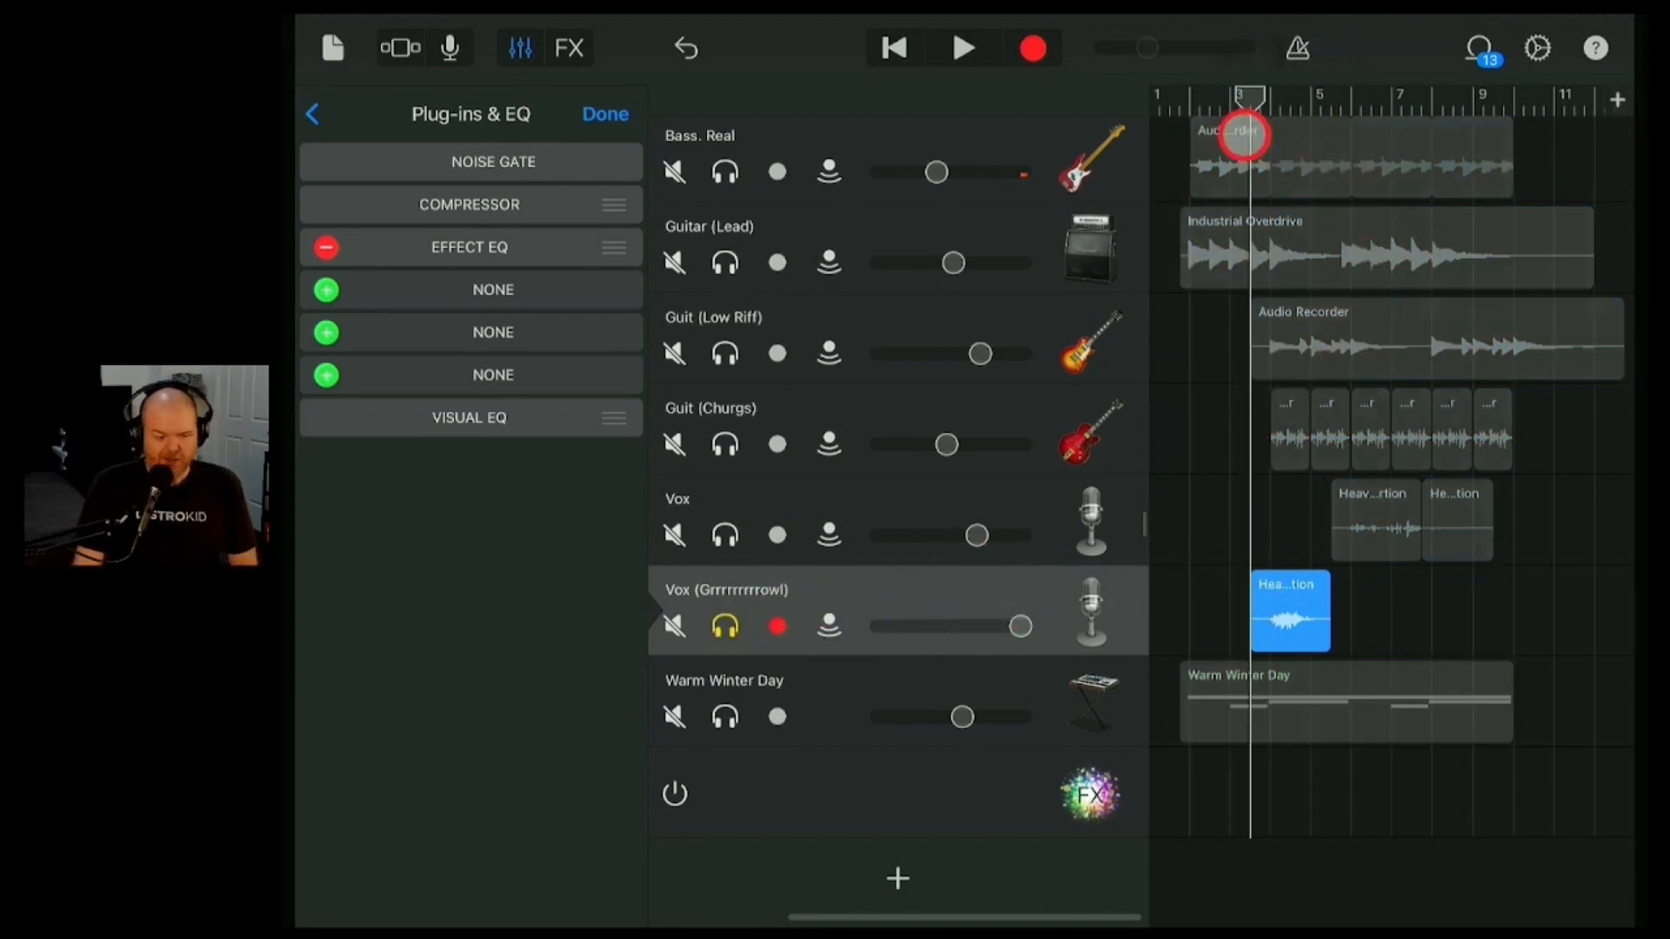
pyautogui.click(960, 47)
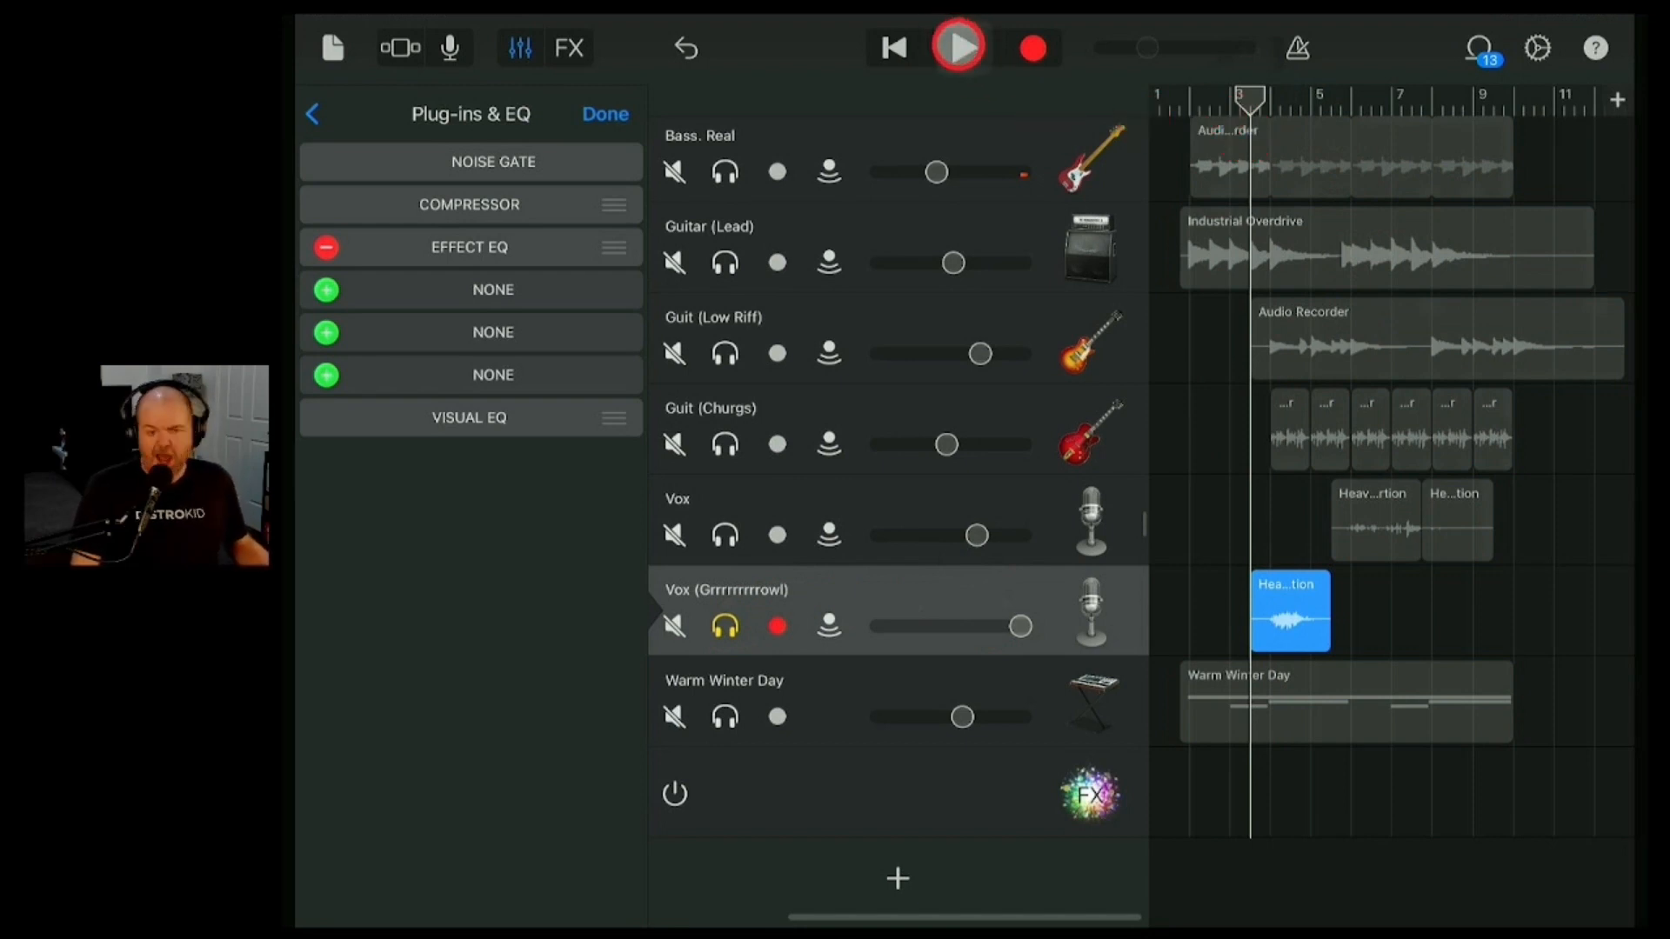
pyautogui.click(957, 47)
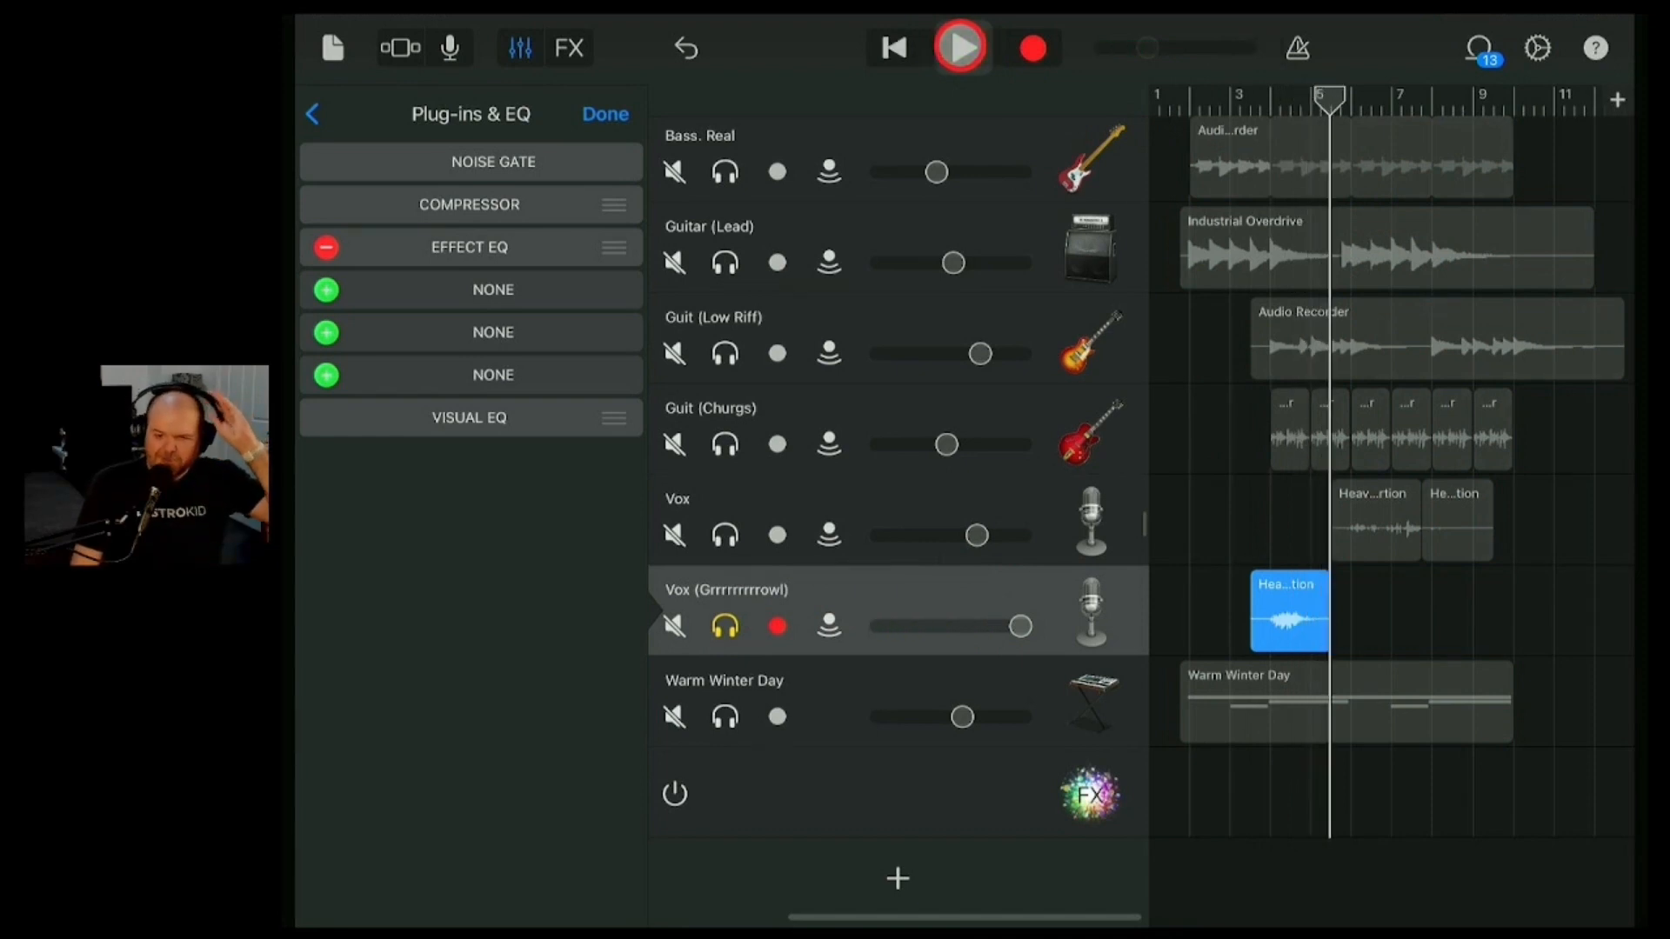
pyautogui.click(961, 47)
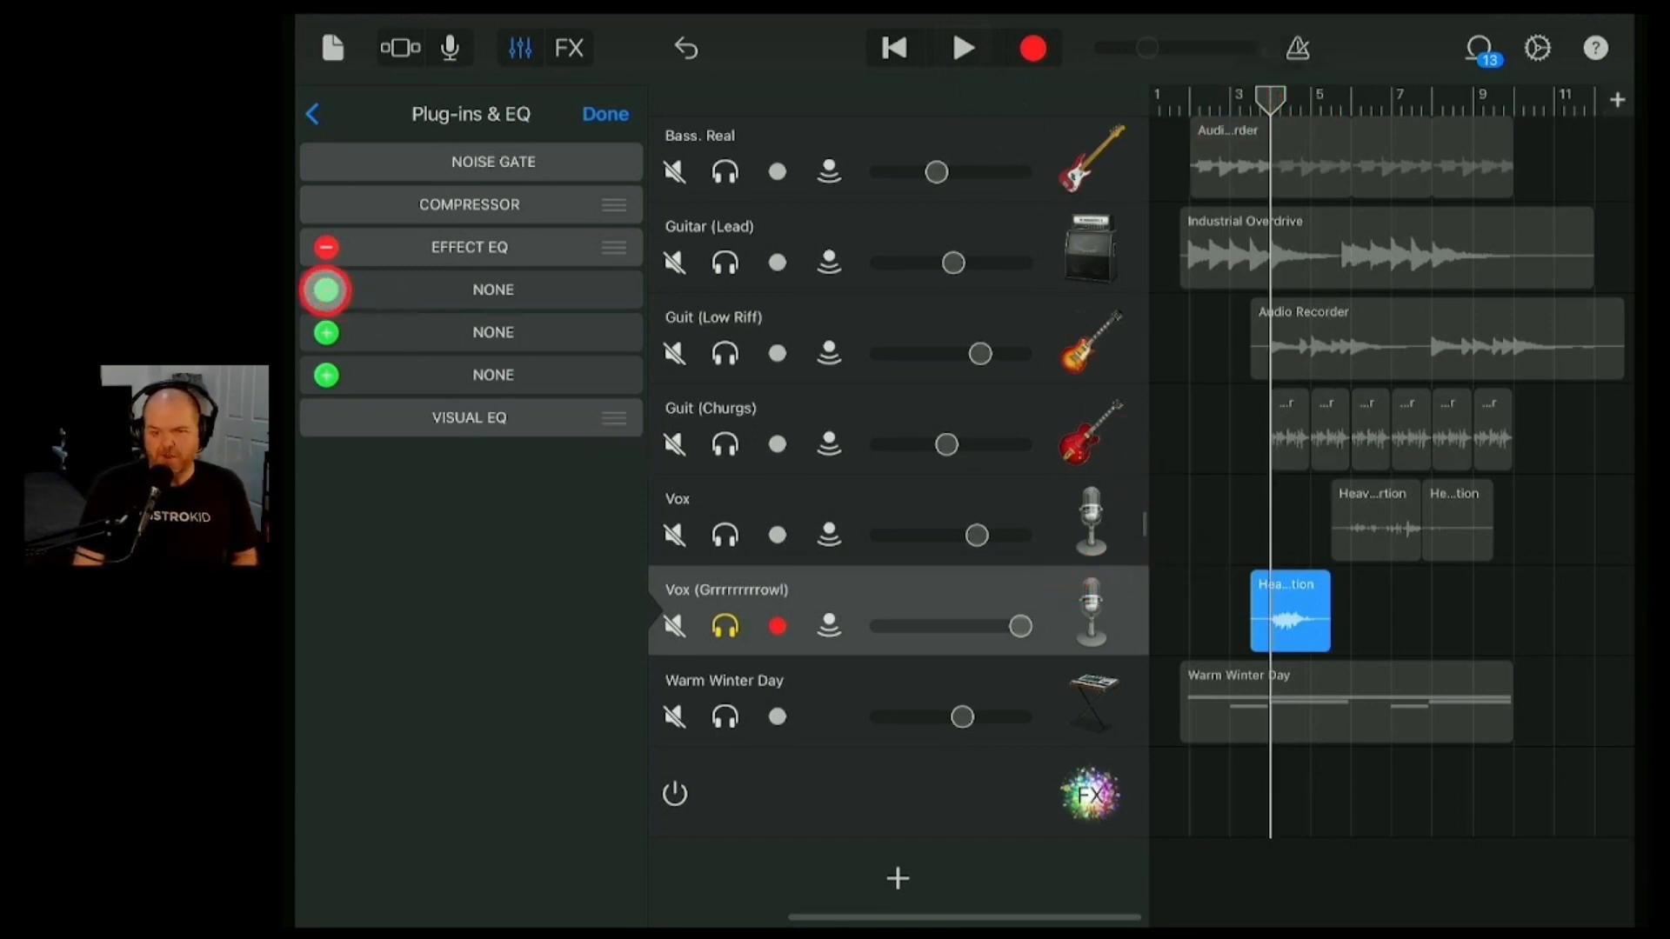
# - Add a Bitcrusher to the growl vocal's first empty plug-in slot
pyautogui.click(493, 289)
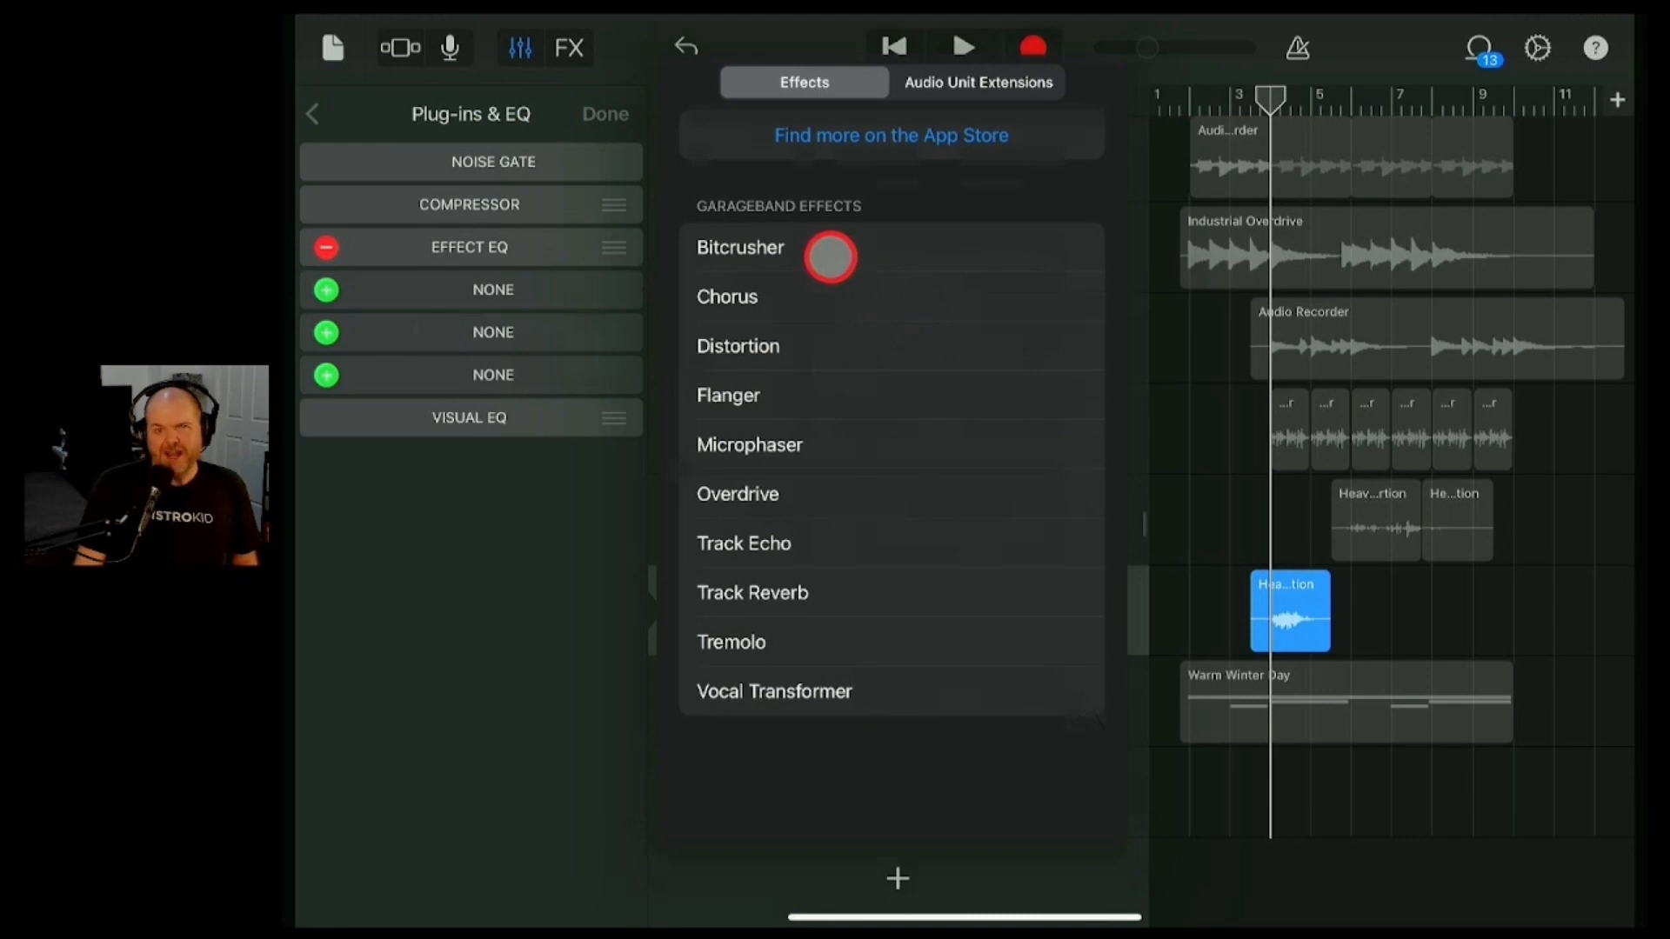
pyautogui.click(741, 247)
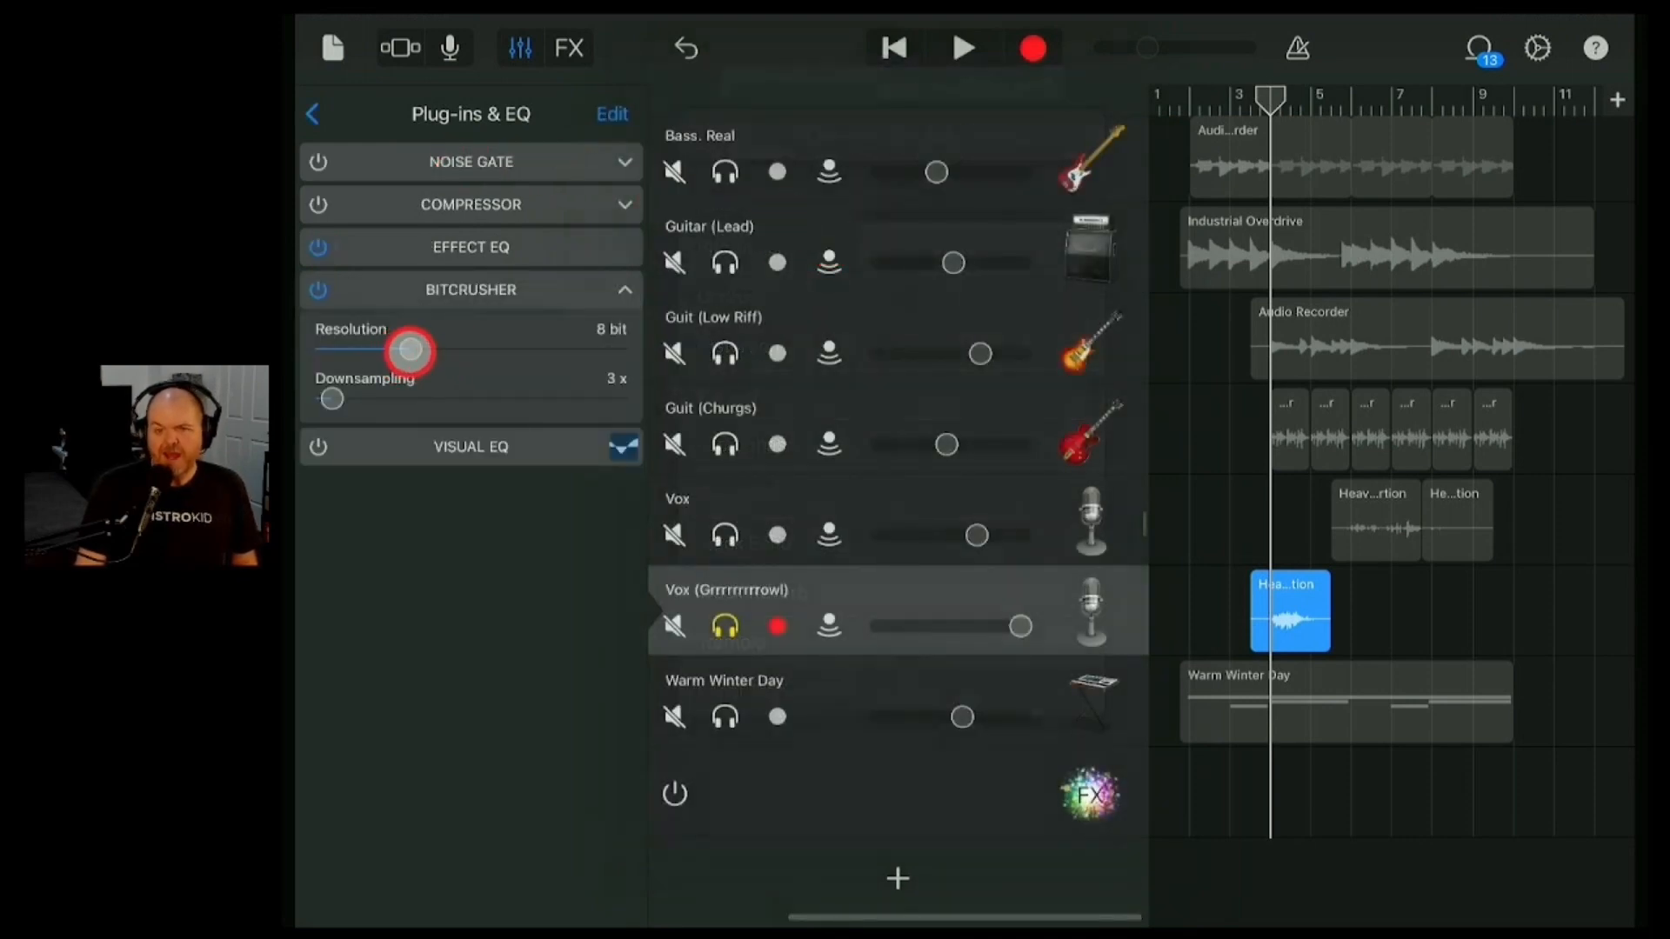
# - Sweep the Bitcrusher resolution between 1 and 24 bit and settle it at 8 bit
pyautogui.moveTo(411, 351); pyautogui.dragTo(458, 351)
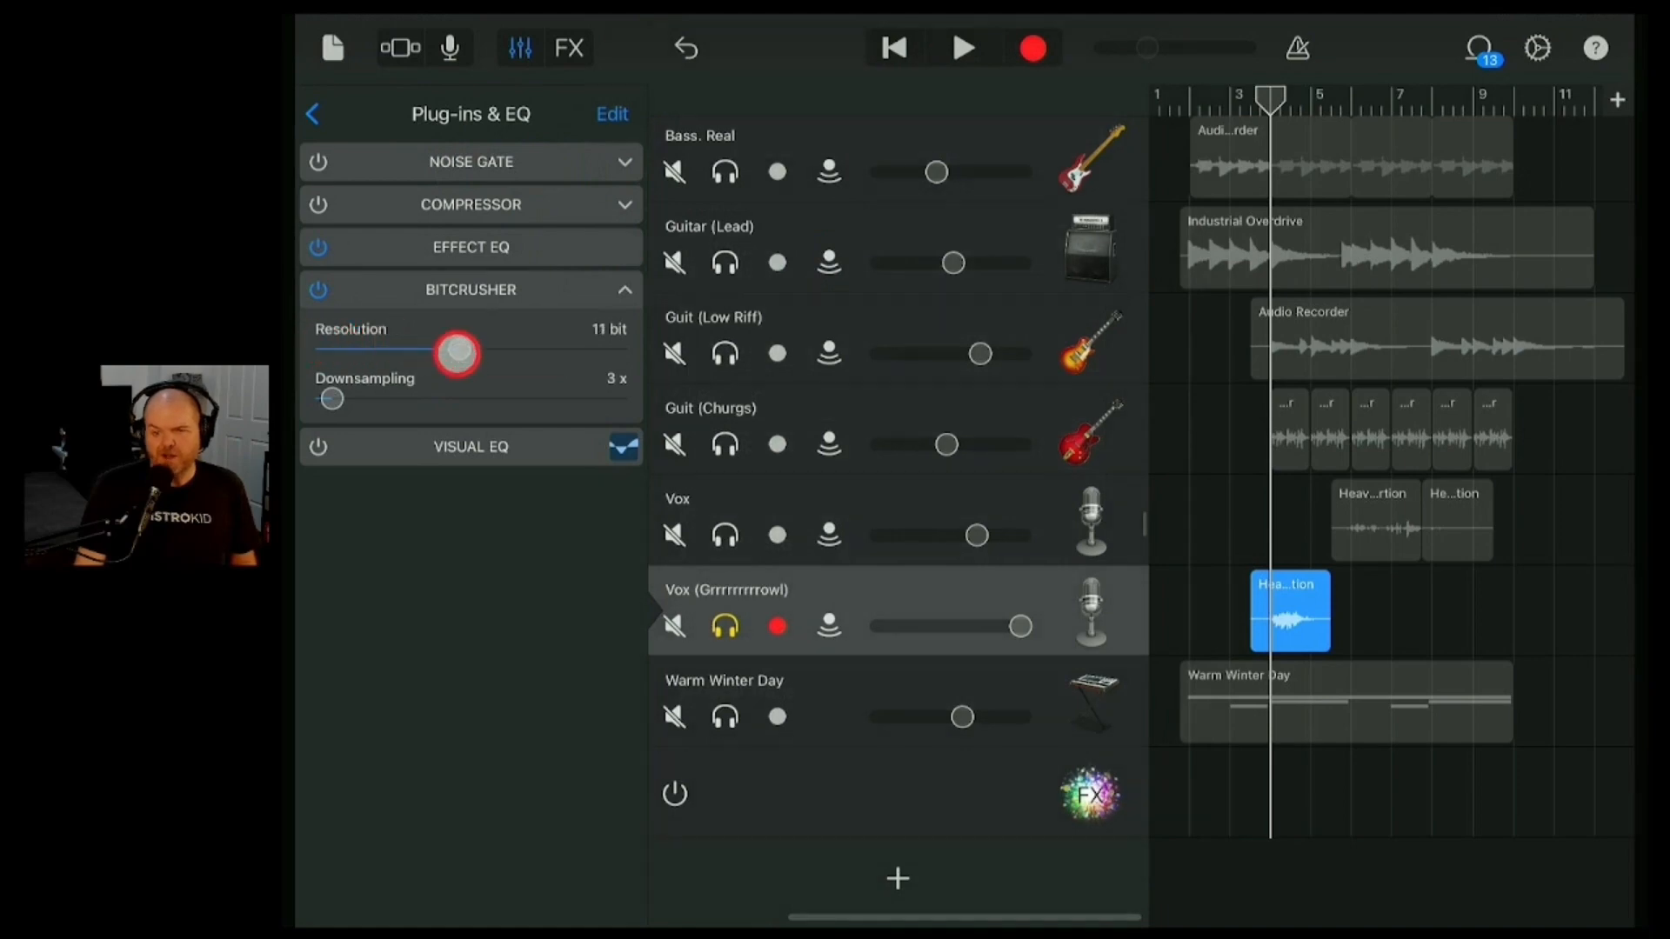
pyautogui.moveTo(455, 351); pyautogui.dragTo(653, 349)
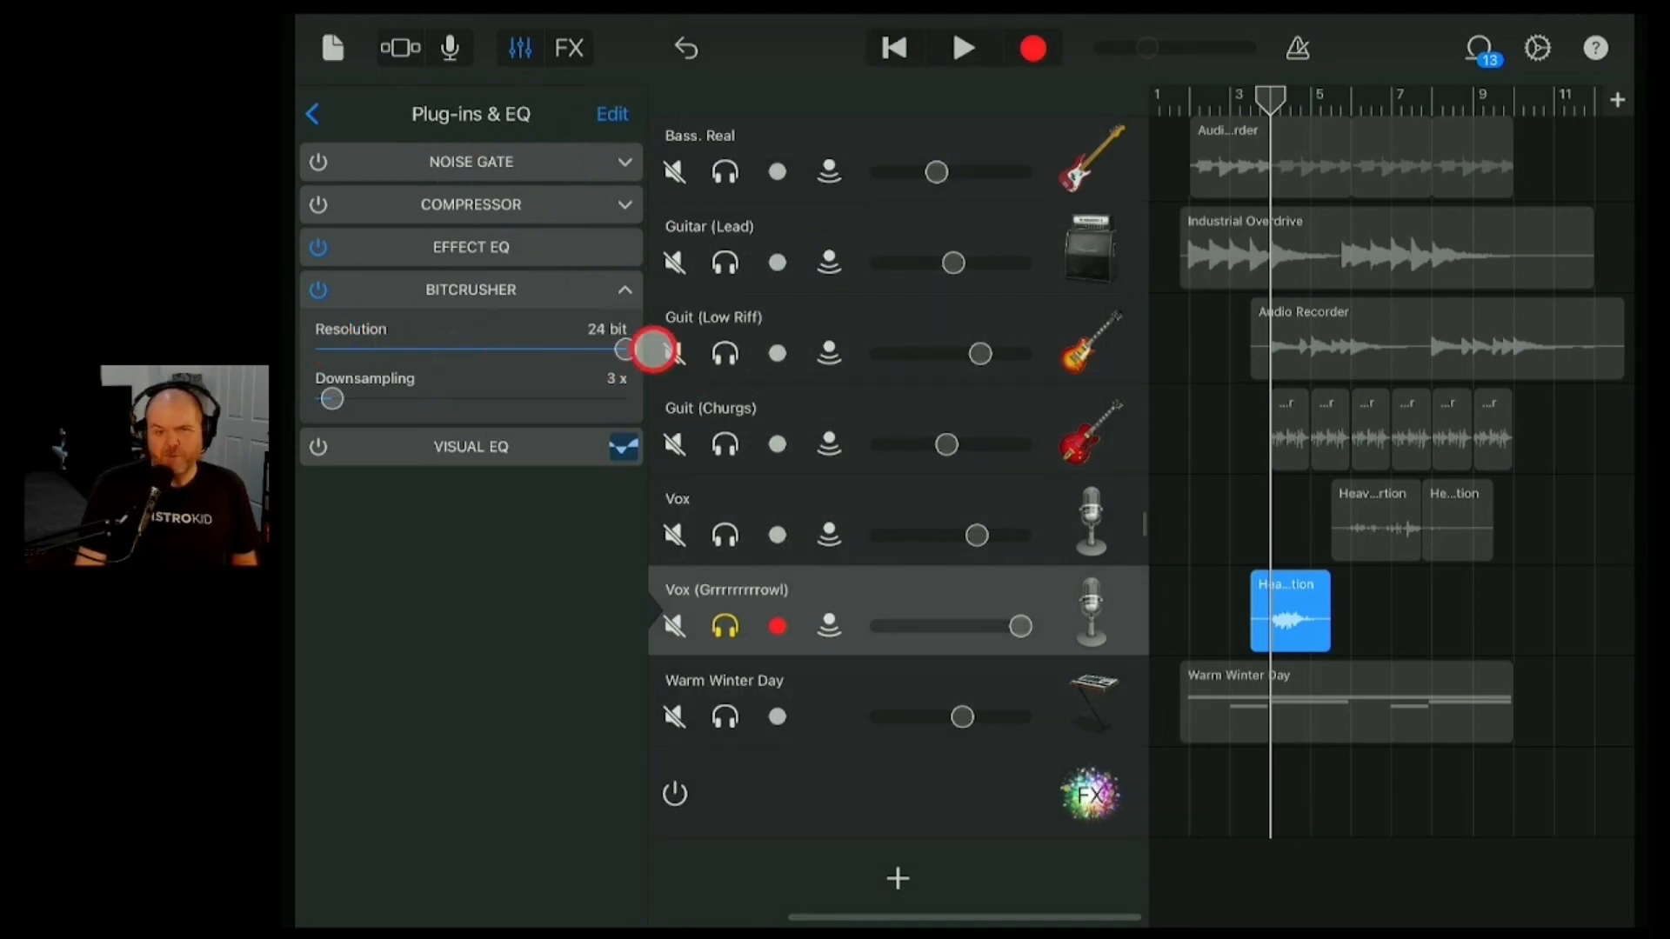
pyautogui.moveTo(623, 350); pyautogui.dragTo(610, 349)
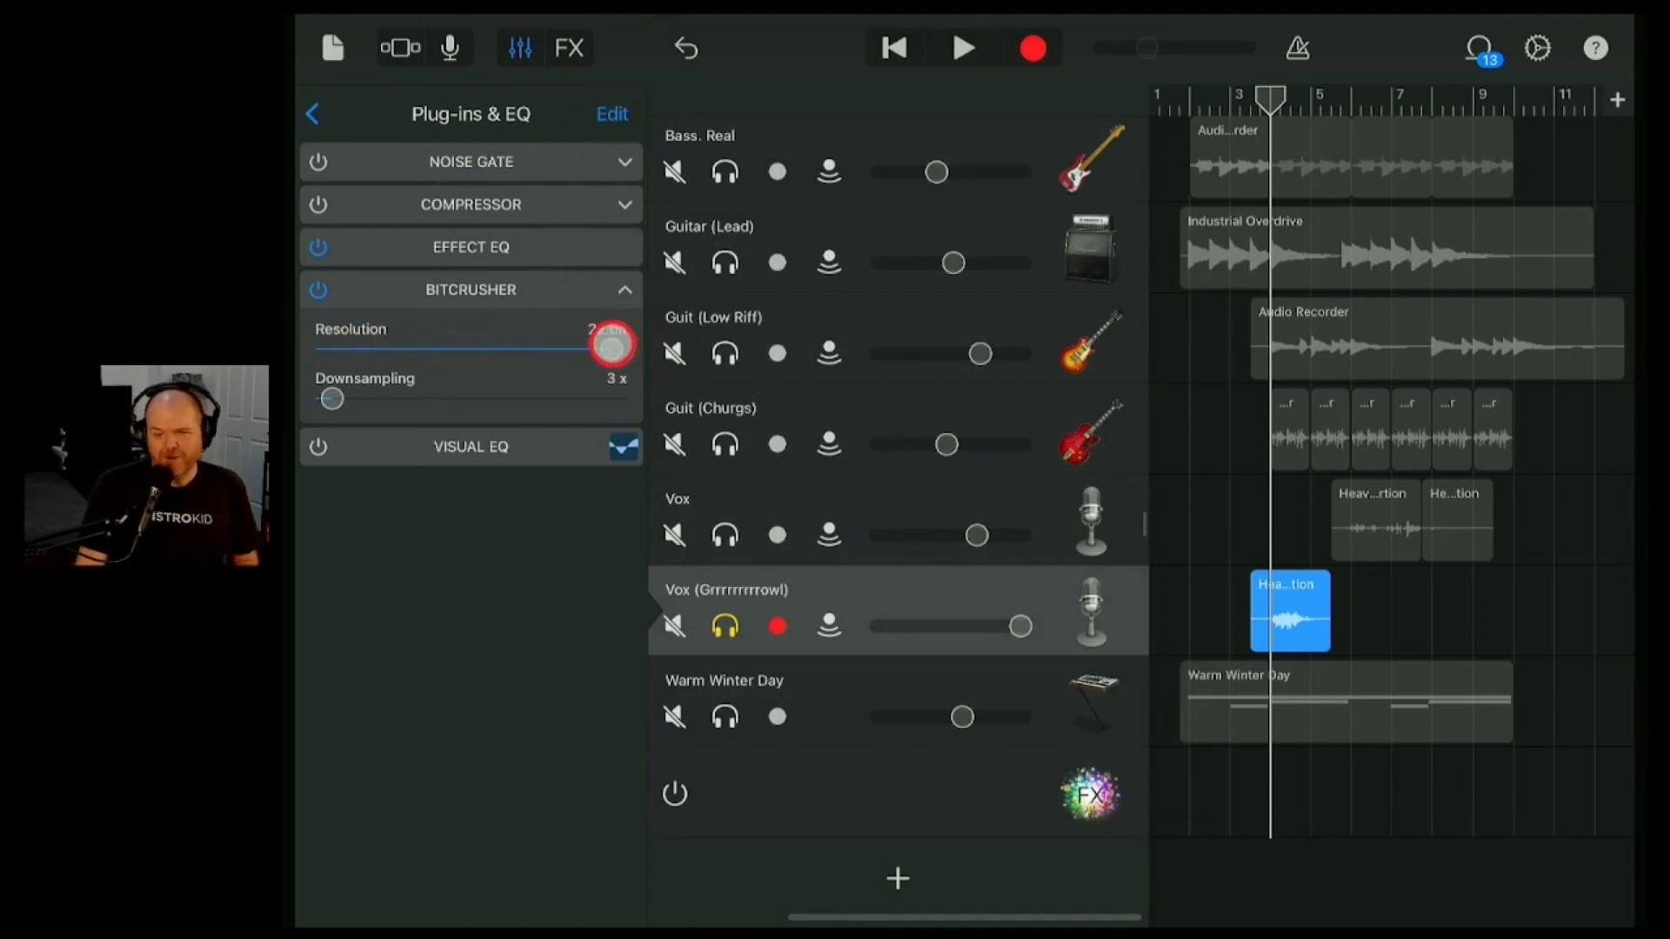
pyautogui.moveTo(607, 343); pyautogui.dragTo(491, 355)
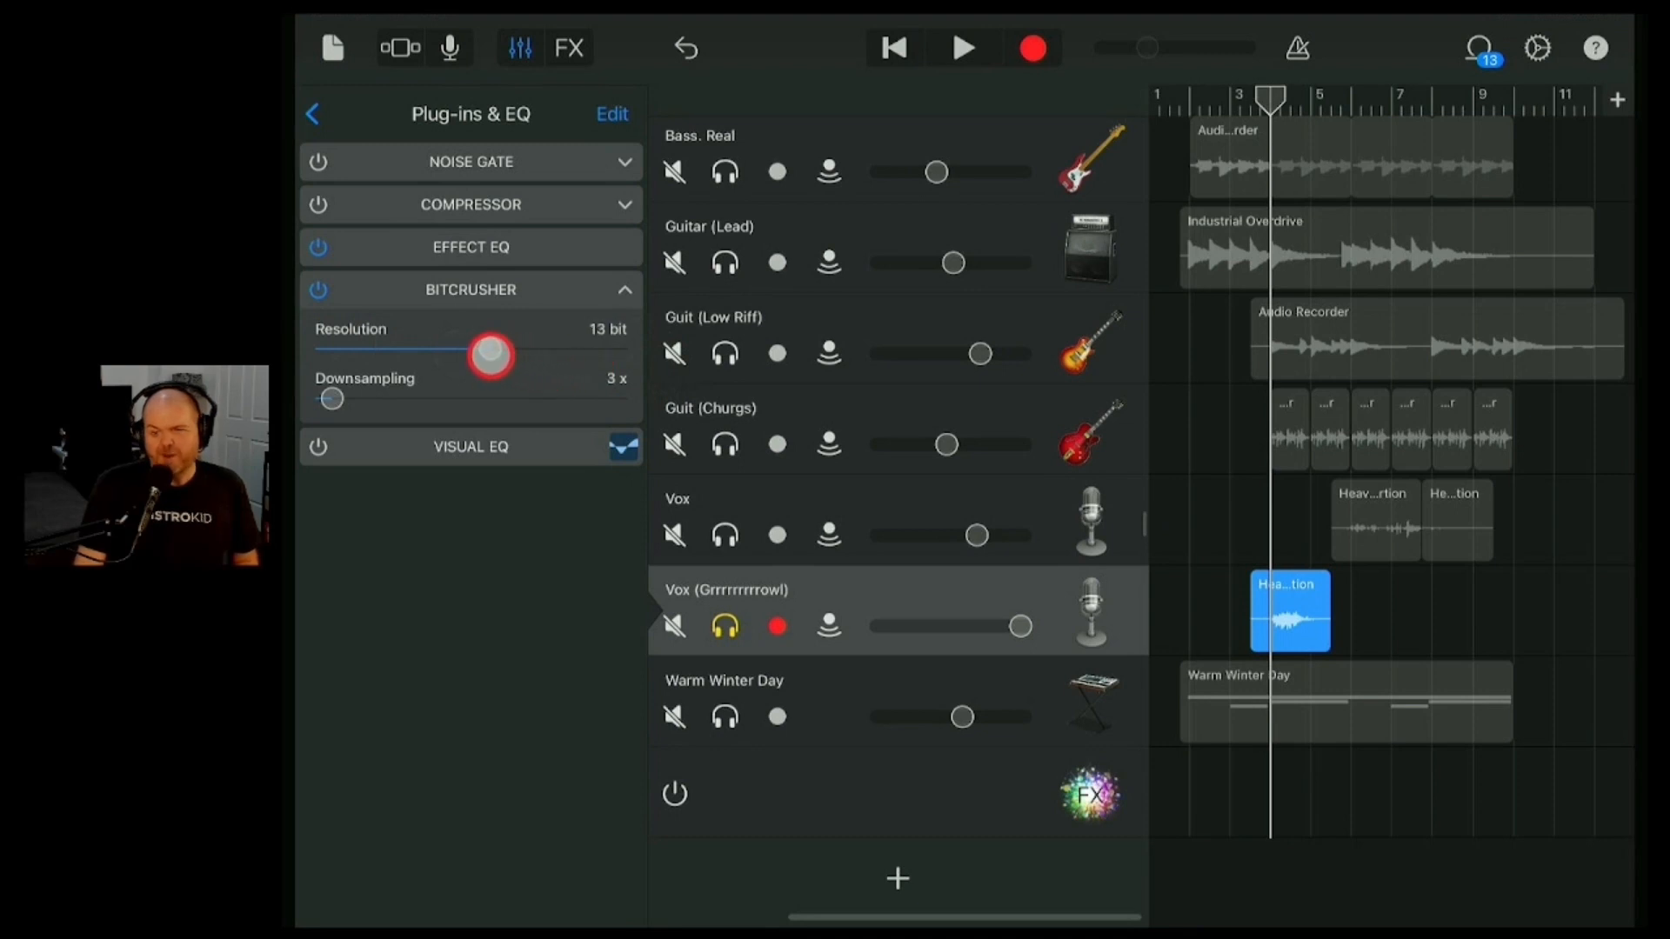
pyautogui.moveTo(490, 355); pyautogui.dragTo(424, 338)
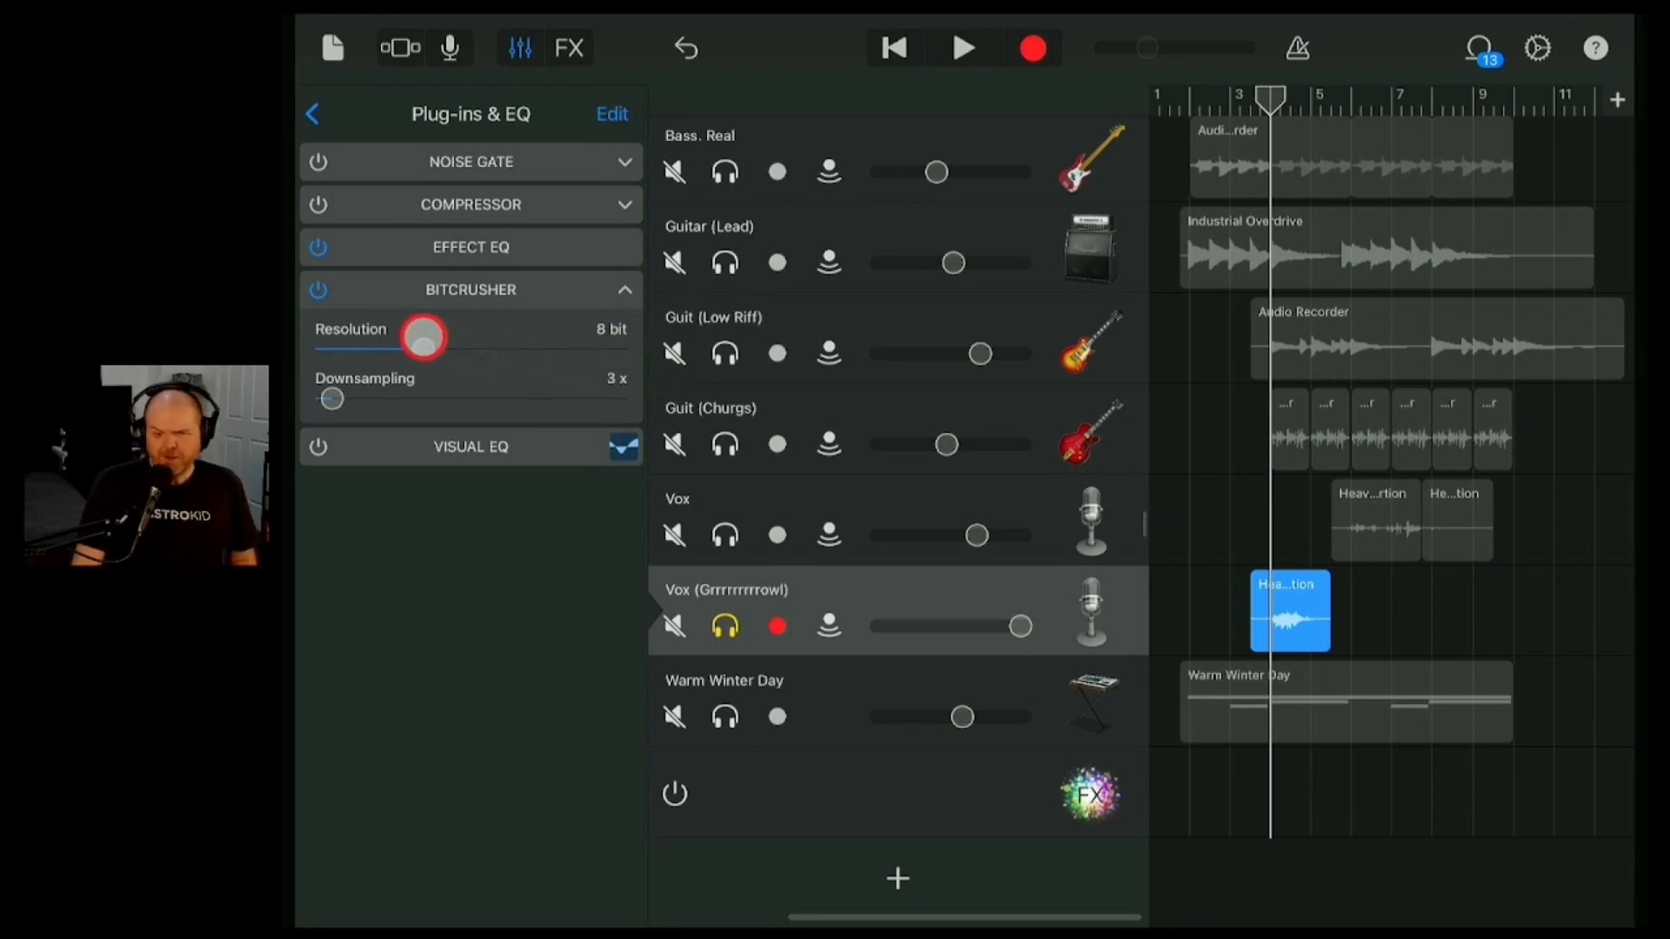
pyautogui.moveTo(424, 337); pyautogui.dragTo(316, 337)
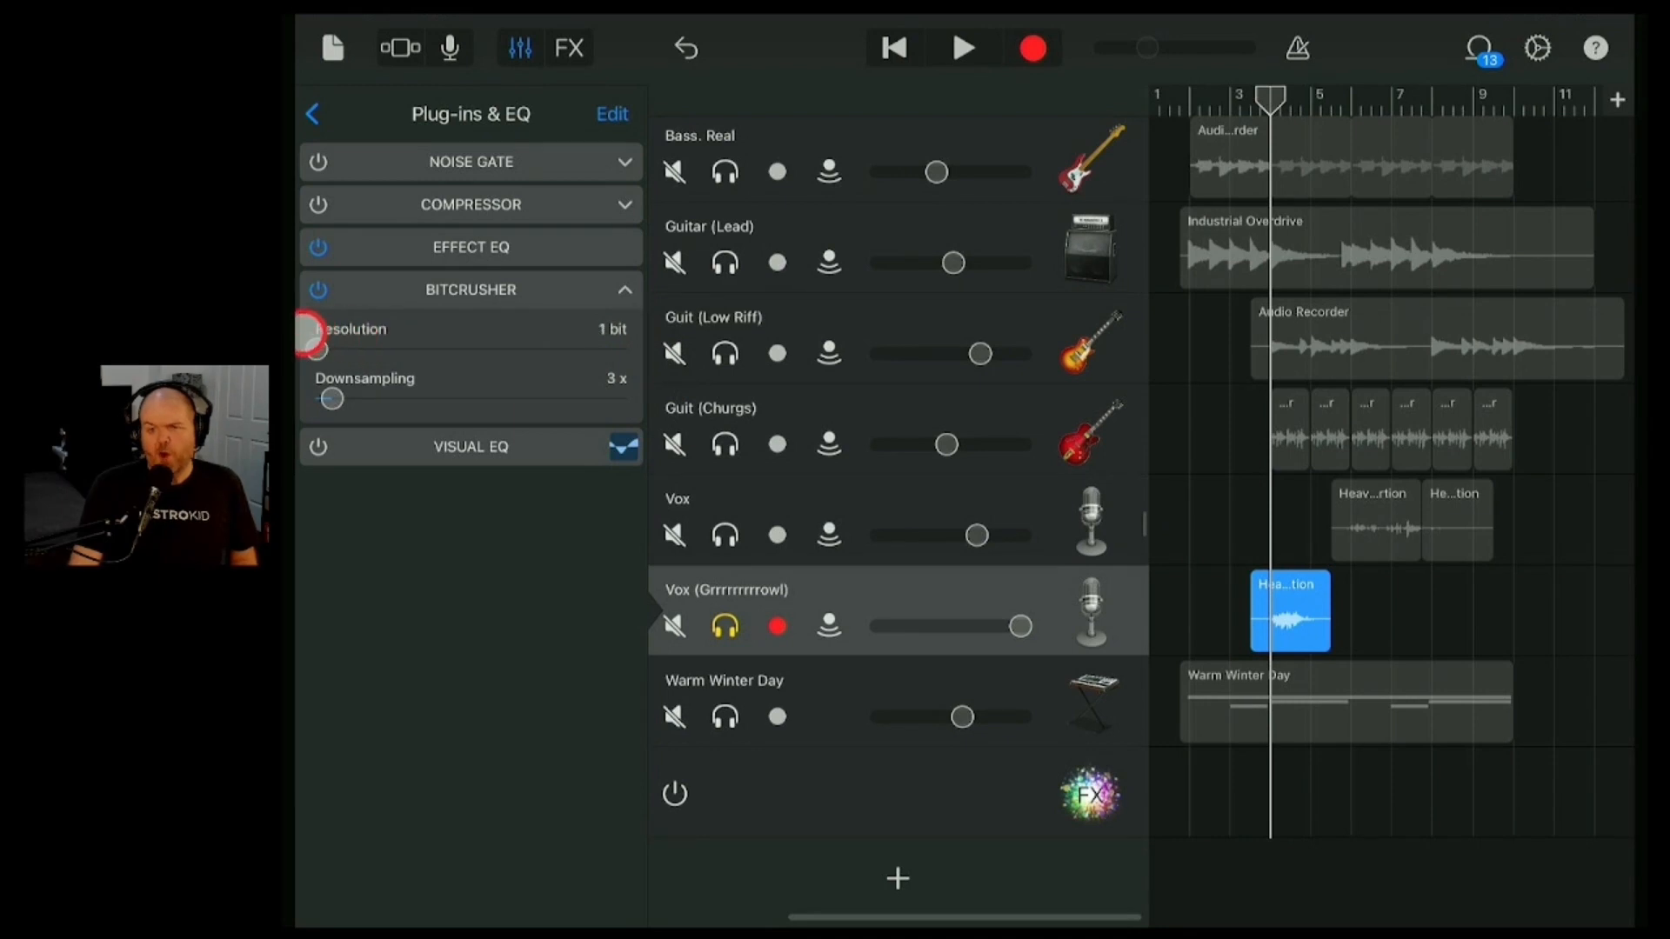
pyautogui.moveTo(309, 356); pyautogui.dragTo(431, 357)
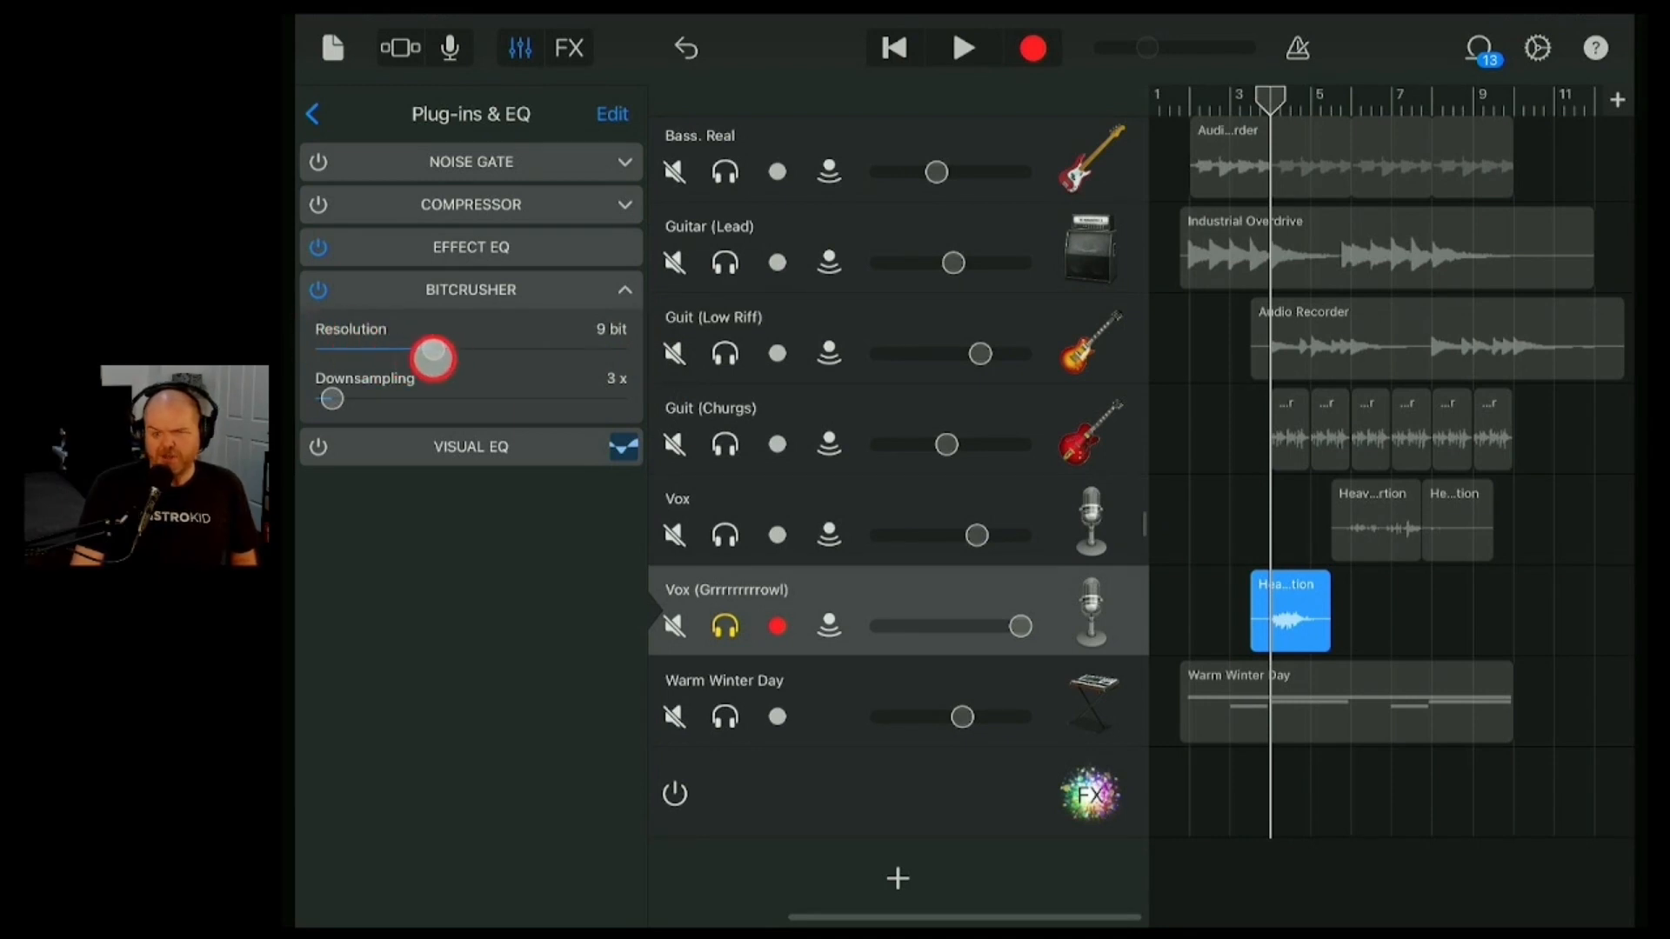
pyautogui.moveTo(434, 355); pyautogui.dragTo(416, 352)
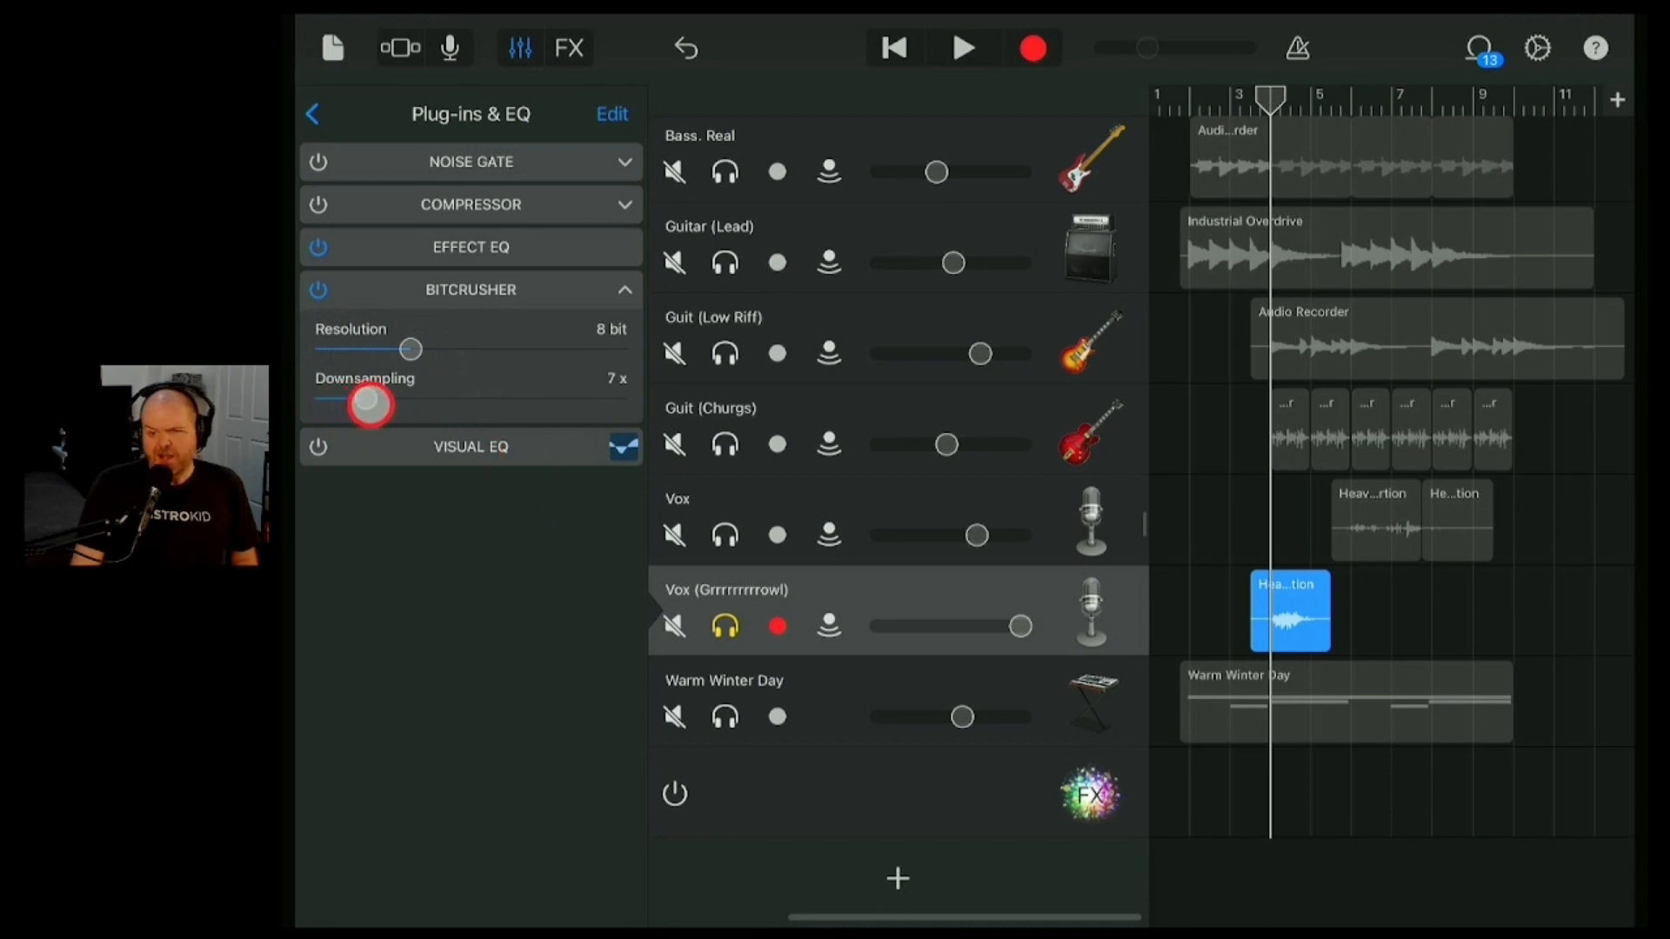
# - Sweep the downsampling between 1x and 40x and settle it at 3x
pyautogui.moveTo(367, 402); pyautogui.dragTo(317, 401)
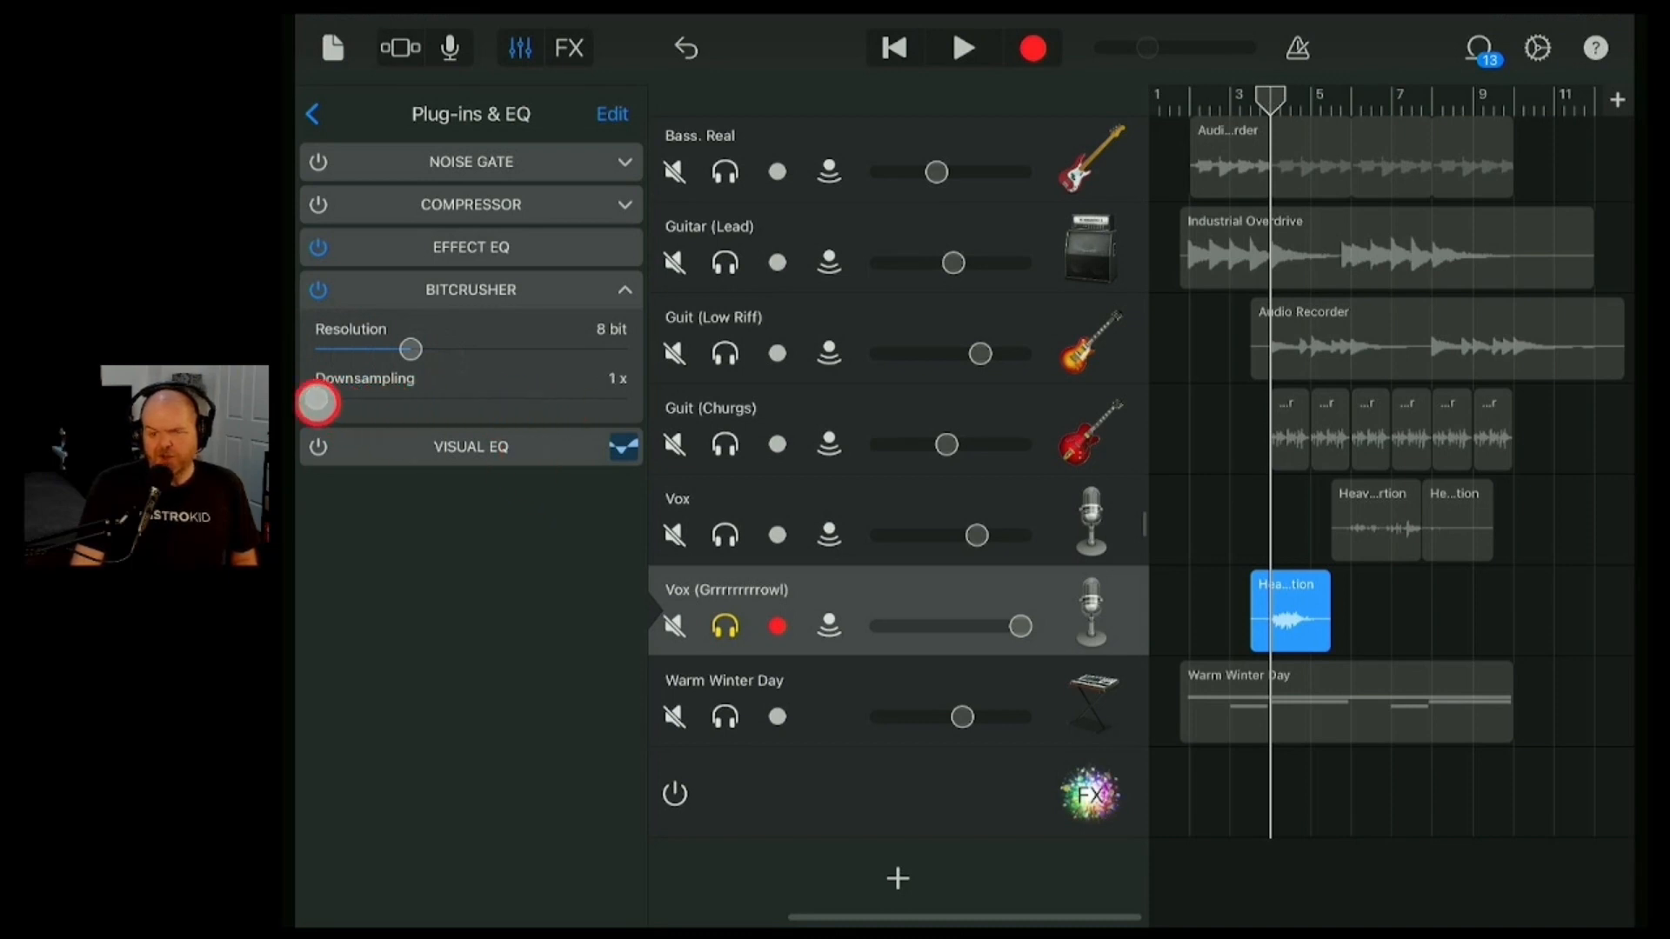
pyautogui.moveTo(320, 397); pyautogui.dragTo(623, 397)
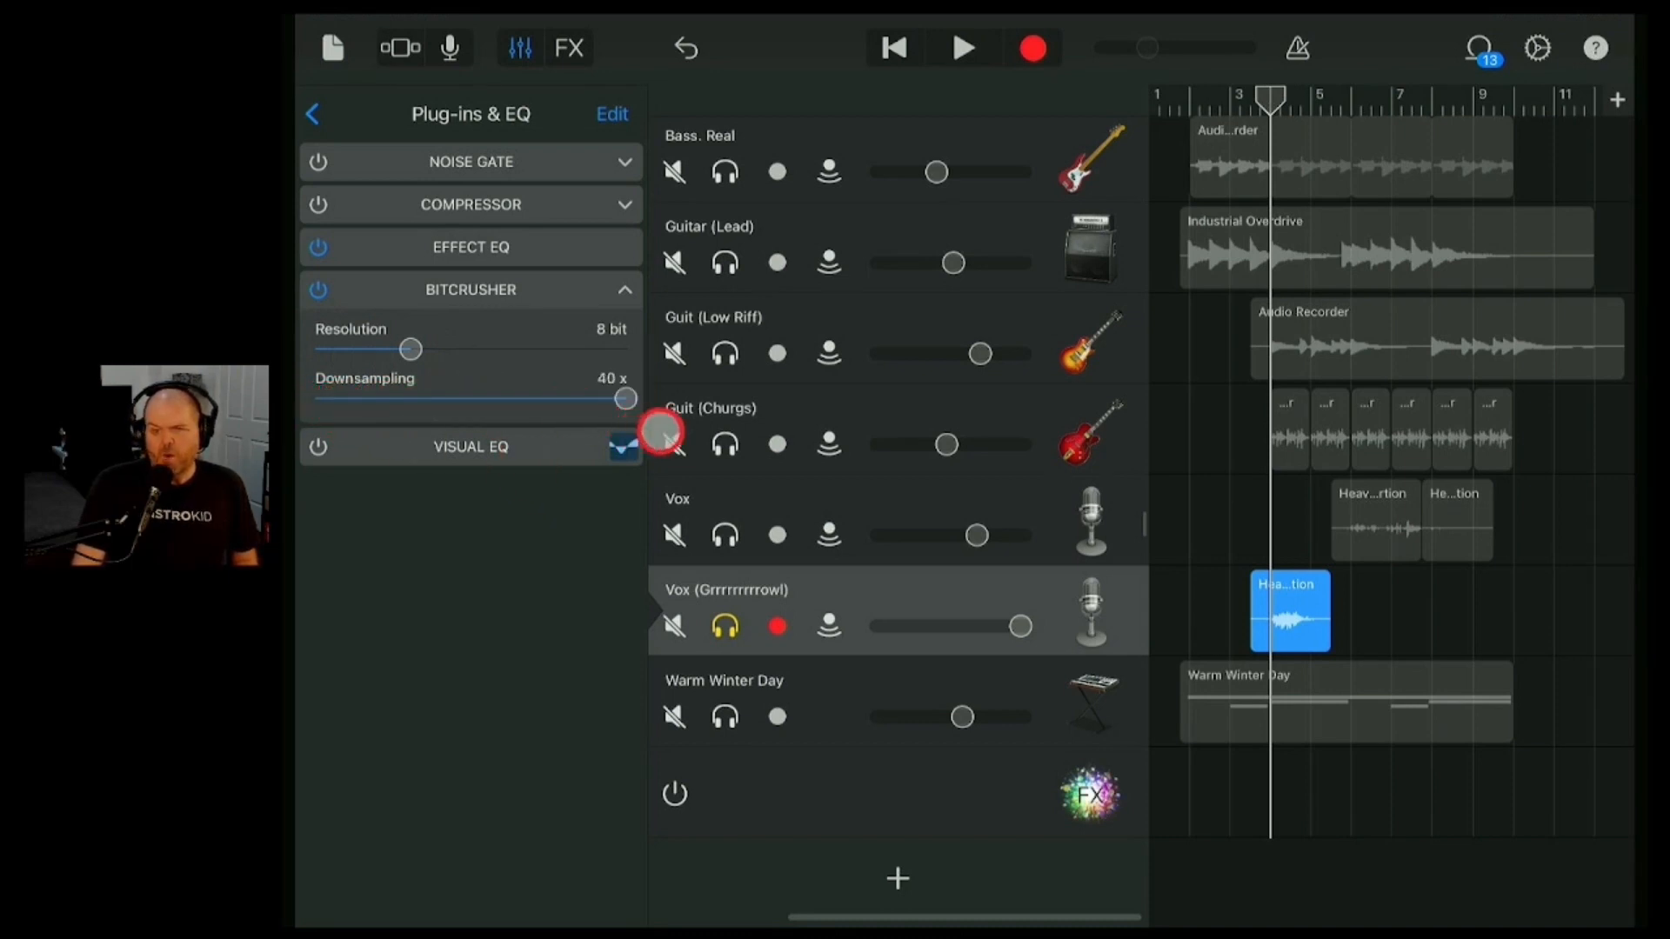
pyautogui.moveTo(622, 398); pyautogui.dragTo(341, 398)
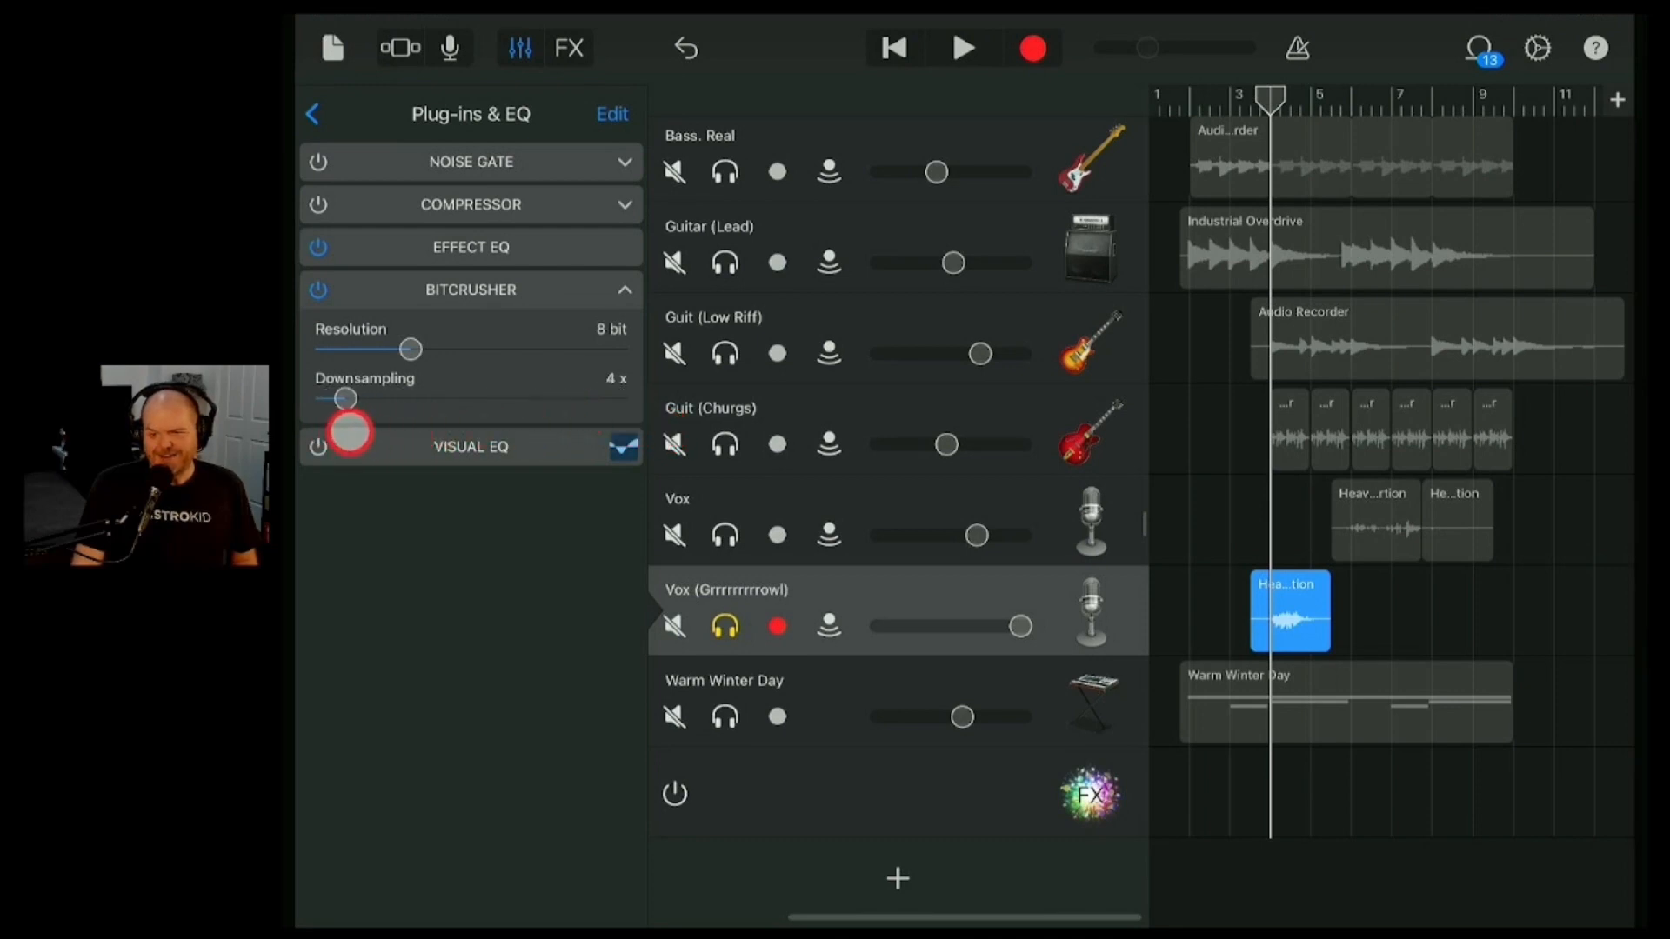
pyautogui.moveTo(346, 396); pyautogui.dragTo(336, 396)
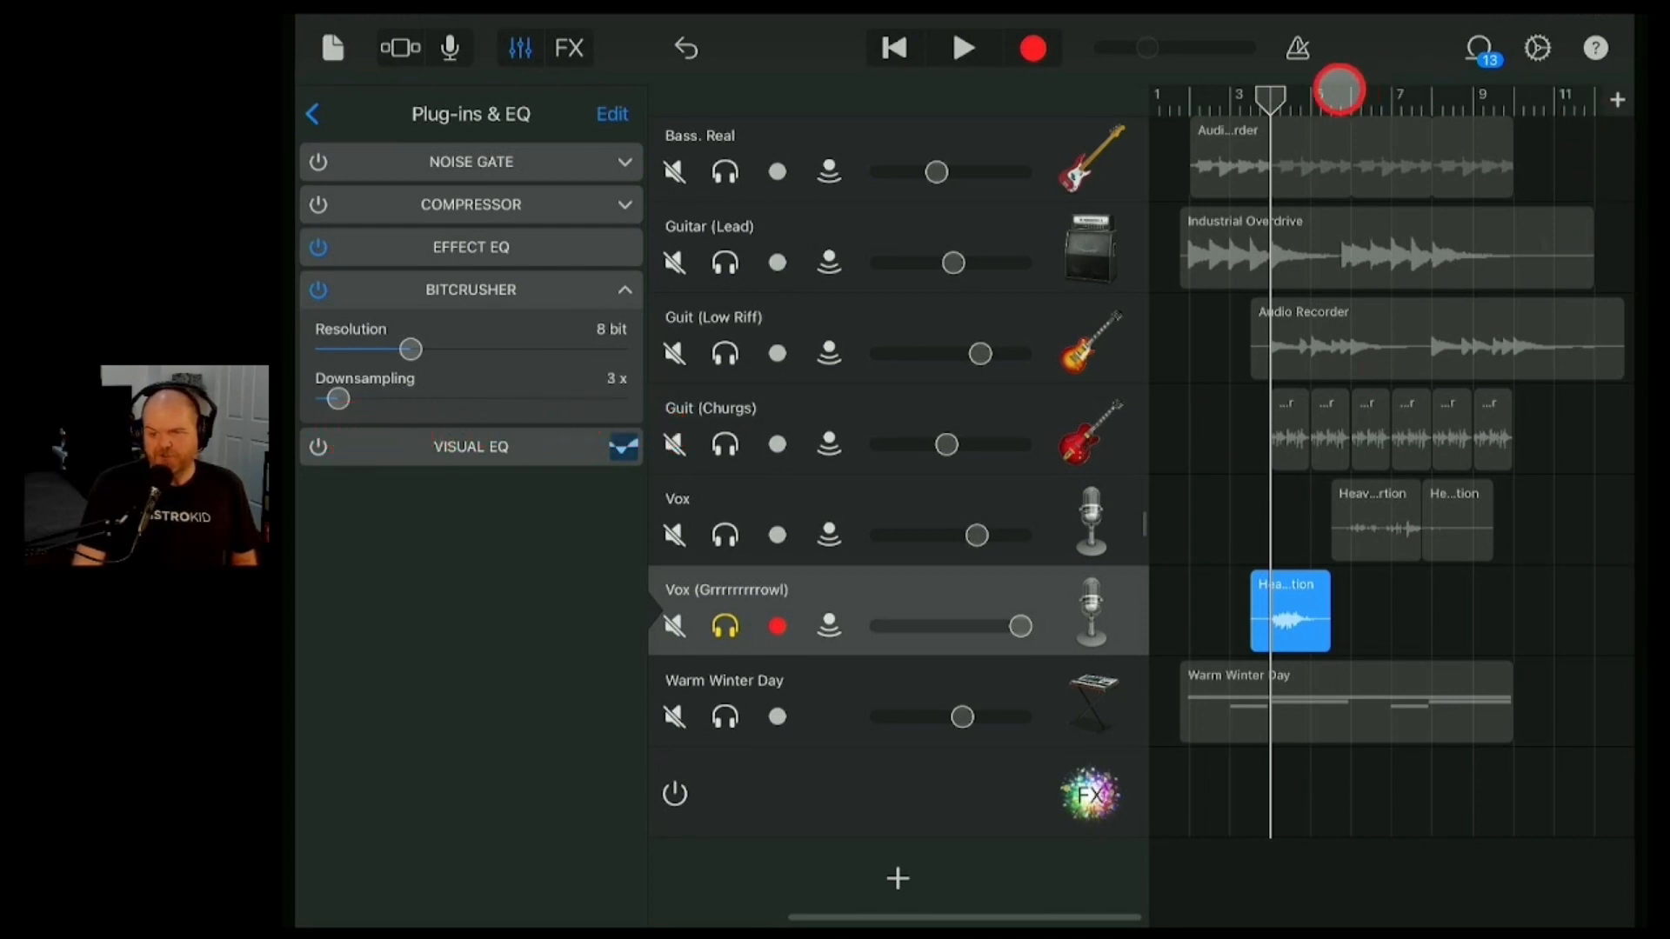
pyautogui.moveTo(1021, 626); pyautogui.dragTo(1017, 636)
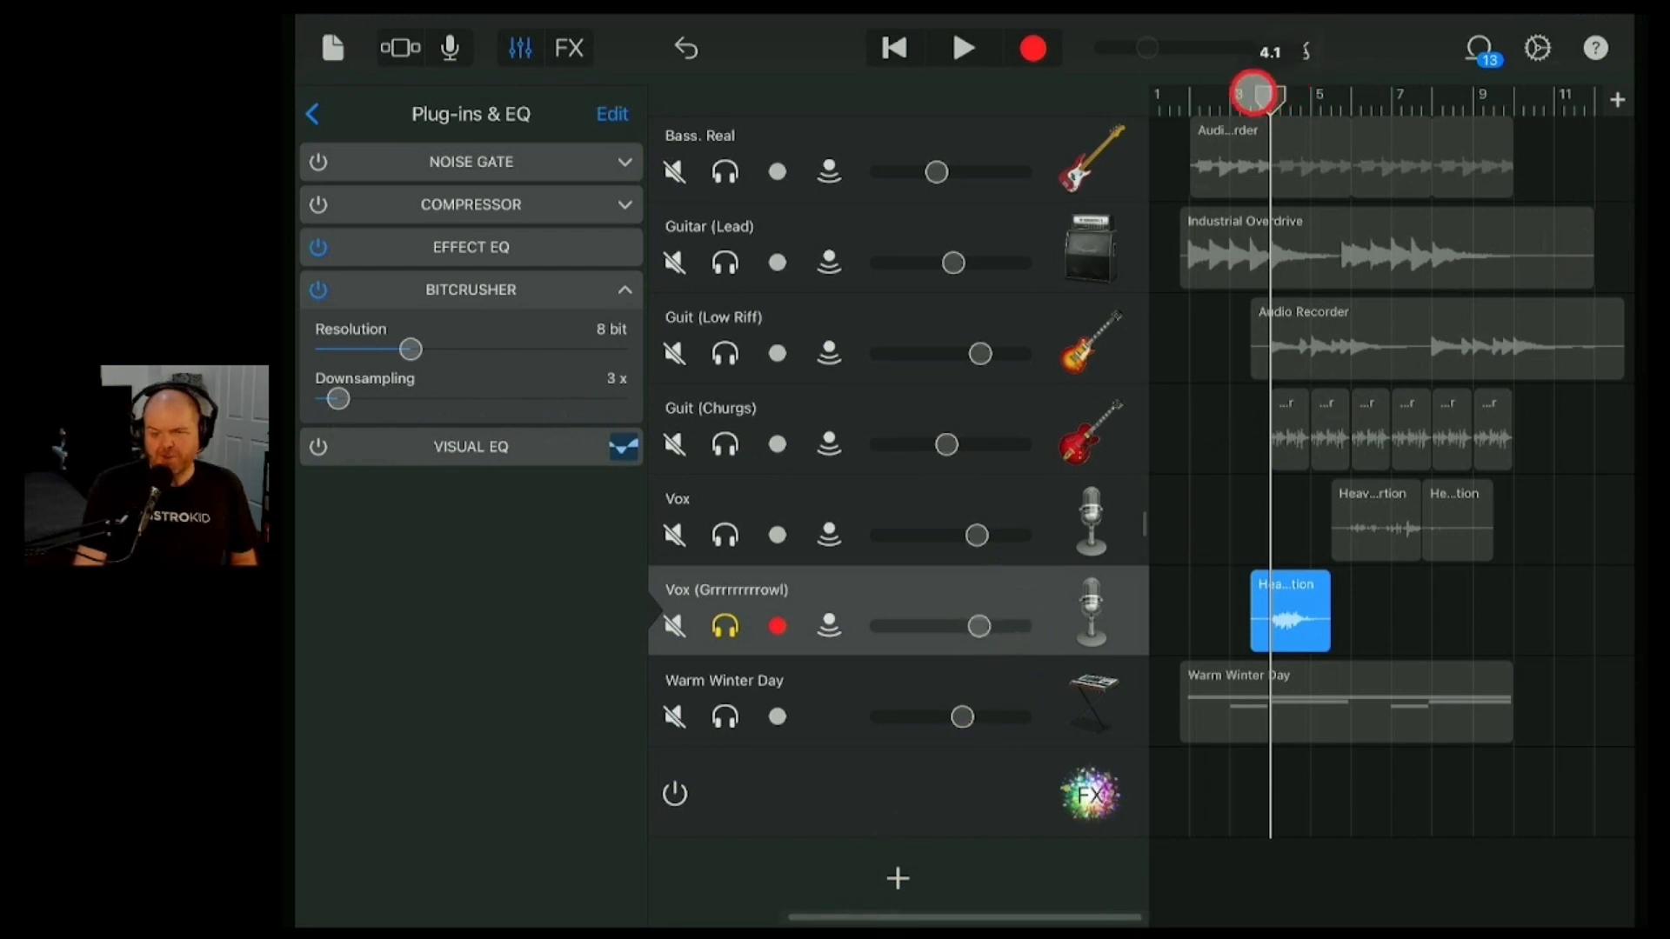
# - Audition the crushed vocal and try downsampling raised to 7x and 10x
pyautogui.click(964, 49)
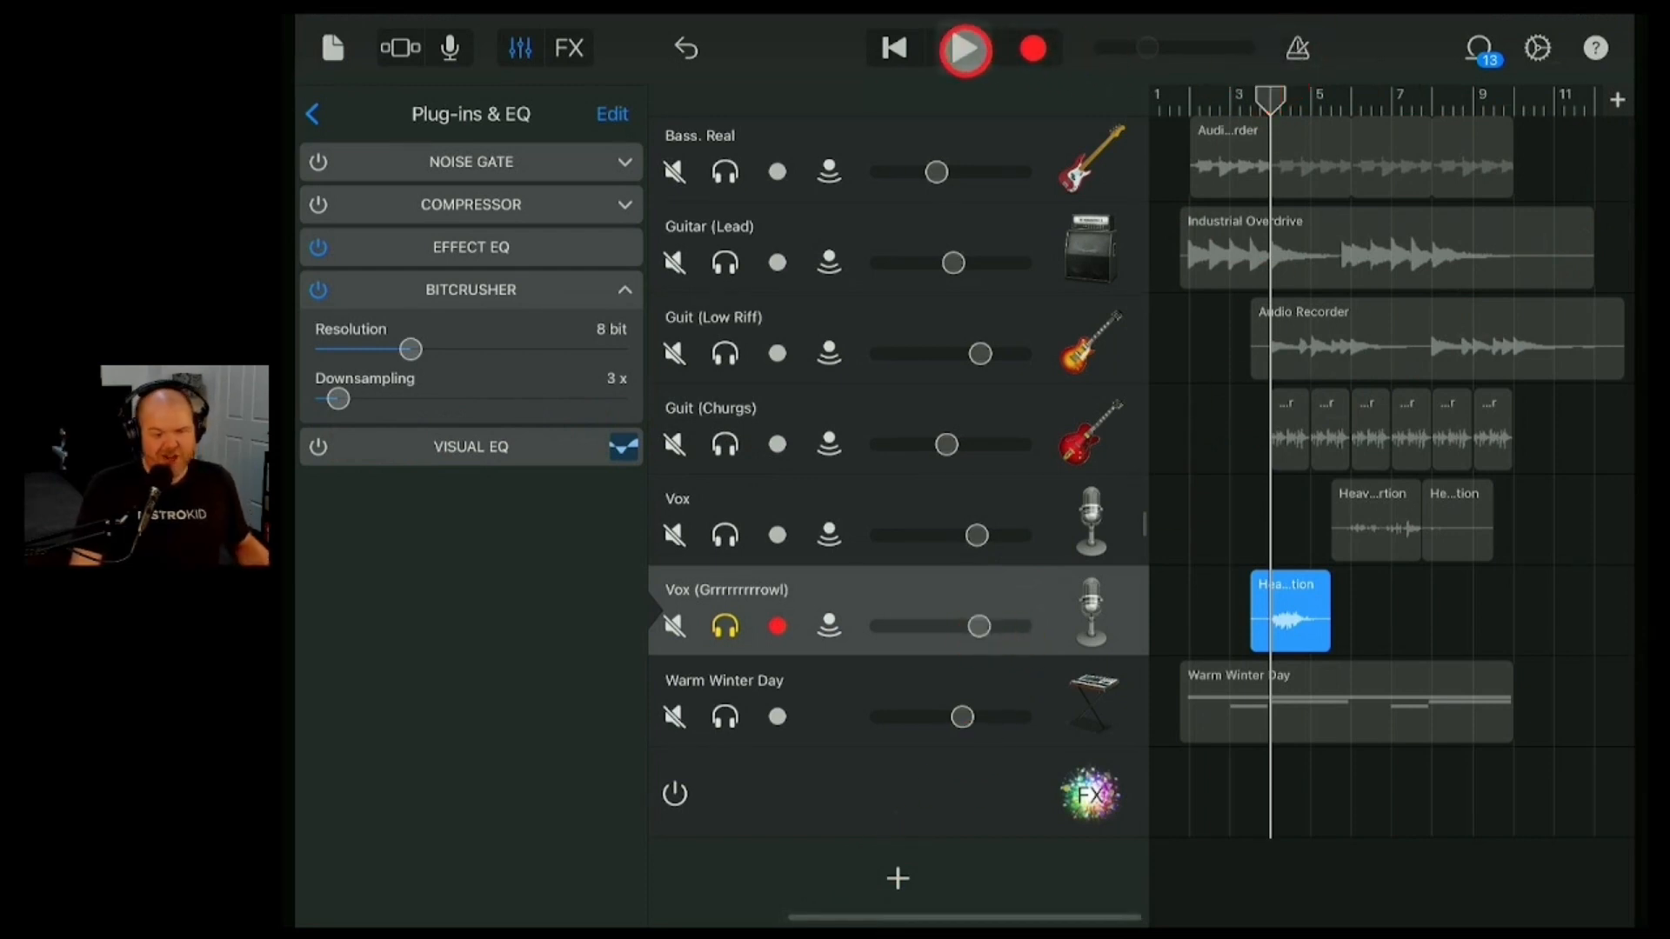
pyautogui.click(963, 48)
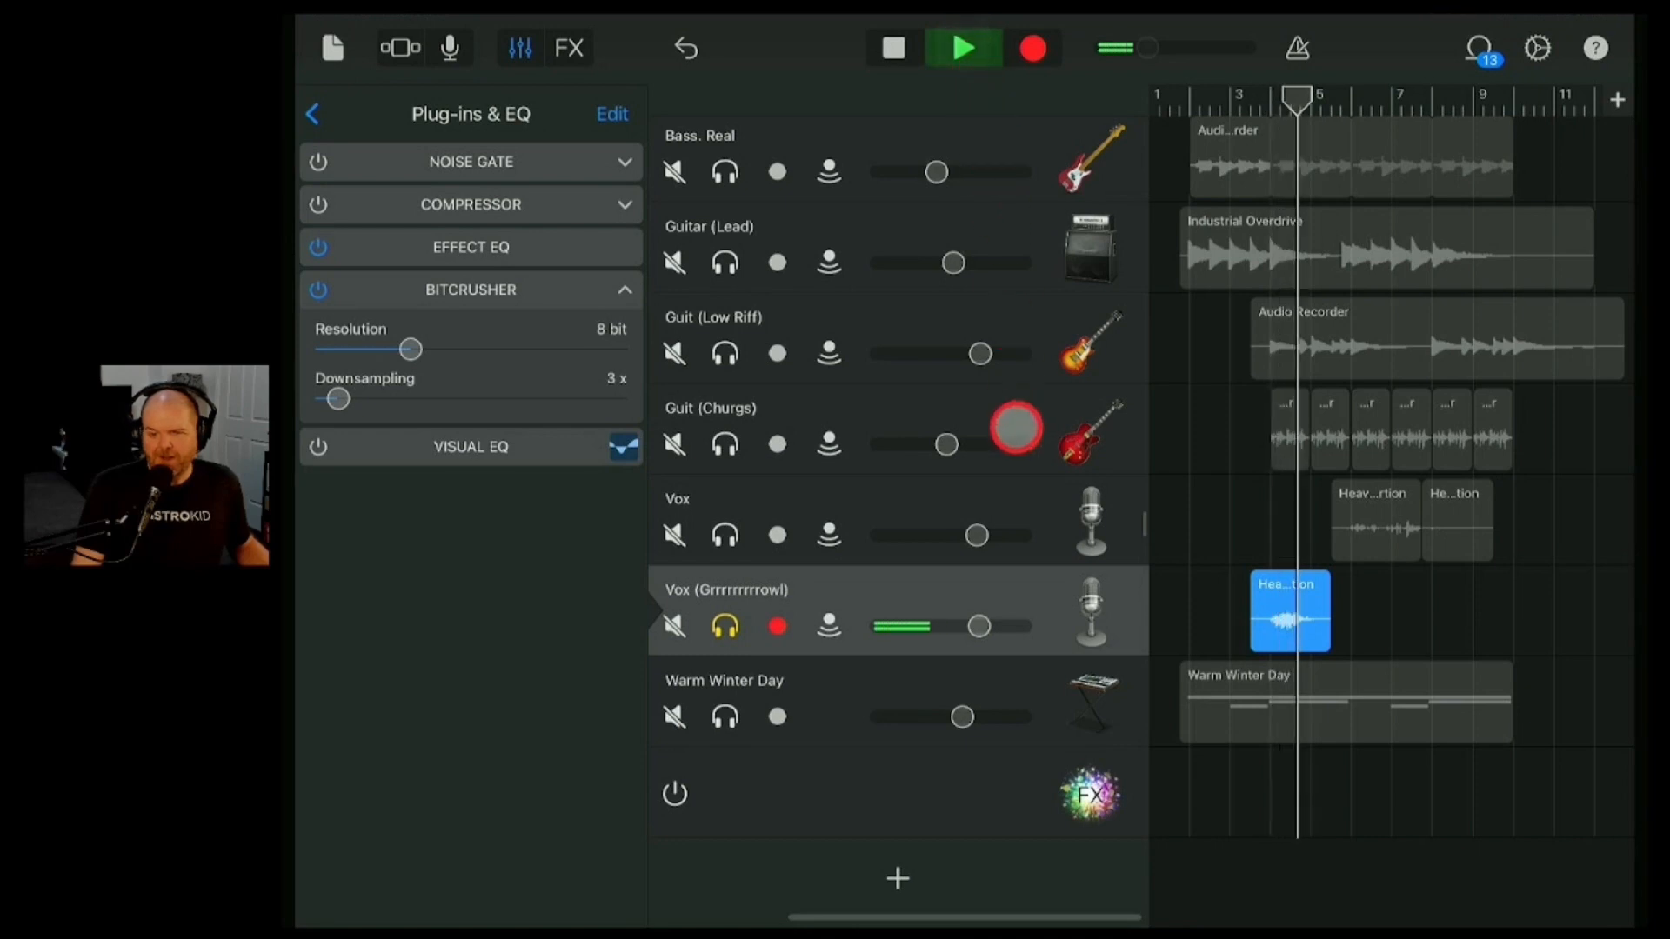
pyautogui.click(962, 47)
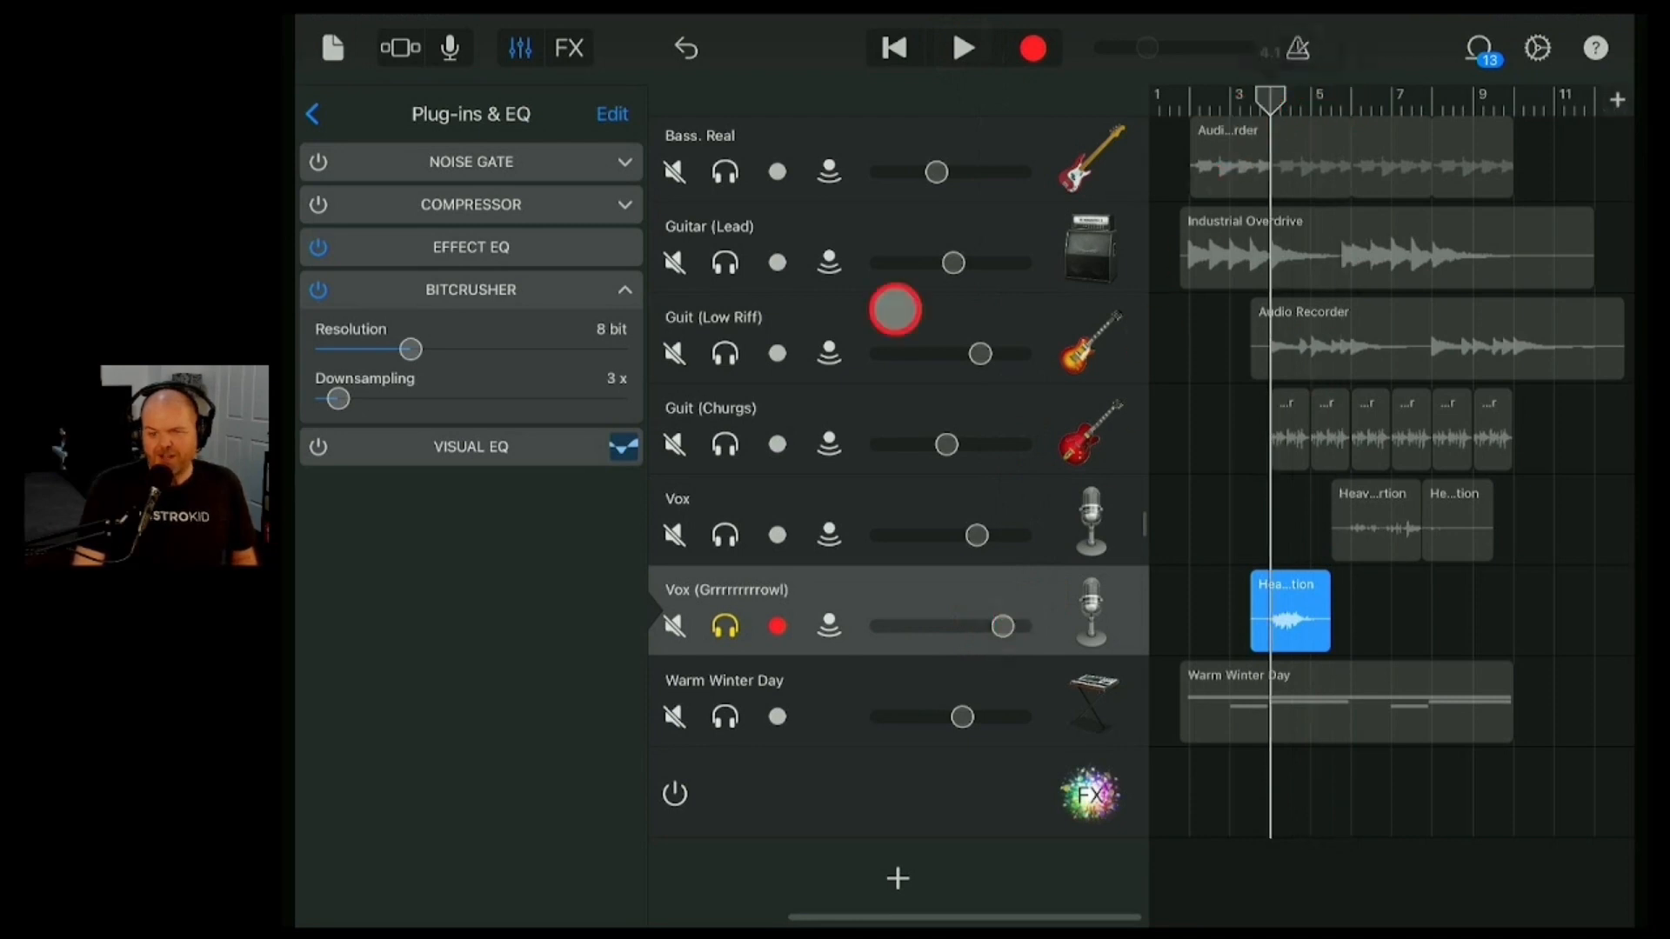
pyautogui.moveTo(335, 397); pyautogui.dragTo(367, 396)
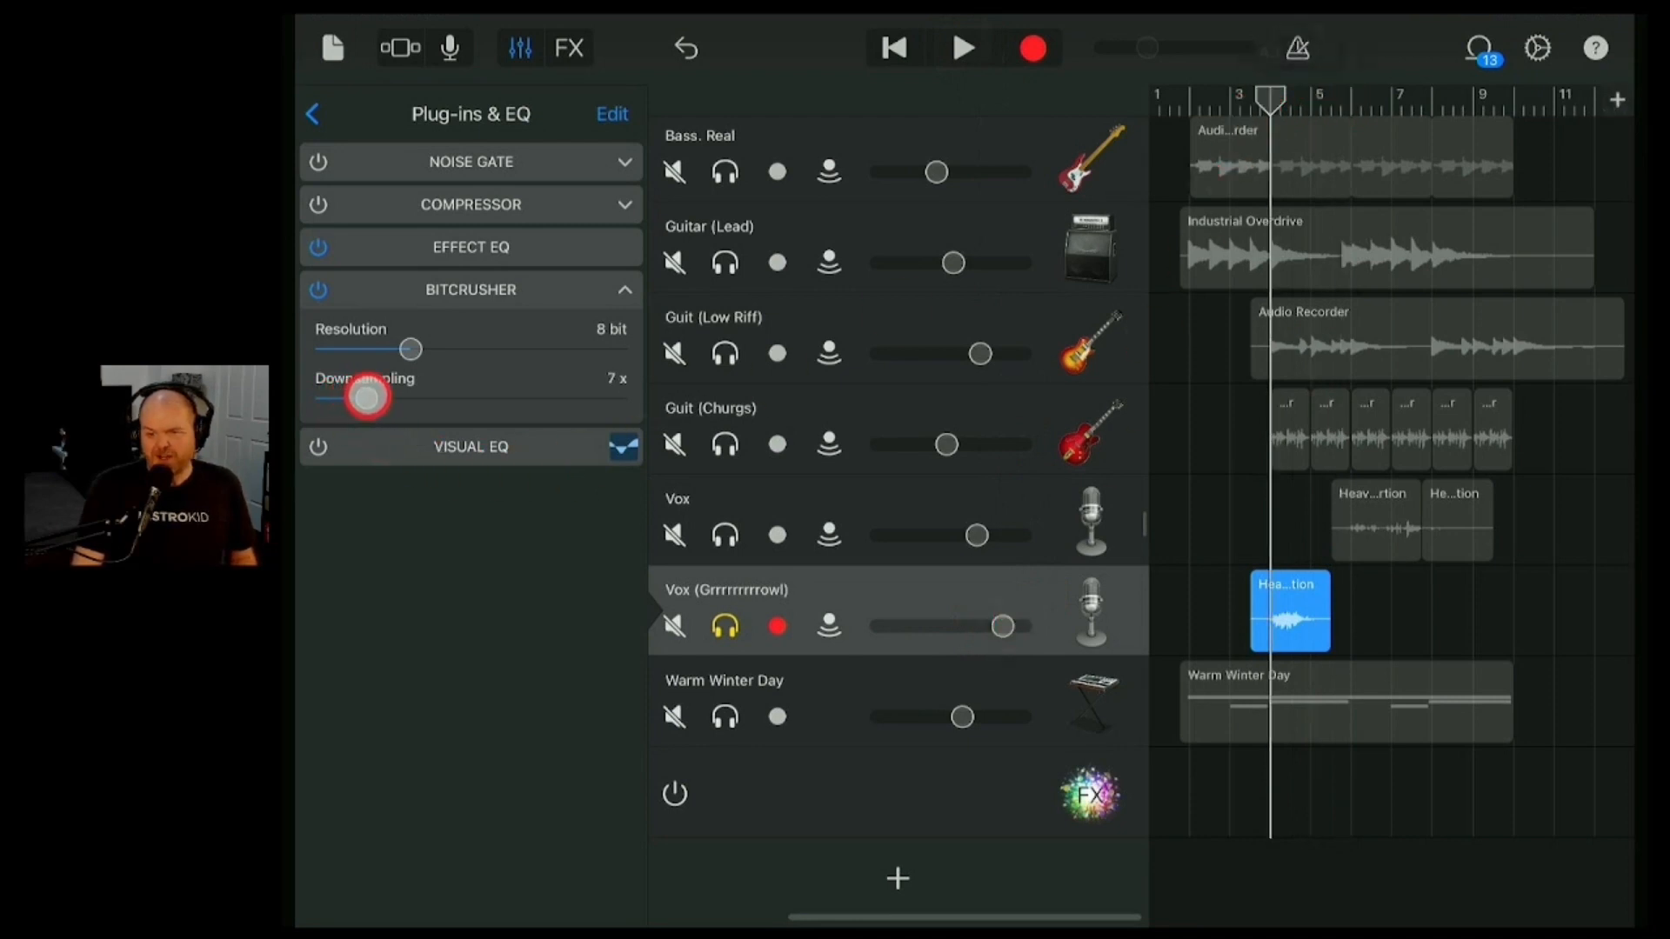
pyautogui.moveTo(365, 397); pyautogui.dragTo(392, 397)
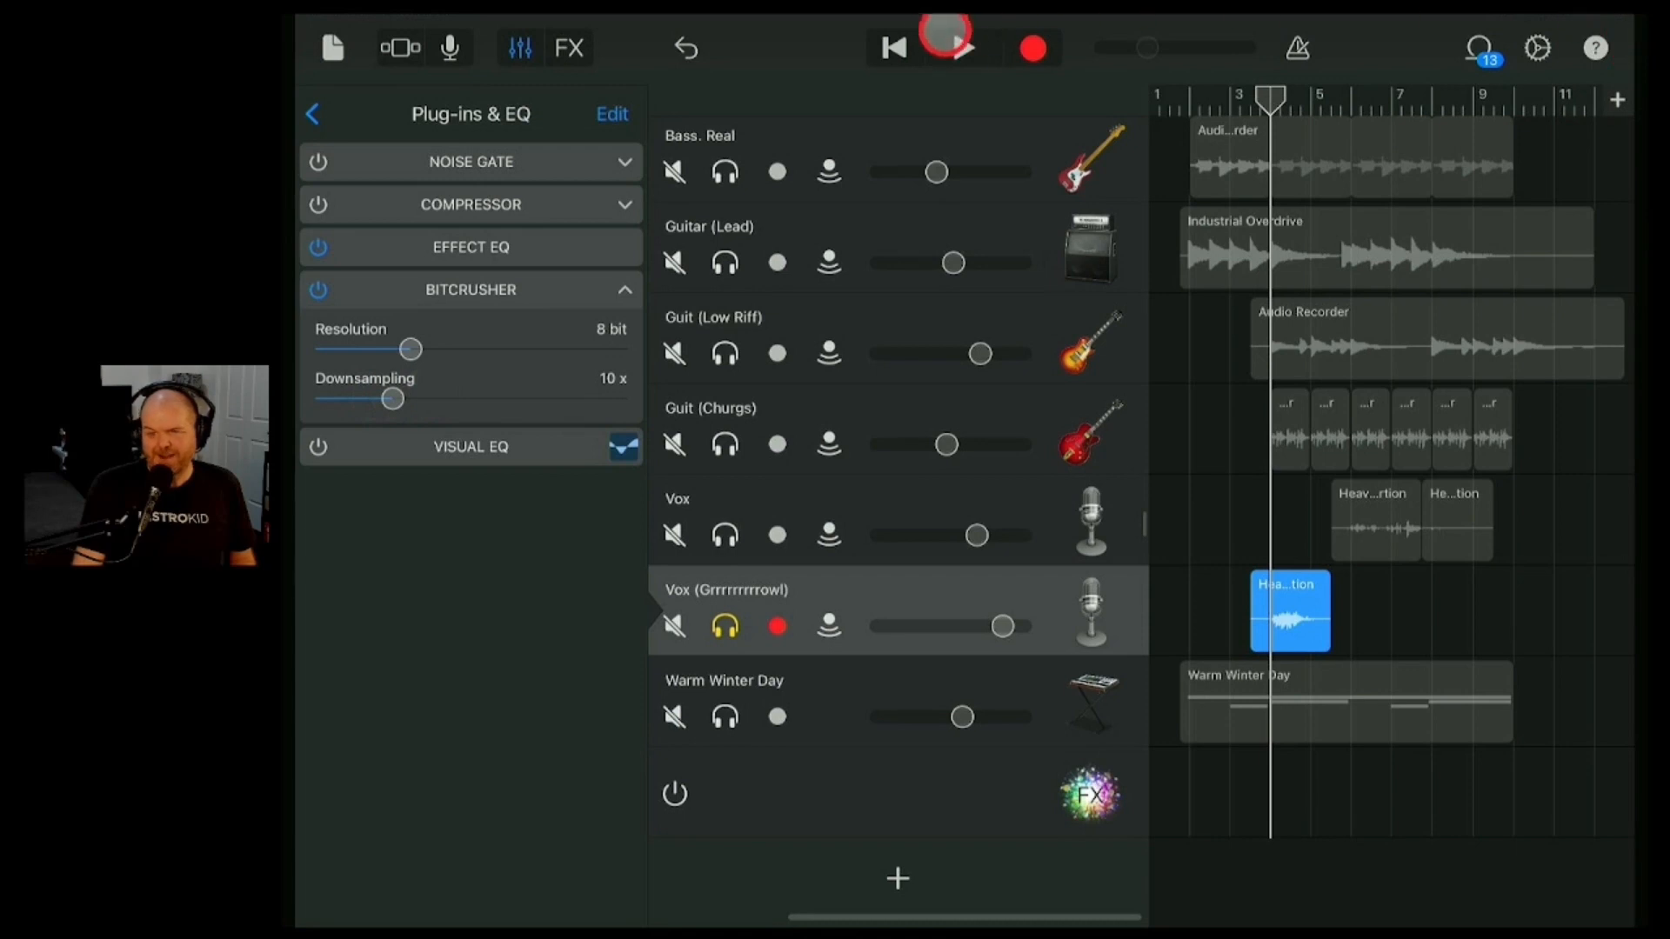
pyautogui.click(957, 49)
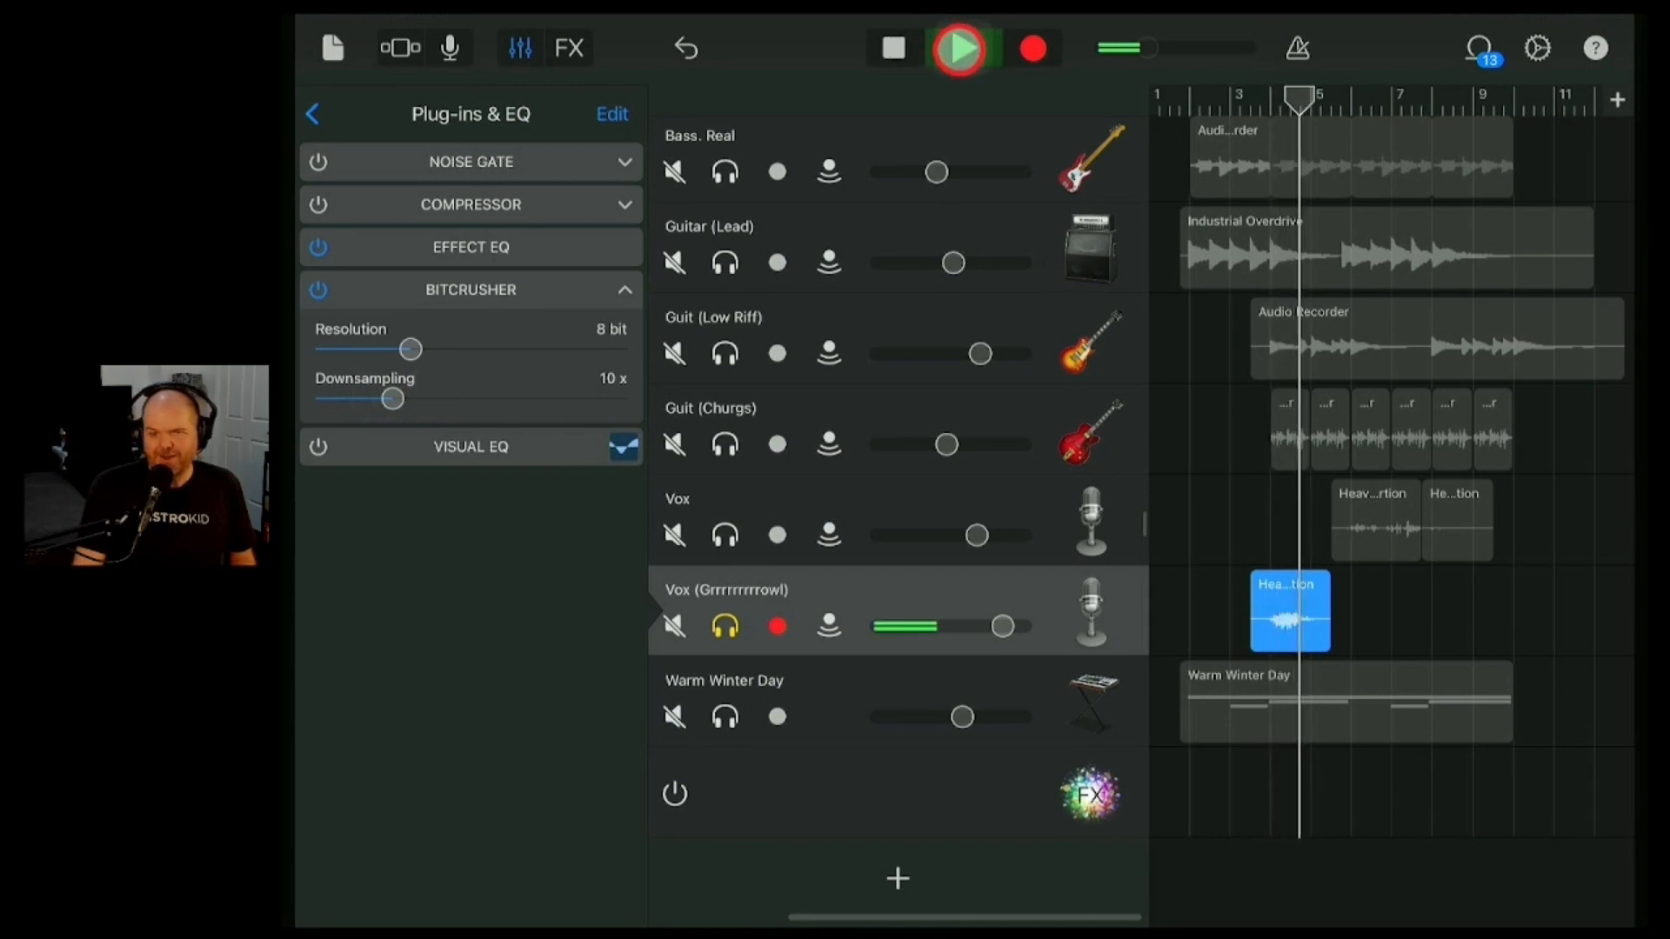
pyautogui.click(955, 48)
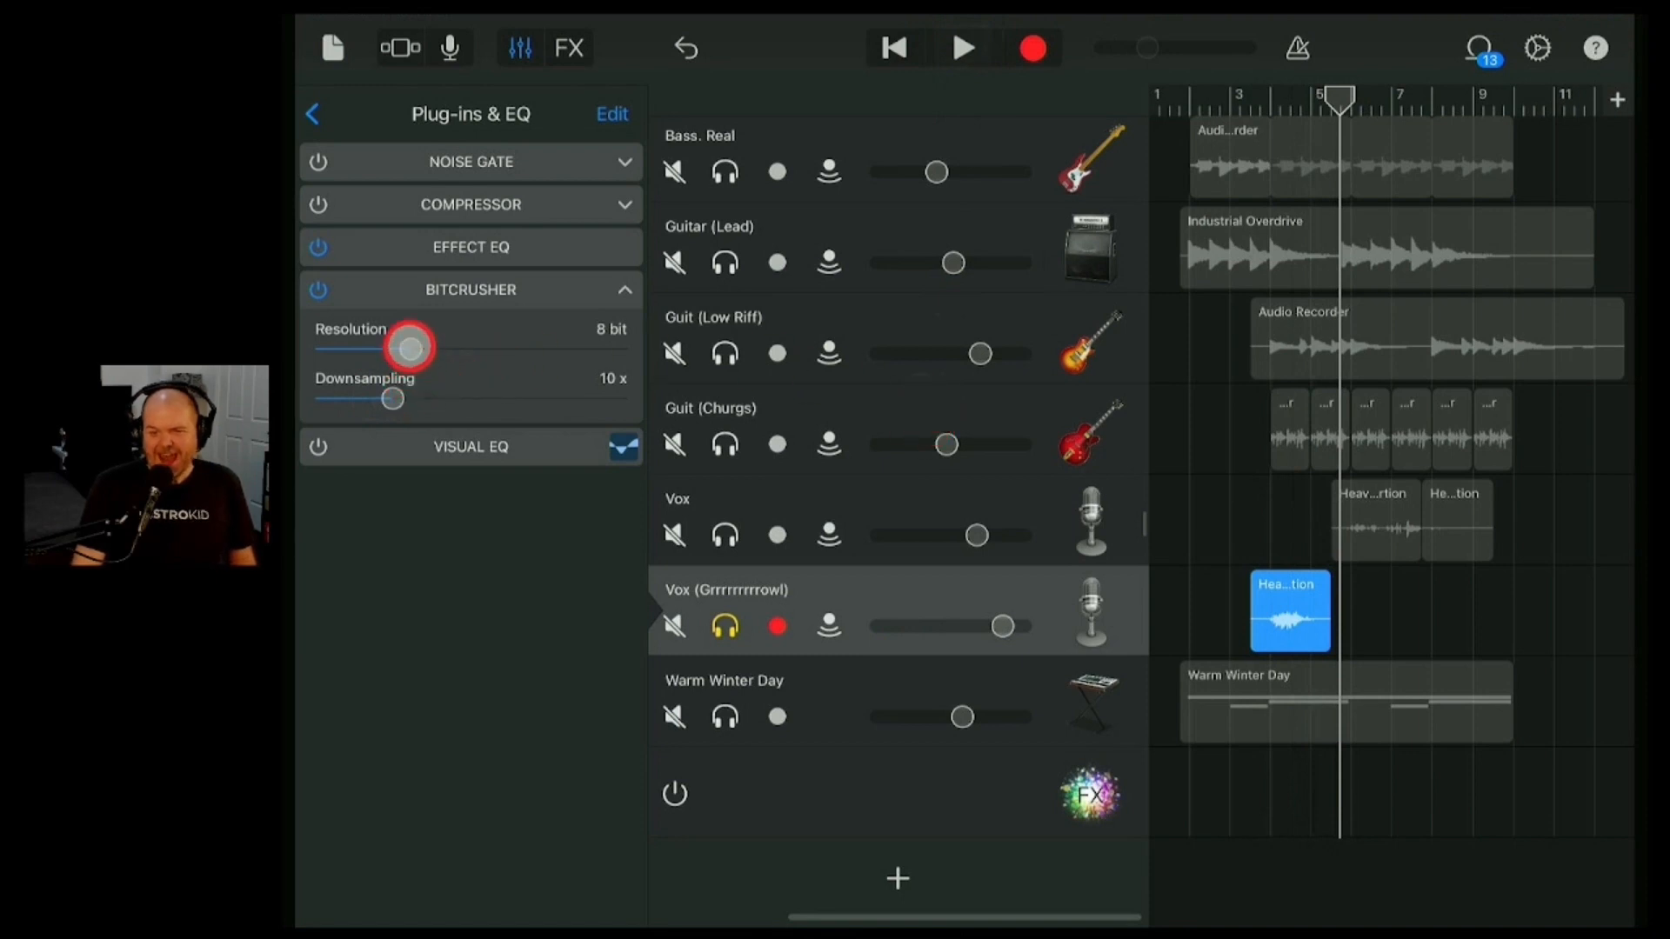
# - Audition 4 bit resolution, then settle the Bitcrusher at 8 bit and 7x downsampling
pyautogui.moveTo(410, 348); pyautogui.dragTo(372, 348)
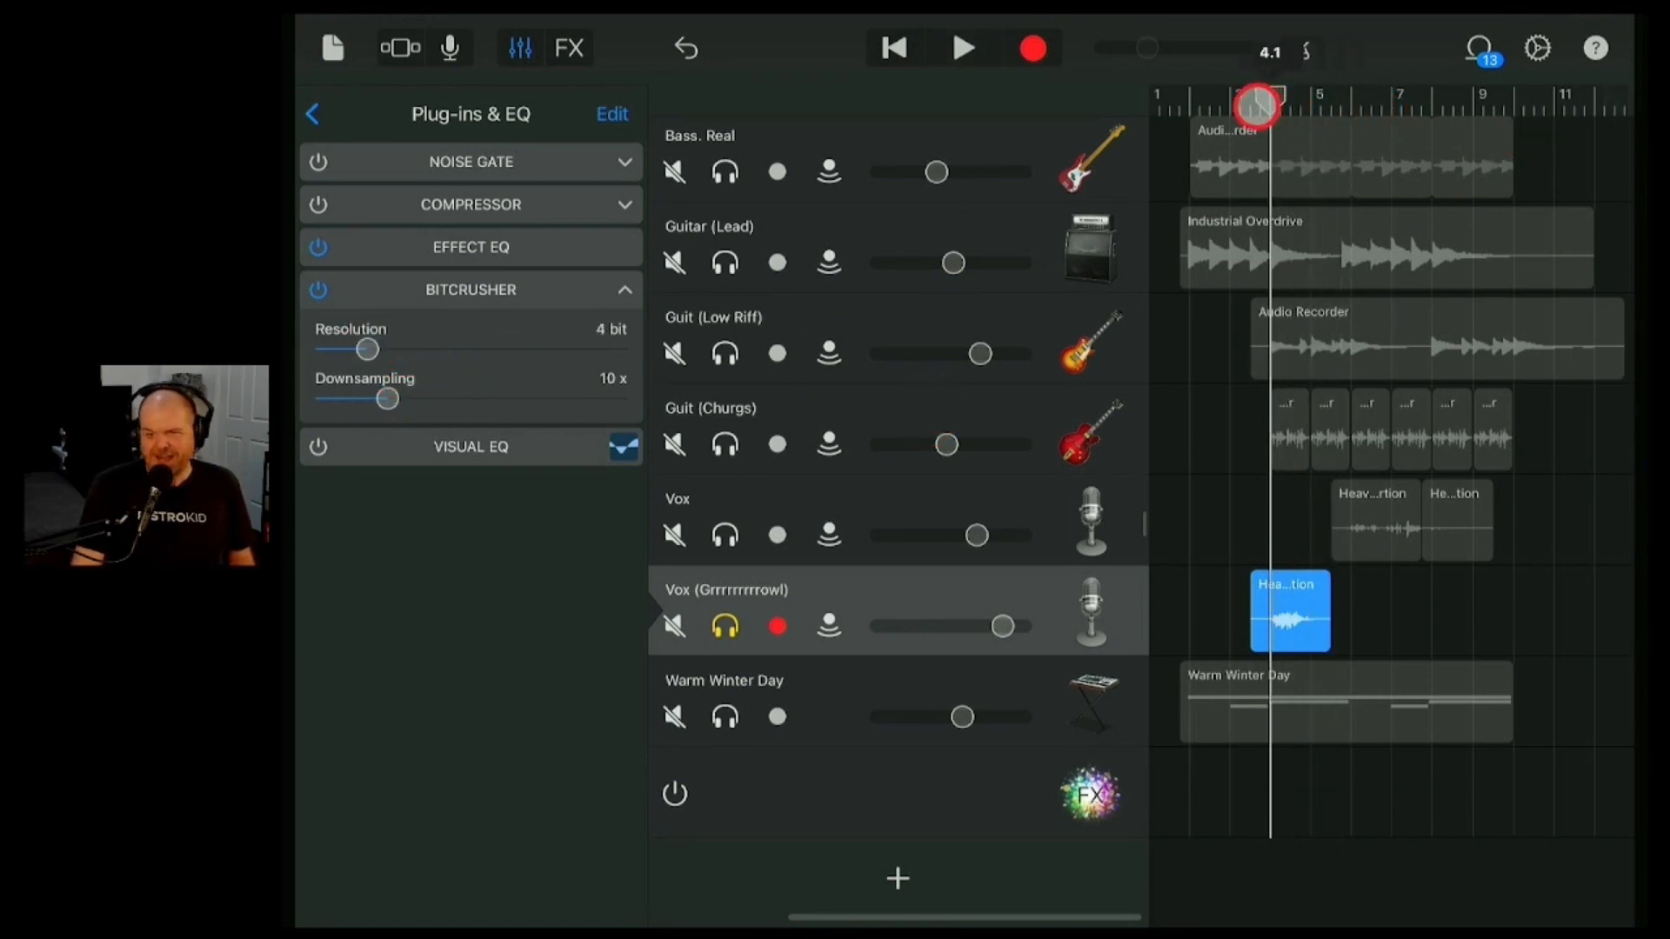
pyautogui.click(962, 47)
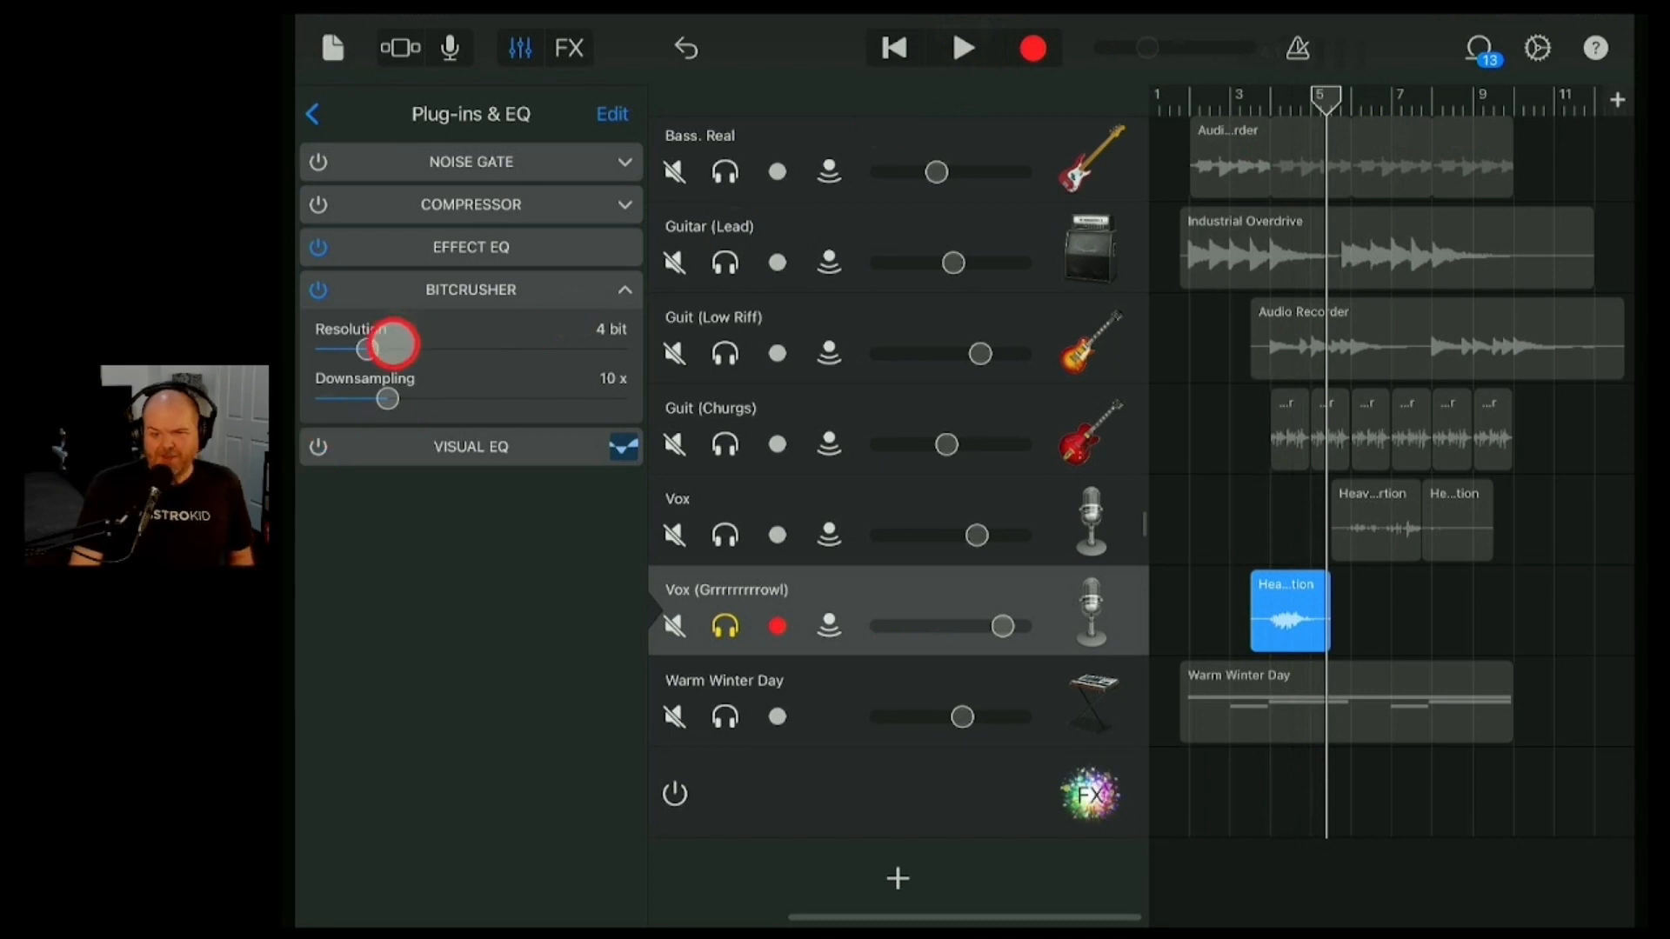
pyautogui.moveTo(383, 349); pyautogui.dragTo(416, 350)
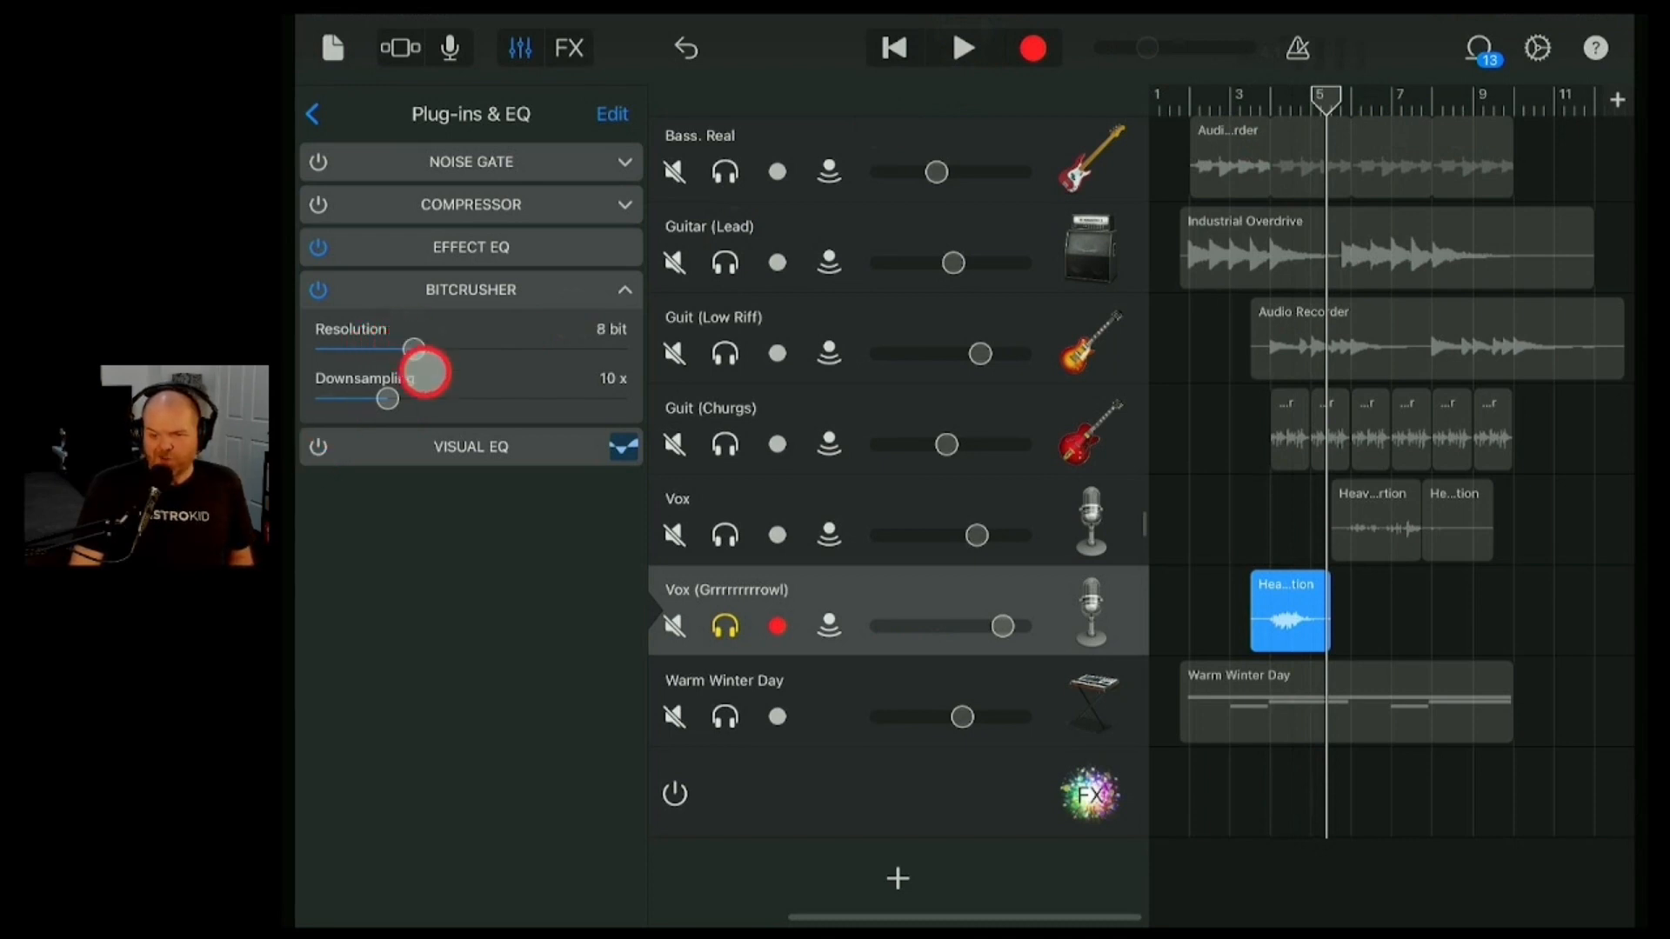
pyautogui.moveTo(417, 369); pyautogui.dragTo(369, 397)
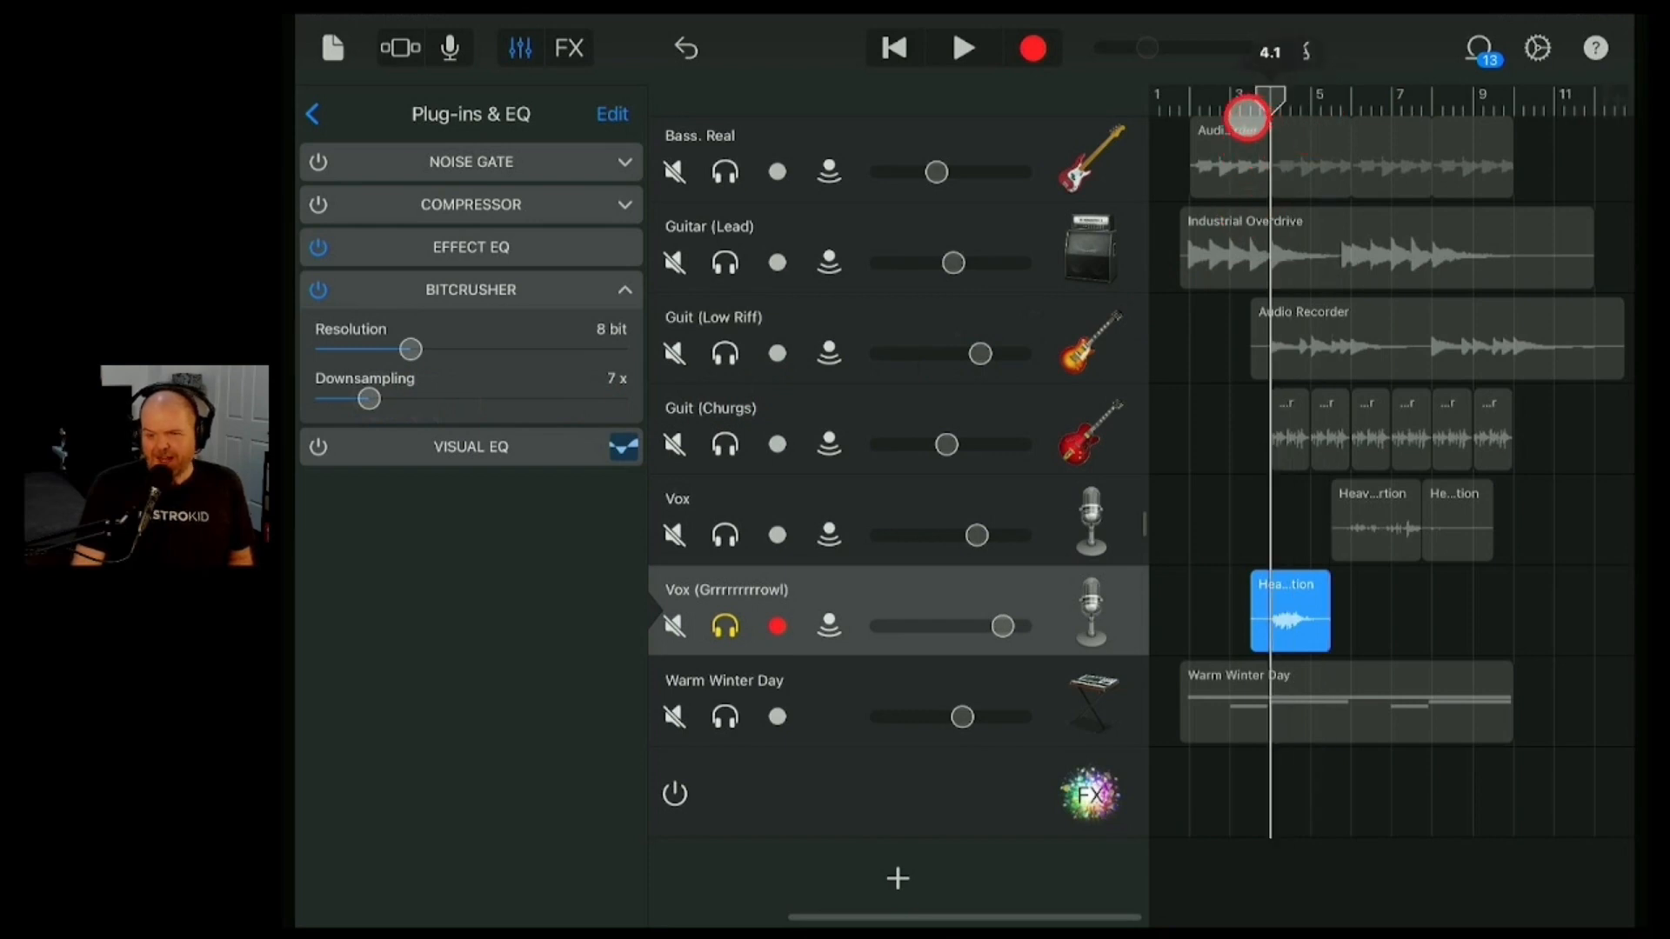
pyautogui.click(961, 47)
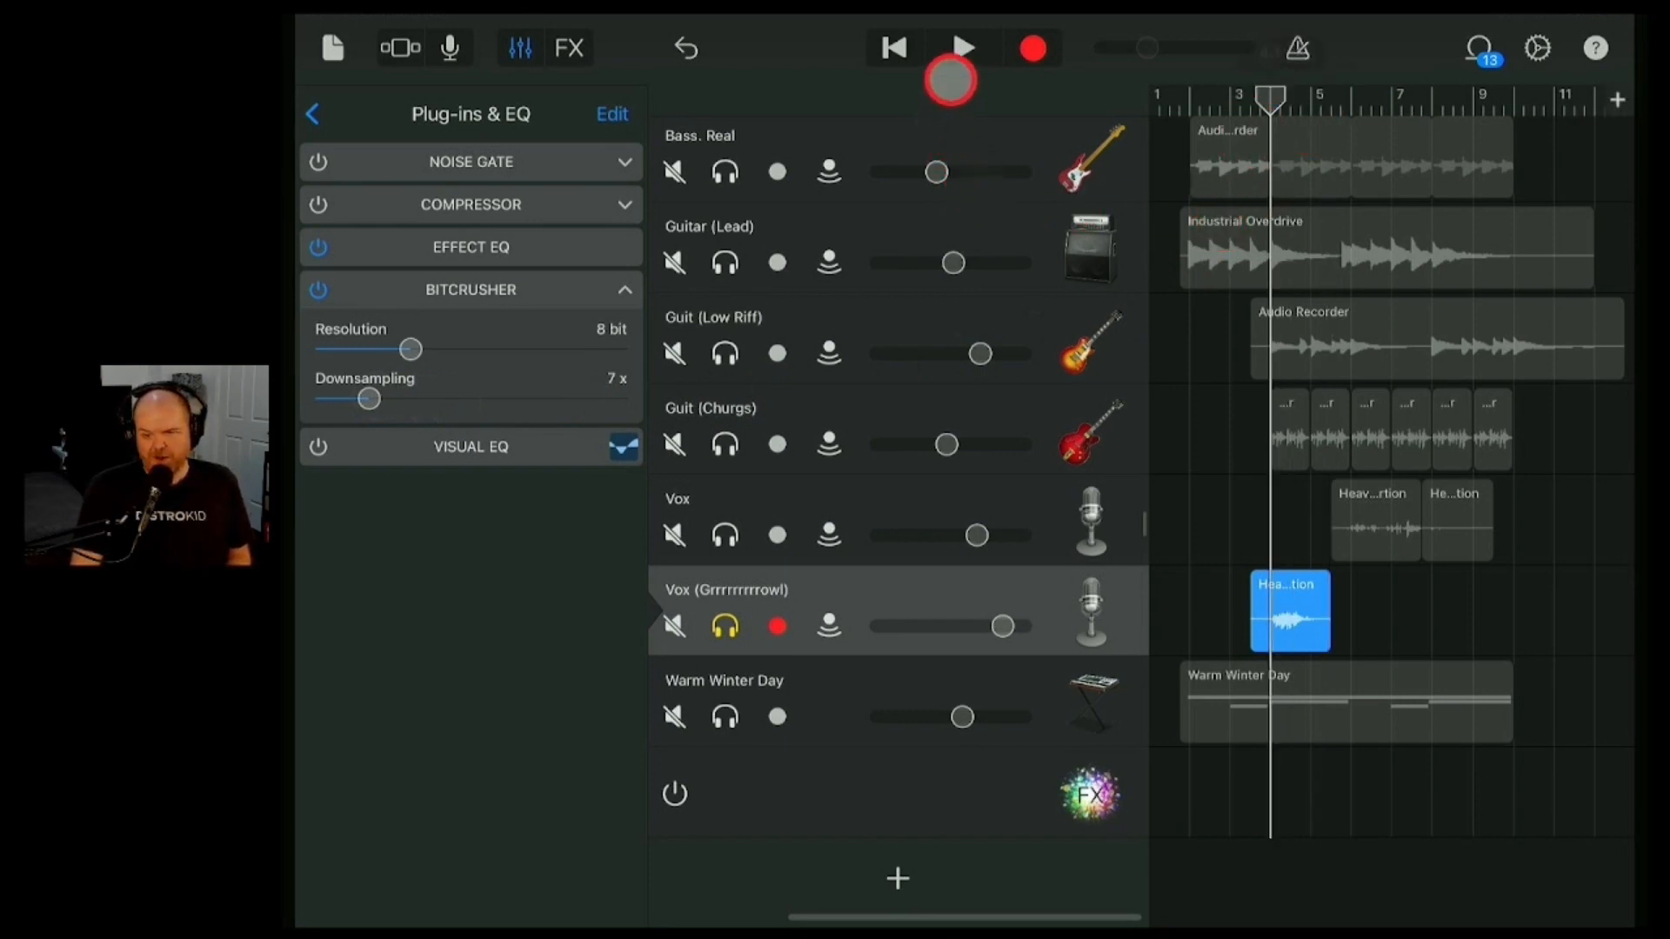
pyautogui.click(961, 49)
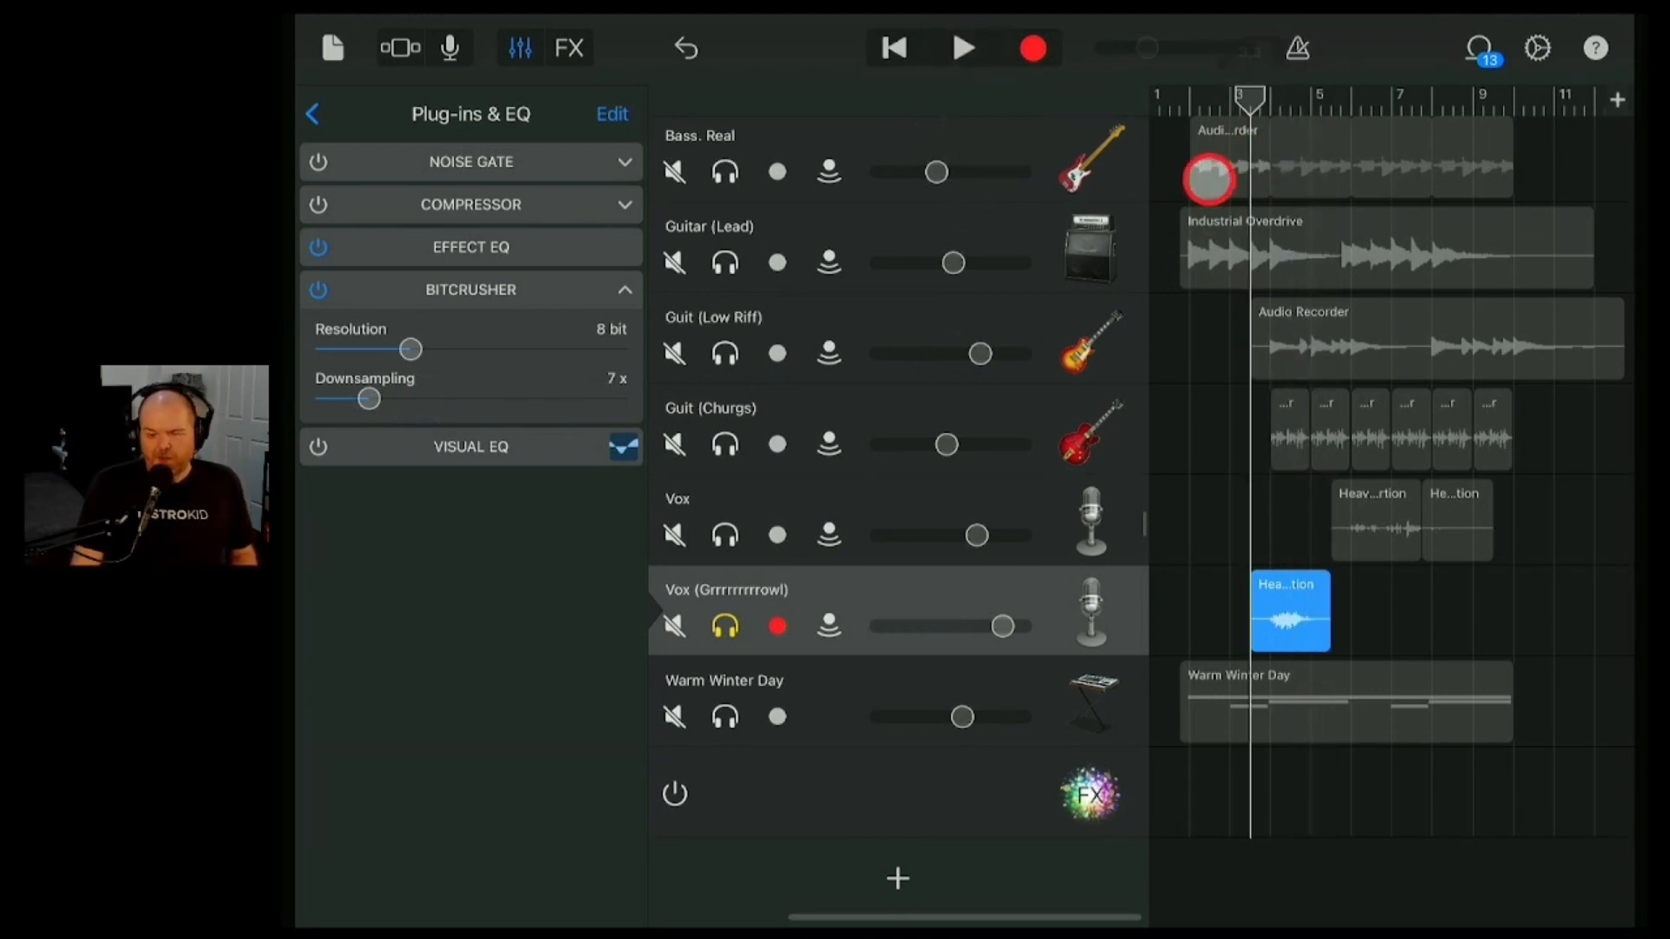
pyautogui.click(622, 288)
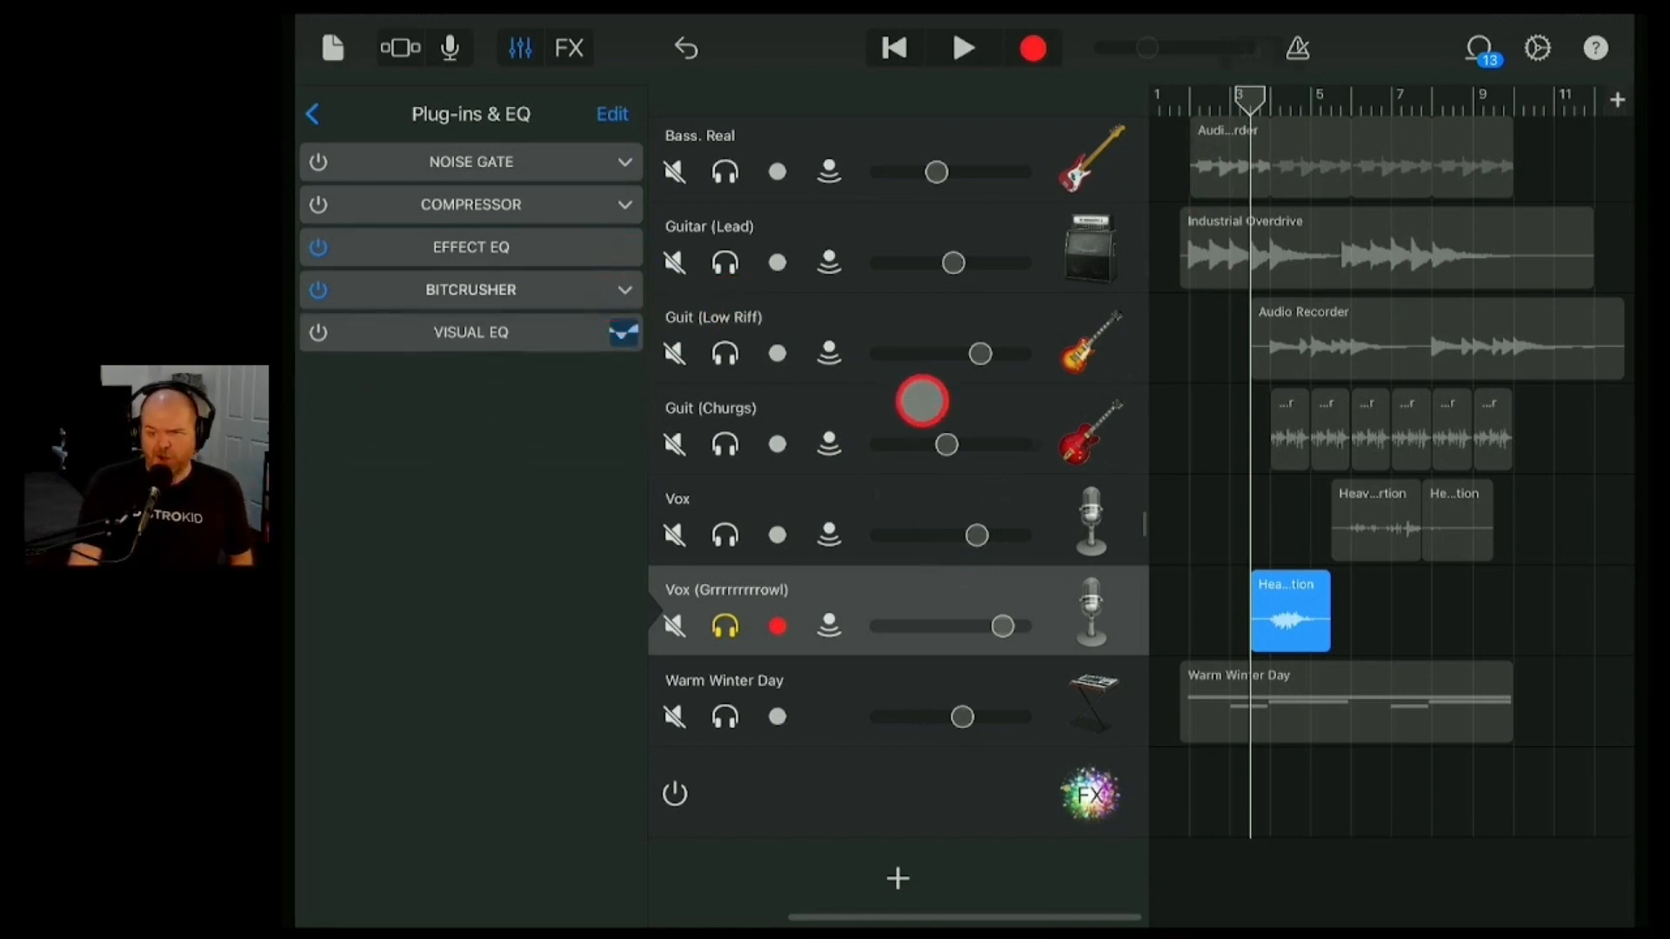
pyautogui.click(610, 115)
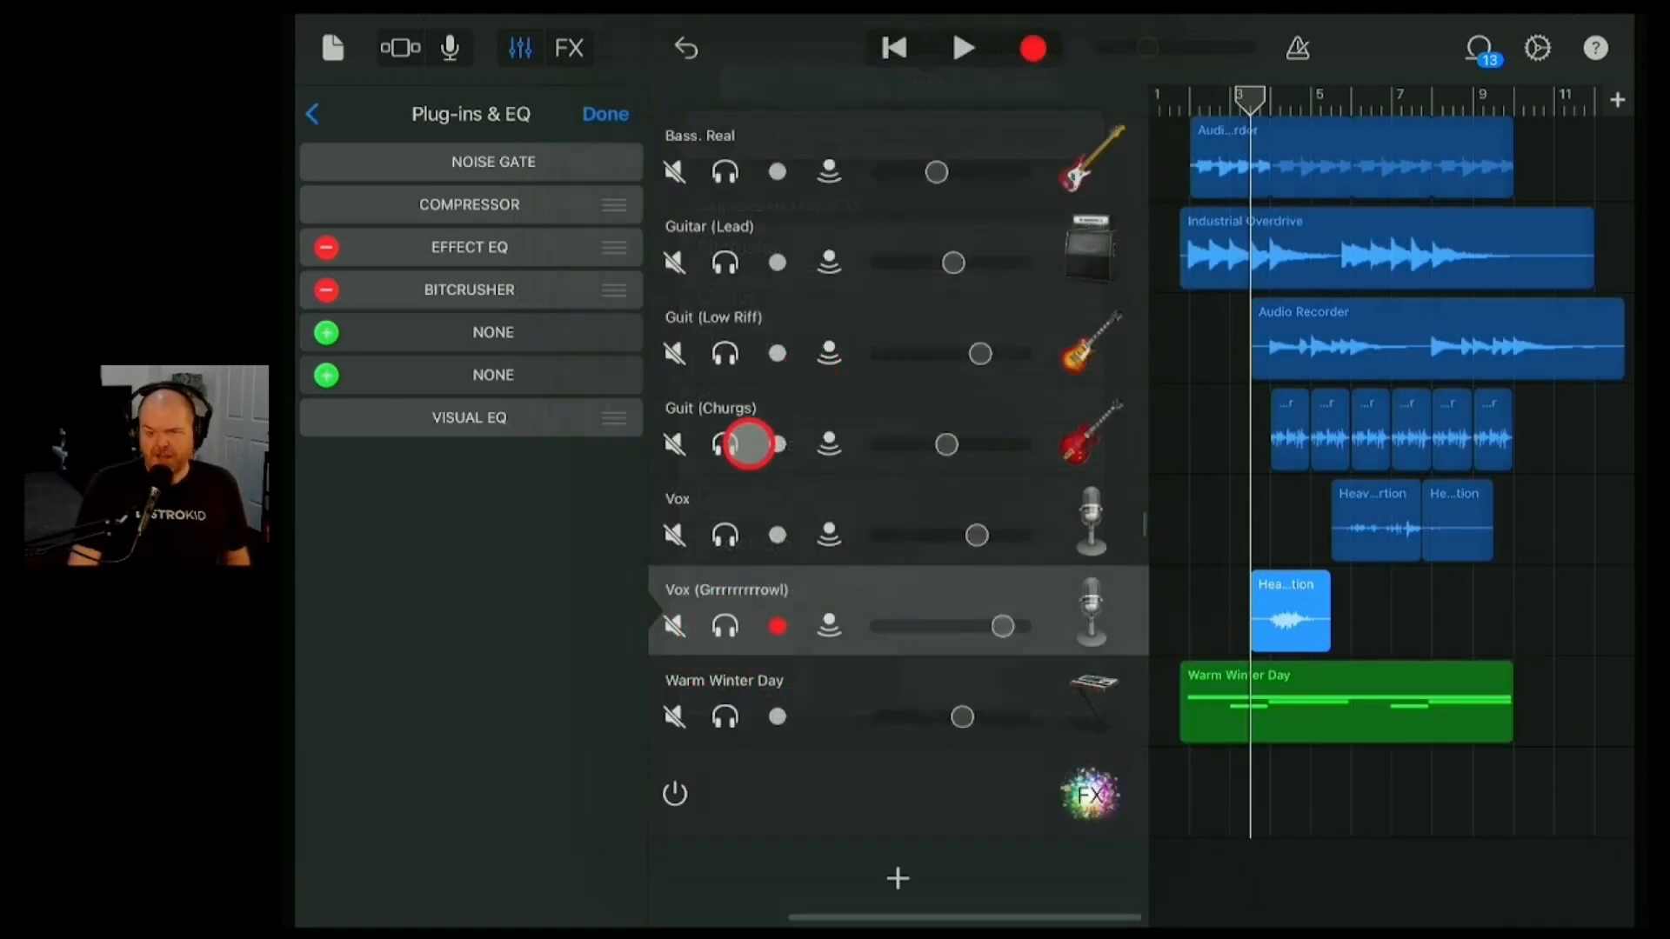
# - Select the Guitar (Lead) track and delete its Wider effect to make room for a Chorus
pyautogui.click(724, 353)
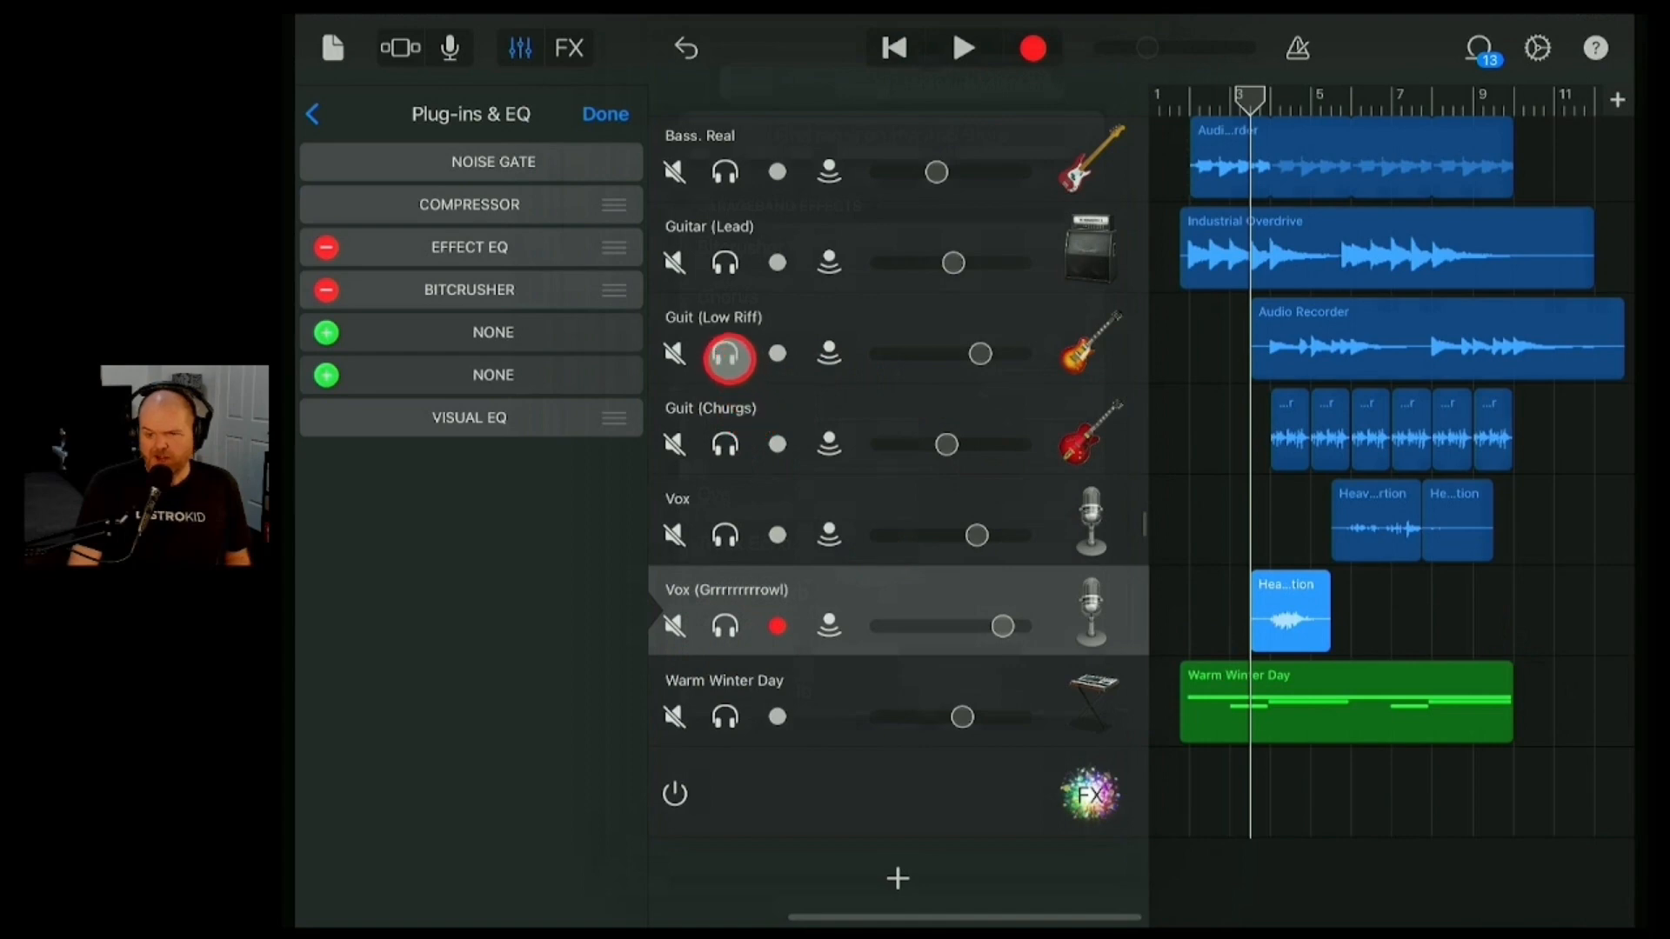
pyautogui.click(724, 263)
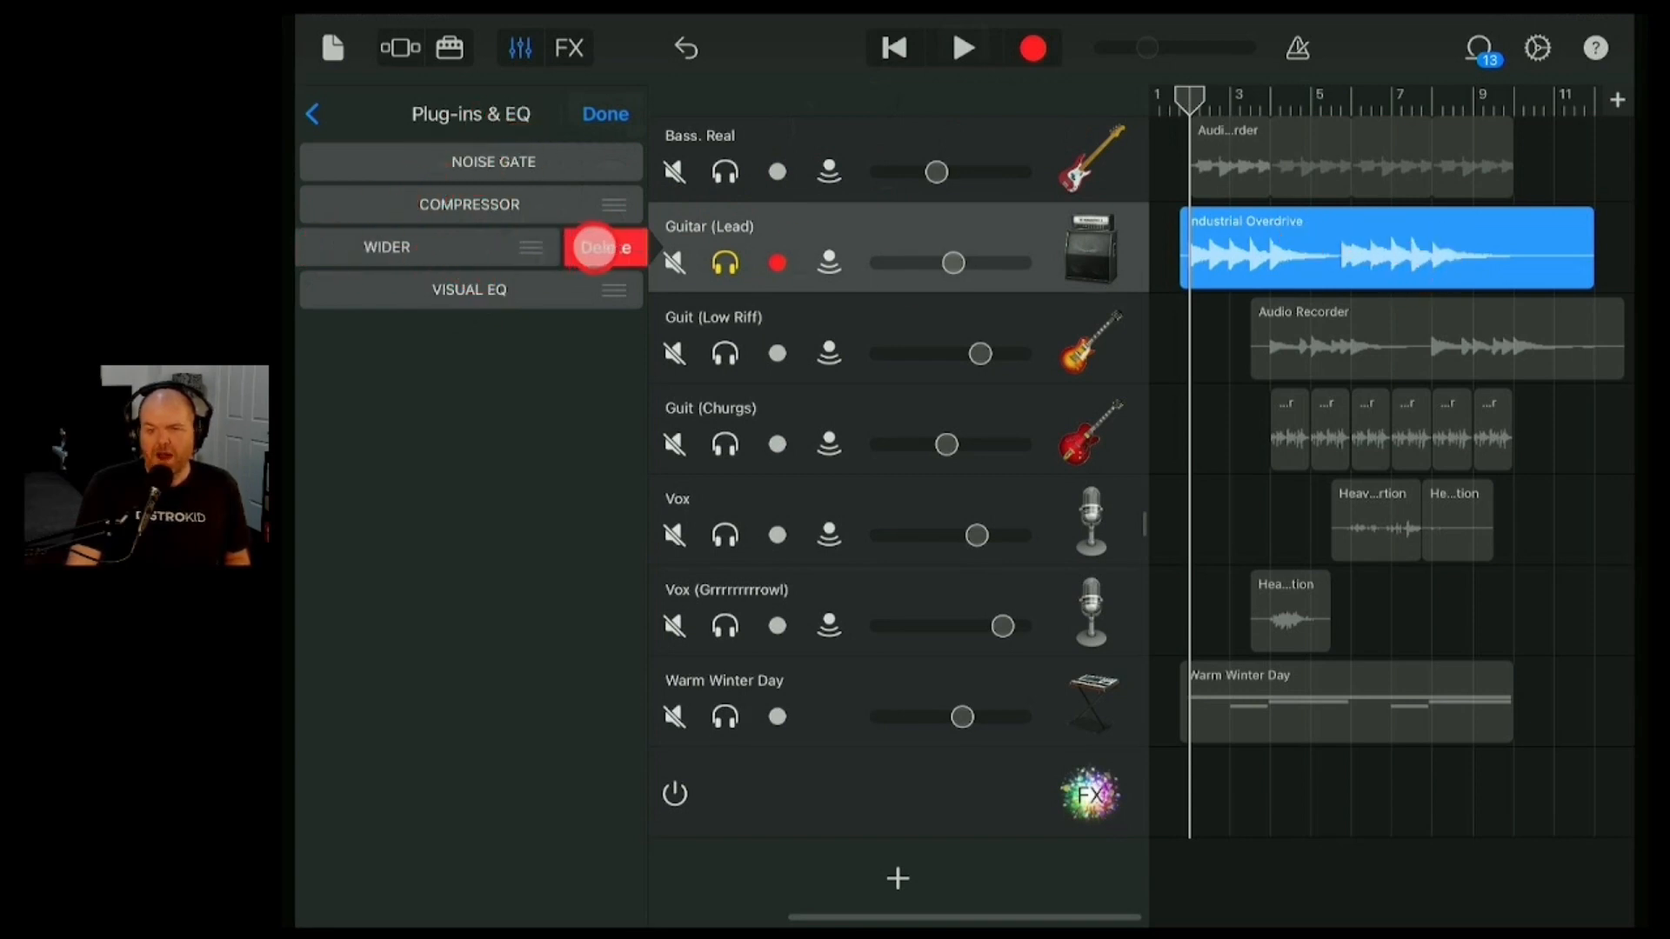
pyautogui.click(602, 247)
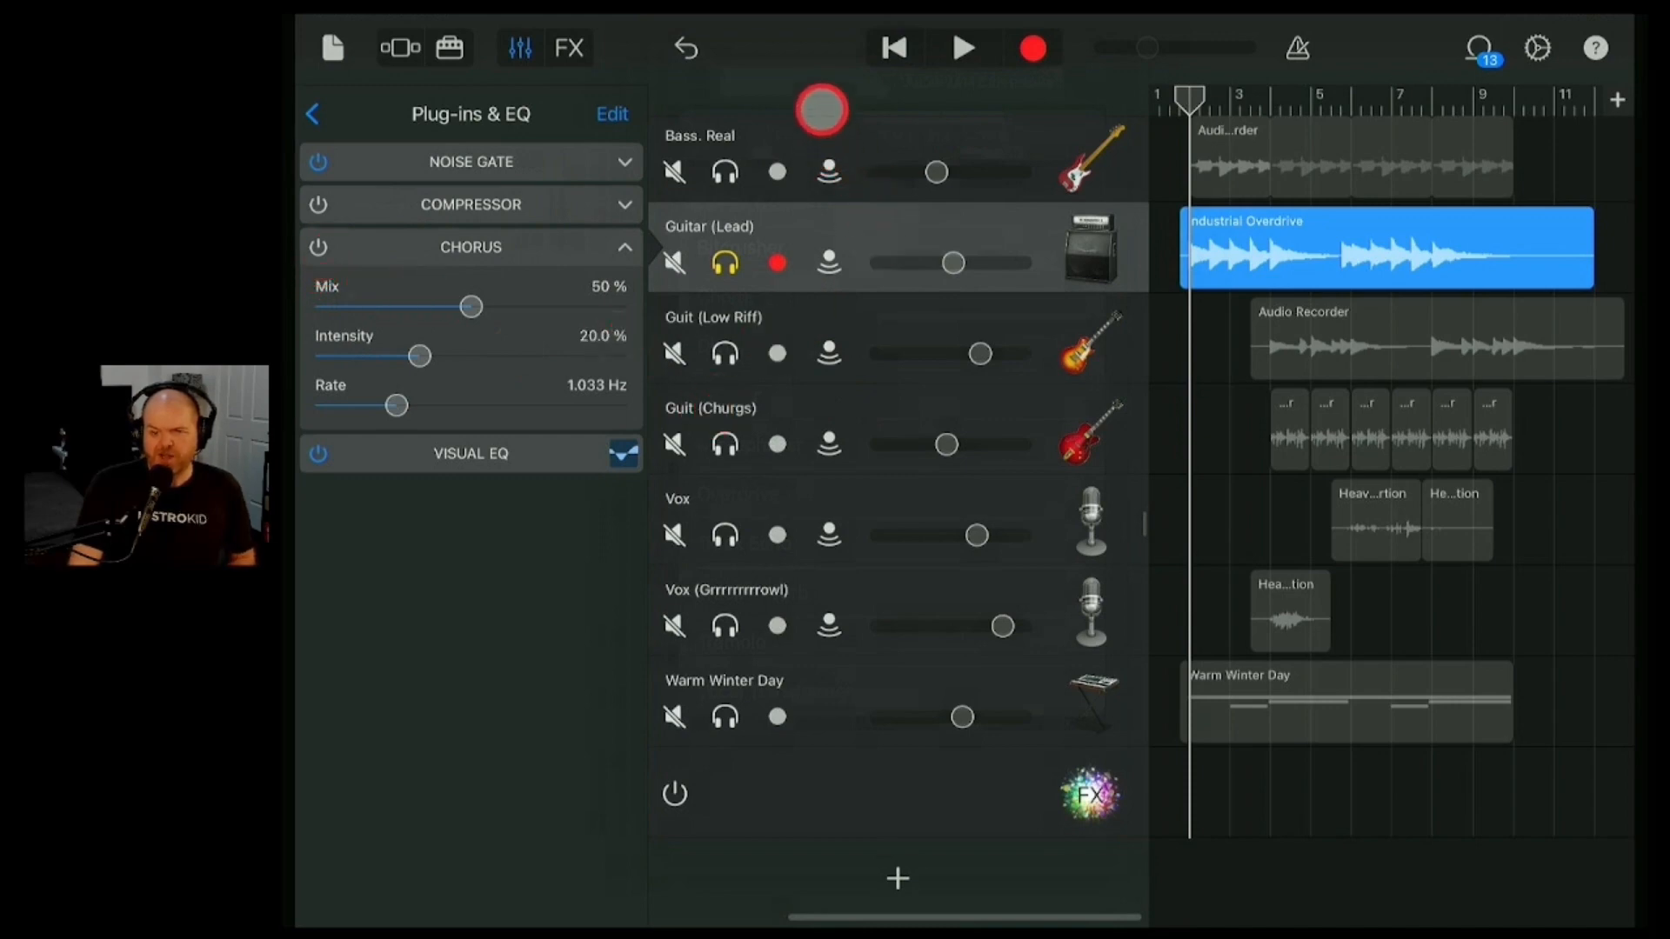
# - Play back the chorused lead guitar, nudge its volume, and bring up its amp view
pyautogui.click(962, 47)
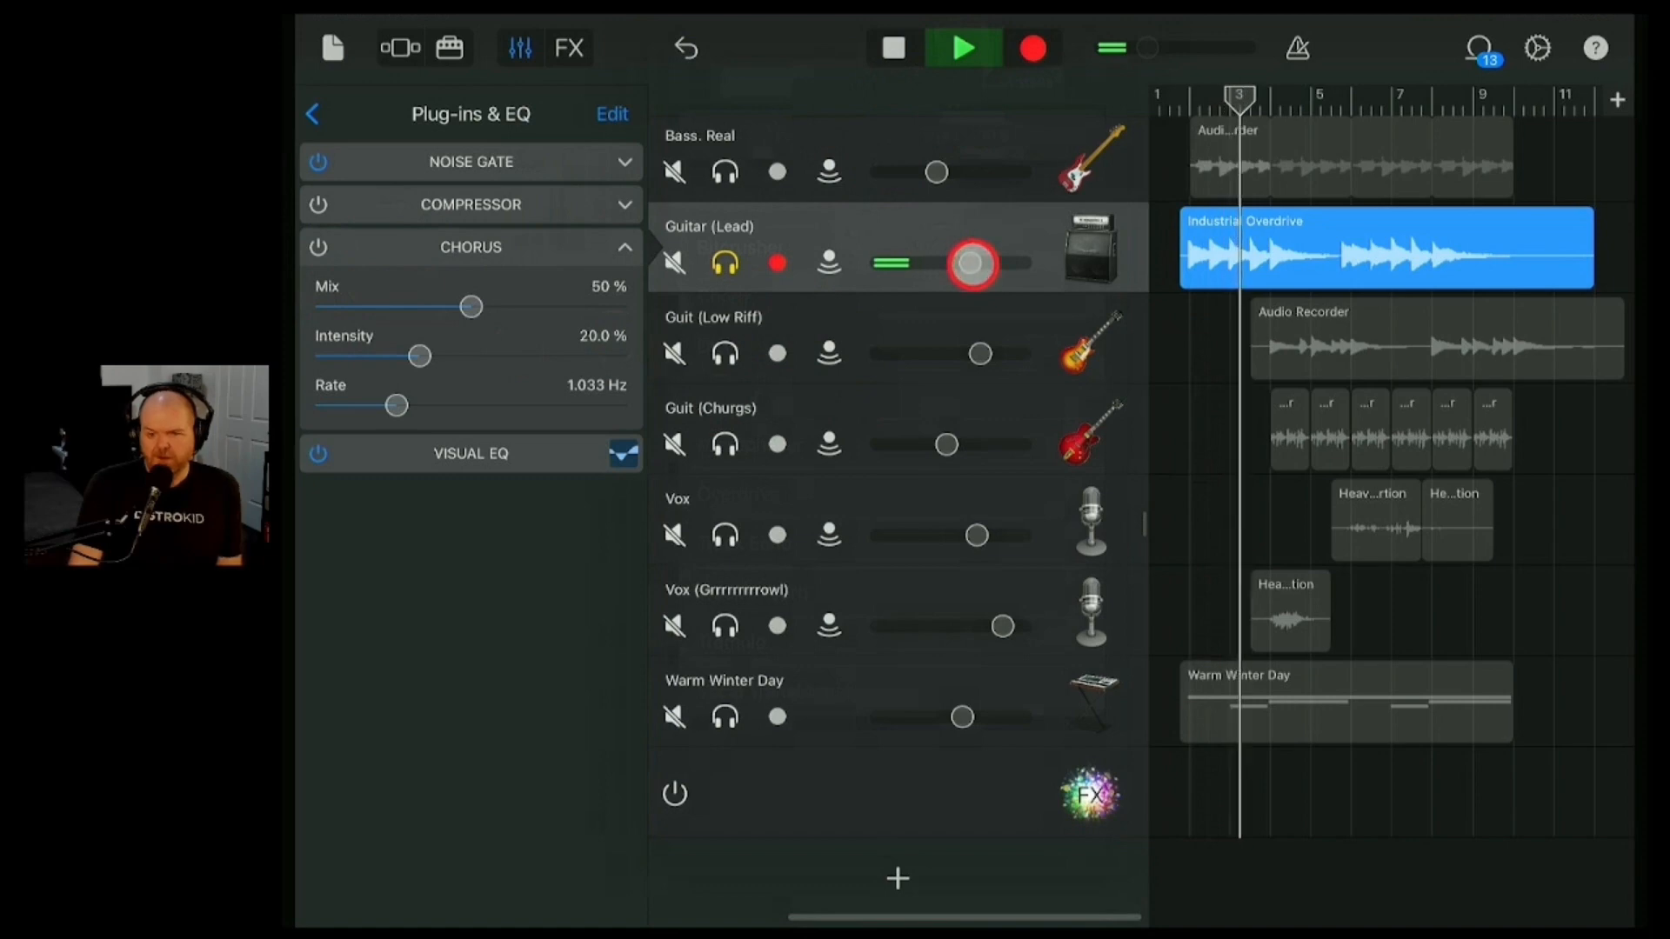
pyautogui.click(962, 49)
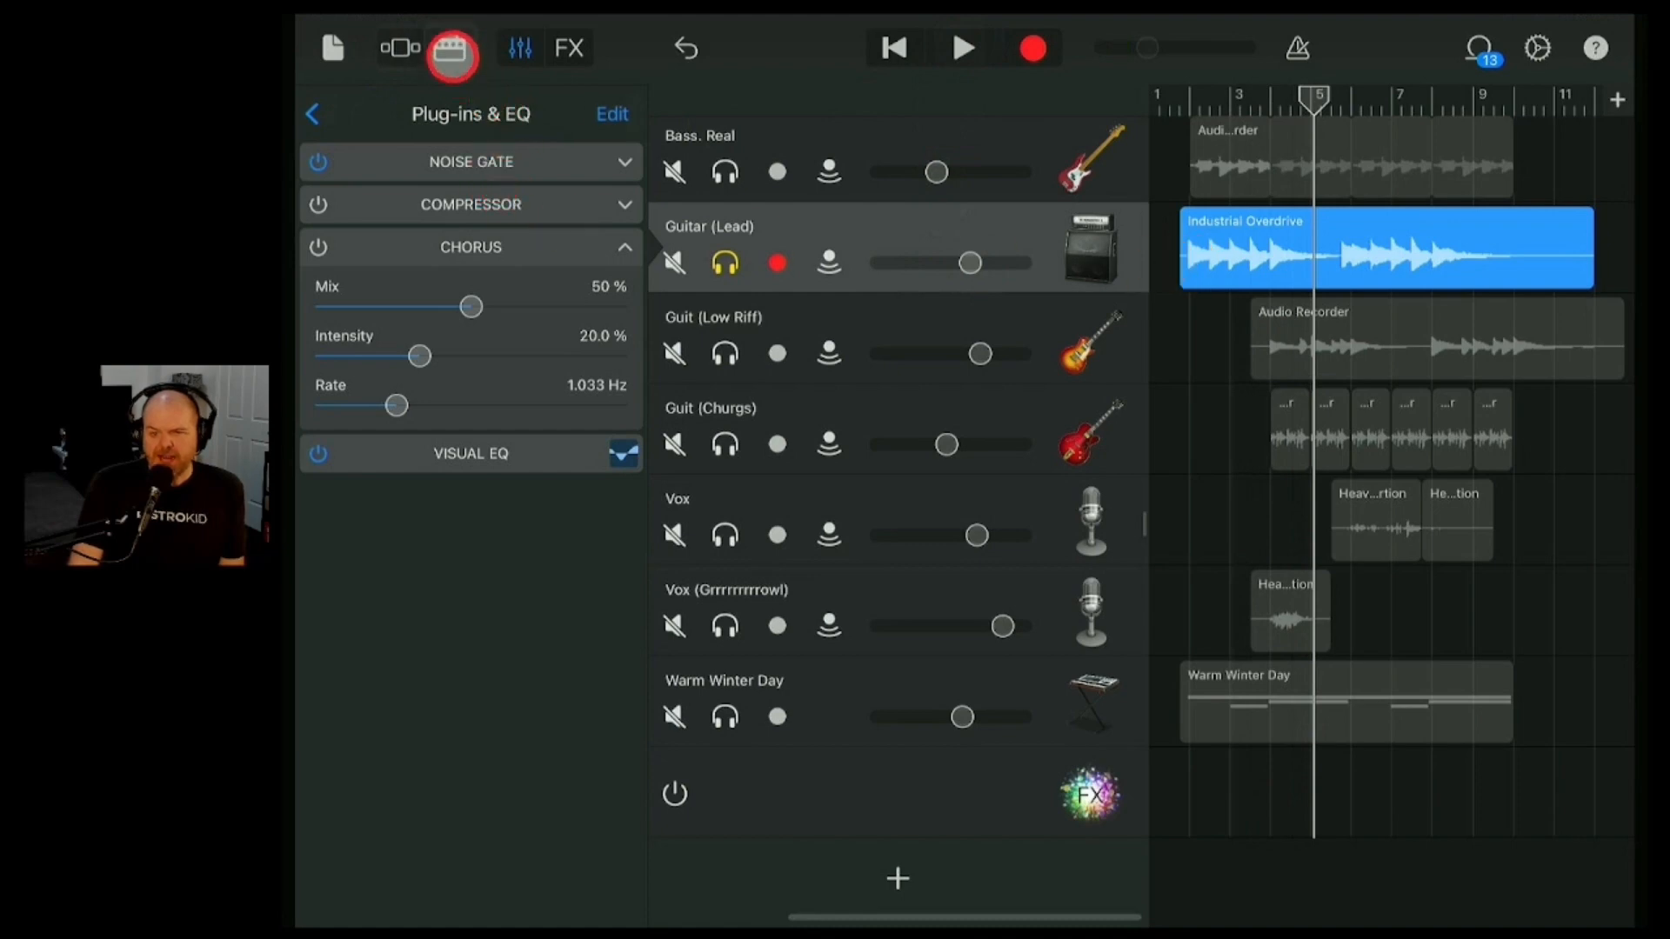
pyautogui.click(520, 49)
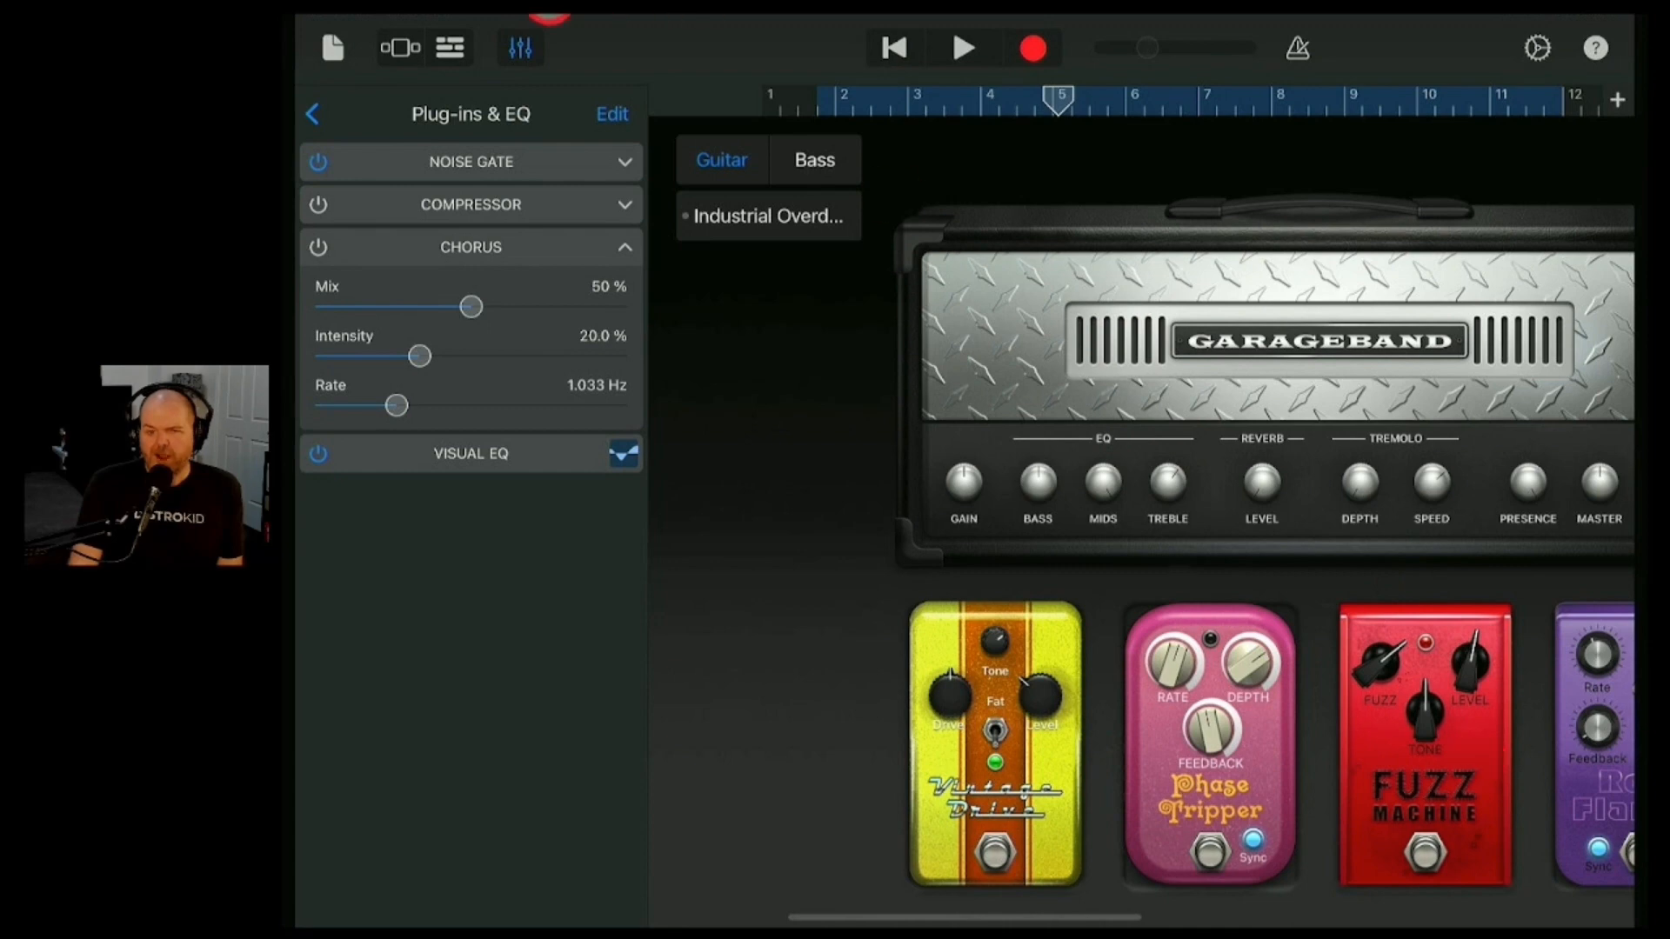
# - Adjust the Chorus to 64% mix, about 25% intensity and 0.833 Hz rate
pyautogui.click(316, 247)
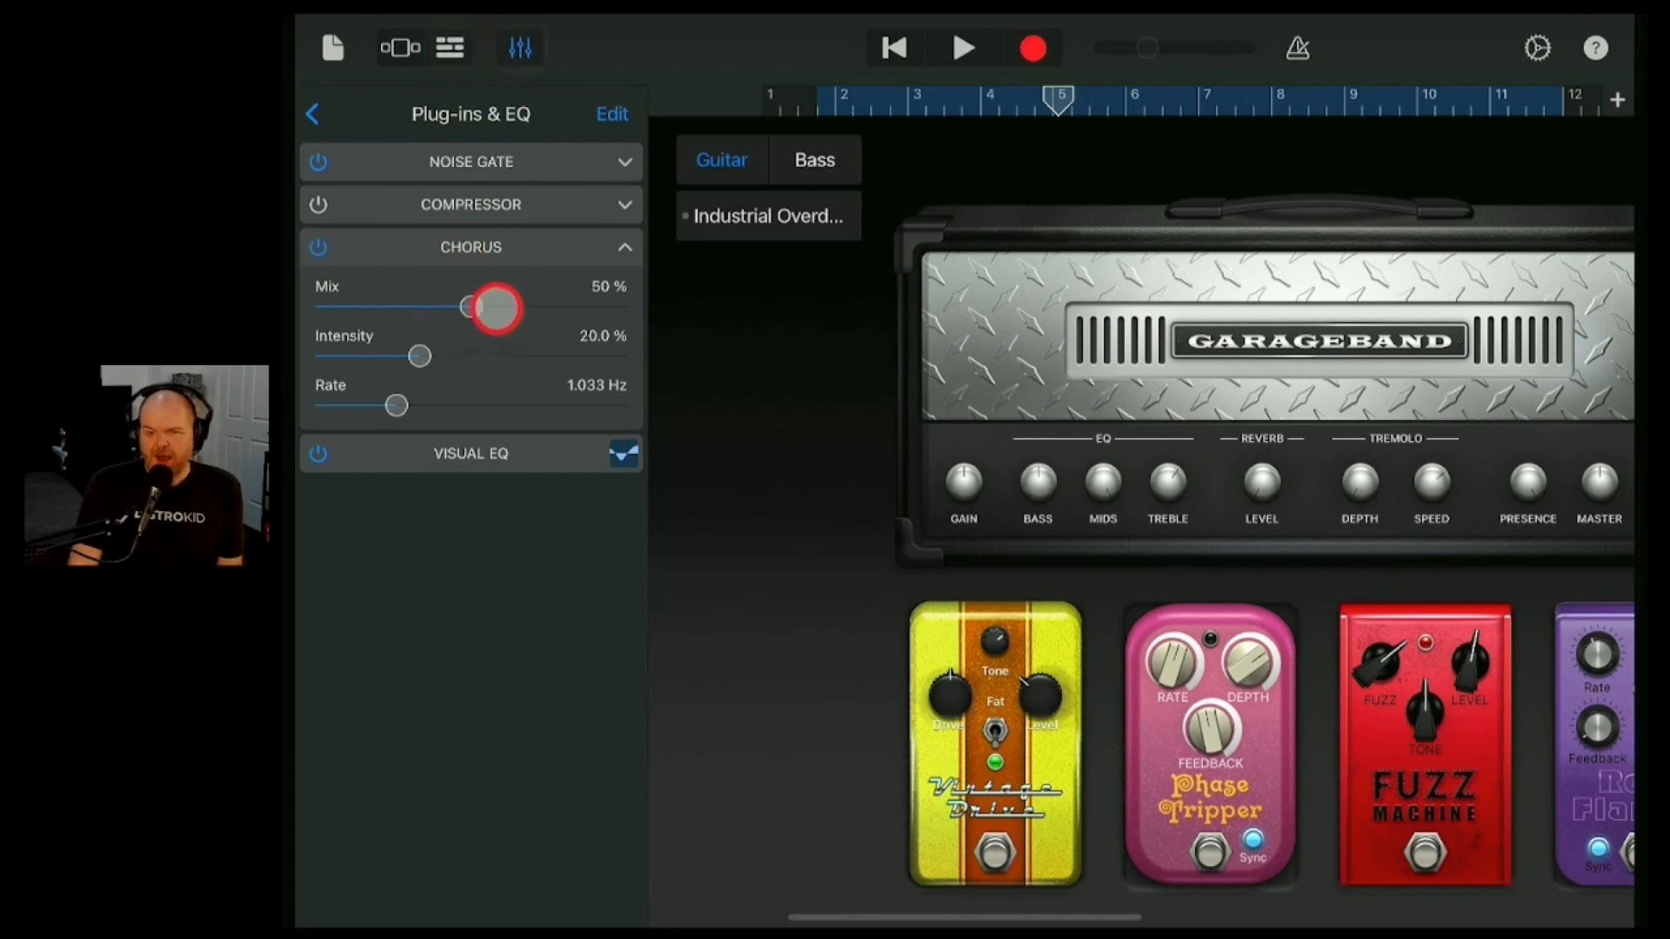
pyautogui.moveTo(490, 307); pyautogui.dragTo(459, 308)
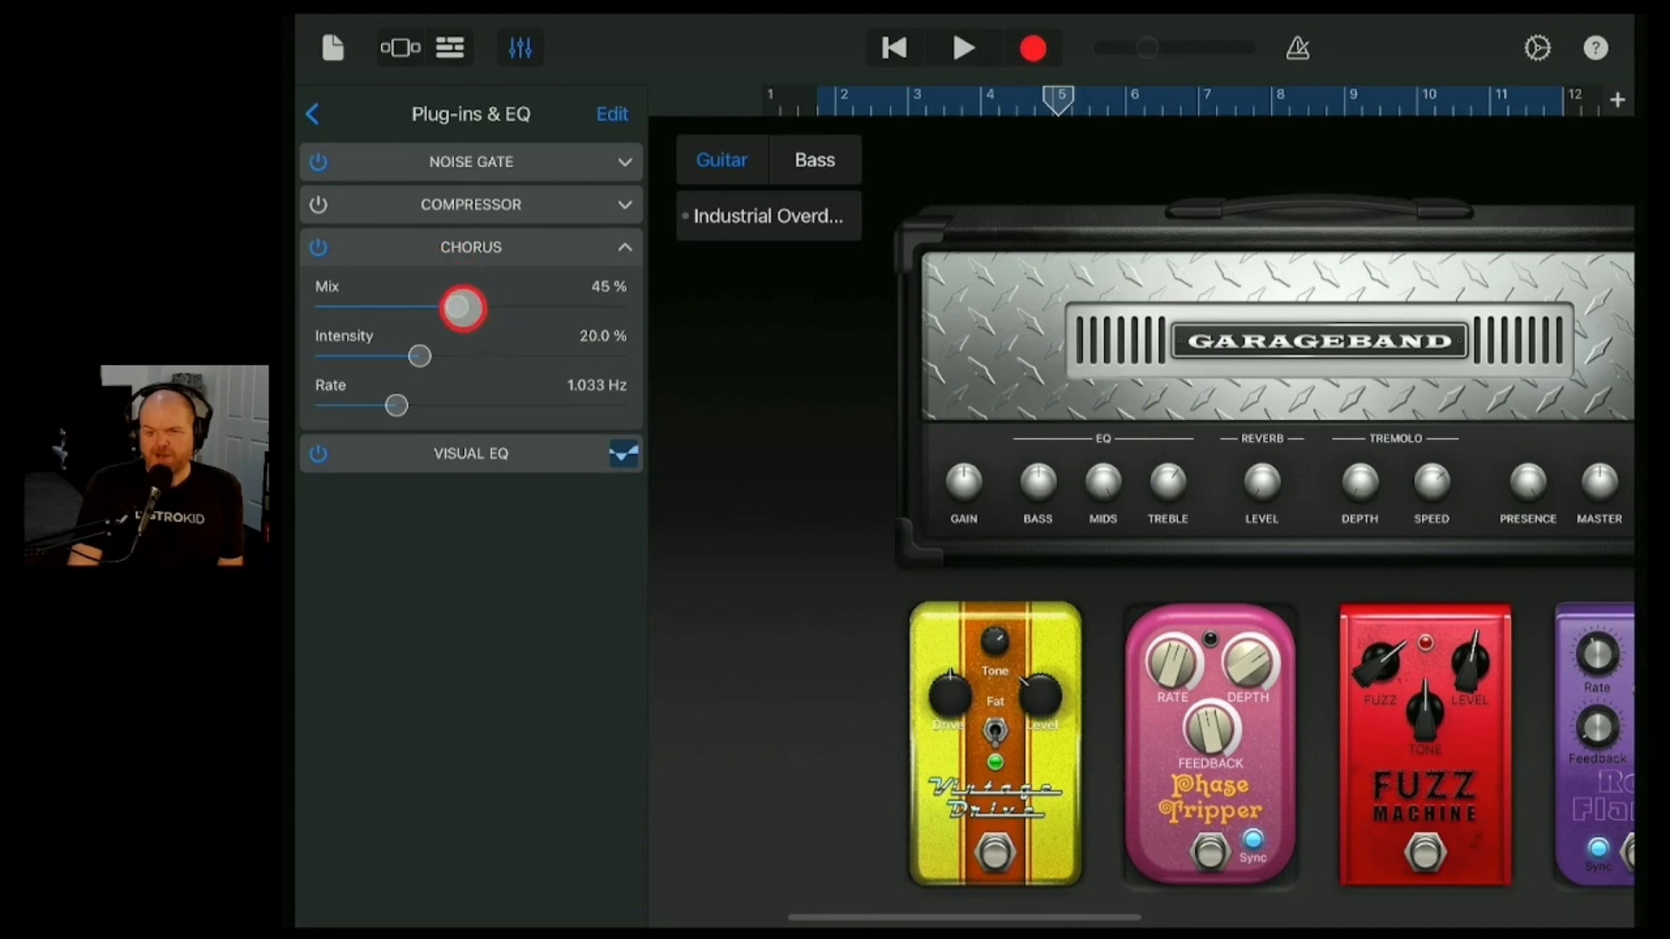
pyautogui.moveTo(419, 355); pyautogui.dragTo(400, 372)
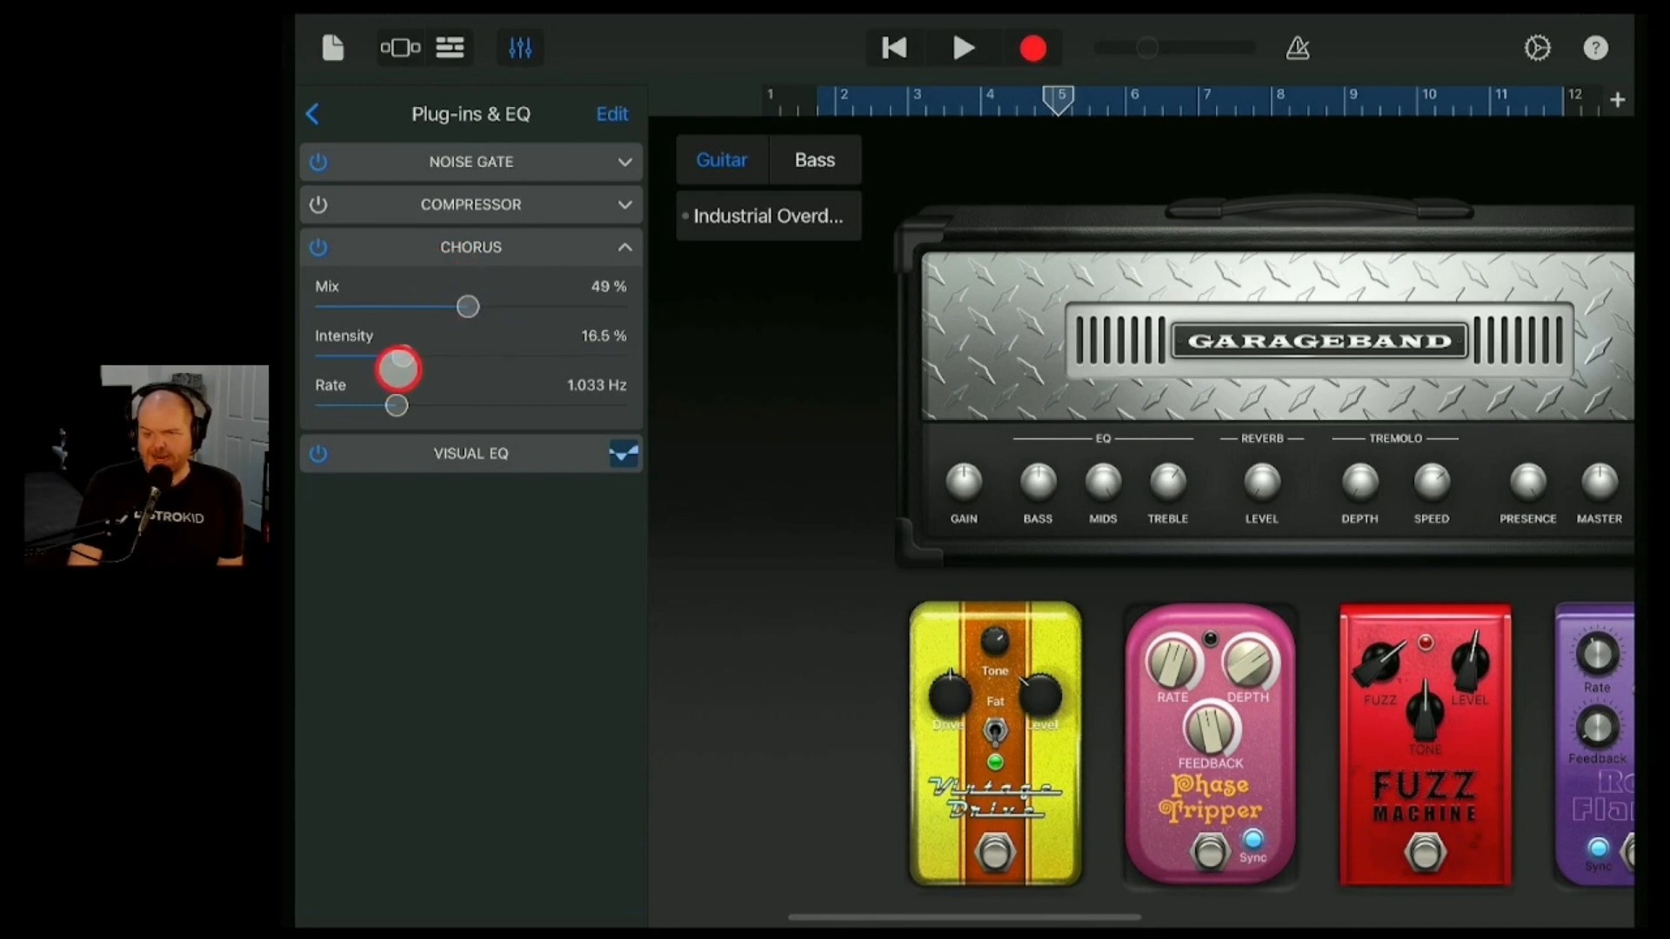
pyautogui.moveTo(400, 369); pyautogui.dragTo(437, 362)
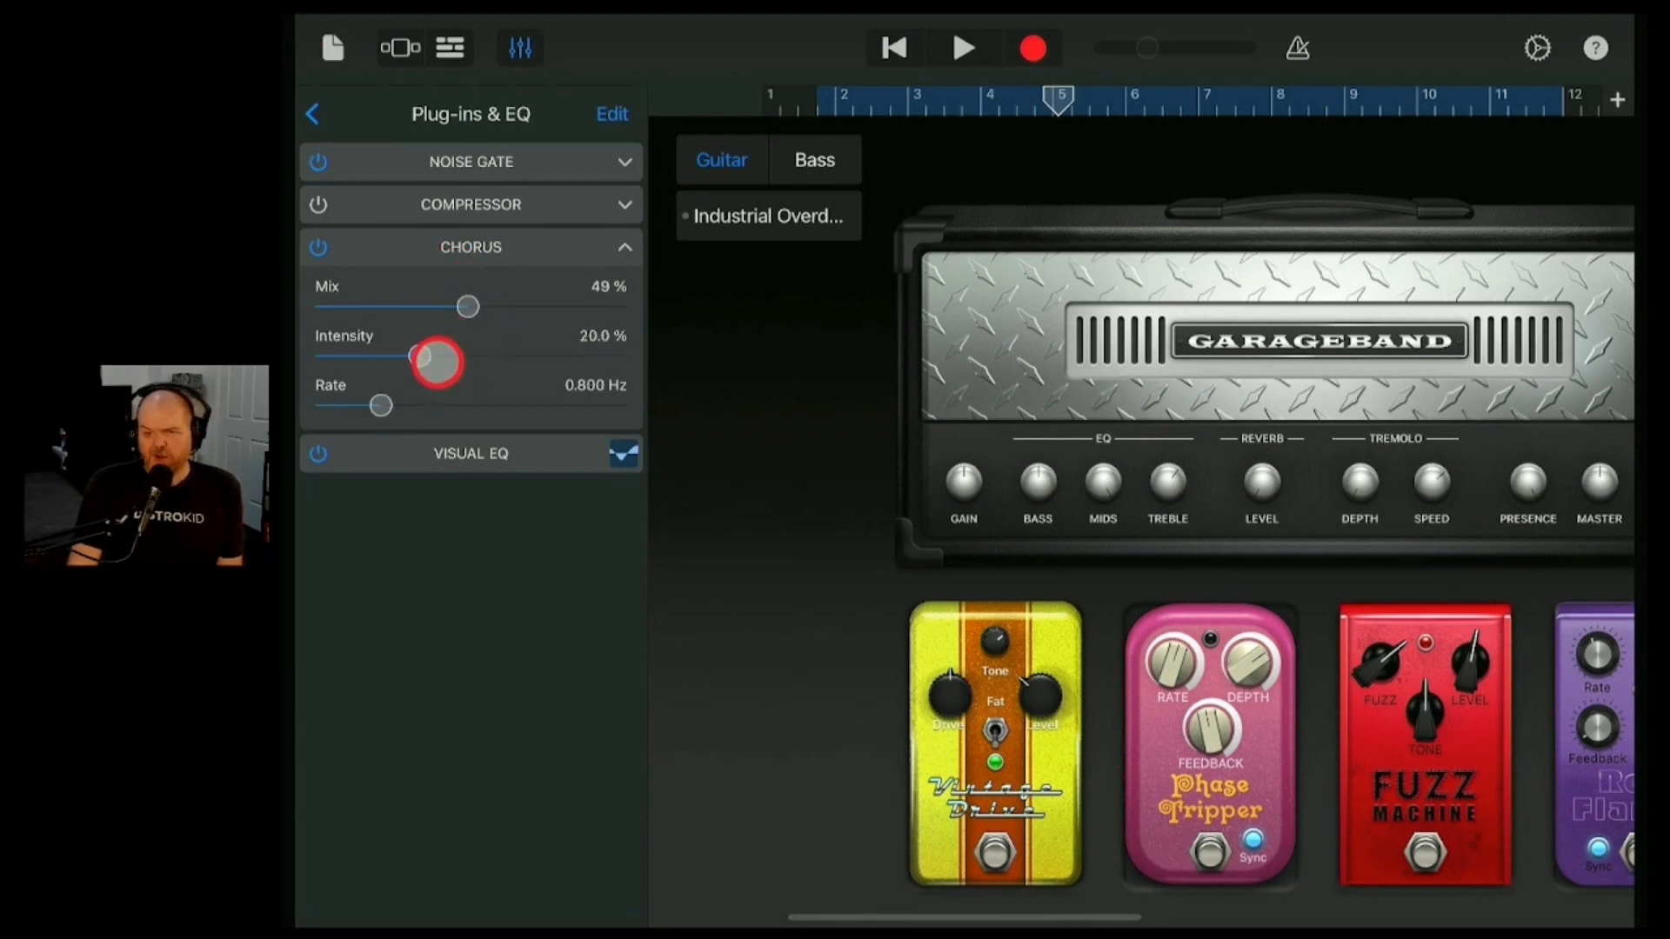
pyautogui.moveTo(426, 362); pyautogui.dragTo(439, 361)
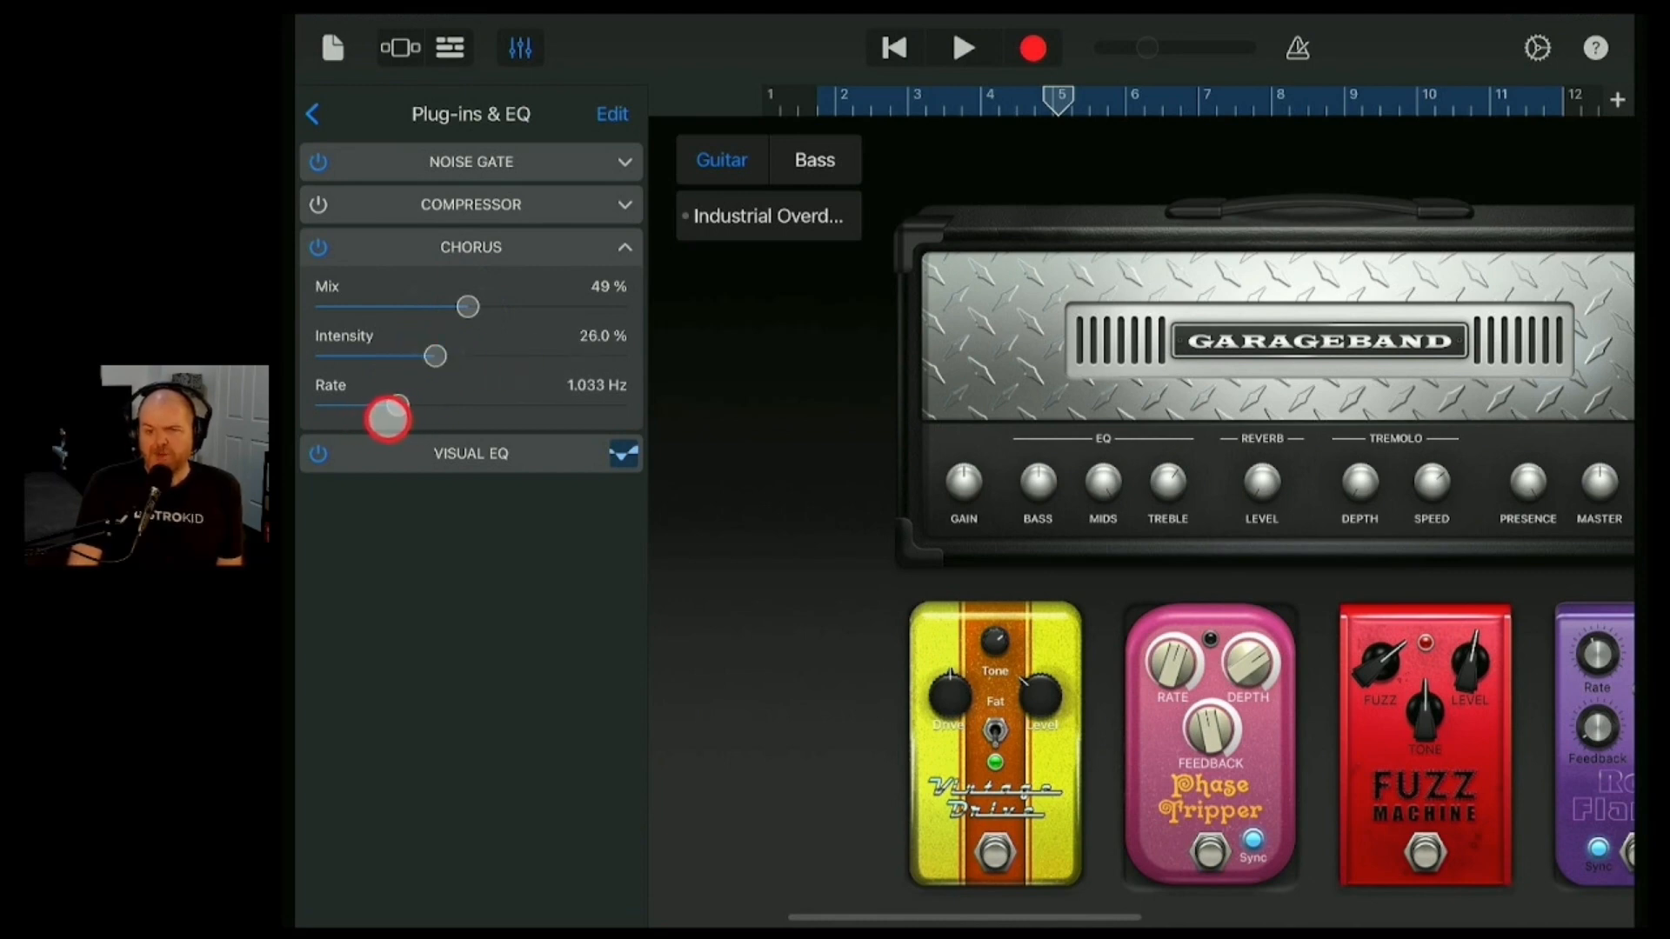
pyautogui.moveTo(386, 419); pyautogui.dragTo(368, 419)
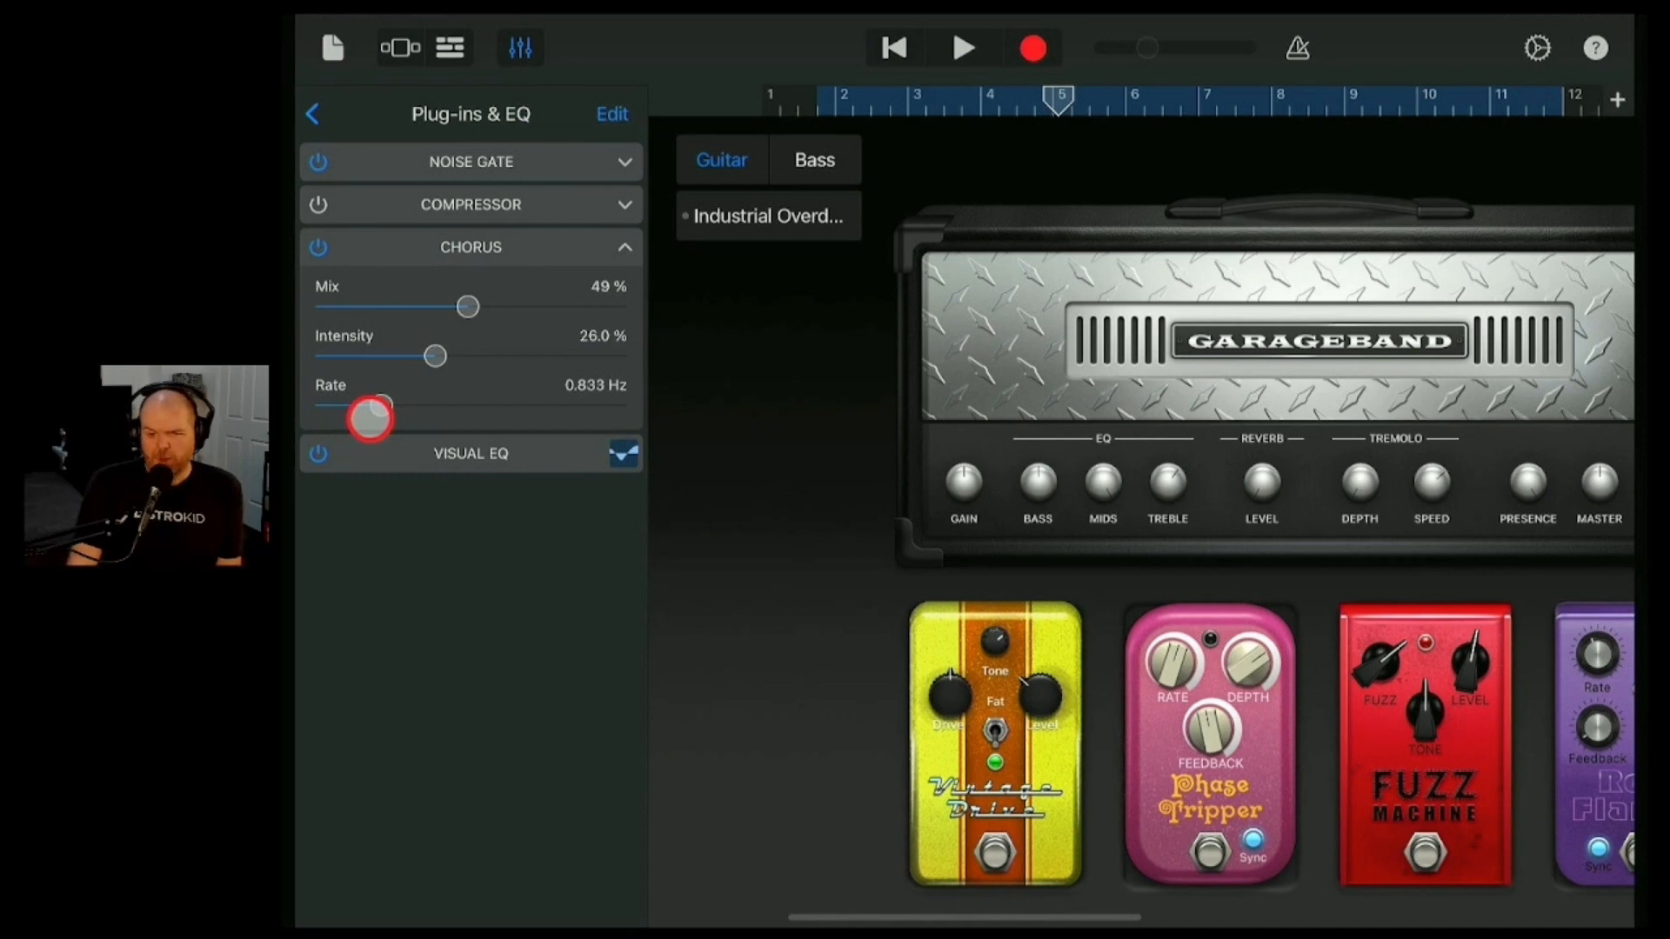
pyautogui.moveTo(466, 306); pyautogui.dragTo(515, 315)
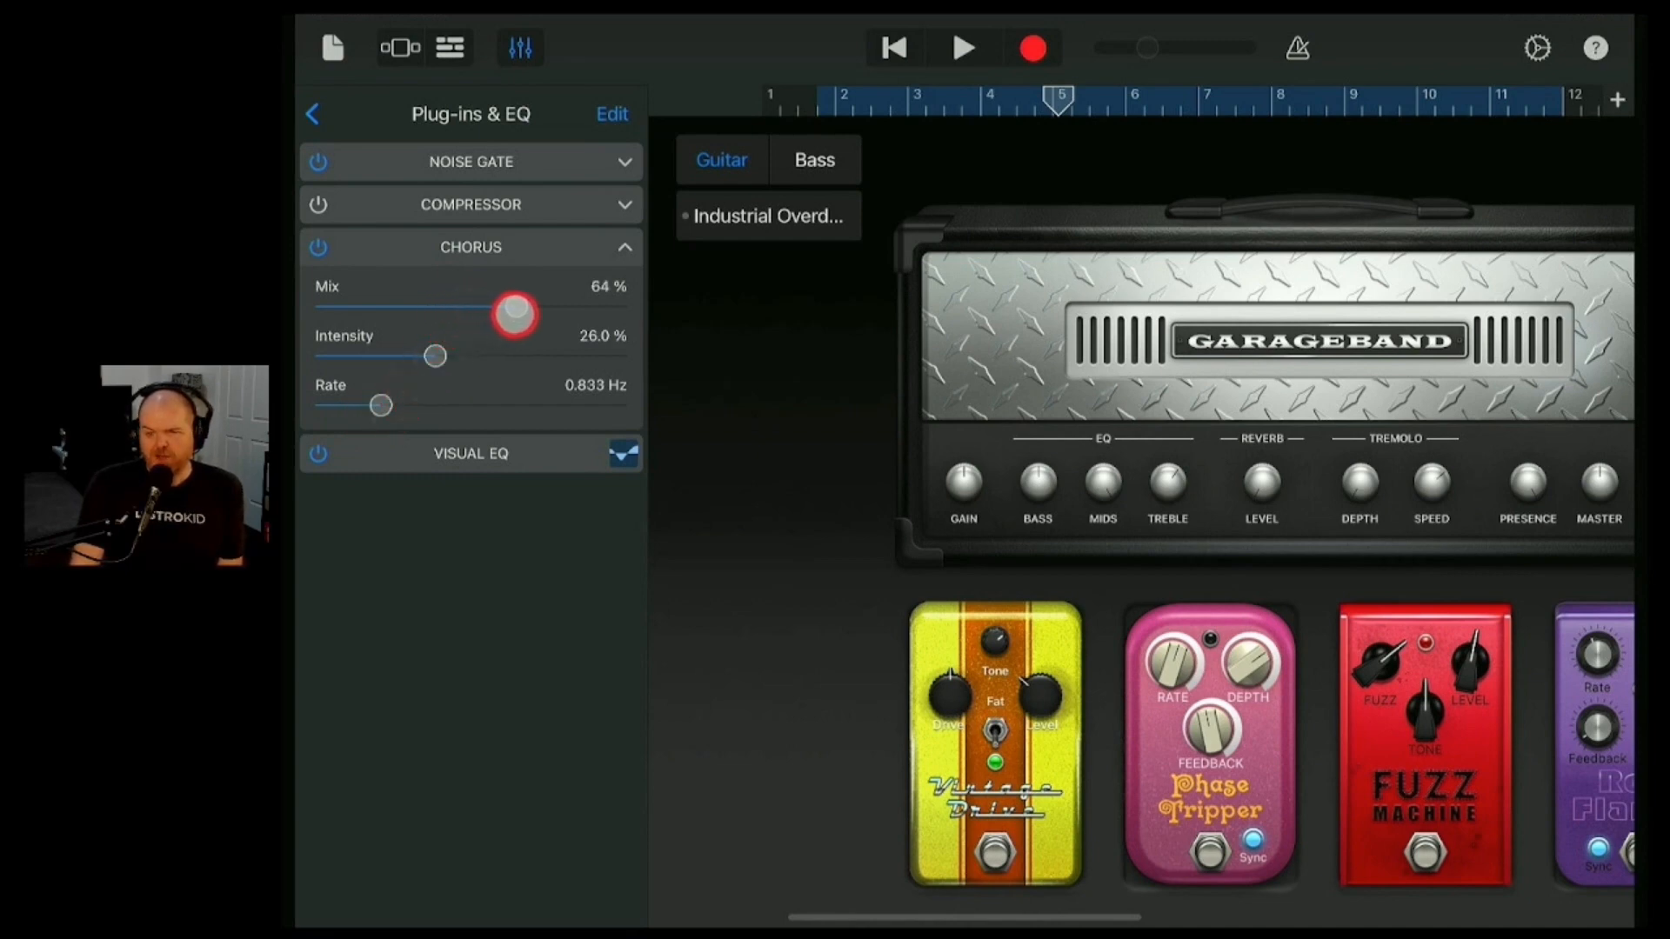
pyautogui.moveTo(434, 354); pyautogui.dragTo(466, 355)
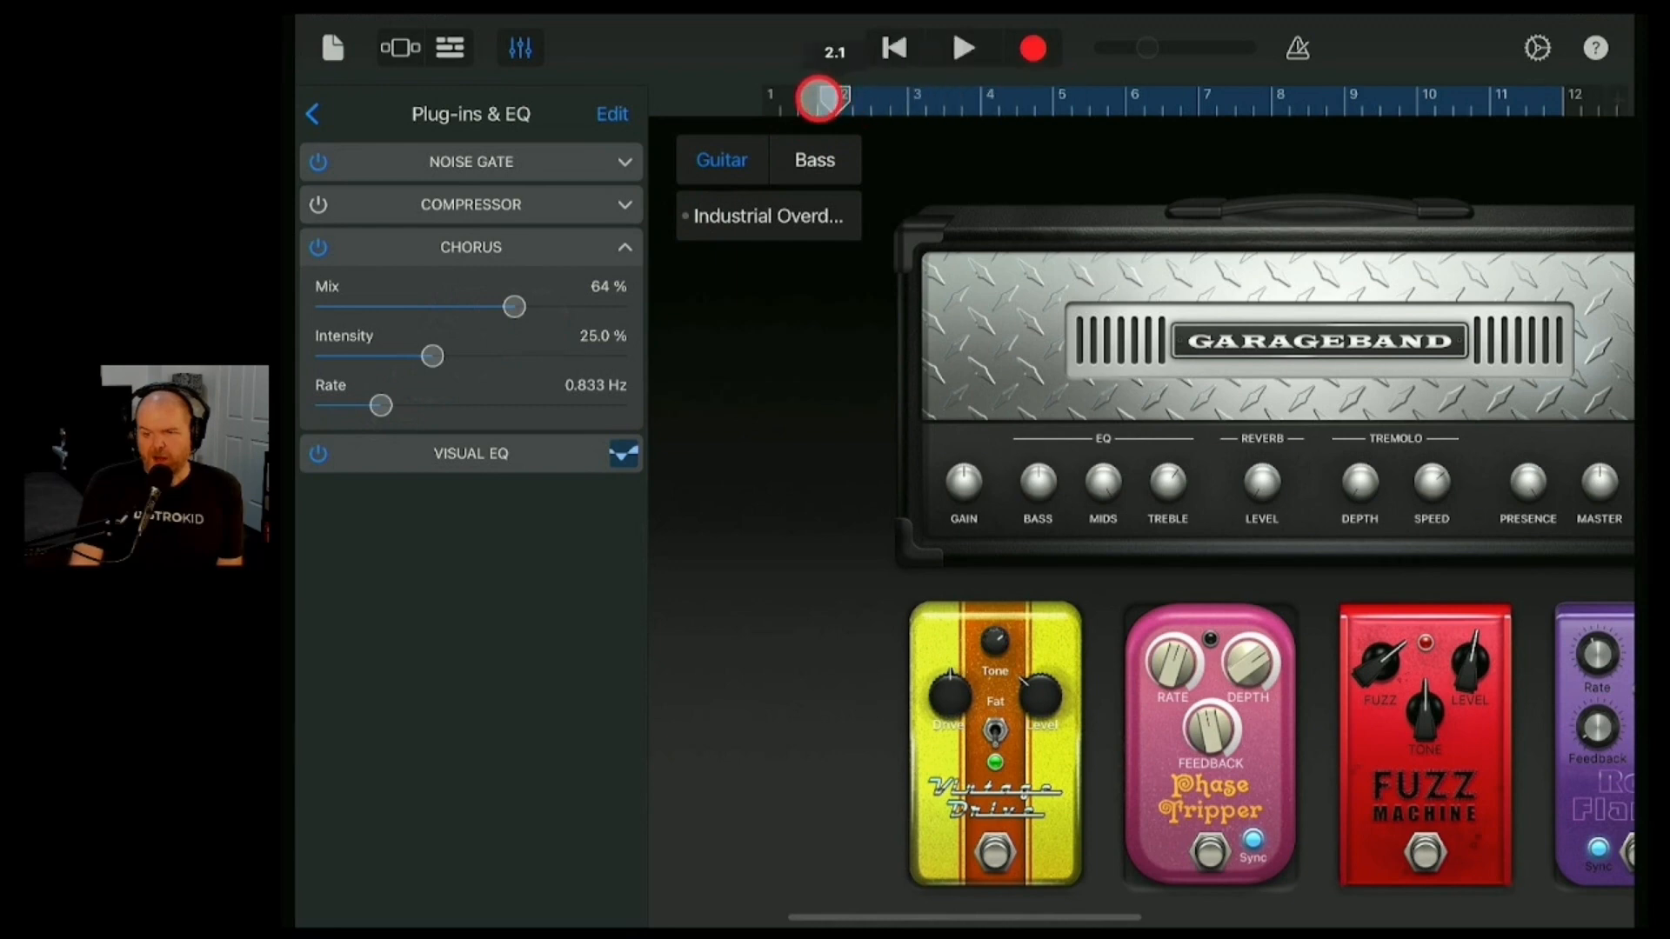
# - Audition harsher Chorus settings at 71% intensity and 6.2 Hz rate
pyautogui.click(962, 47)
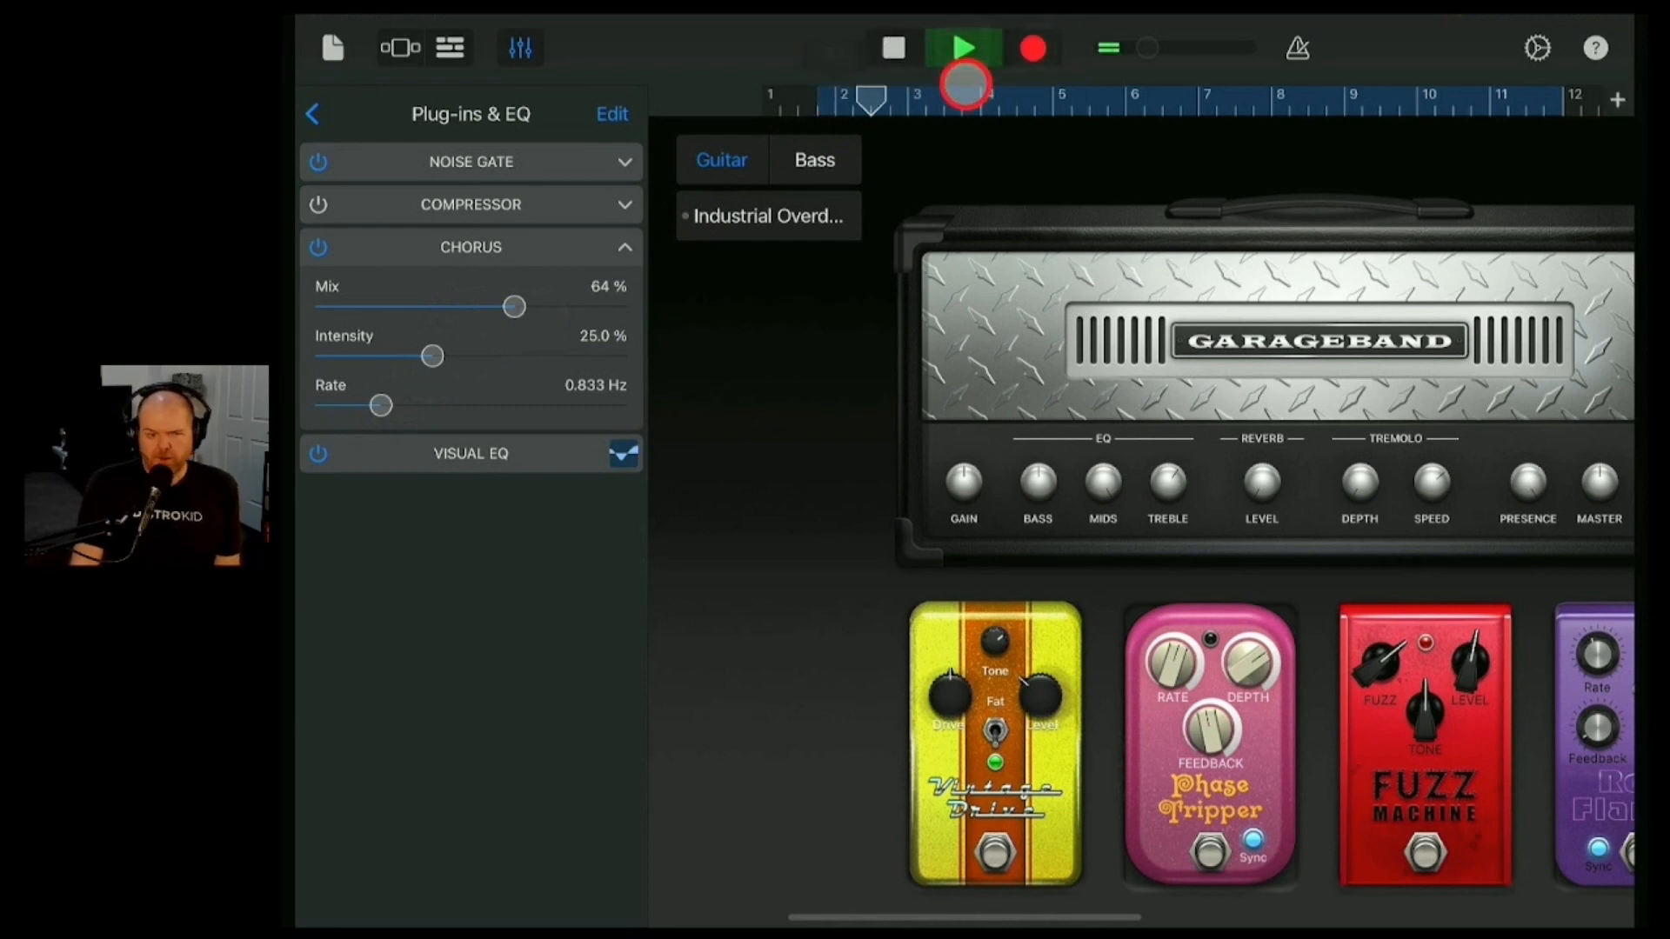
pyautogui.click(960, 48)
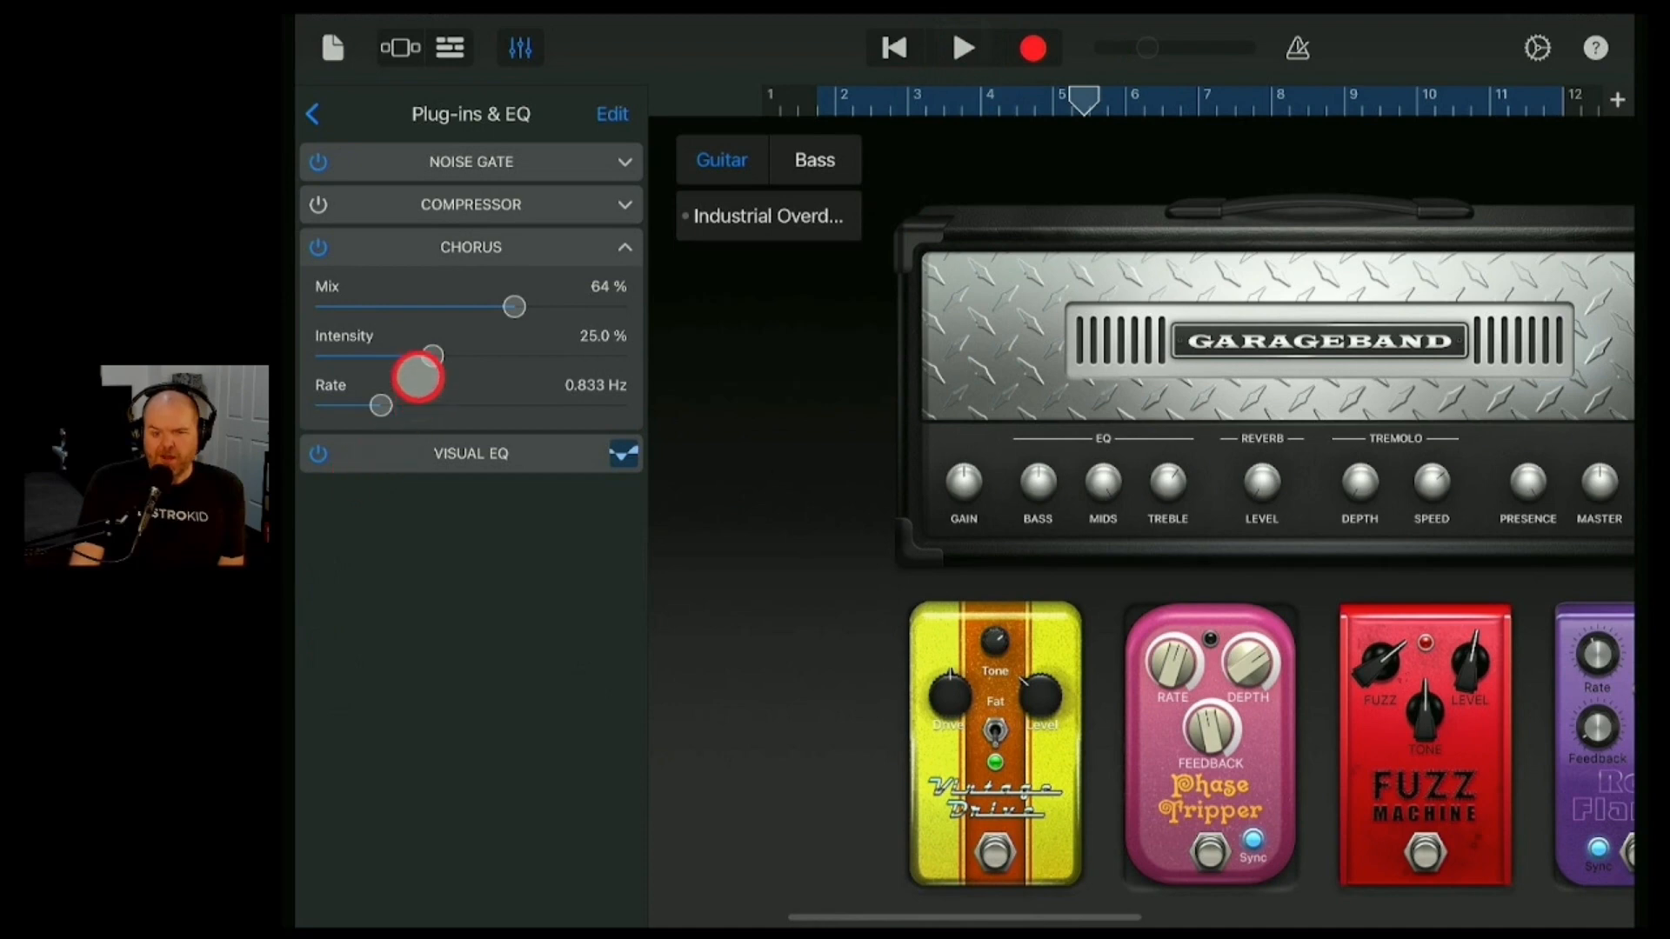
pyautogui.moveTo(433, 354); pyautogui.dragTo(550, 355)
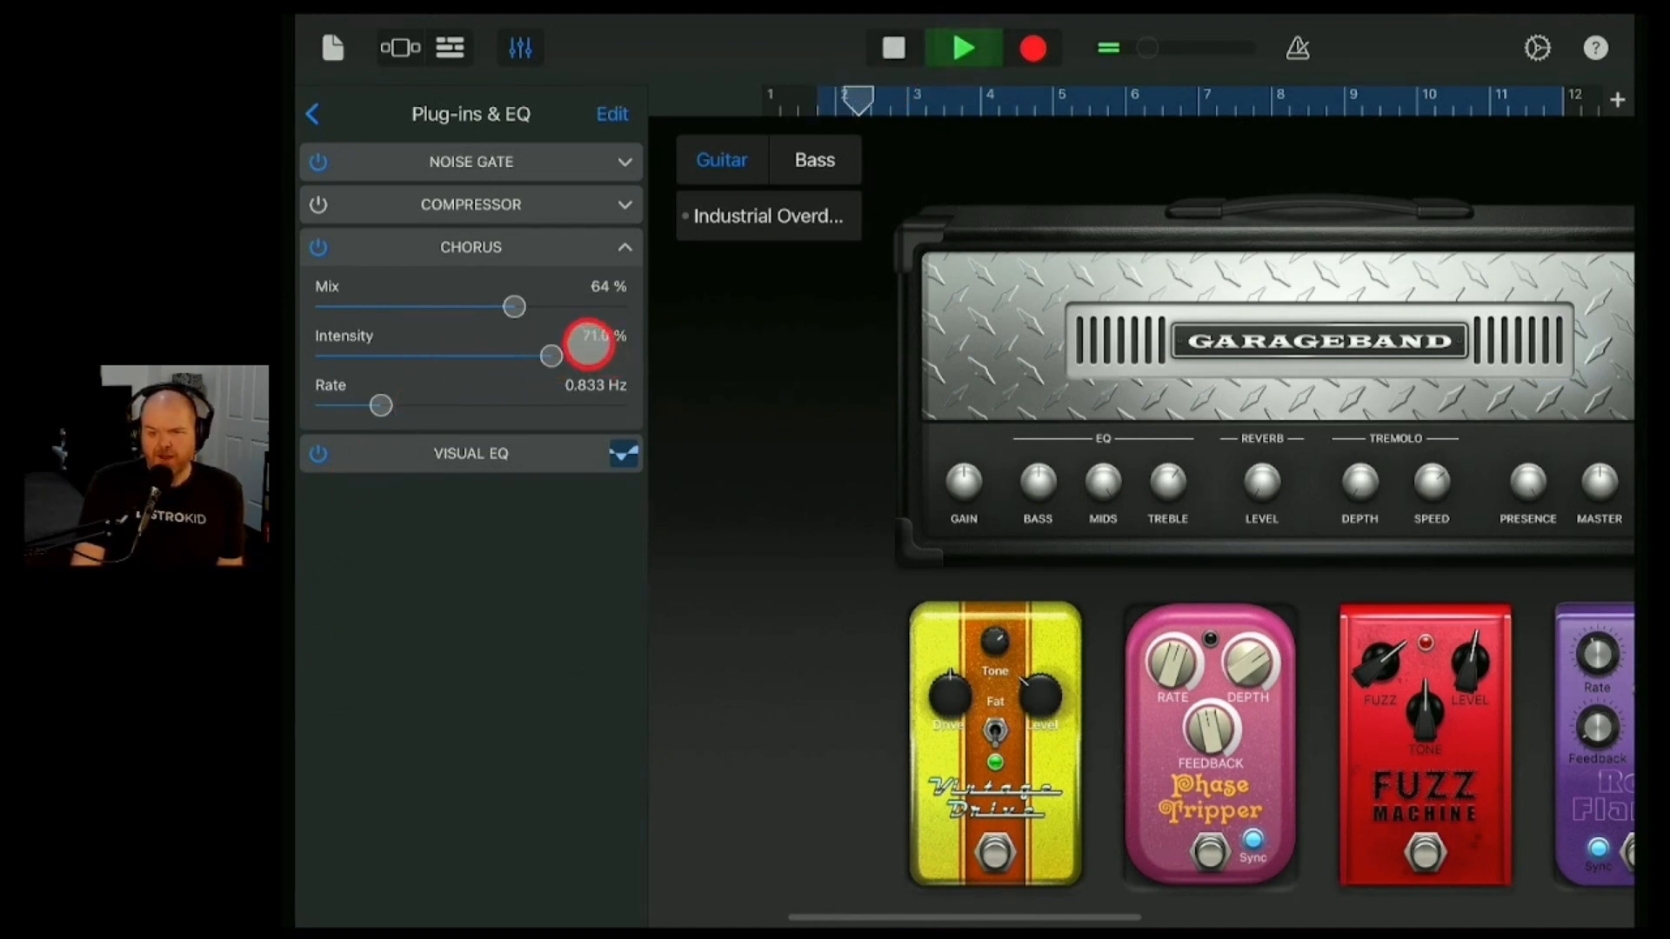
pyautogui.click(962, 49)
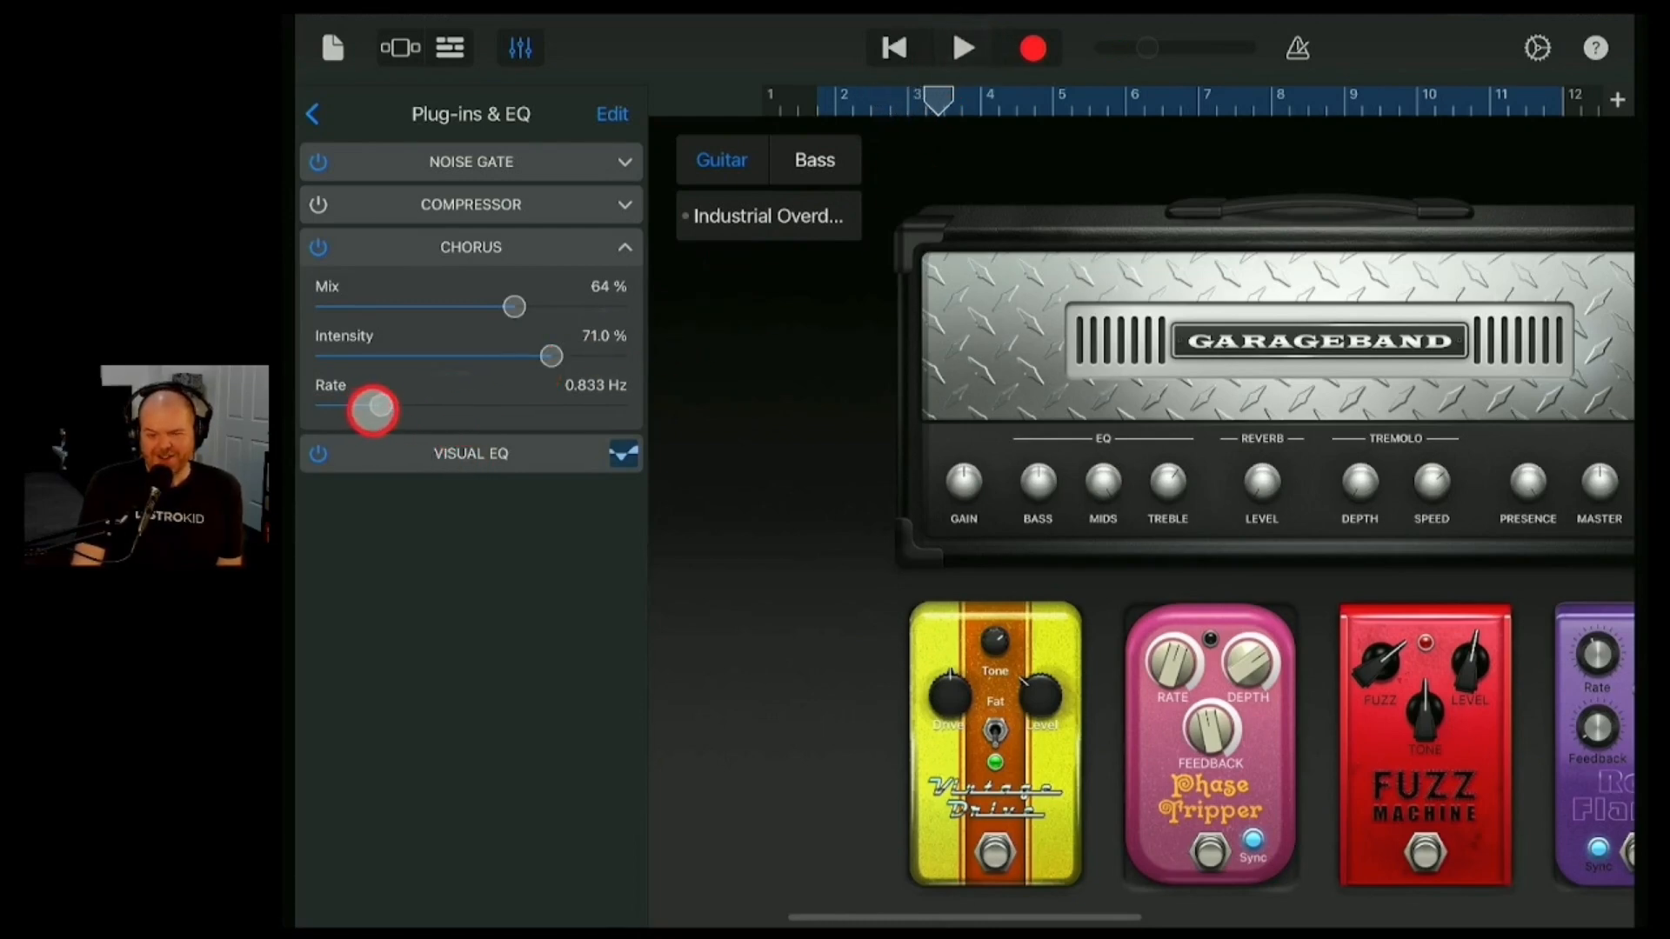
pyautogui.moveTo(367, 407); pyautogui.dragTo(507, 406)
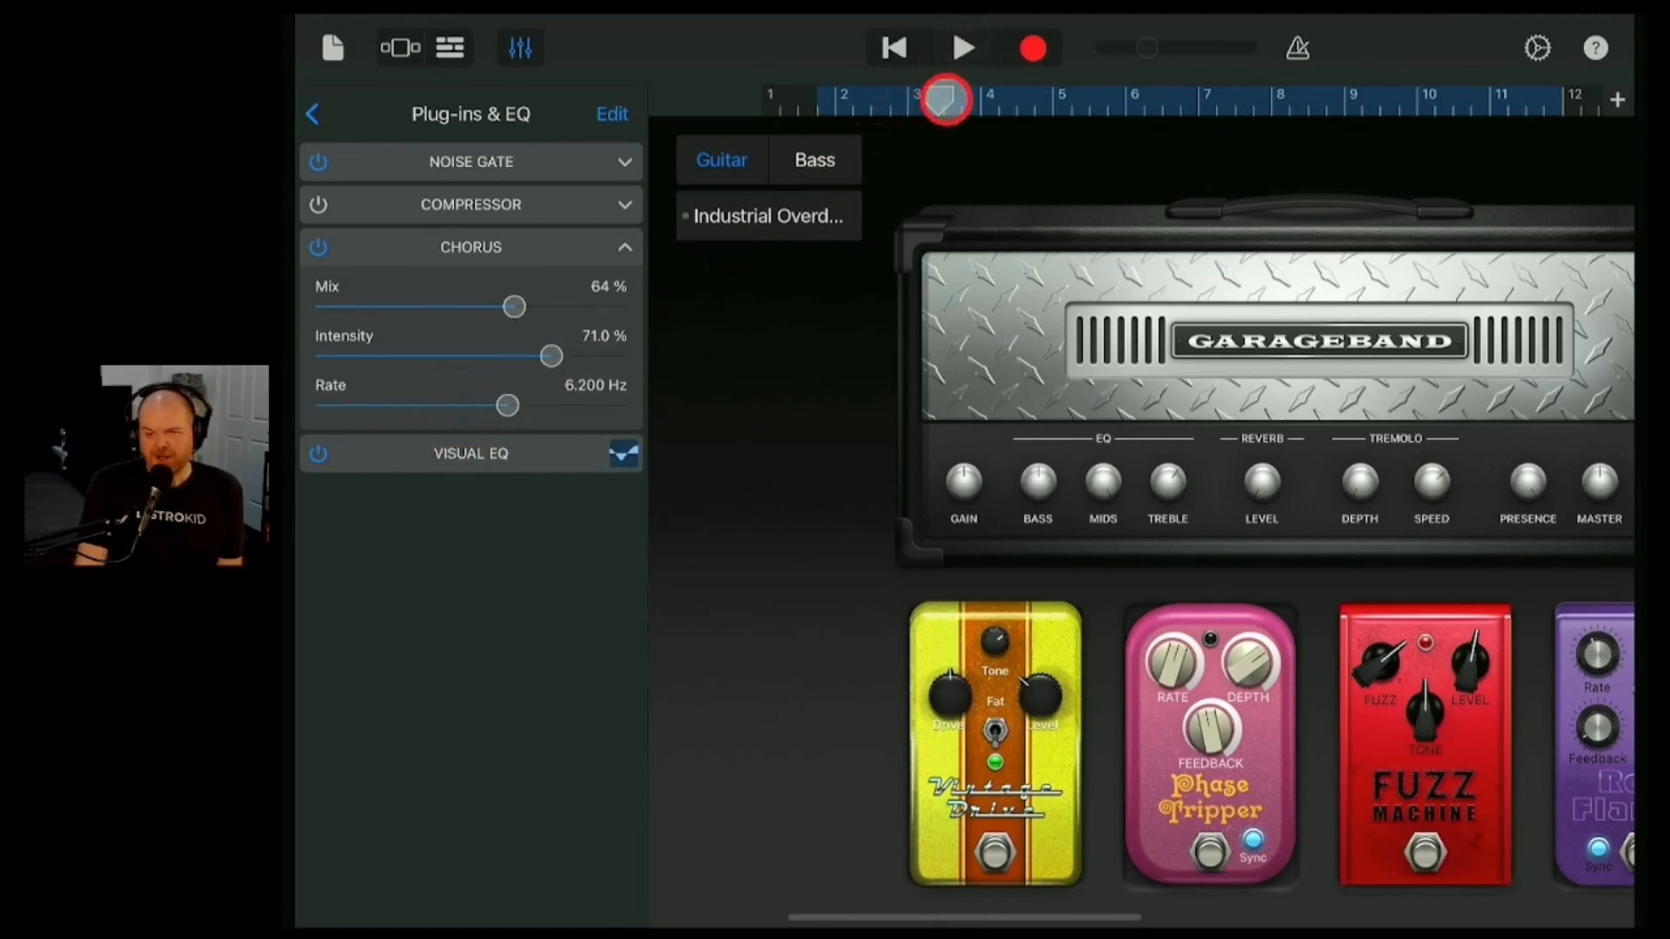
pyautogui.click(962, 47)
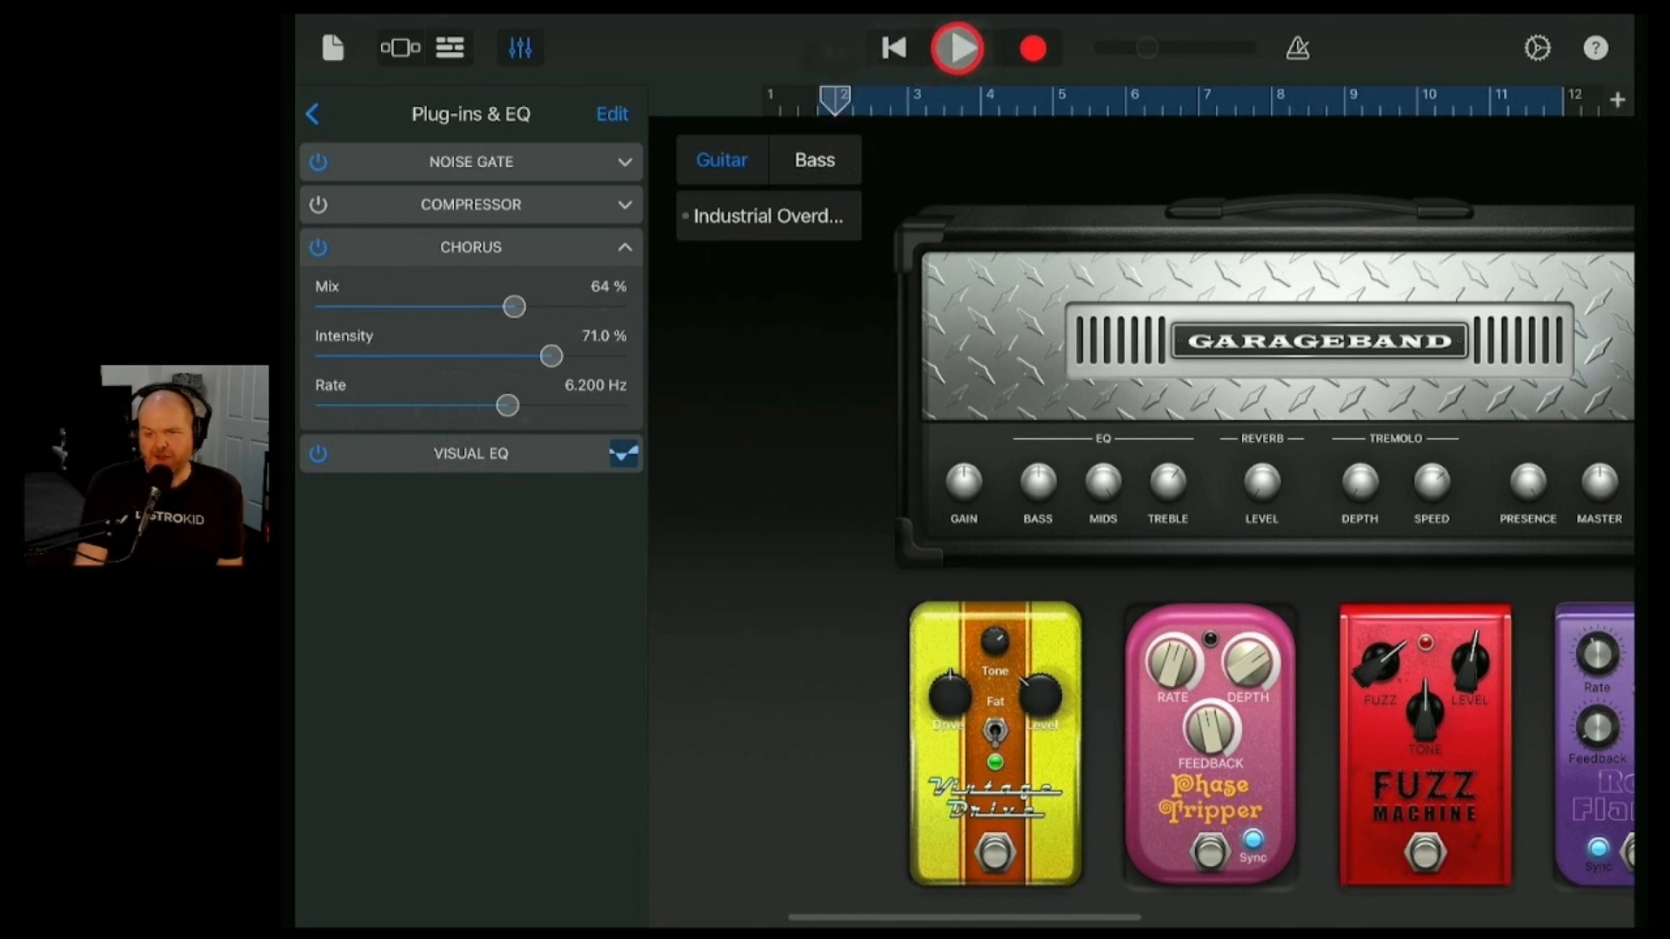
pyautogui.click(957, 48)
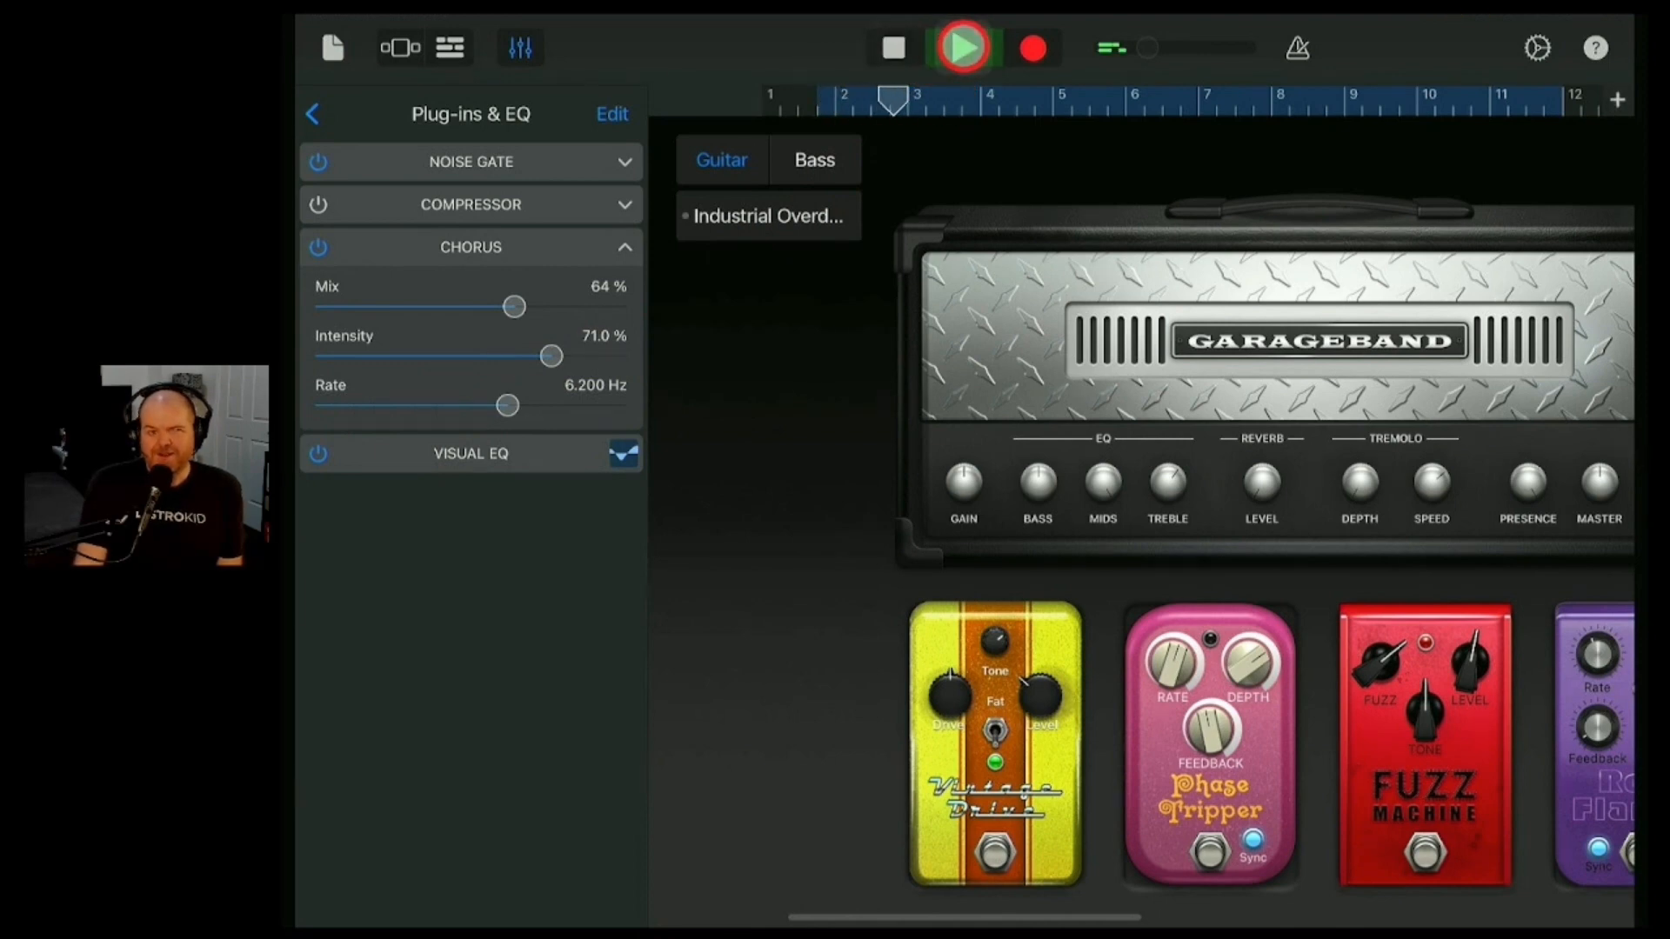
pyautogui.click(962, 47)
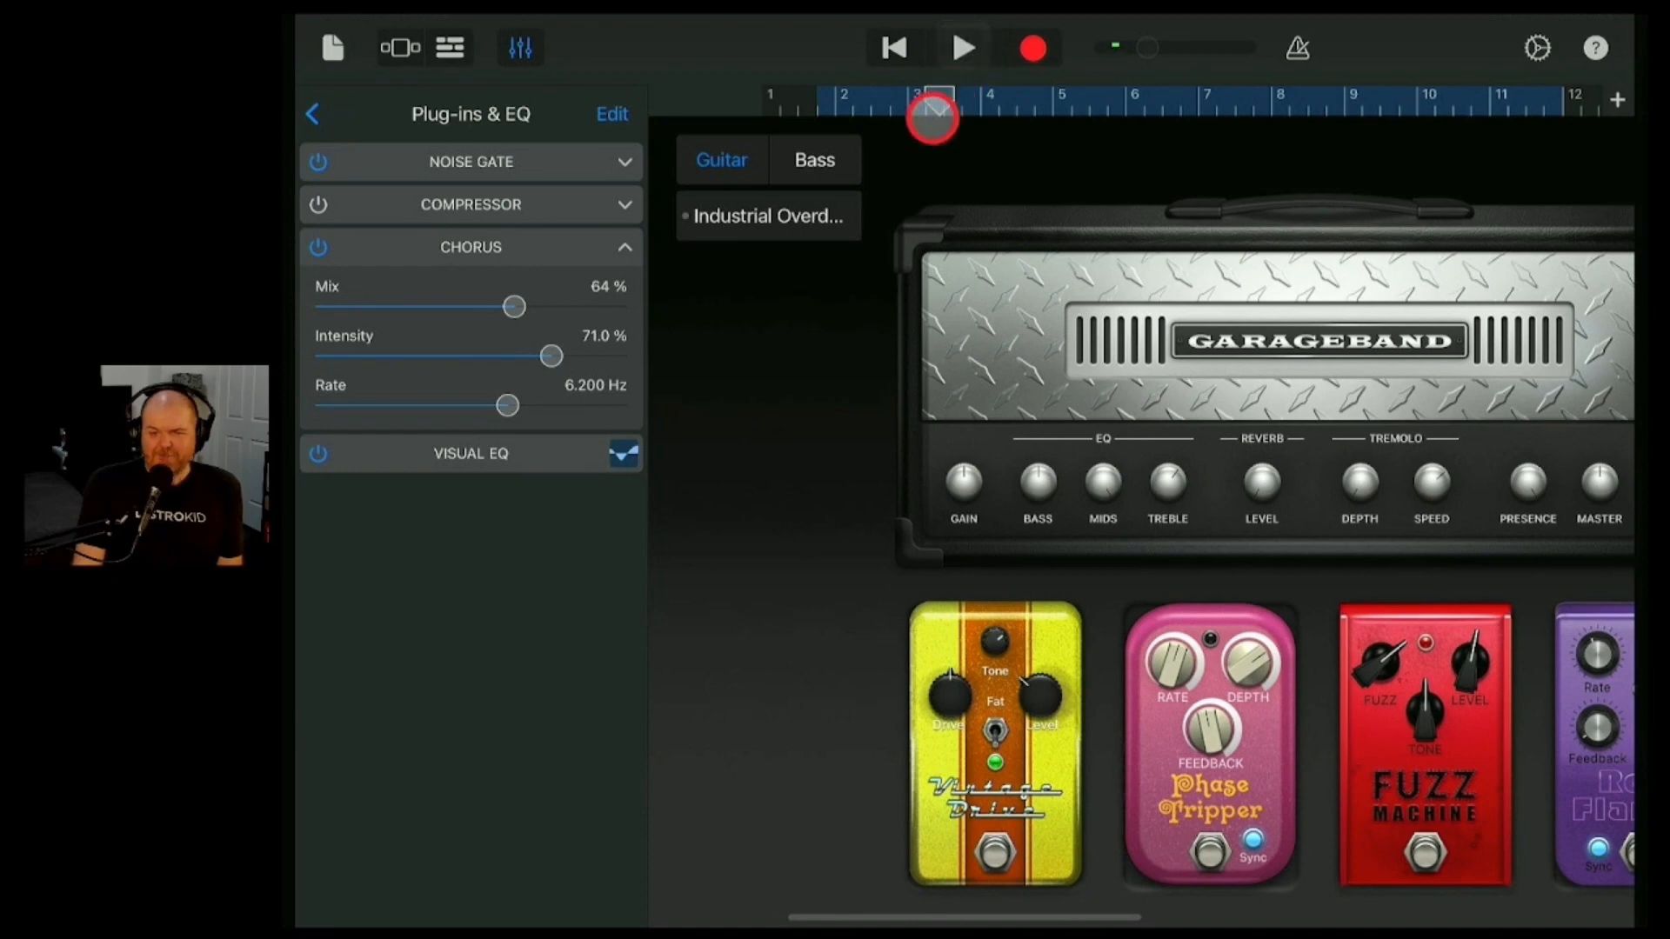
# - Settle the Chorus at 13.5% intensity and about 1.133 Hz rate
pyautogui.moveTo(551, 355); pyautogui.dragTo(352, 355)
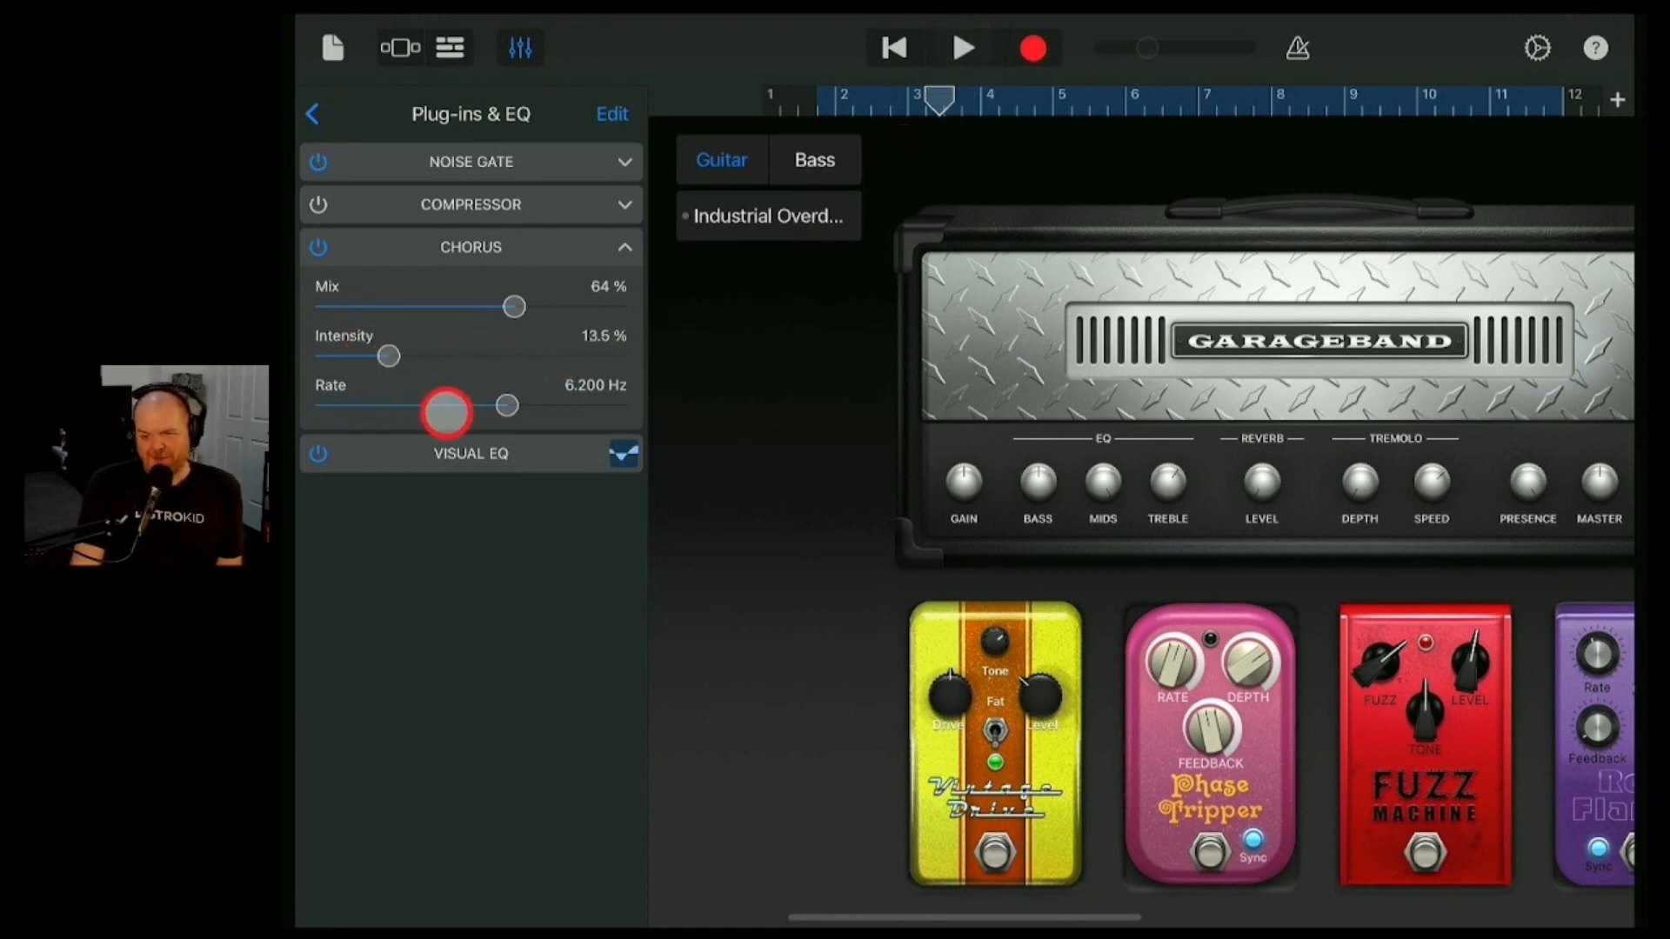
pyautogui.moveTo(447, 409); pyautogui.dragTo(395, 406)
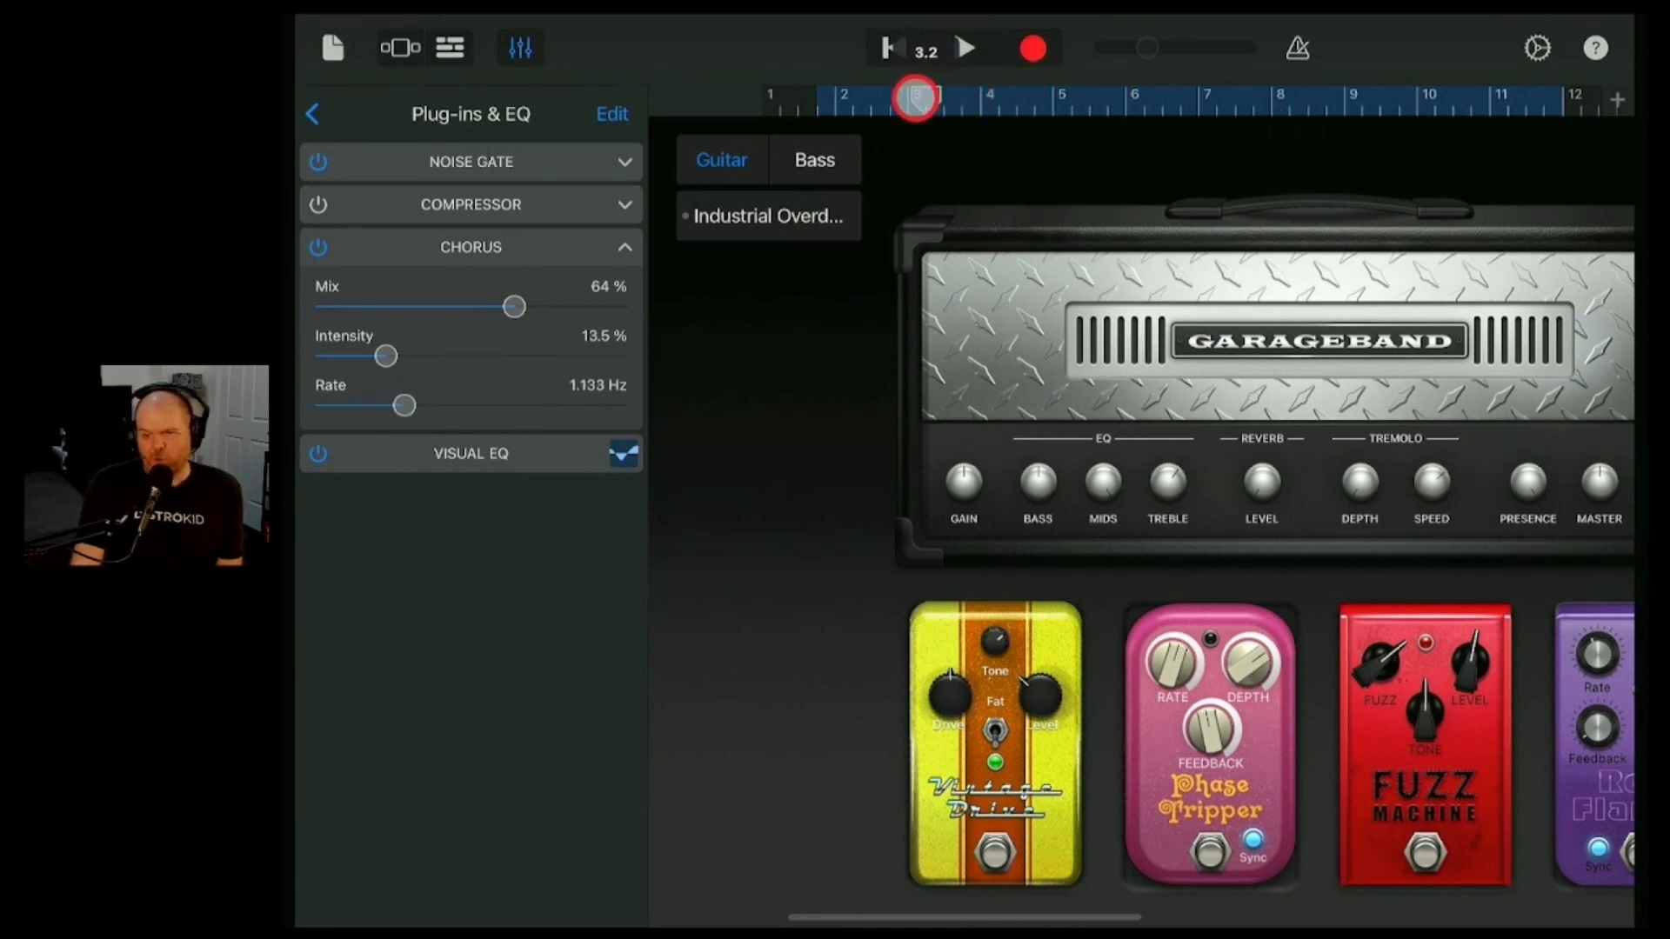
pyautogui.click(966, 47)
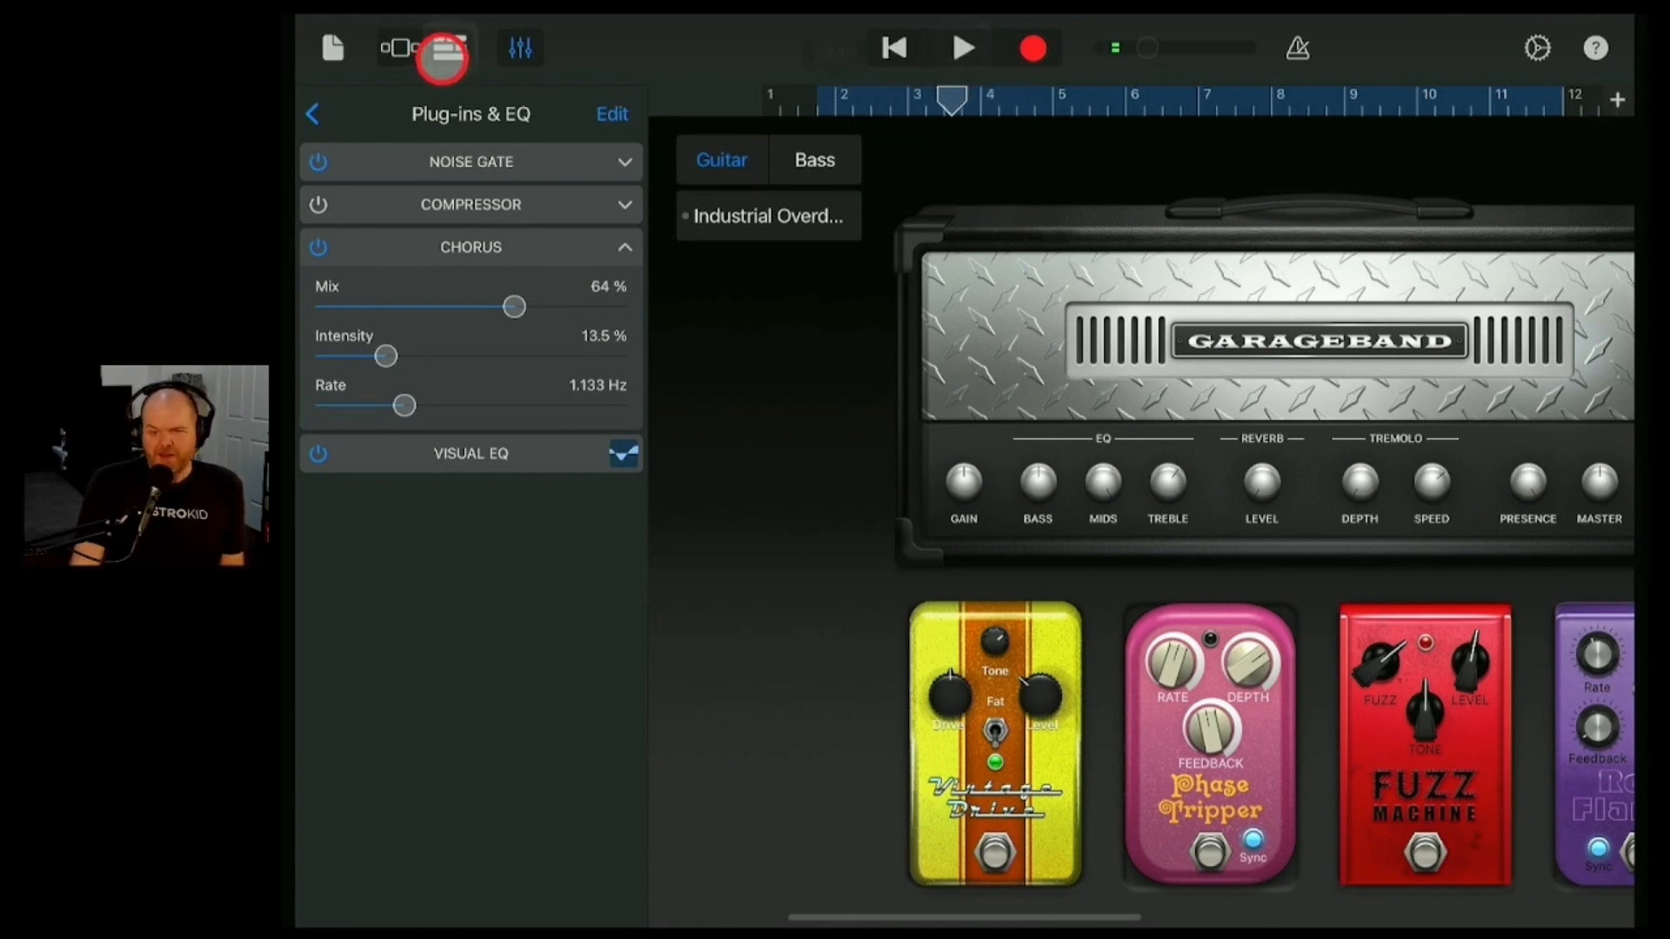
# - Add a Distortion to the growl vocal's plug-in chain from the tracks view
pyautogui.click(440, 48)
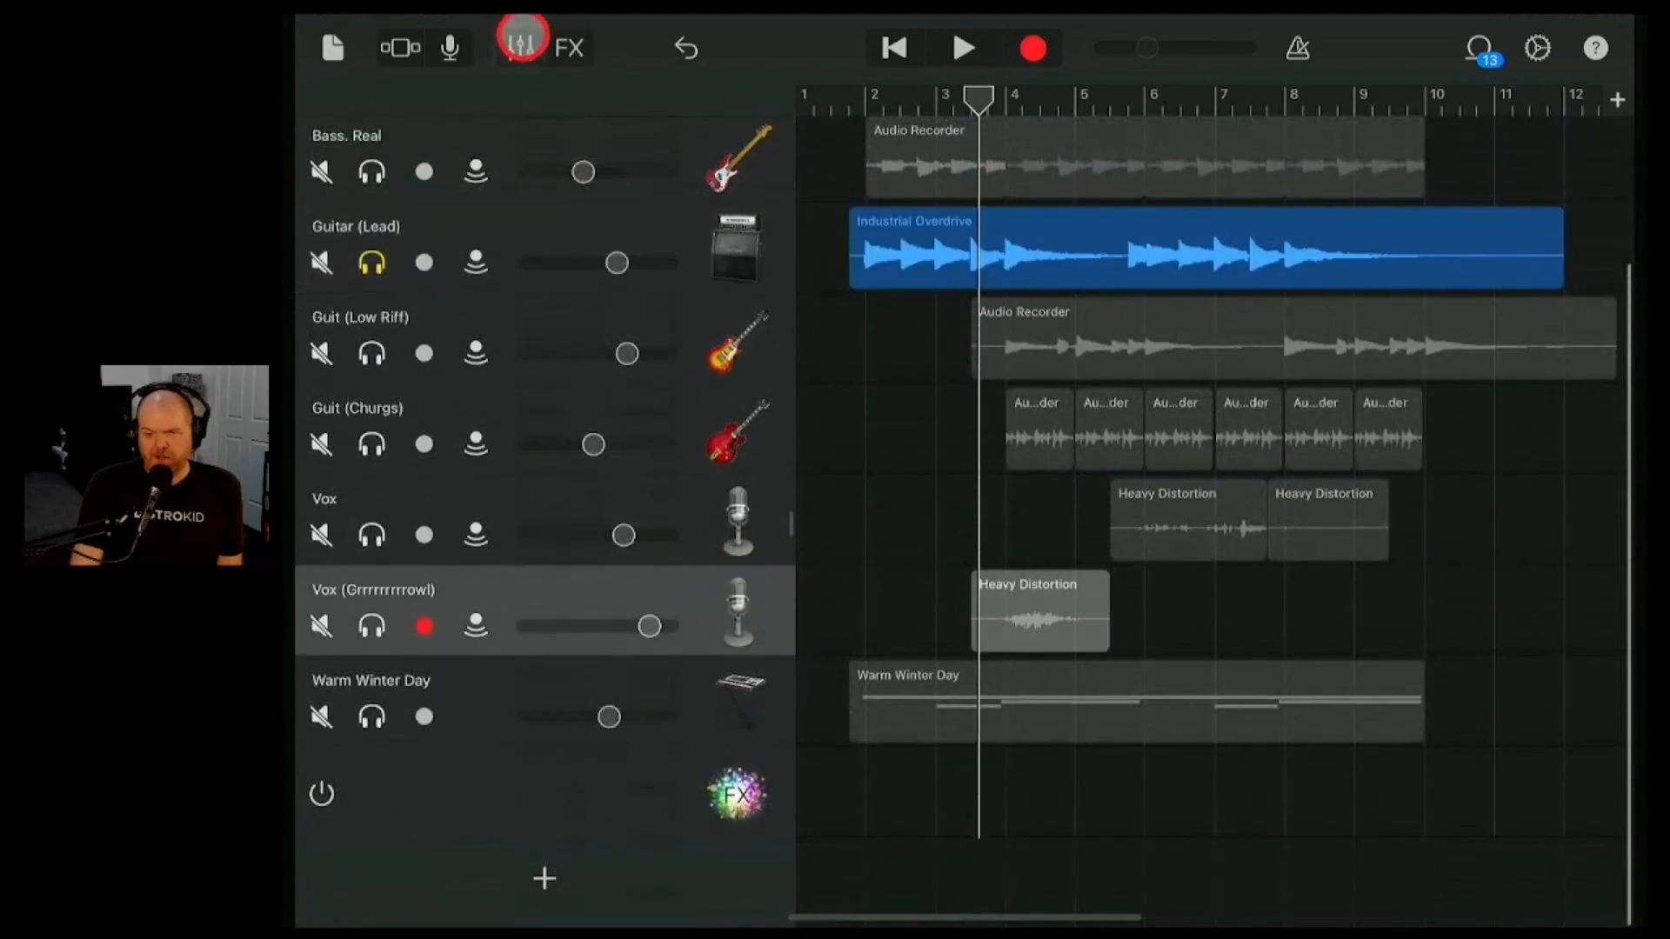
pyautogui.click(520, 47)
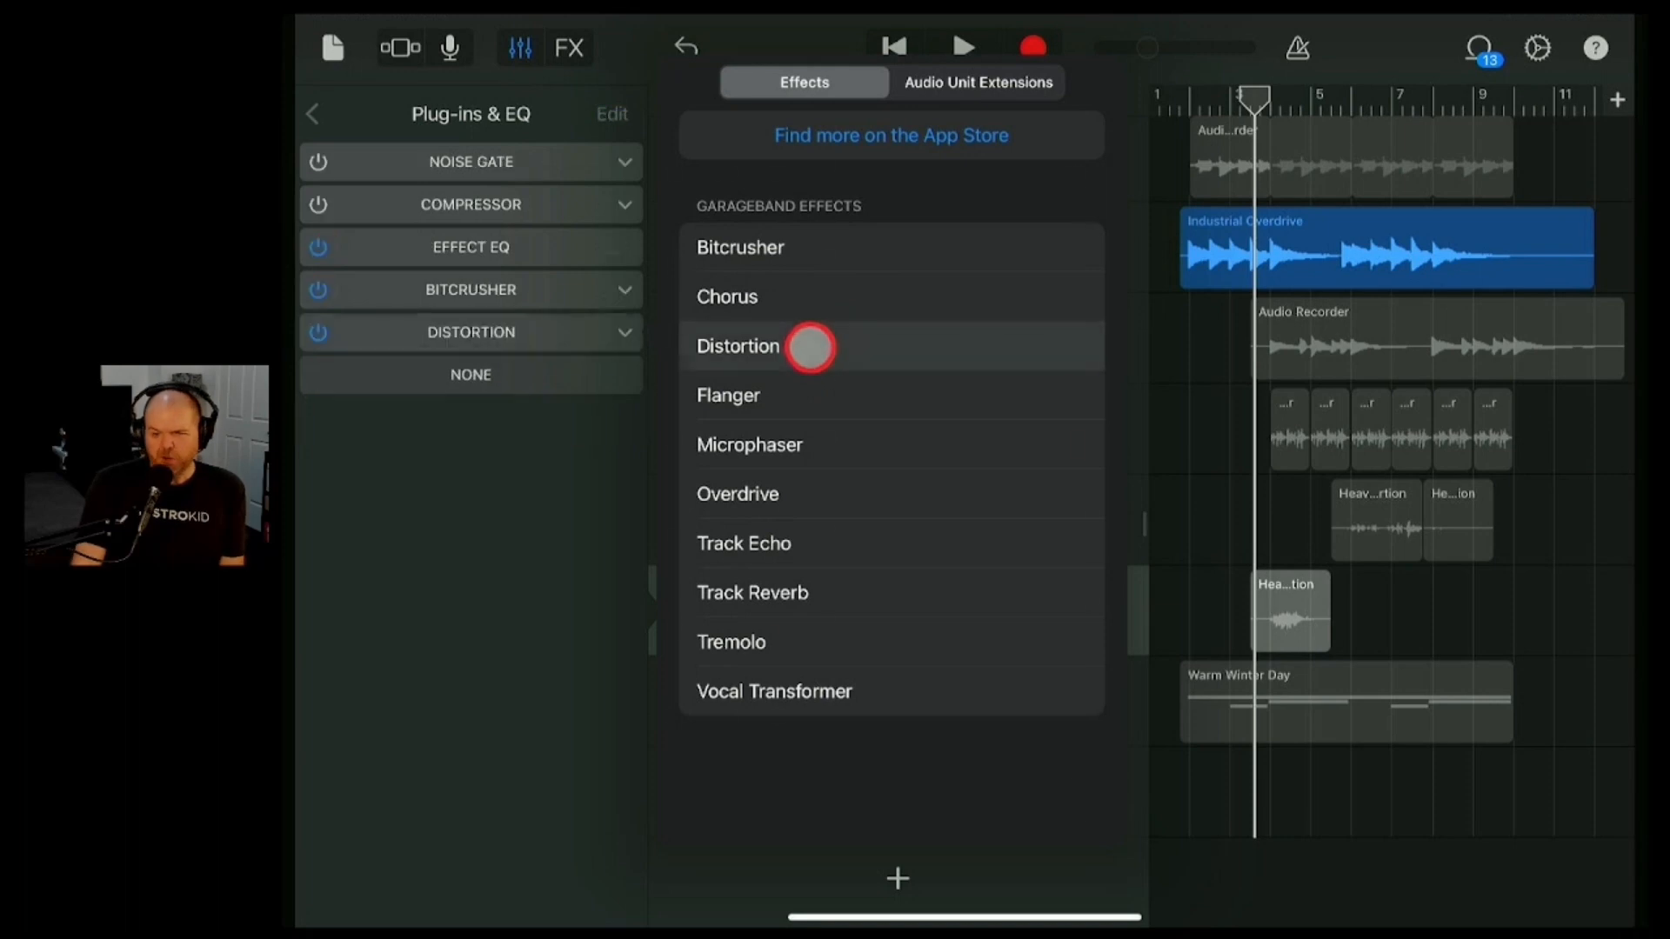
pyautogui.click(737, 346)
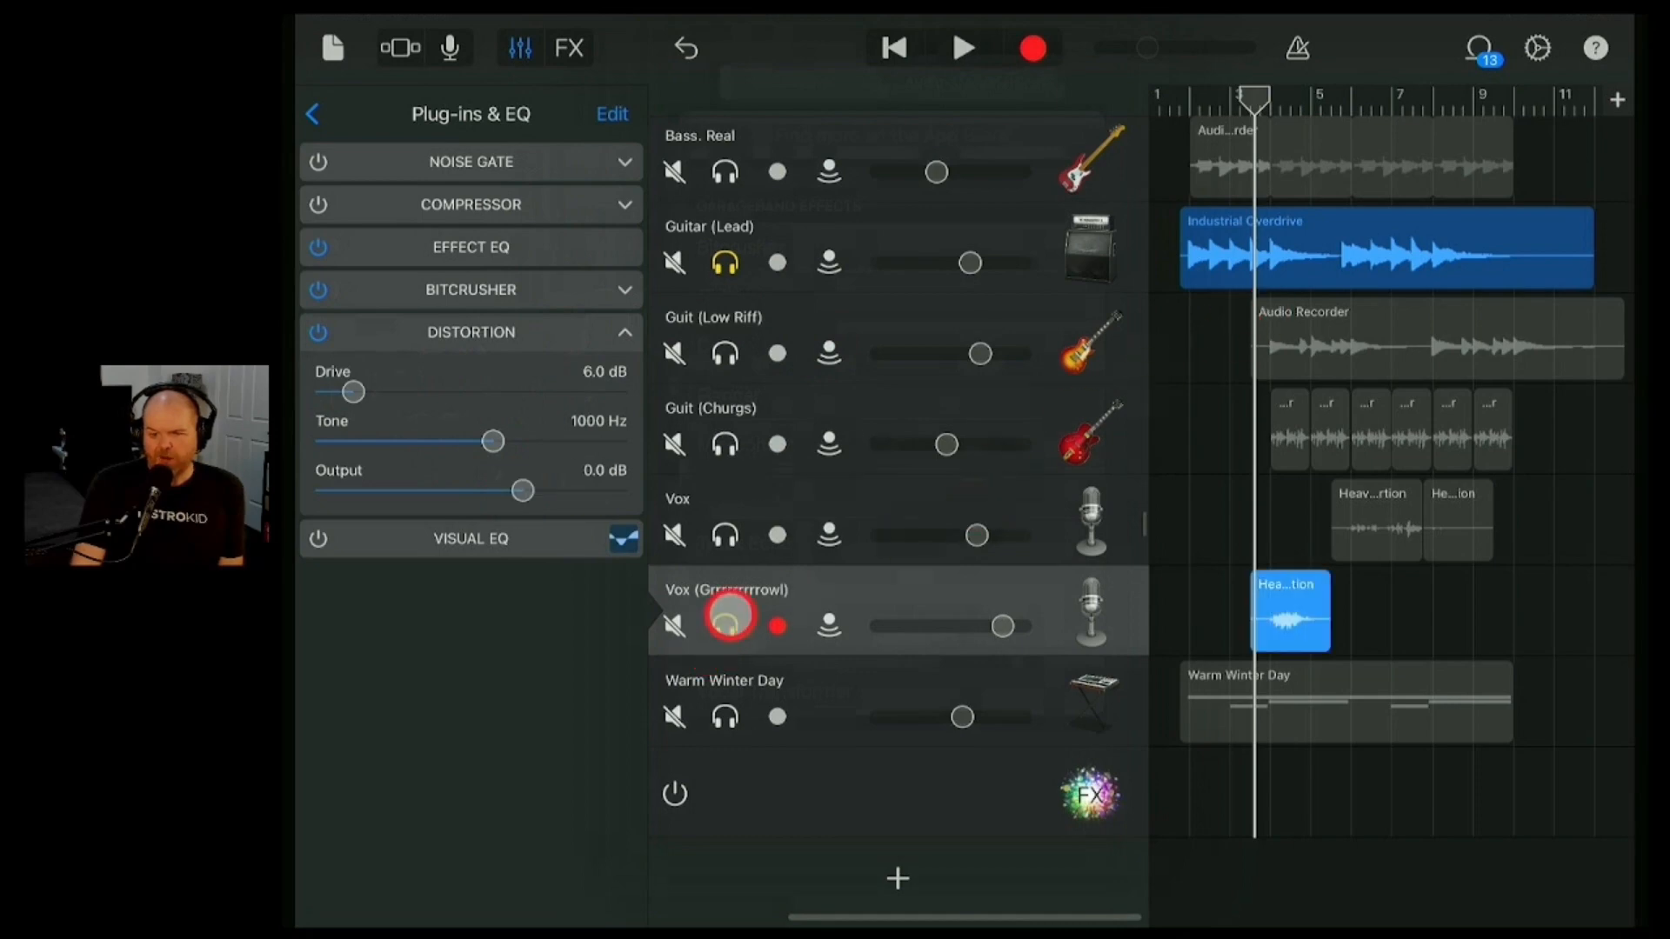
# - Solo the growl vocal and play it back from bar 4 through its Distortion
pyautogui.click(731, 627)
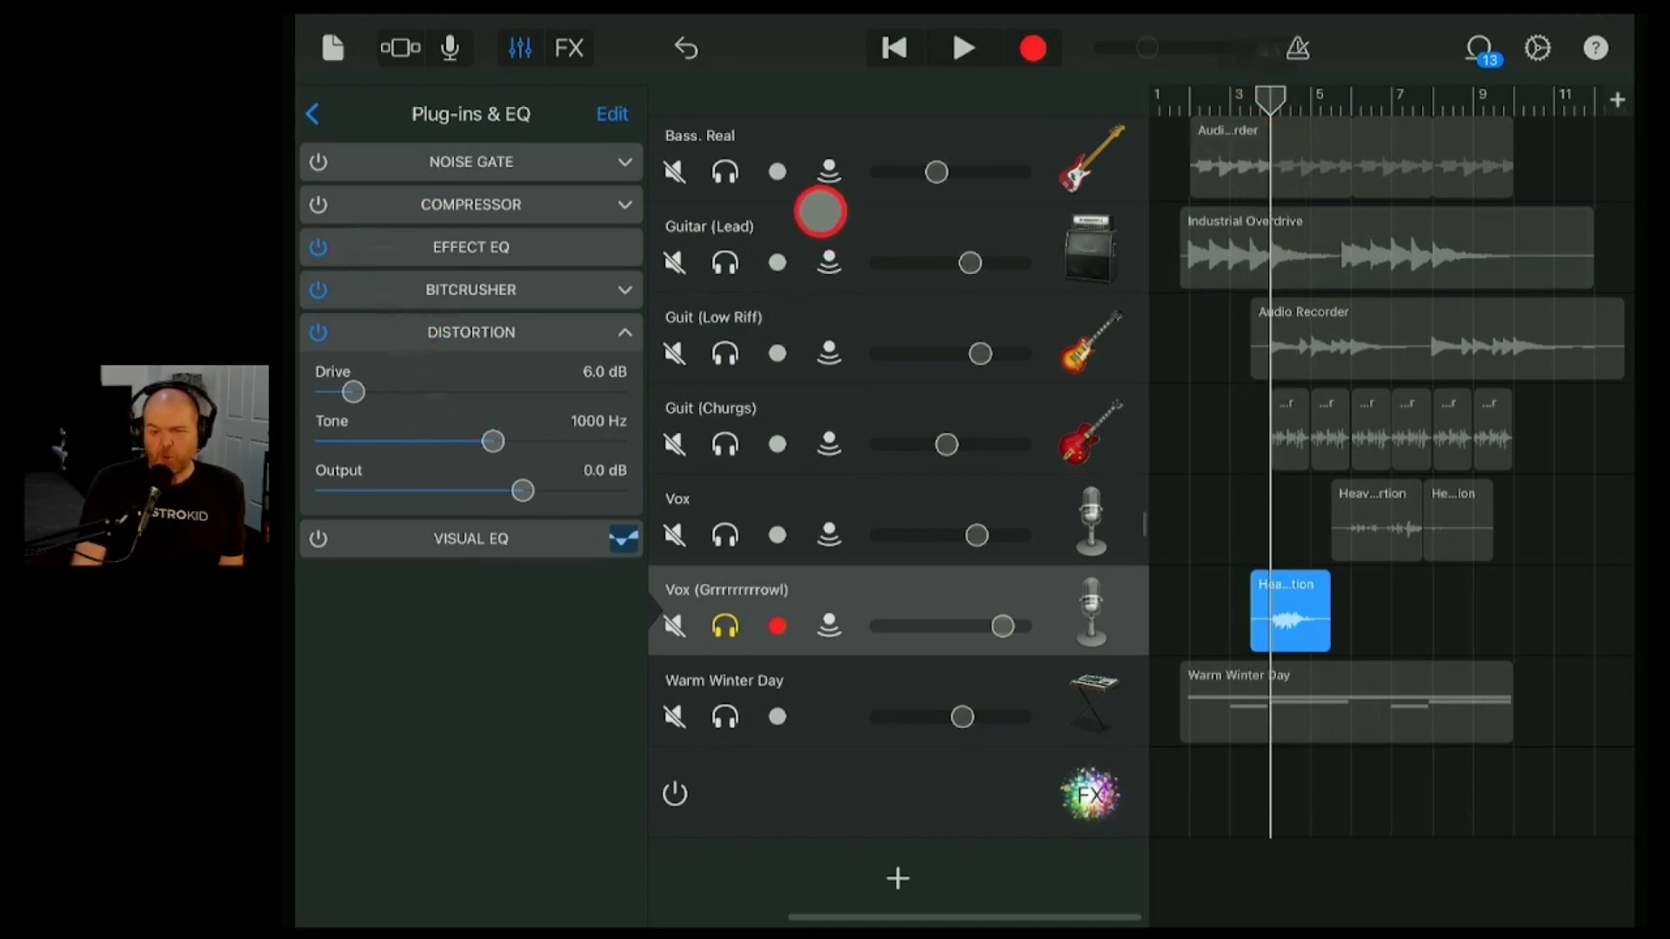
pyautogui.click(962, 48)
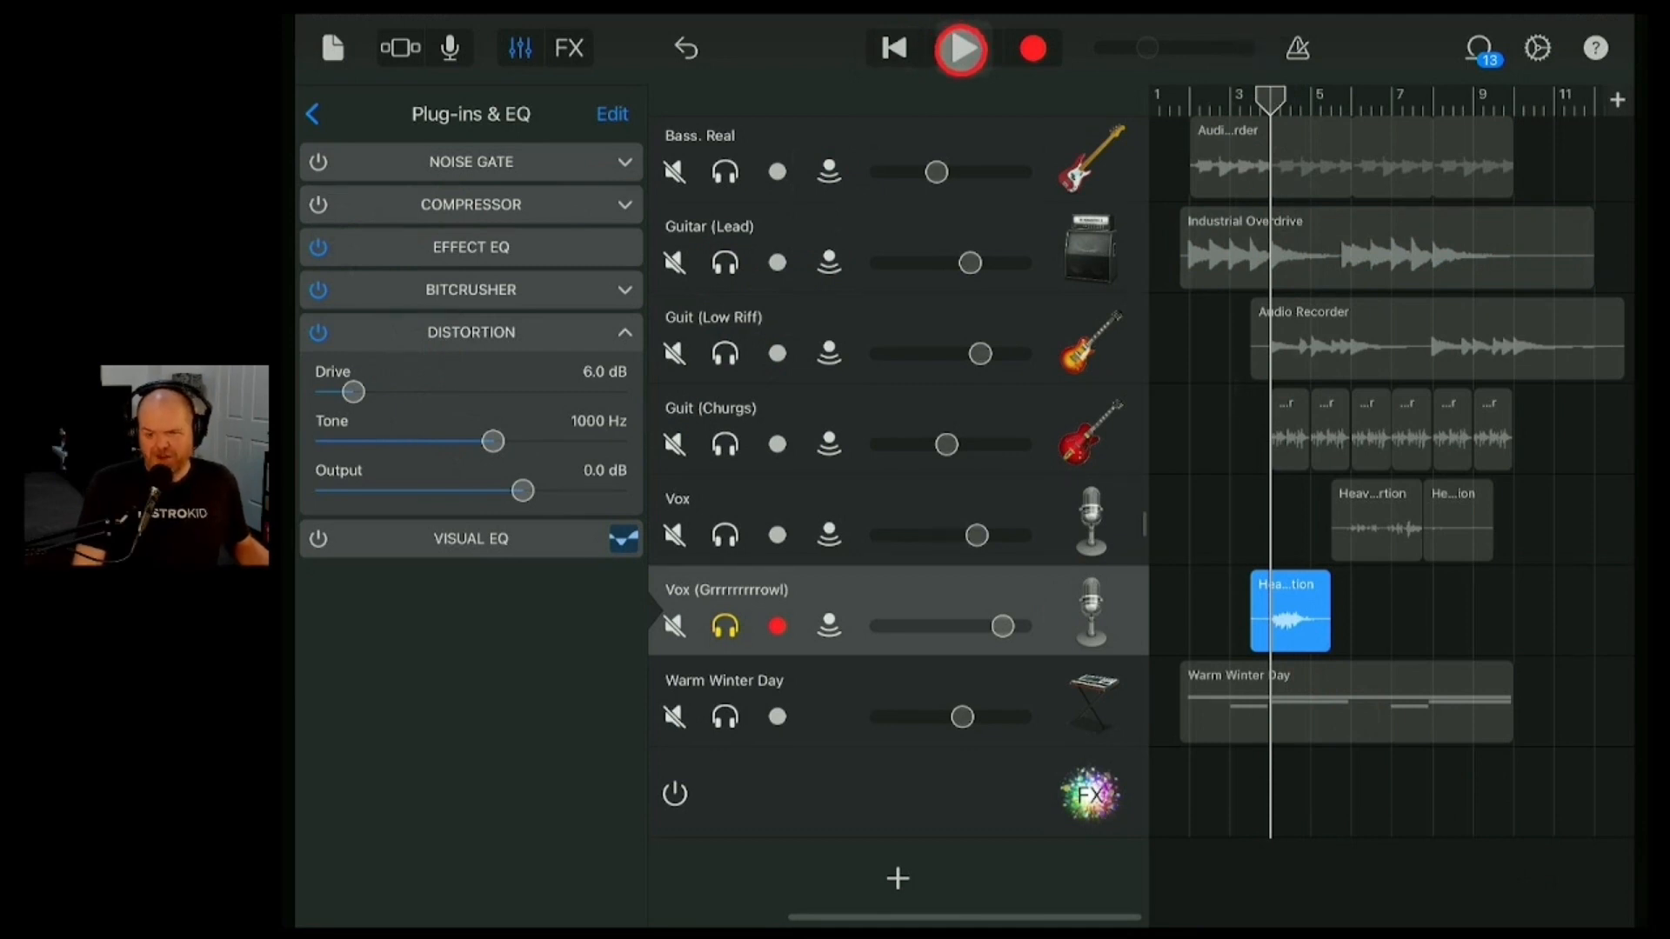
pyautogui.click(960, 48)
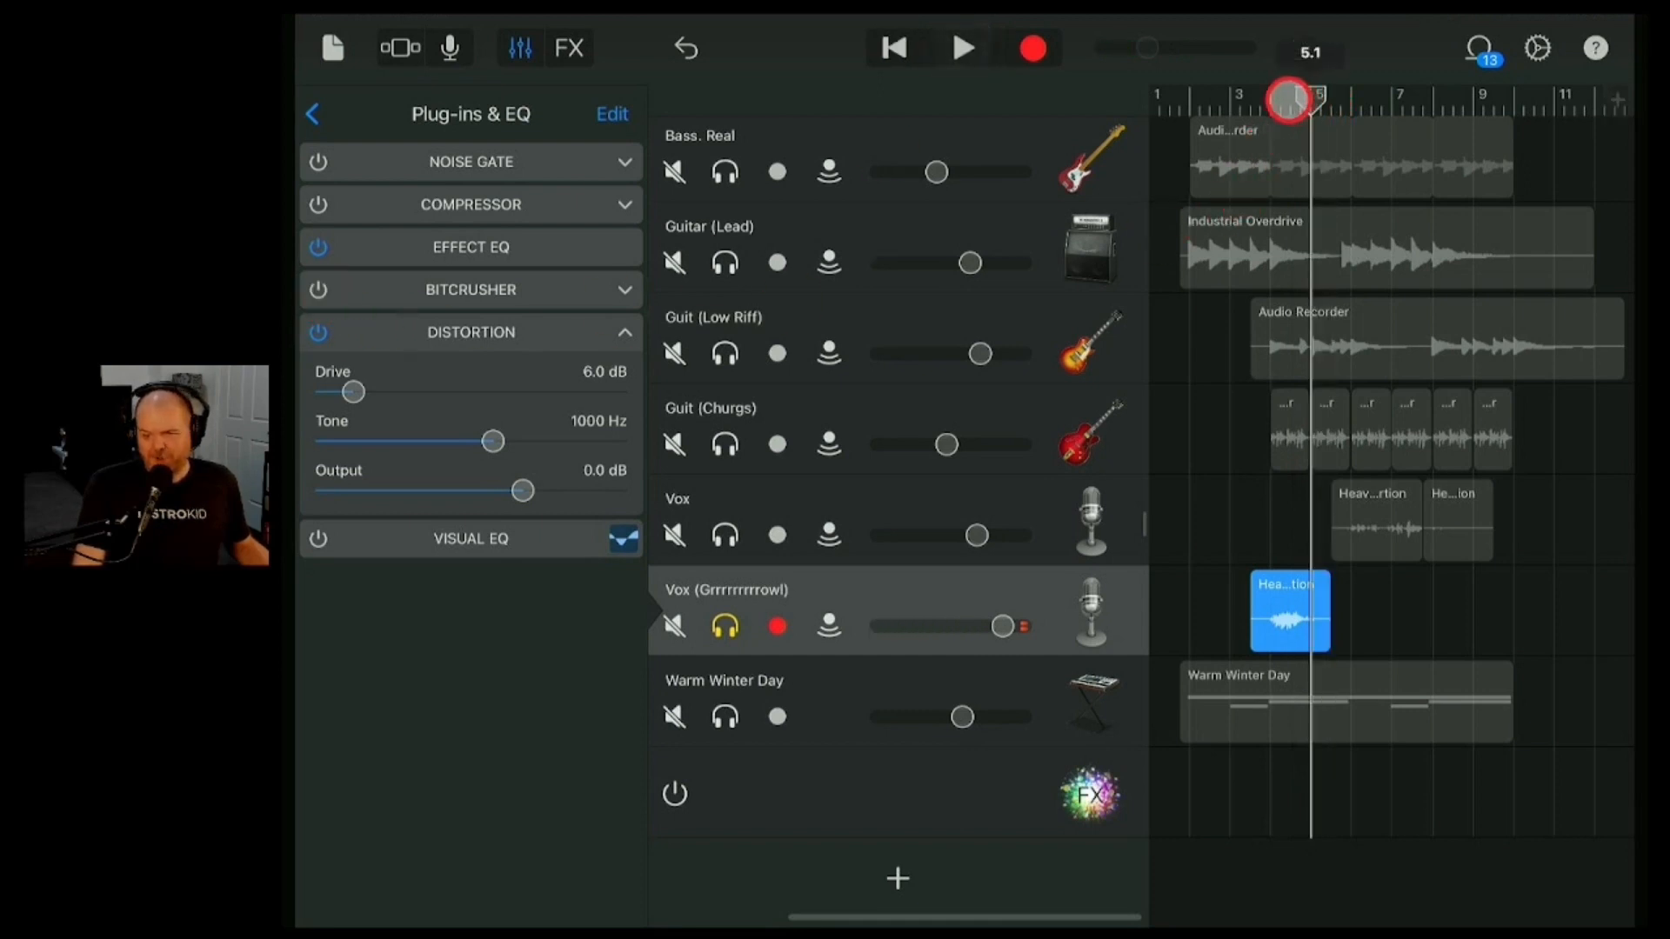
pyautogui.click(964, 47)
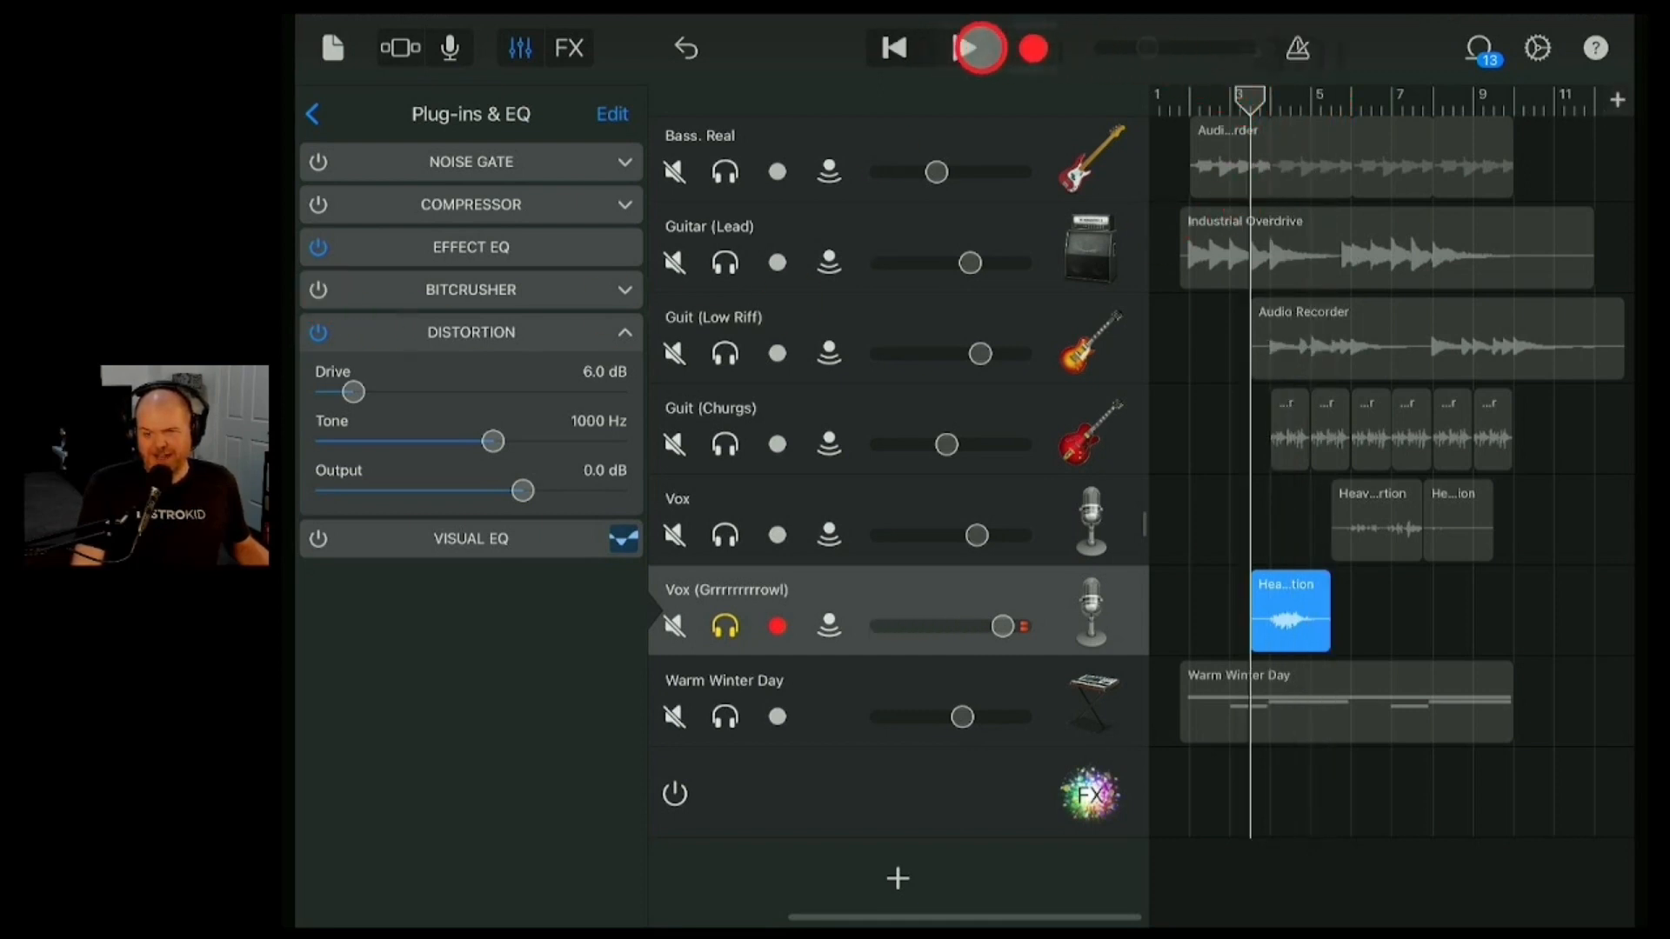
pyautogui.click(976, 47)
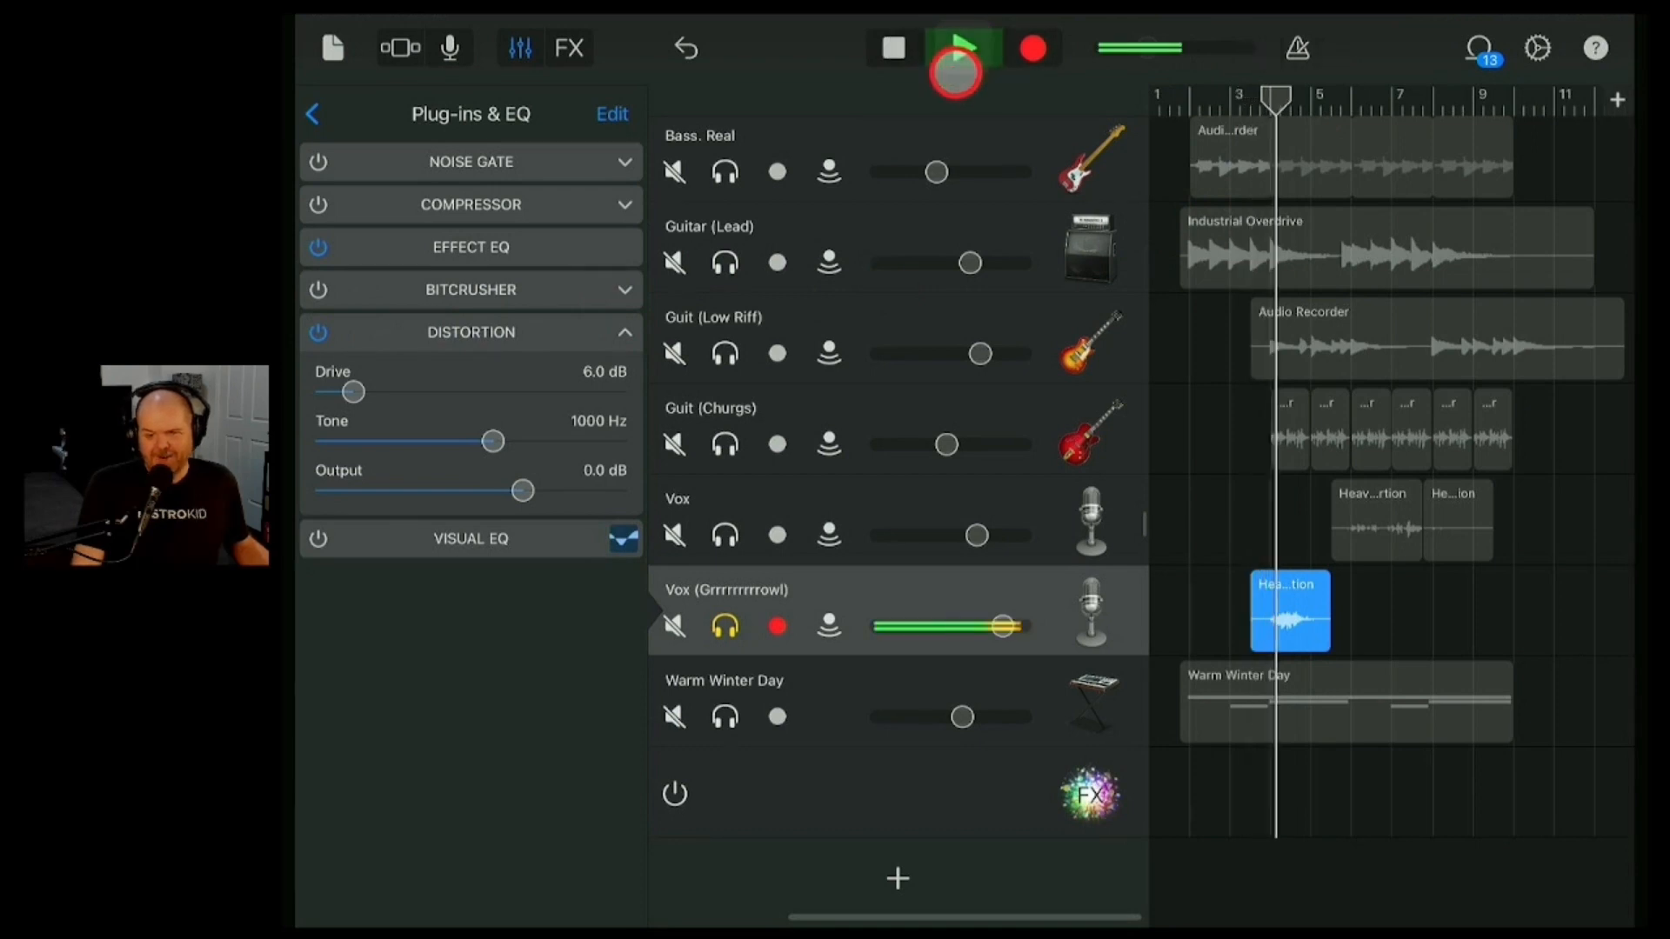
pyautogui.click(960, 49)
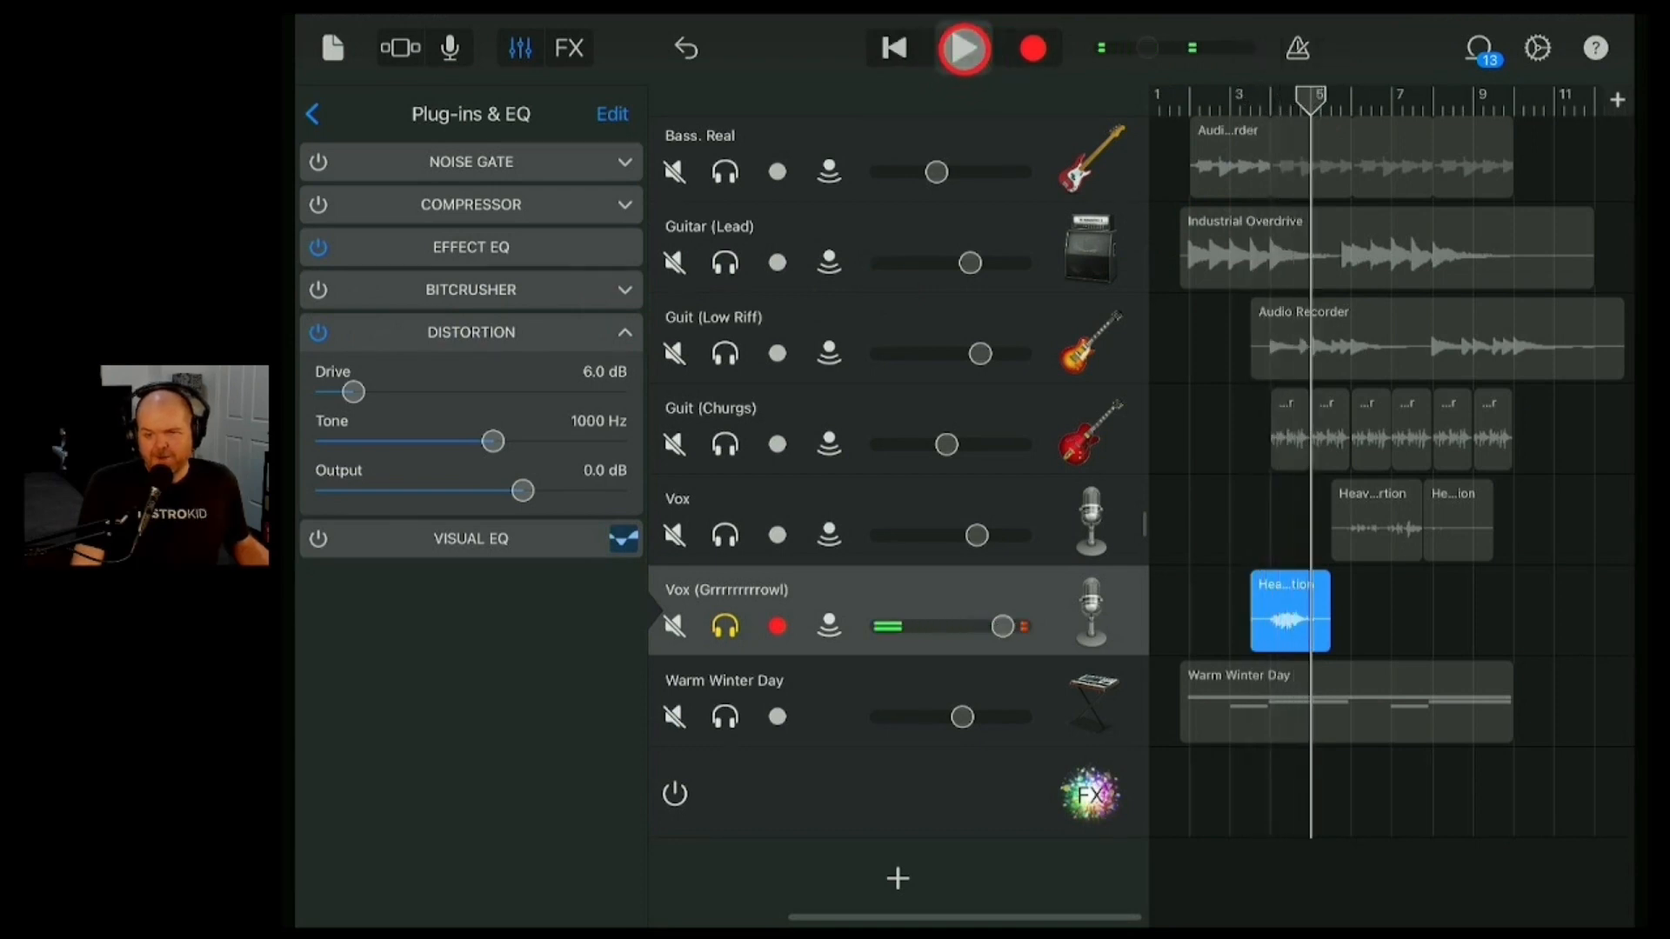
# - Push the Distortion Drive to 12.5 dB and audition brighter tones at 6600 then 4400 Hz
pyautogui.moveTo(351, 391); pyautogui.dragTo(386, 392)
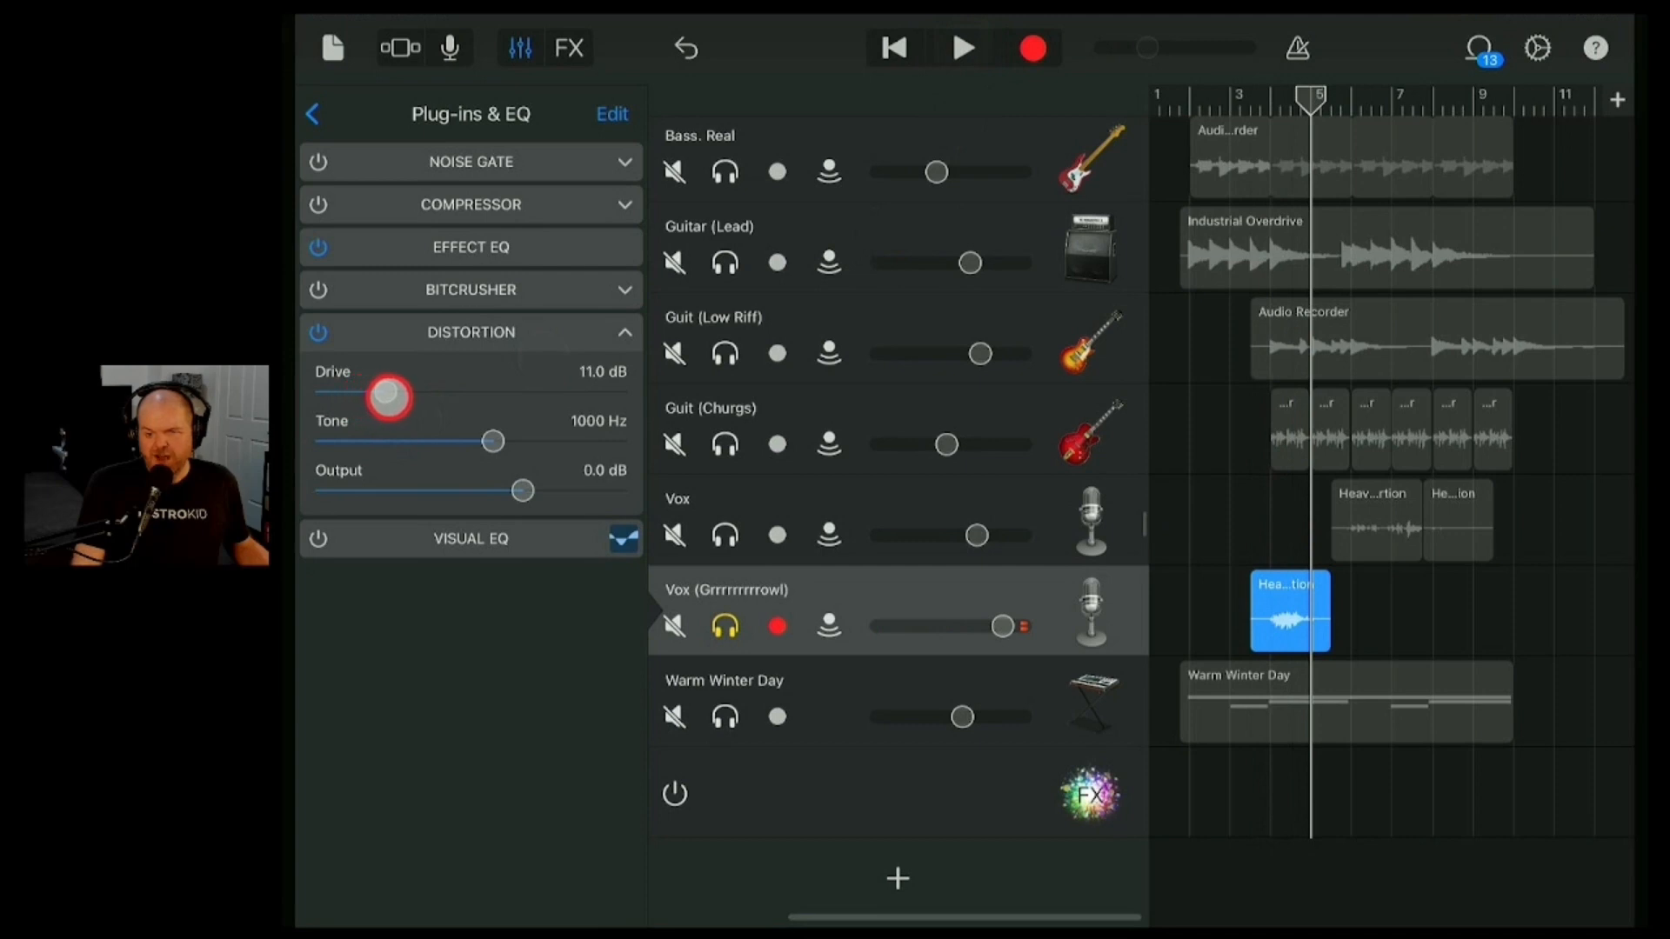
pyautogui.moveTo(386, 395); pyautogui.dragTo(395, 392)
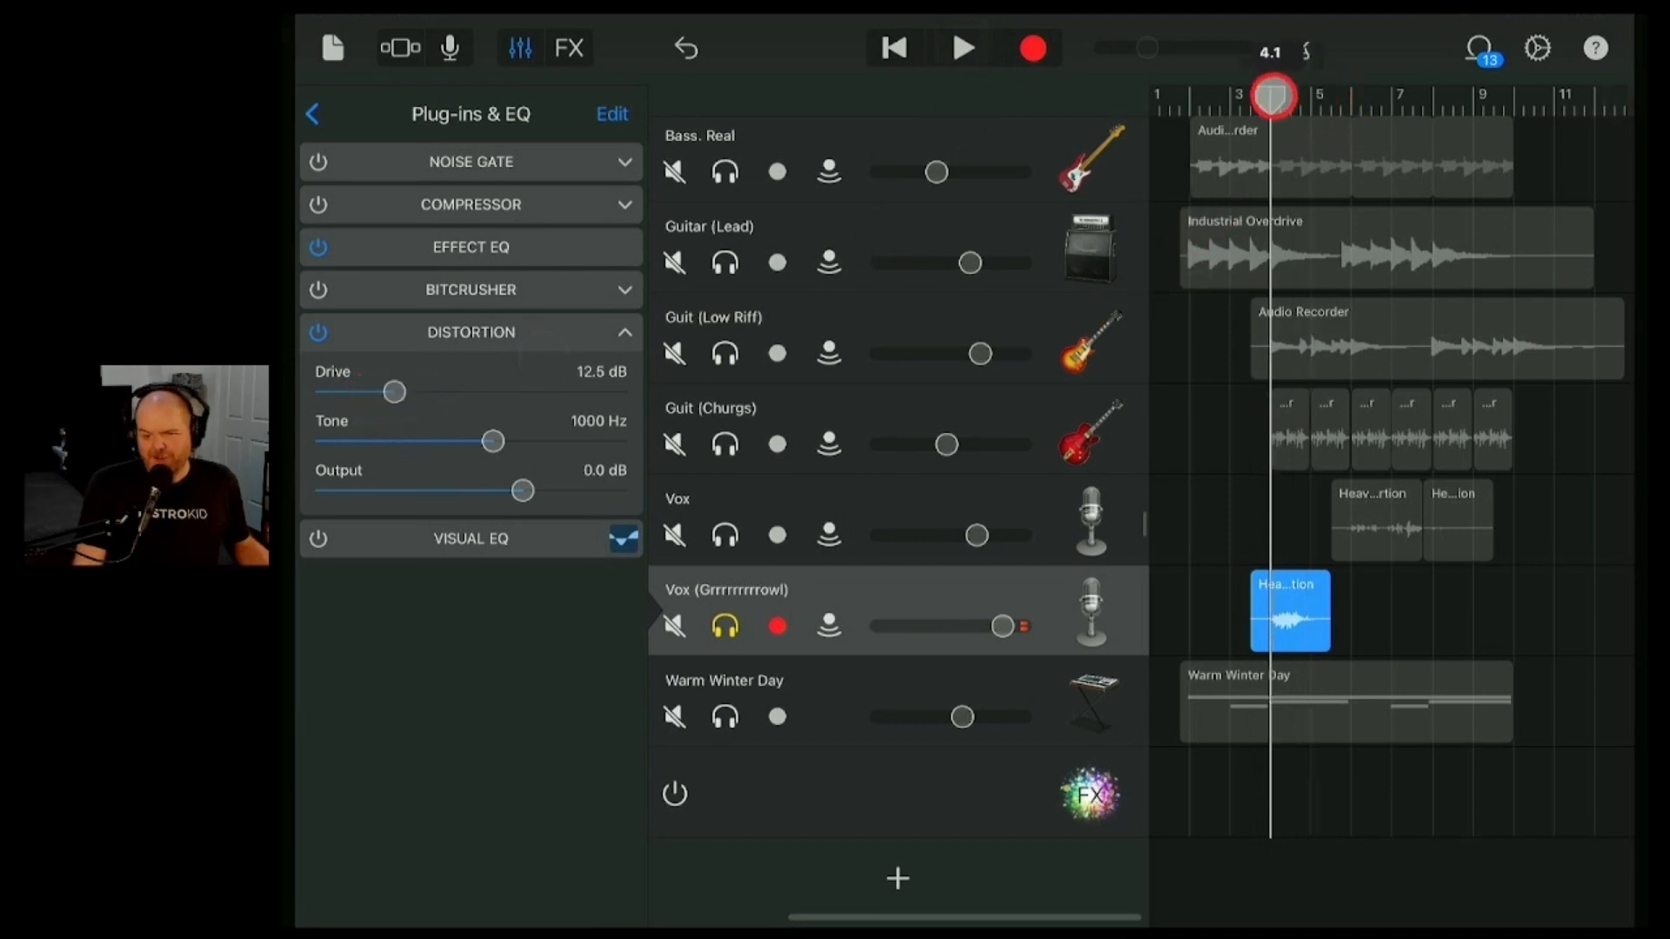
pyautogui.click(962, 48)
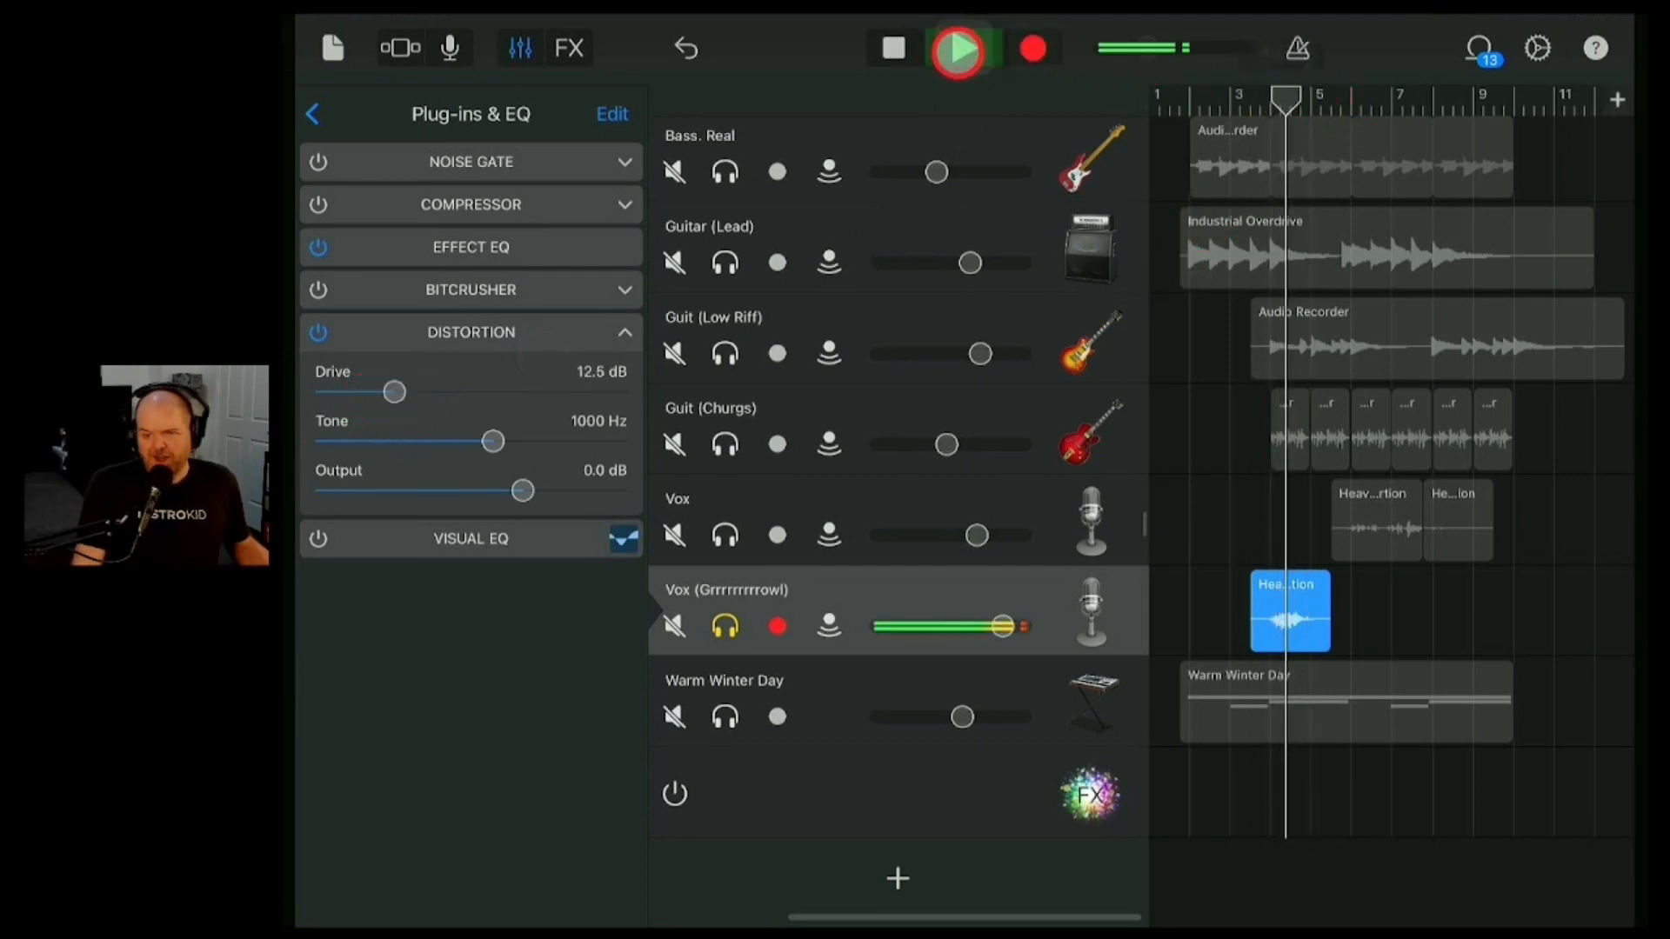
pyautogui.click(955, 49)
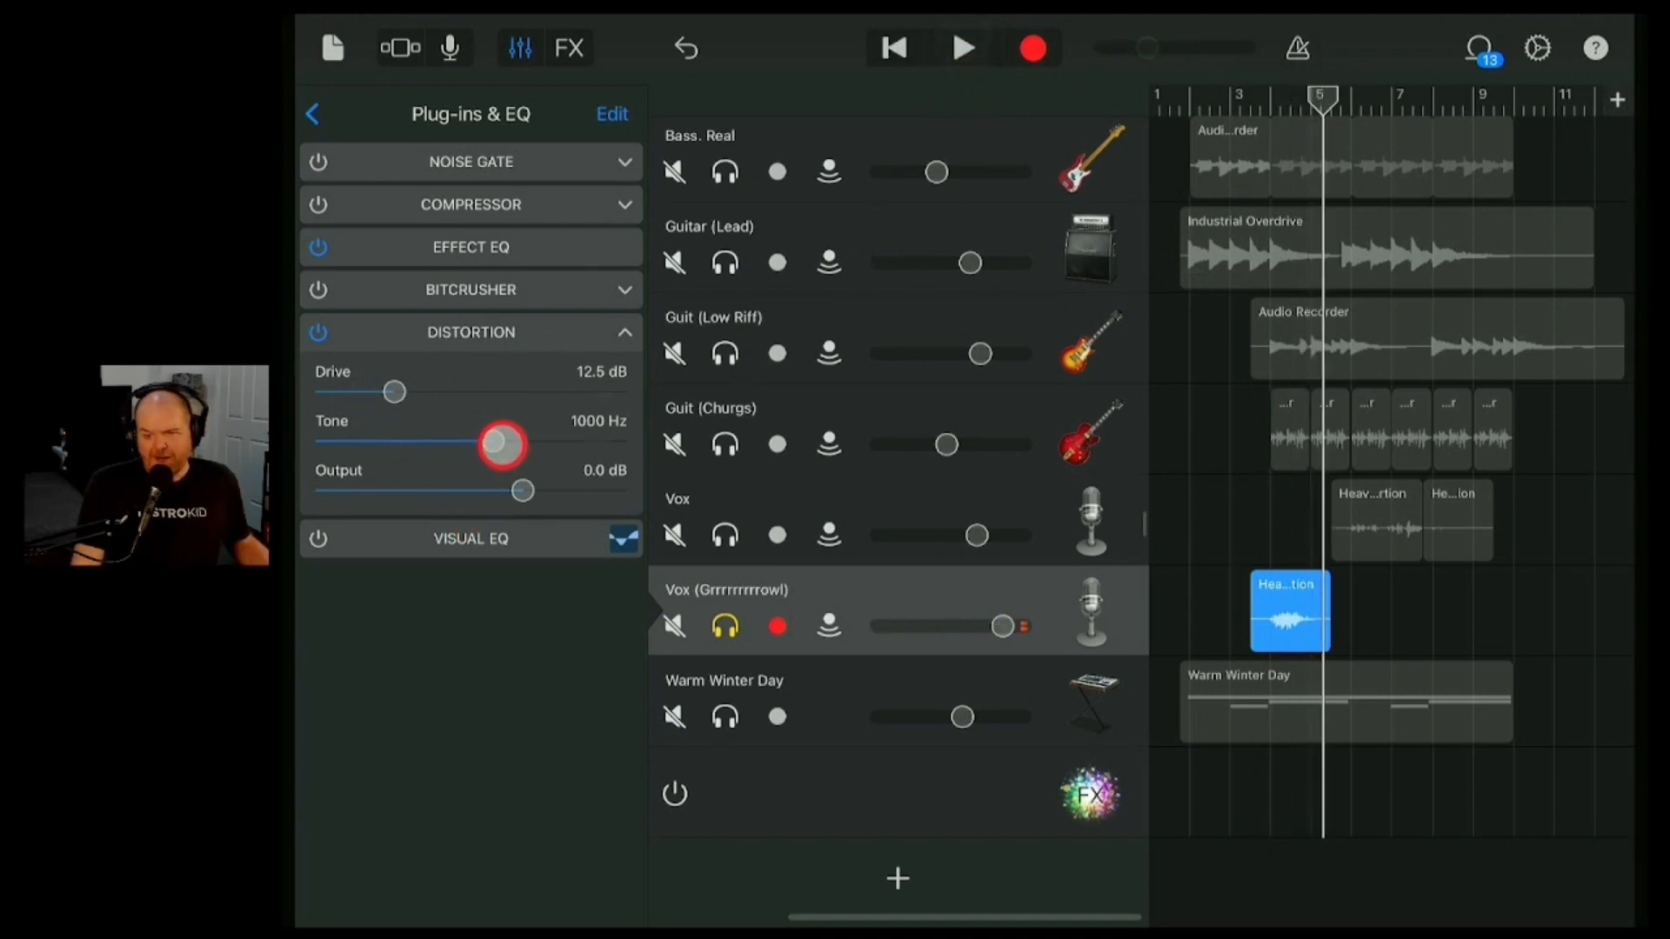
pyautogui.moveTo(503, 443); pyautogui.dragTo(586, 444)
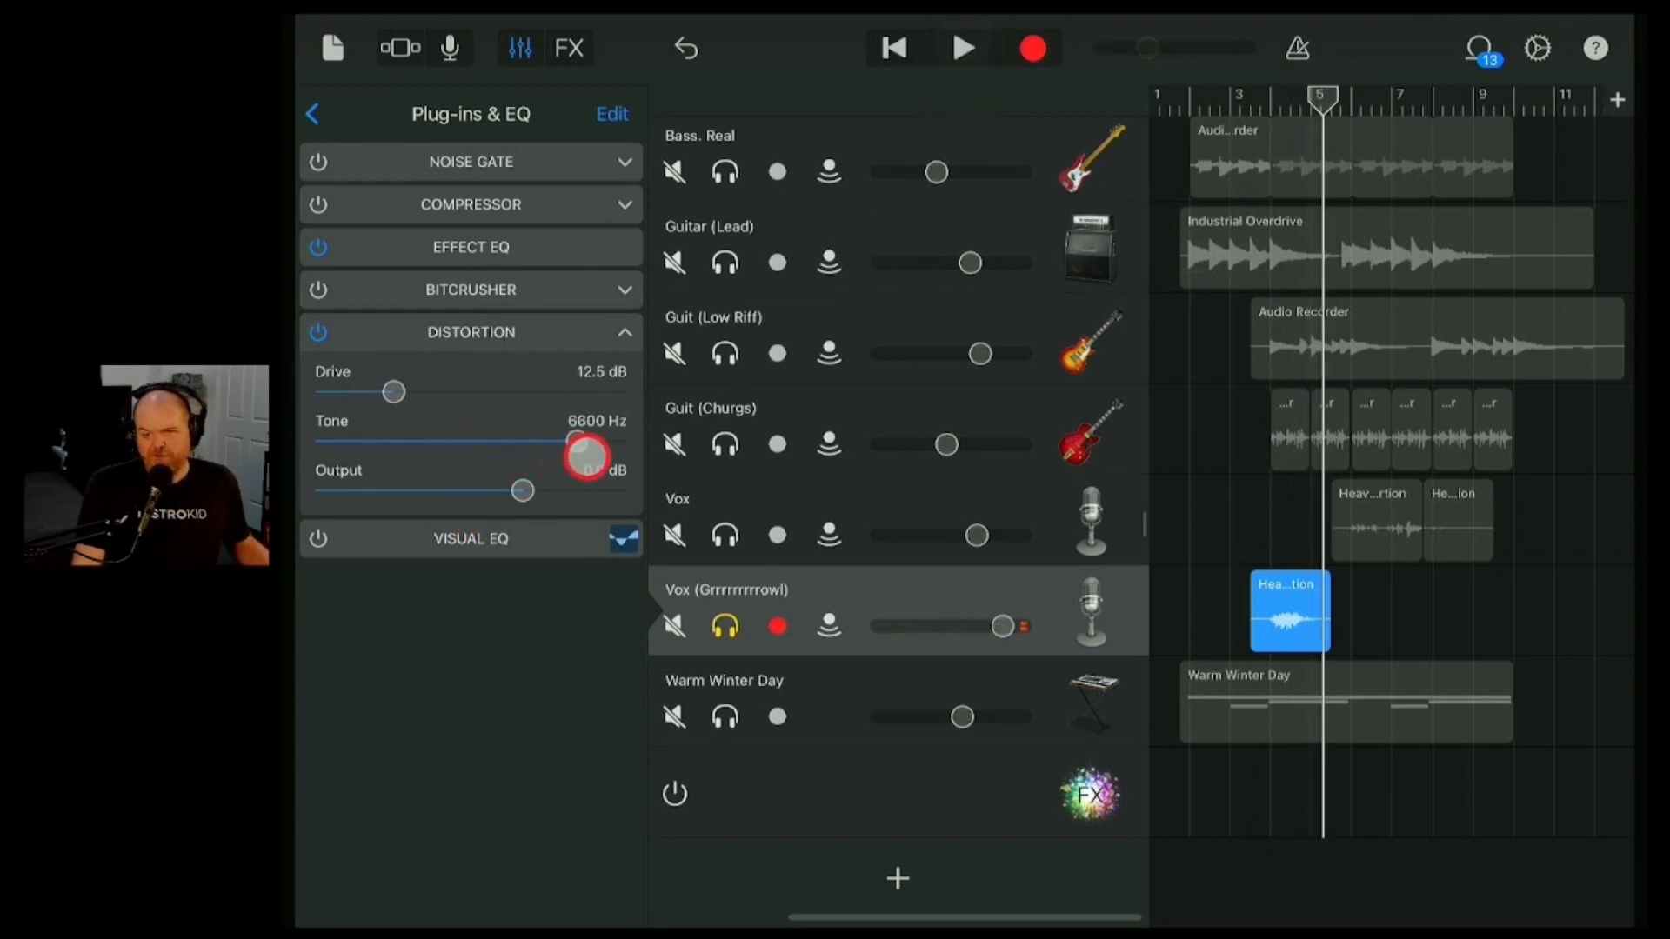
pyautogui.moveTo(583, 446); pyautogui.dragTo(556, 440)
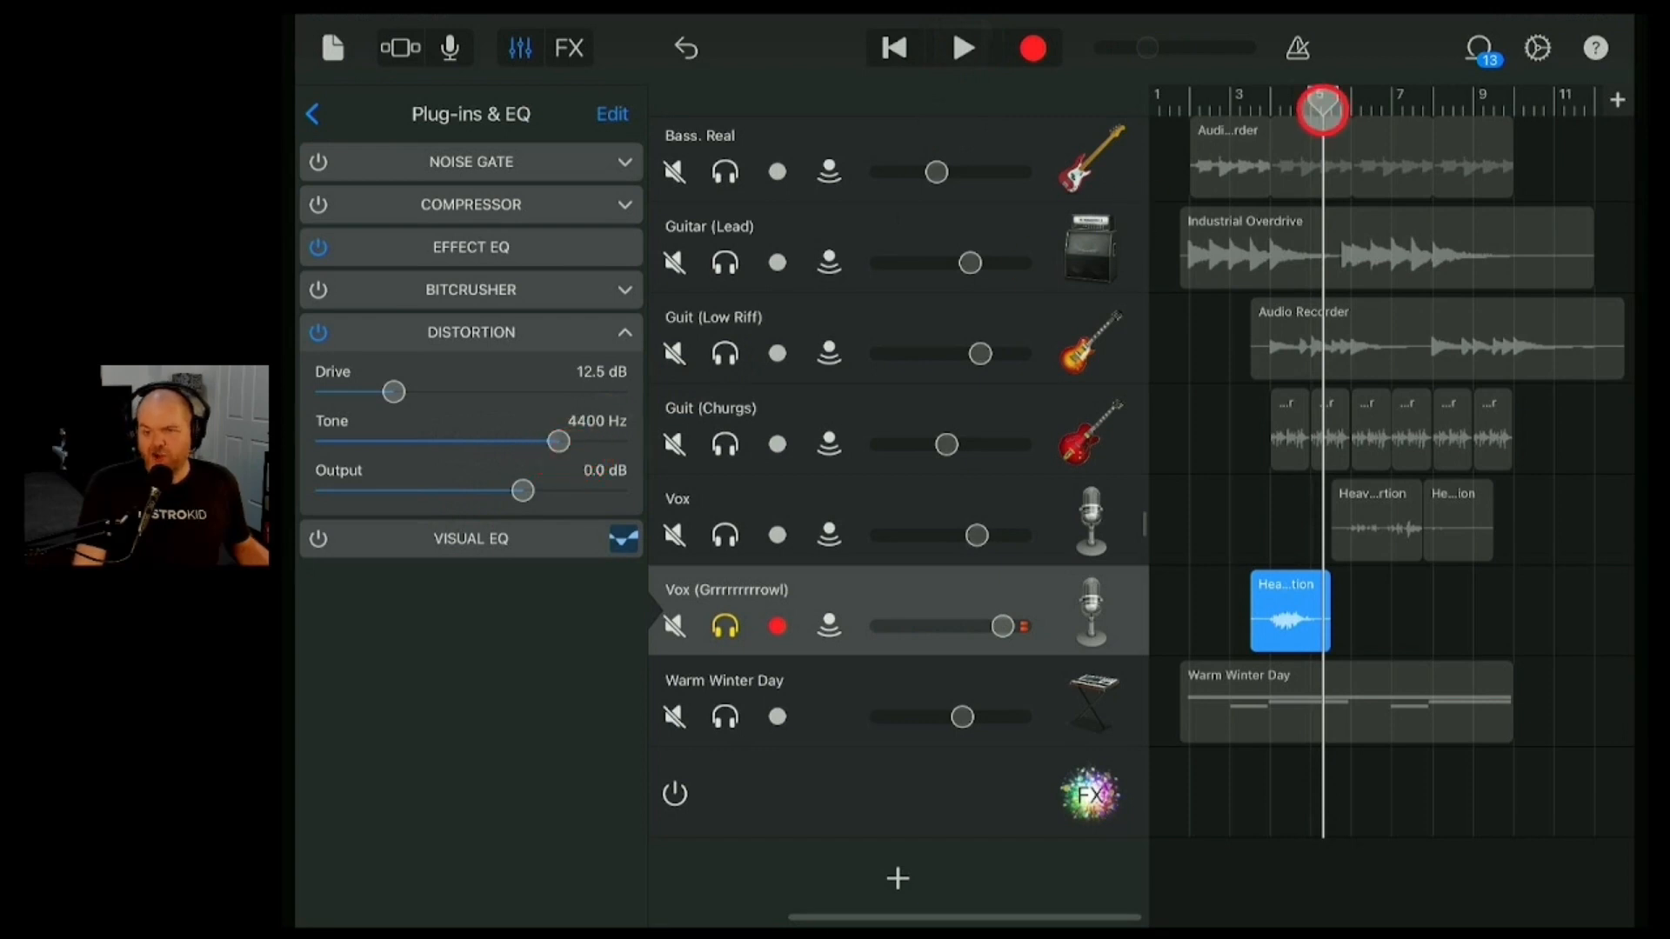
pyautogui.click(963, 47)
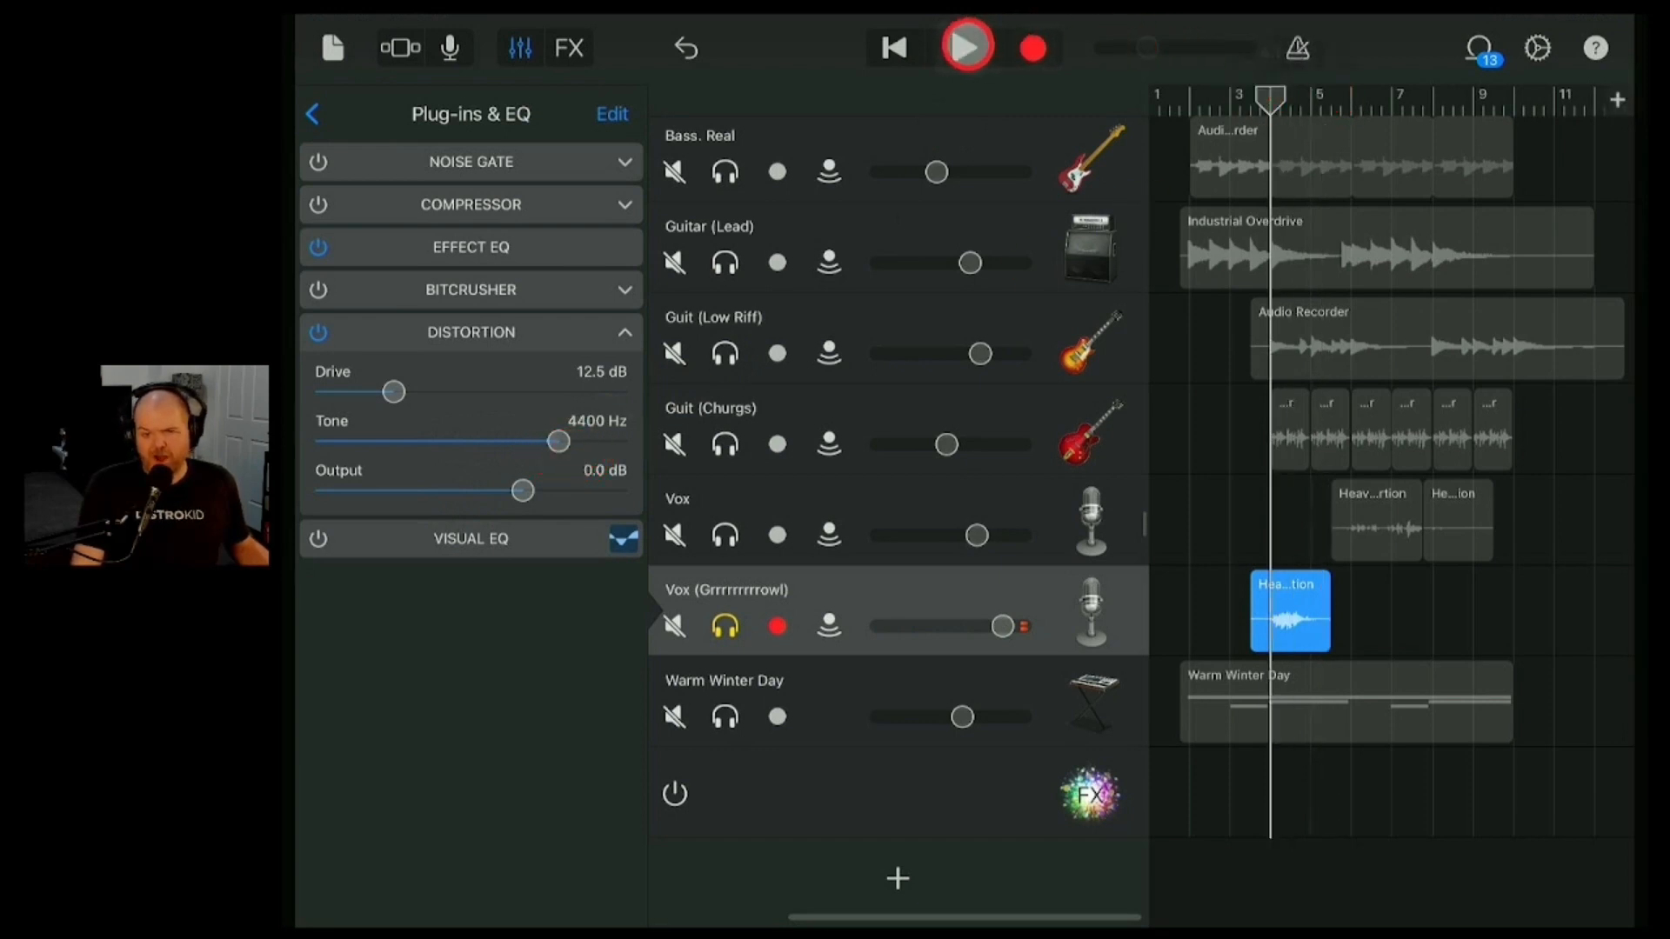
pyautogui.click(965, 47)
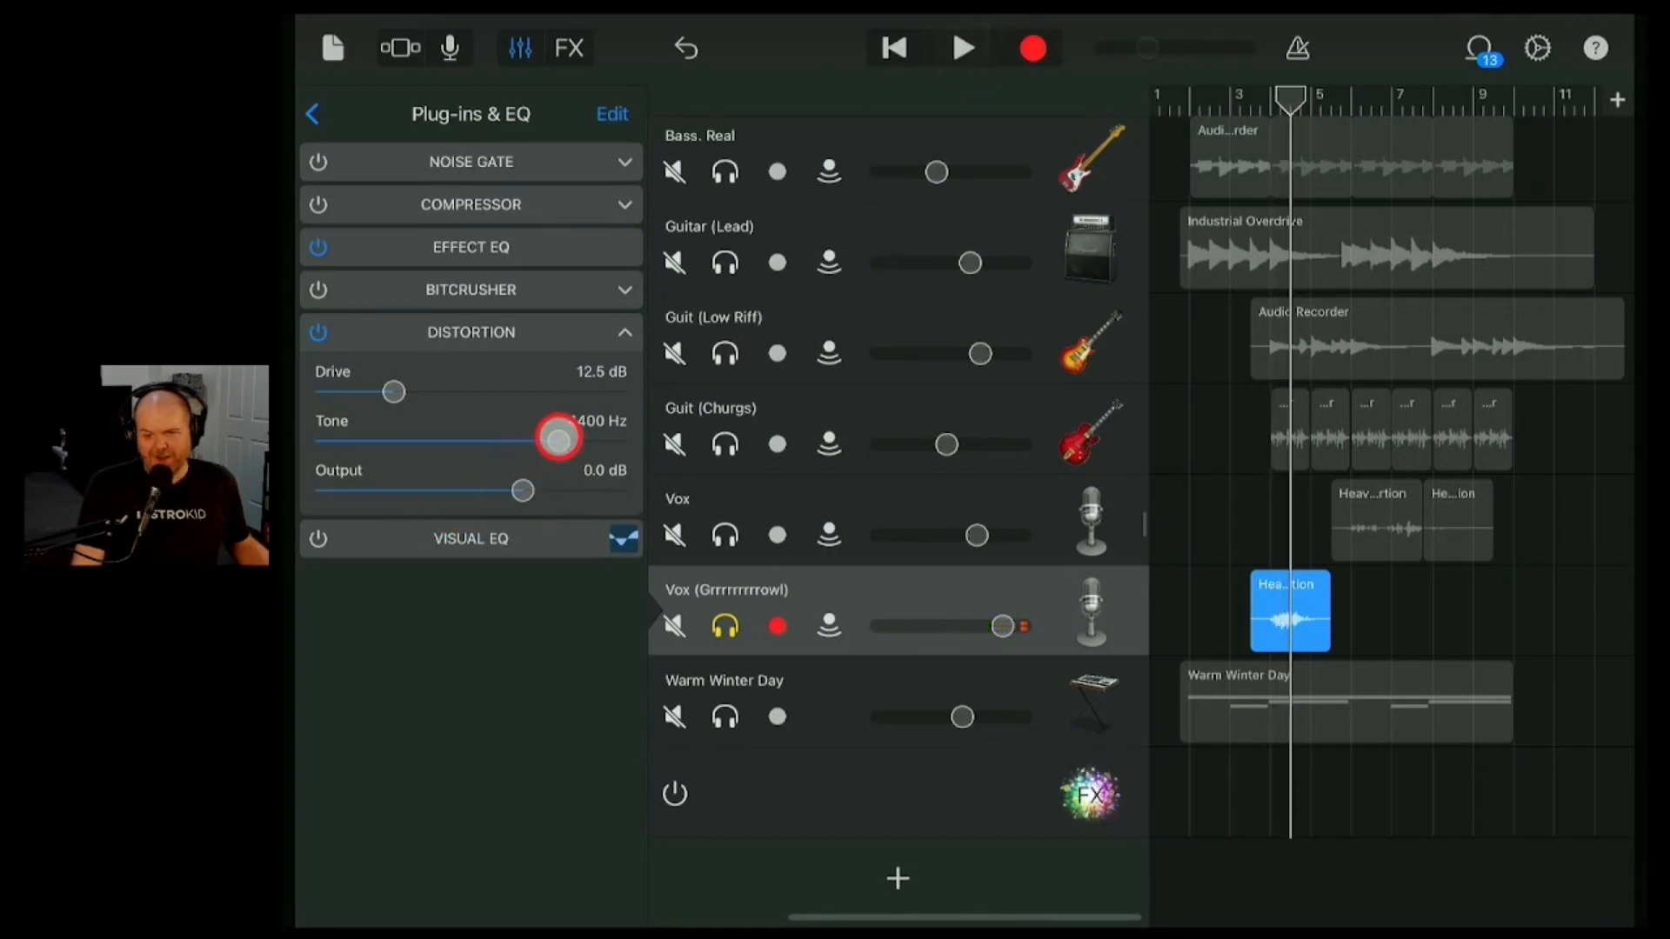
# - Try a dark 310 Hz tone, then settle the Distortion at 1000 Hz tone and 8.0 dB drive
pyautogui.moveTo(553, 440); pyautogui.dragTo(440, 441)
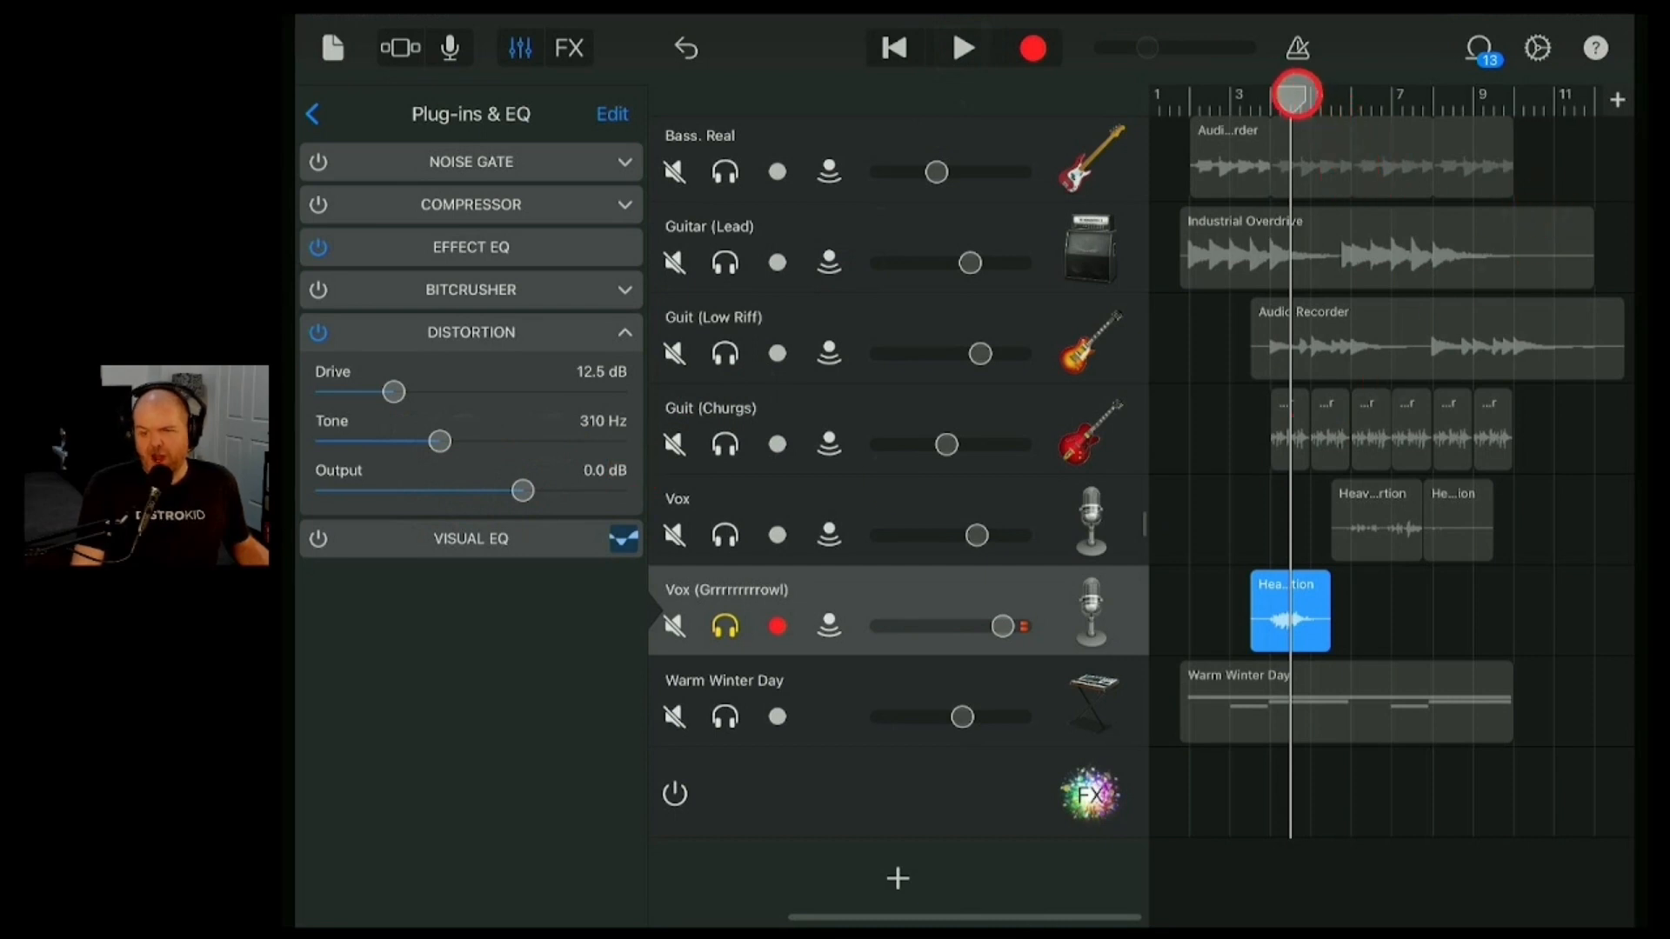
pyautogui.click(962, 49)
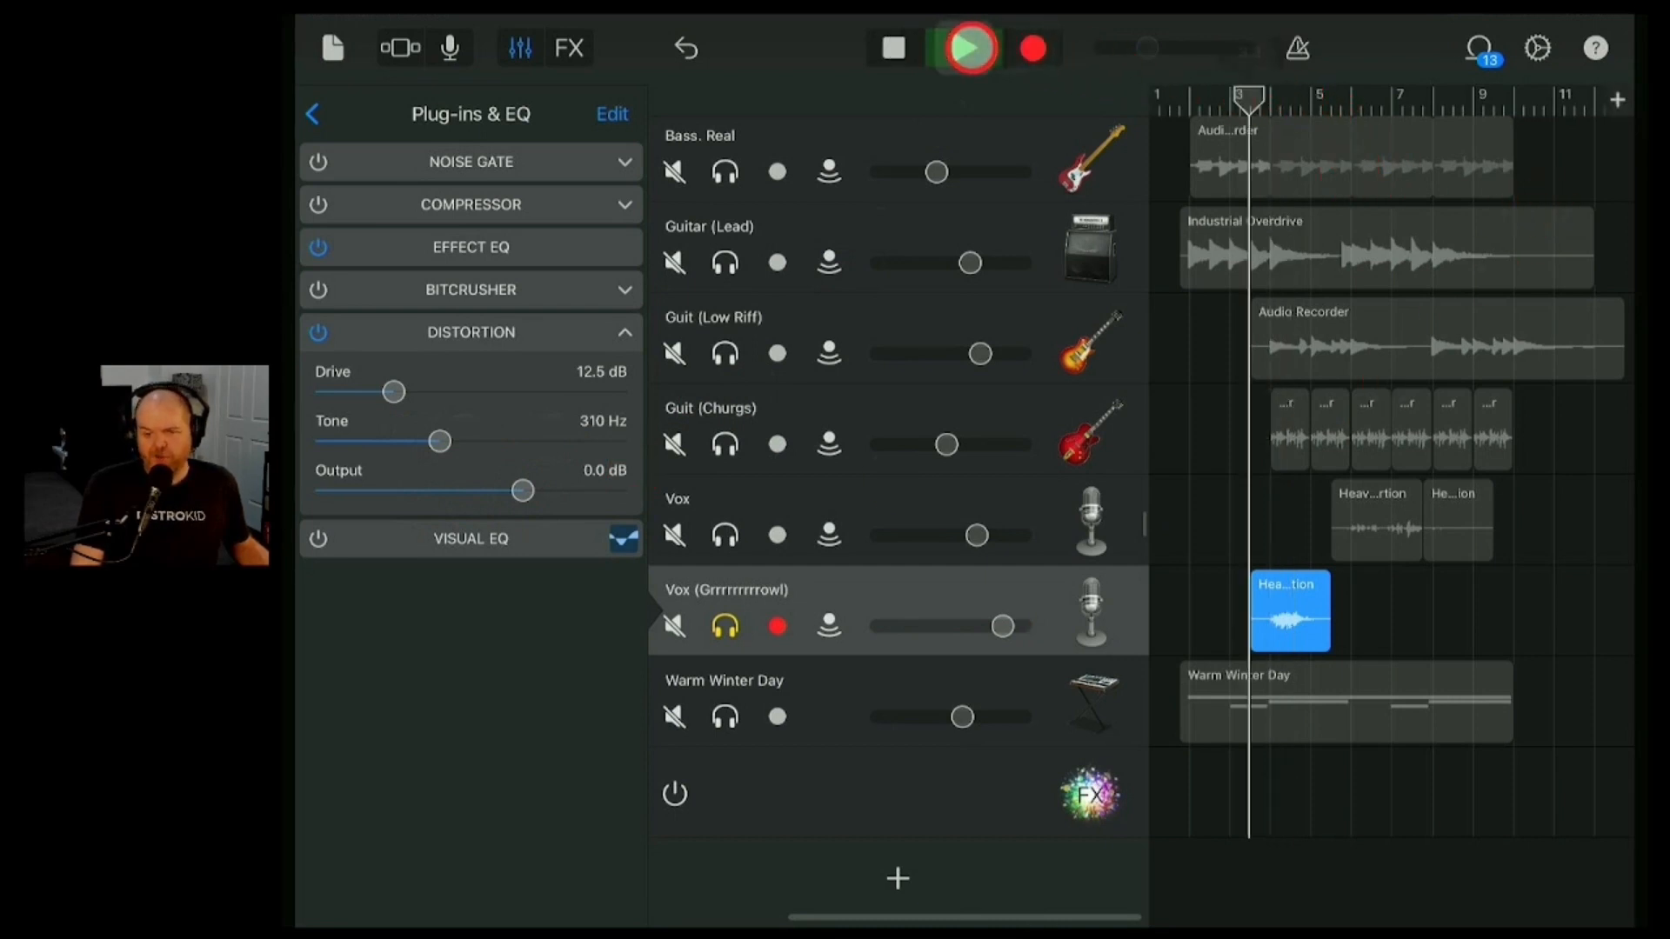
pyautogui.click(965, 49)
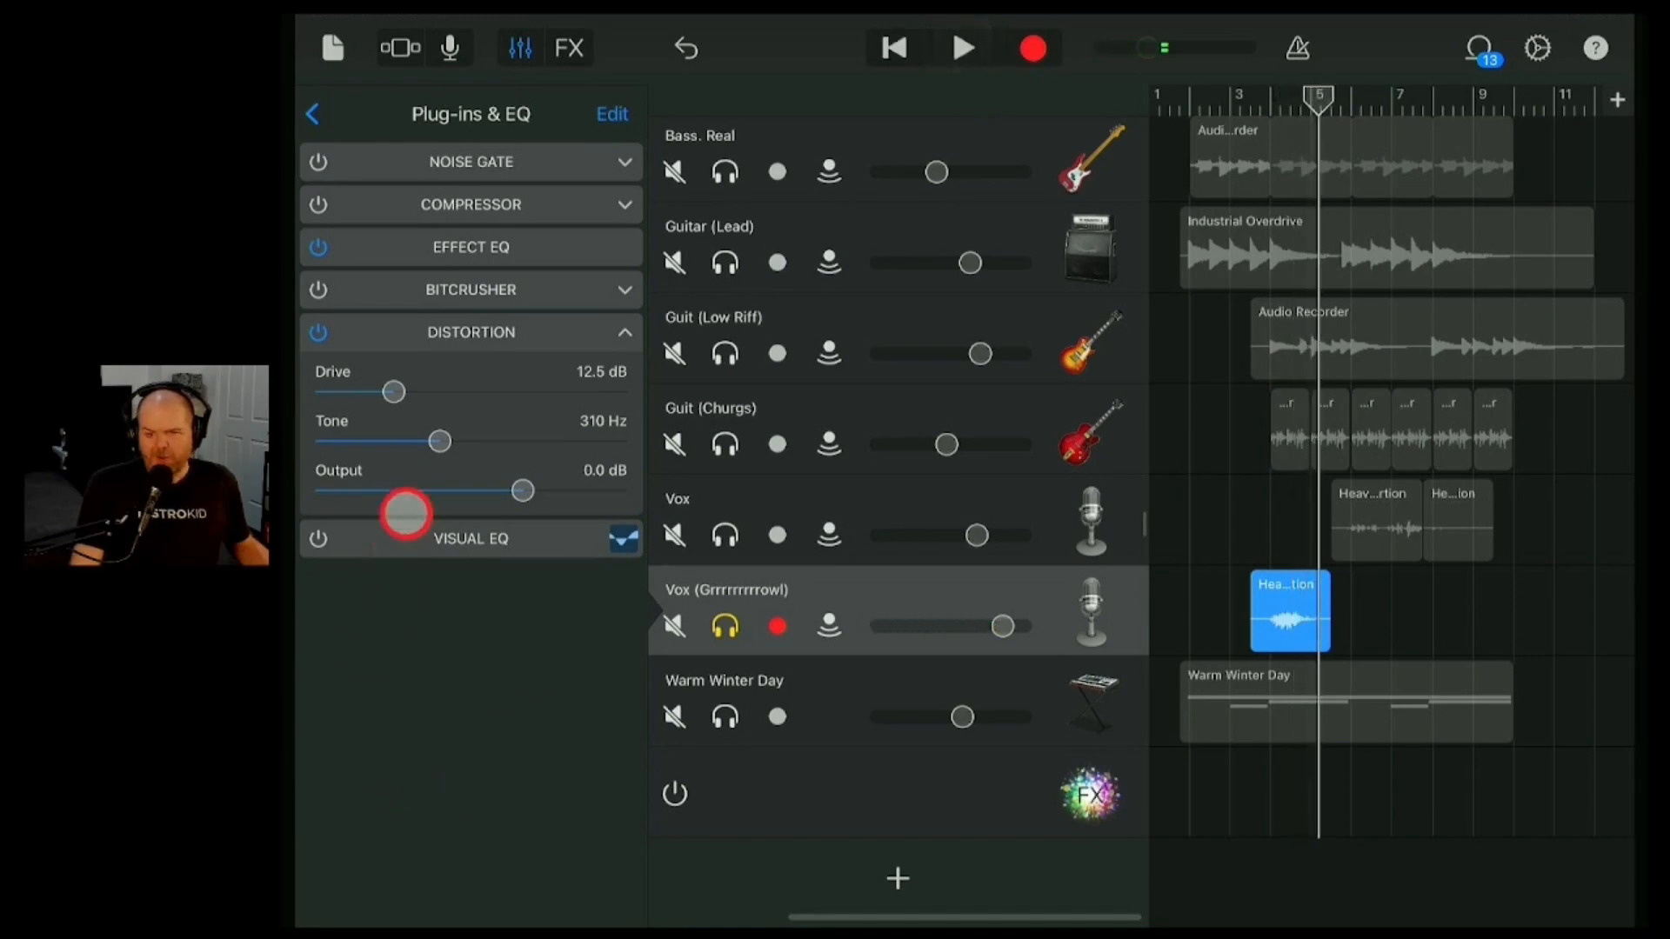
pyautogui.moveTo(440, 440); pyautogui.dragTo(490, 444)
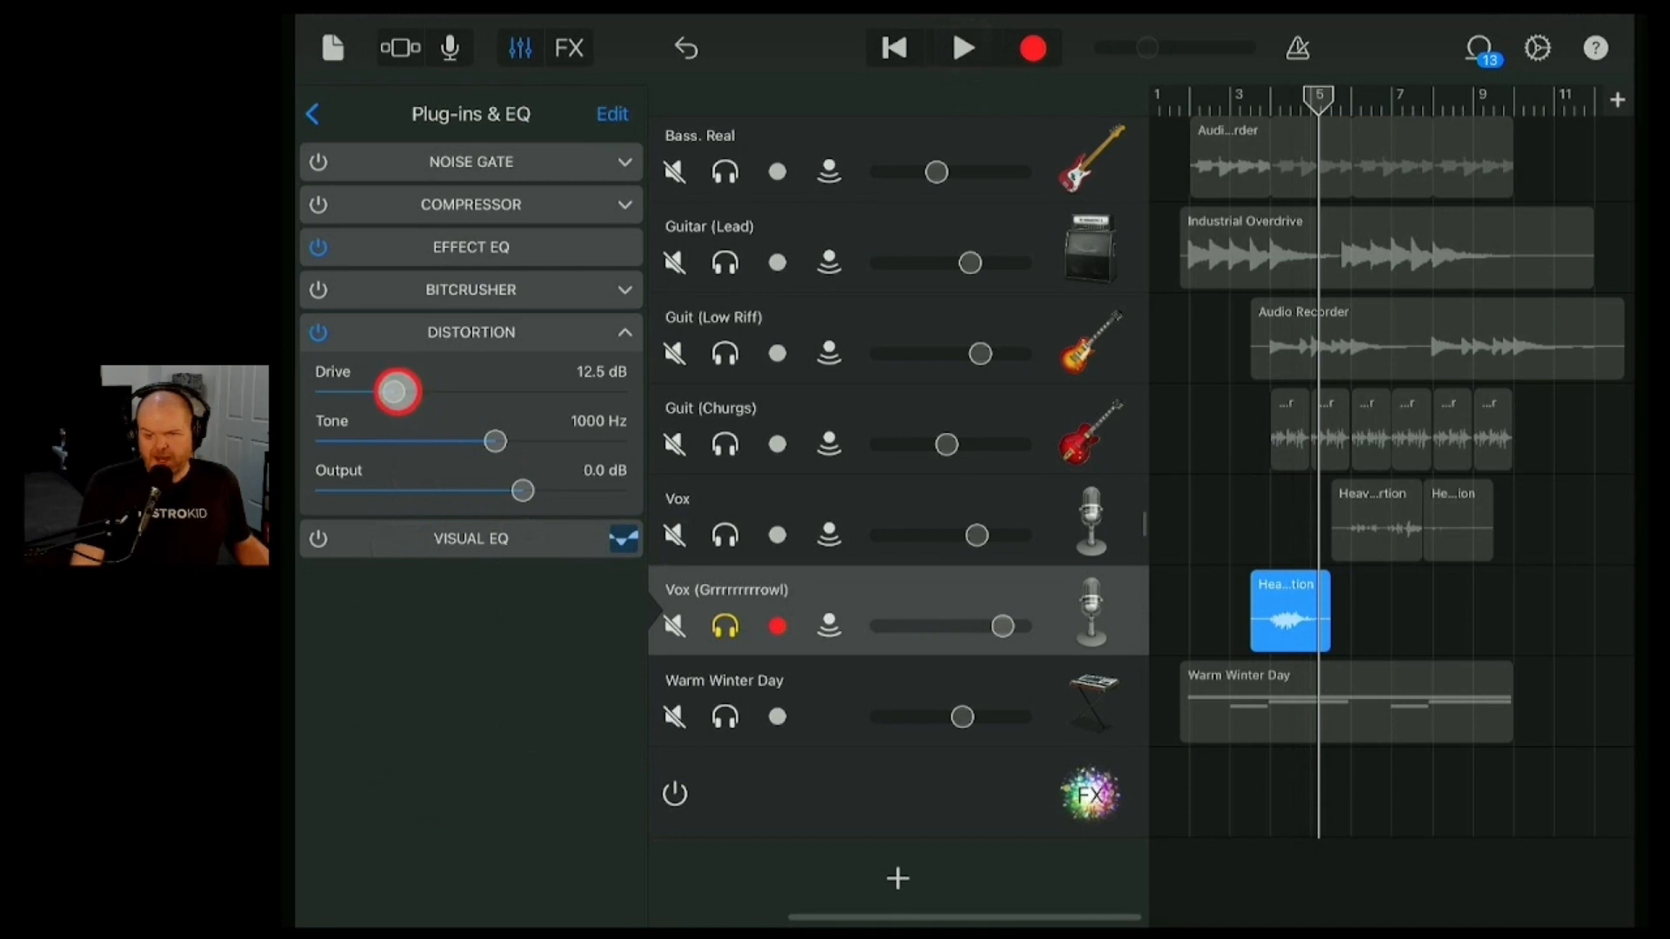
pyautogui.moveTo(400, 391); pyautogui.dragTo(369, 391)
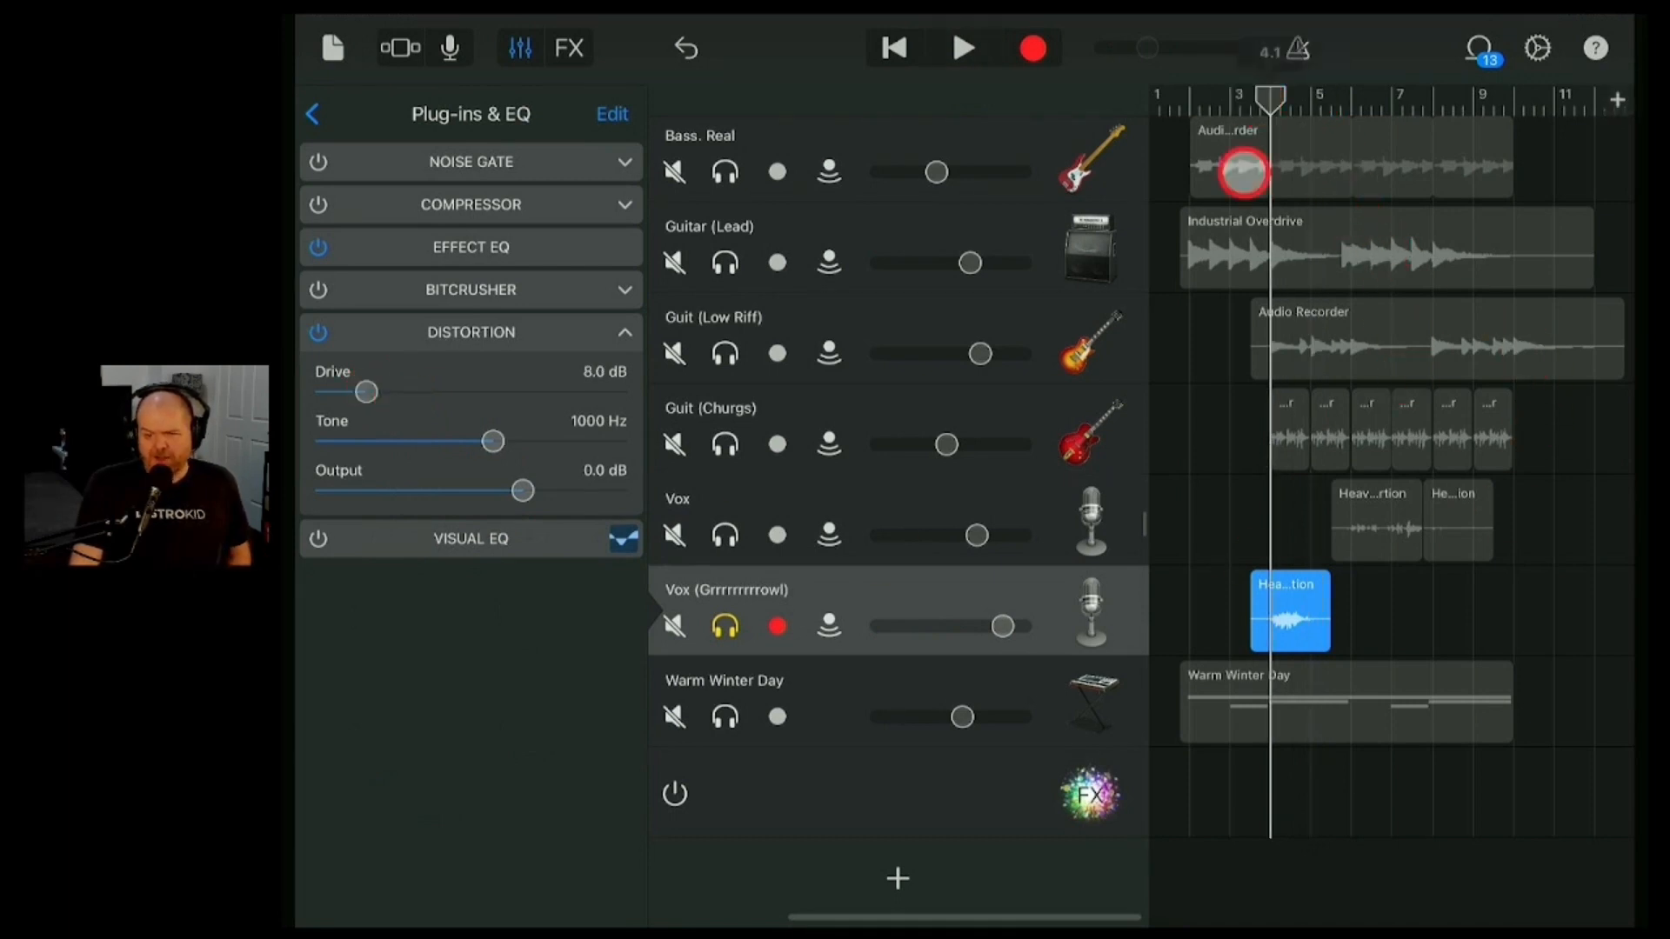
pyautogui.scroll(-3)
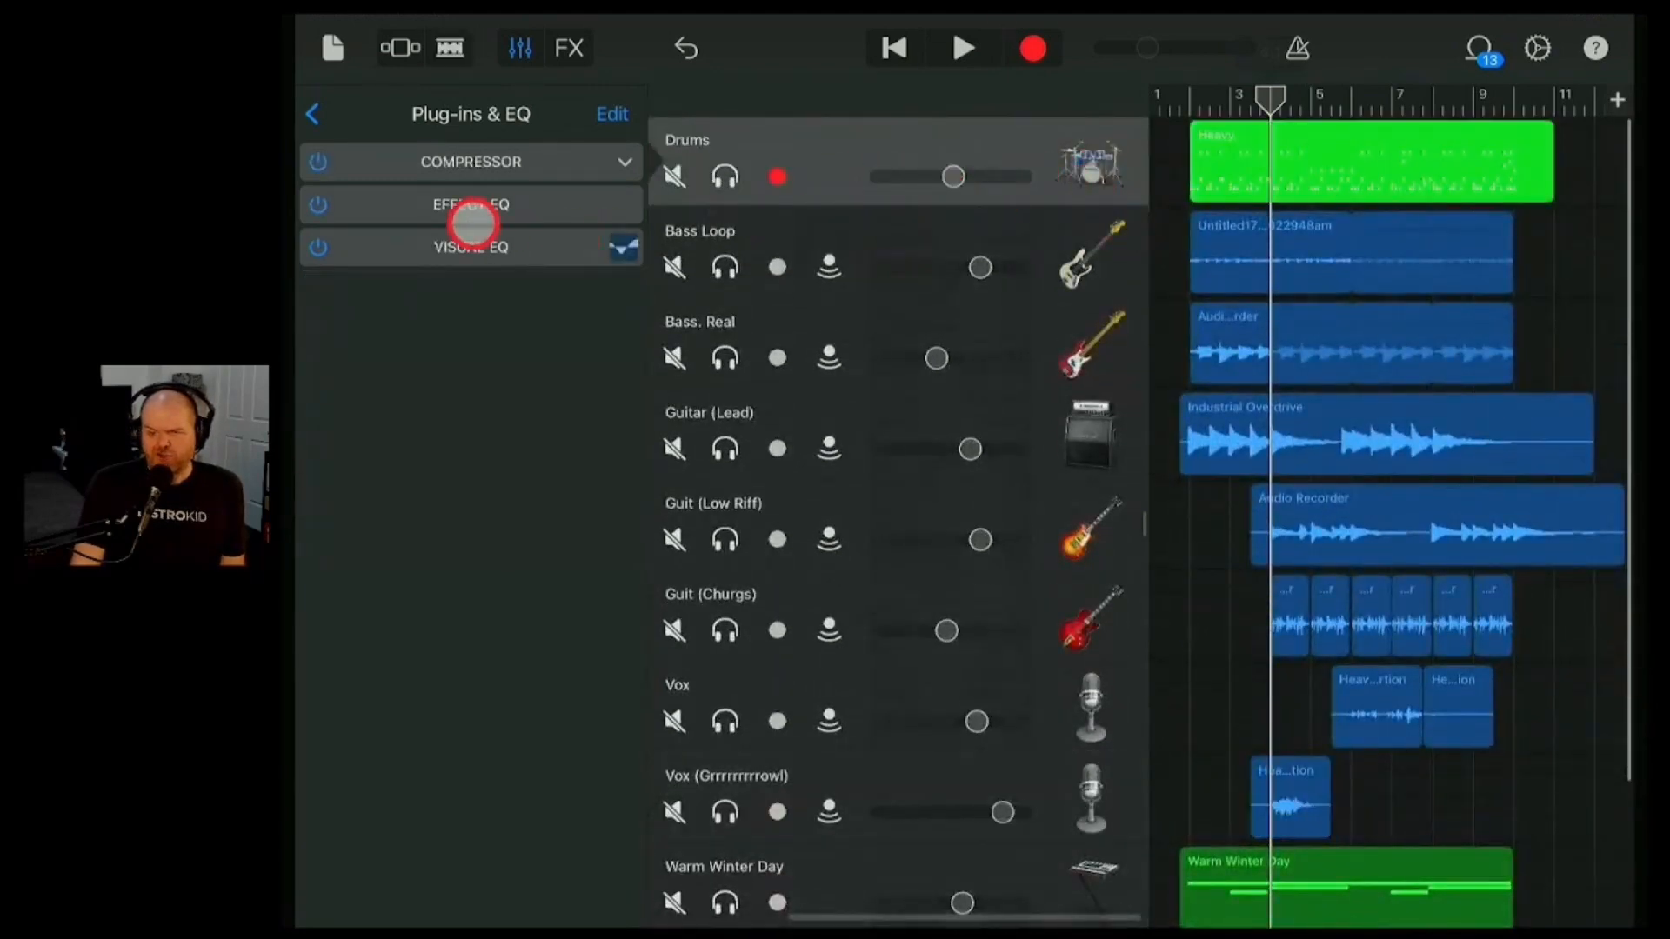
# - Add a Distortion plug-in to an empty slot on the Drums track while the song plays
pyautogui.click(611, 114)
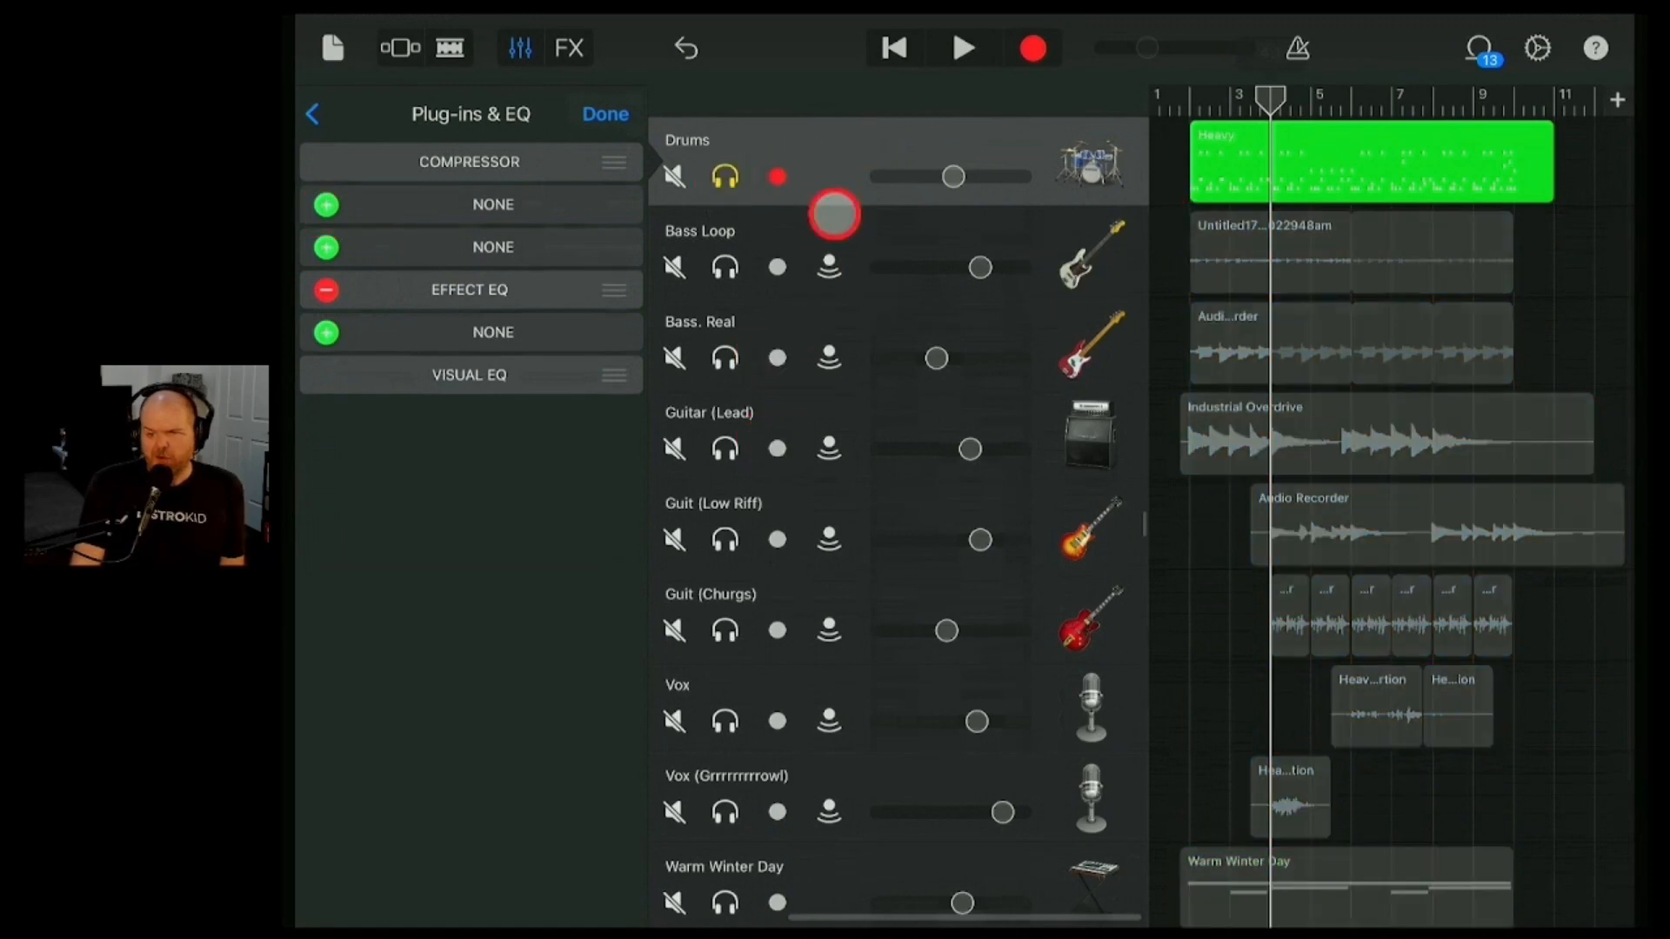
pyautogui.click(962, 49)
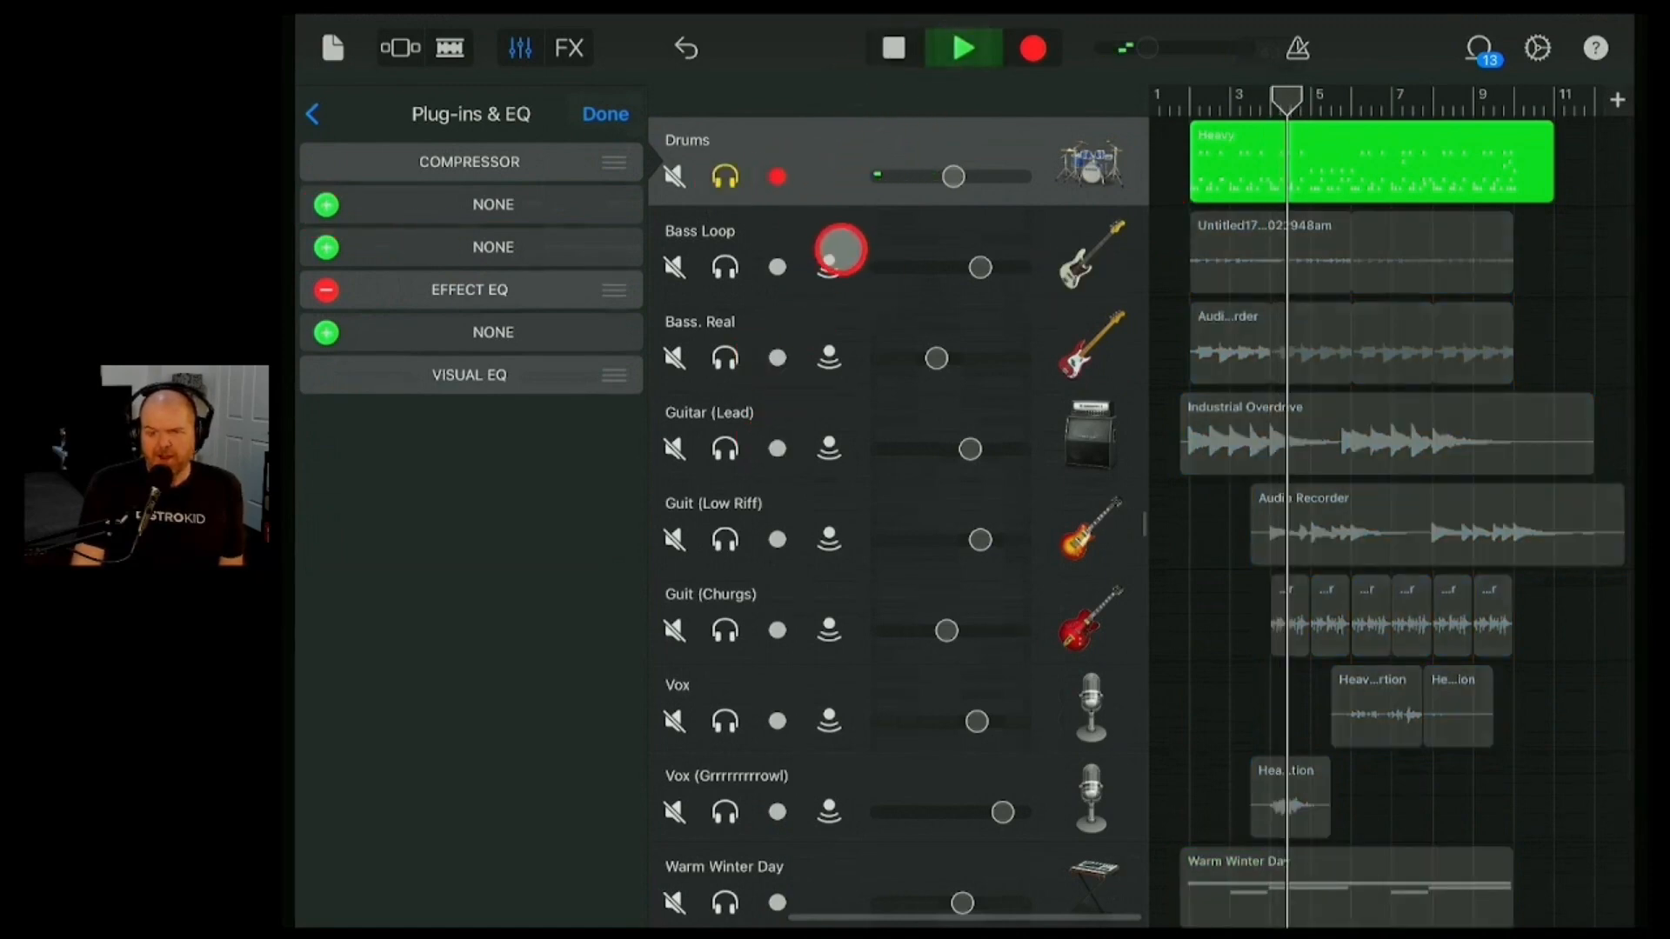
pyautogui.click(325, 203)
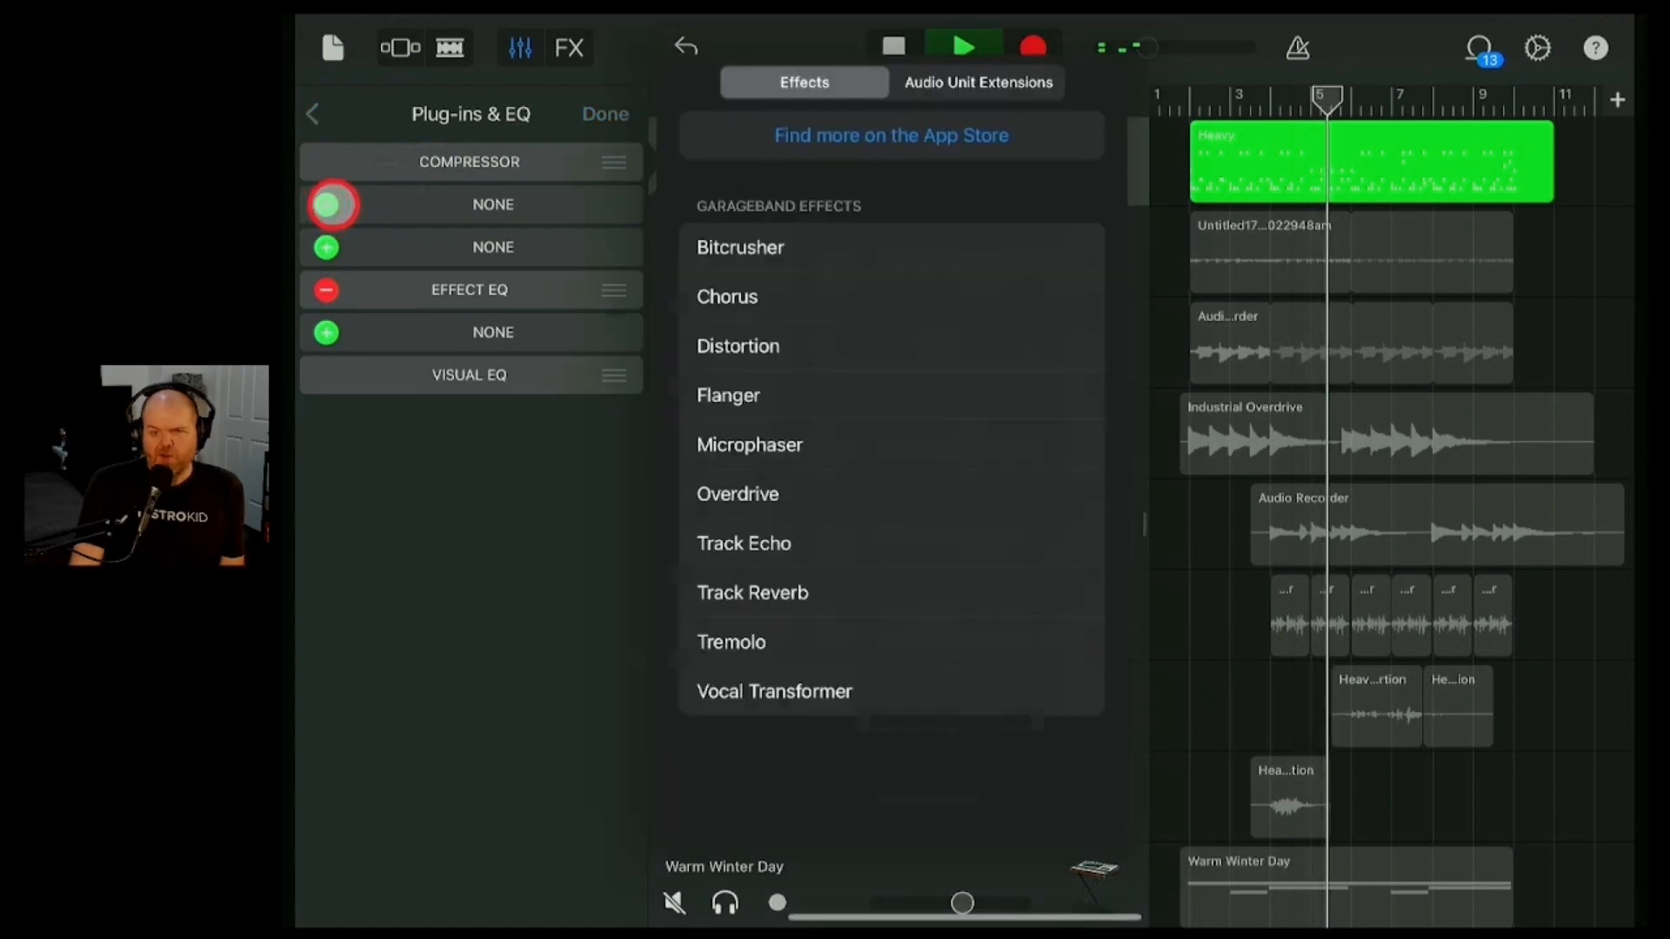
pyautogui.click(738, 345)
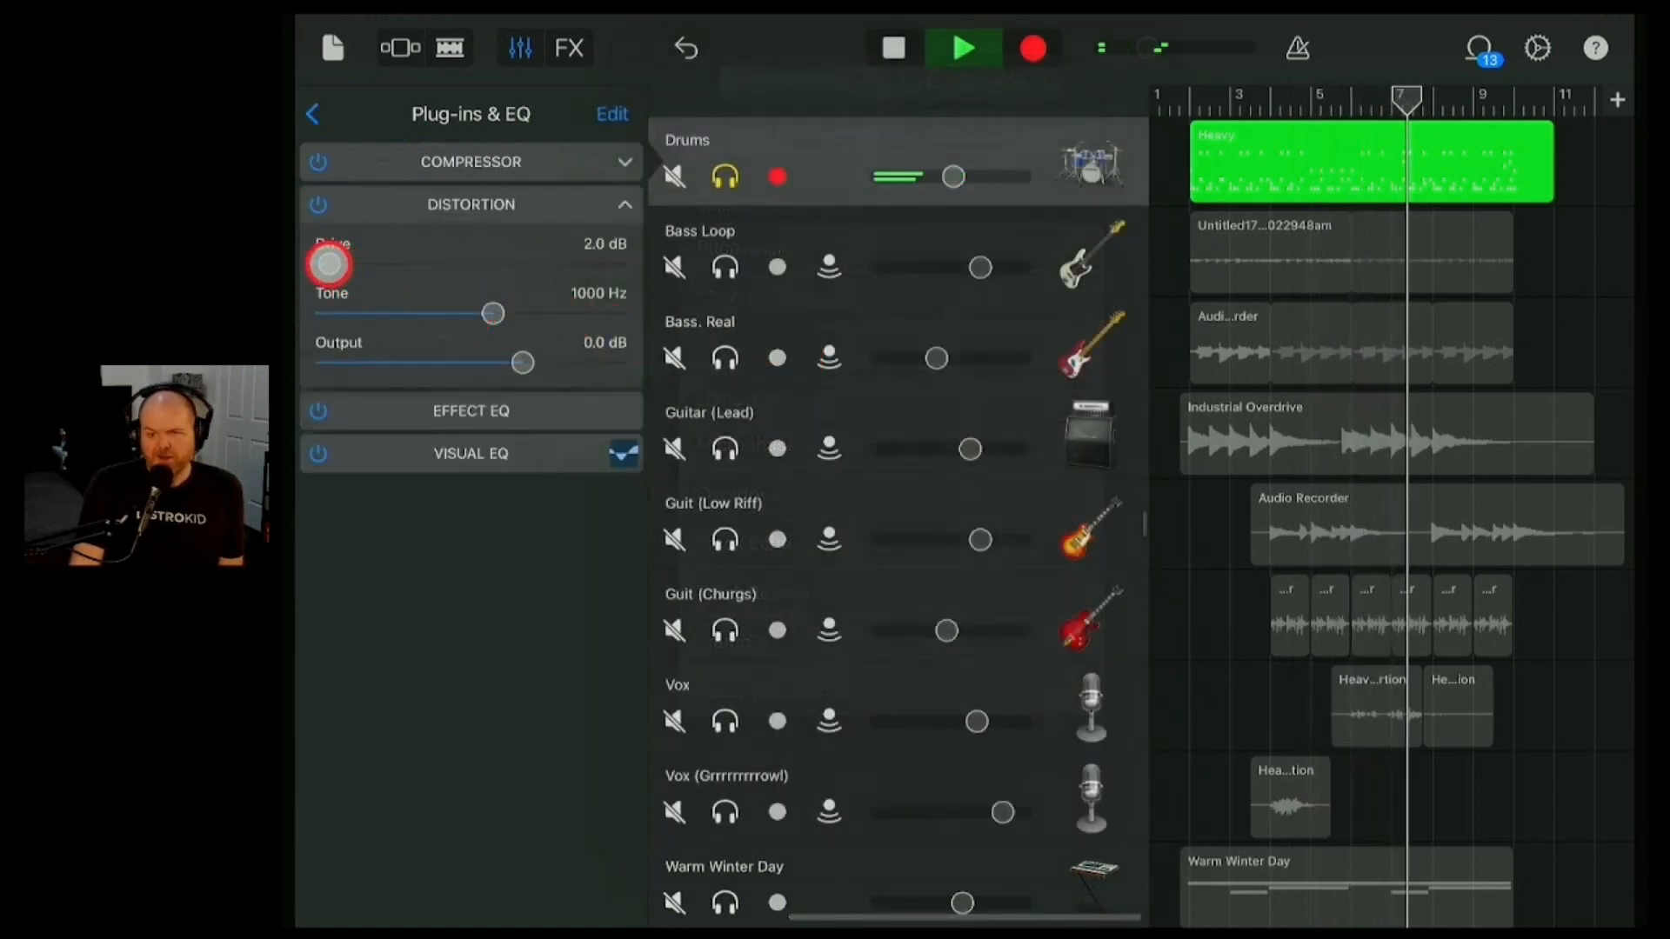
# - Set the drum Distortion to 2.0 dB drive and 2600 Hz tone, collapse it and select Vox
pyautogui.moveTo(491, 313); pyautogui.dragTo(535, 317)
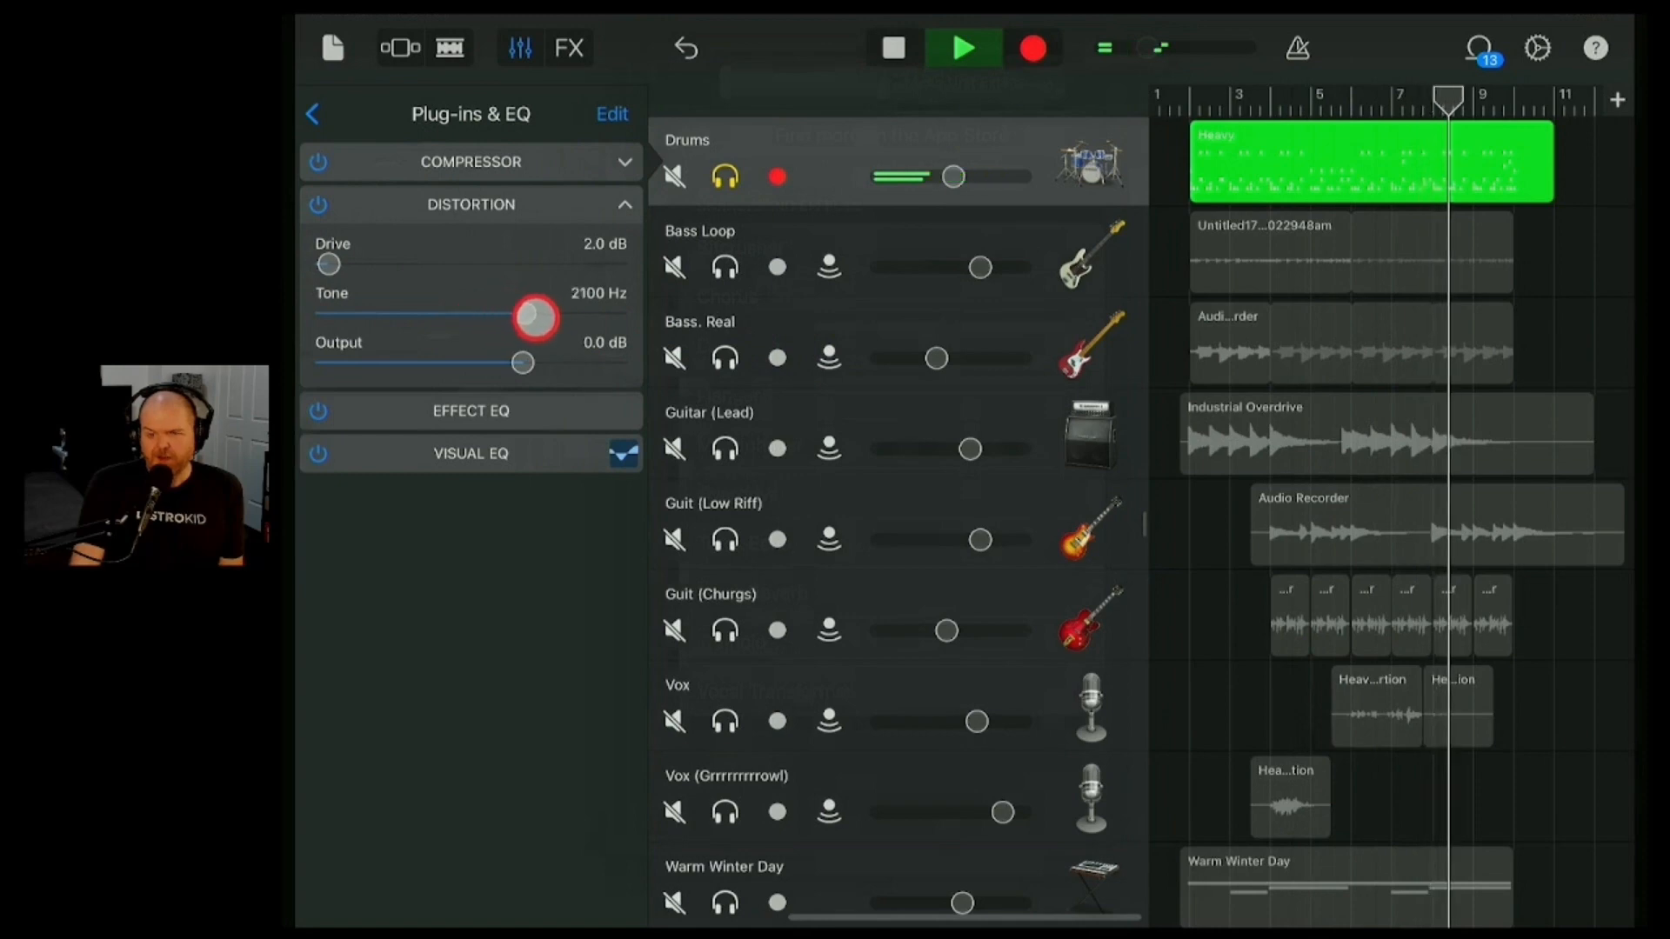
pyautogui.moveTo(534, 317); pyautogui.dragTo(552, 312)
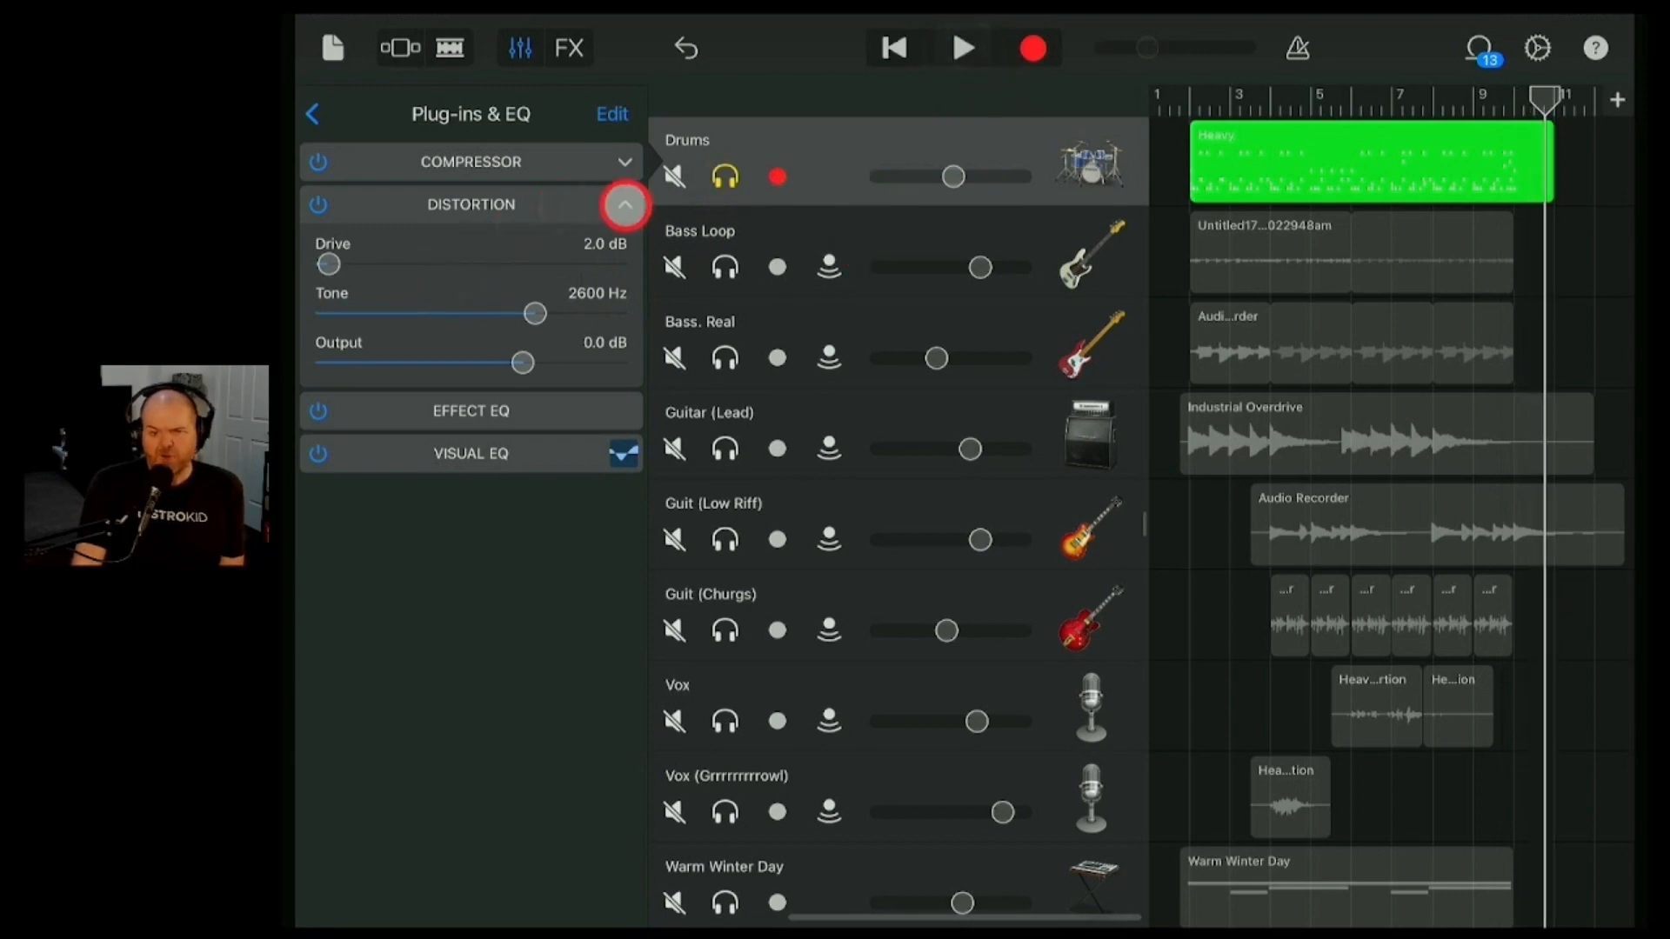
pyautogui.click(625, 205)
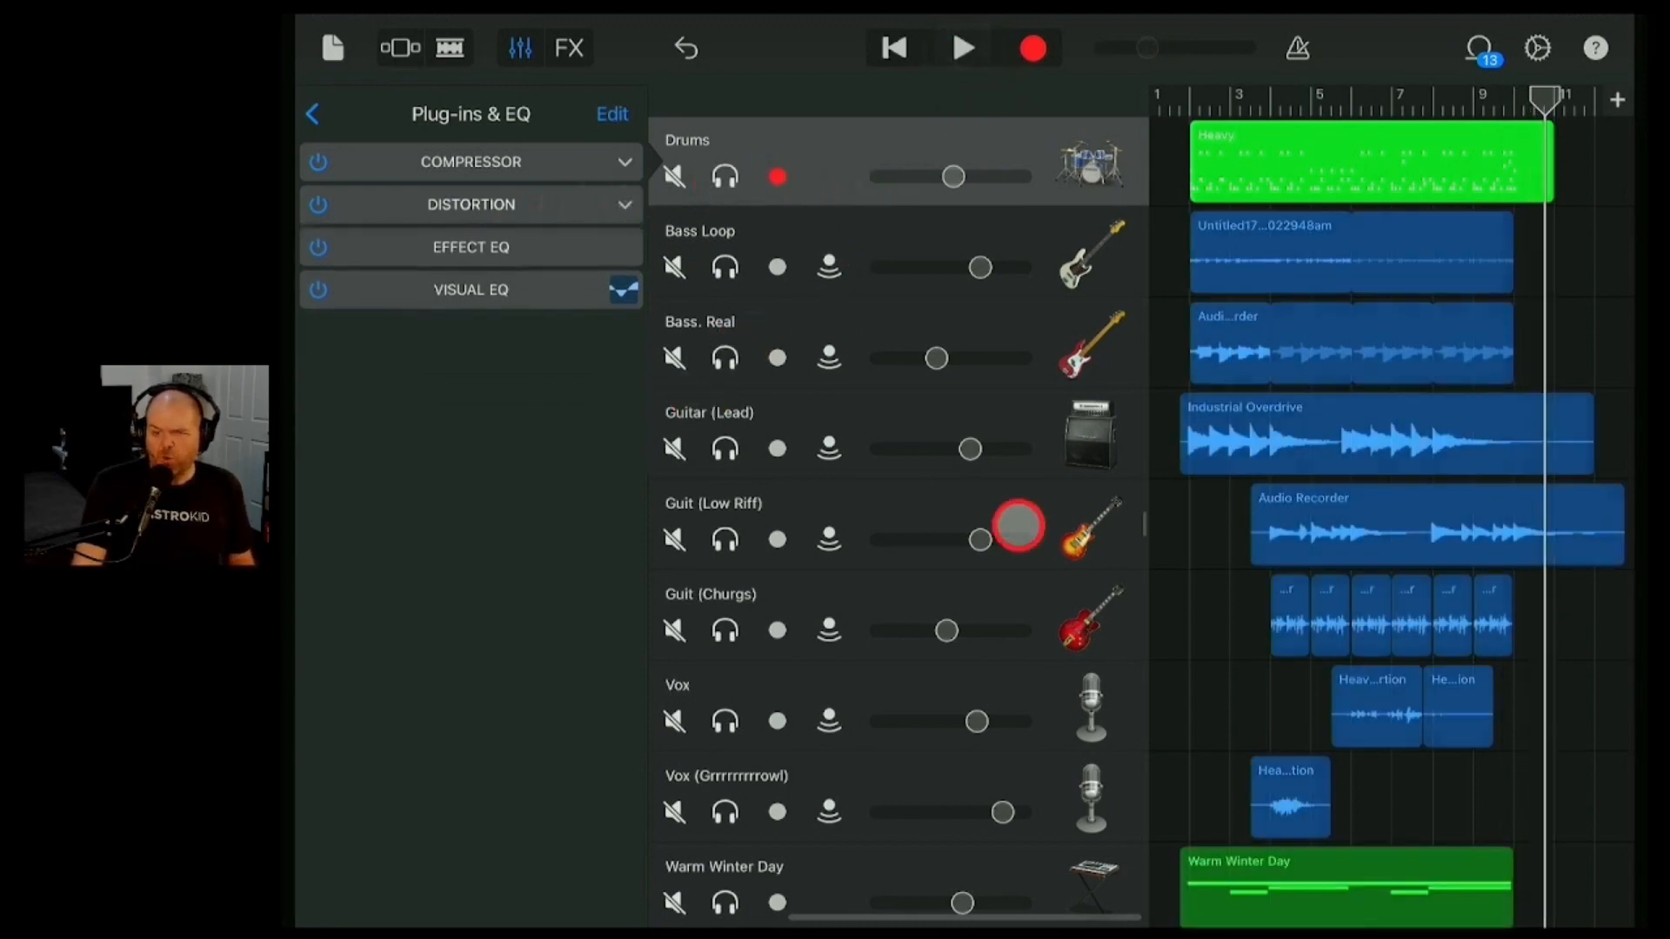
pyautogui.click(775, 720)
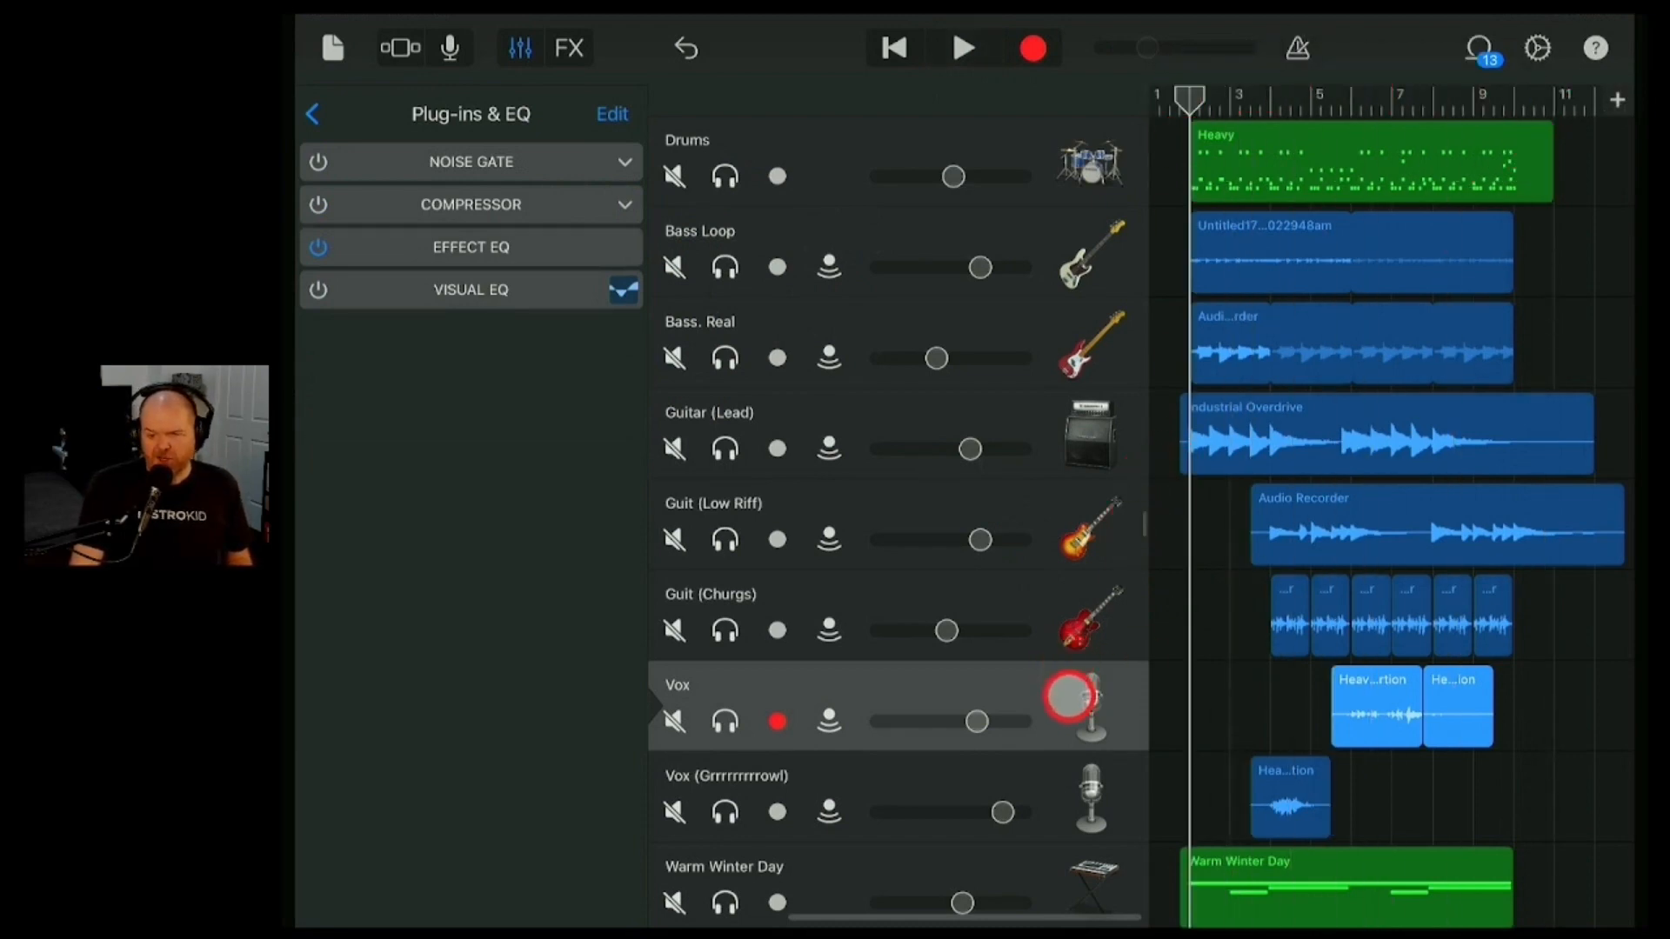
# - Add a Flanger plug-in to an empty slot in the Vox track's chain
pyautogui.click(1073, 706)
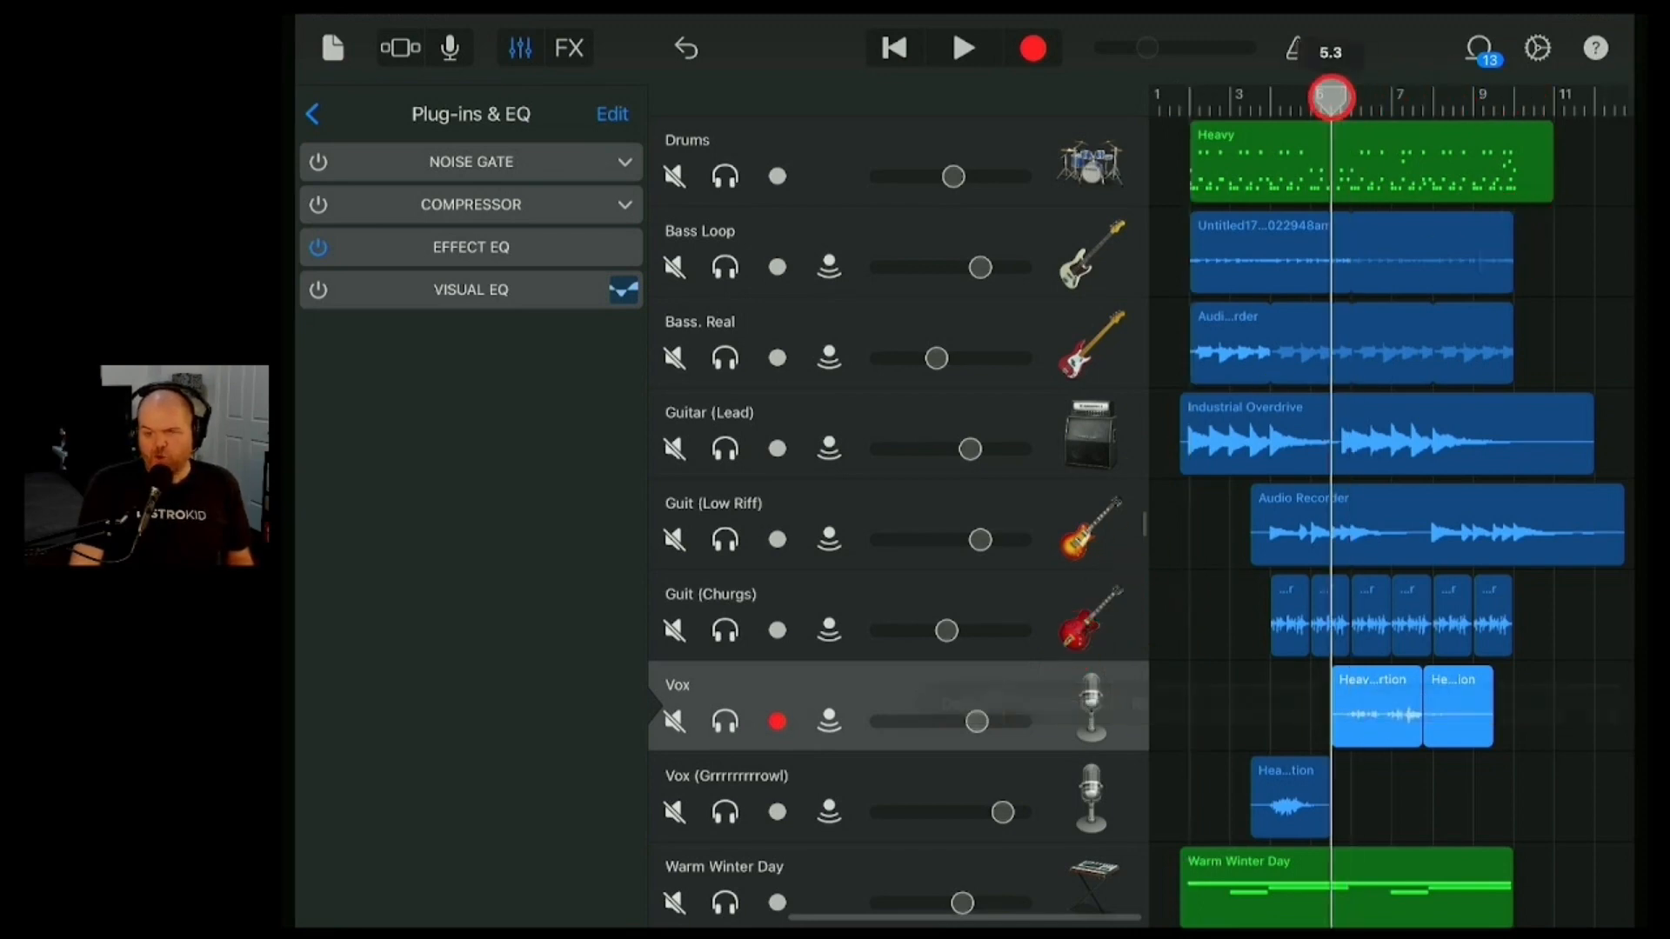
pyautogui.click(610, 115)
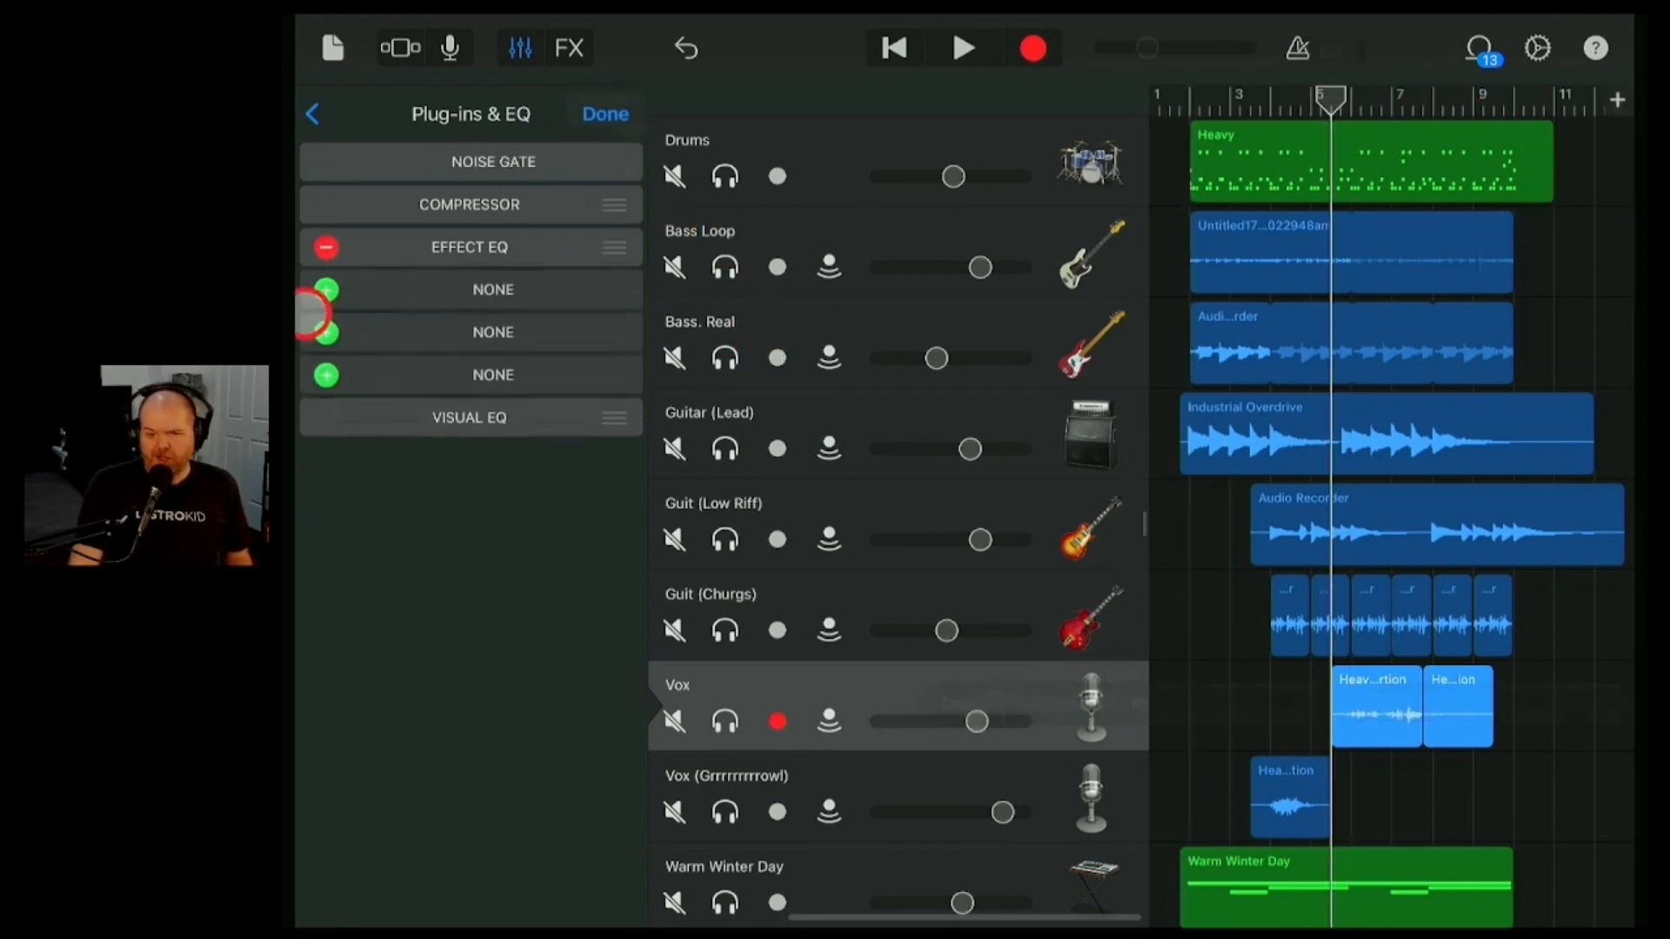
pyautogui.click(493, 289)
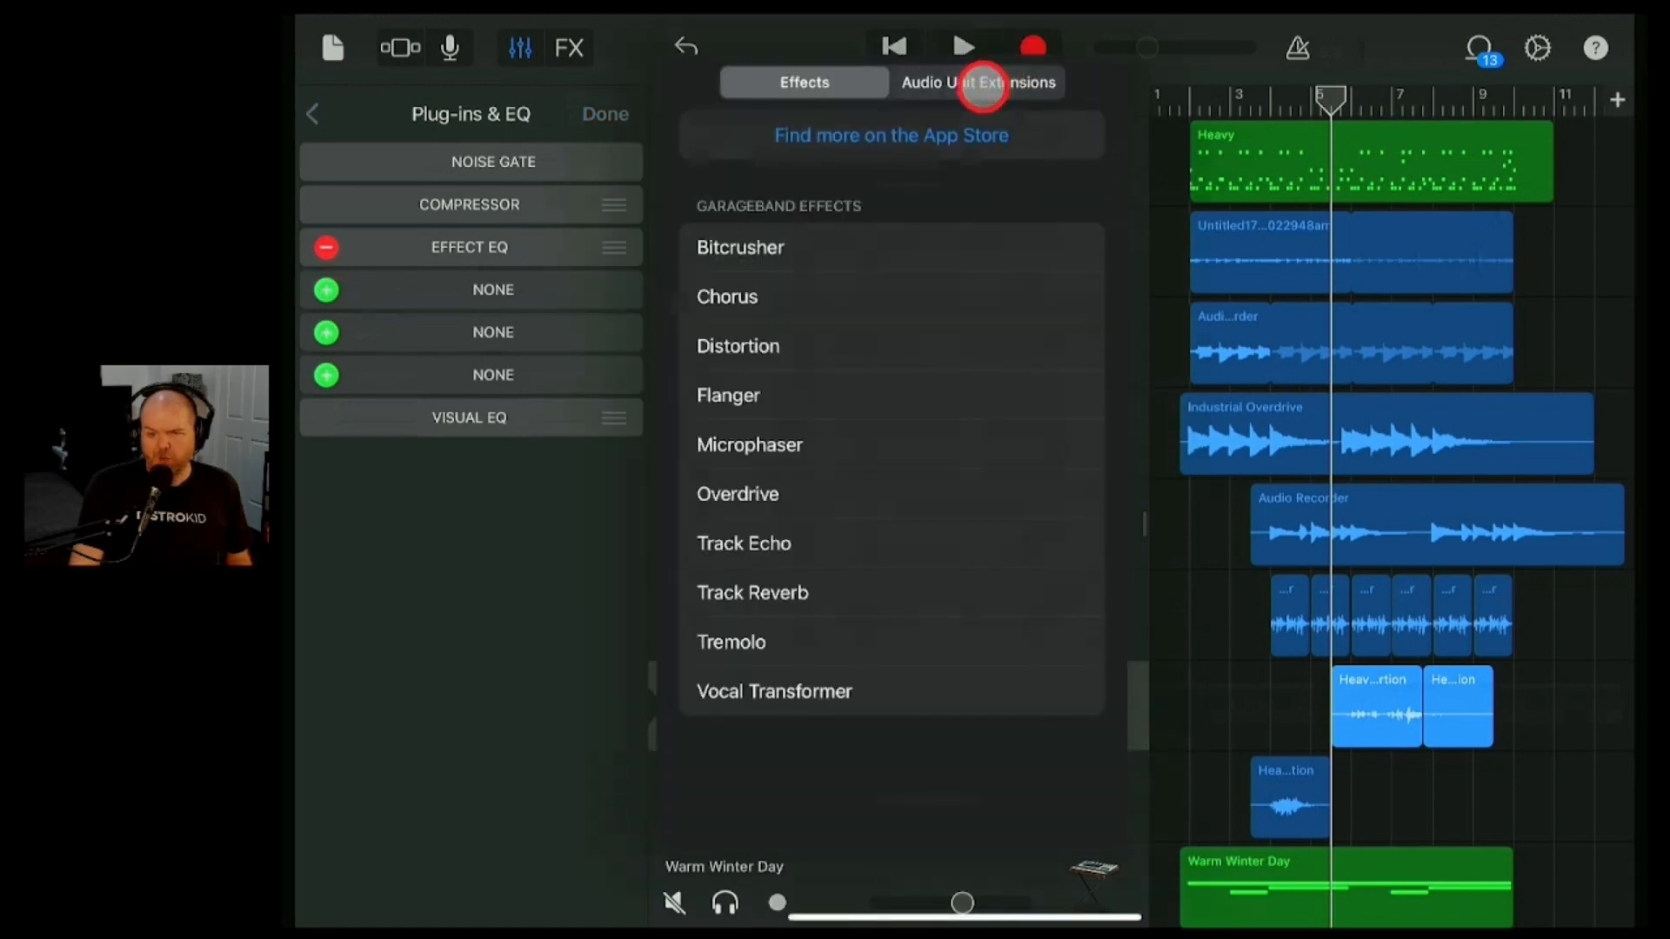
pyautogui.click(729, 395)
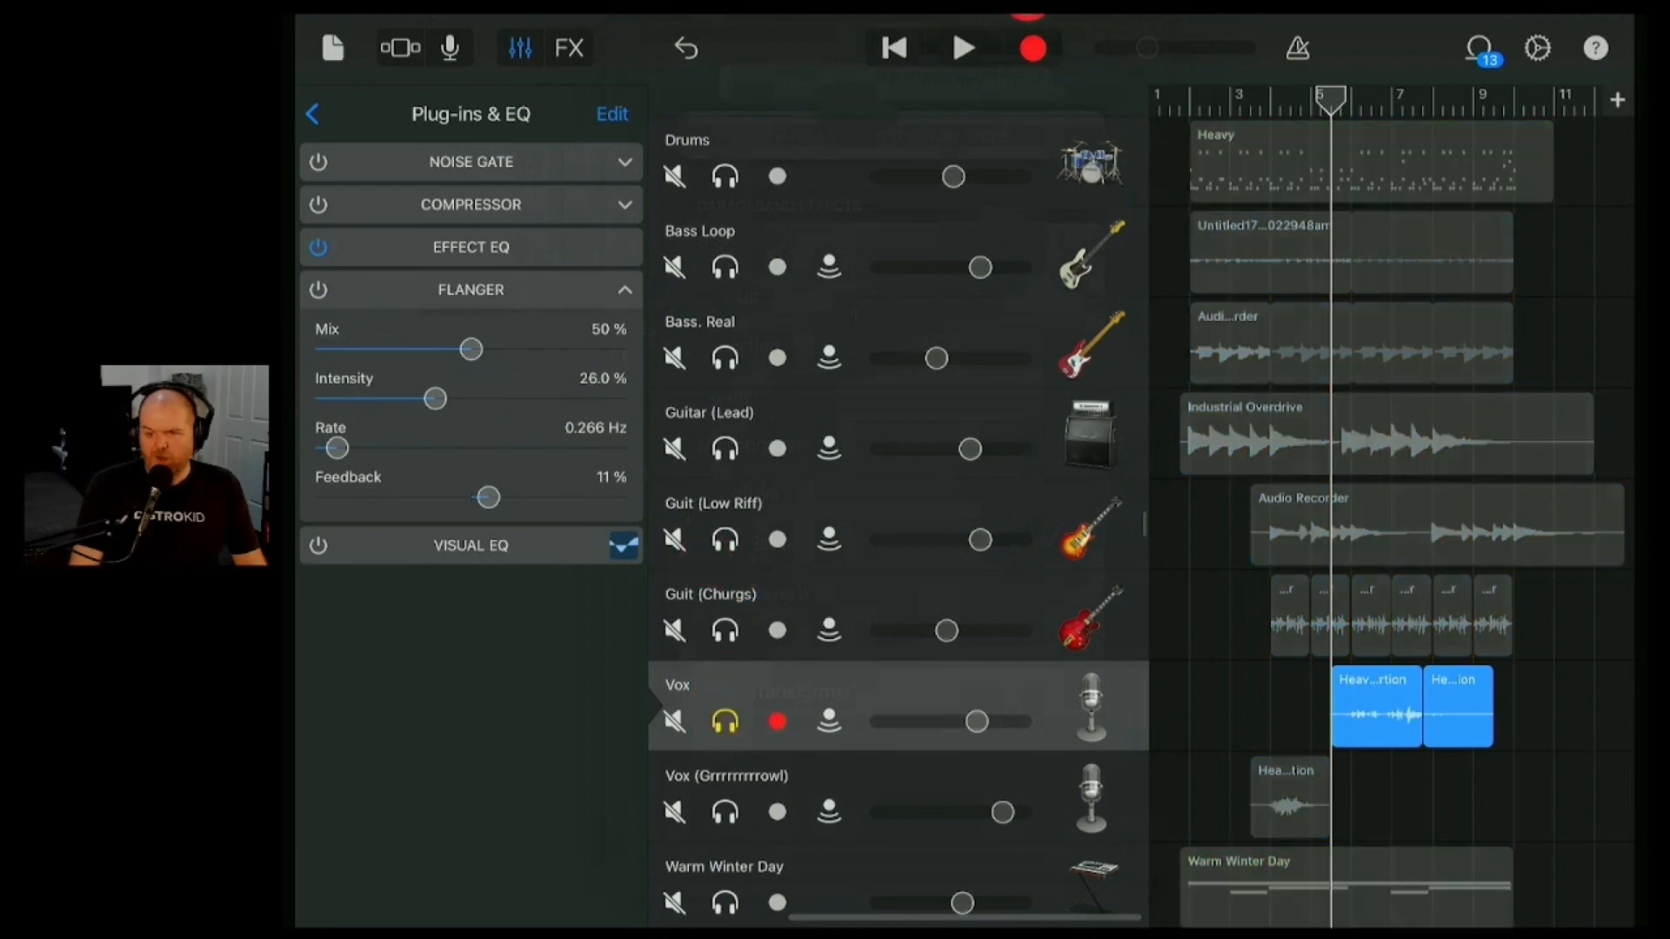
# - Audition the flanged vocal phrase and raise the Flanger intensity to 49%
pyautogui.click(962, 49)
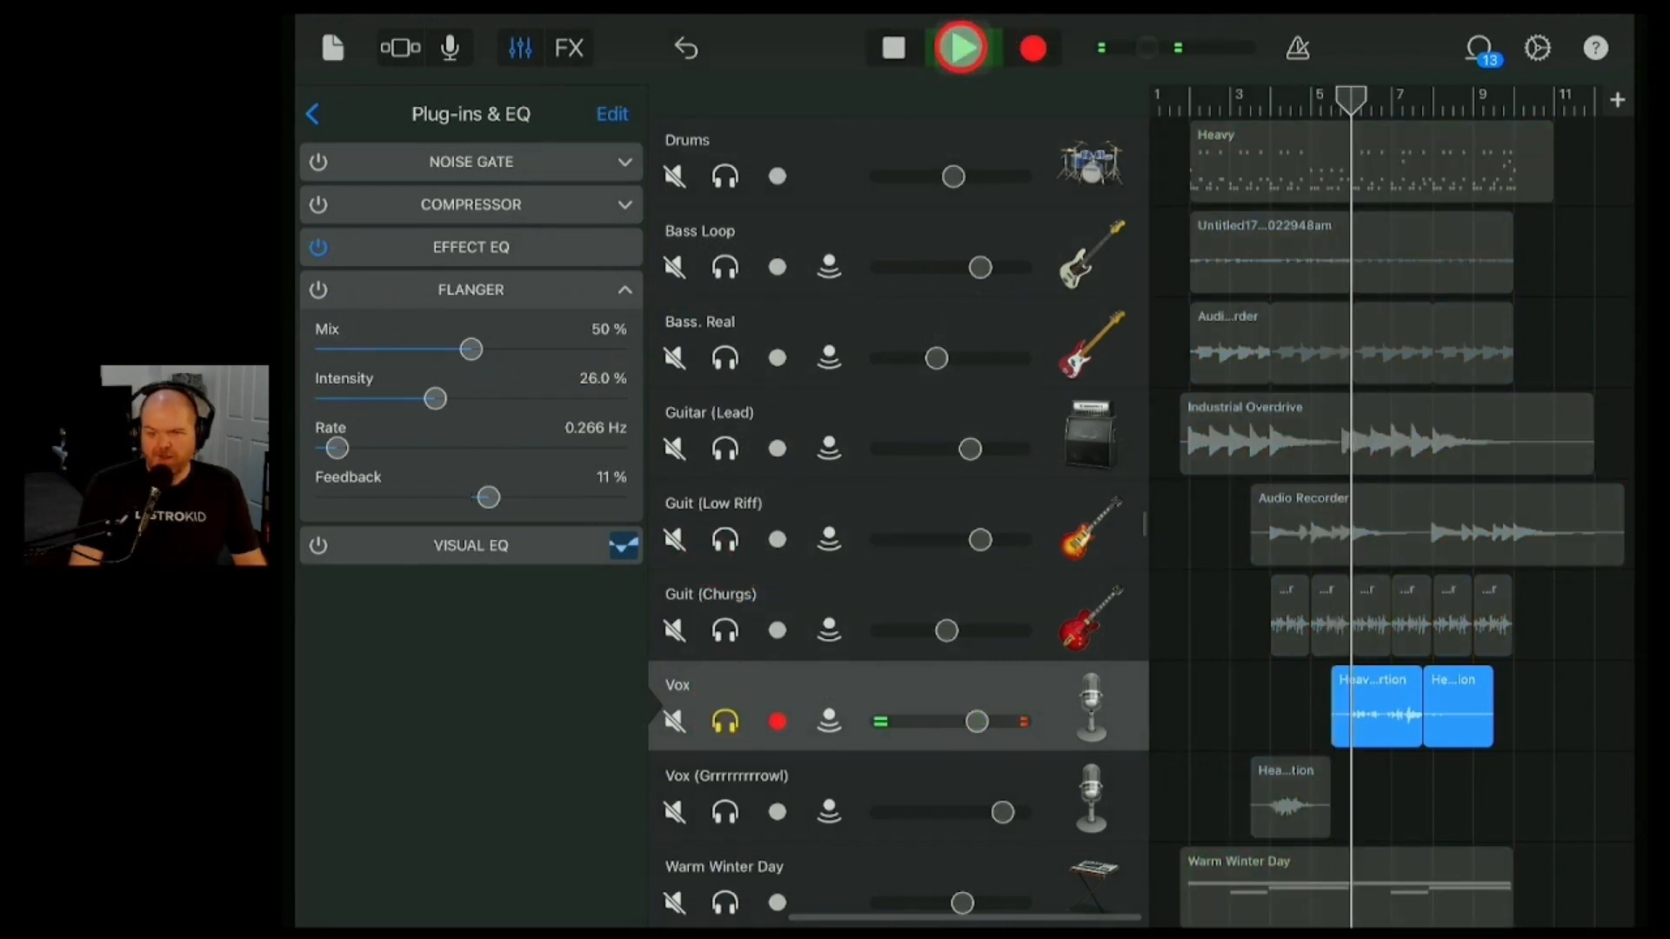
pyautogui.click(960, 48)
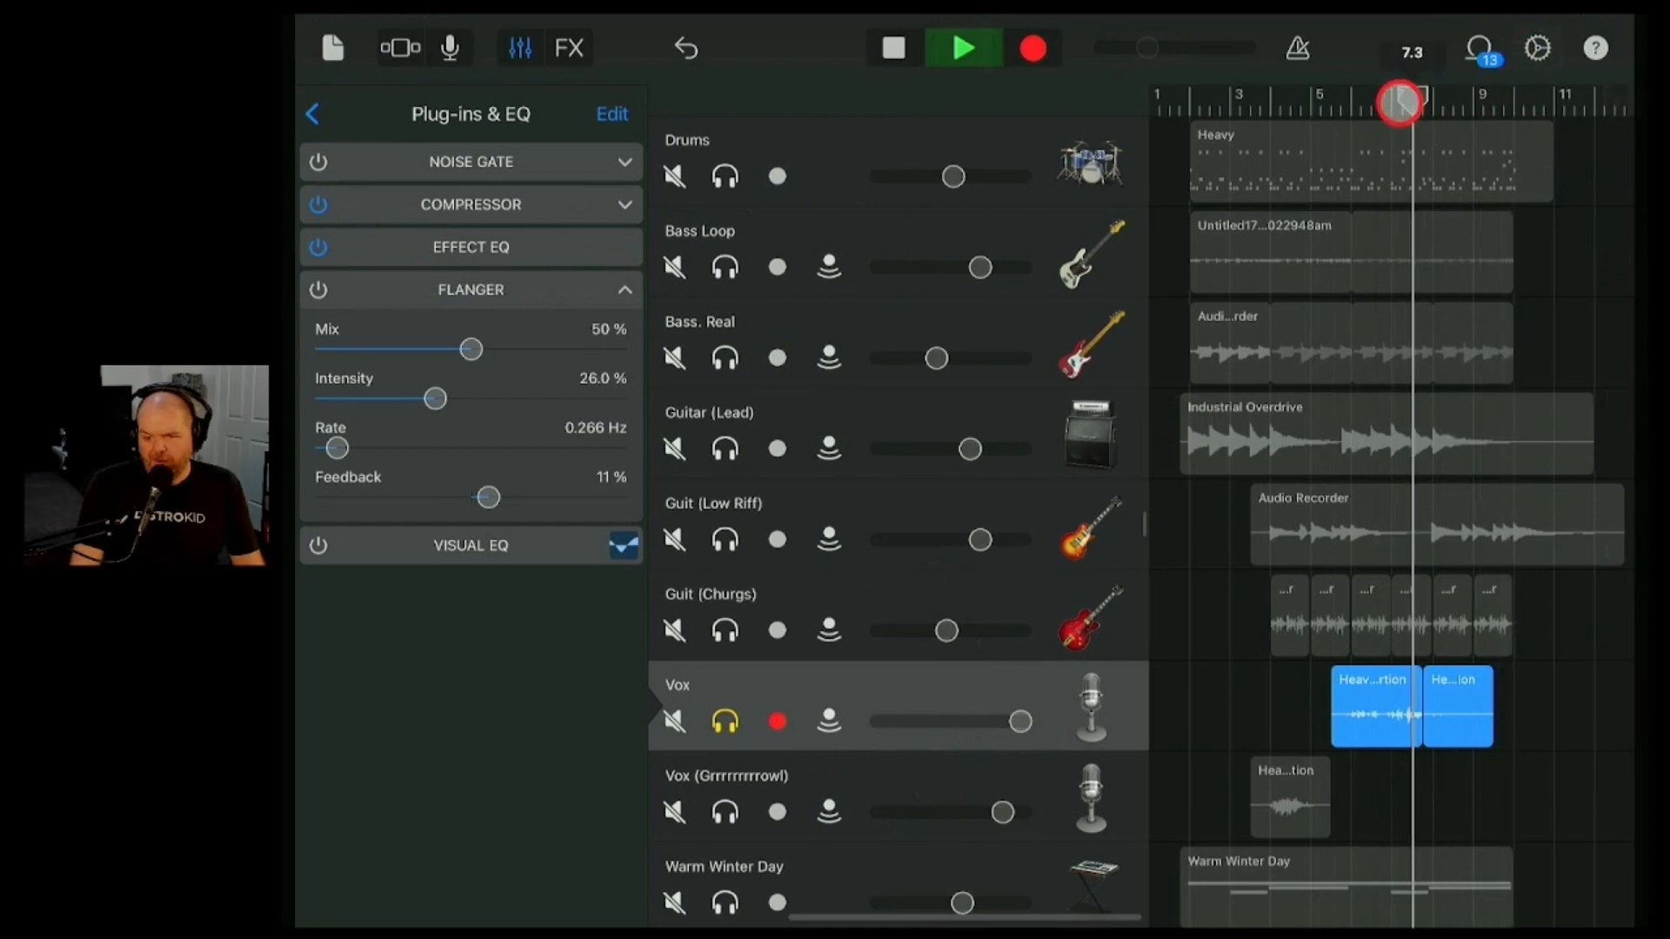
pyautogui.click(962, 49)
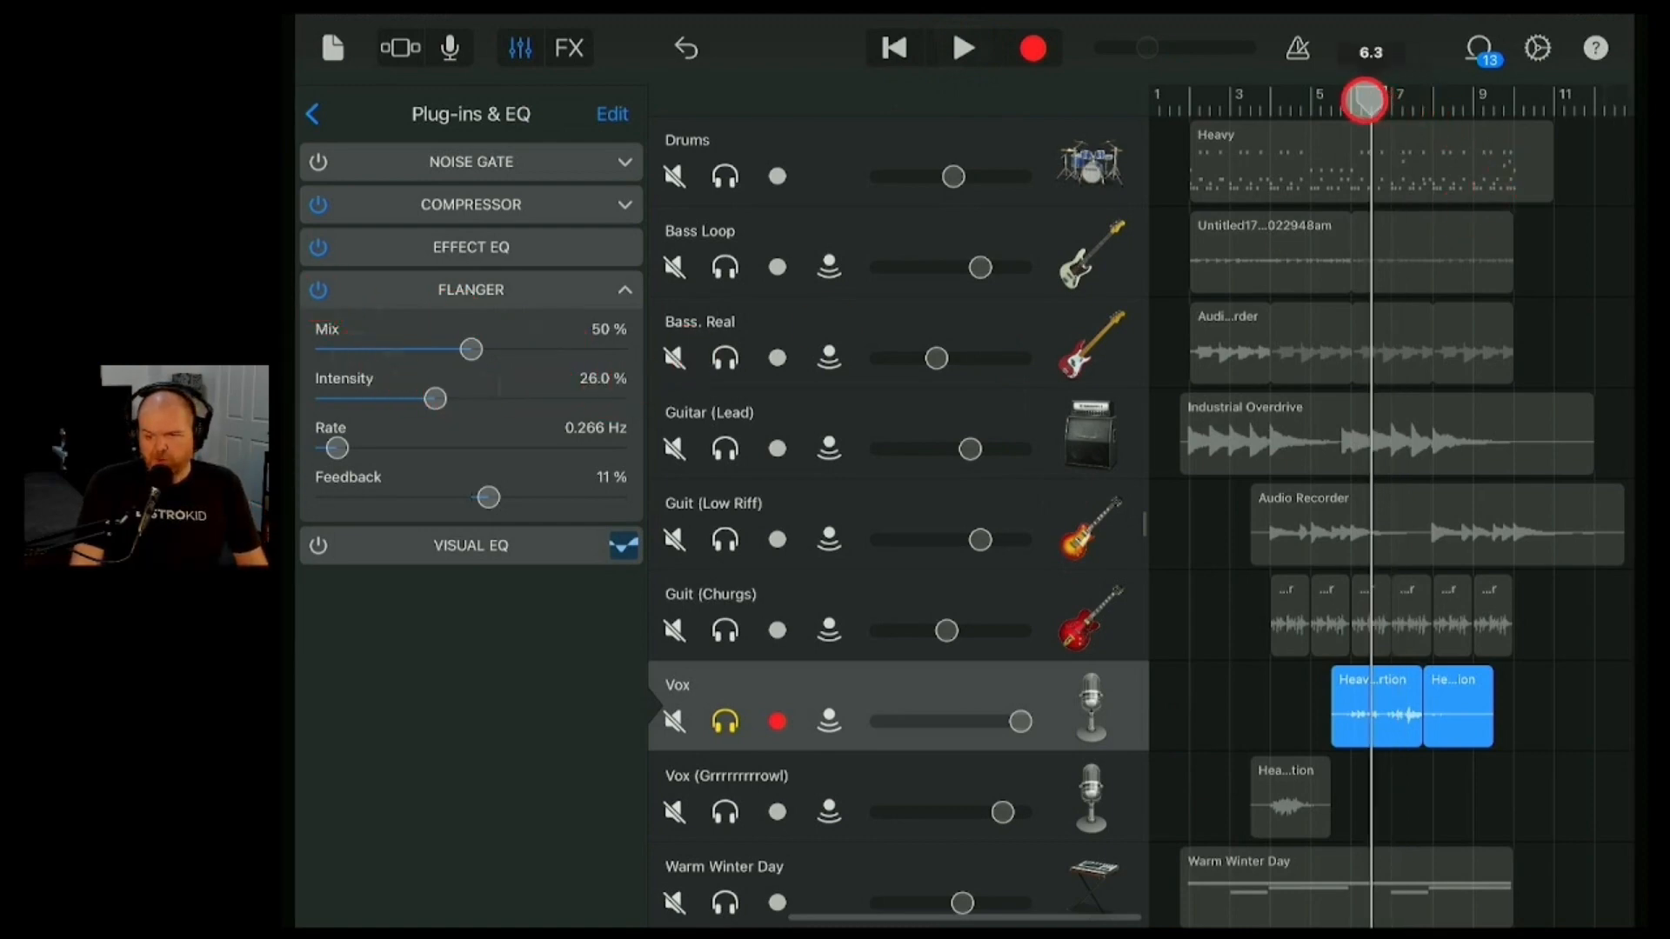
pyautogui.click(964, 49)
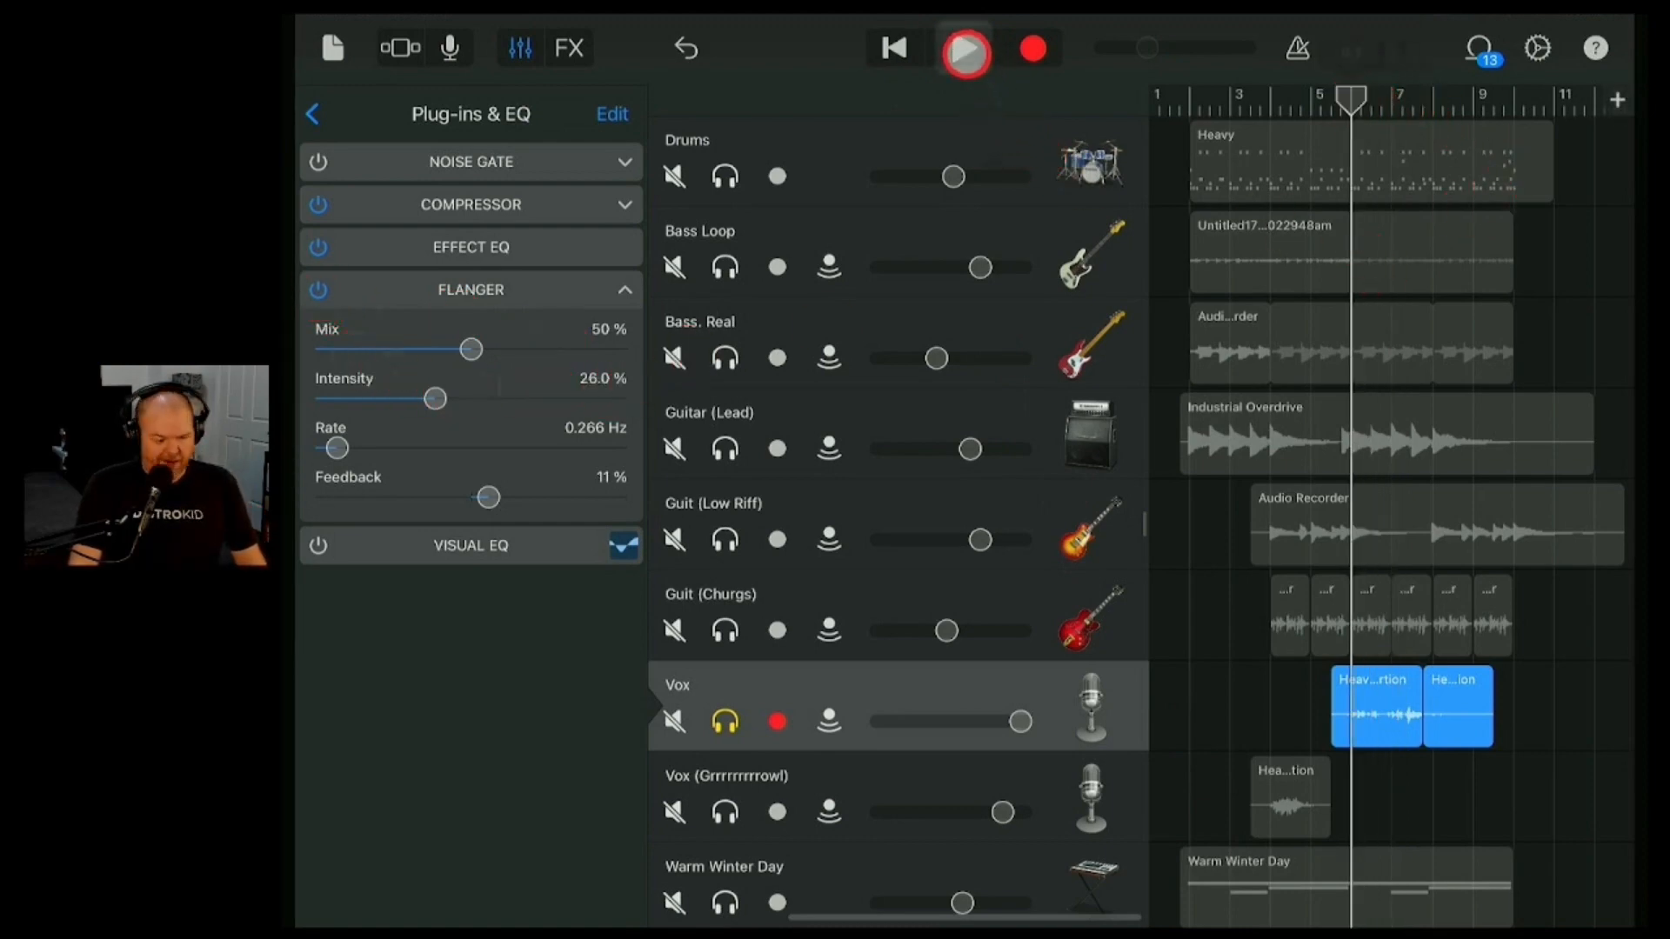
pyautogui.click(966, 49)
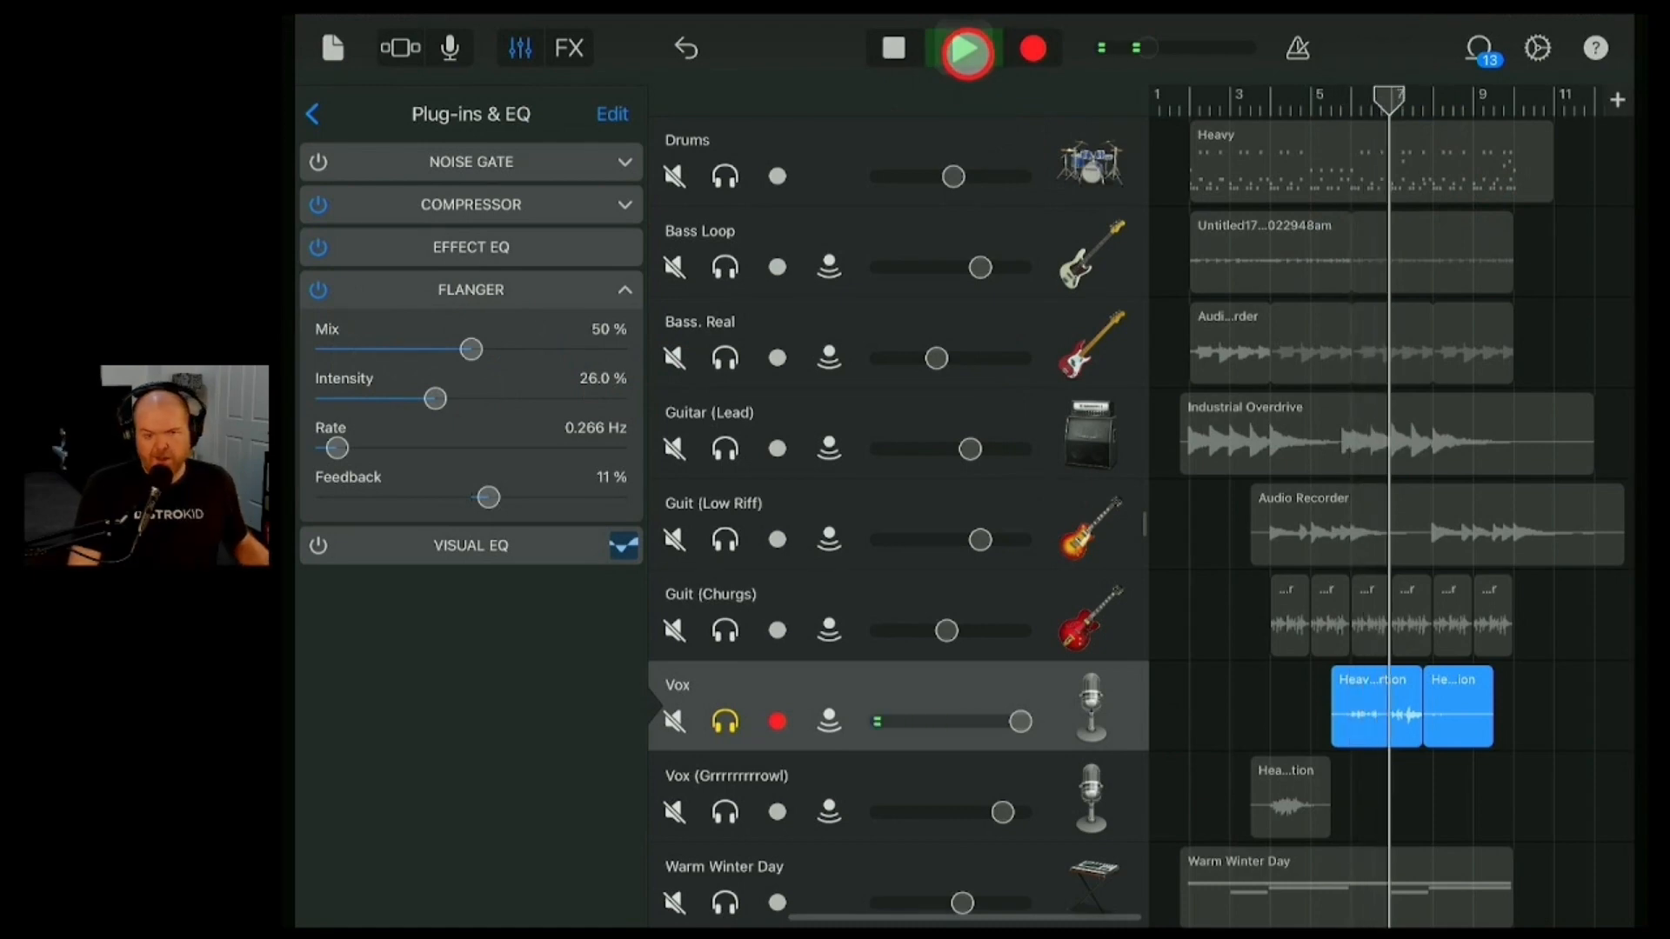
pyautogui.click(966, 49)
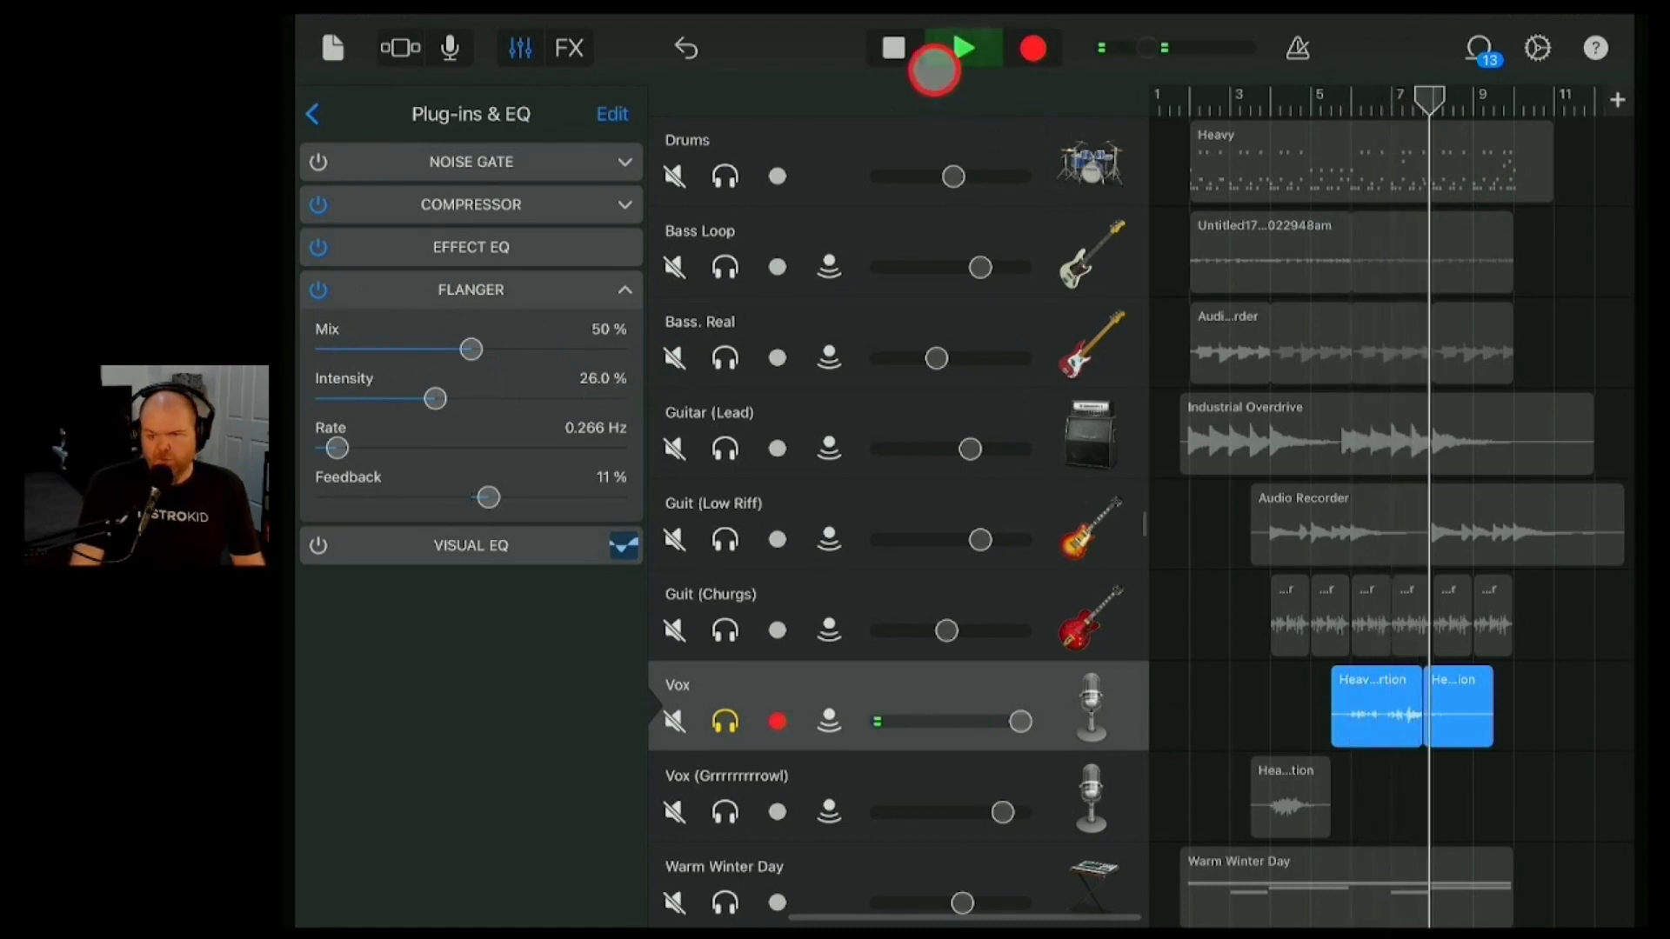
pyautogui.click(964, 49)
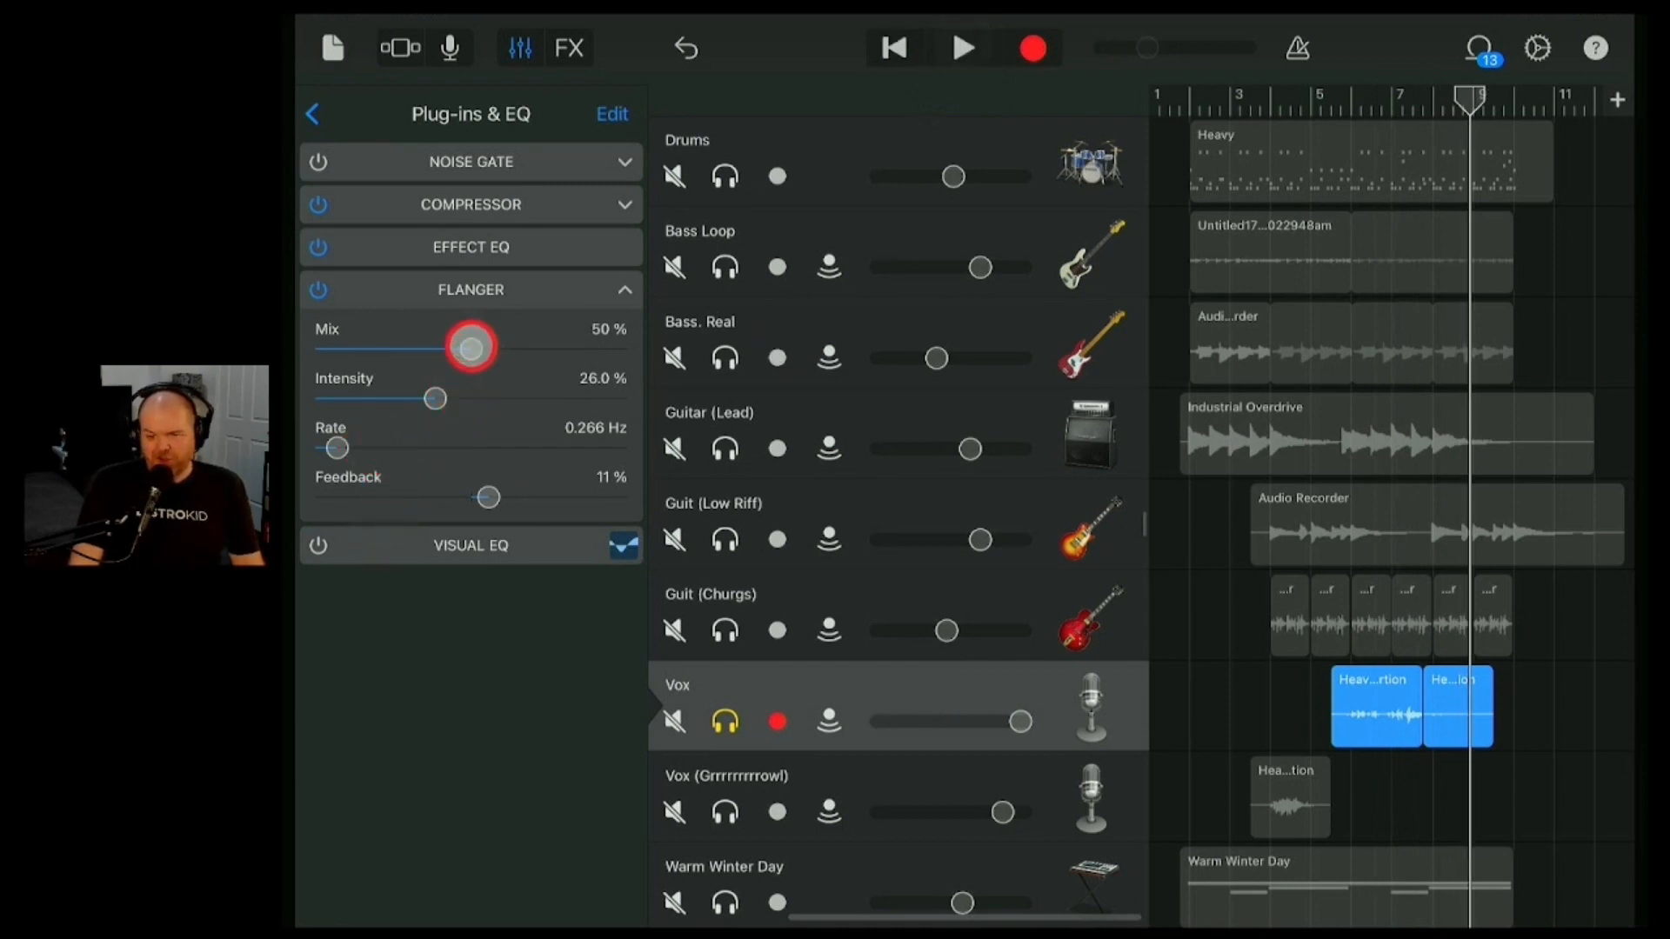
pyautogui.moveTo(434, 398); pyautogui.dragTo(492, 398)
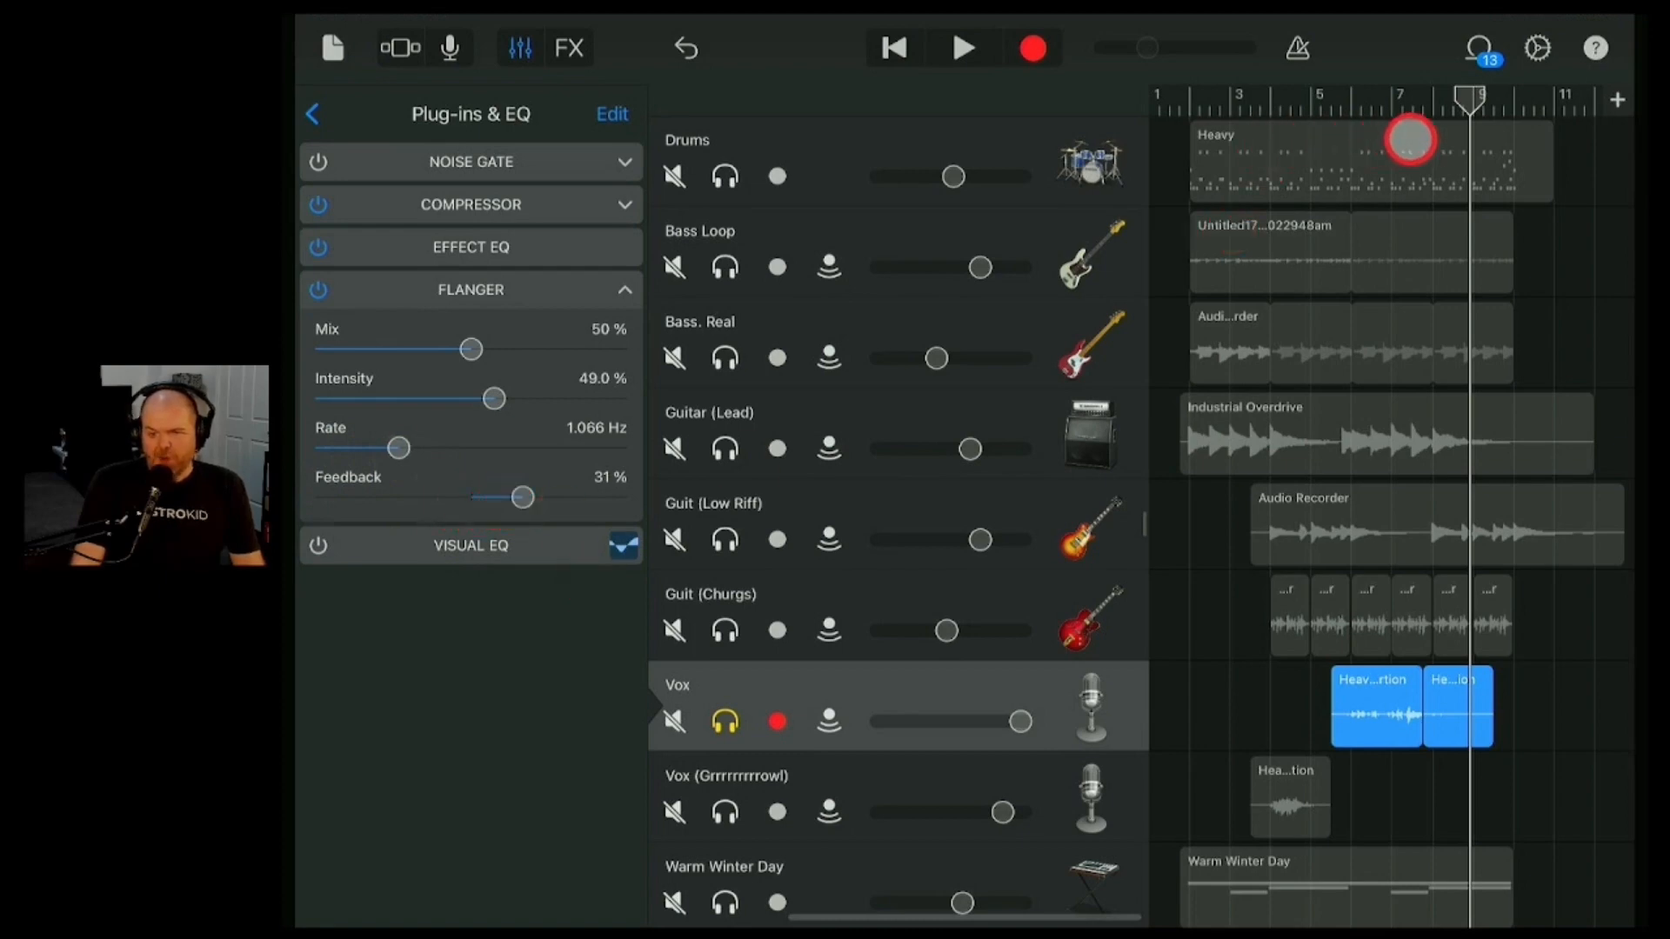
# - Lower the Flanger mix to 34% while listening, then collapse its settings
pyautogui.click(893, 49)
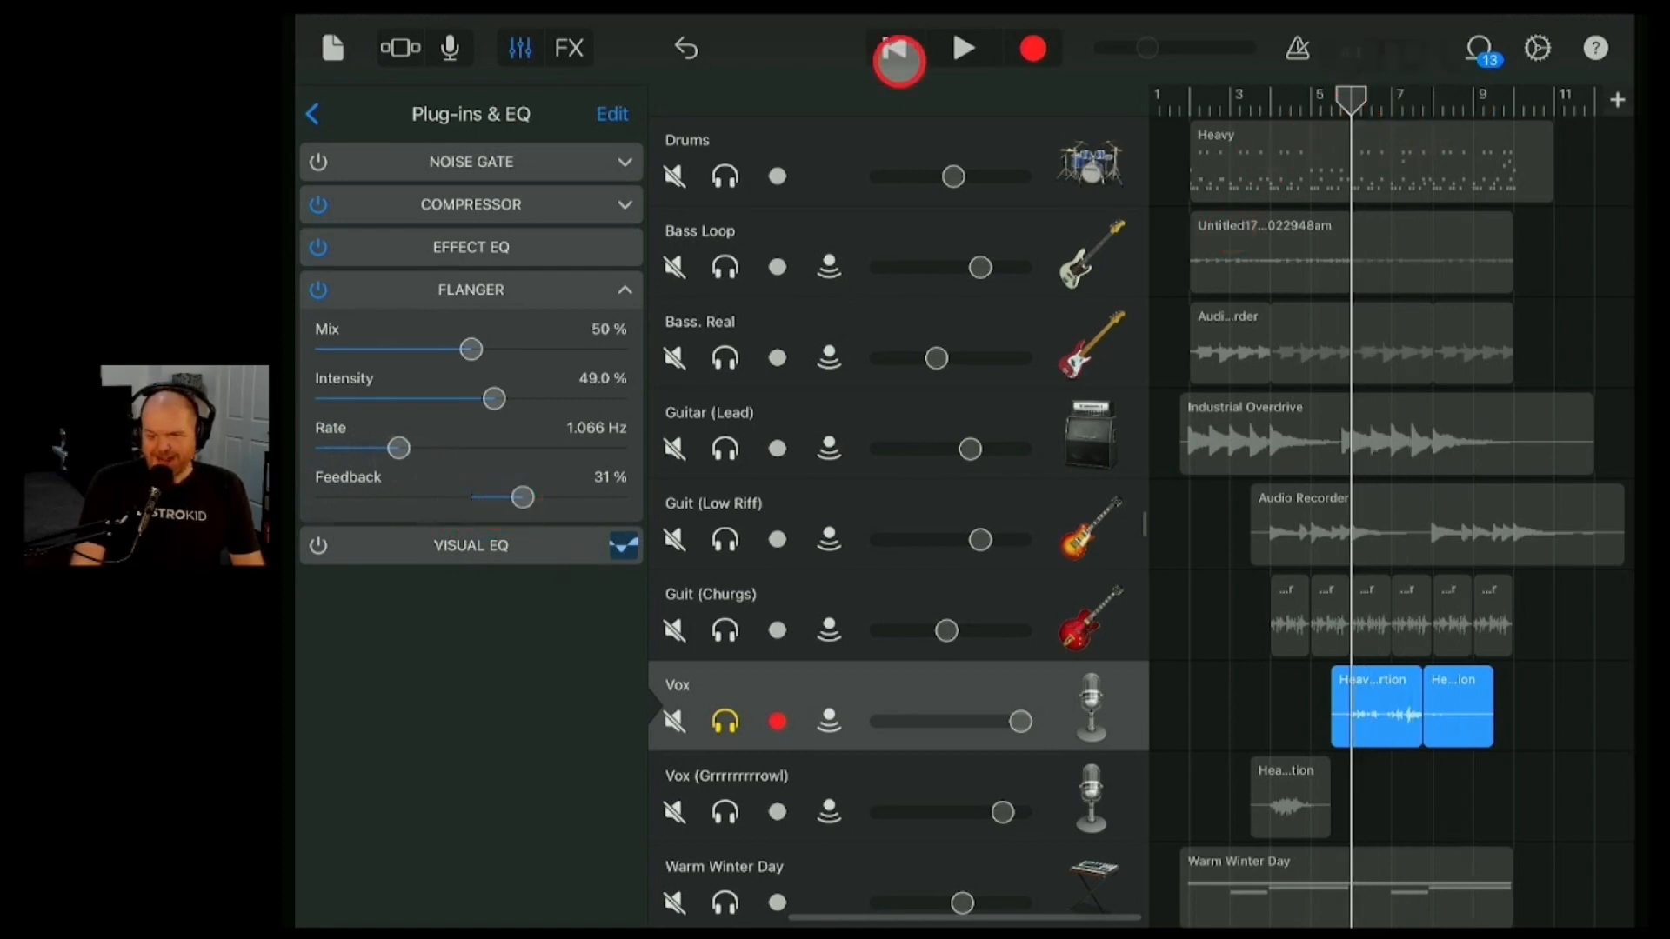
pyautogui.click(964, 49)
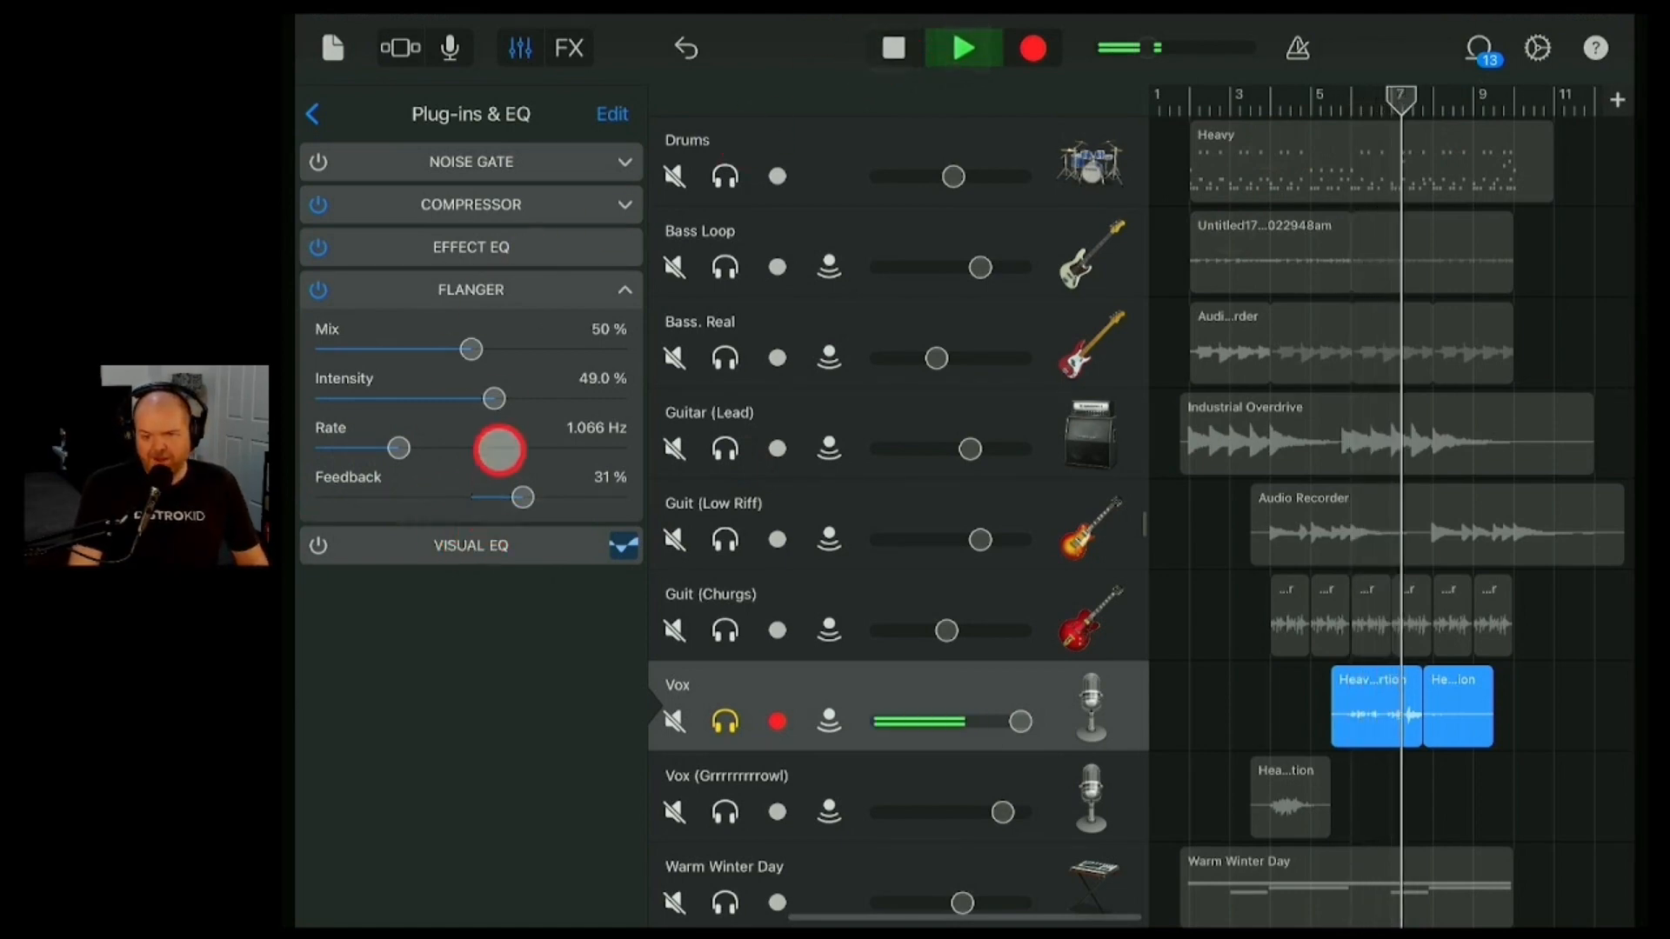
pyautogui.moveTo(471, 350); pyautogui.dragTo(435, 350)
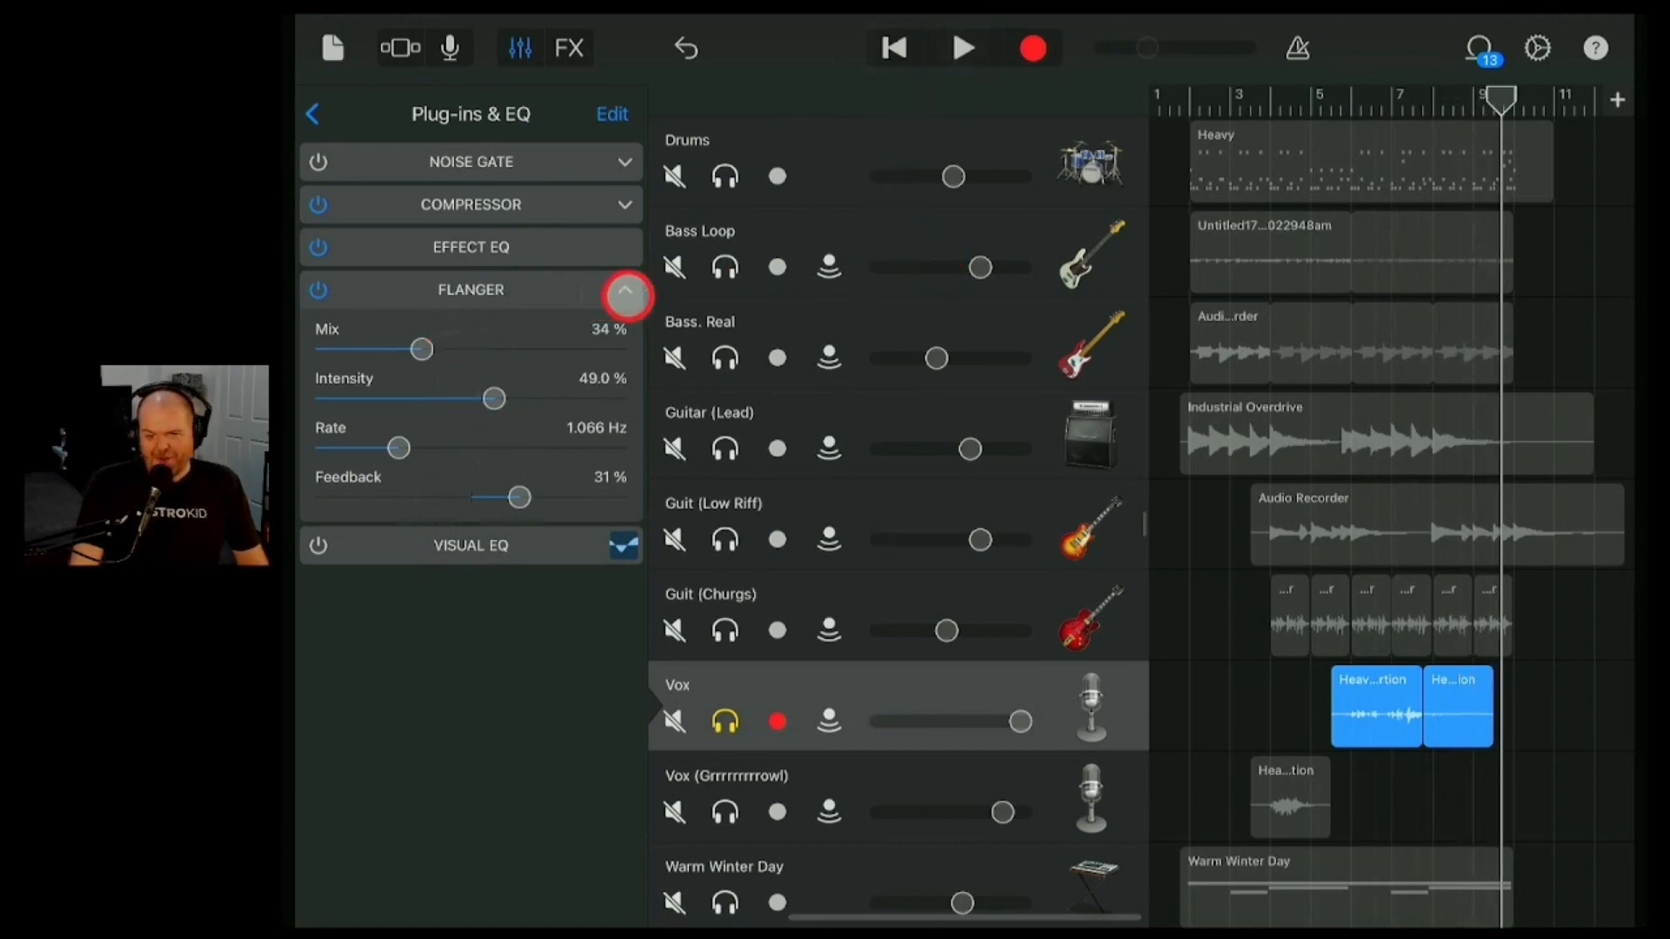
pyautogui.click(624, 289)
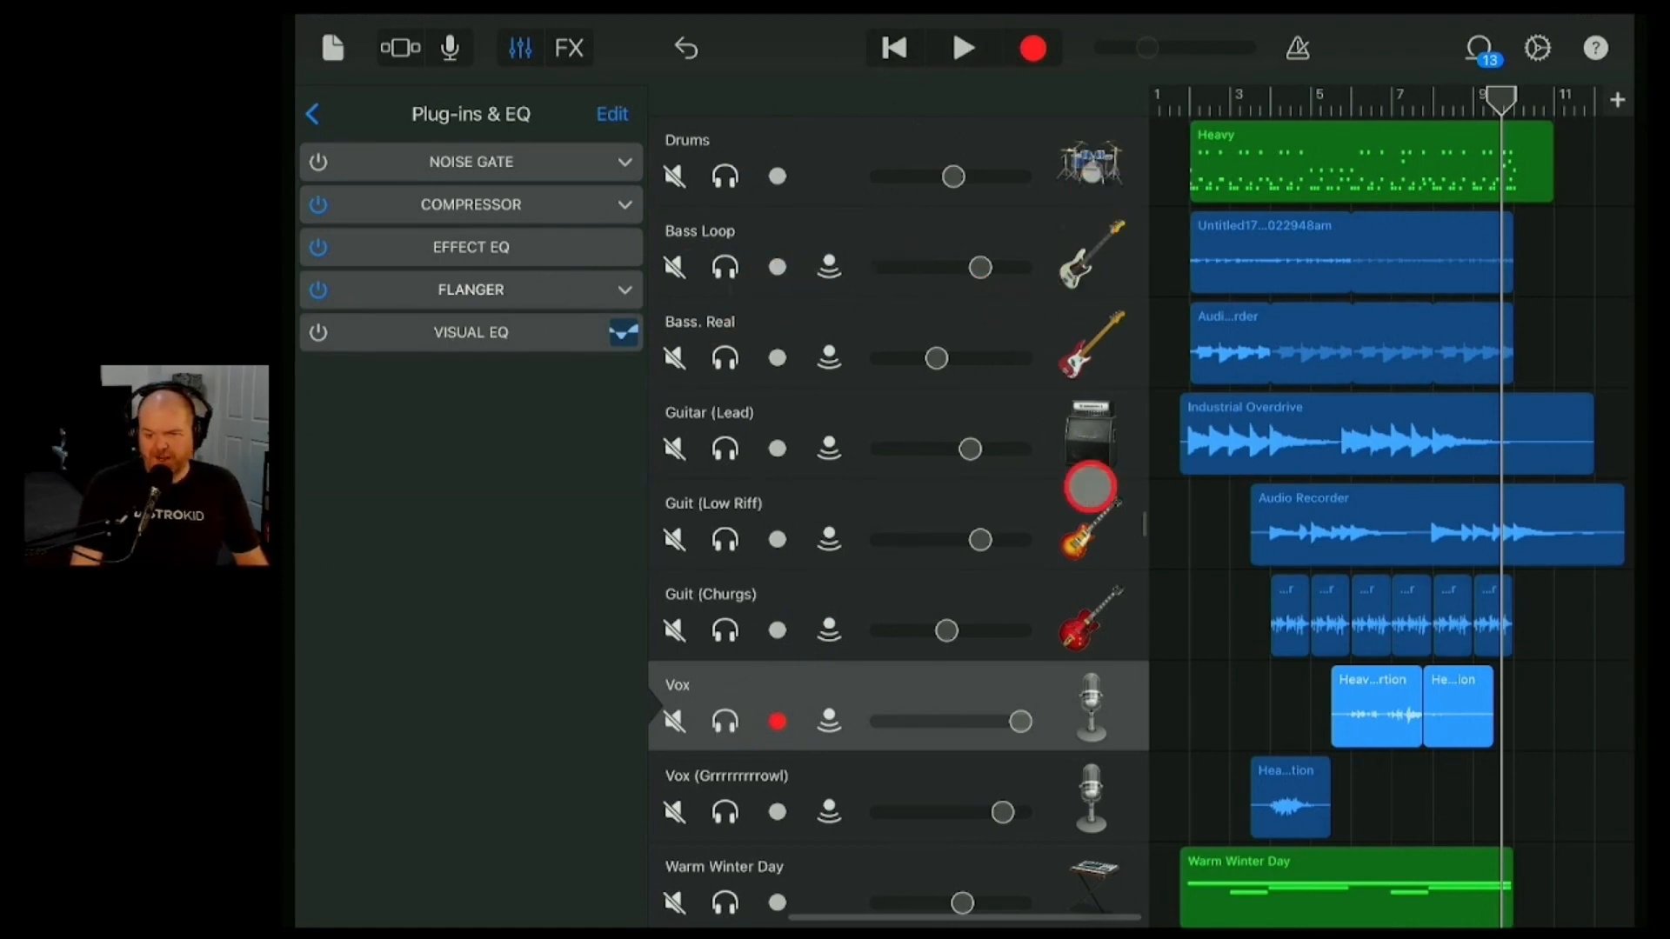
# - Select the Guit (Low Riff) track, audition it and move the playhead back to bar 3
pyautogui.click(611, 115)
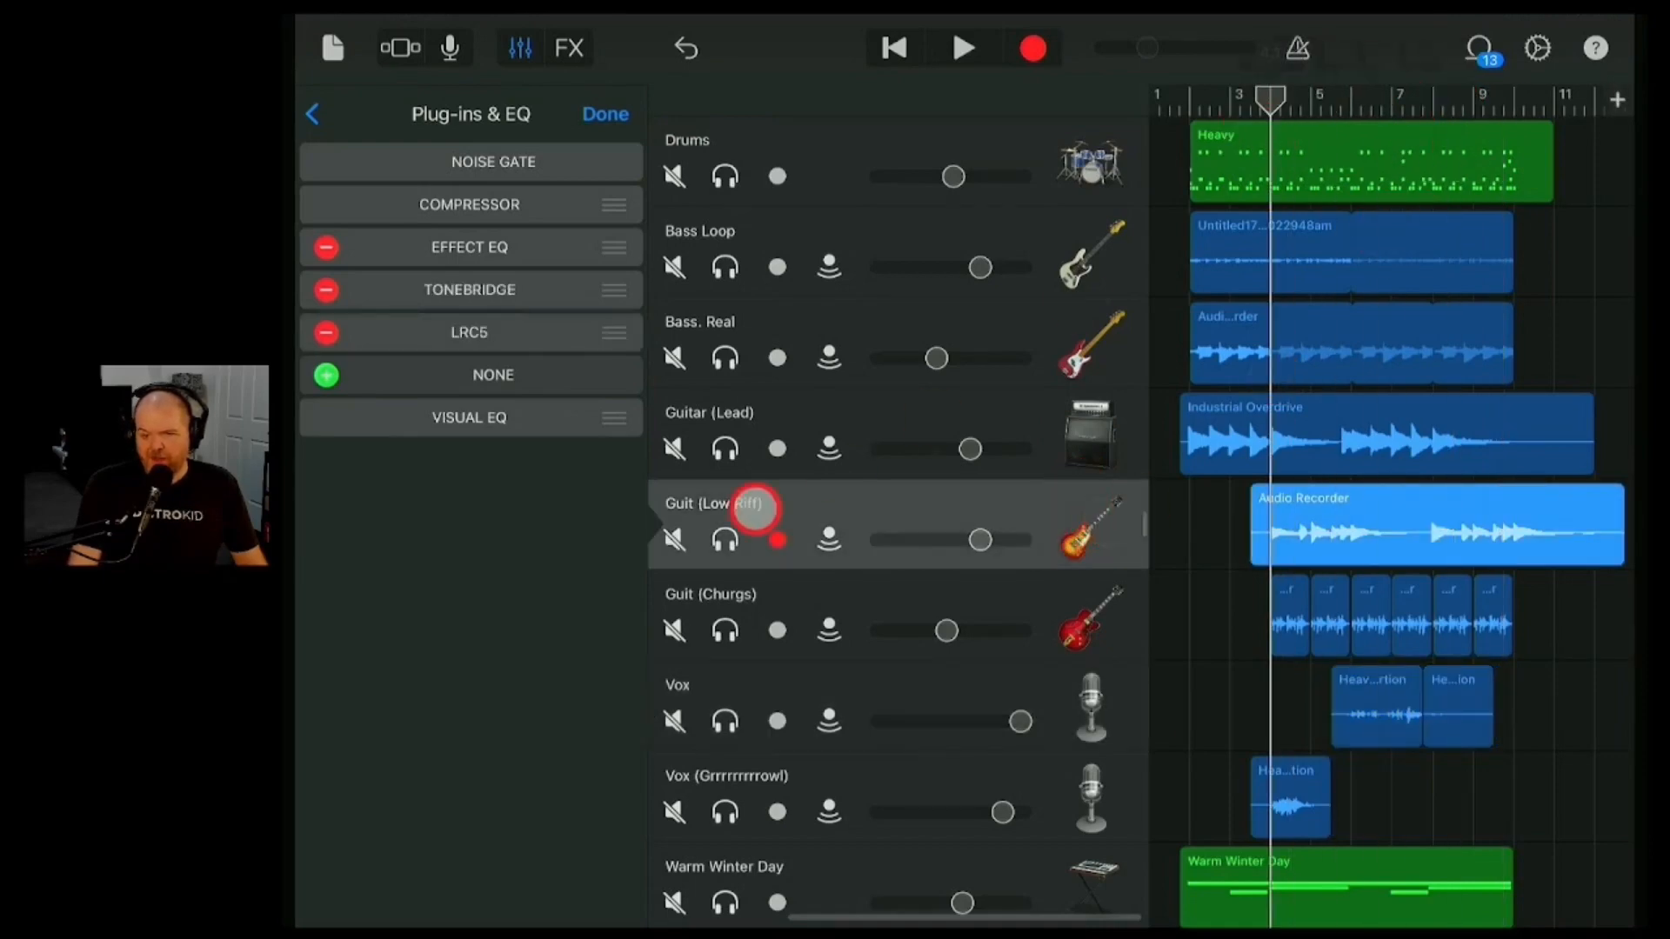
pyautogui.click(962, 49)
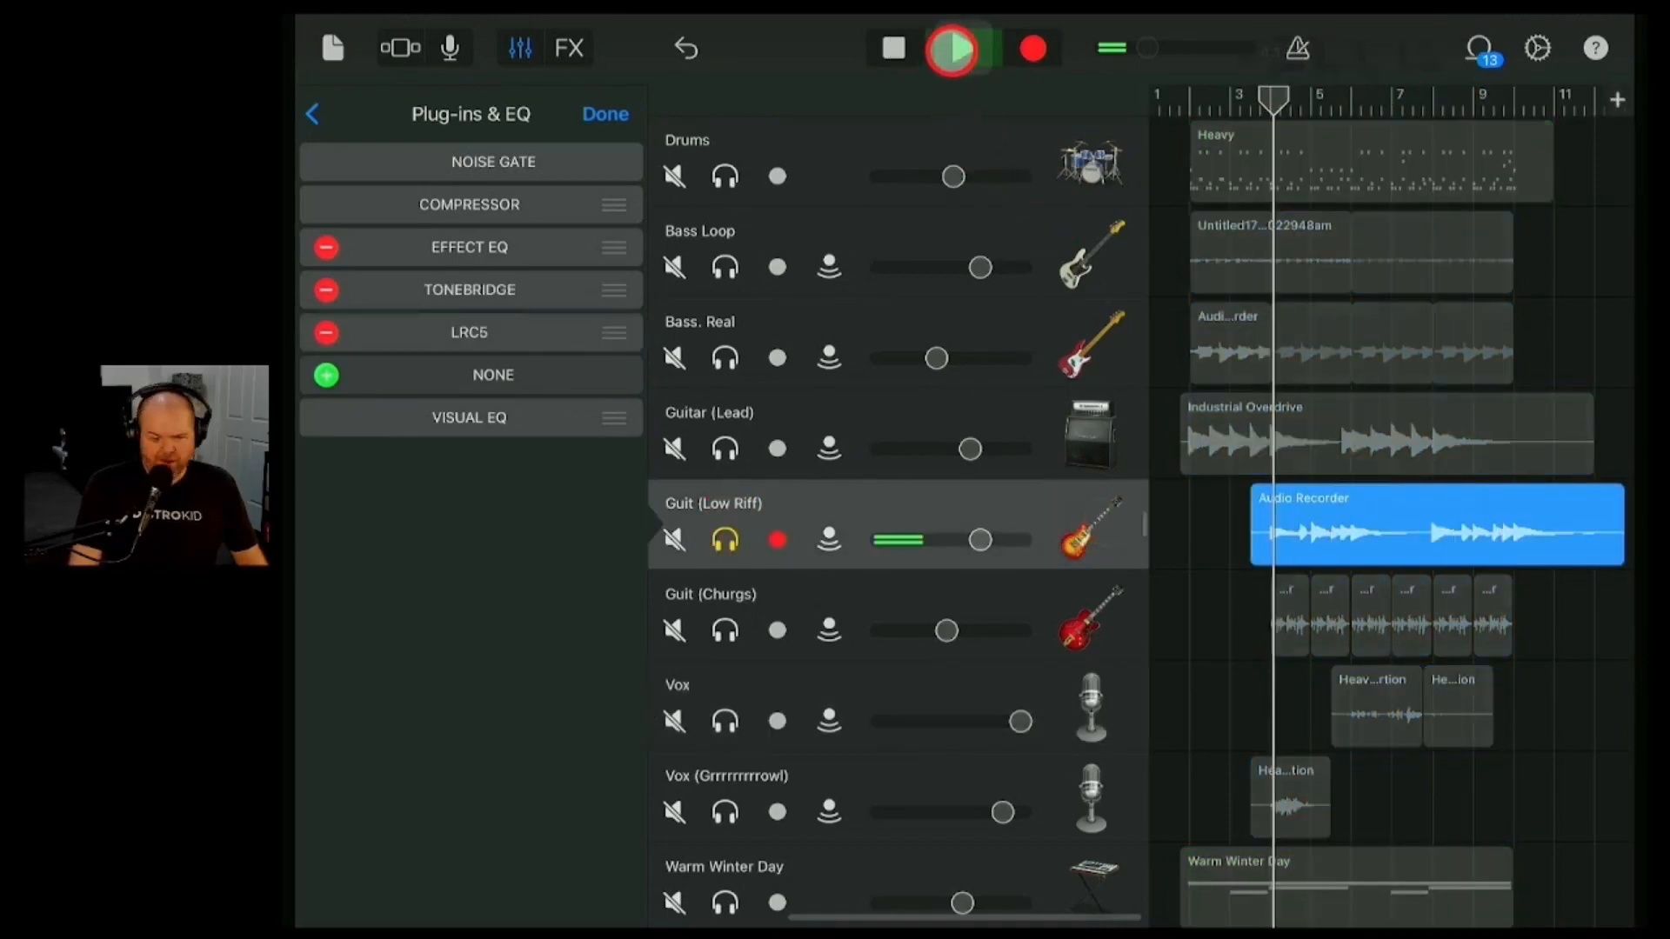
pyautogui.click(952, 49)
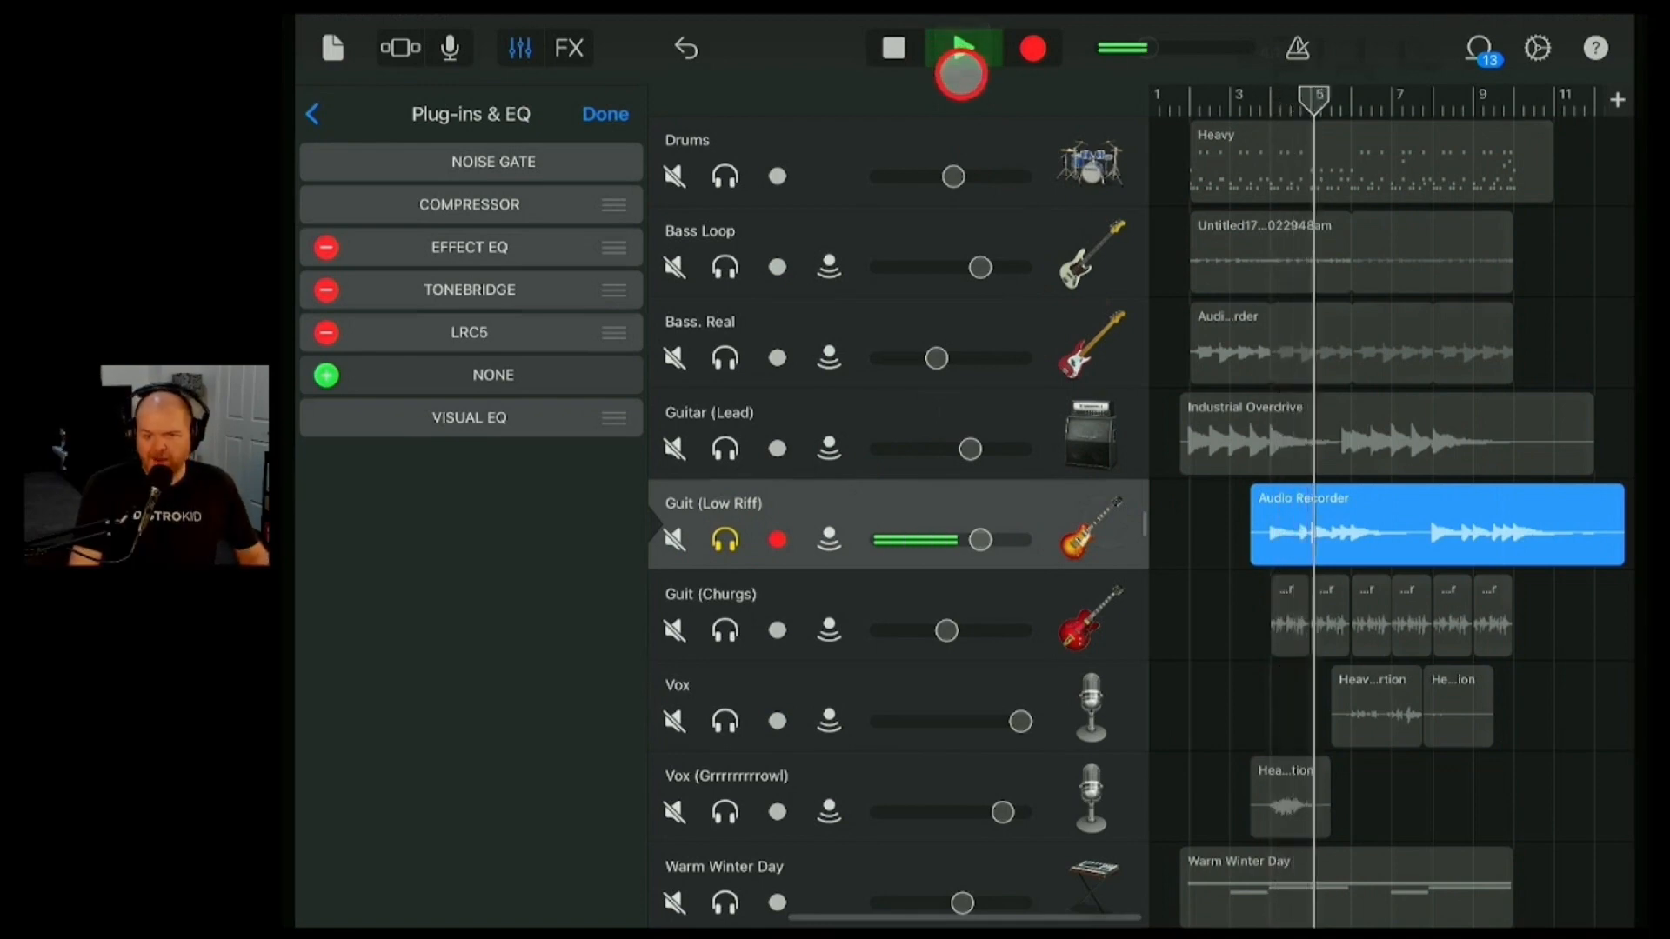
pyautogui.click(960, 49)
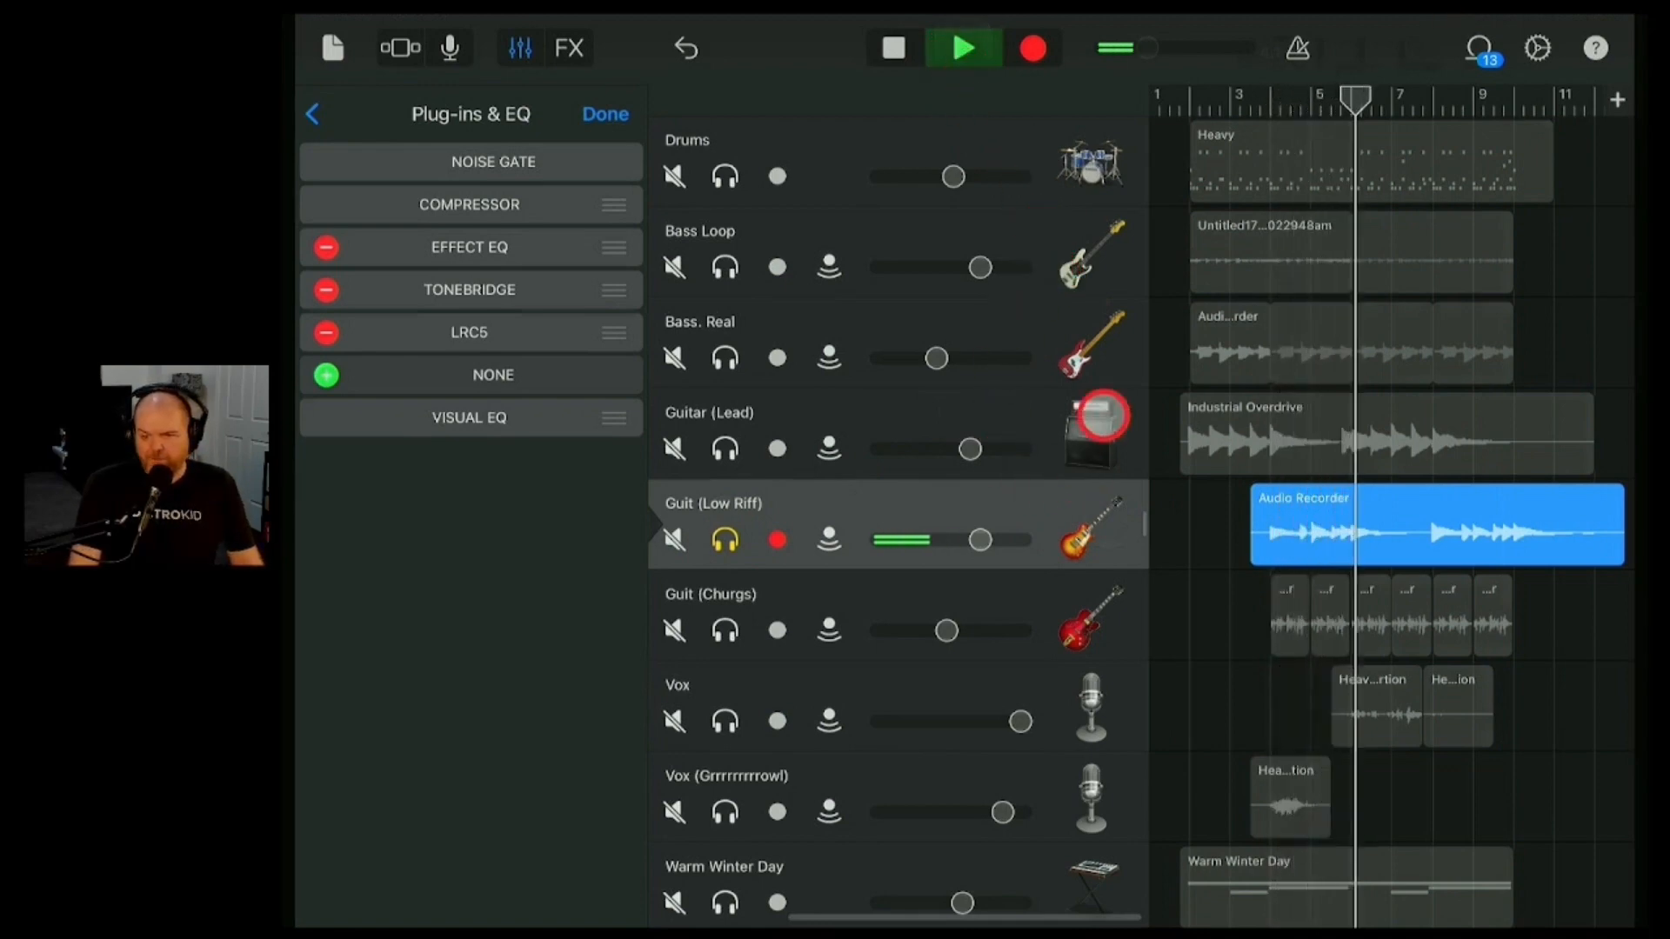
pyautogui.click(962, 49)
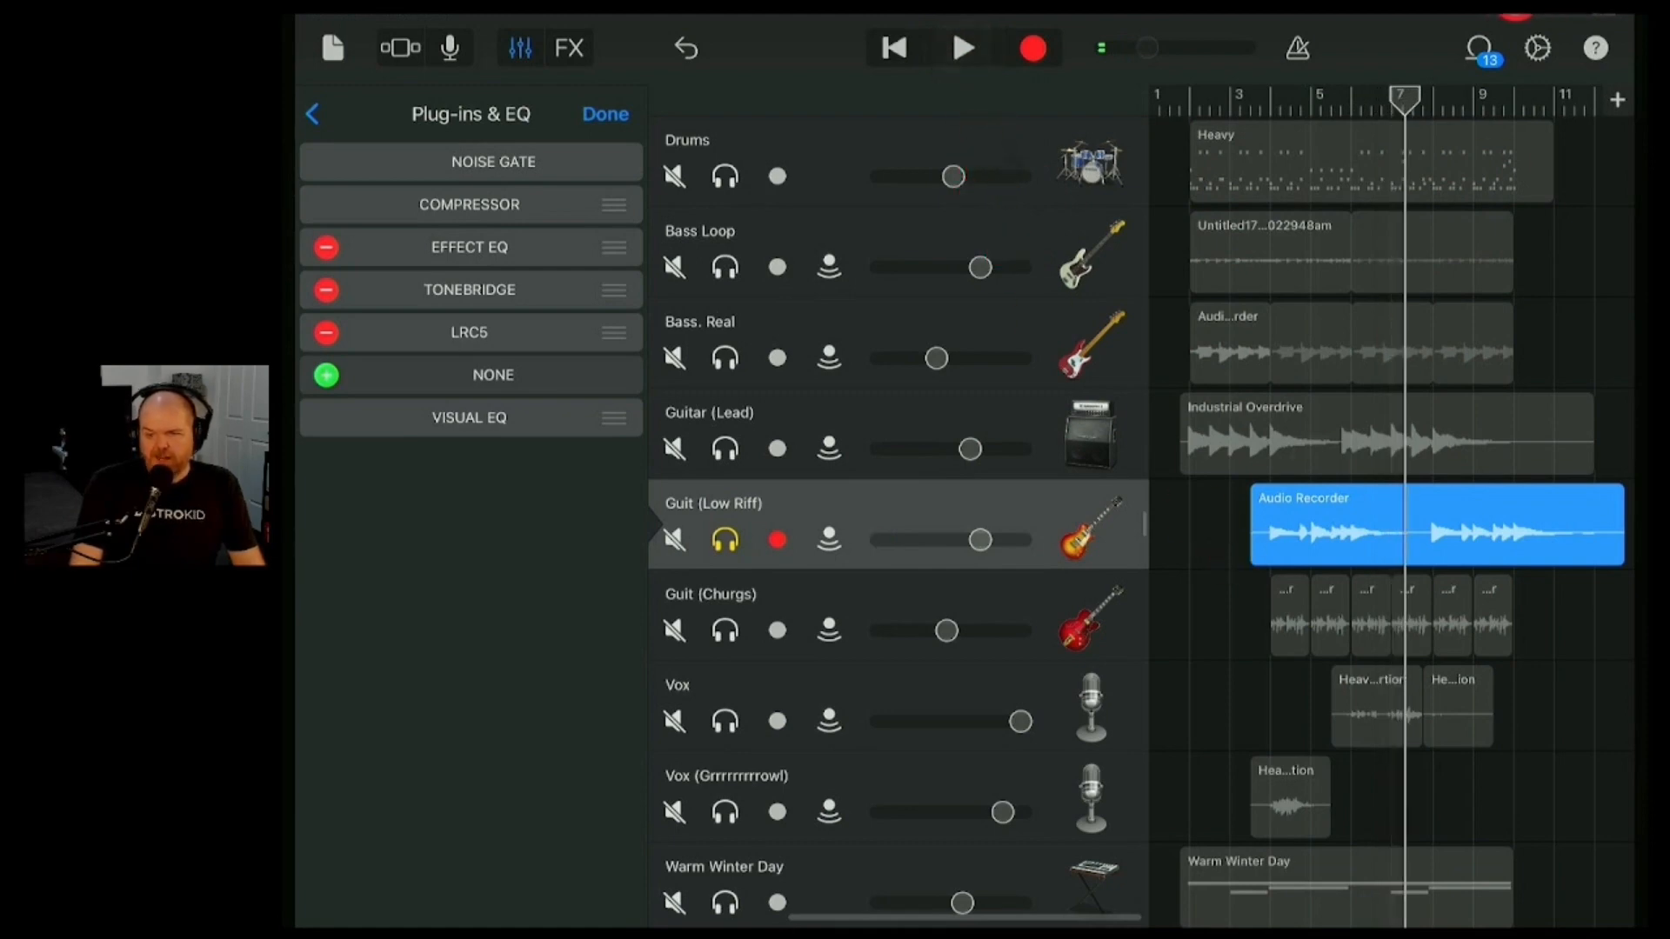
pyautogui.moveTo(1403, 94); pyautogui.dragTo(1235, 94)
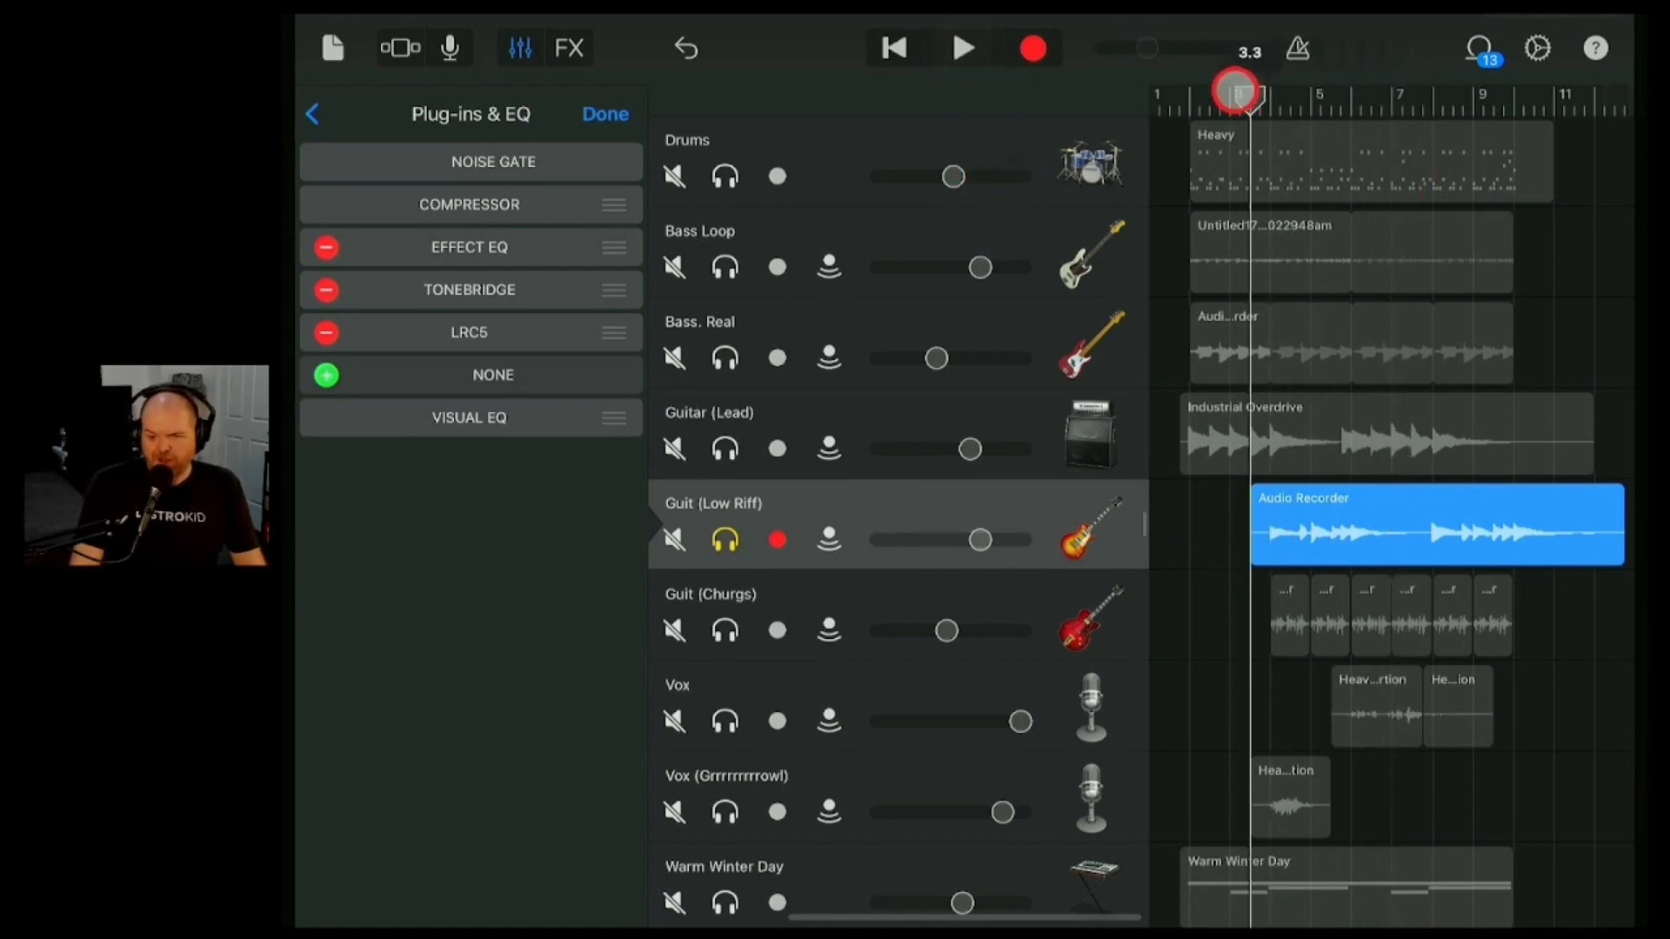
# - Switch on the Tonebridge plug-in and play the guitar with it active
pyautogui.click(604, 114)
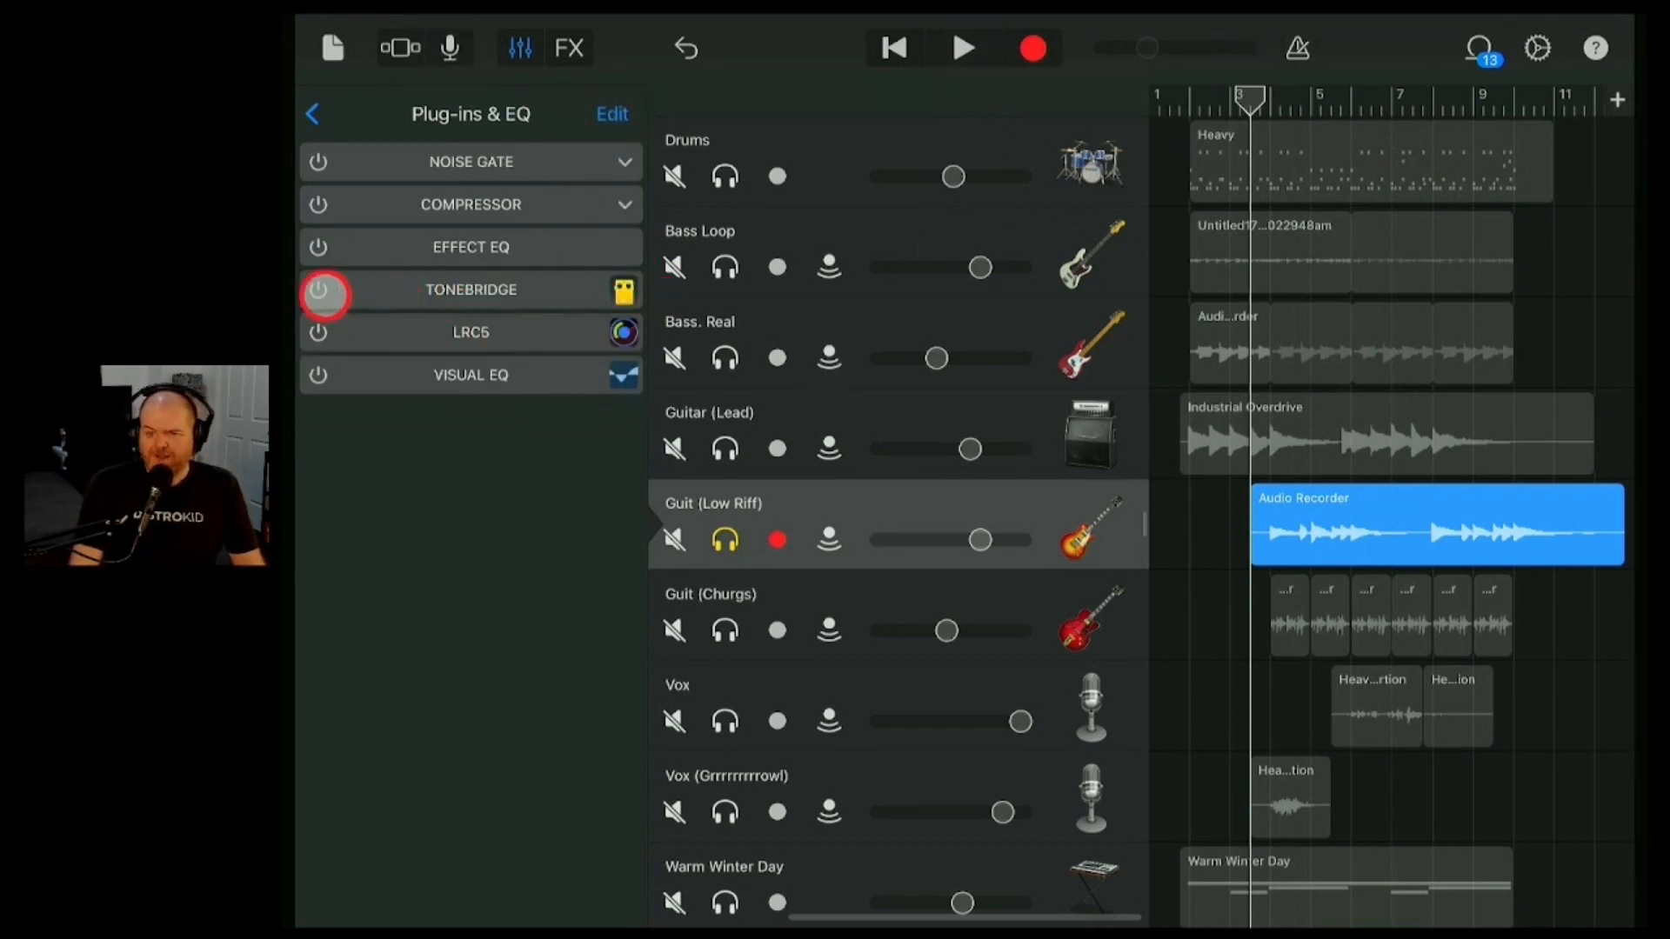
pyautogui.click(317, 290)
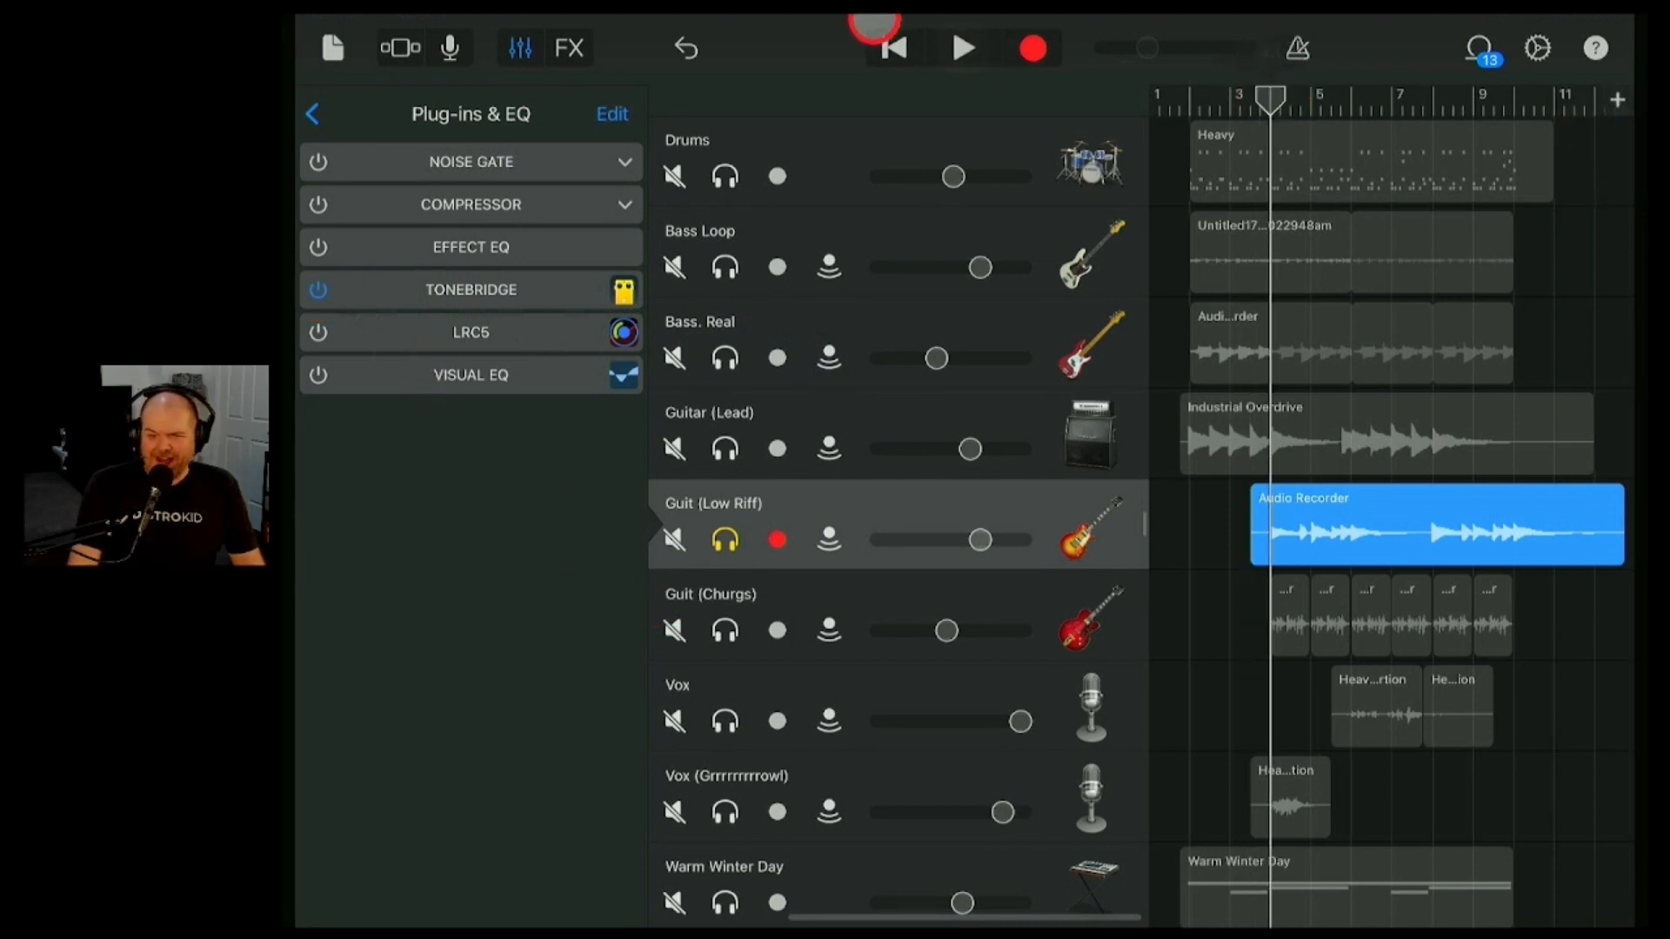
pyautogui.click(964, 47)
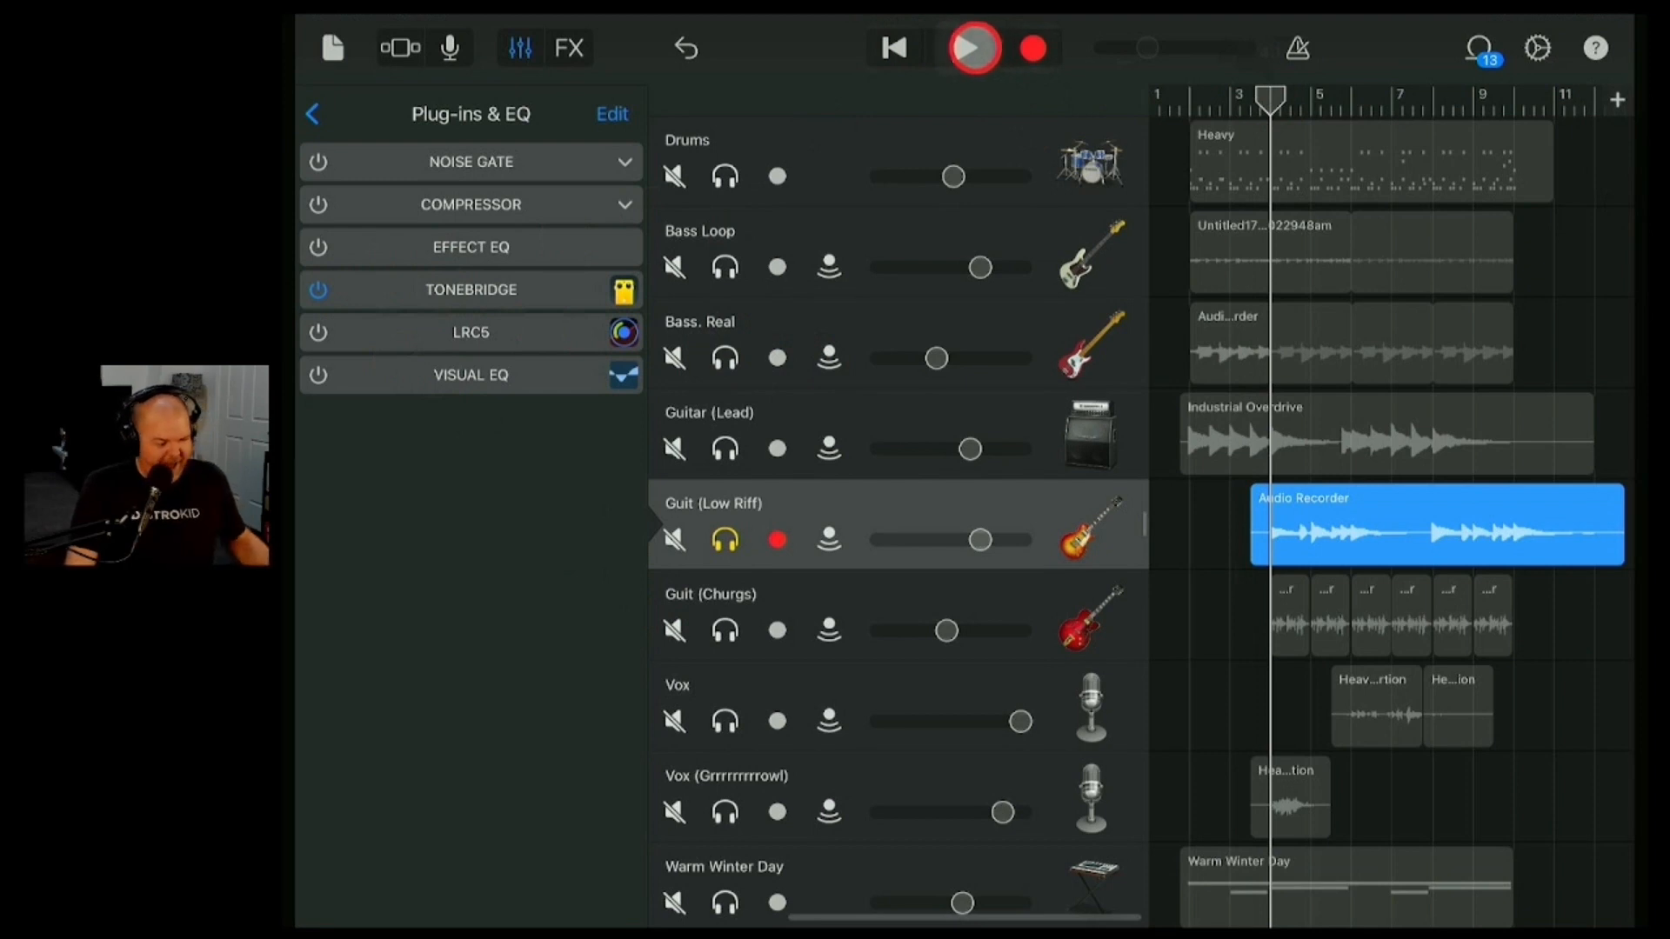
pyautogui.click(971, 49)
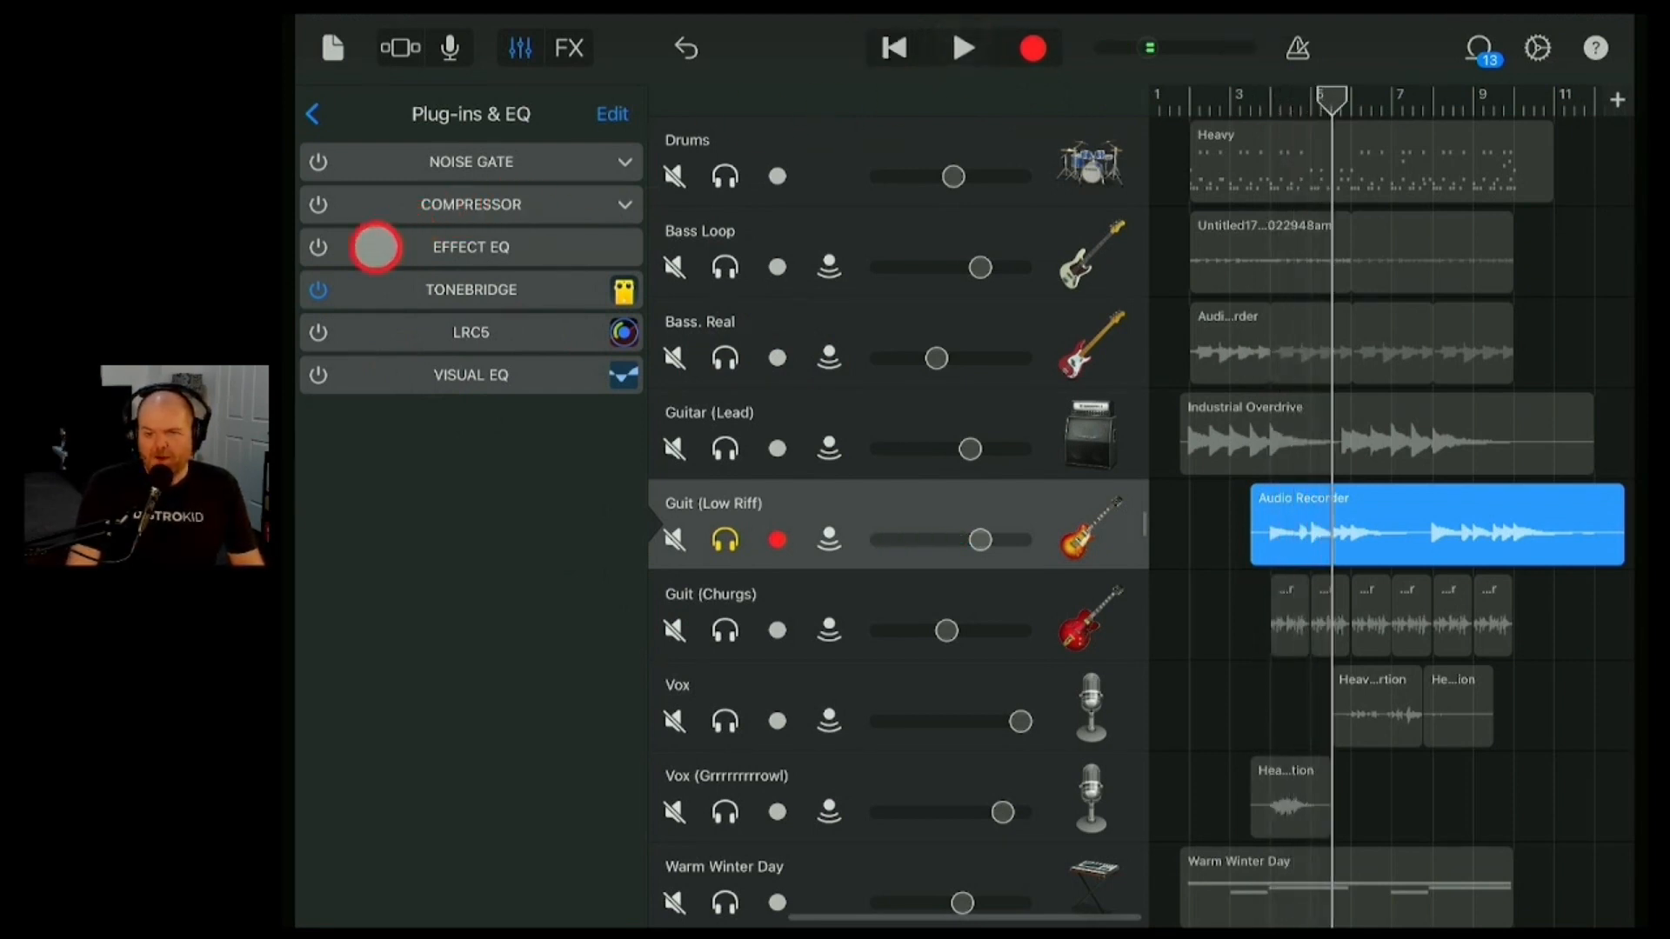
# - Add a Microphaser to the empty slot after LRC5 on Guit (Low Riff)
pyautogui.click(610, 115)
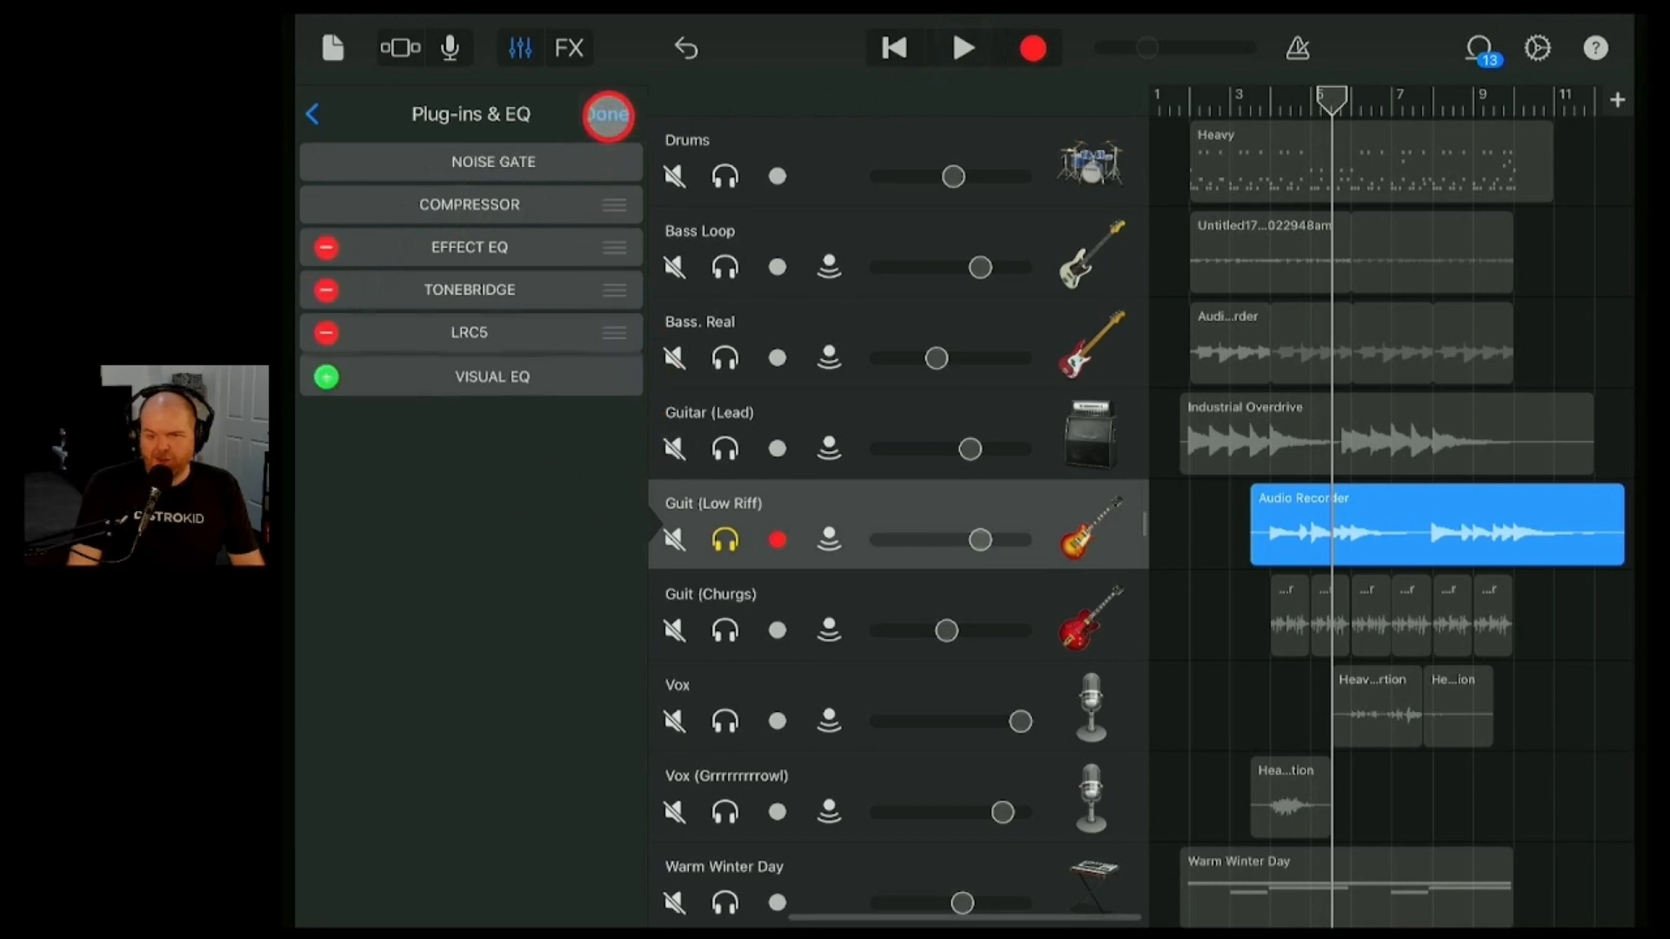
pyautogui.click(491, 376)
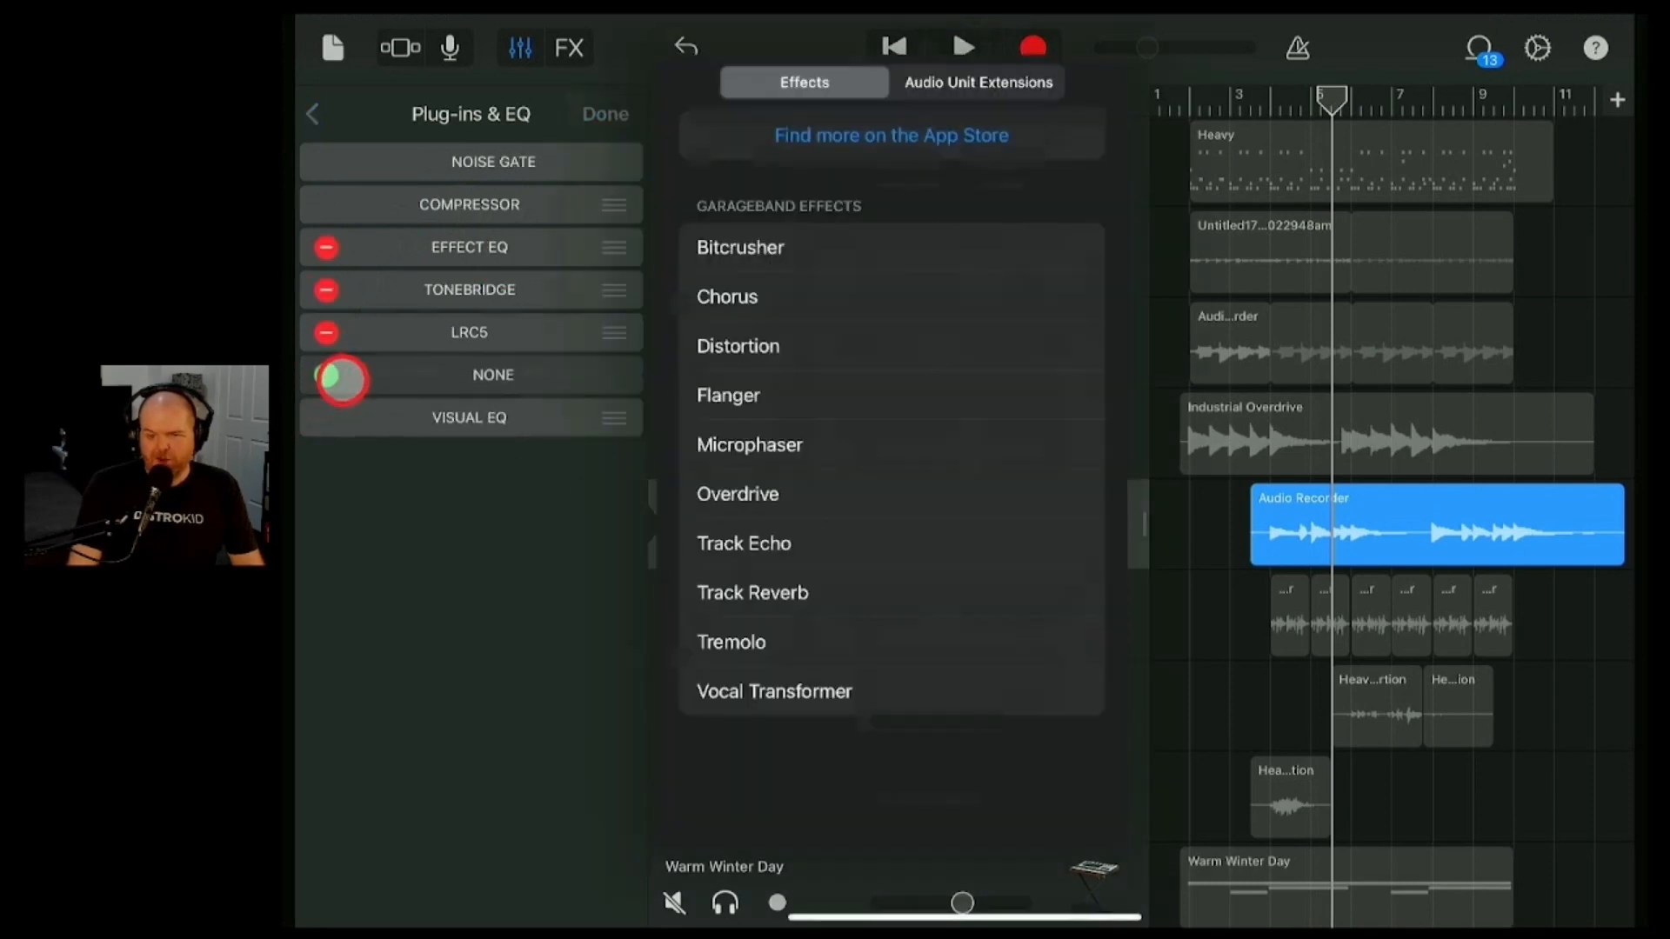
pyautogui.click(748, 443)
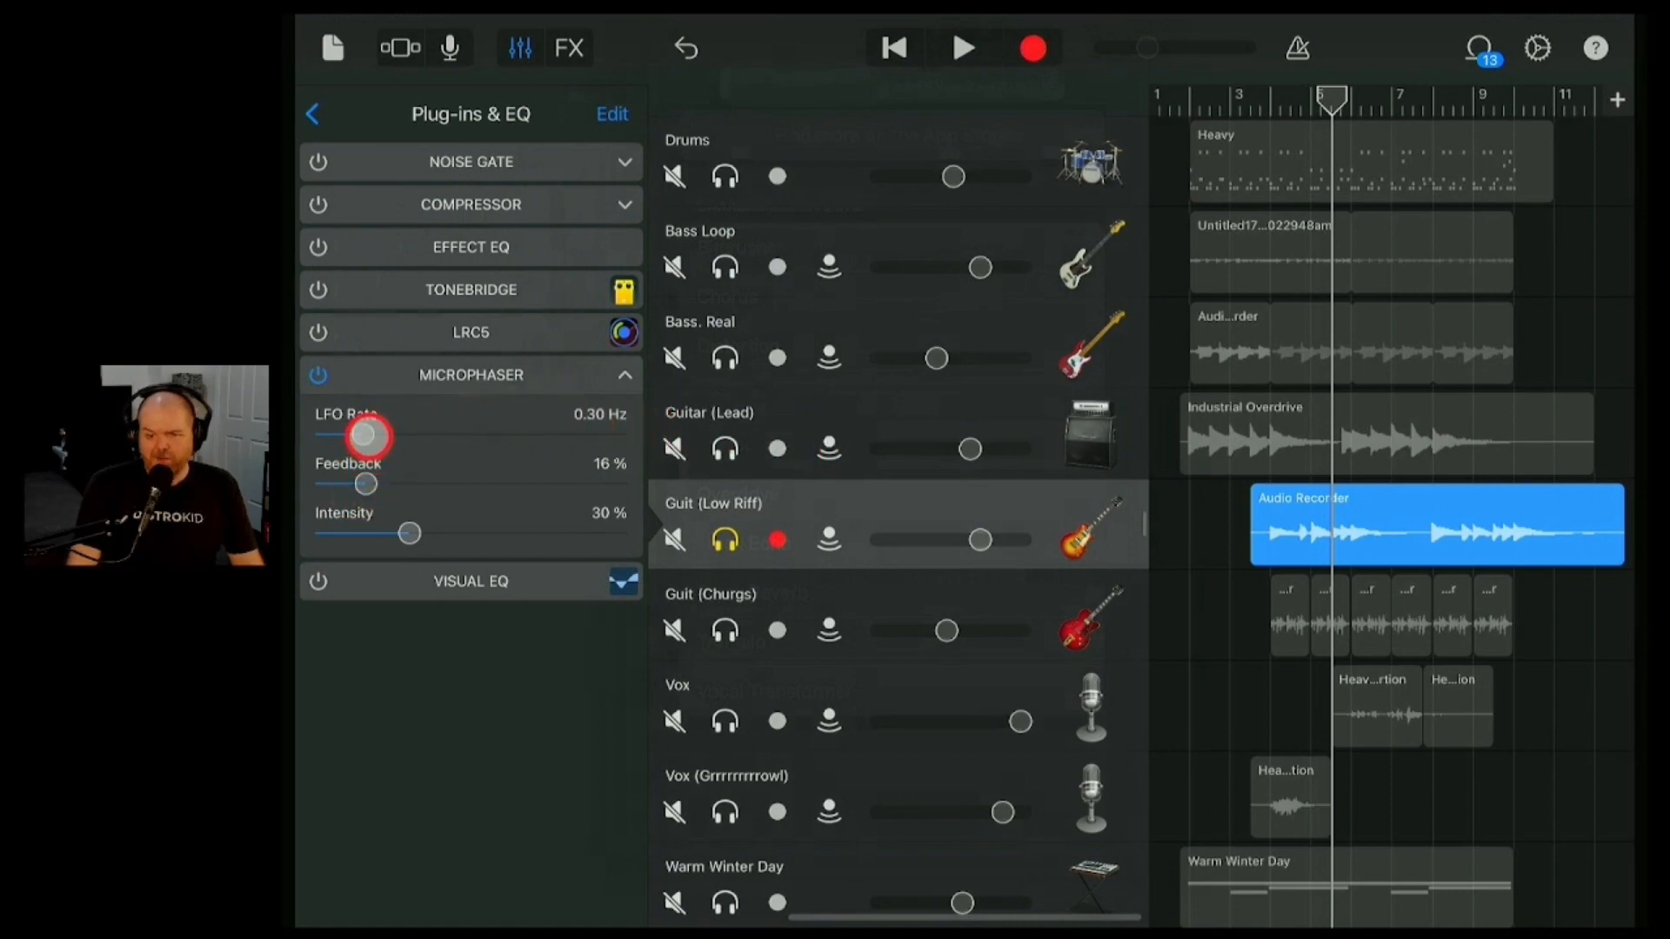
# - Set the Microphaser to 0.66 Hz LFO rate, 19% feedback, 35% intensity, audition and collapse it
pyautogui.moveTo(367, 438); pyautogui.dragTo(411, 440)
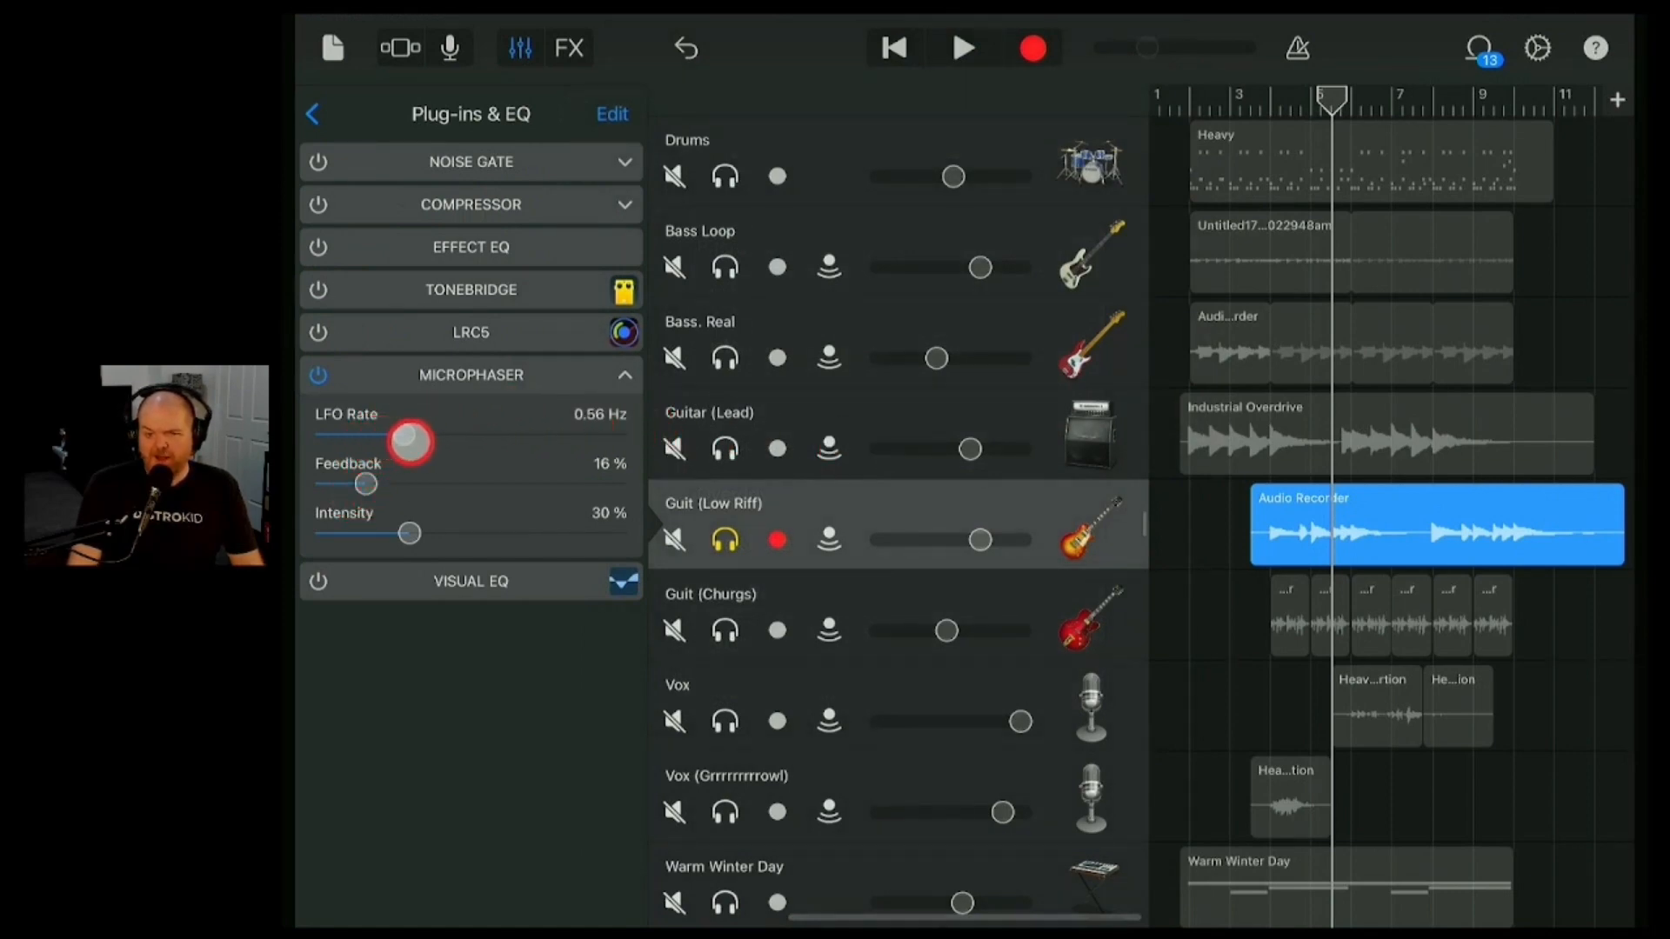
pyautogui.moveTo(367, 484); pyautogui.dragTo(400, 484)
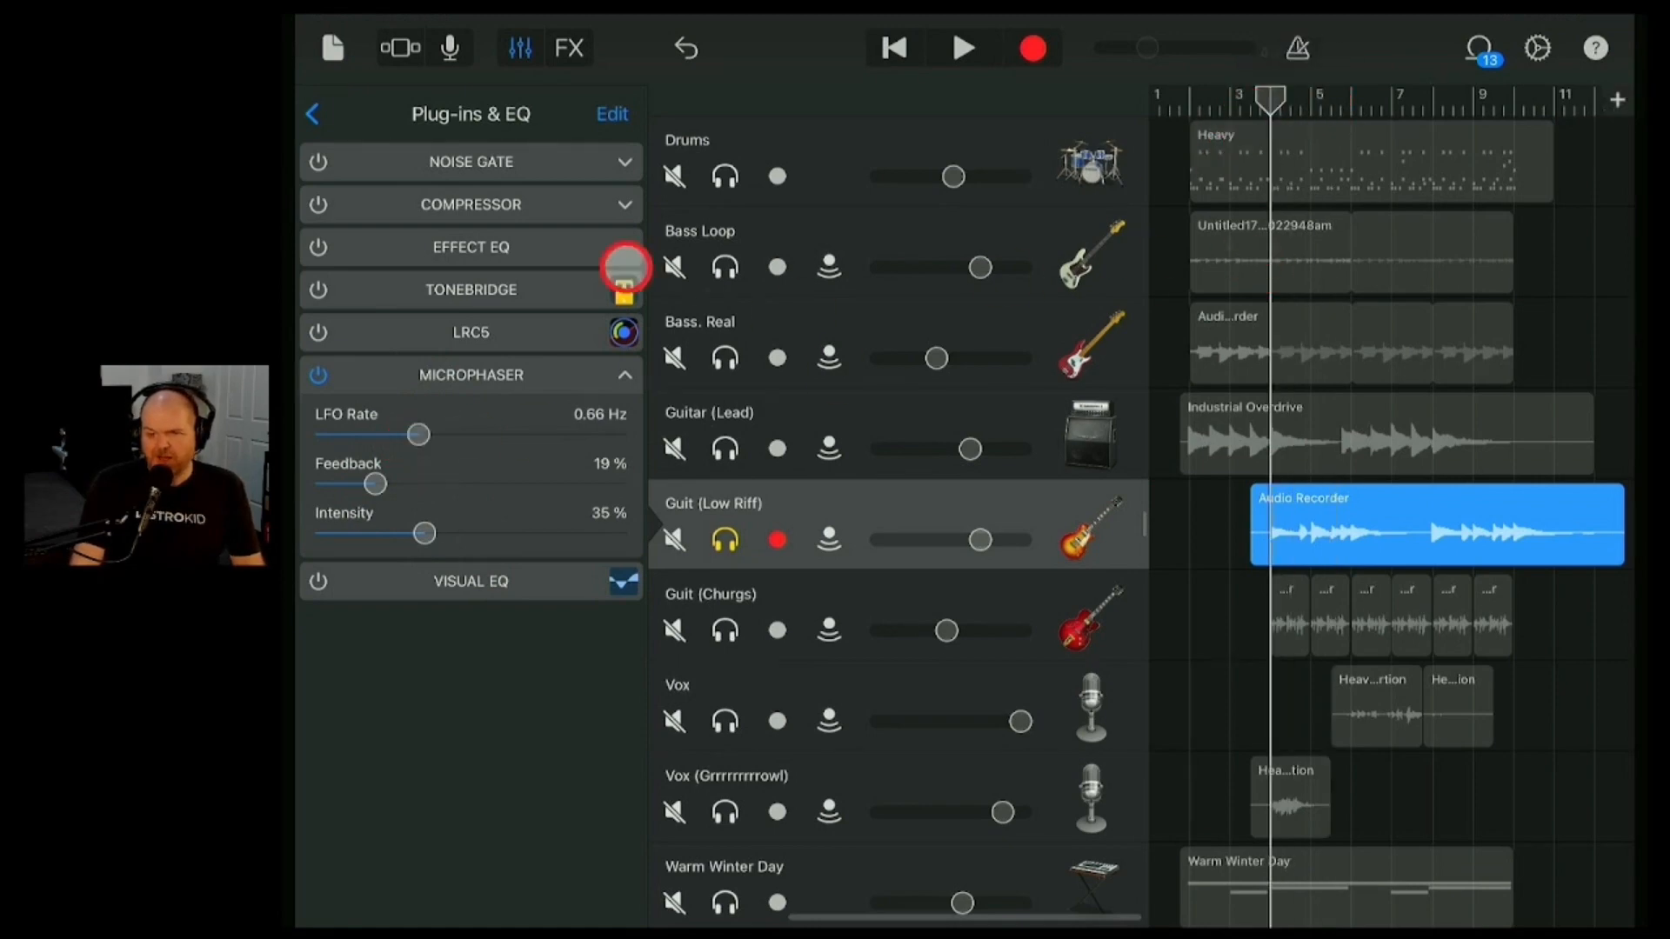
pyautogui.click(961, 49)
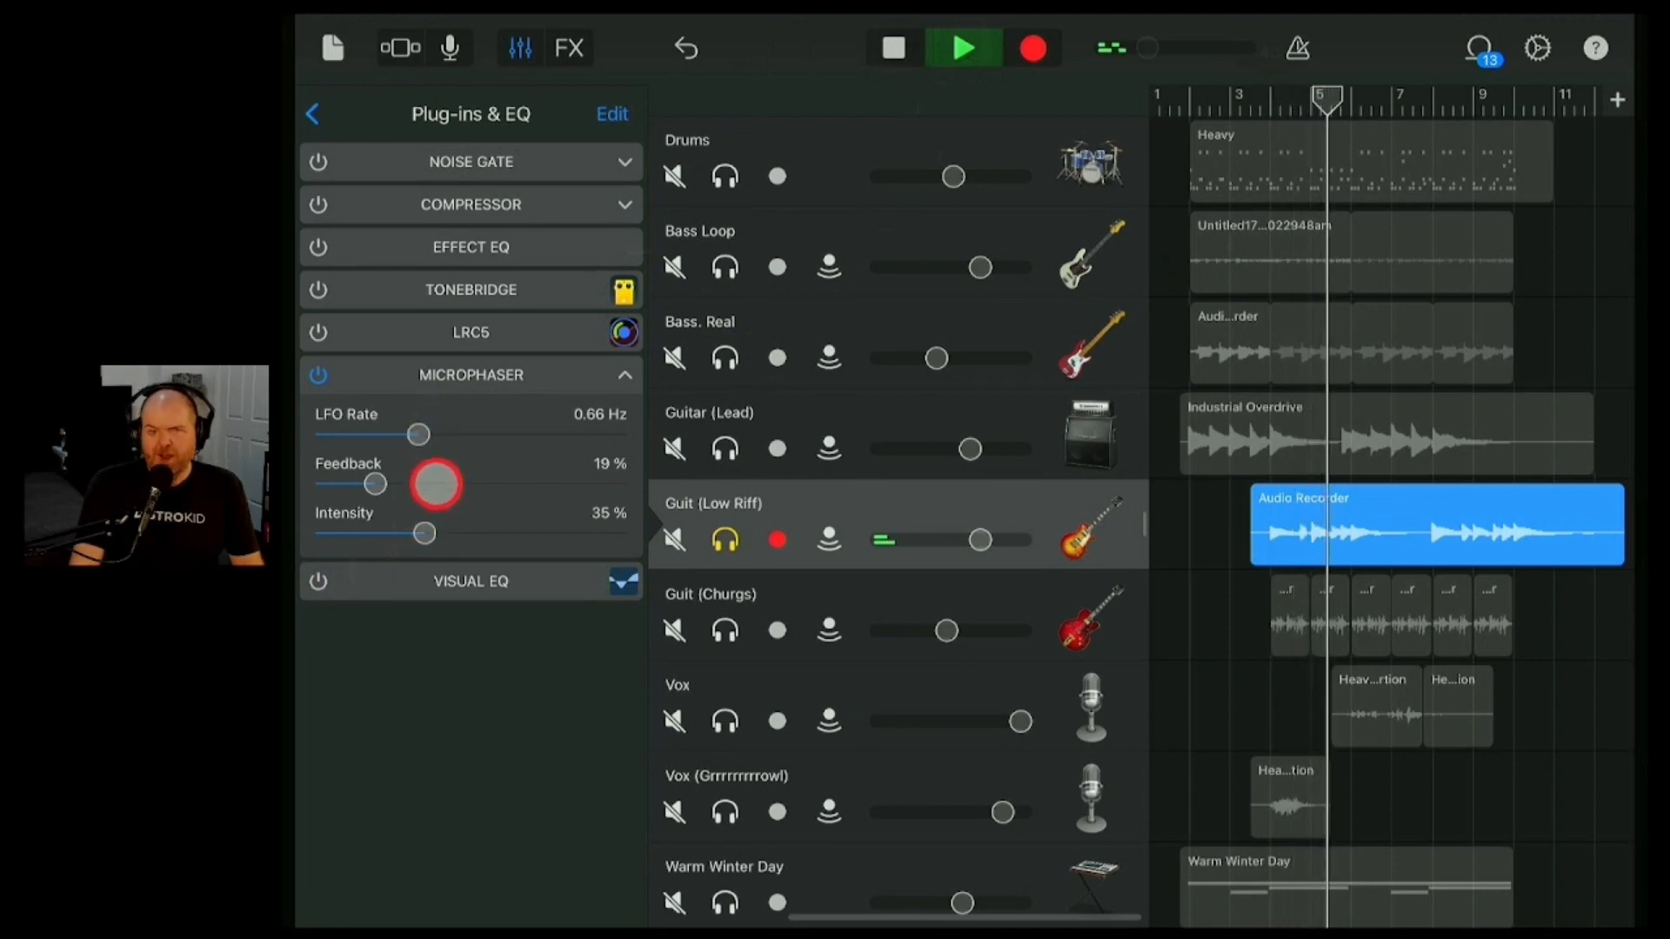
pyautogui.moveTo(434, 485); pyautogui.dragTo(477, 496)
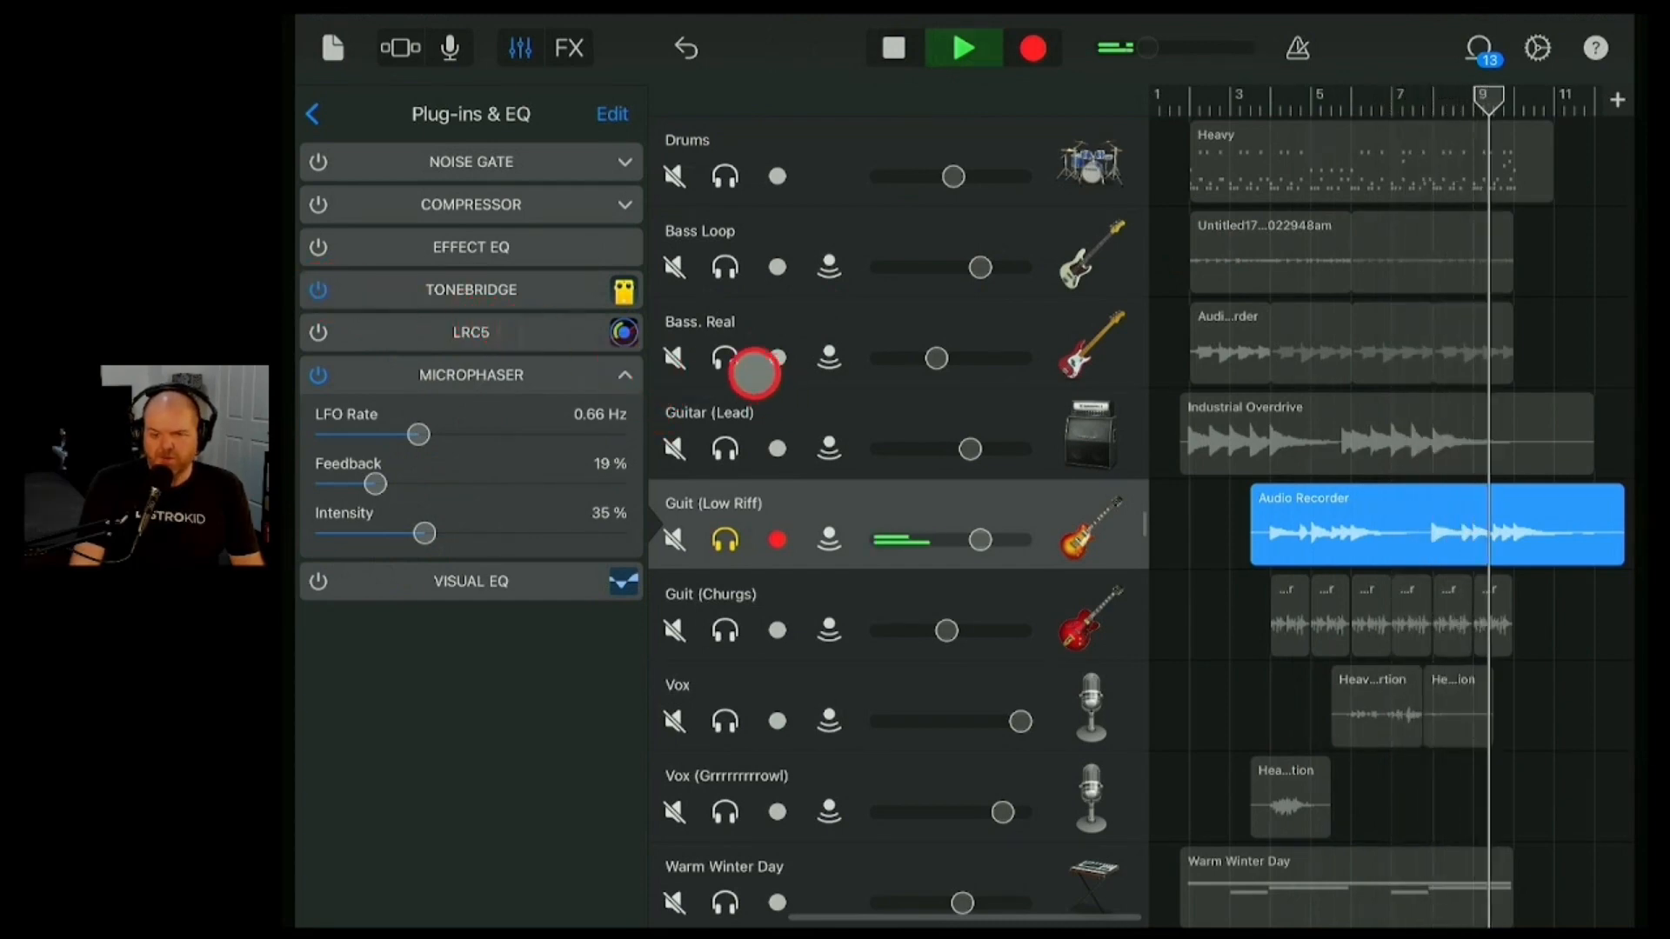
pyautogui.click(962, 49)
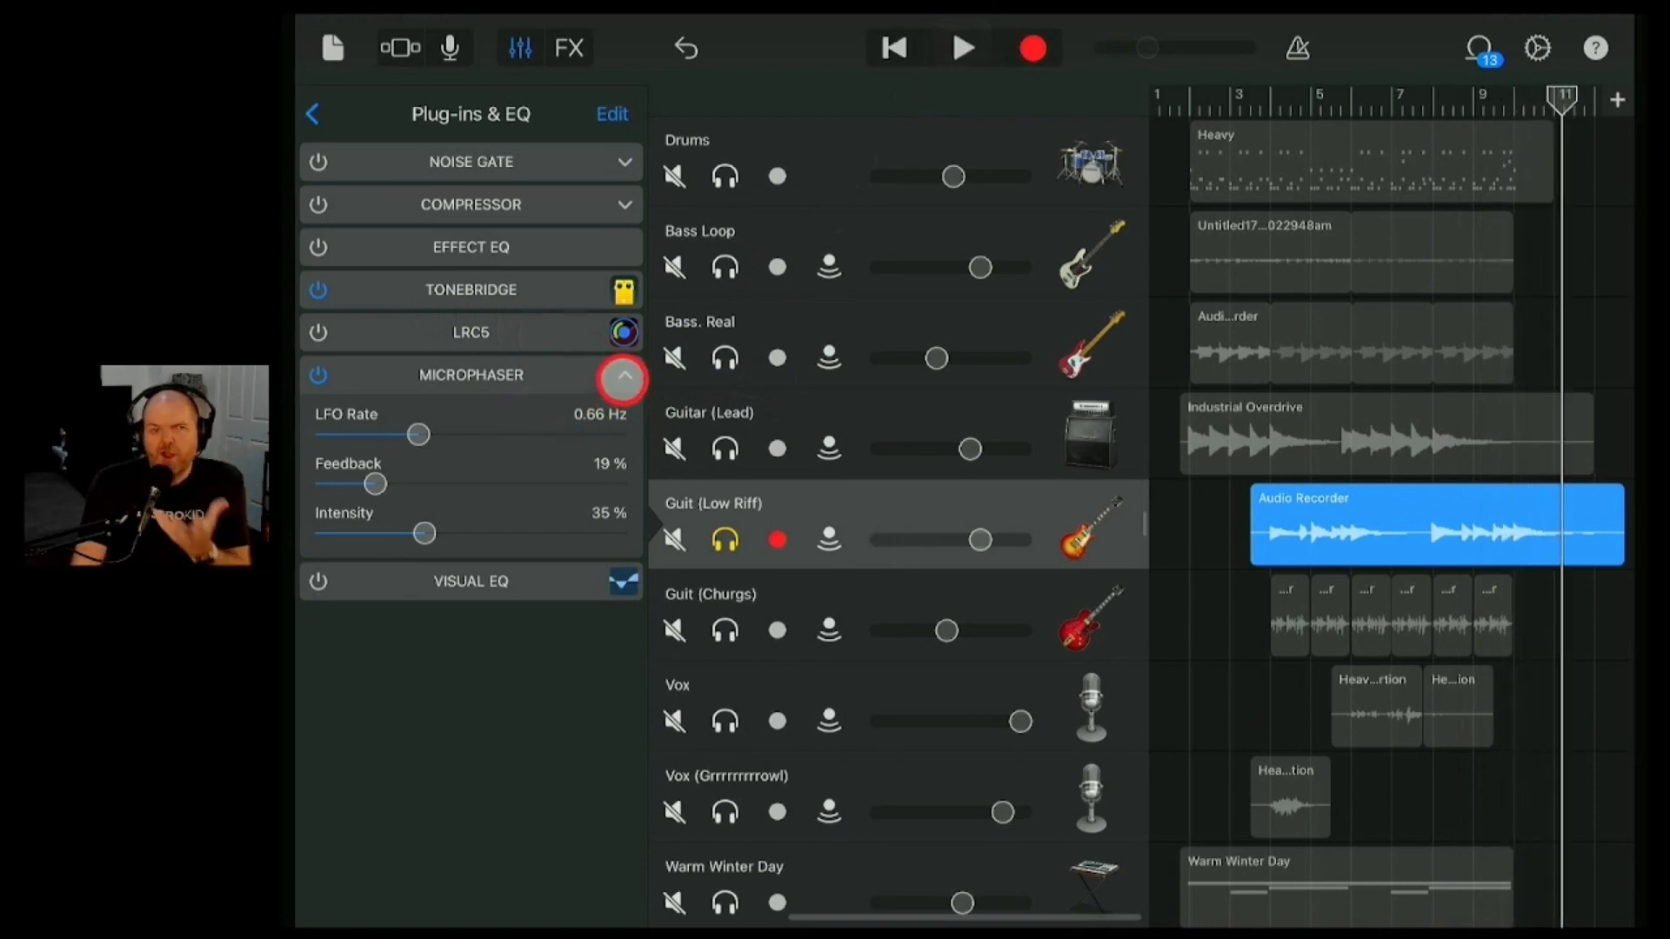
pyautogui.click(622, 378)
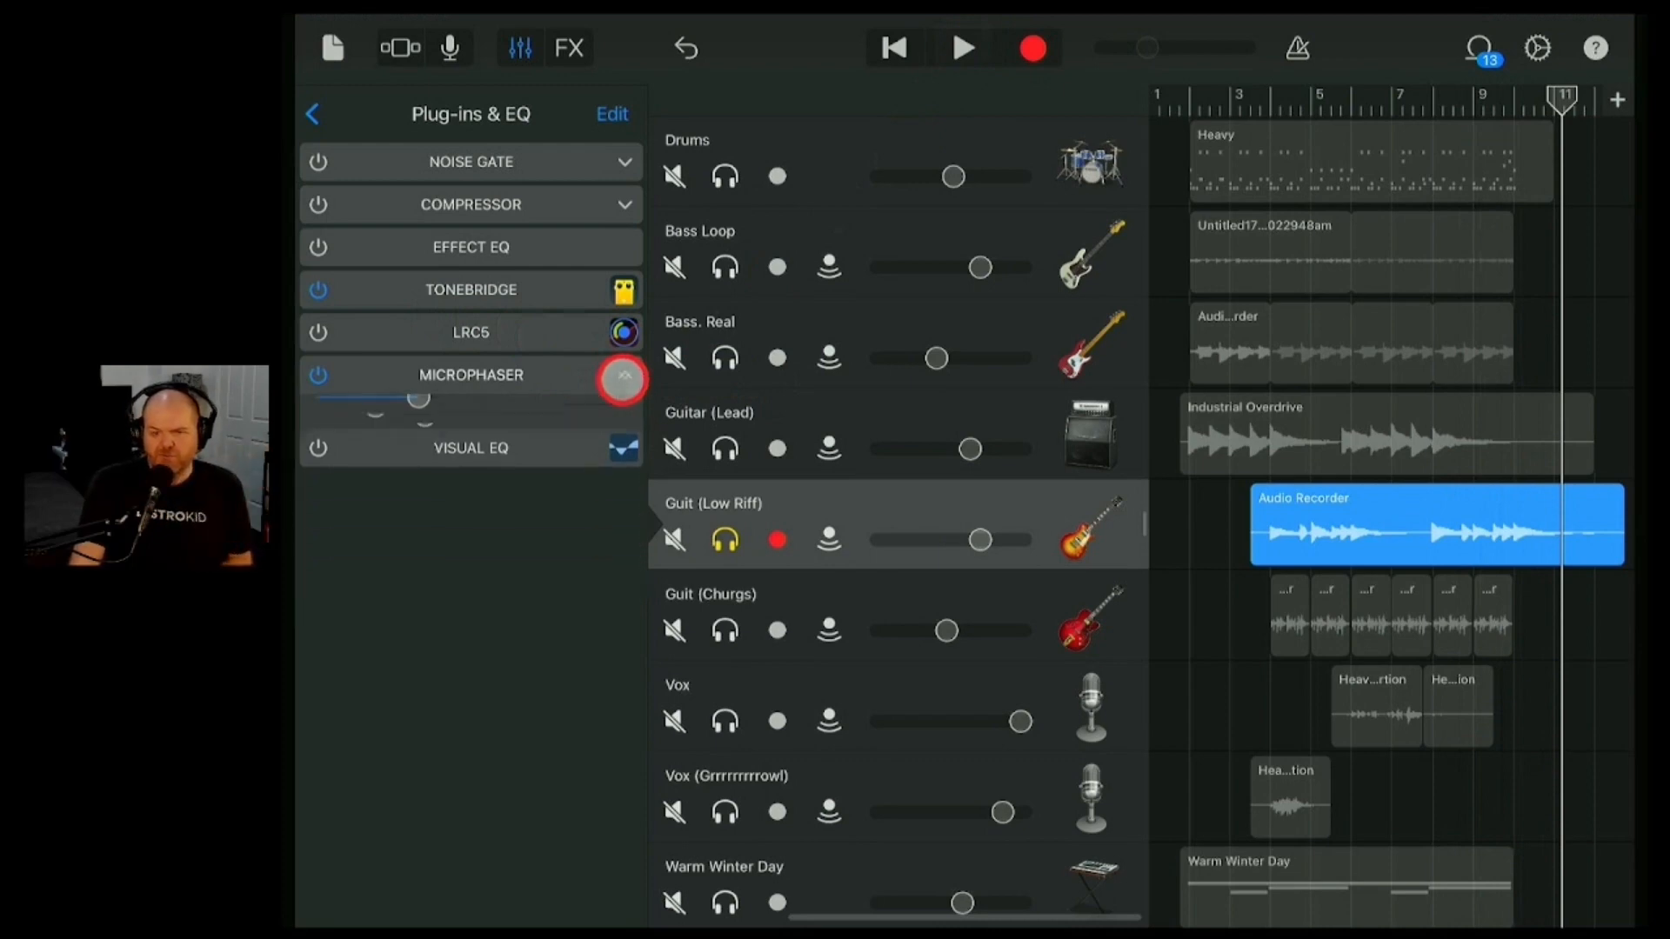
pyautogui.click(623, 375)
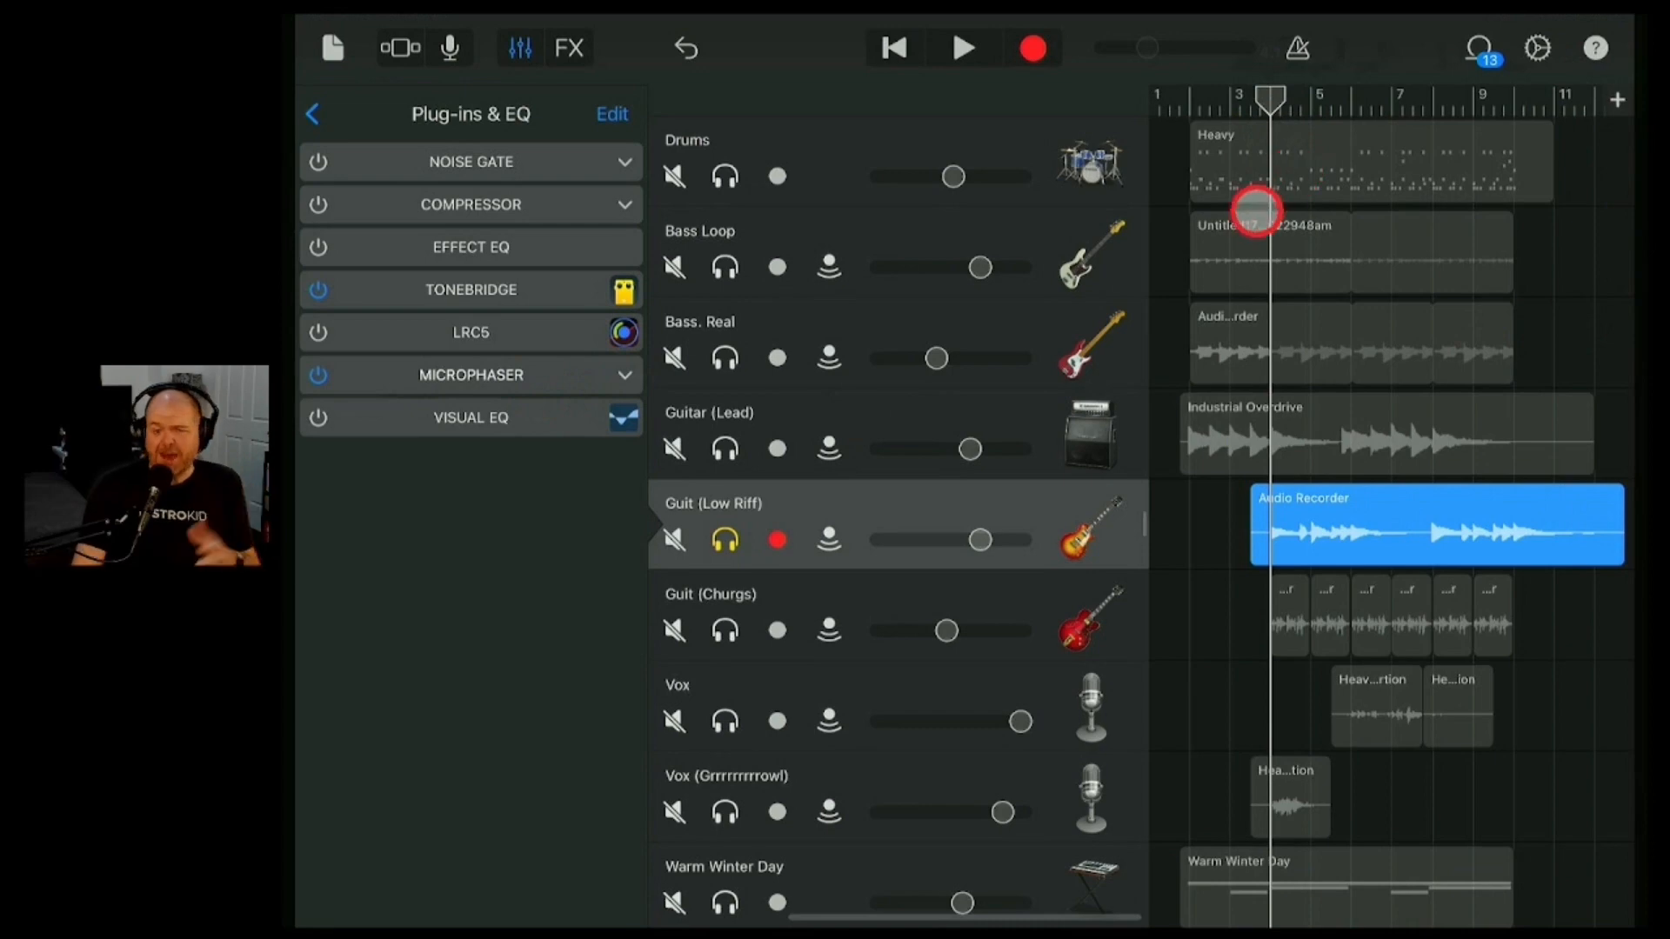
# - Add an Overdrive to Guit (Churgs) at 11 dB drive and 1600 Hz tone and play it
pyautogui.click(724, 539)
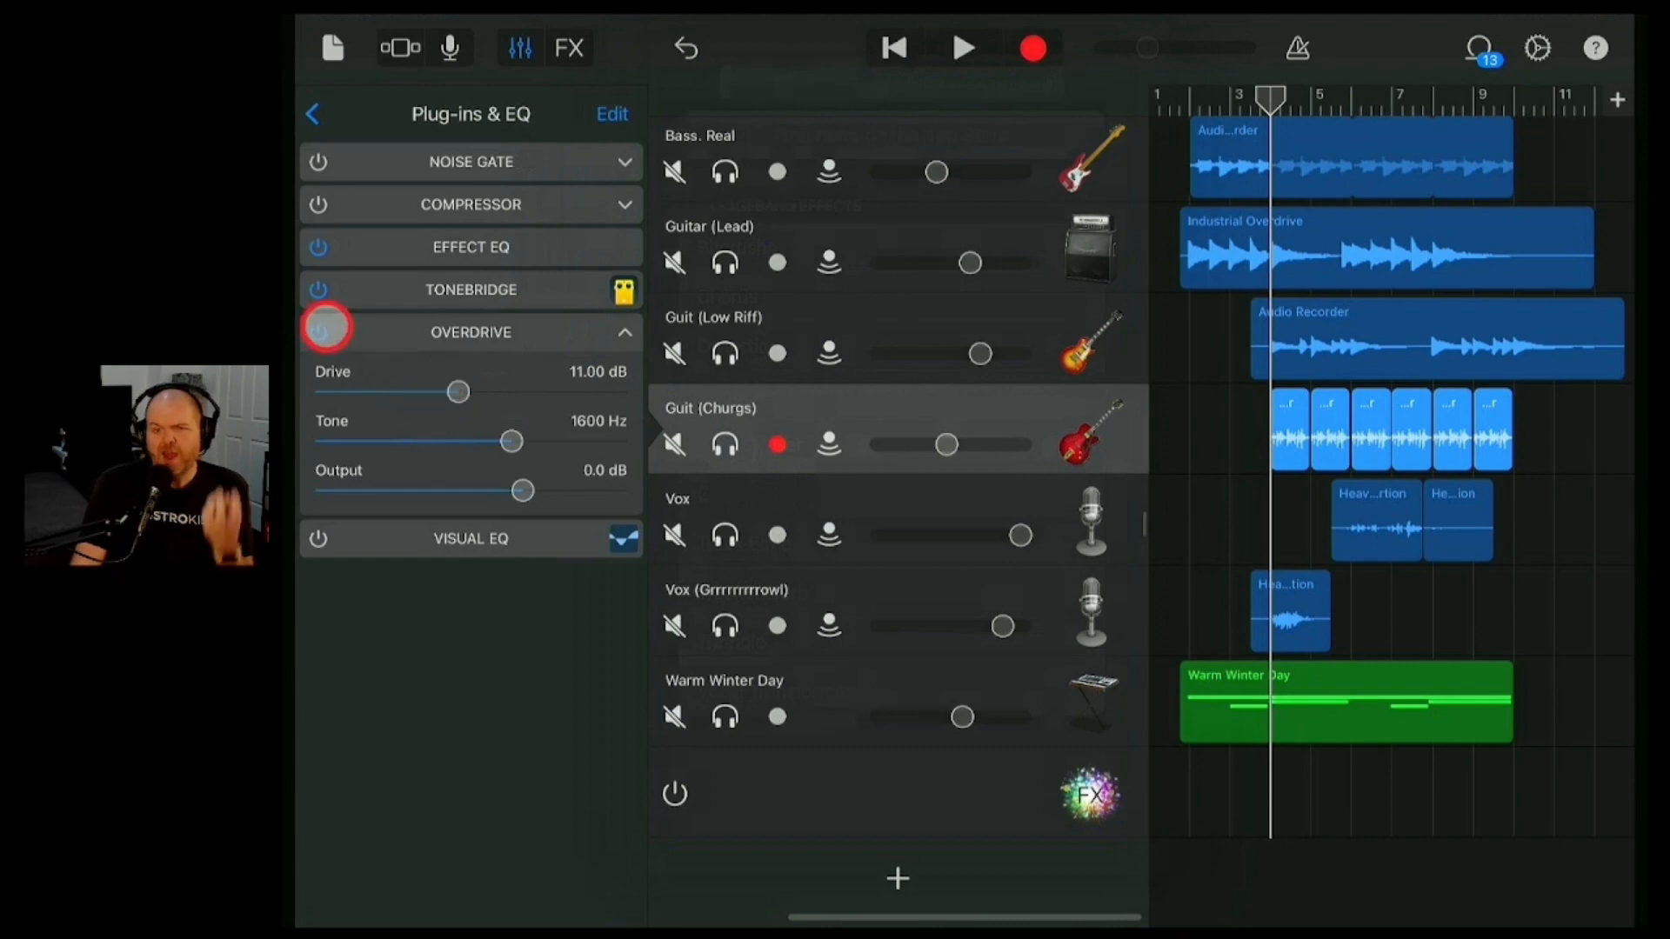
pyautogui.click(421, 402)
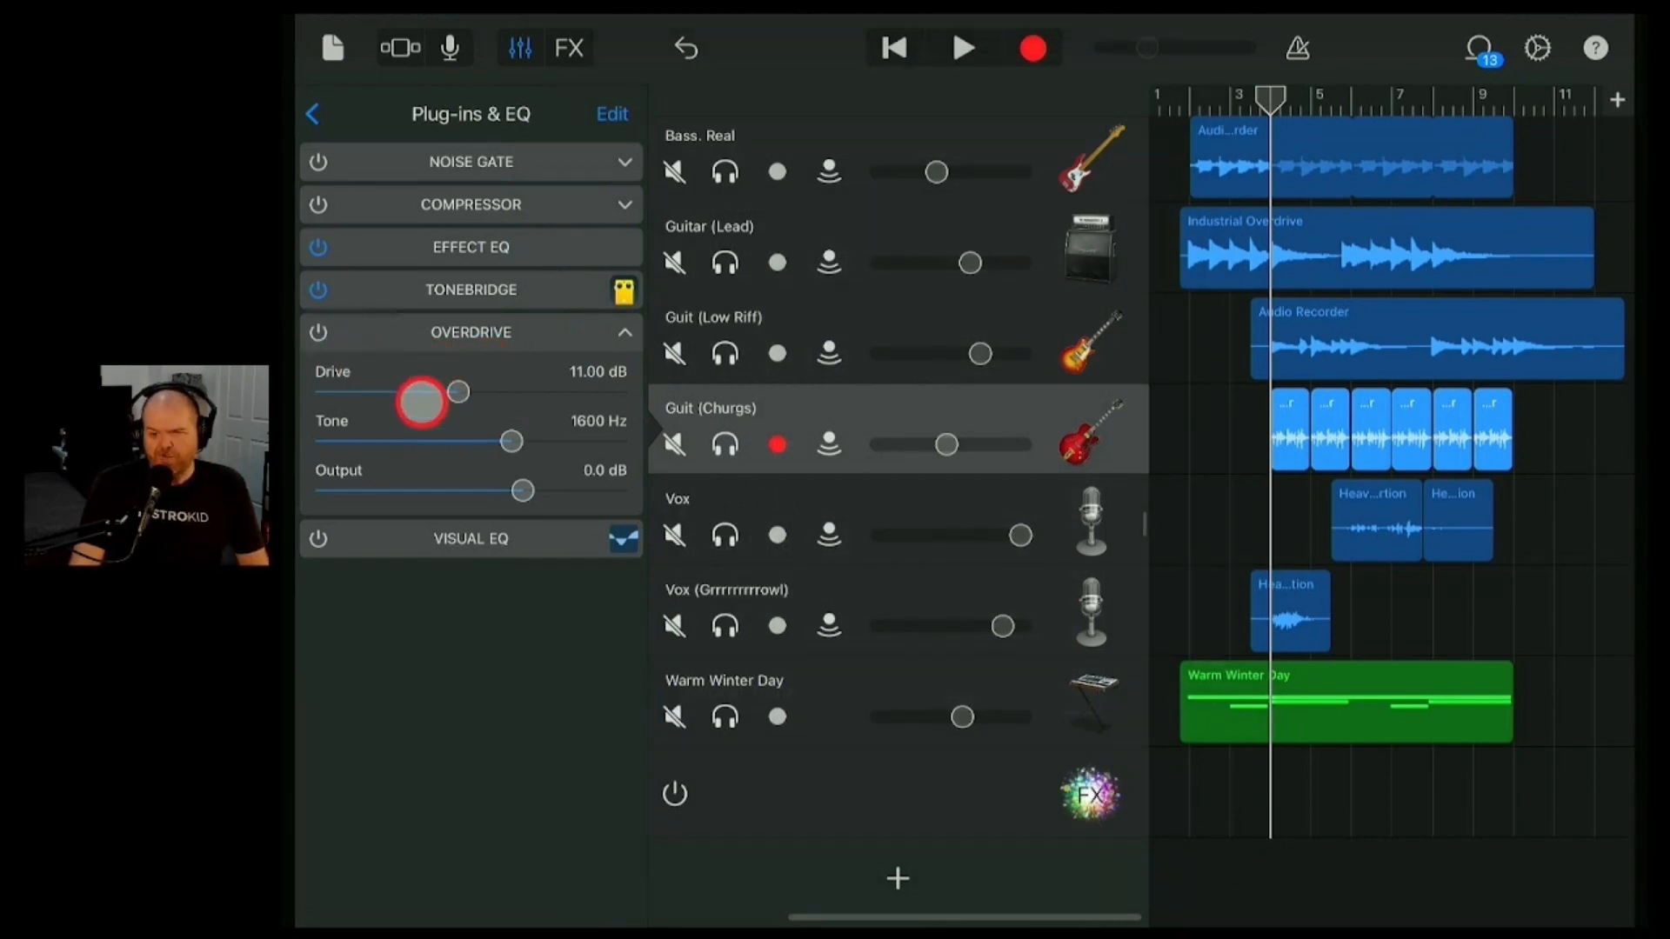
pyautogui.click(962, 47)
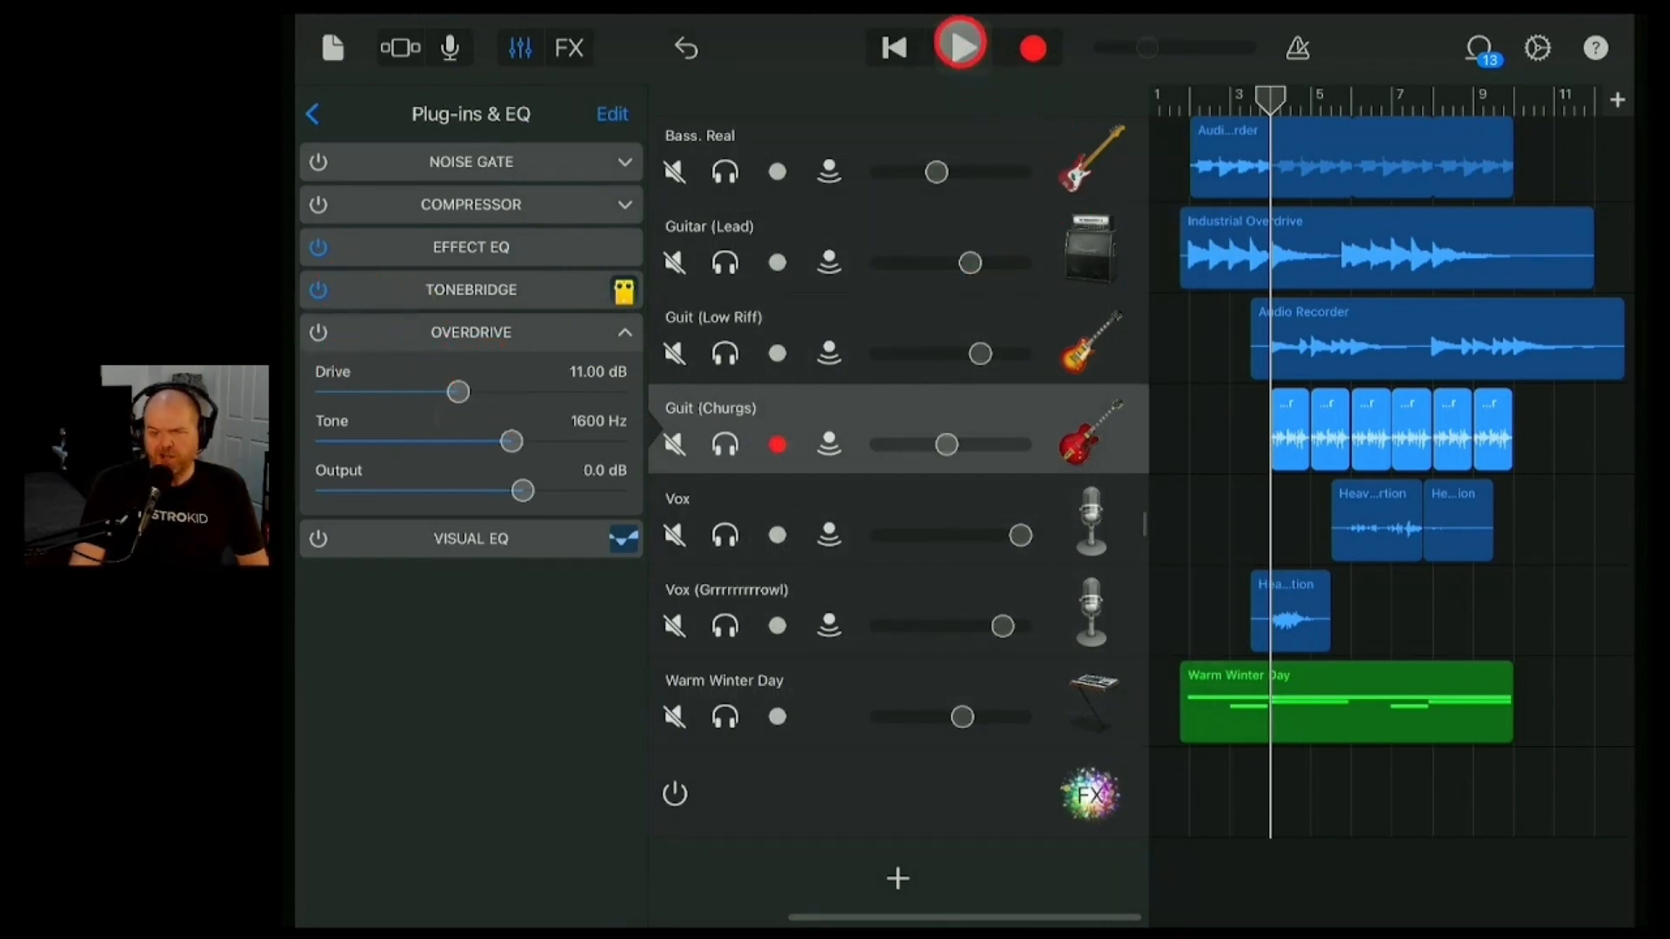
pyautogui.click(960, 47)
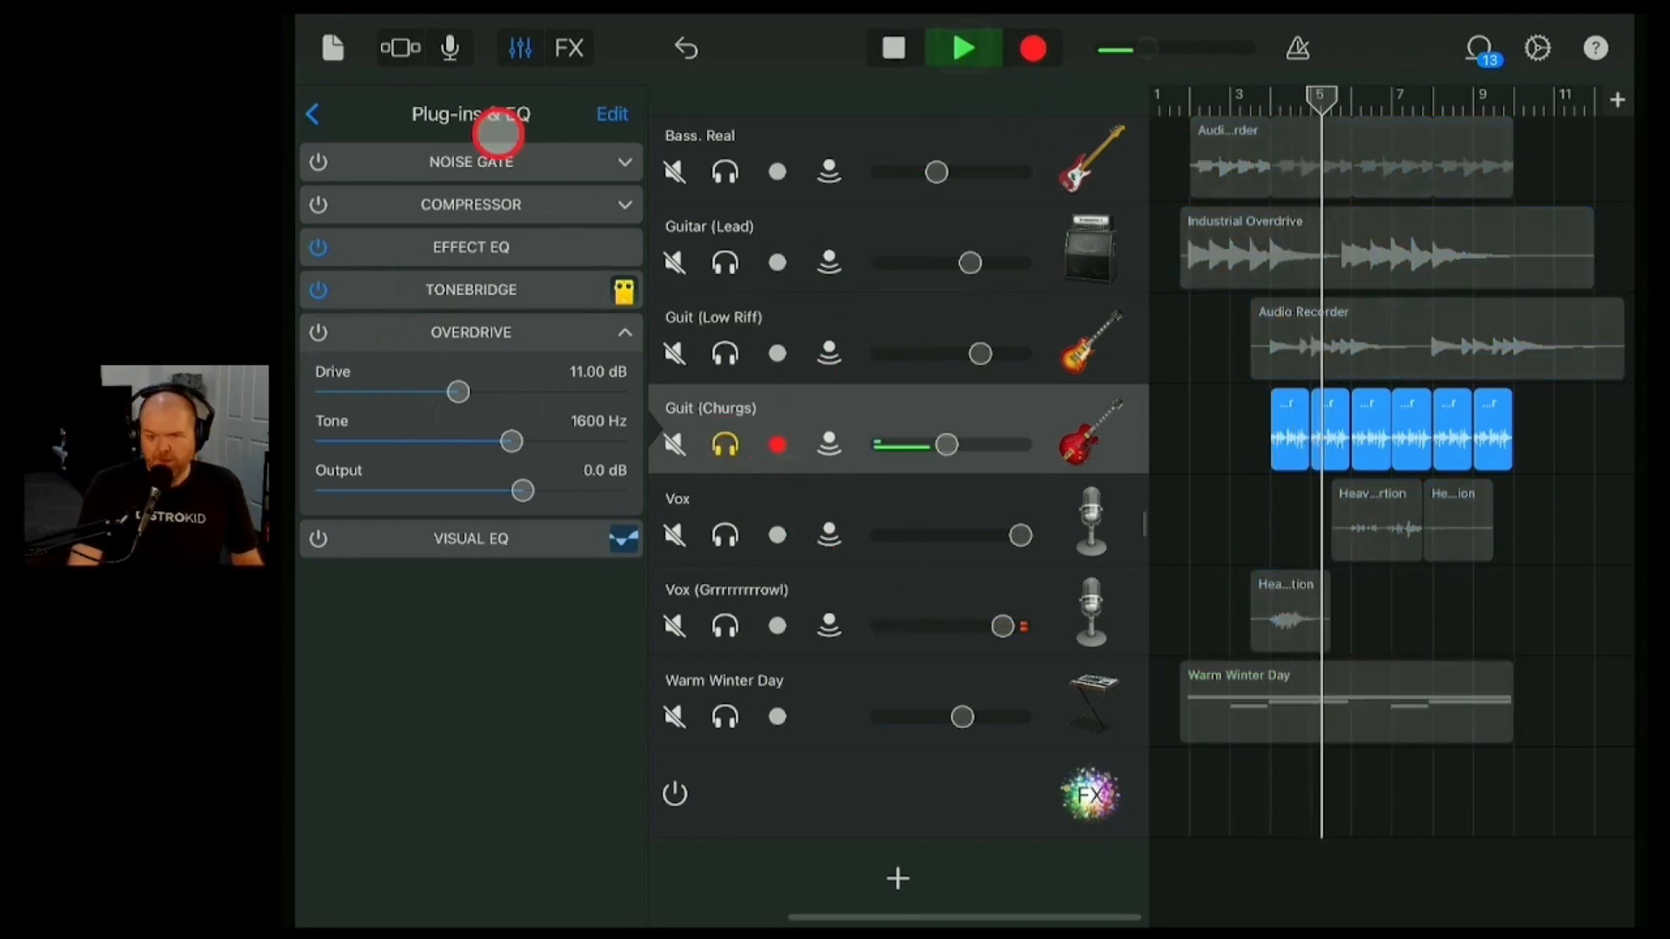
# - Bring up the Guit (Churgs) track controls with it soloed, then stop playback
pyautogui.click(517, 49)
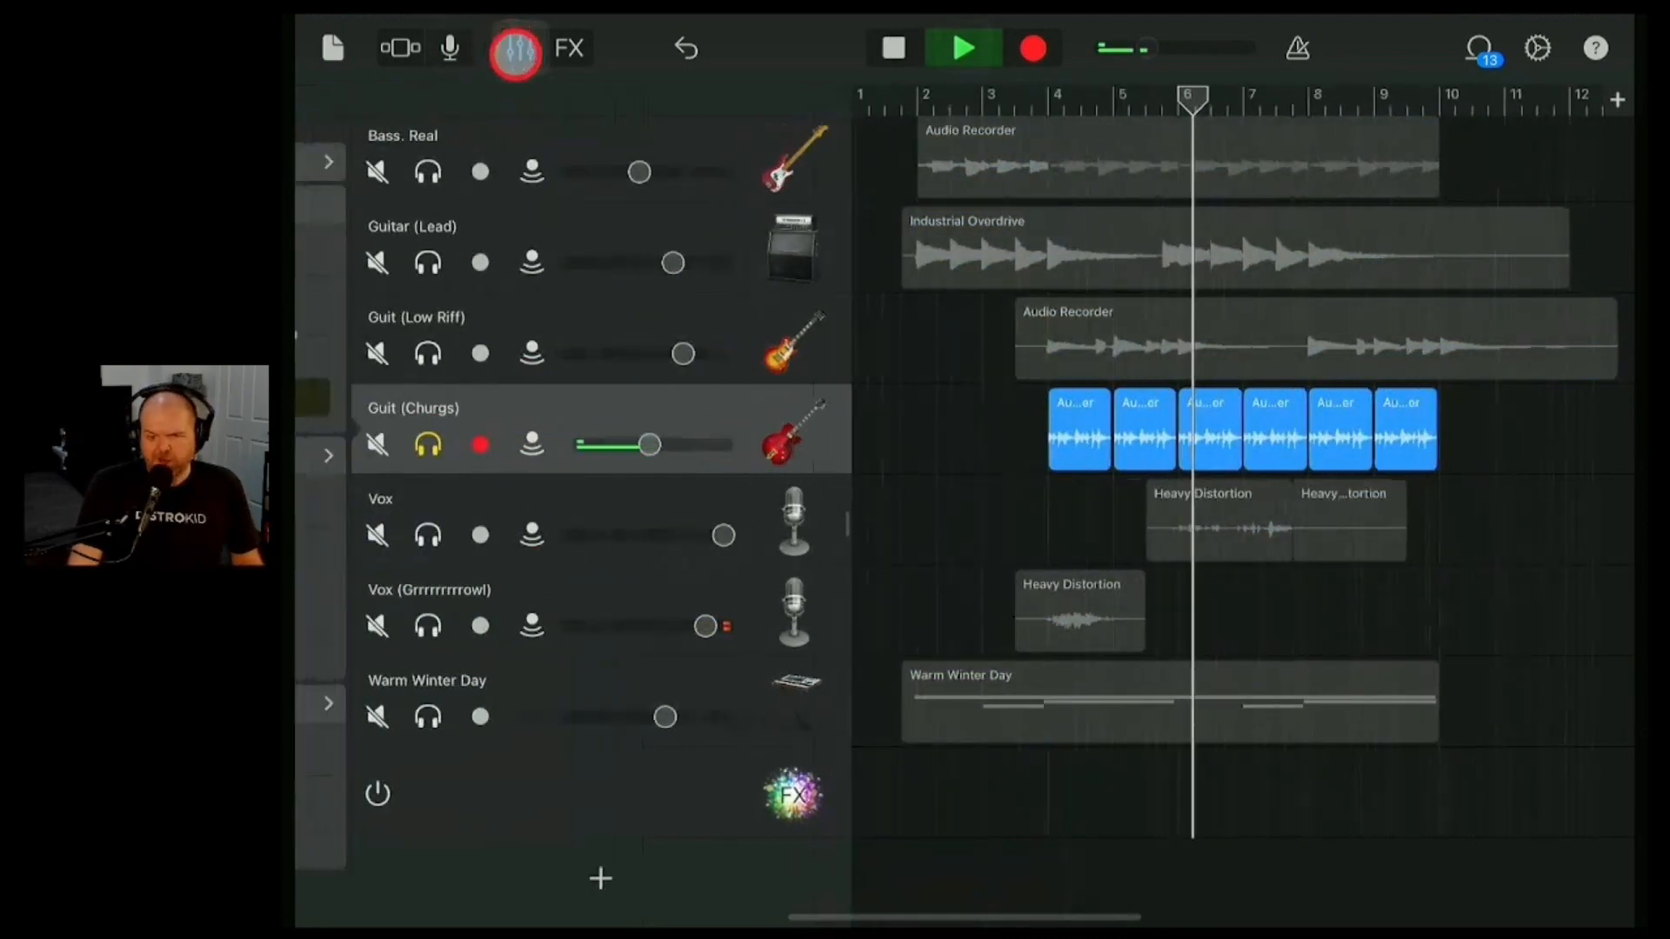
pyautogui.click(520, 49)
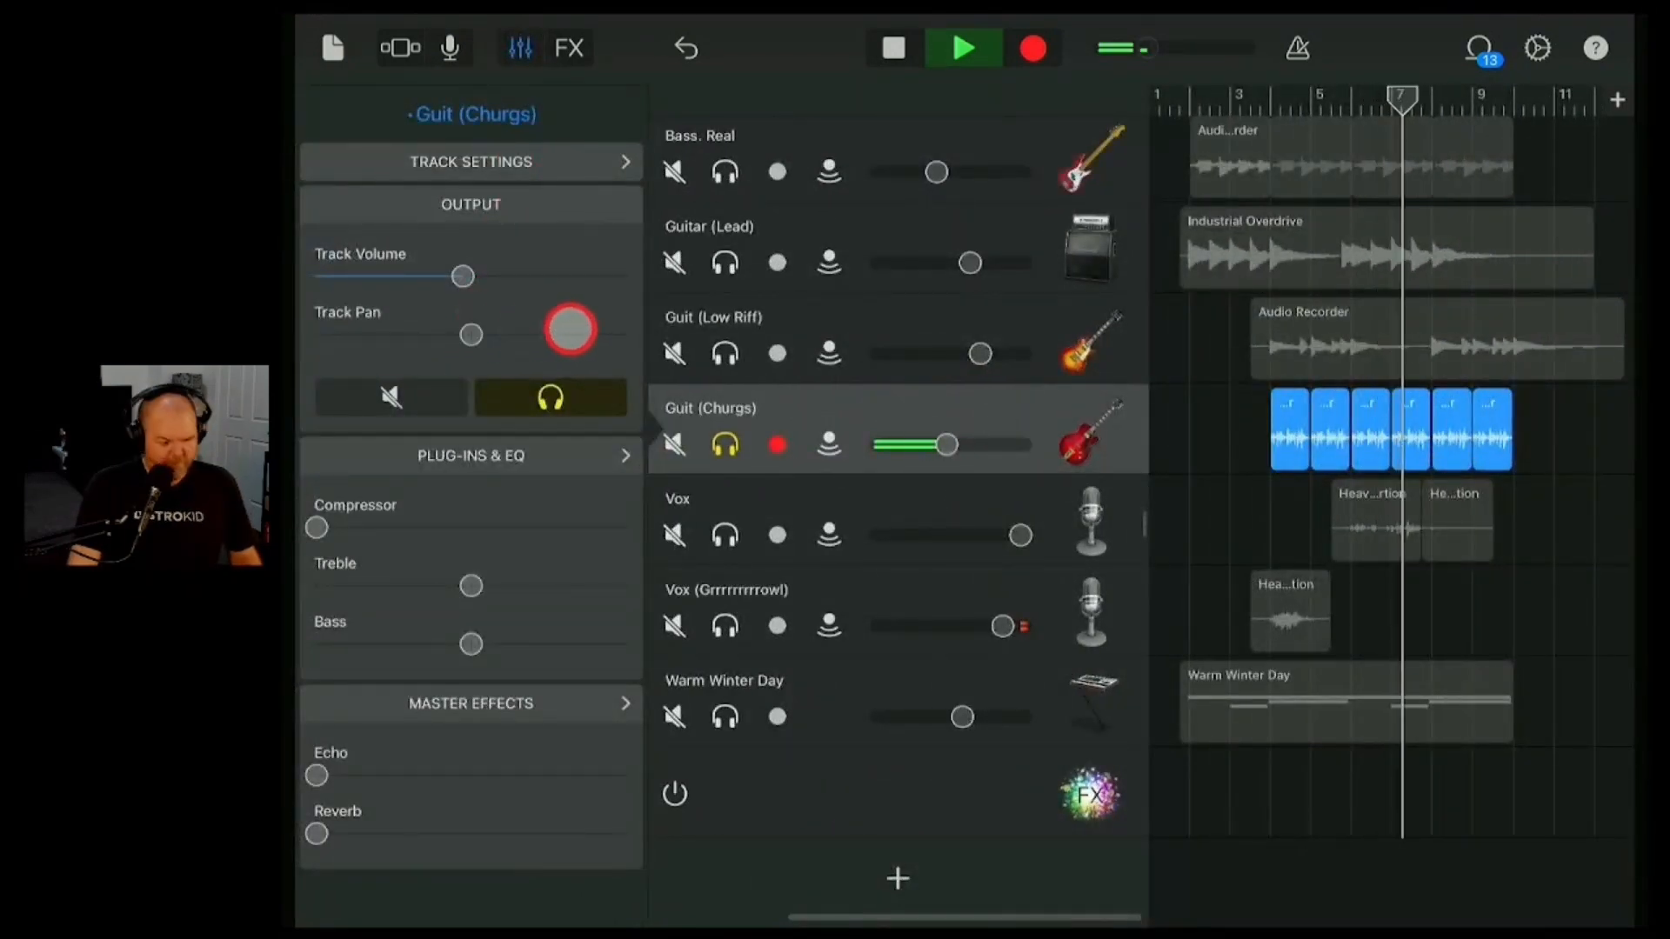
pyautogui.click(962, 49)
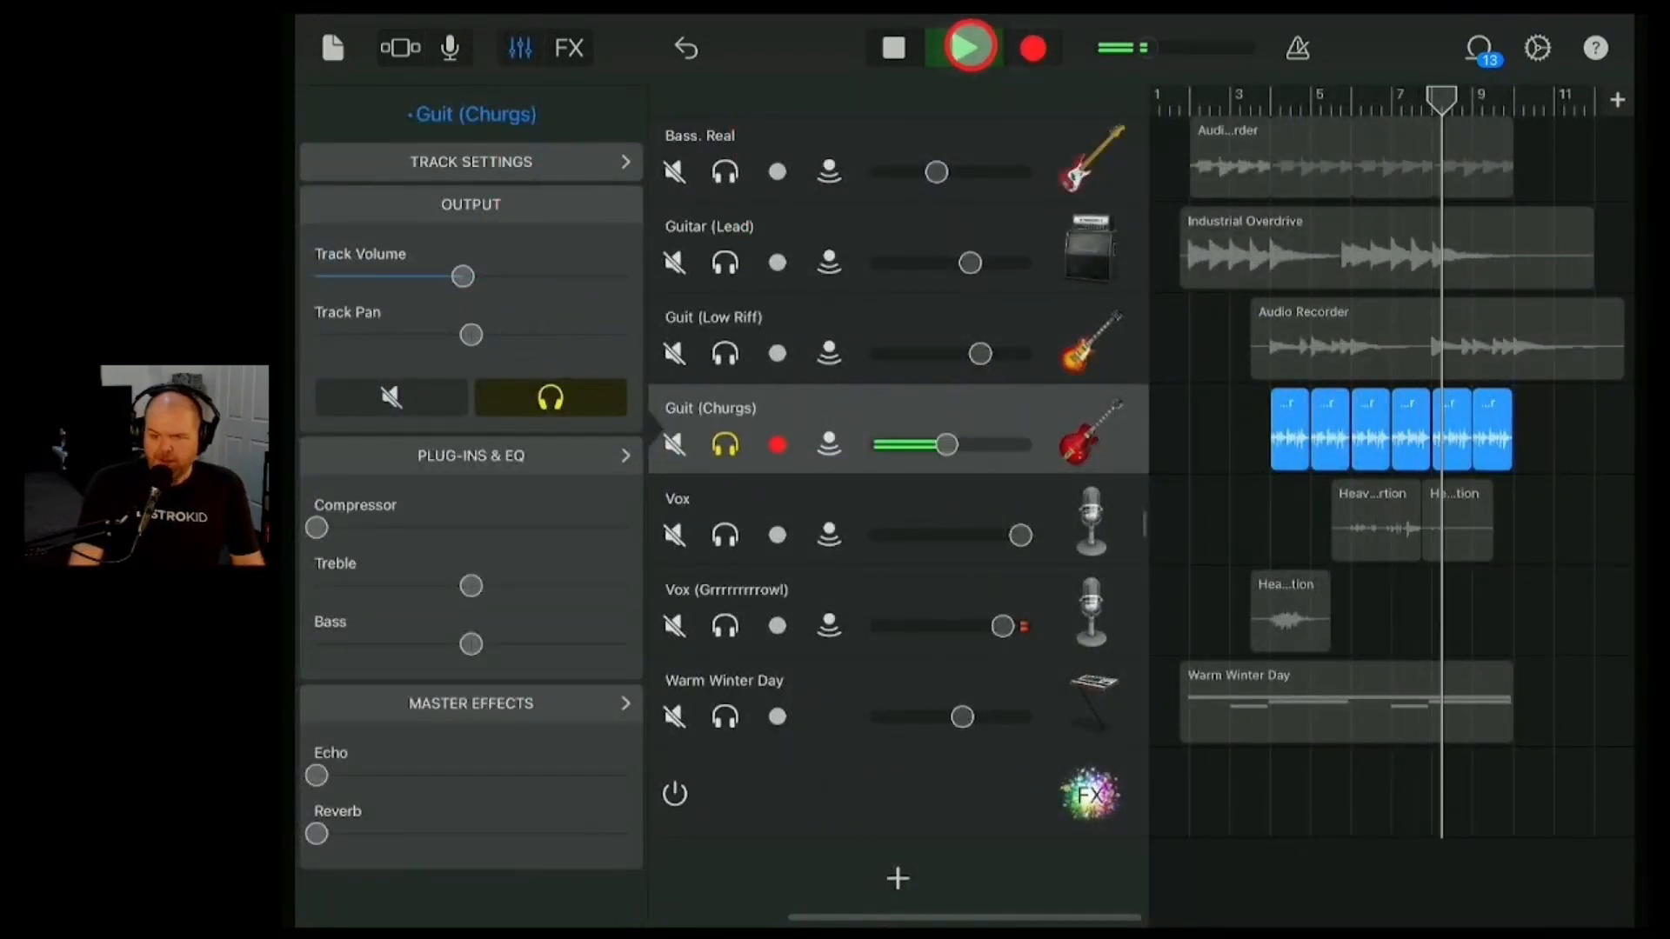
pyautogui.click(892, 48)
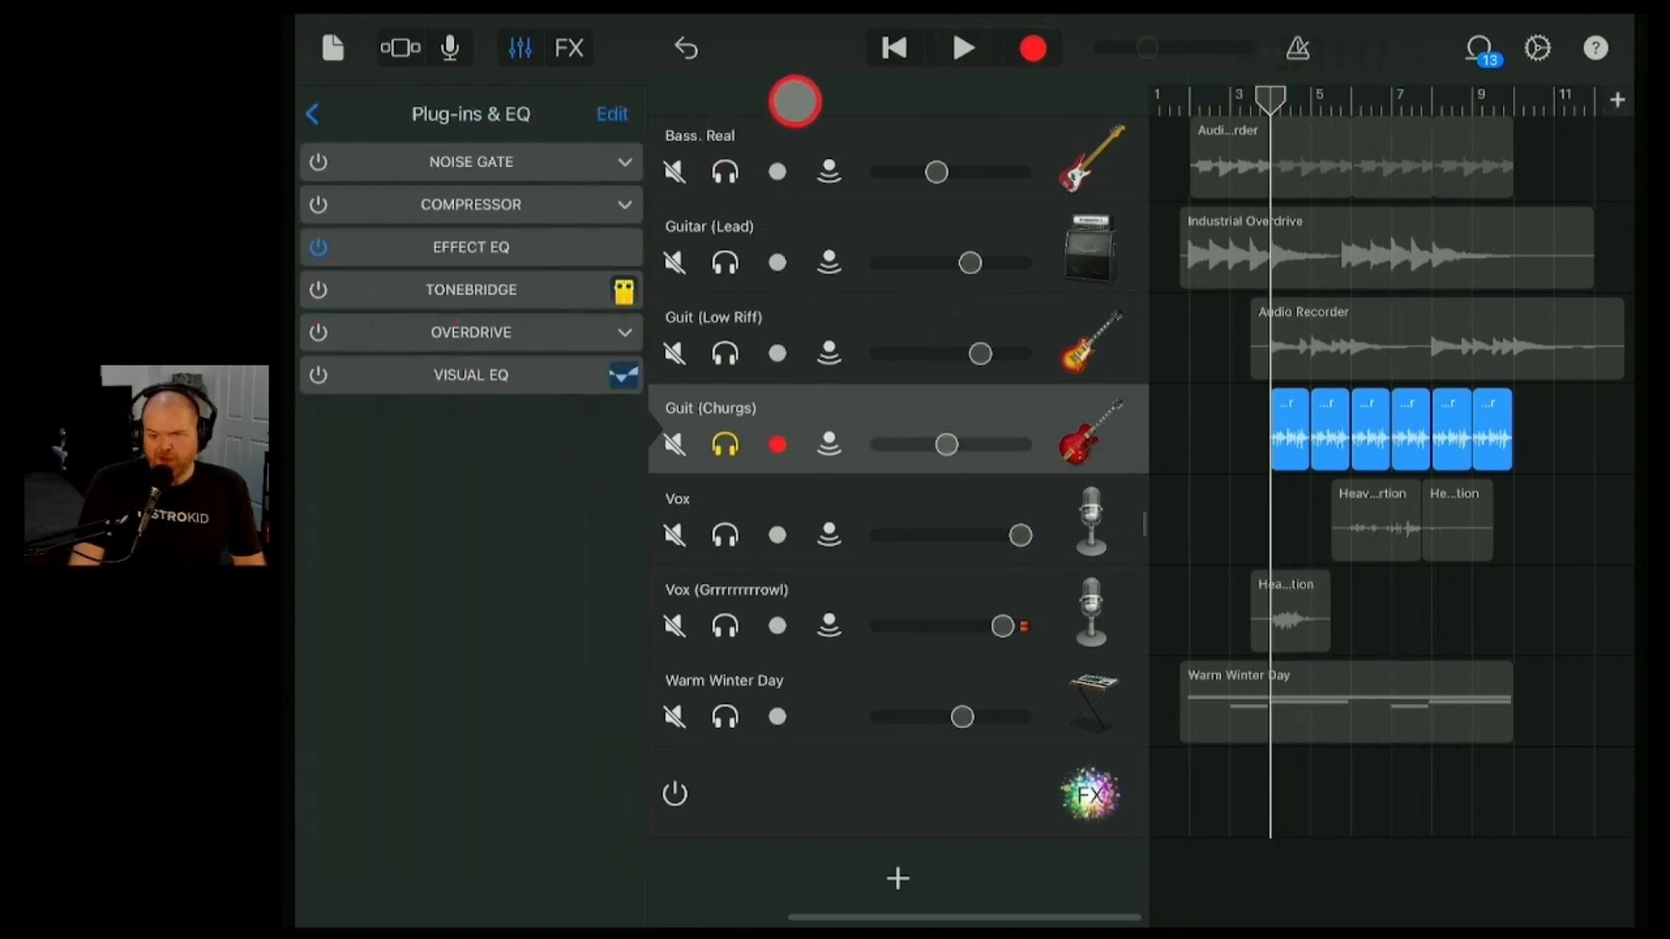
# - Expand the Overdrive and audition tones from 410 Hz back up to 1300 Hz
pyautogui.click(962, 49)
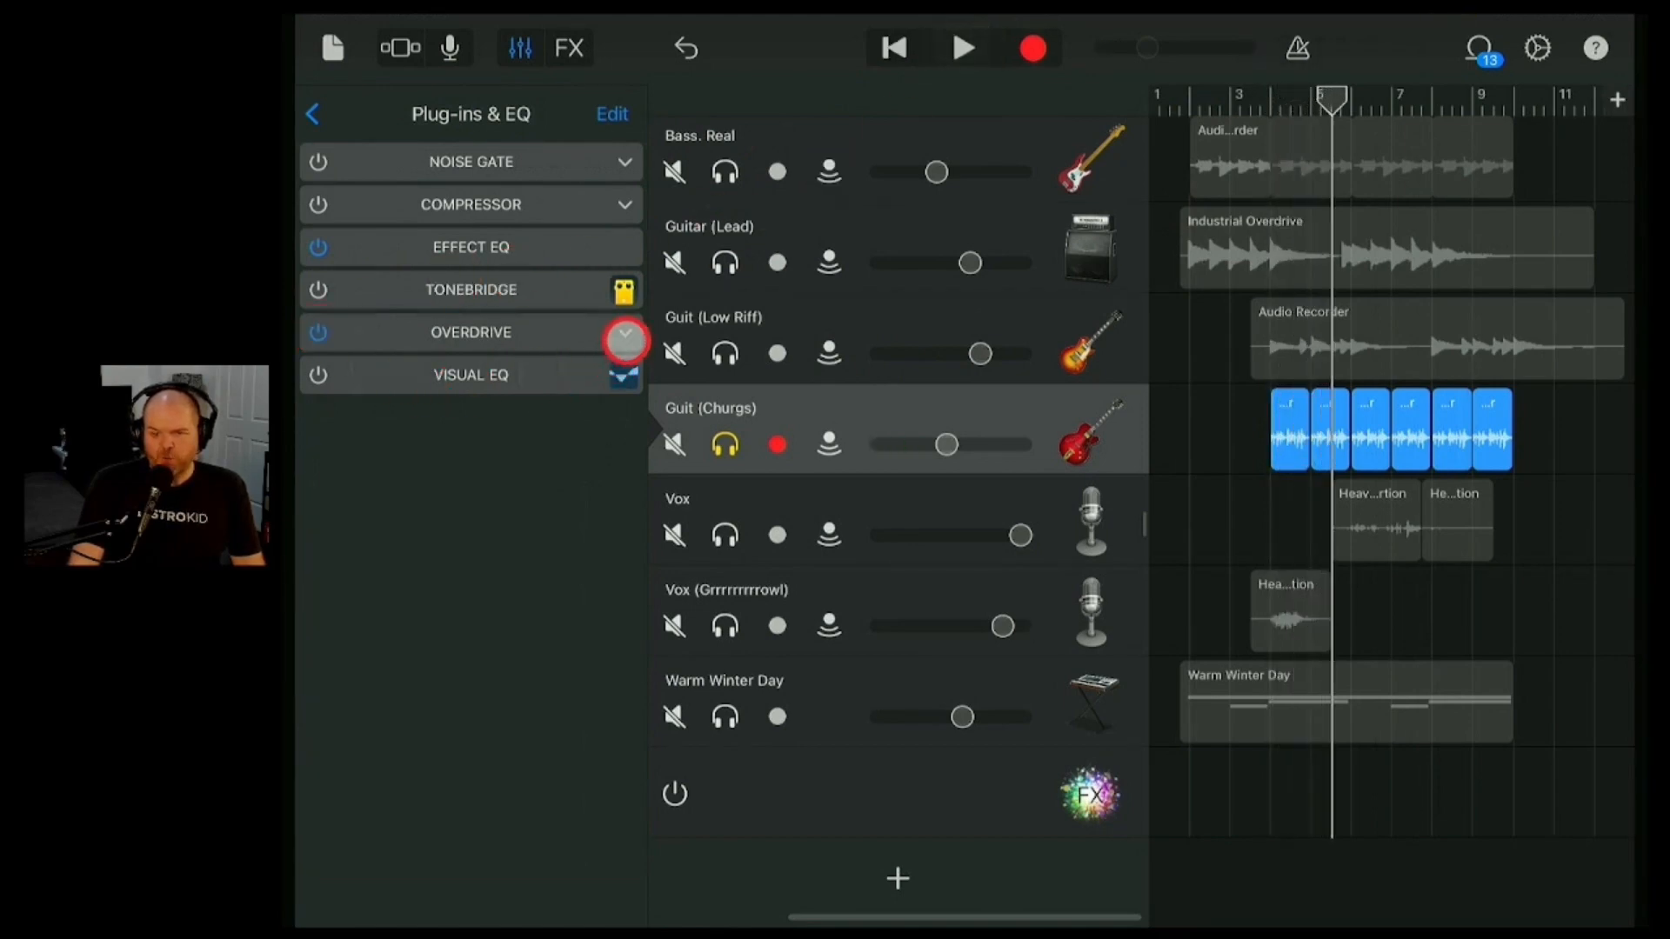
pyautogui.click(625, 333)
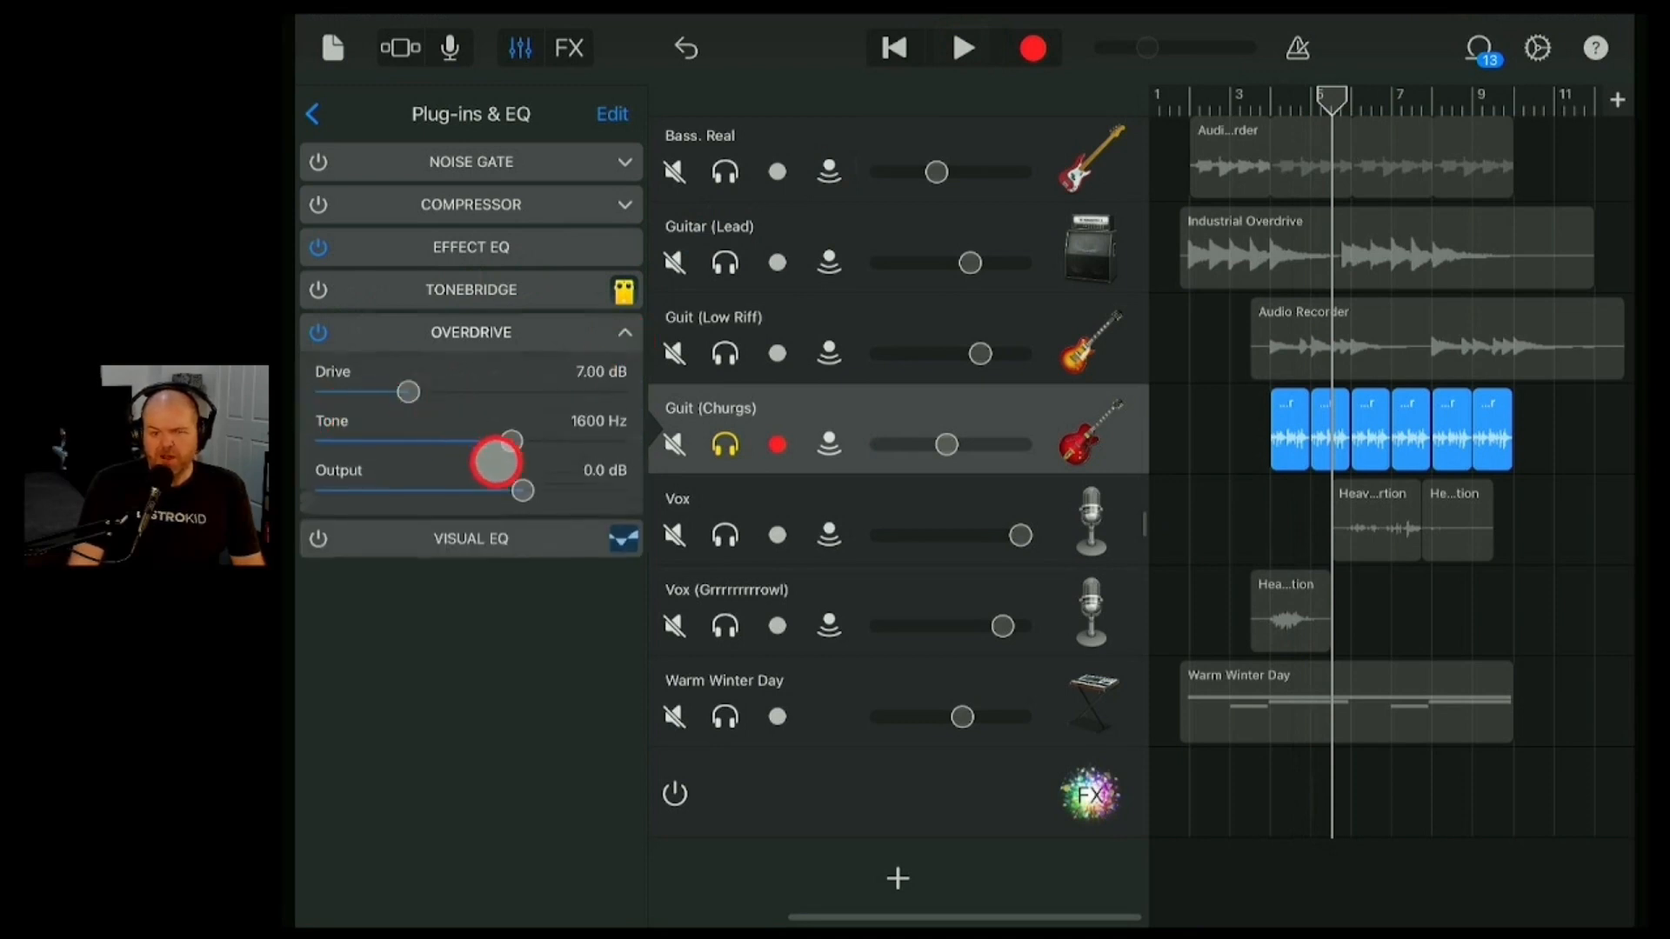
pyautogui.moveTo(510, 440); pyautogui.dragTo(455, 440)
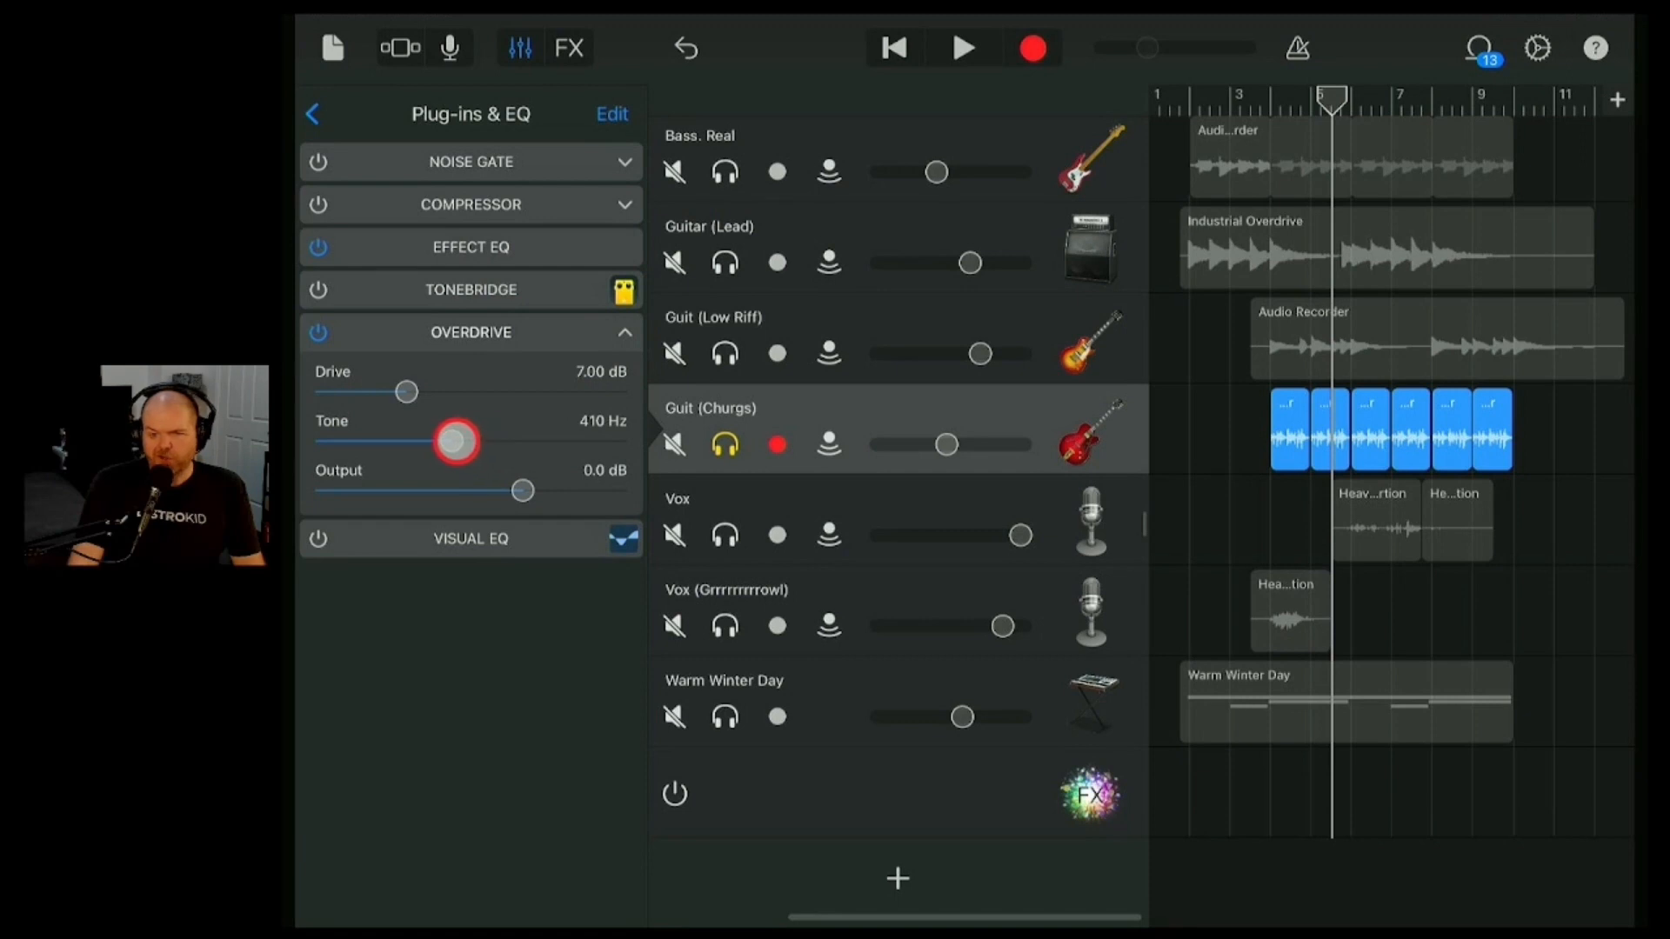
pyautogui.moveTo(456, 440); pyautogui.dragTo(510, 440)
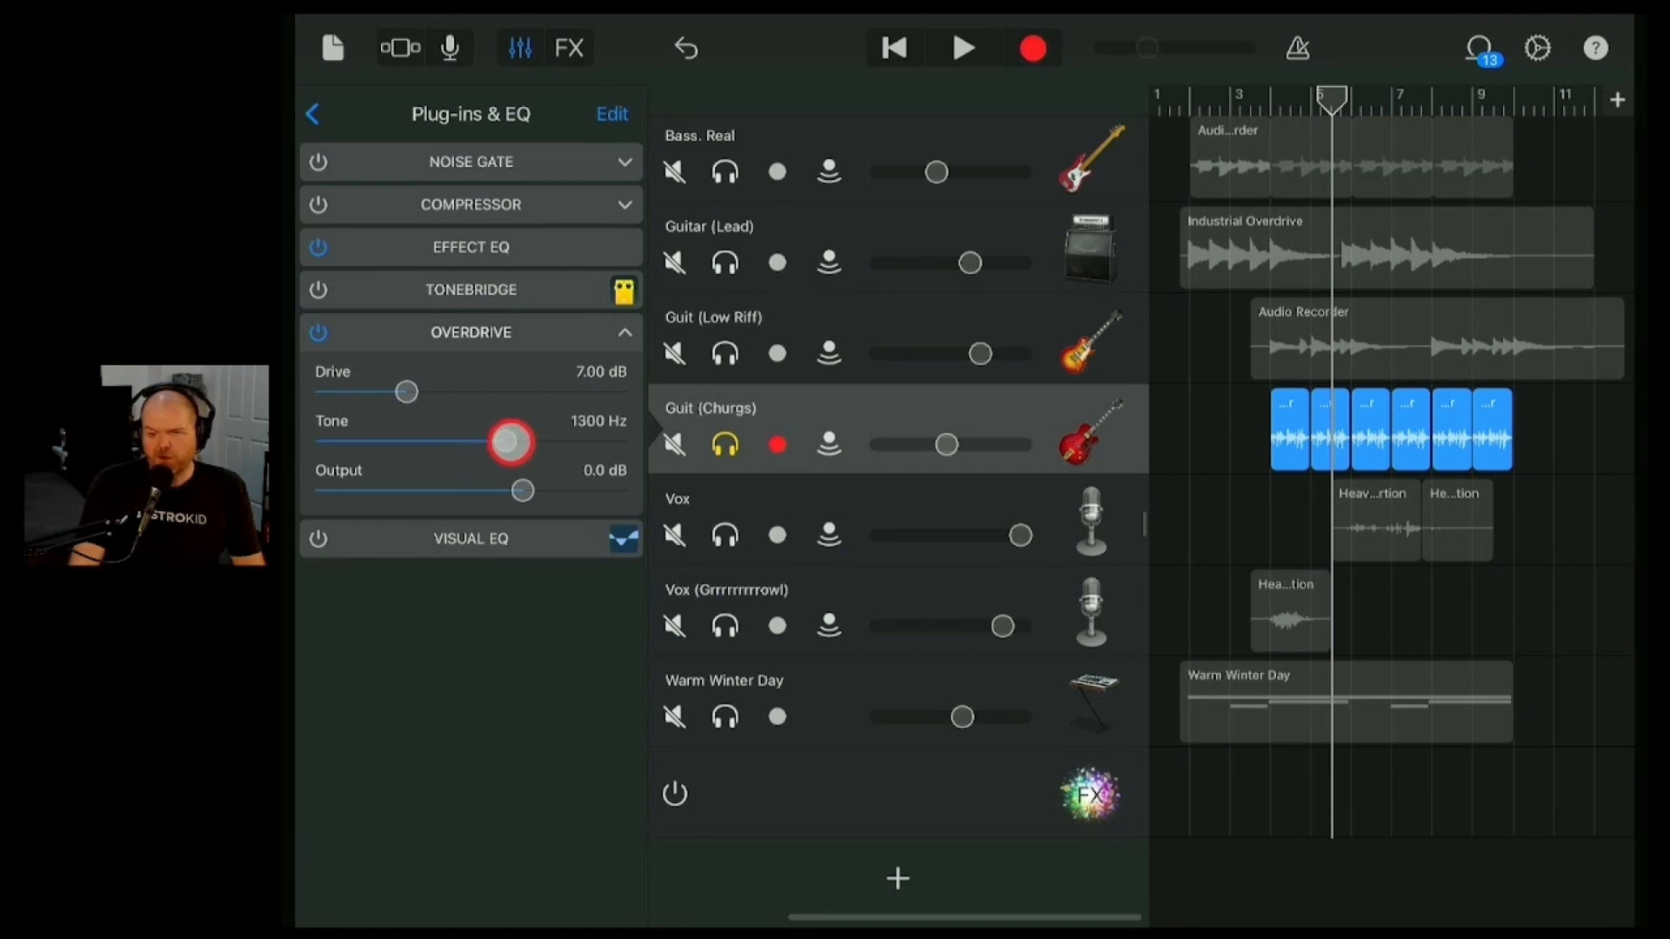
pyautogui.moveTo(405, 392); pyautogui.dragTo(381, 392)
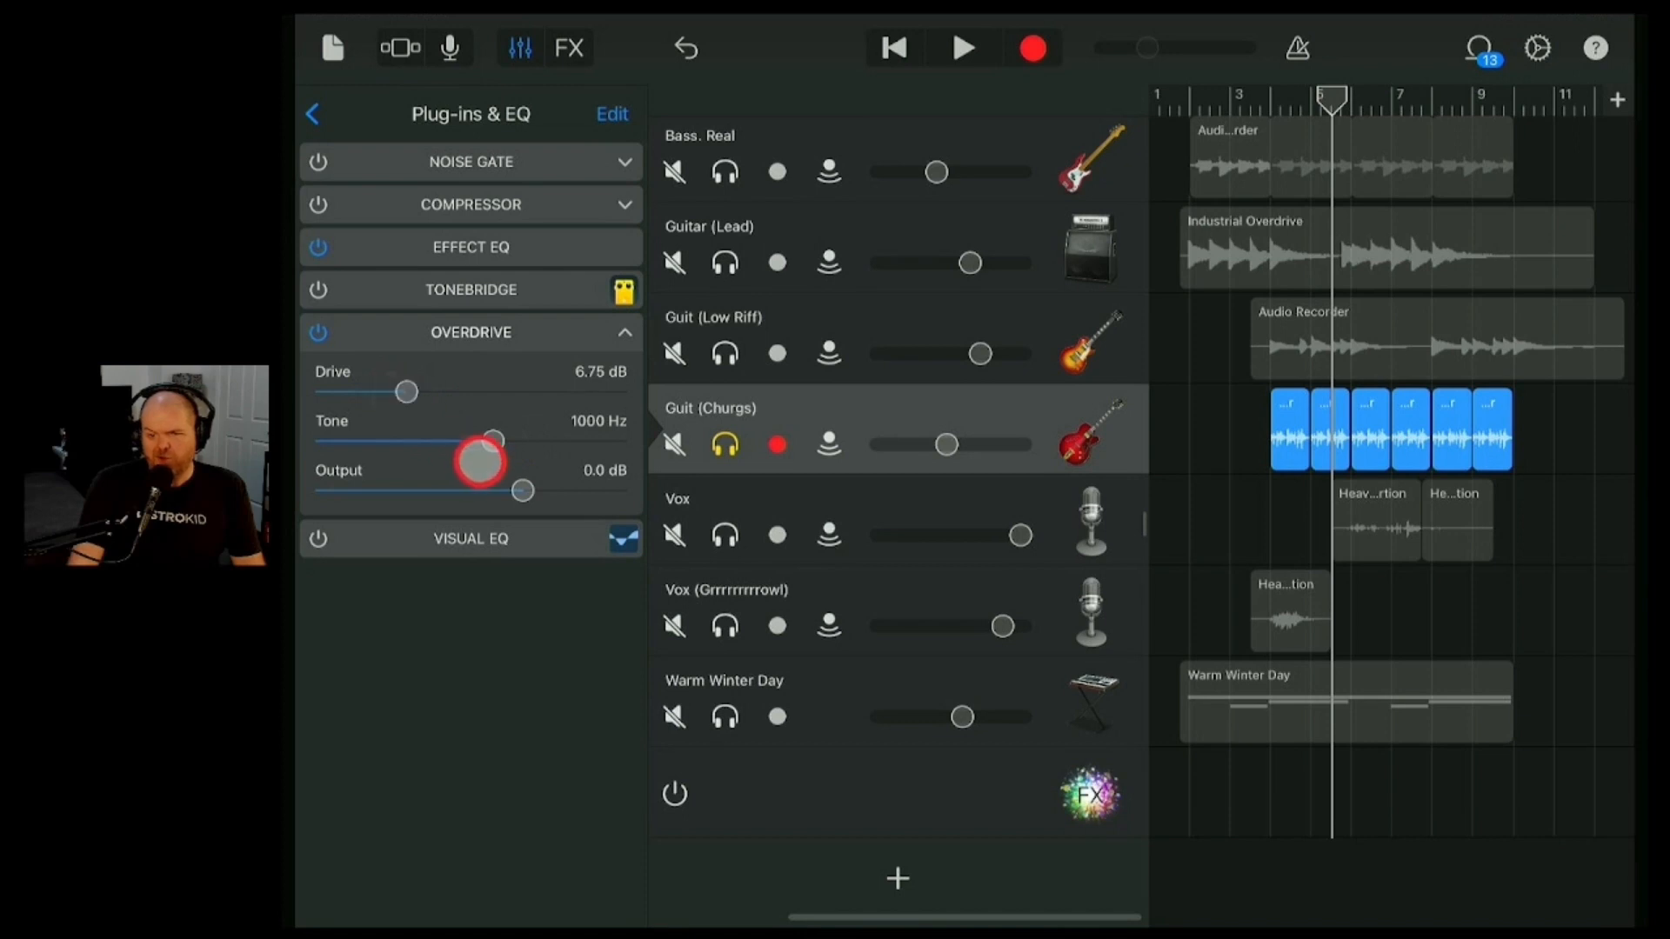
pyautogui.moveTo(480, 460); pyautogui.dragTo(519, 491)
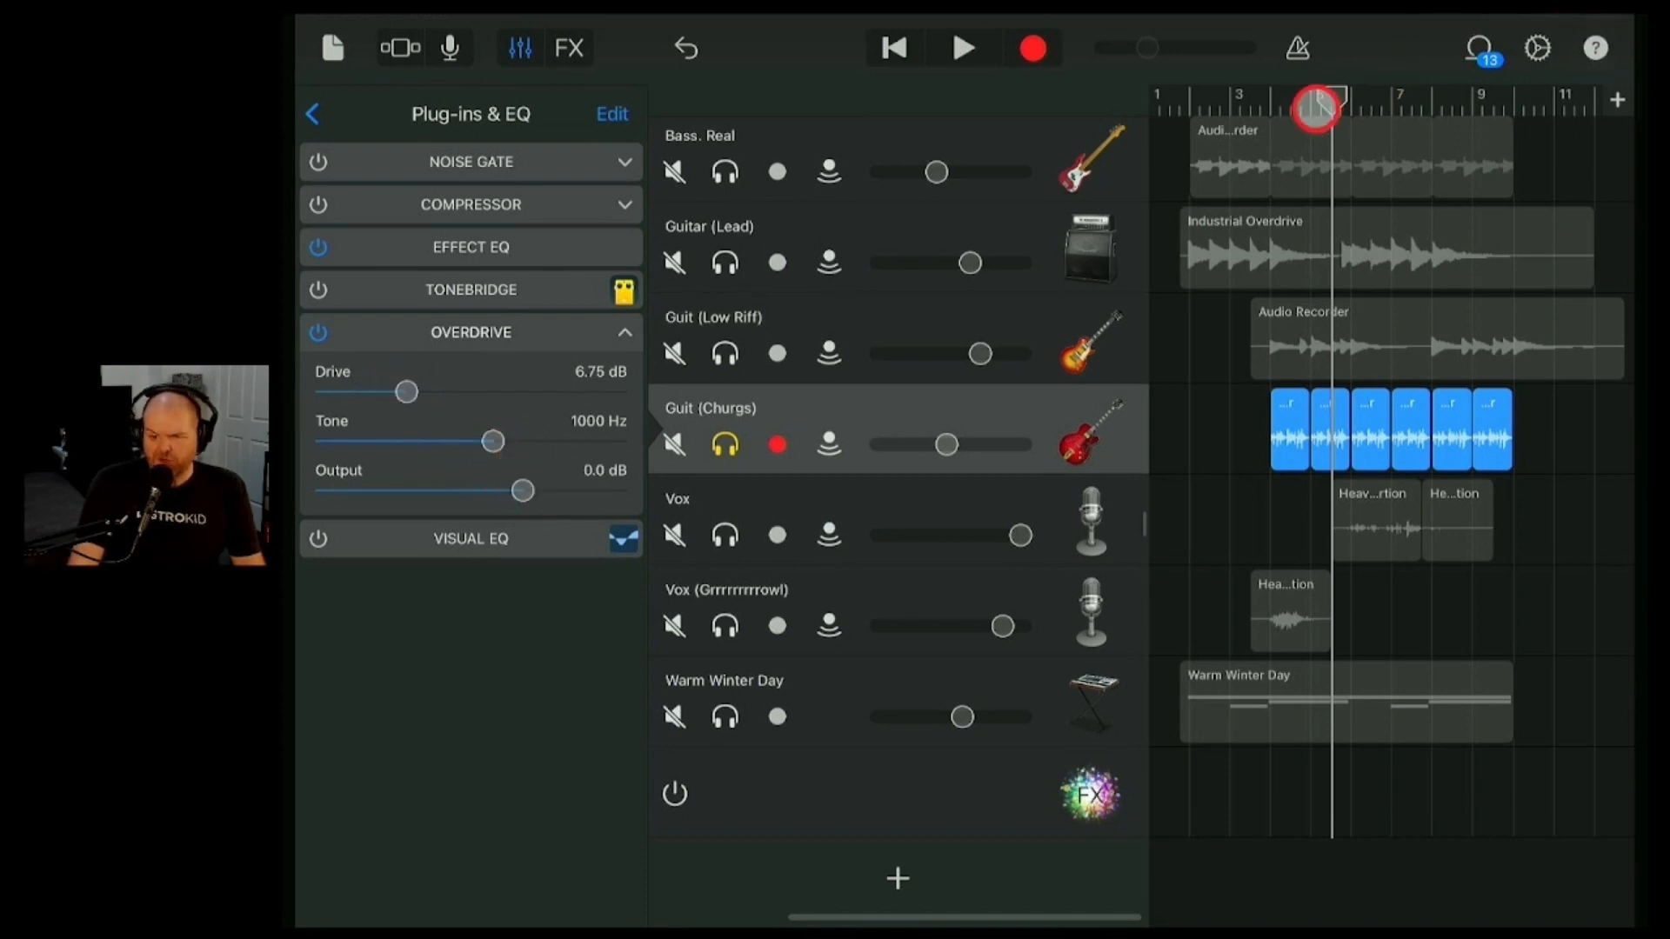
pyautogui.click(961, 49)
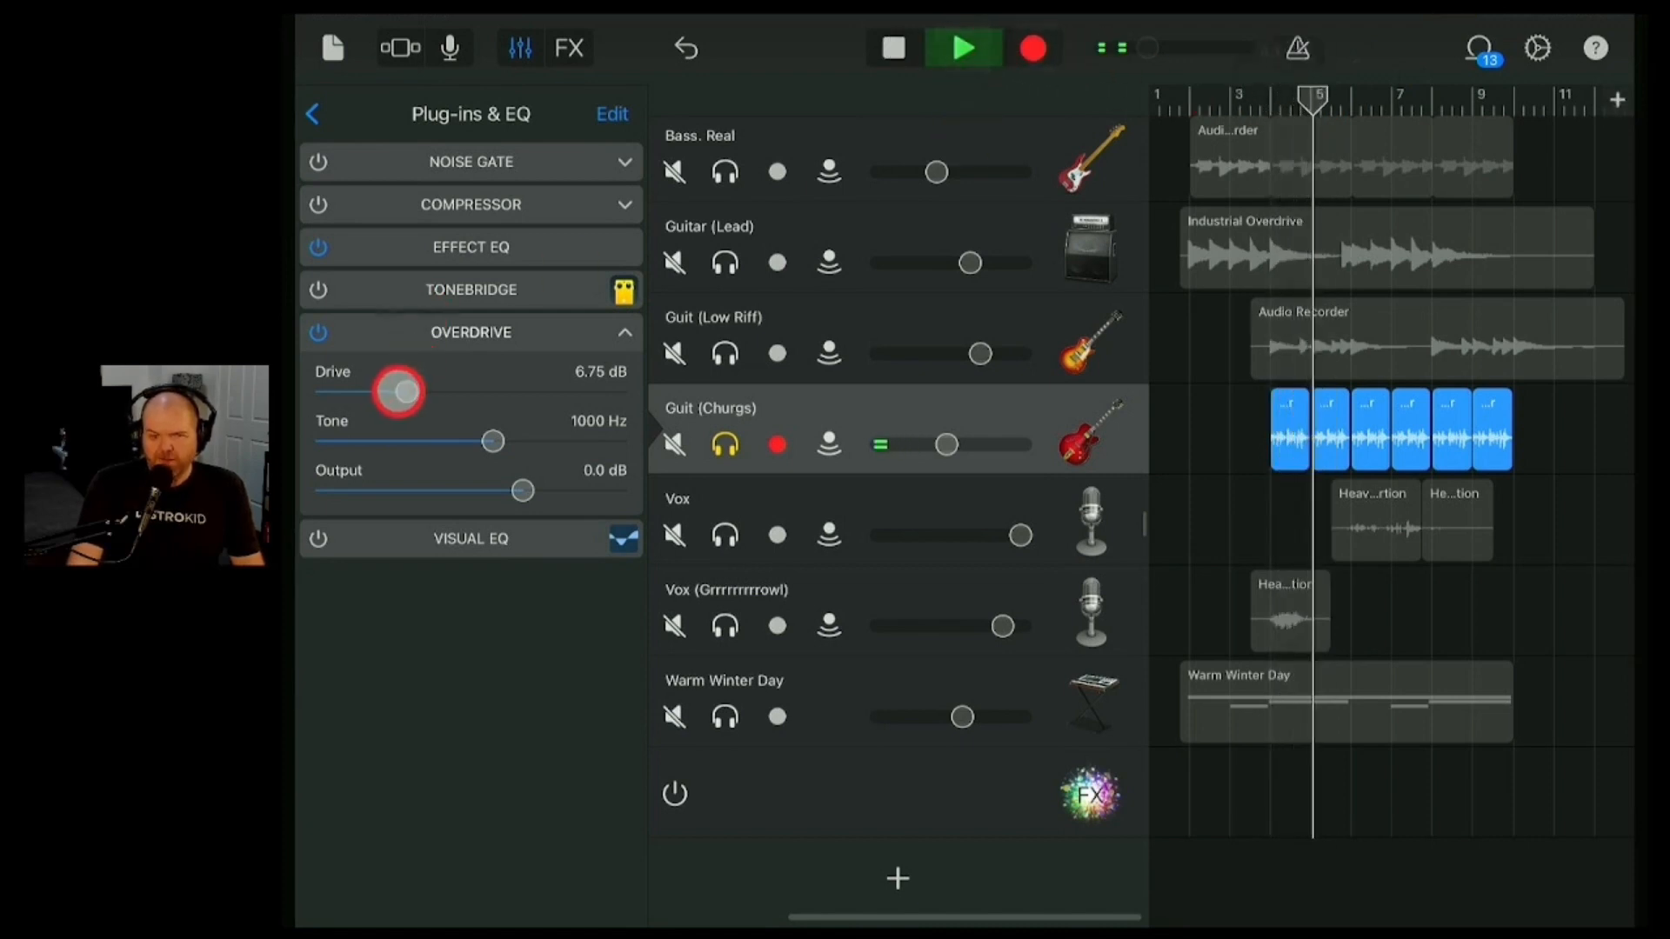
# - Settle the Overdrive at 11.75 dB drive, 4700 Hz tone and -4.0 dB output, then collapse it
pyautogui.moveTo(400, 391); pyautogui.dragTo(410, 391)
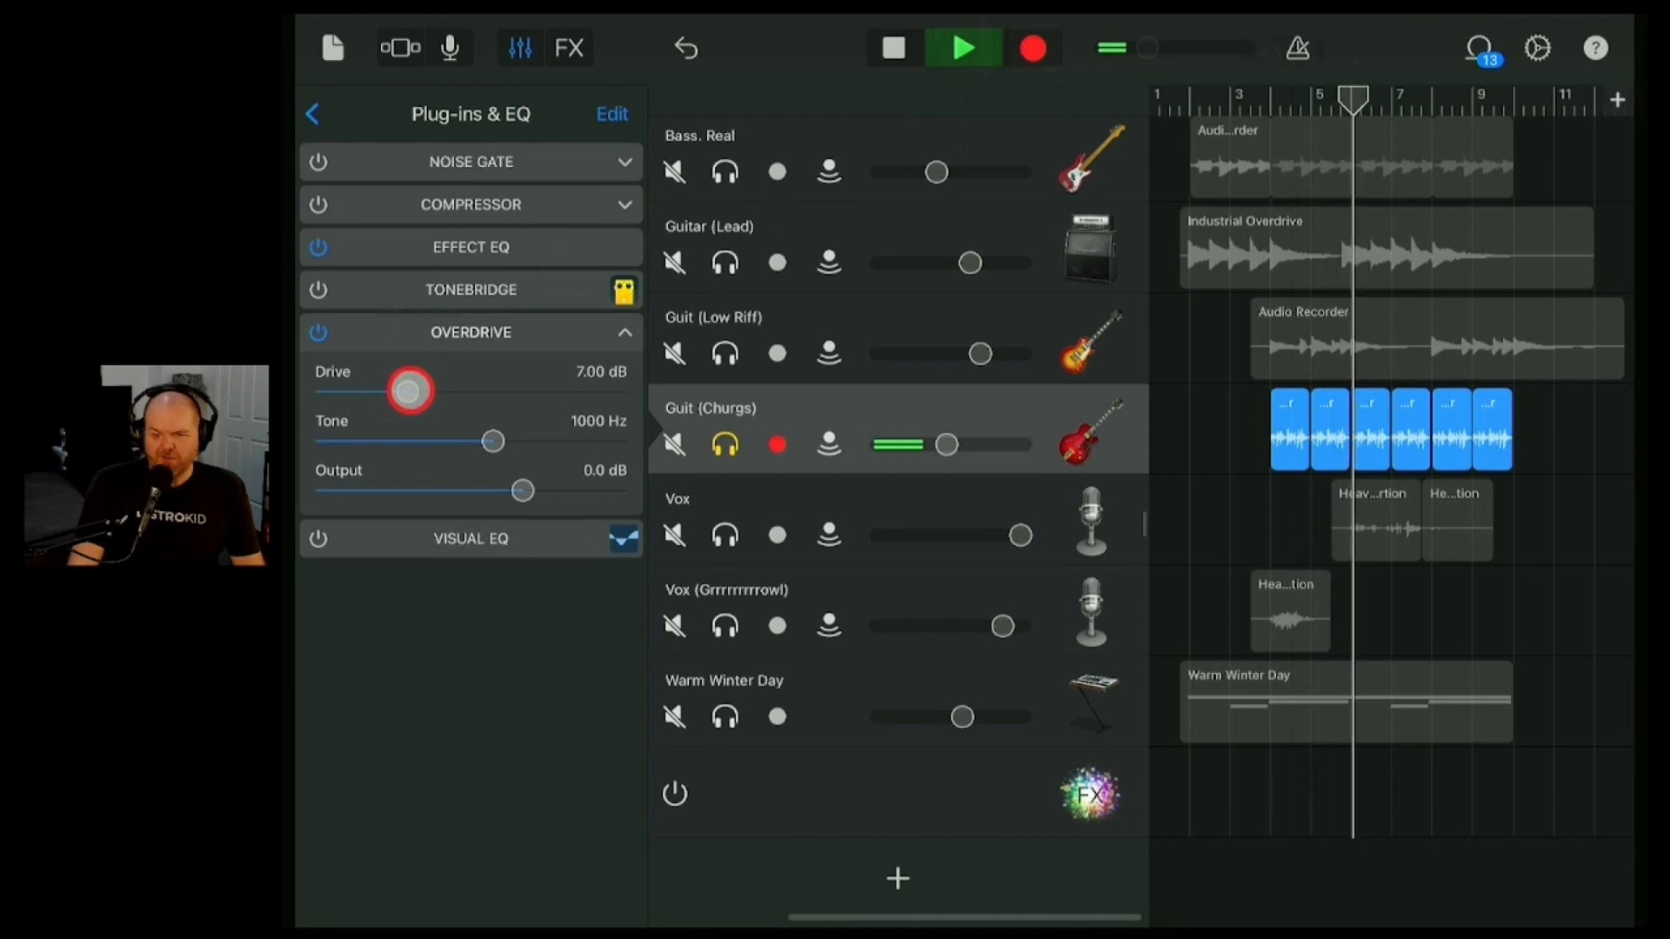
pyautogui.moveTo(411, 391); pyautogui.dragTo(492, 391)
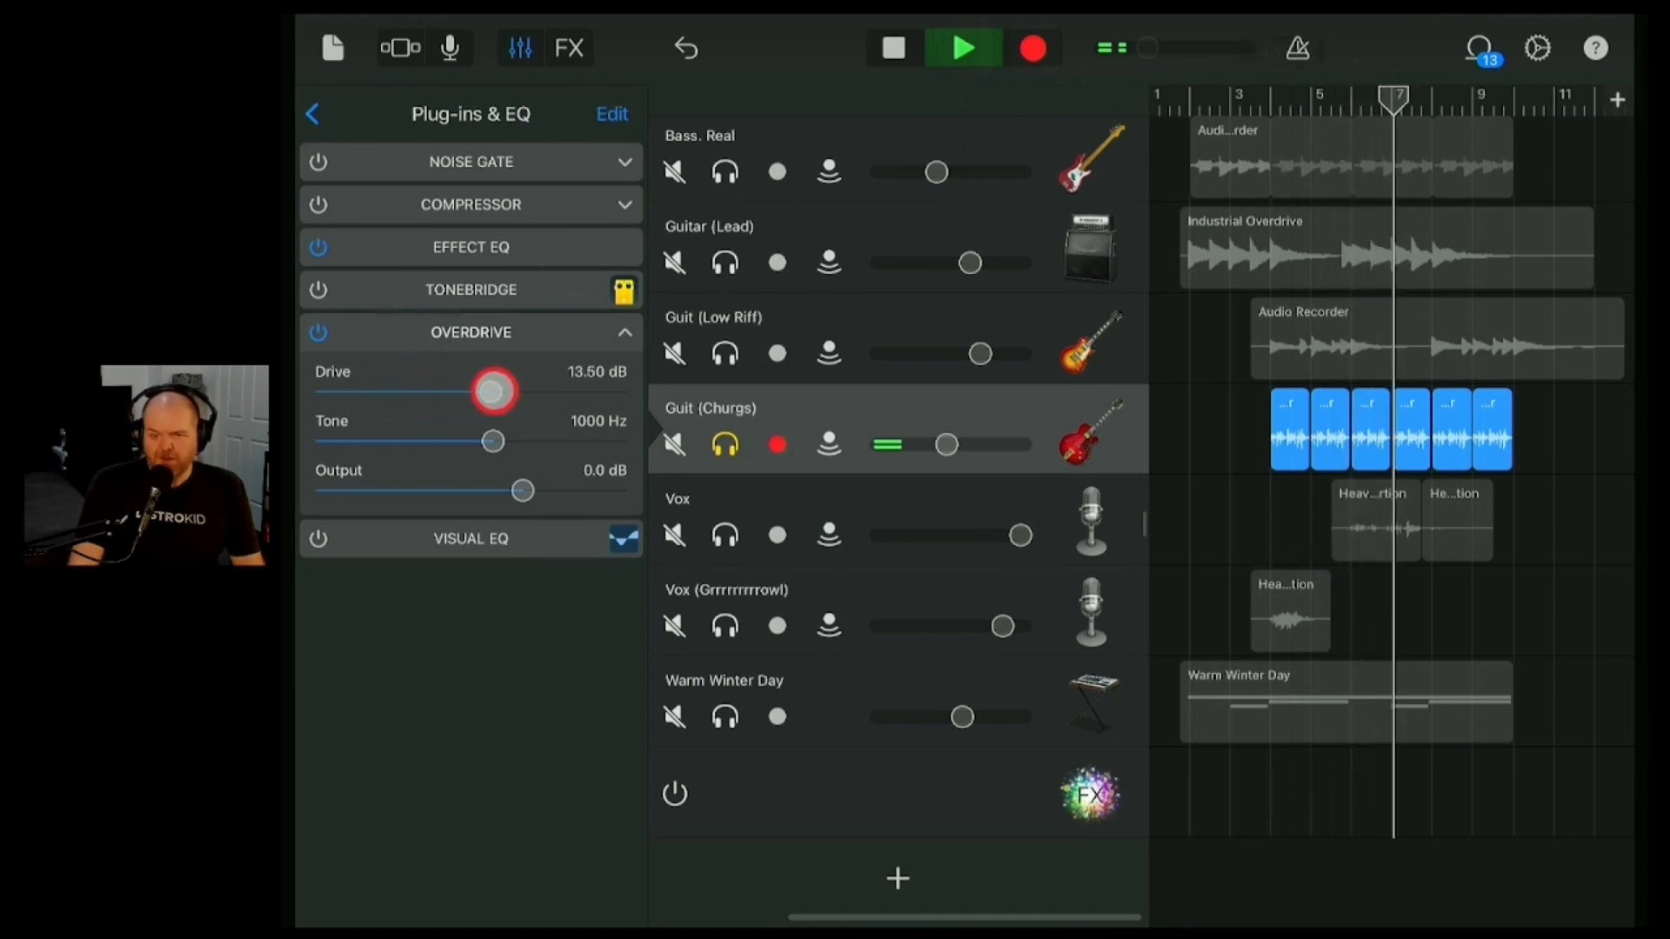
pyautogui.moveTo(492, 391); pyautogui.dragTo(487, 442)
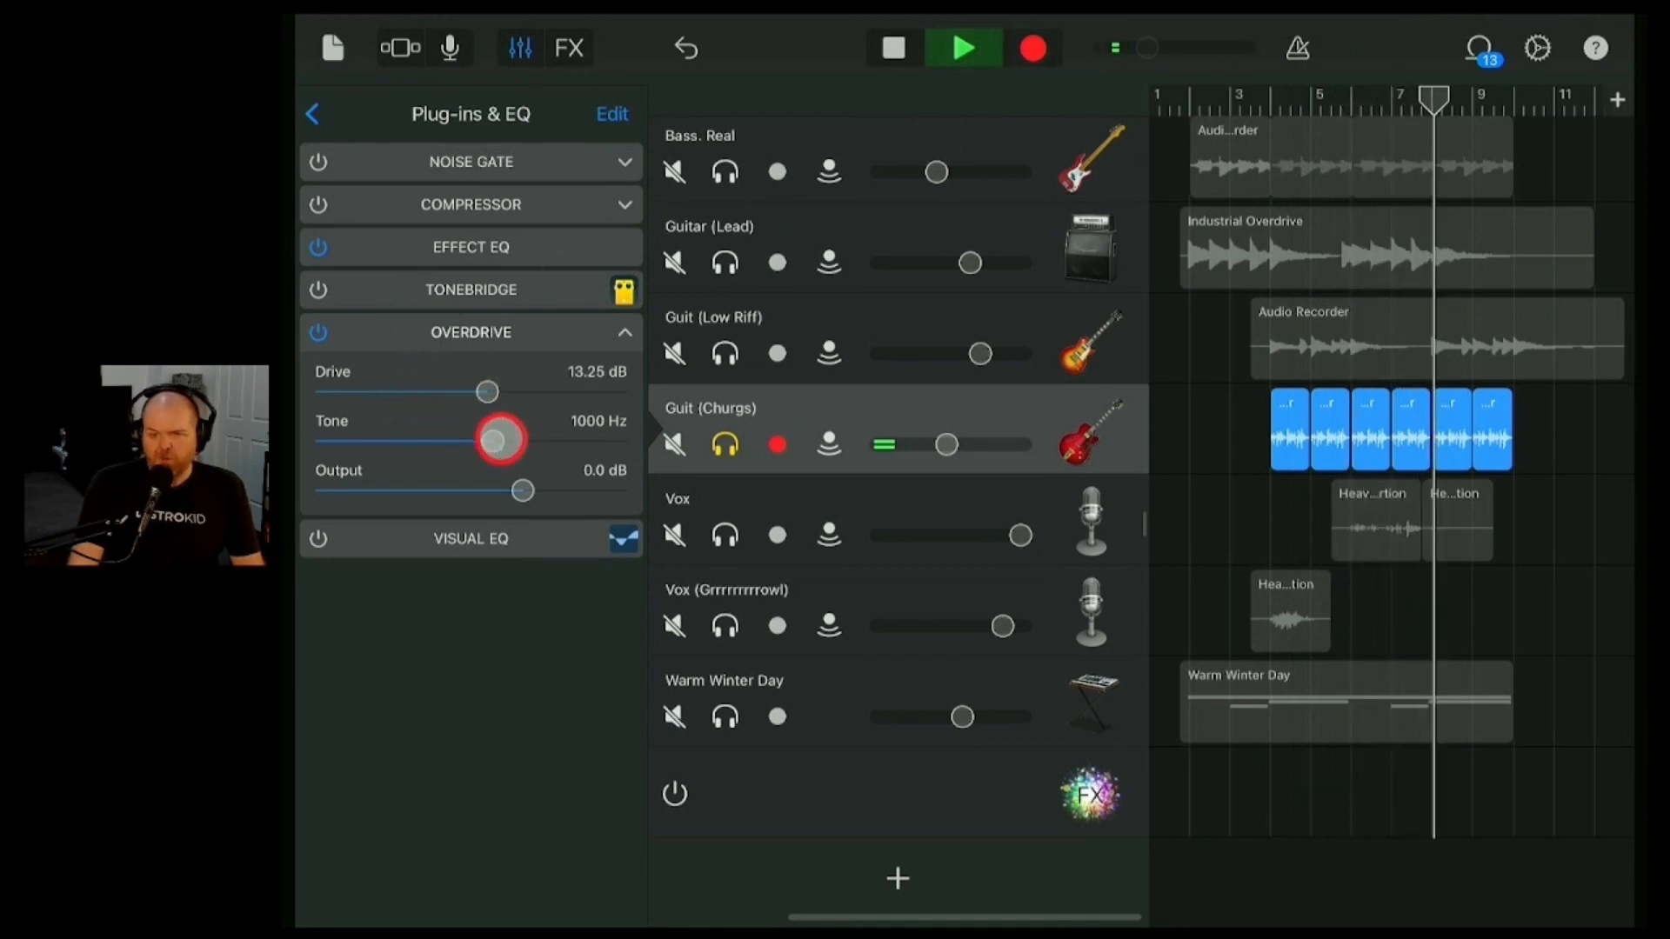
pyautogui.moveTo(501, 440); pyautogui.dragTo(546, 441)
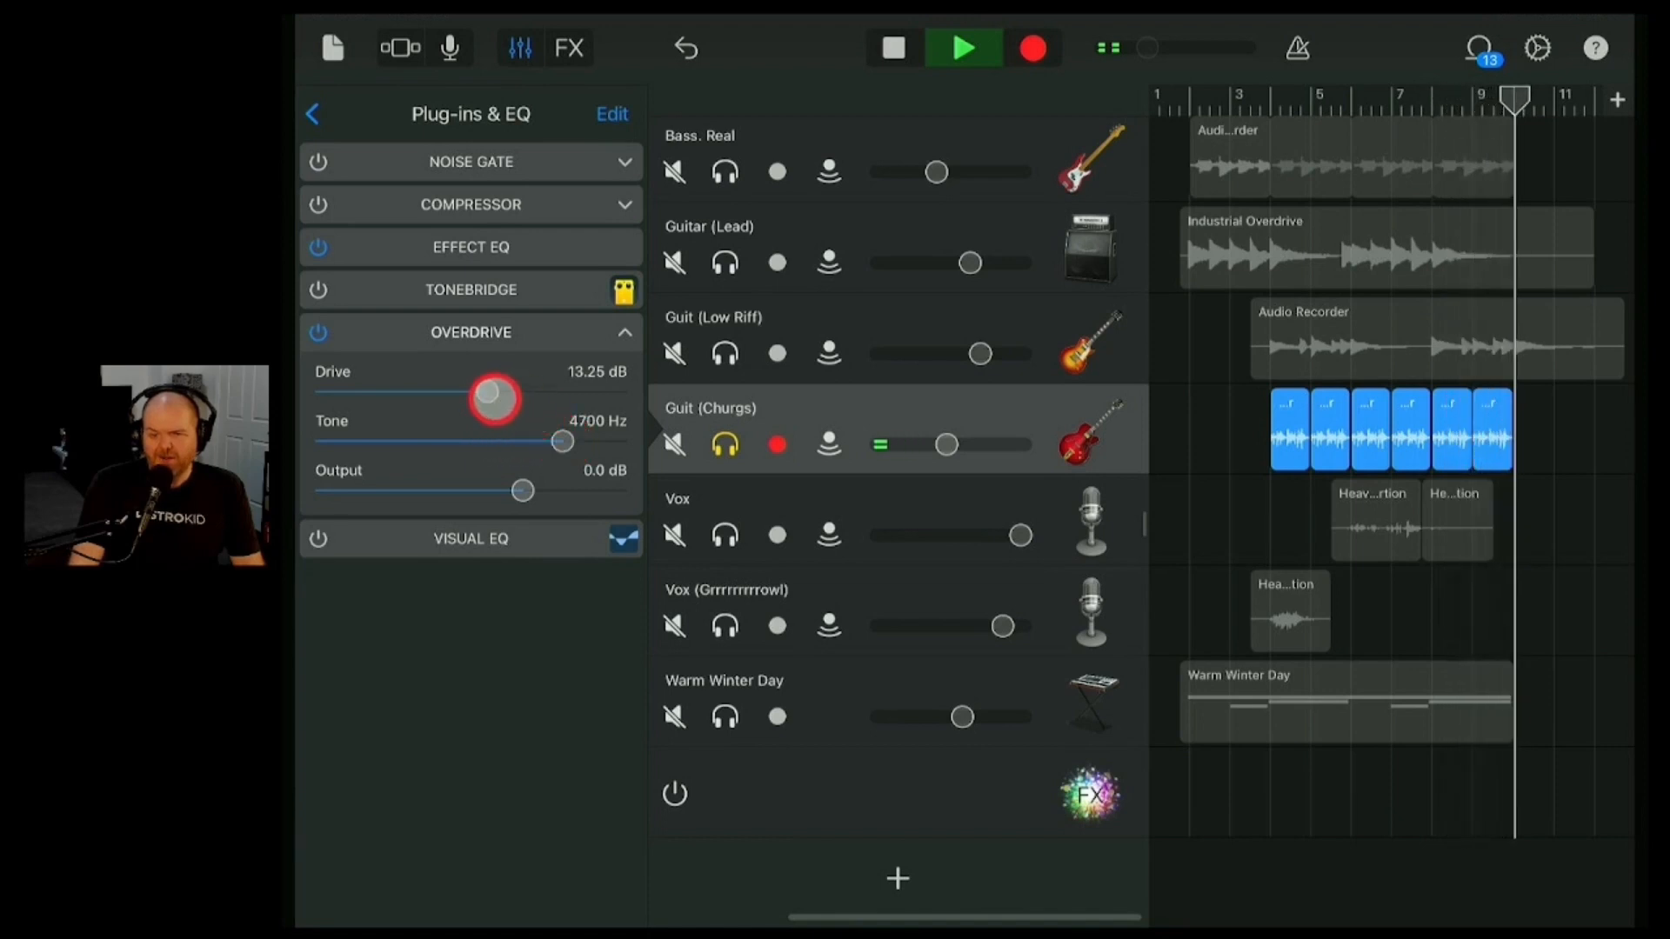
pyautogui.moveTo(492, 396); pyautogui.dragTo(470, 392)
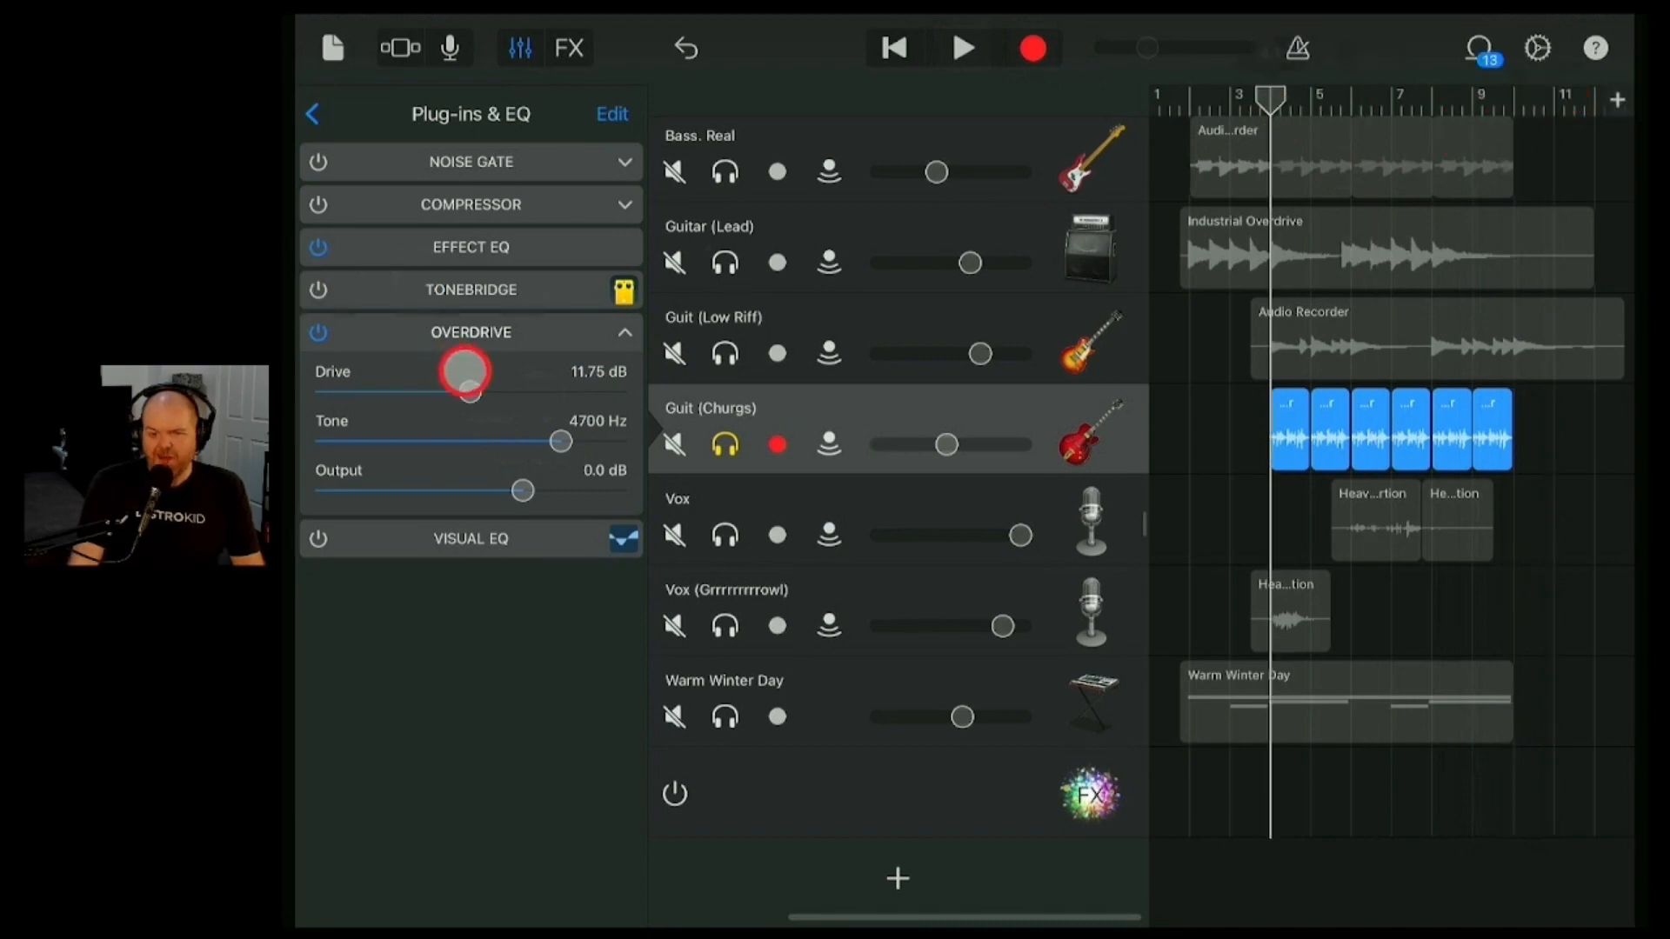
pyautogui.moveTo(522, 491); pyautogui.dragTo(492, 490)
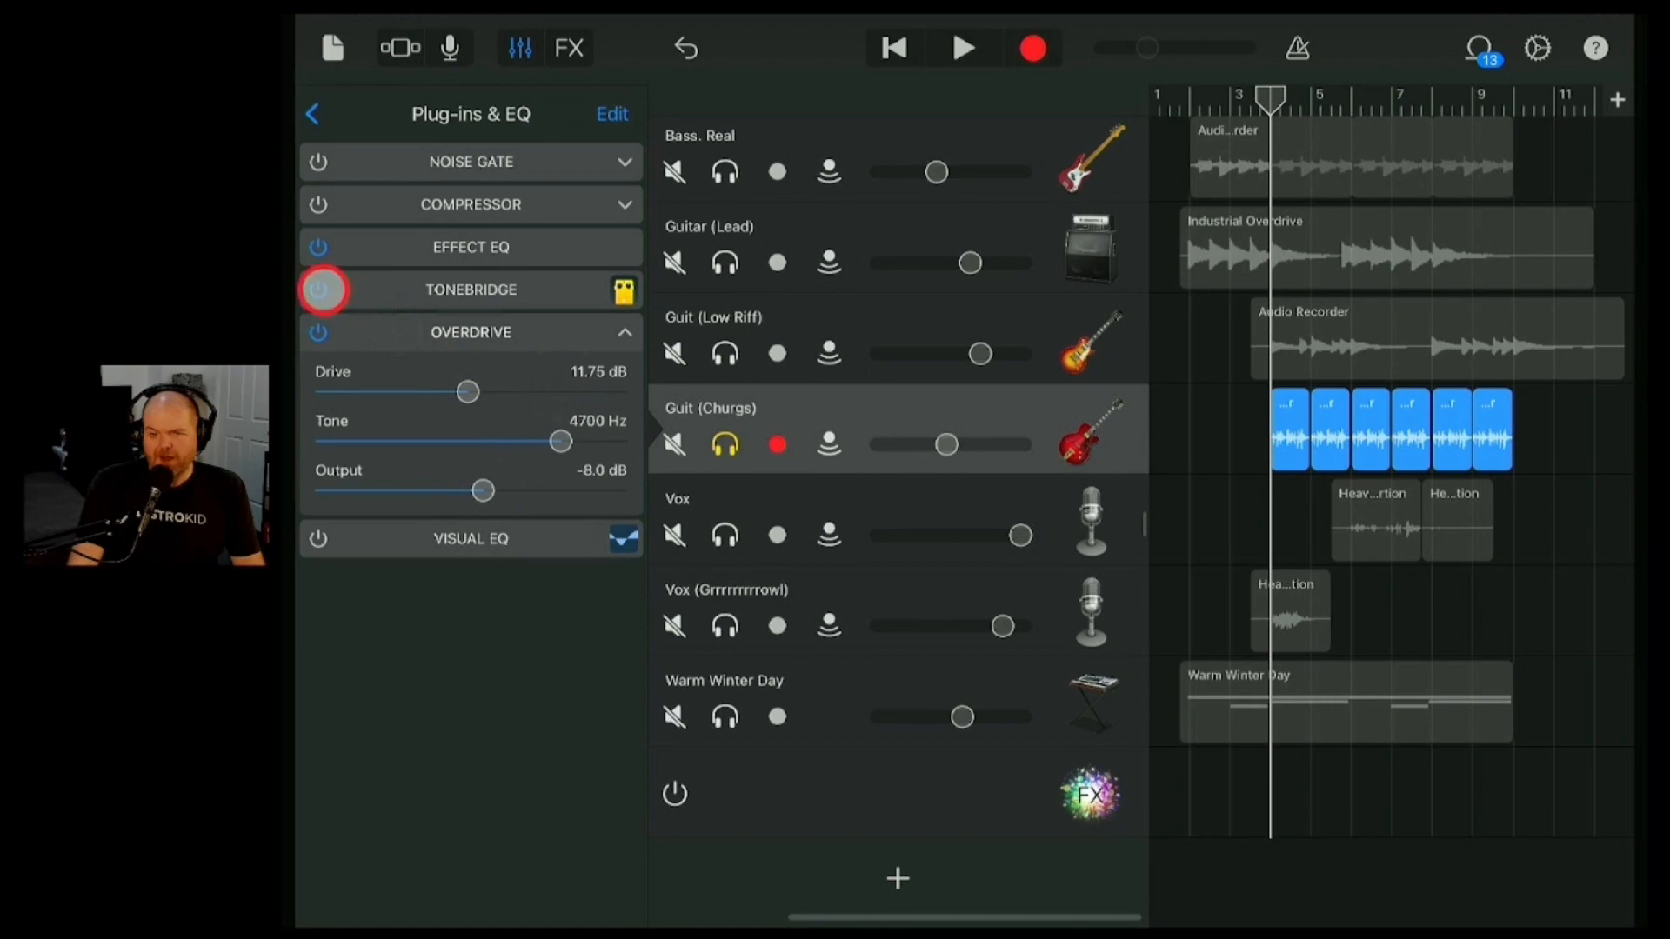
pyautogui.click(962, 49)
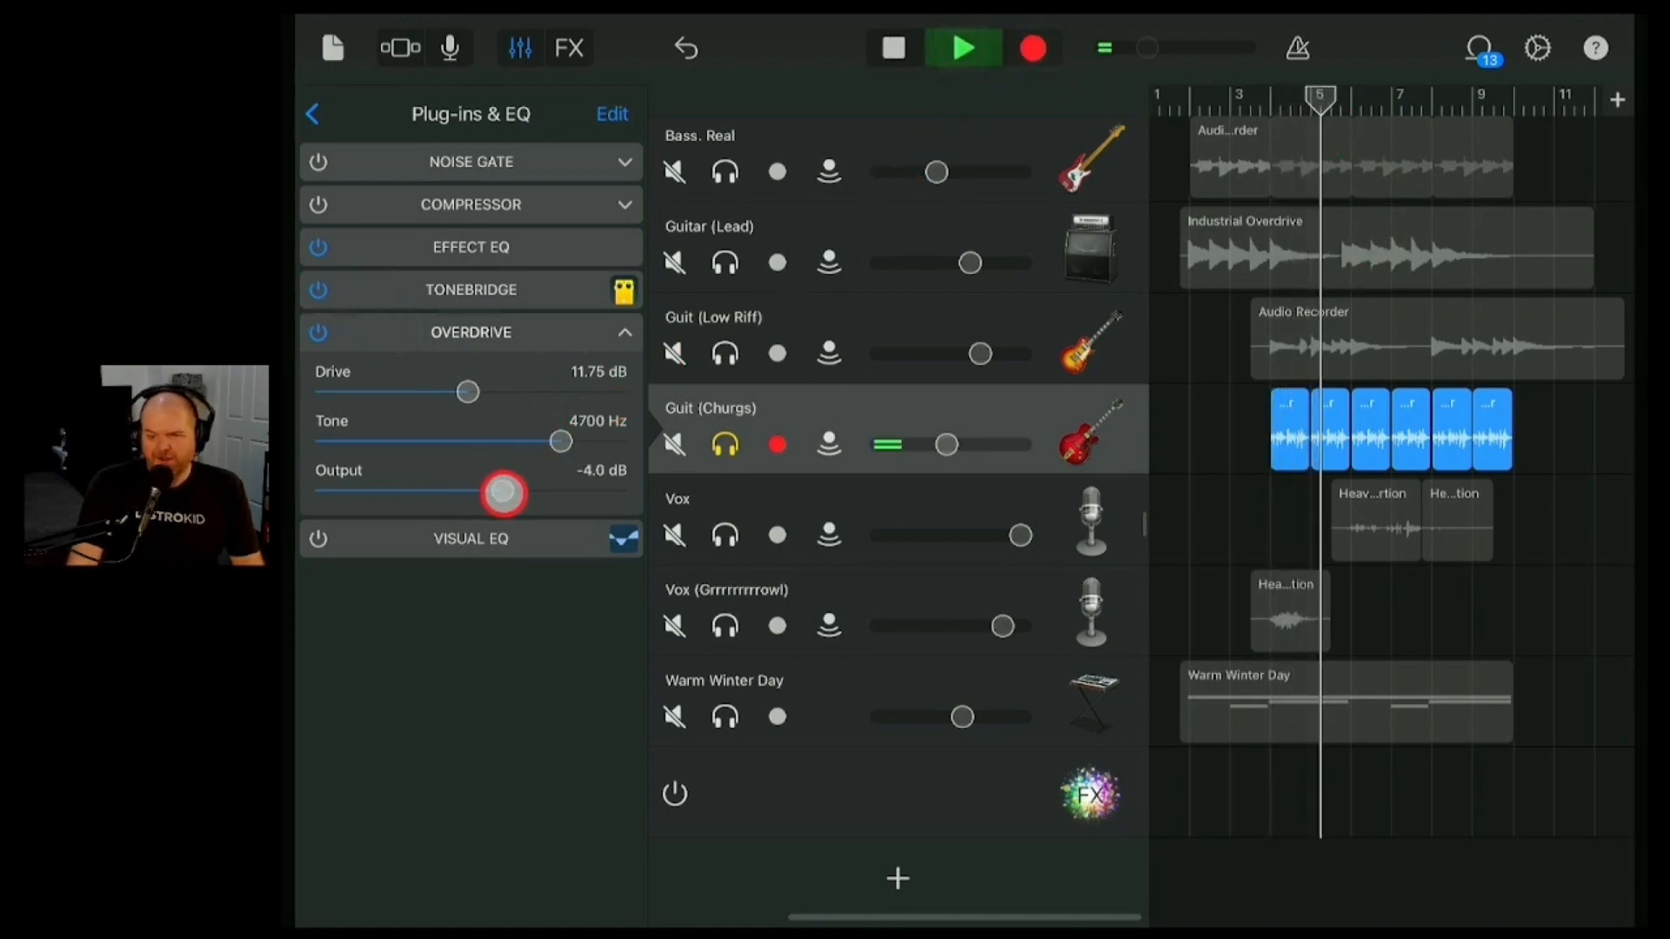
pyautogui.click(962, 48)
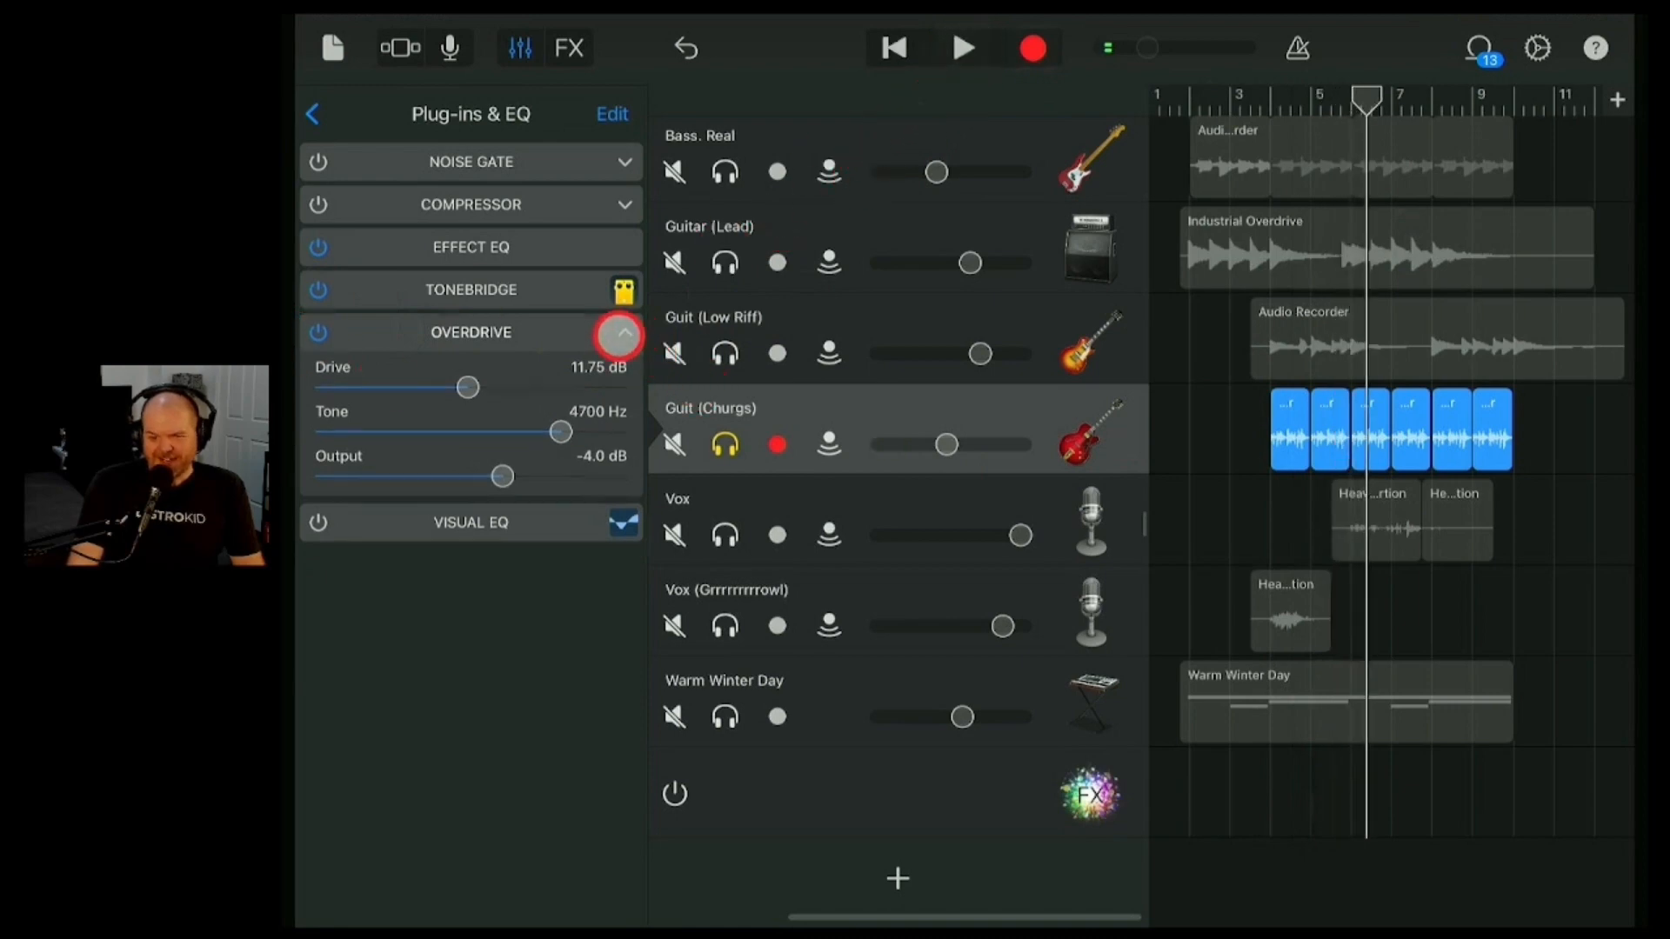
pyautogui.click(623, 333)
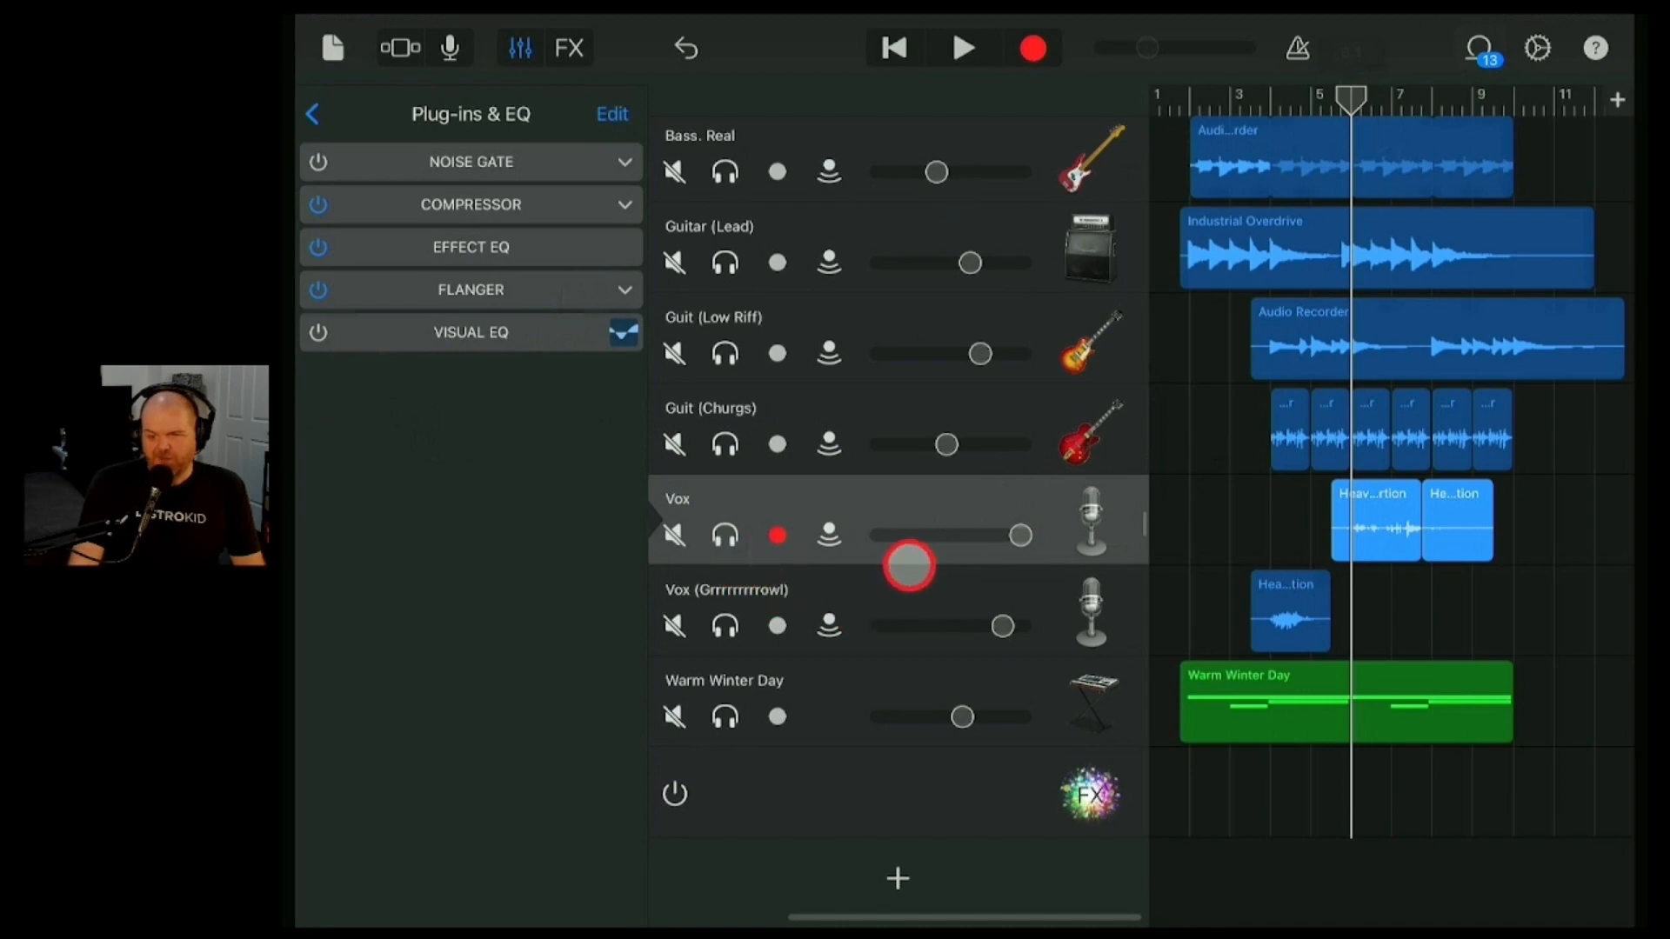
# - Add an Overdrive to the Vox track and pull its drive down to 4.00 dB
pyautogui.click(610, 114)
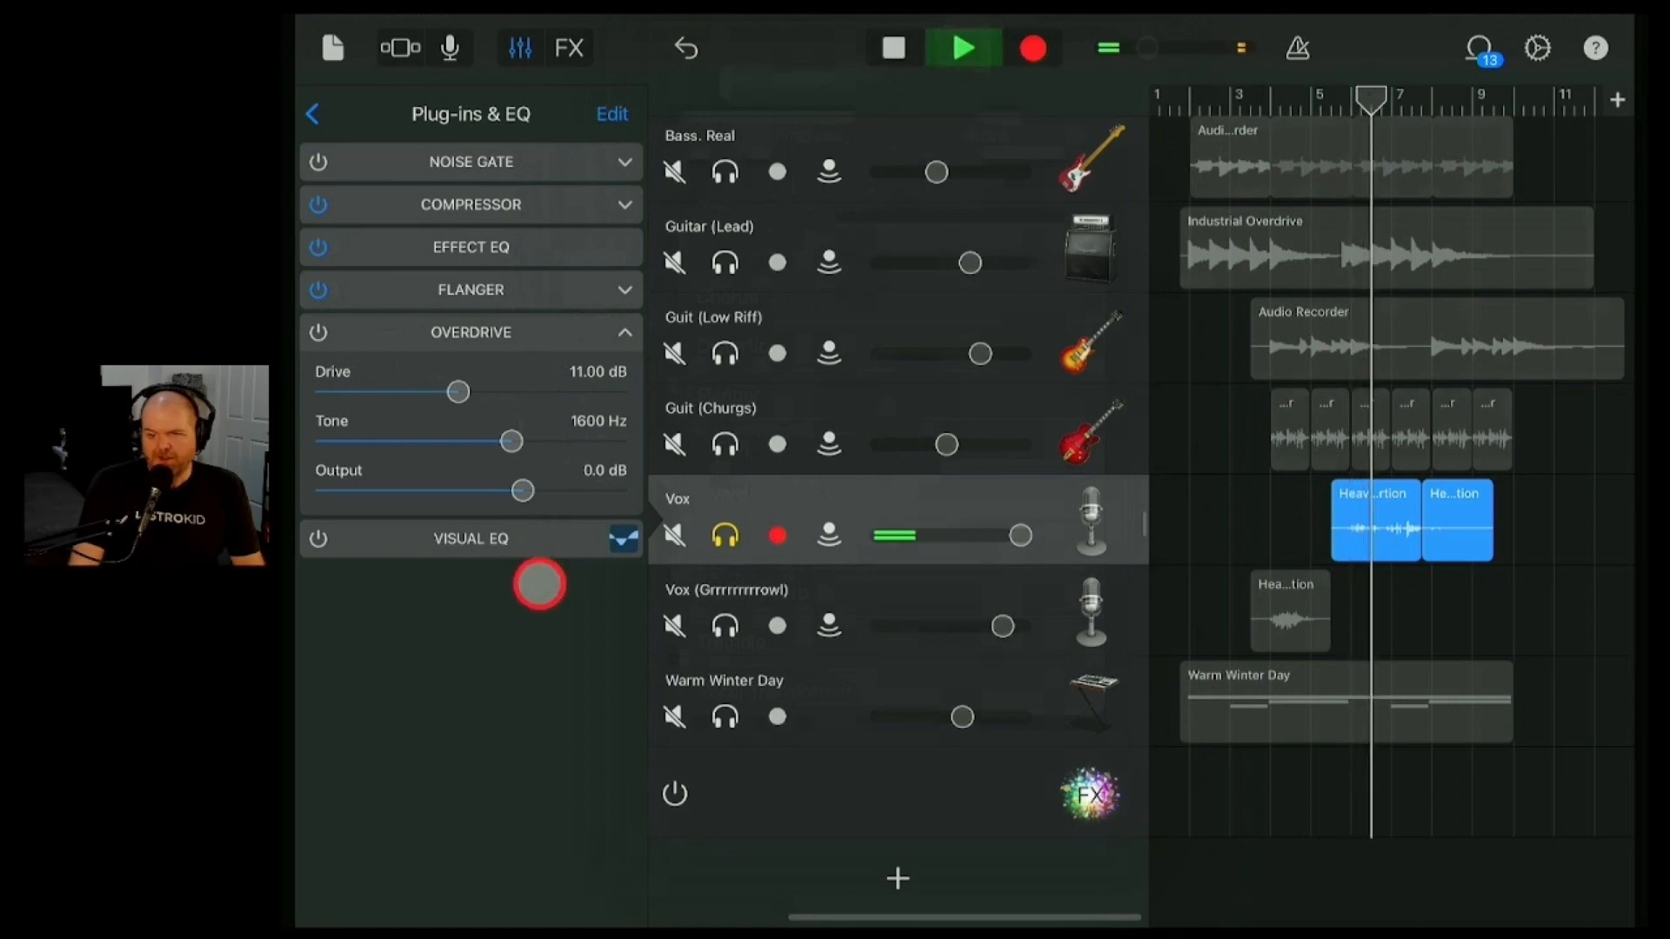
pyautogui.click(964, 49)
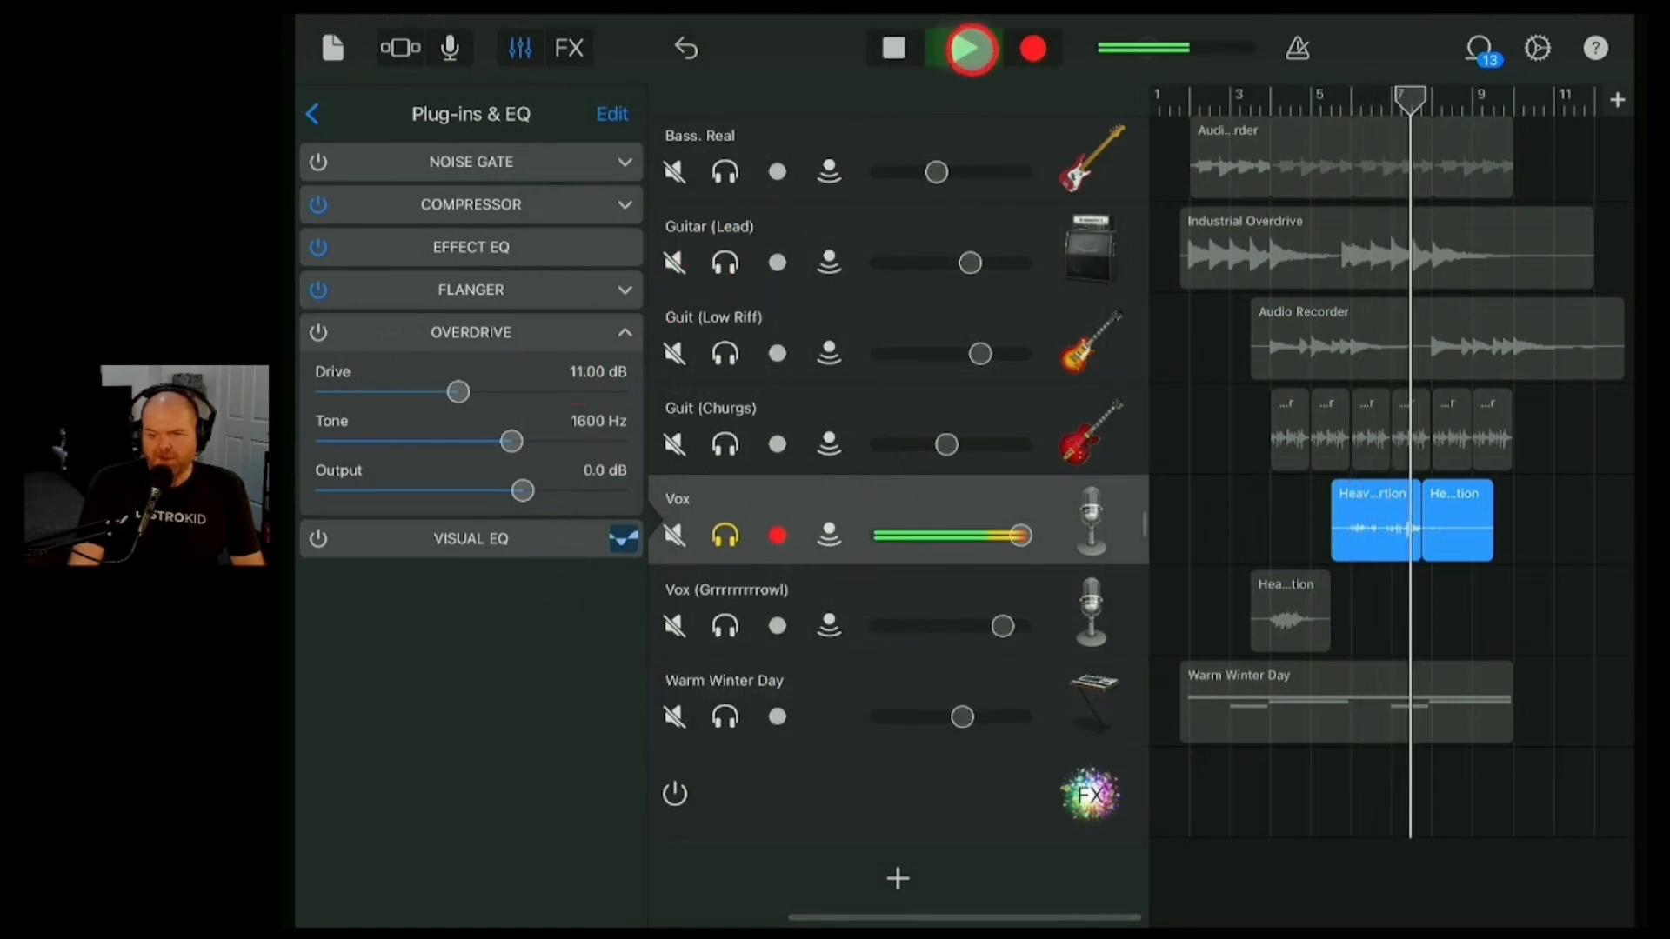
pyautogui.click(963, 48)
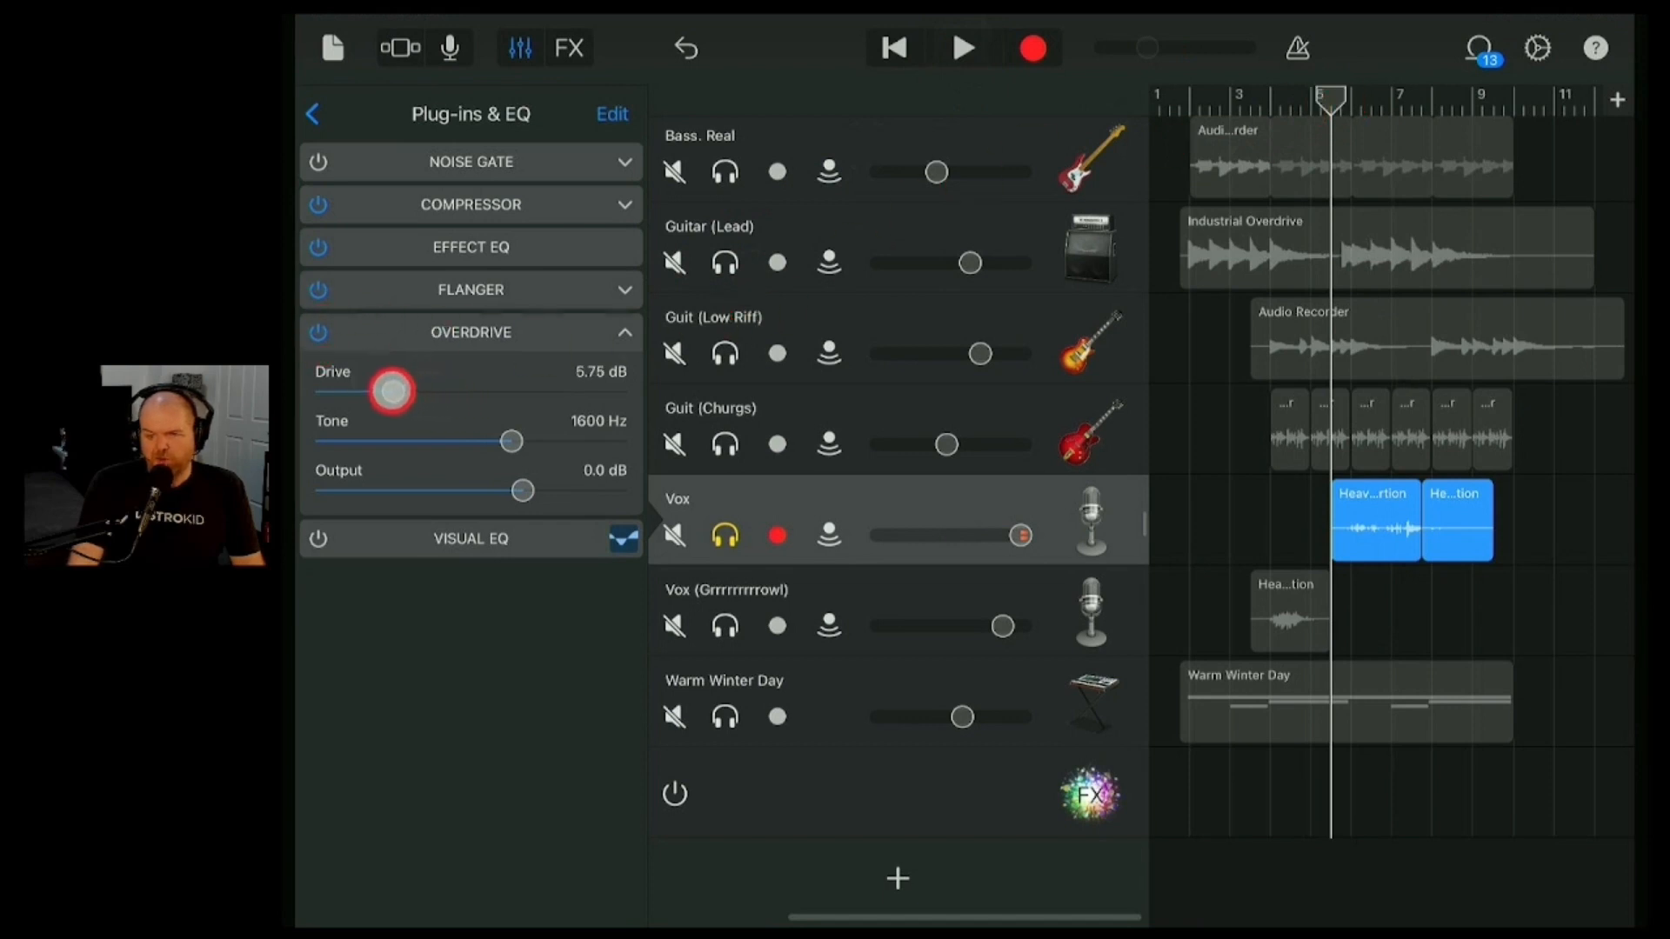
pyautogui.moveTo(392, 392); pyautogui.dragTo(370, 392)
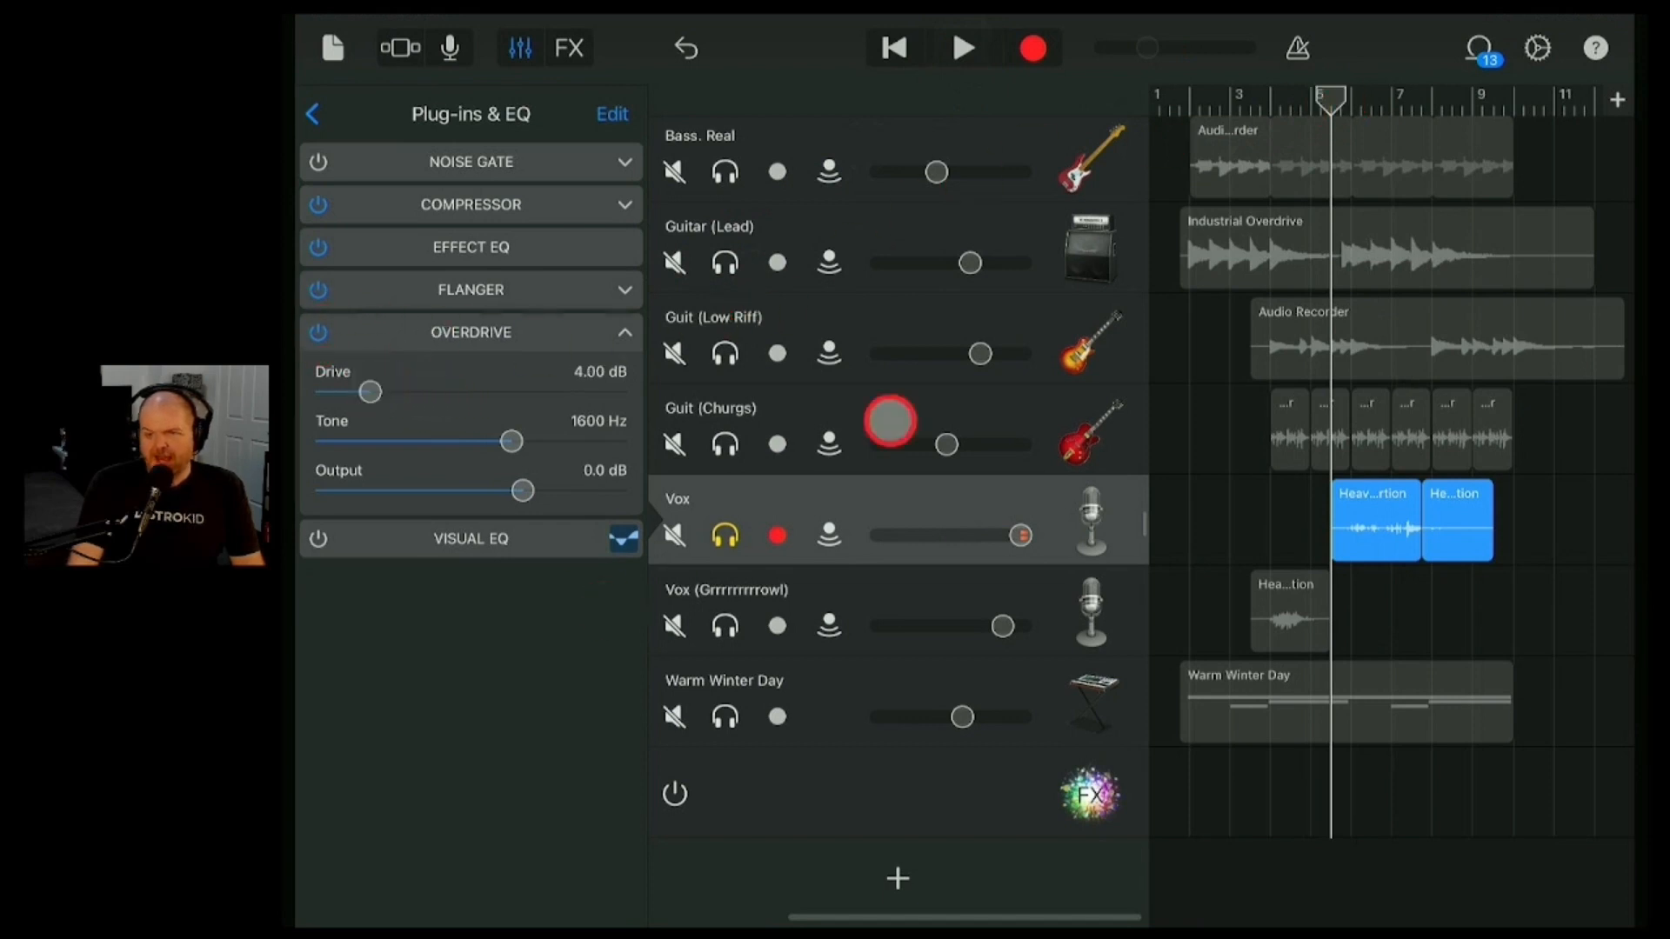
pyautogui.click(962, 49)
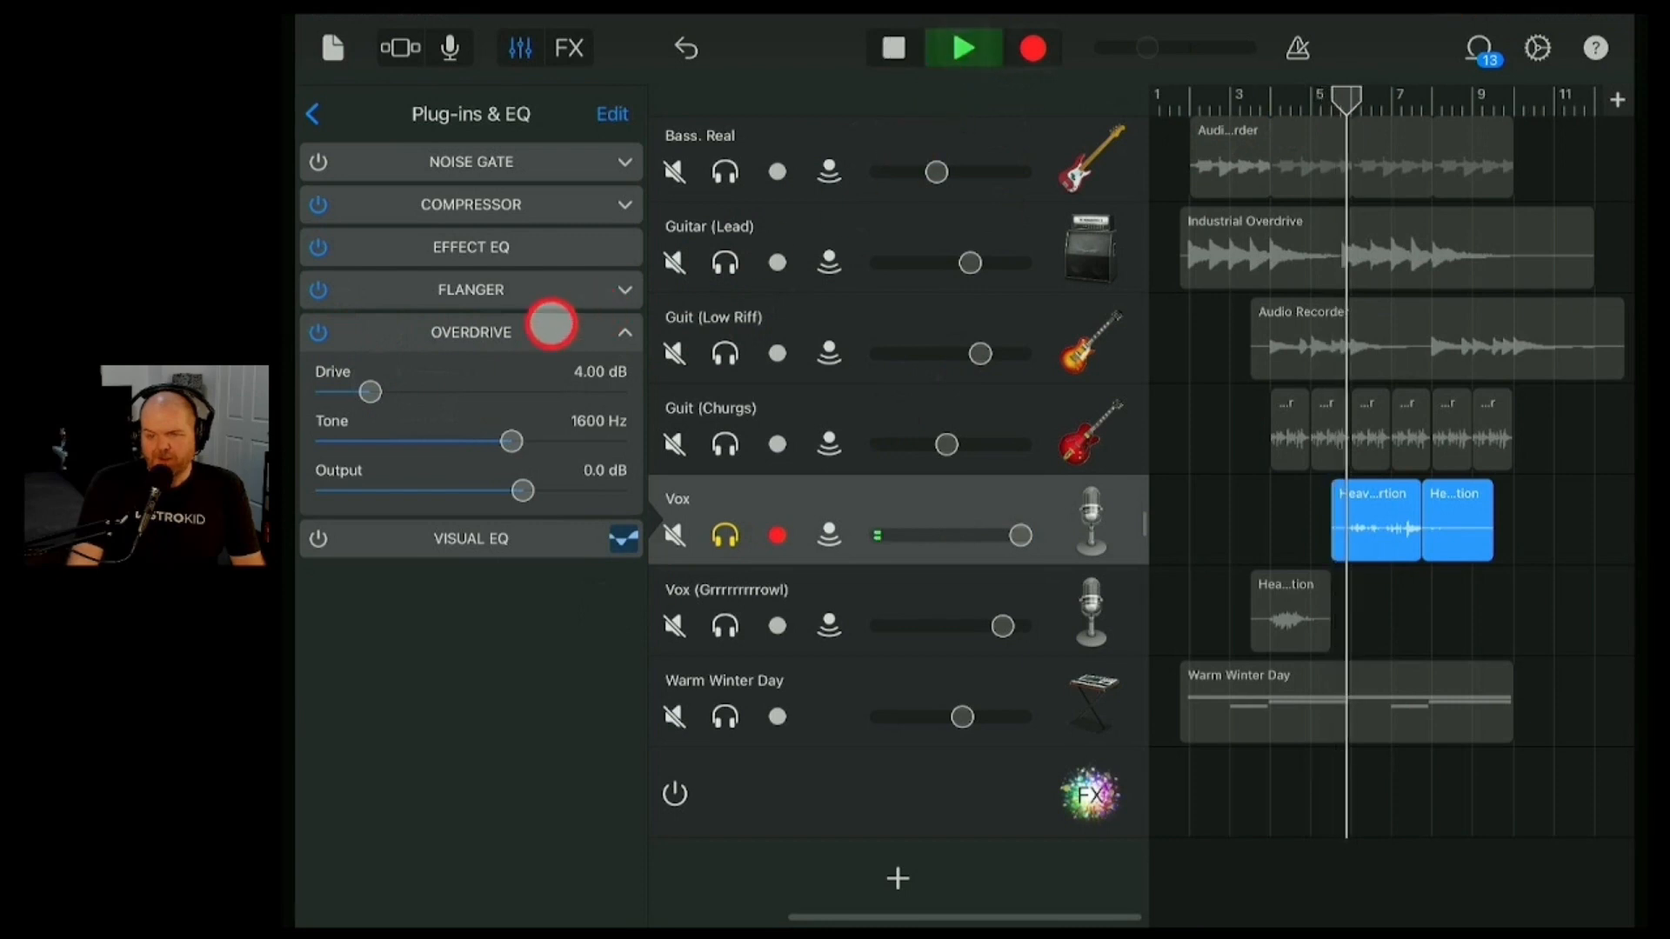
# - Try 7 dB drive, return to 4.00 dB at 1600 Hz tone, collapse it and unsolo Vox
pyautogui.moveTo(372, 392); pyautogui.dragTo(401, 396)
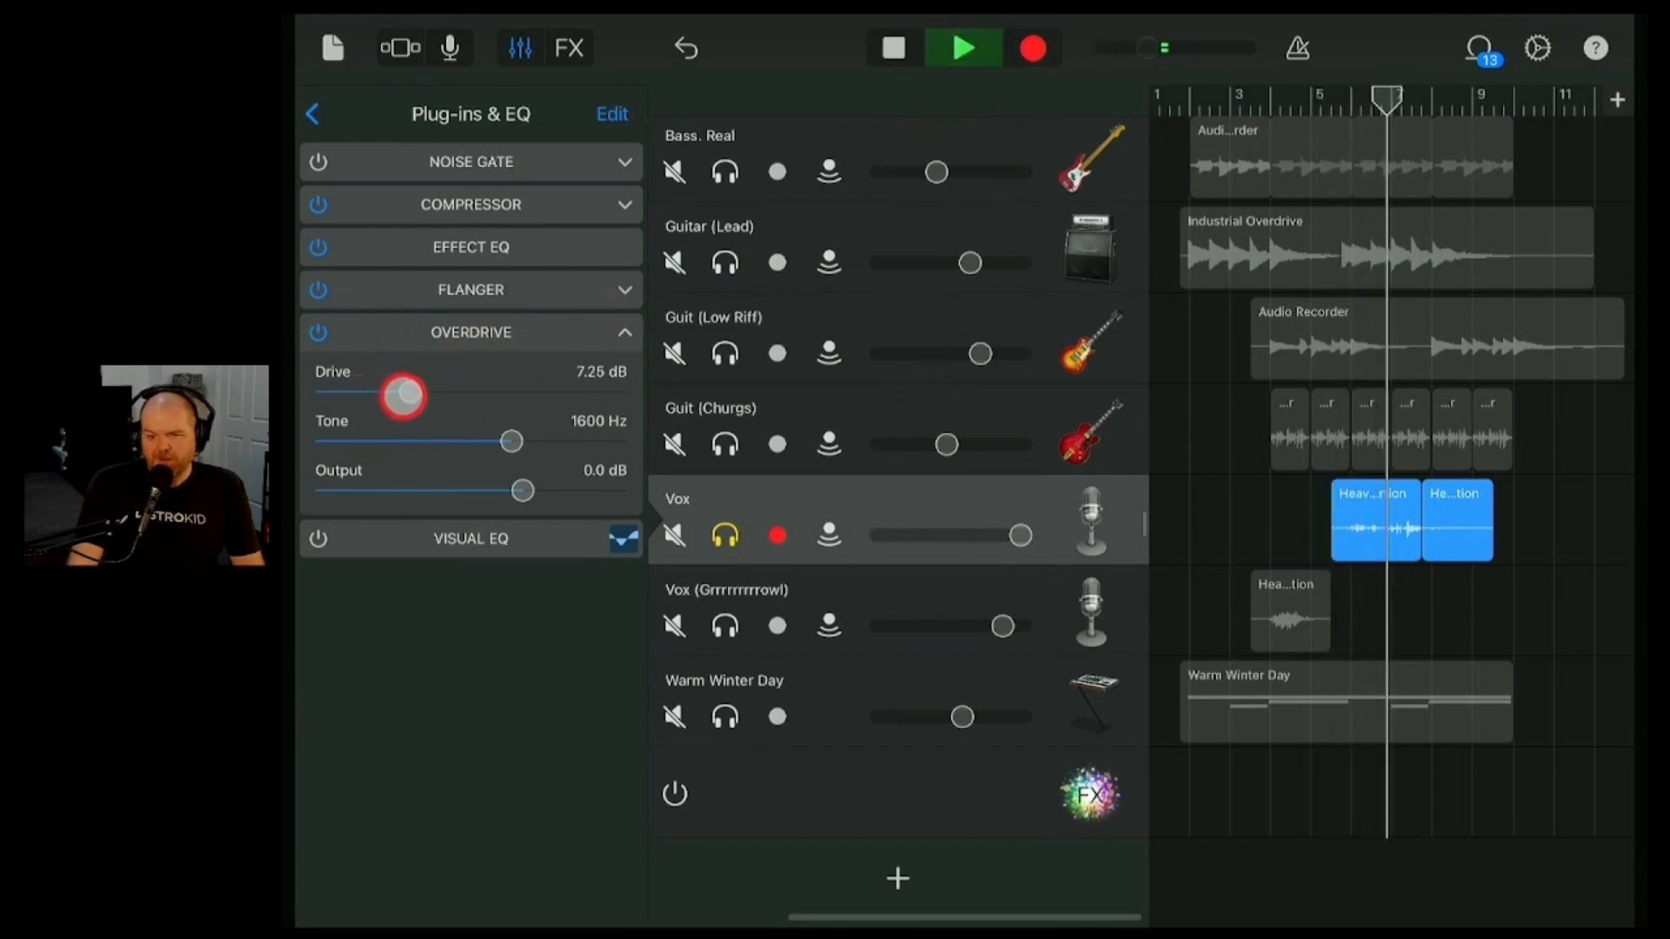
pyautogui.moveTo(402, 395); pyautogui.dragTo(371, 391)
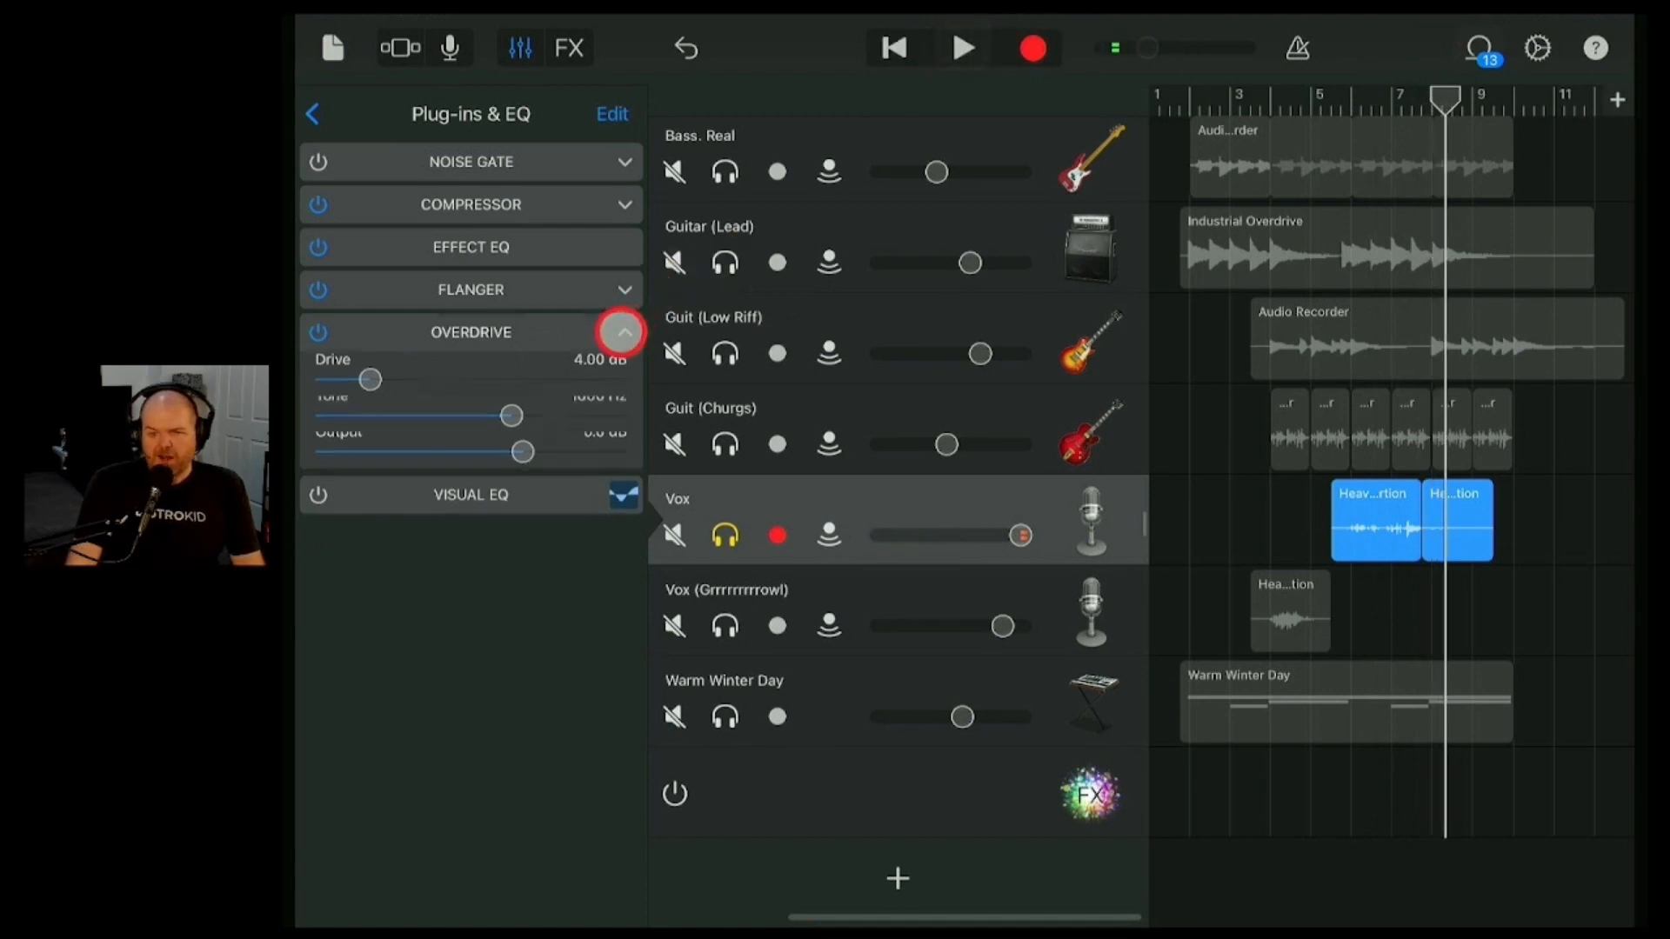
pyautogui.click(623, 333)
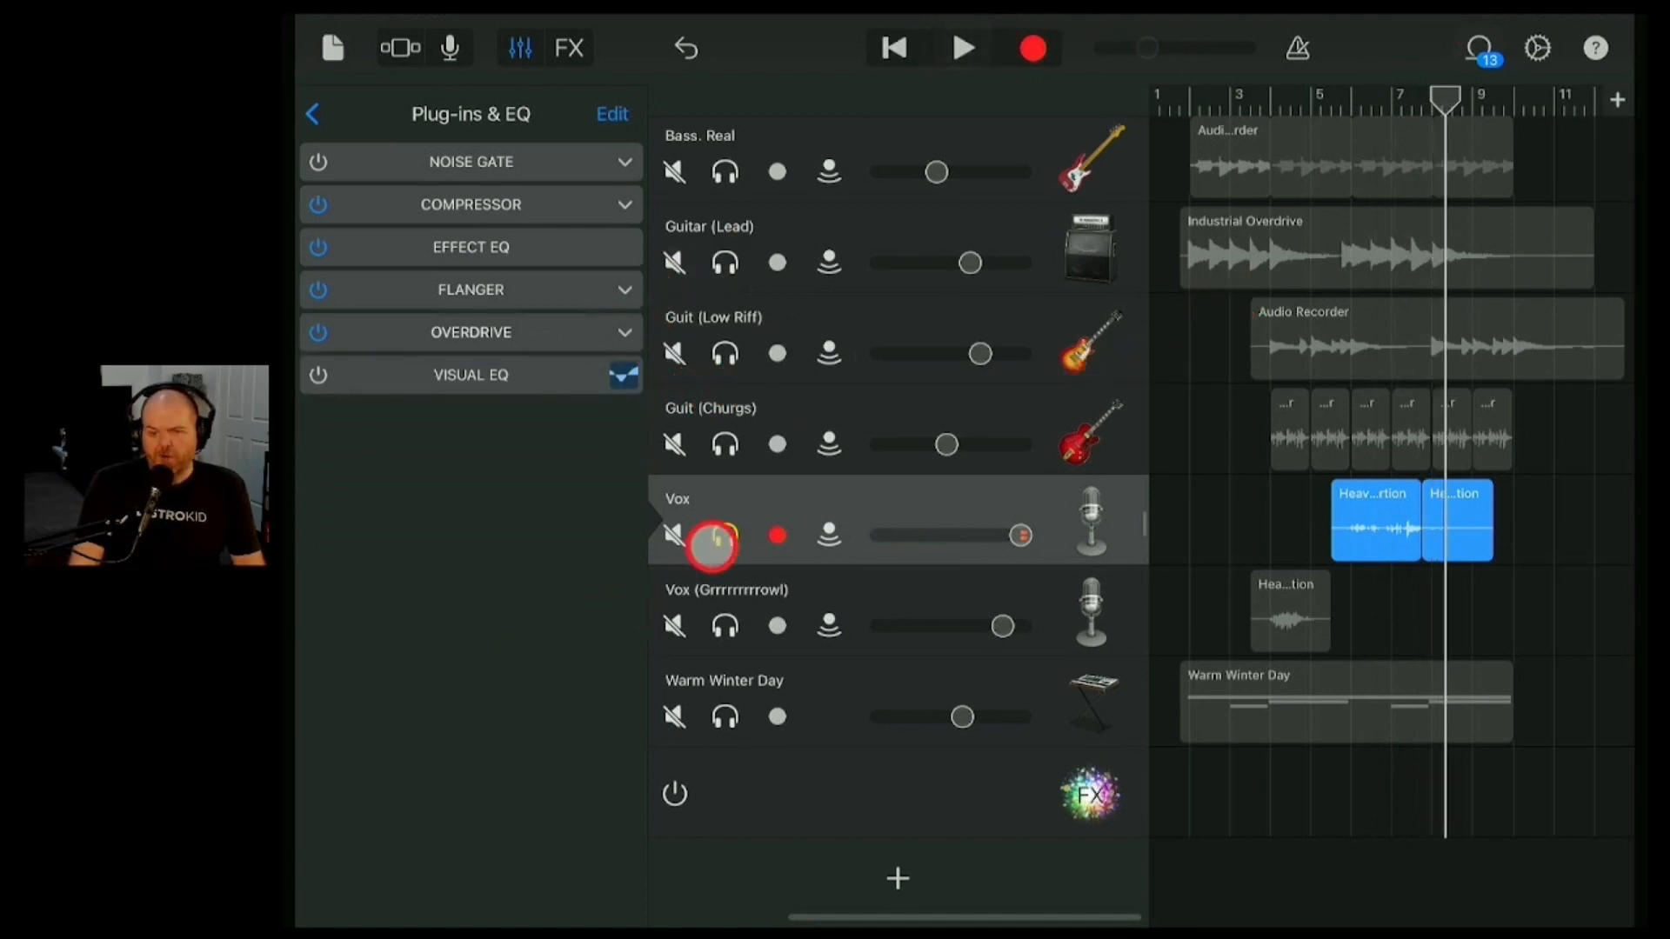
pyautogui.click(725, 536)
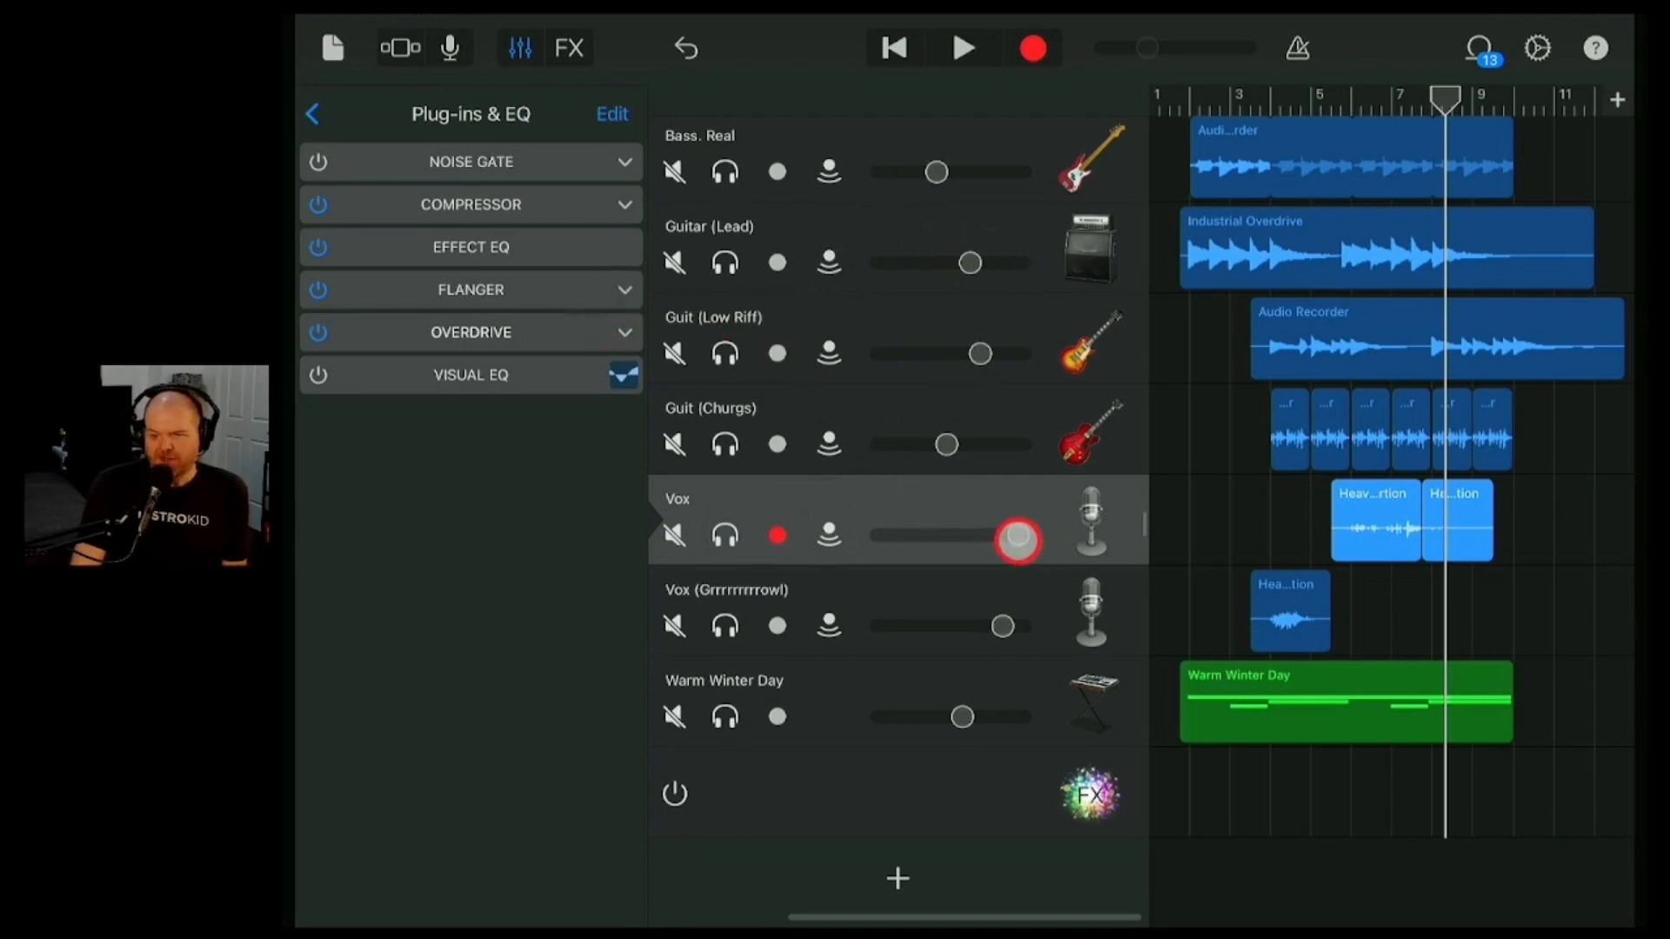
pyautogui.click(611, 114)
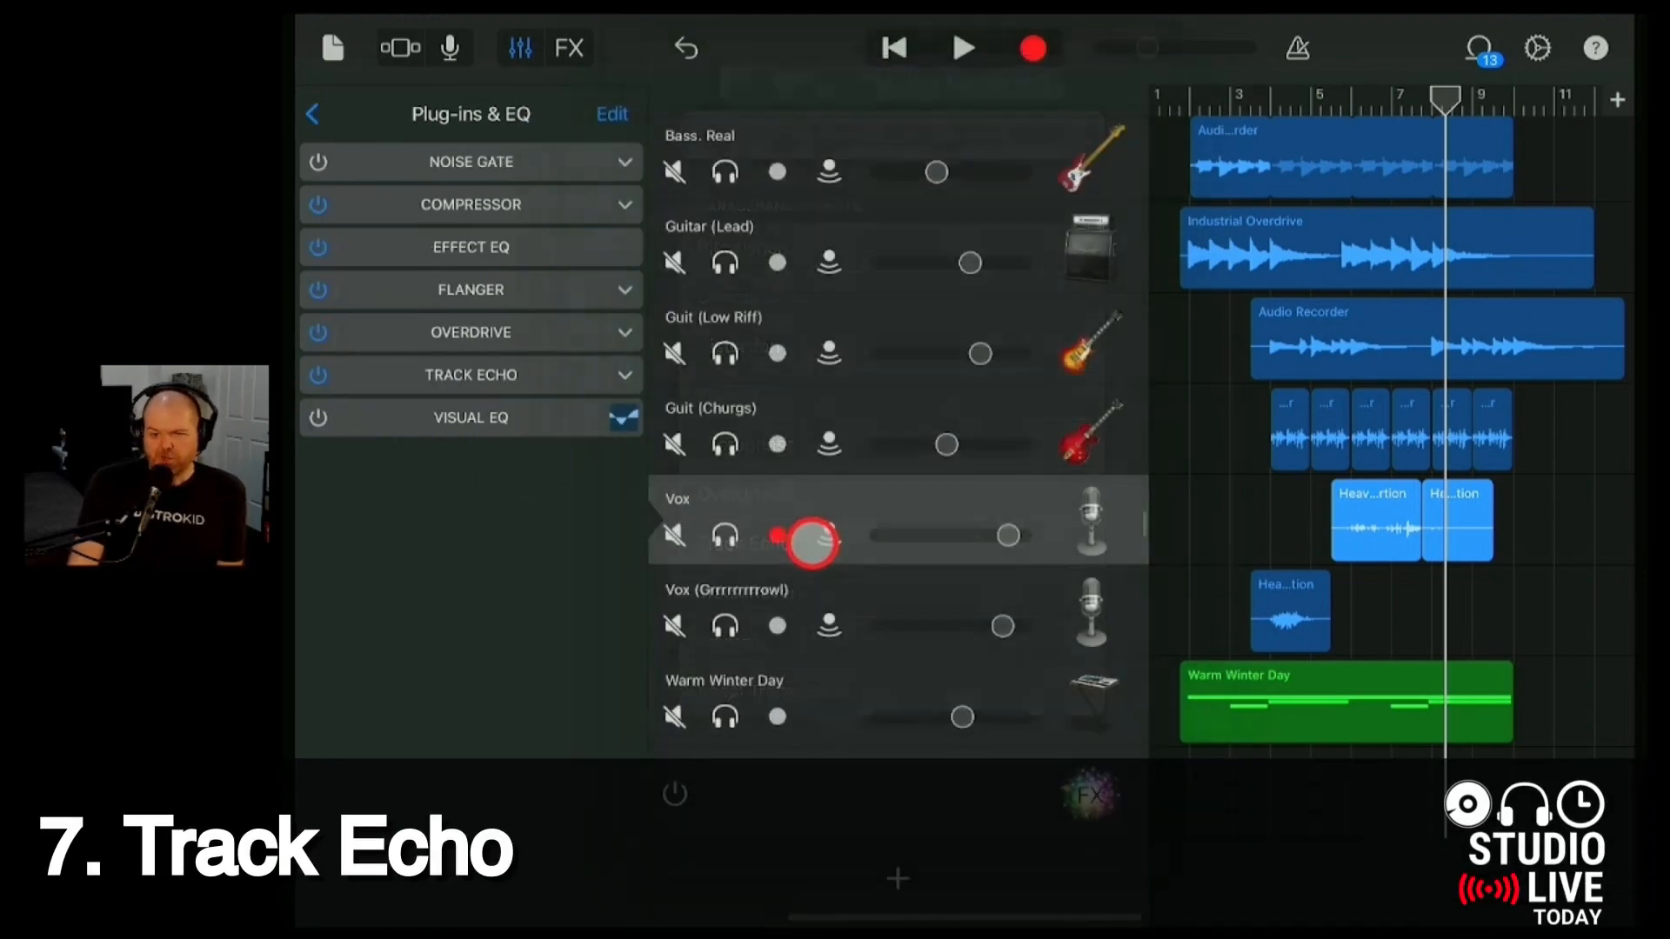
# - Add a Track Echo to Vox, solo the vocal and open the echo Time list at bar 6
pyautogui.click(470, 374)
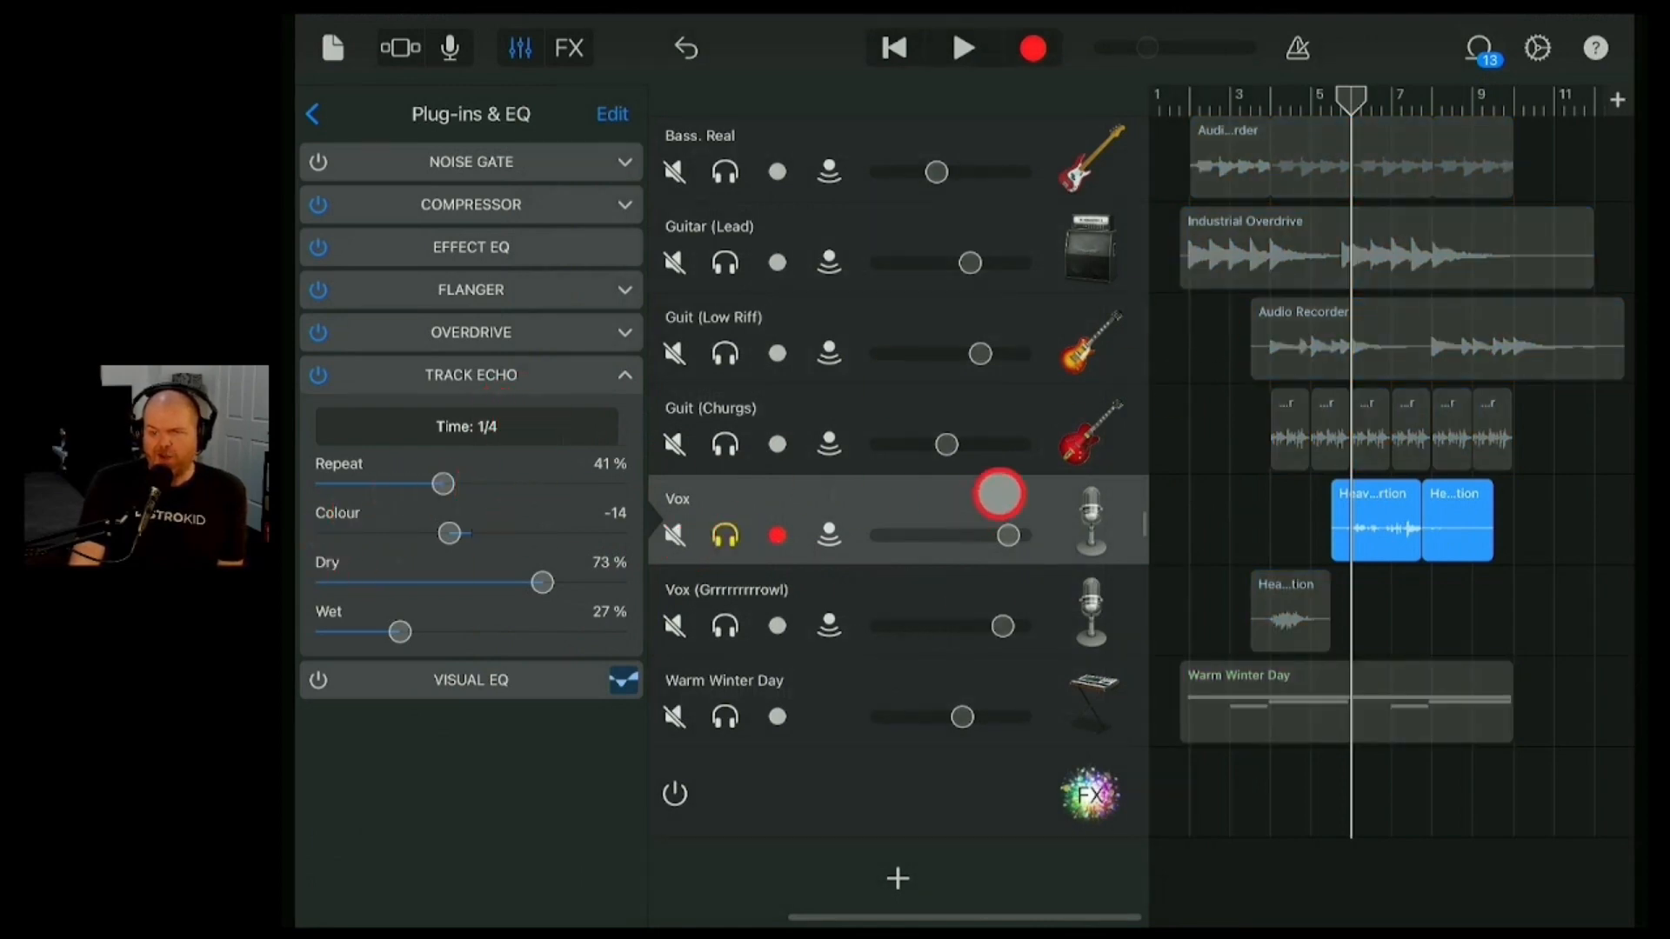
pyautogui.click(962, 49)
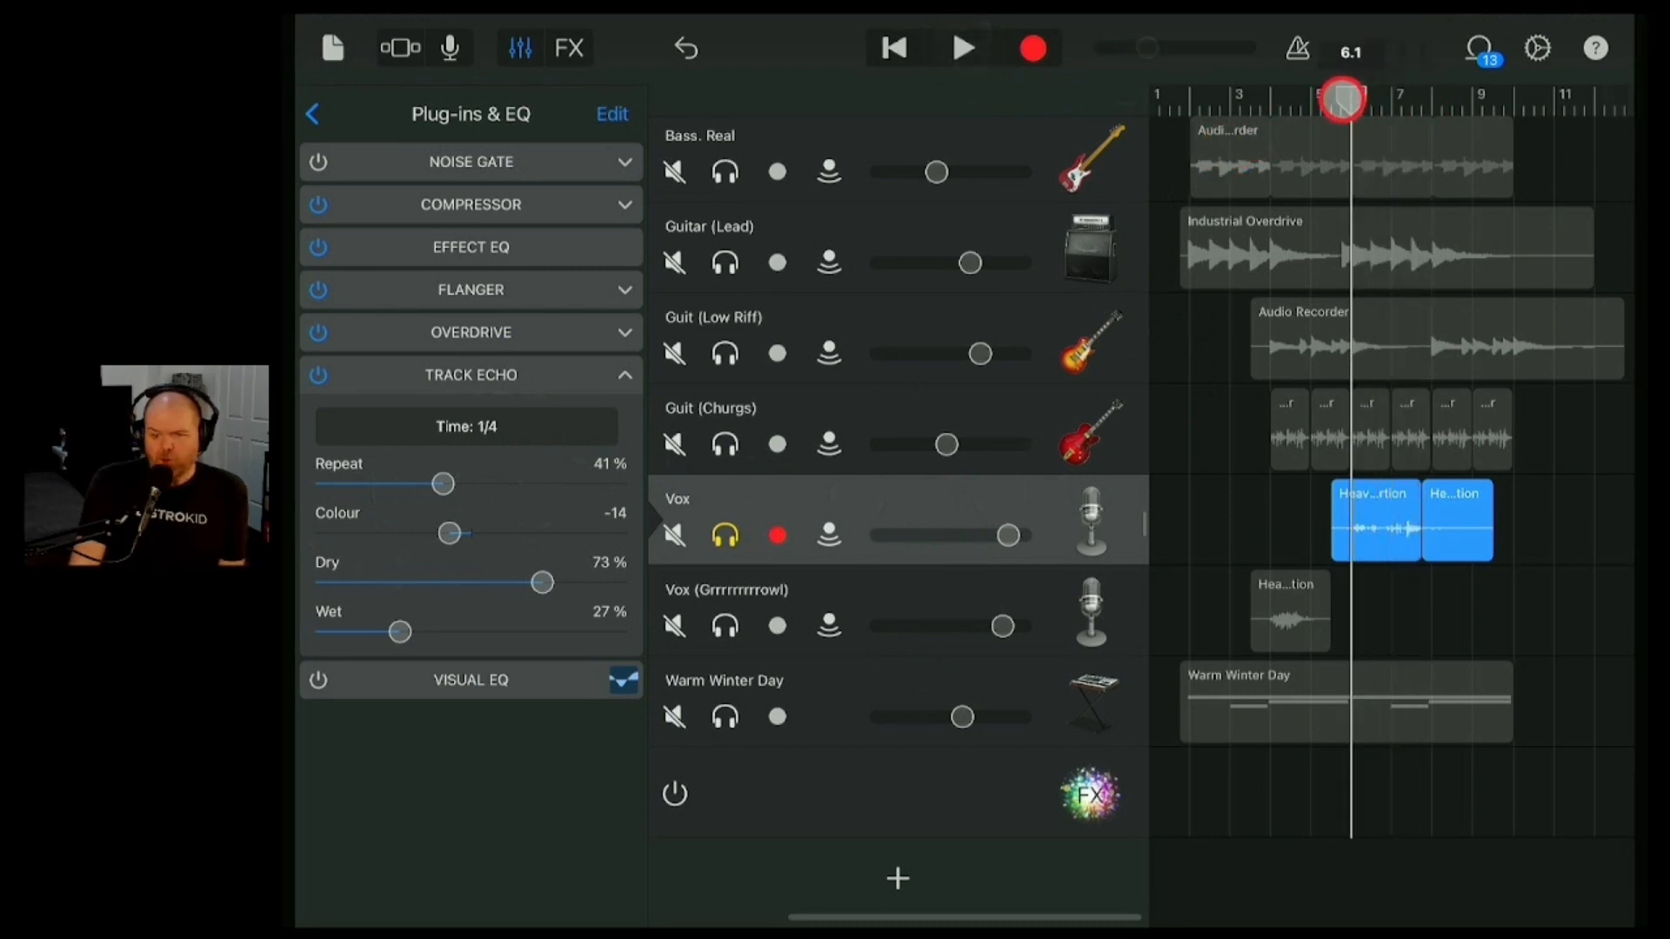
pyautogui.click(466, 426)
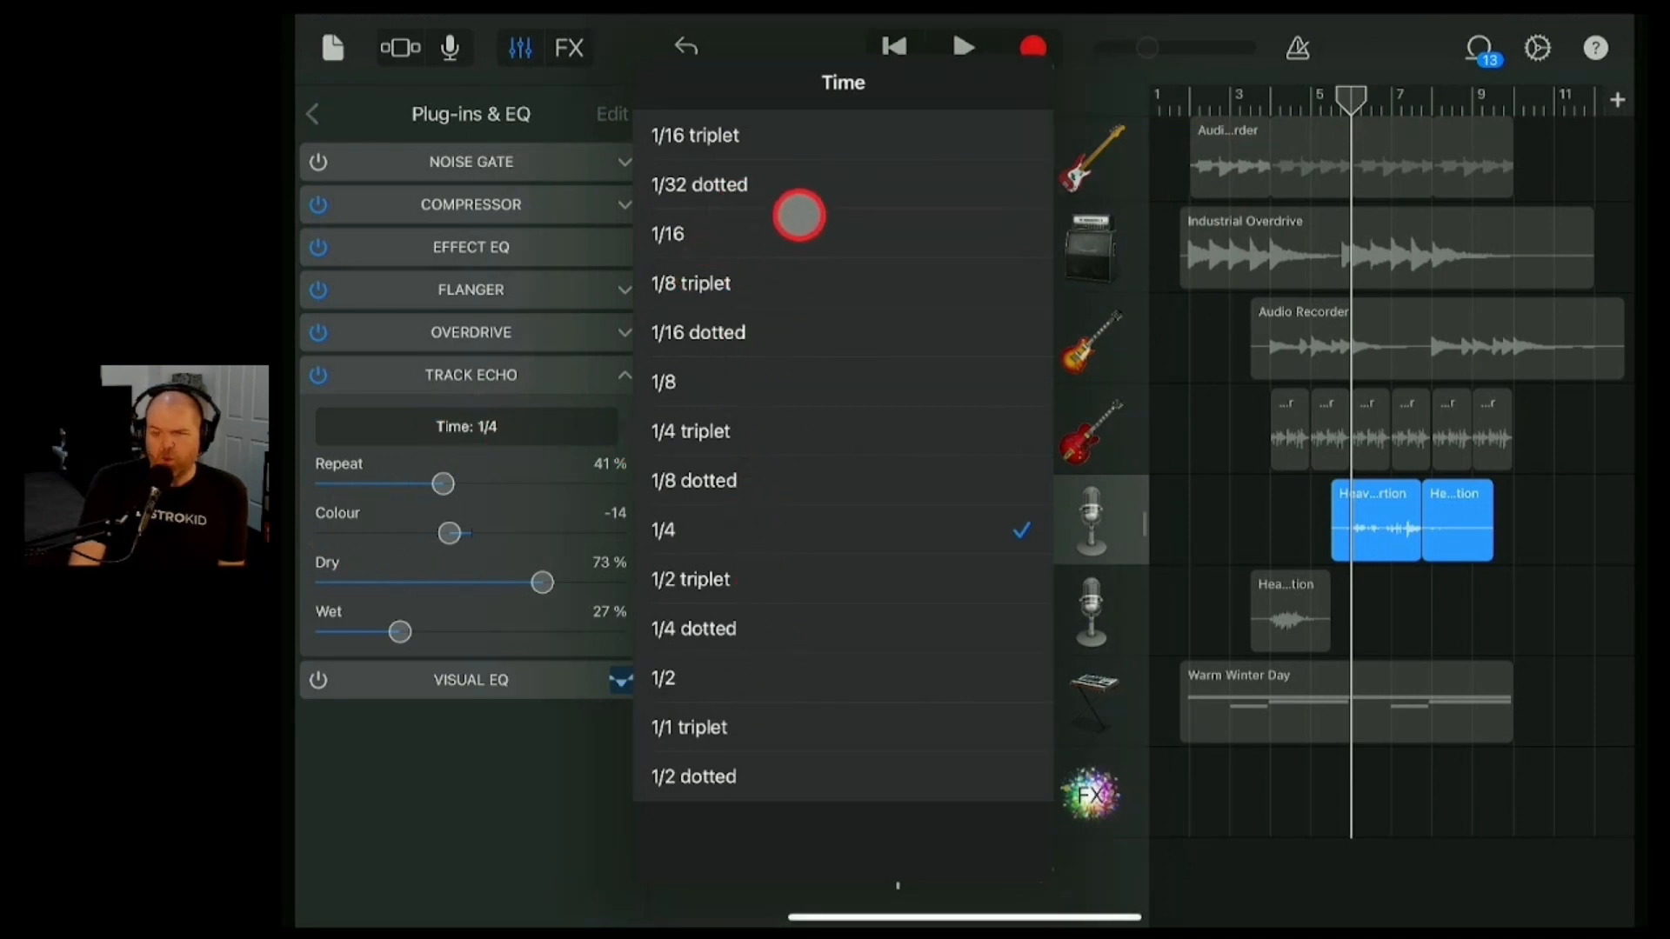
pyautogui.moveTo(806, 307)
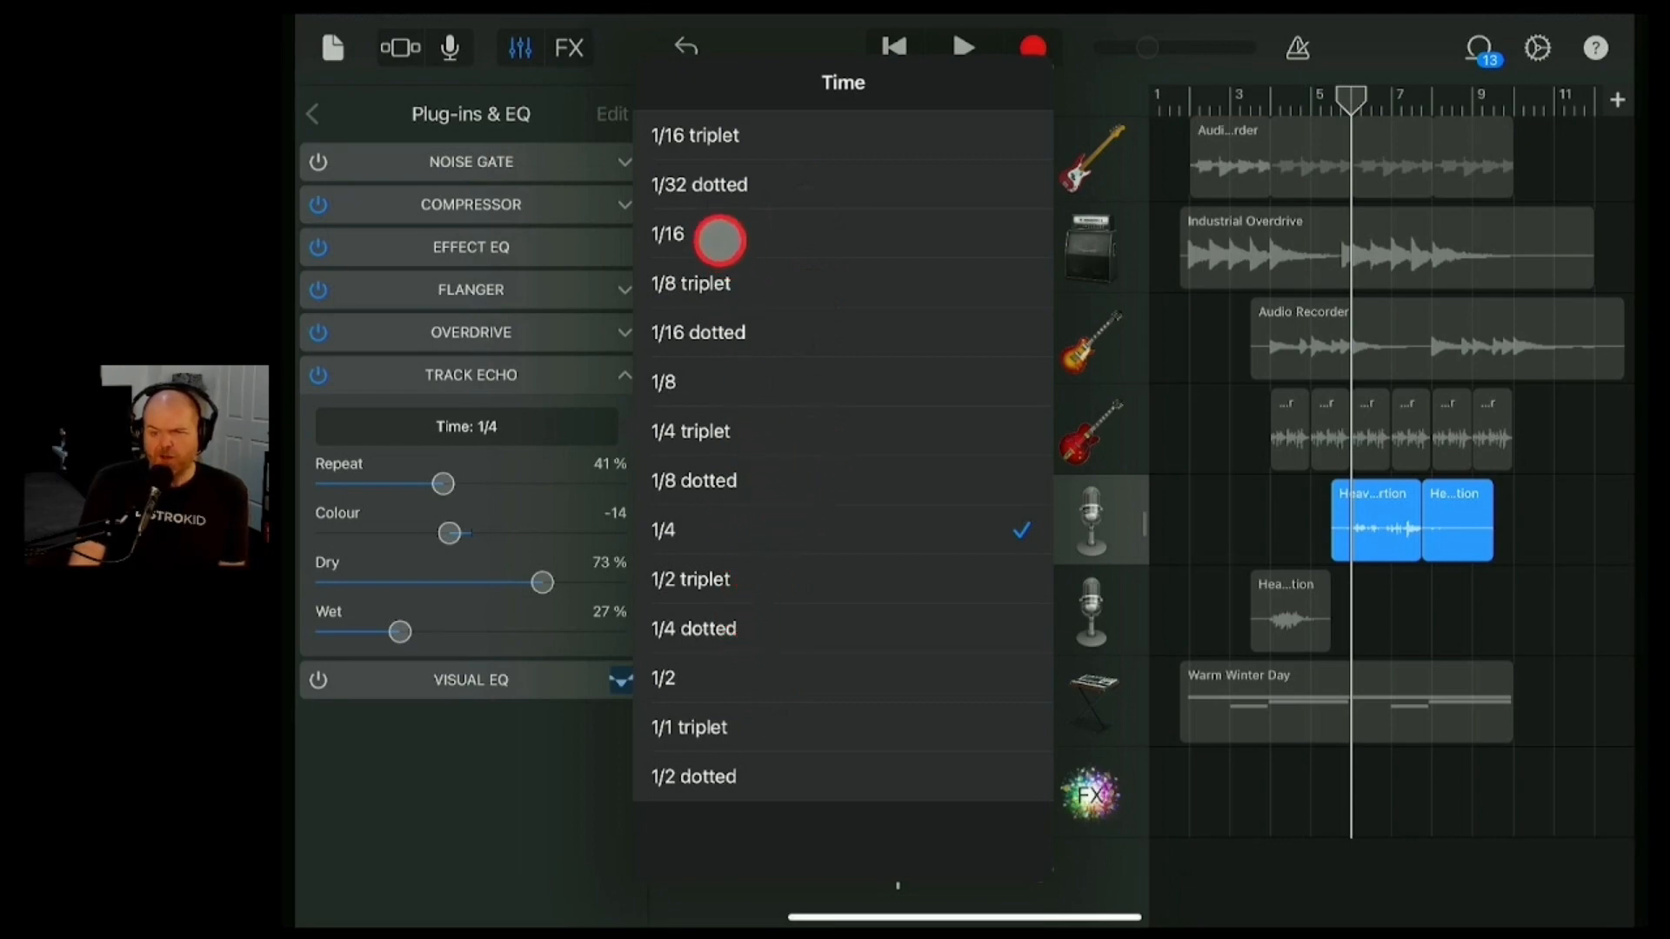
# - Audition the Vox echo at 1/16 time, then reopen the Time list
pyautogui.click(664, 235)
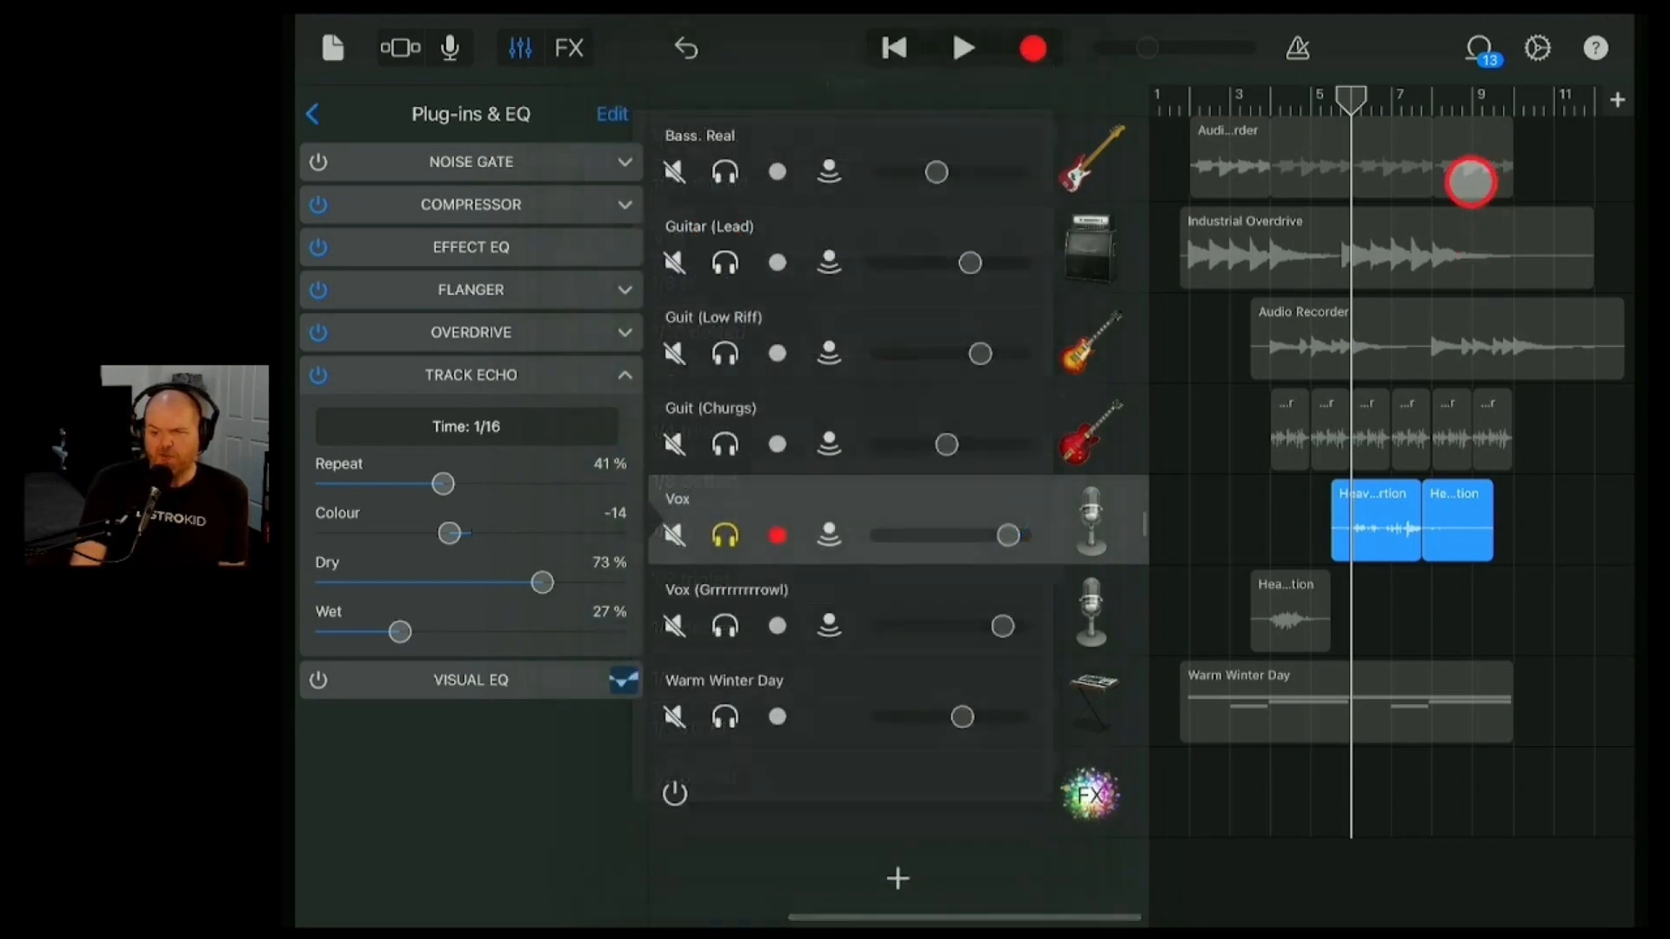
pyautogui.click(956, 49)
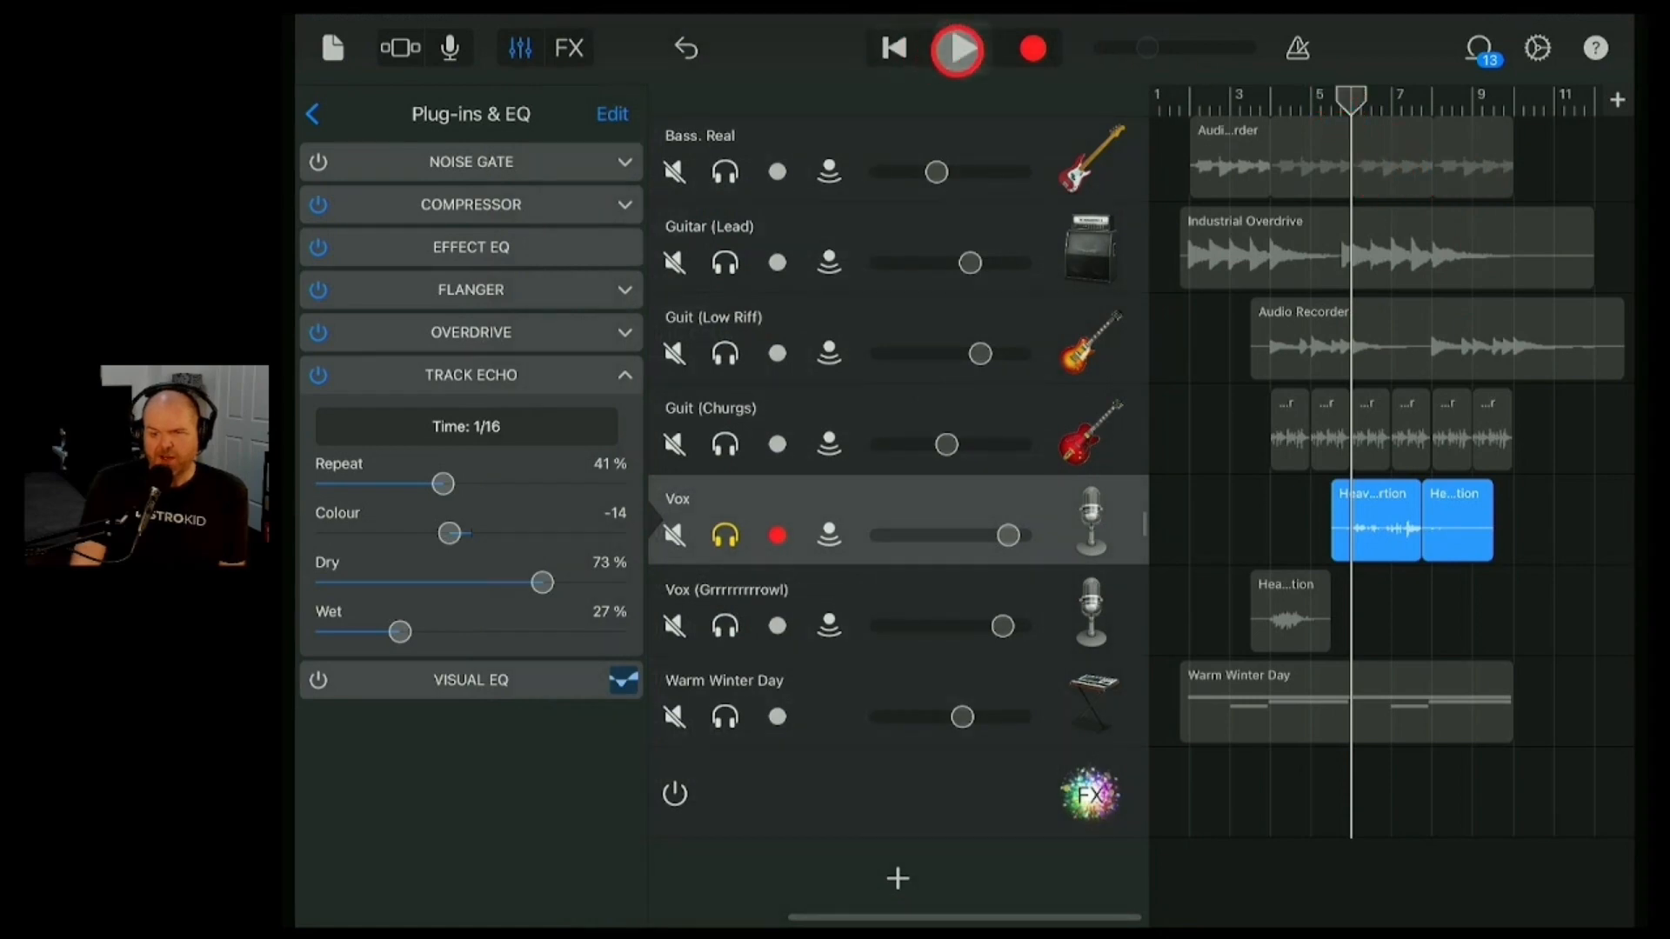
pyautogui.click(955, 49)
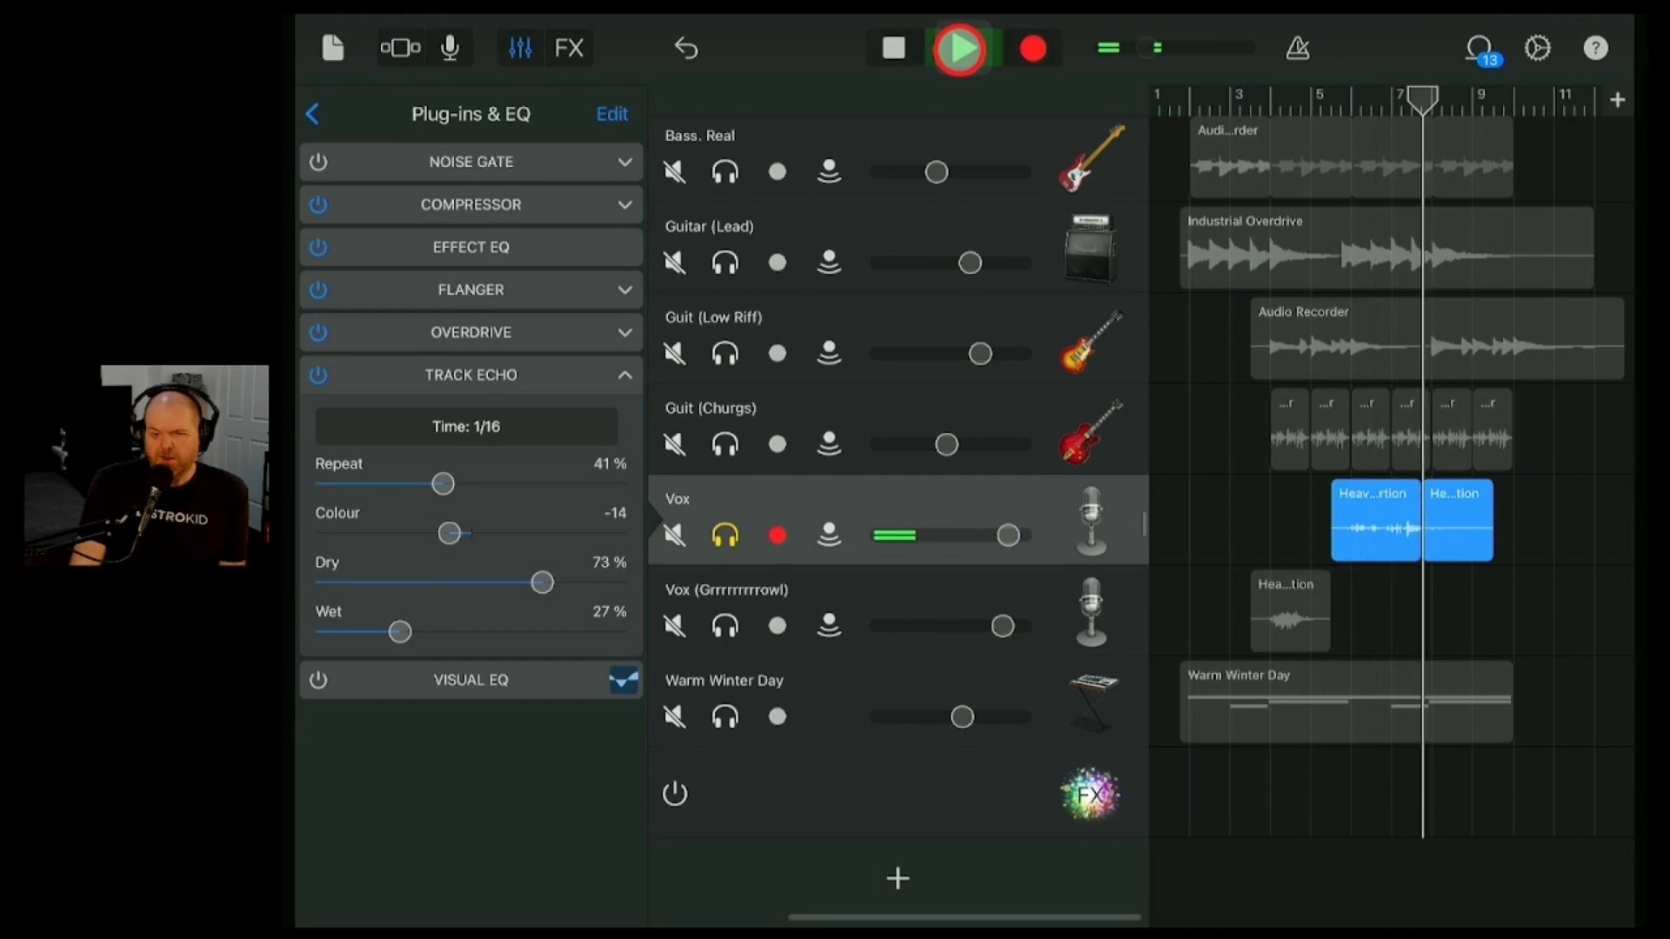
pyautogui.click(893, 49)
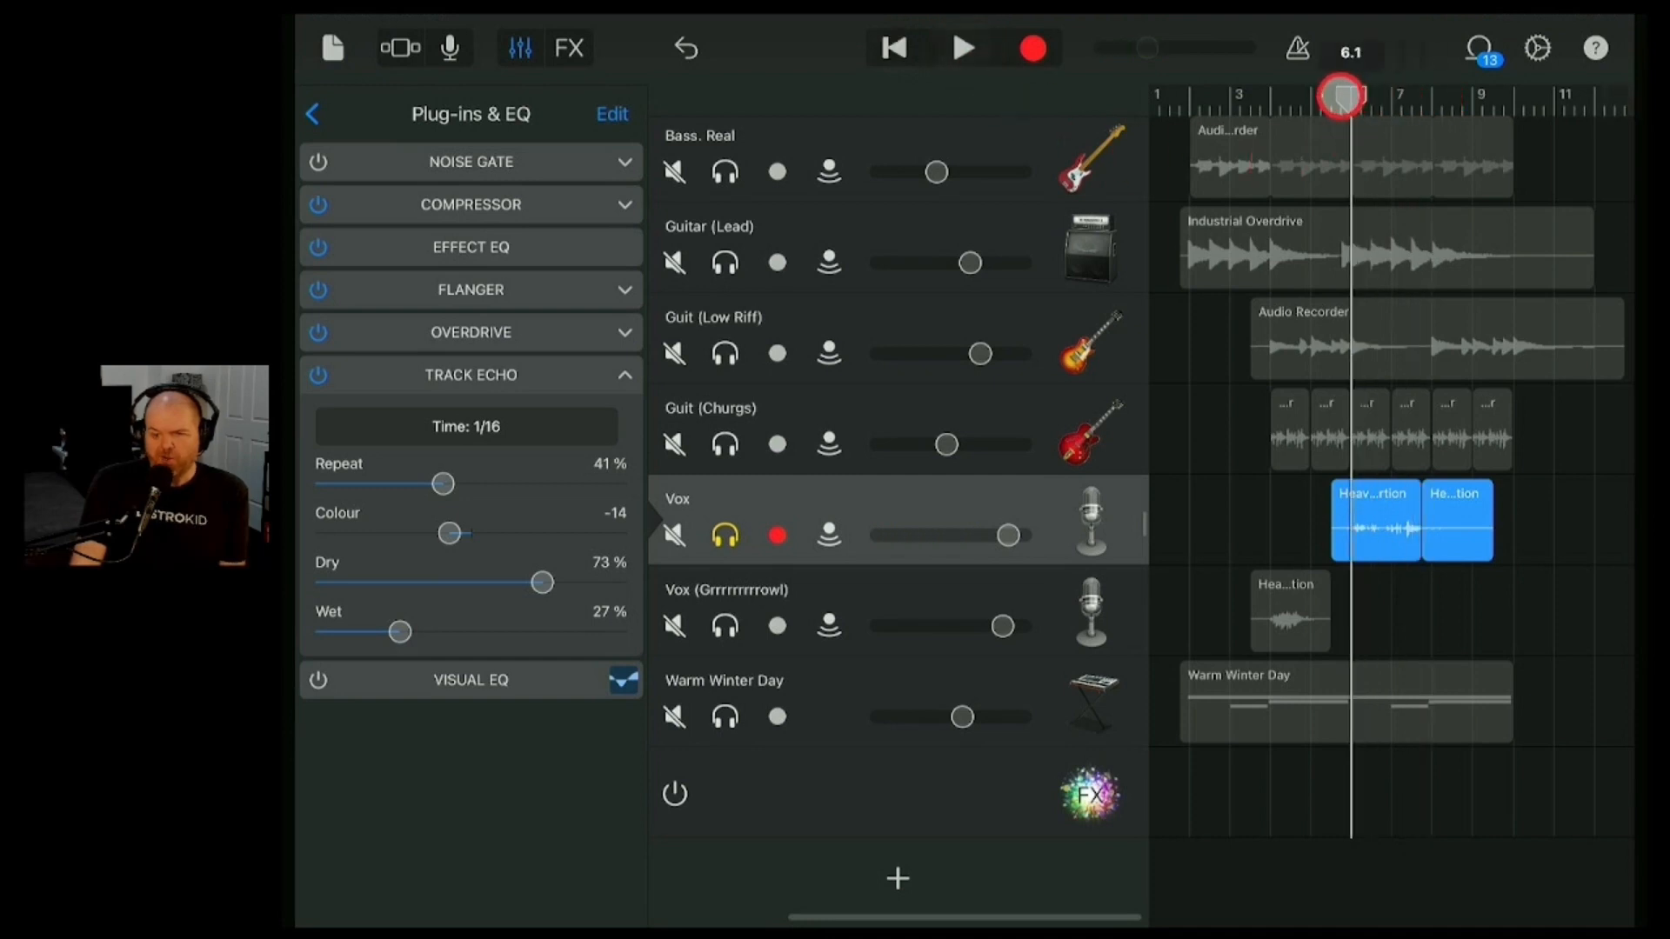
pyautogui.click(466, 426)
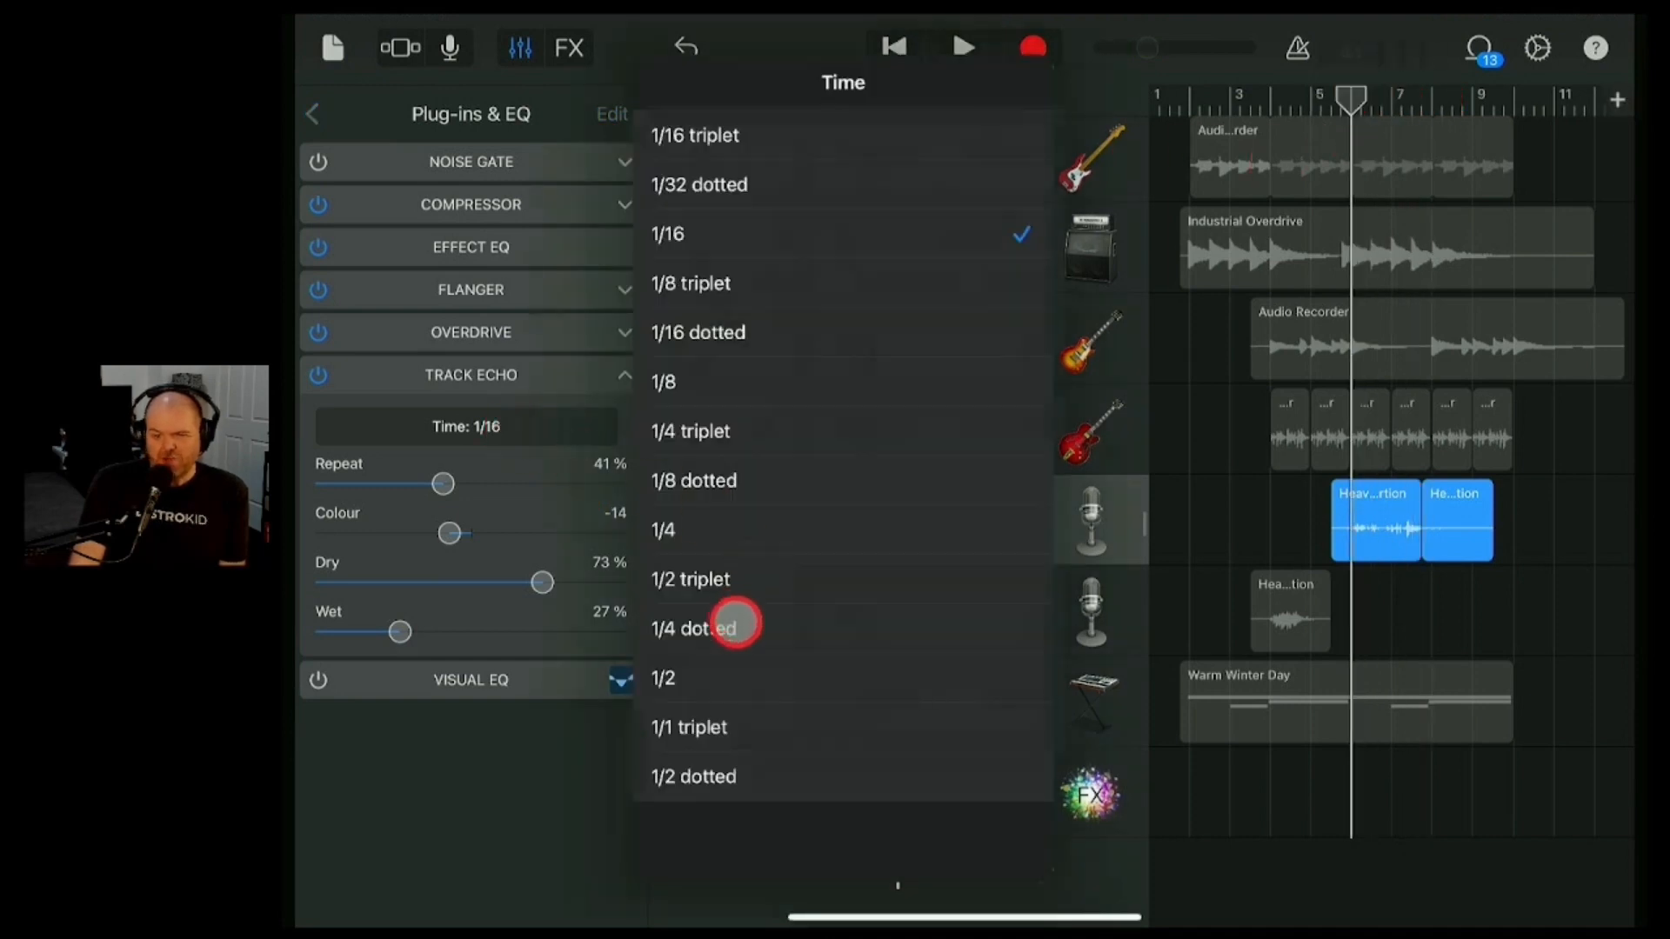
# - Set the echo time to 1/2 and play the song to hear it
pyautogui.click(663, 679)
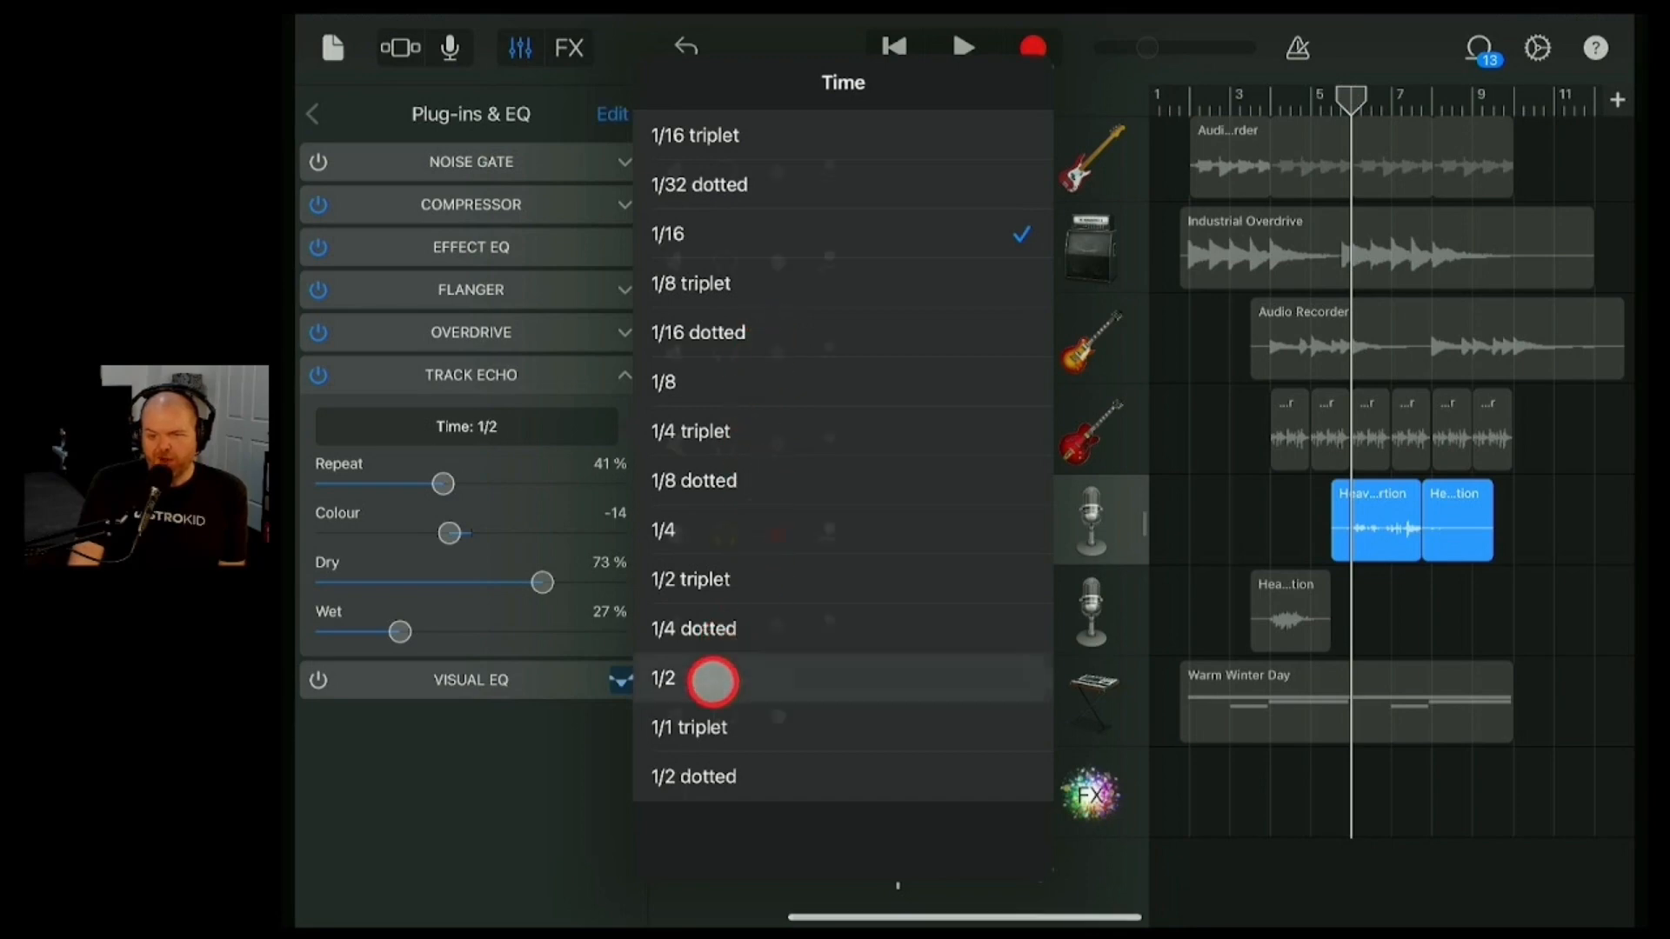
pyautogui.click(661, 679)
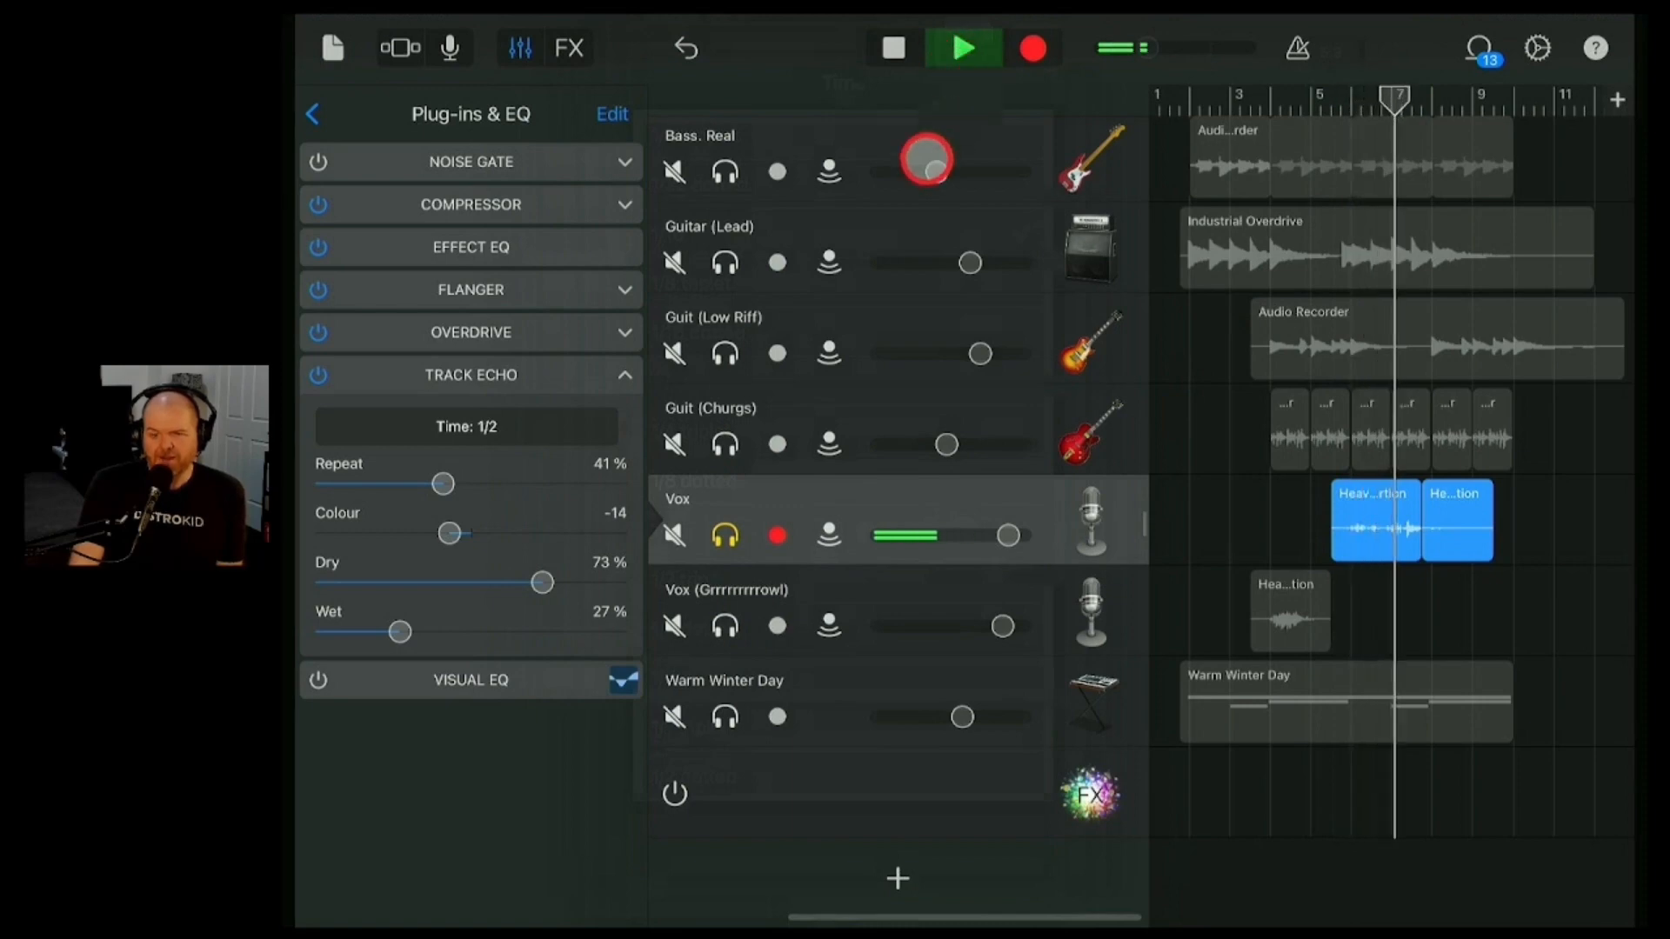
pyautogui.click(962, 49)
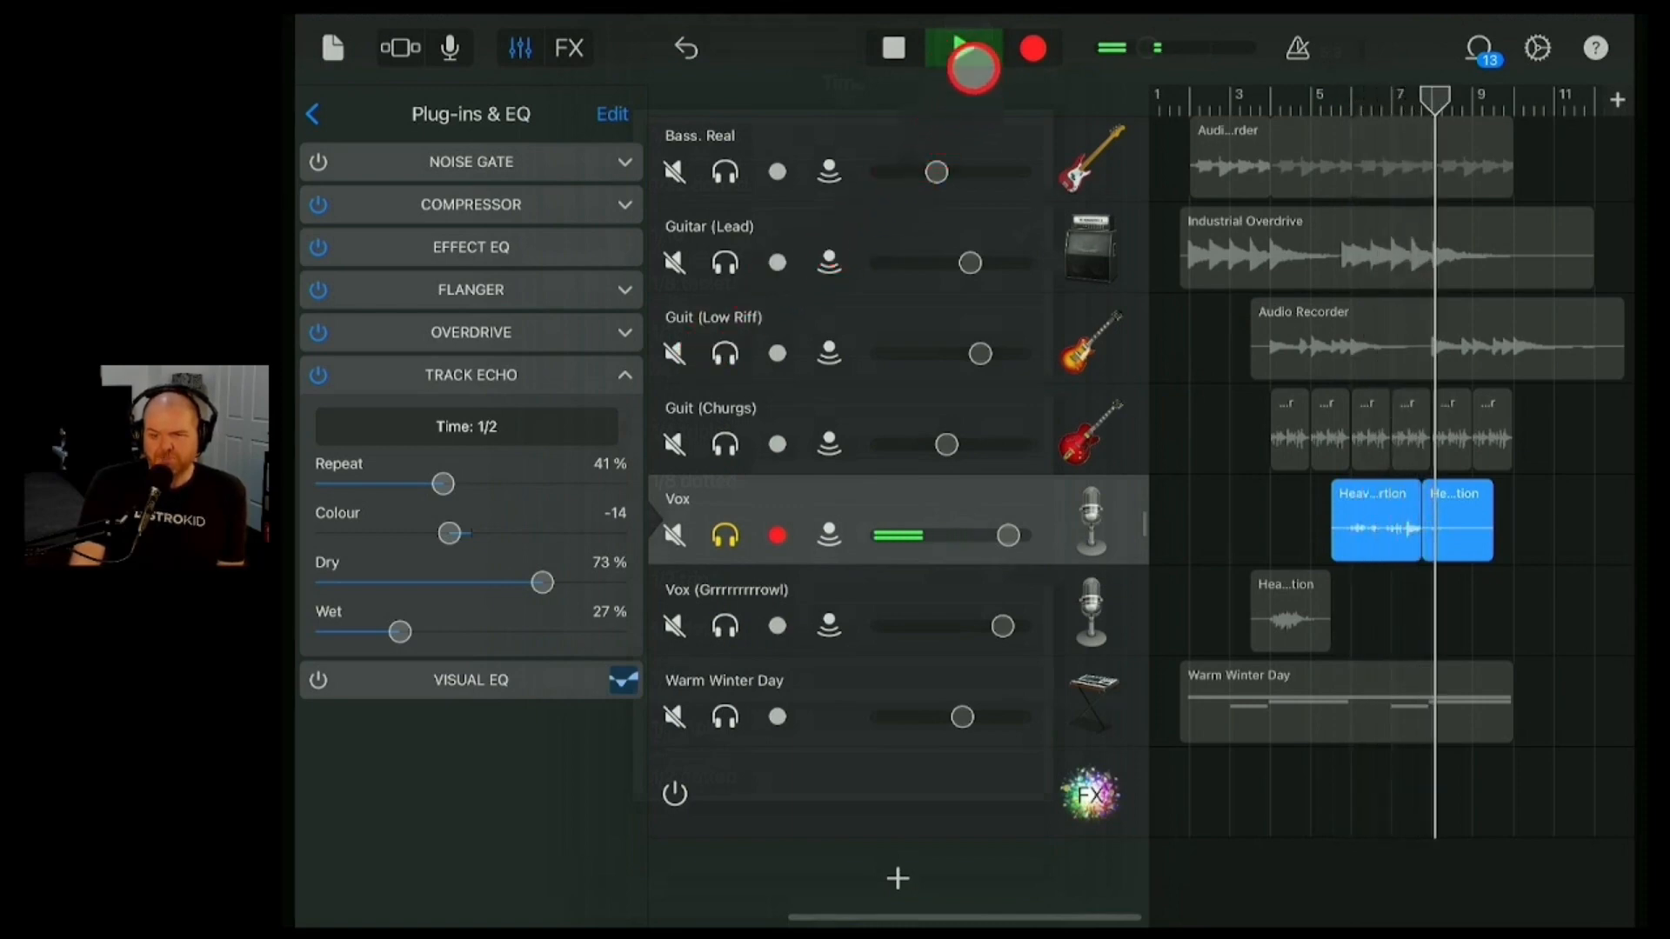
pyautogui.click(964, 48)
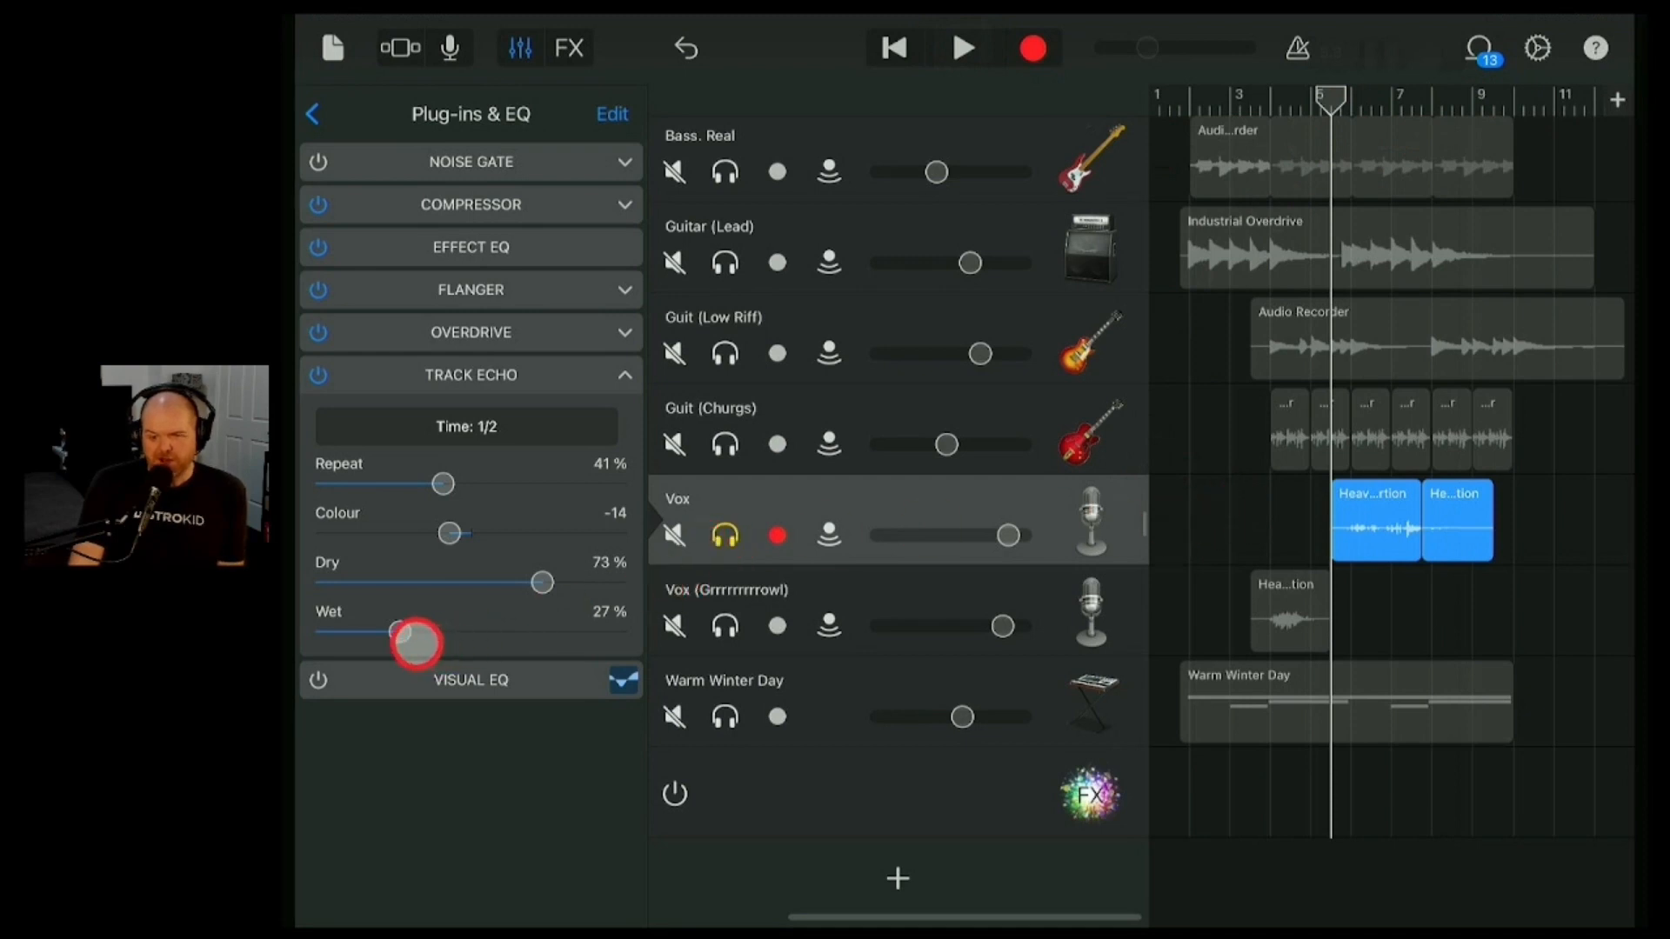
# - Set Track Echo to 90% dry and 10% wet and audition the subtler echo
pyautogui.moveTo(416, 642); pyautogui.dragTo(576, 592)
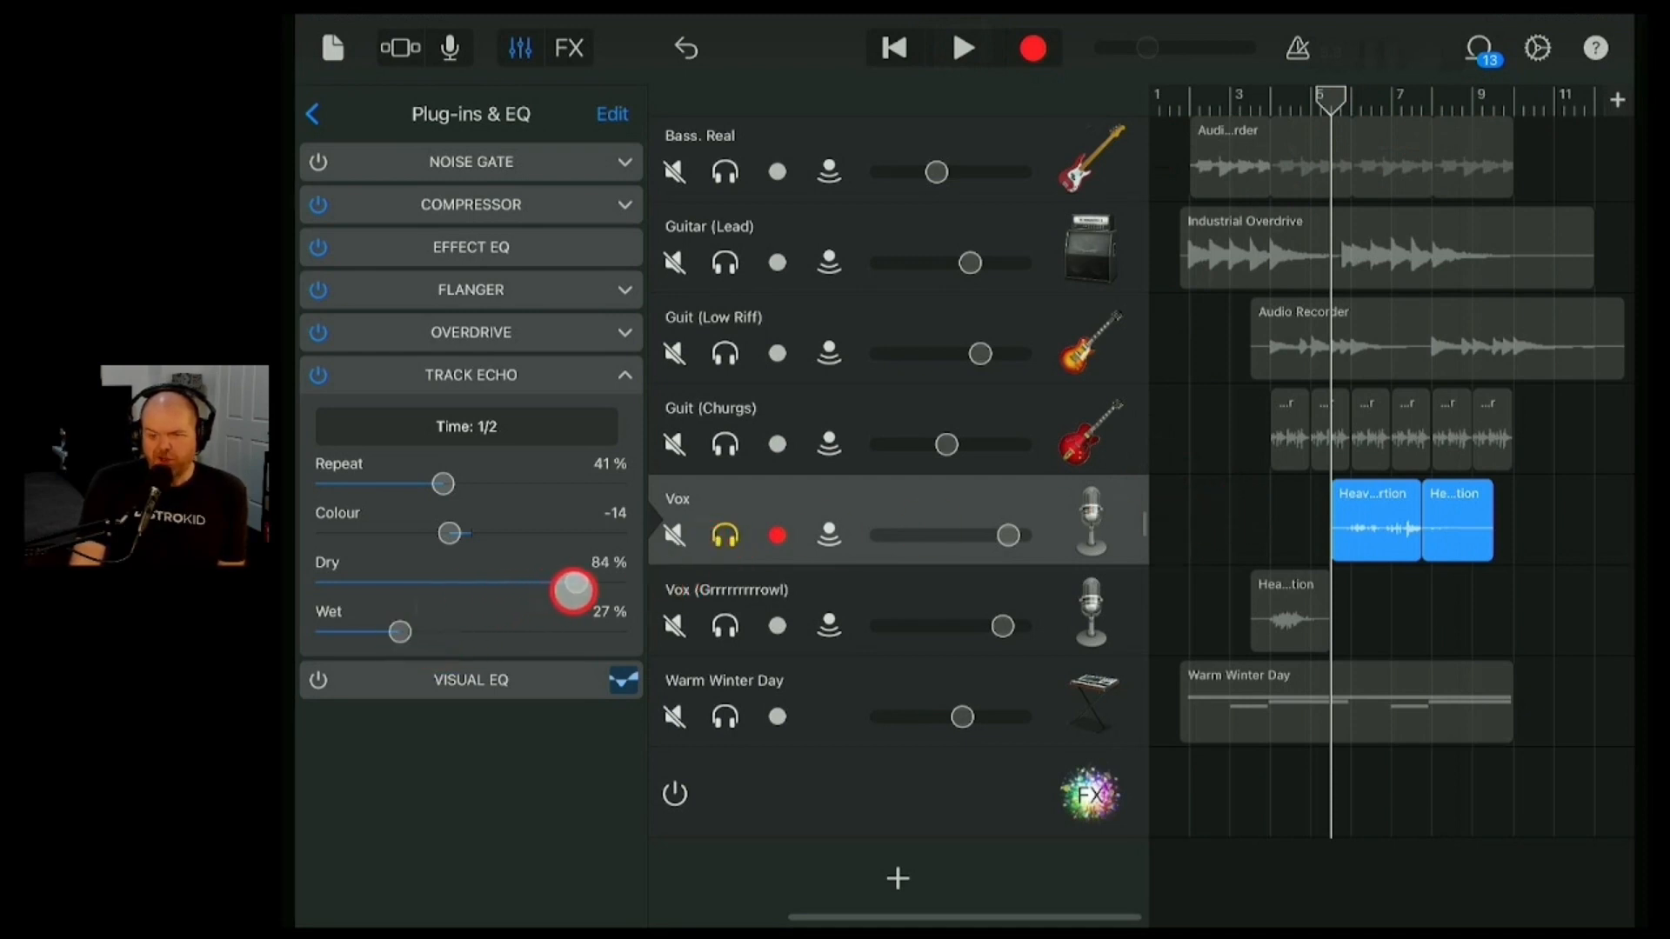
pyautogui.moveTo(576, 591); pyautogui.dragTo(486, 617)
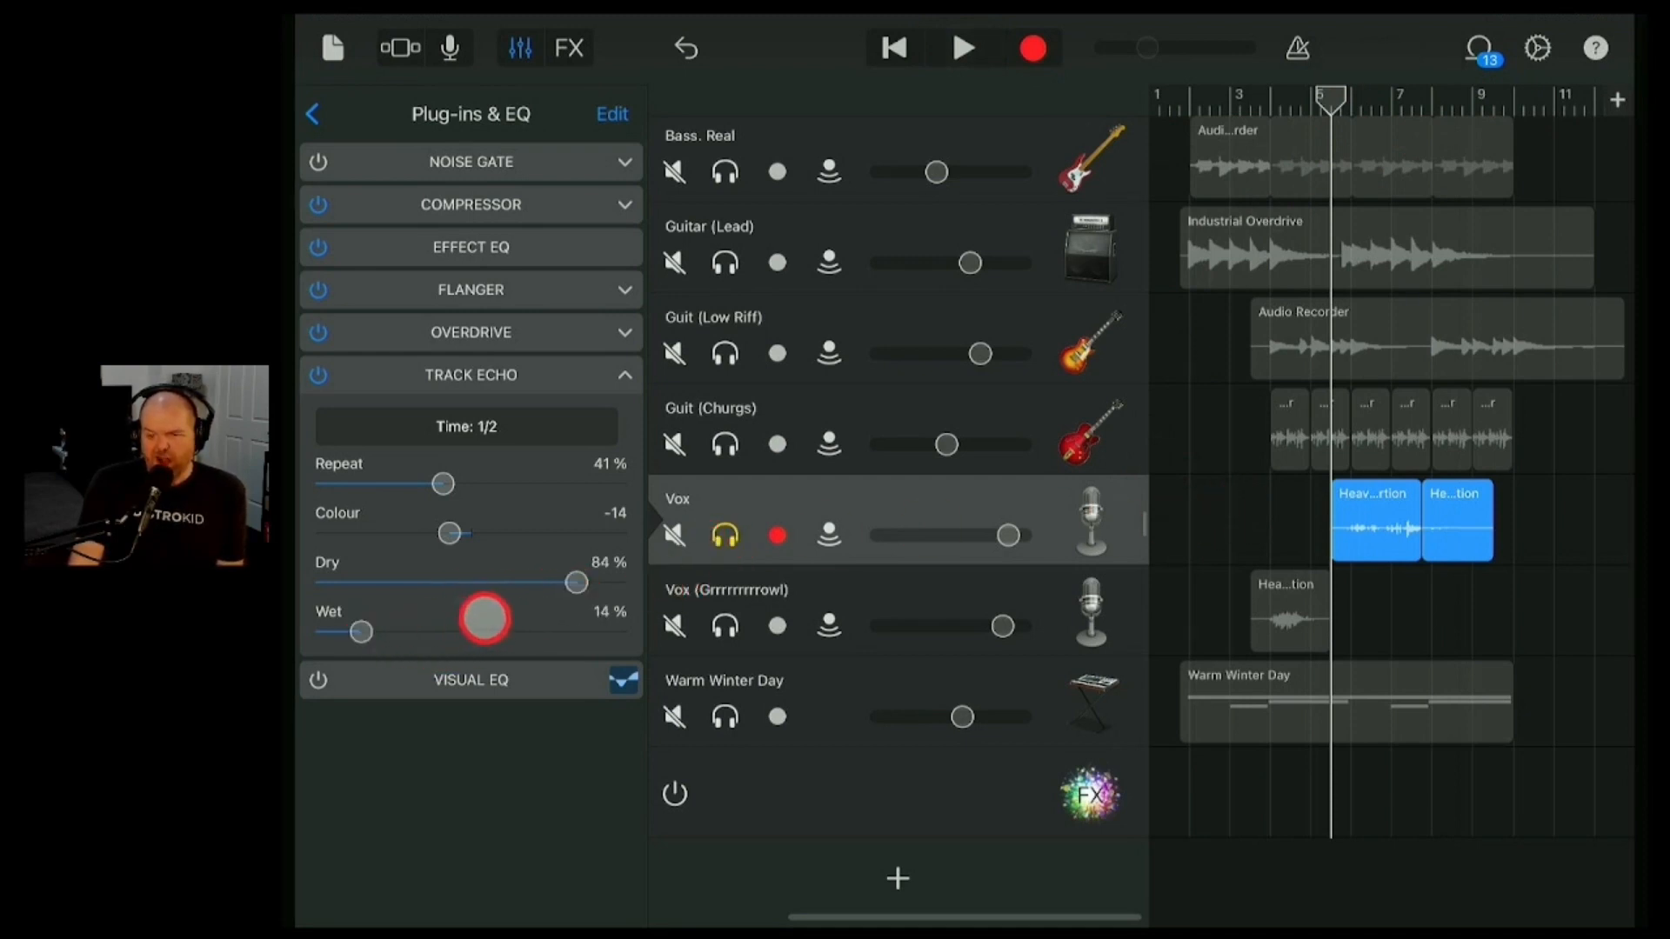
pyautogui.moveTo(486, 618); pyautogui.dragTo(382, 636)
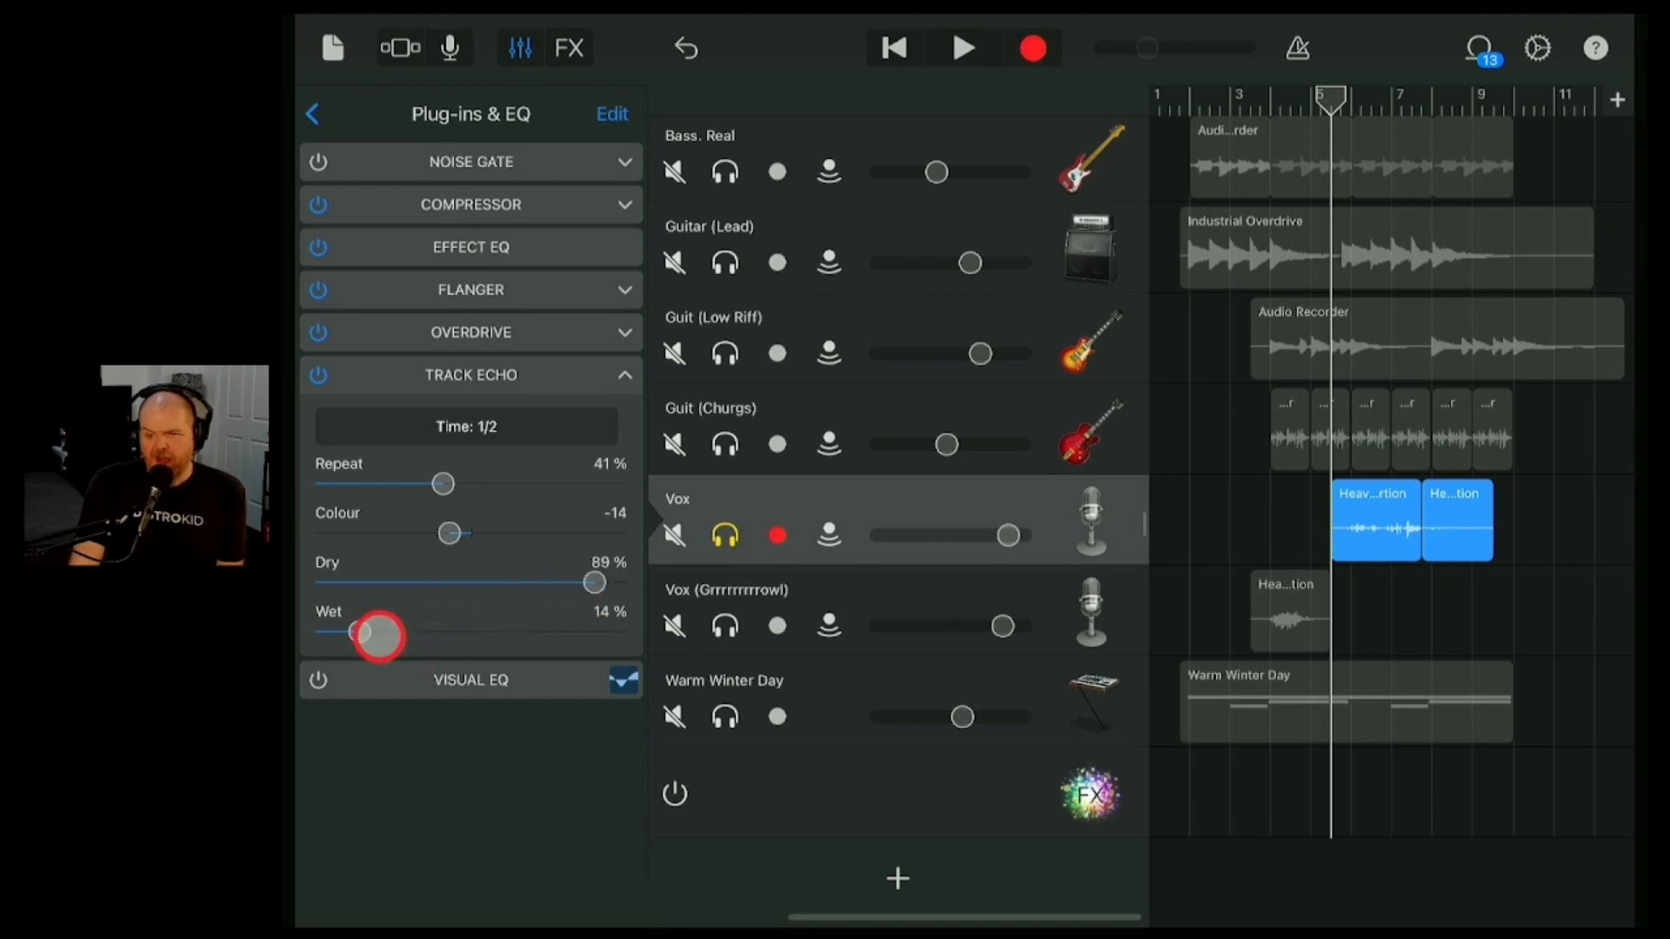
pyautogui.moveTo(378, 637); pyautogui.dragTo(591, 602)
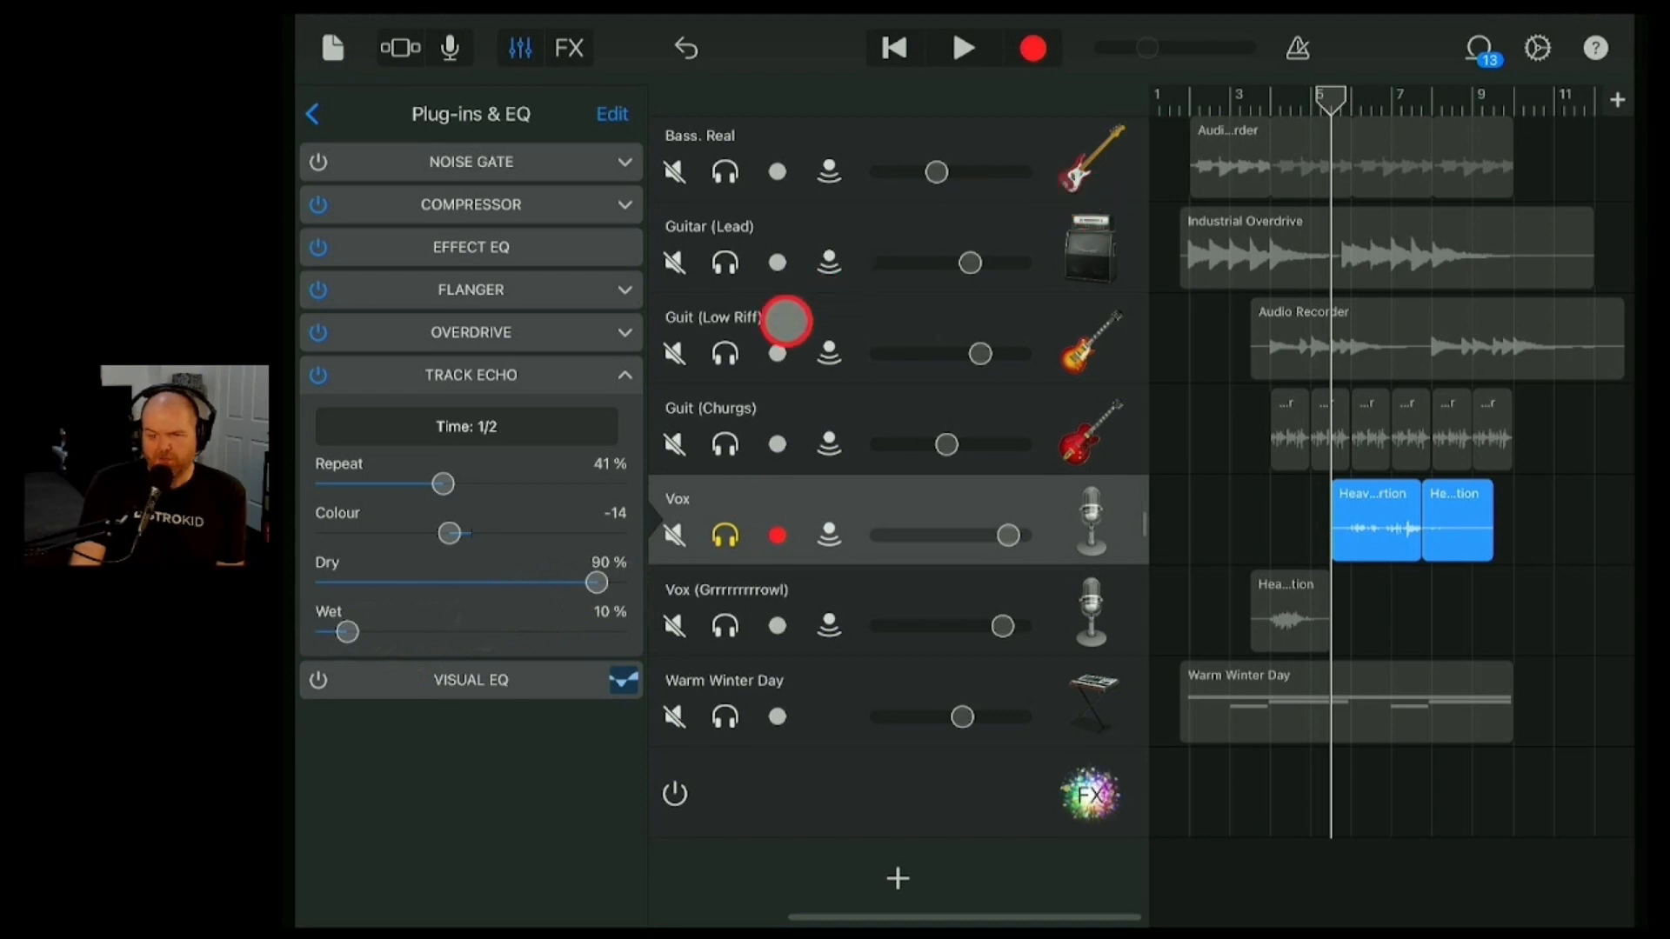
pyautogui.click(962, 48)
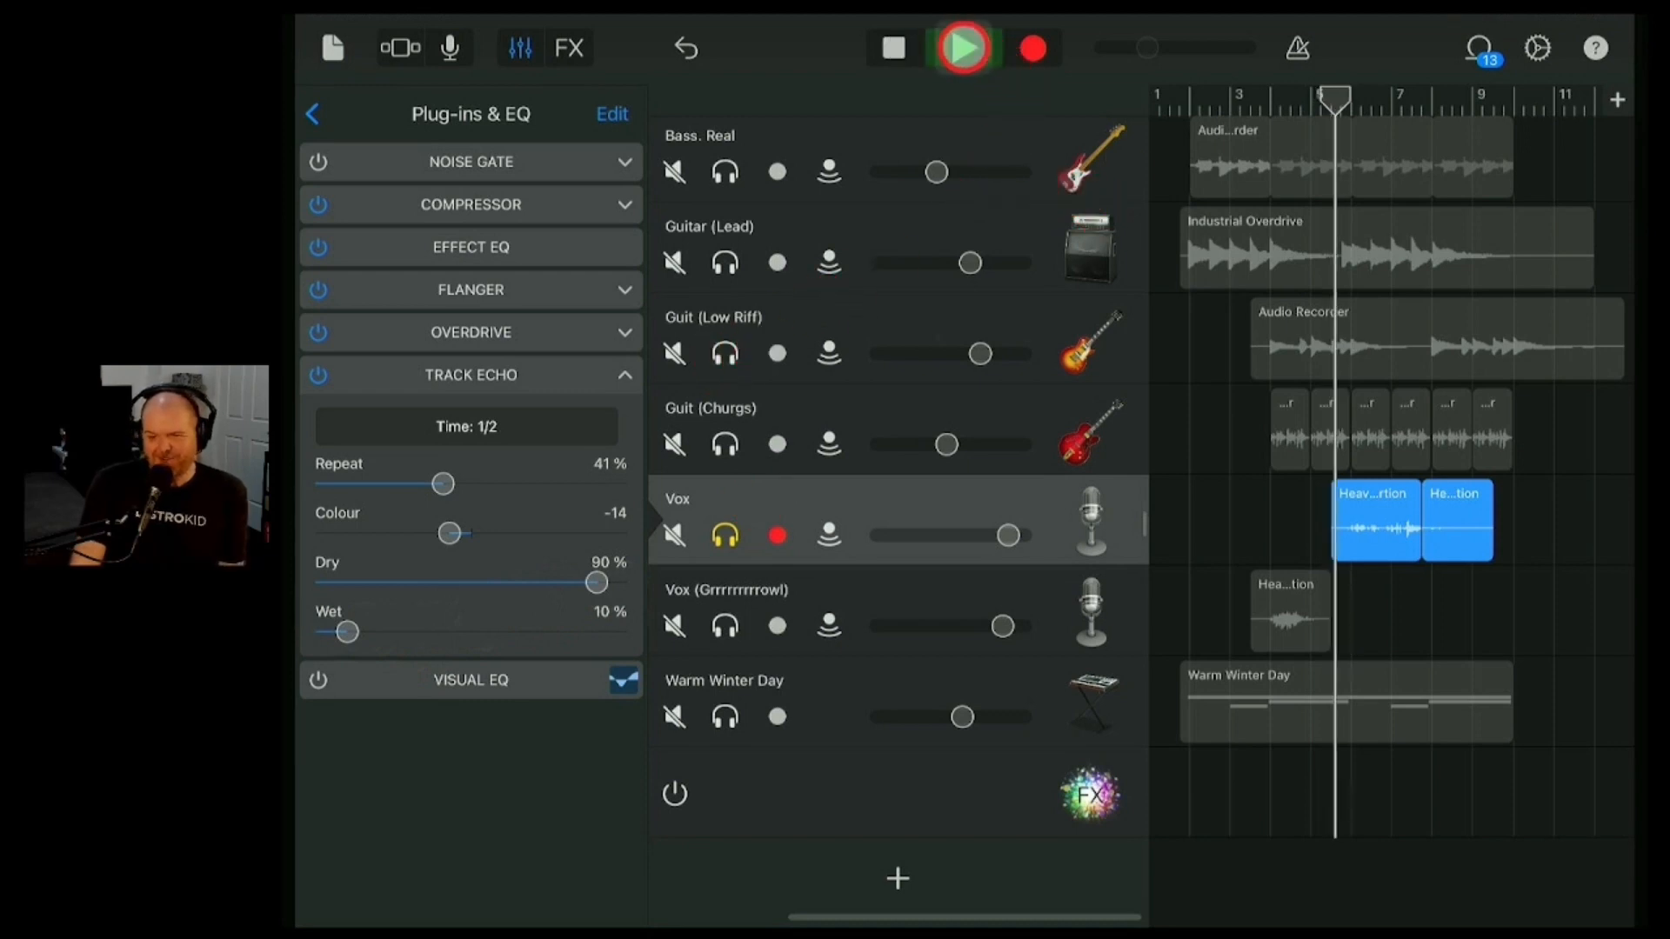
pyautogui.click(960, 49)
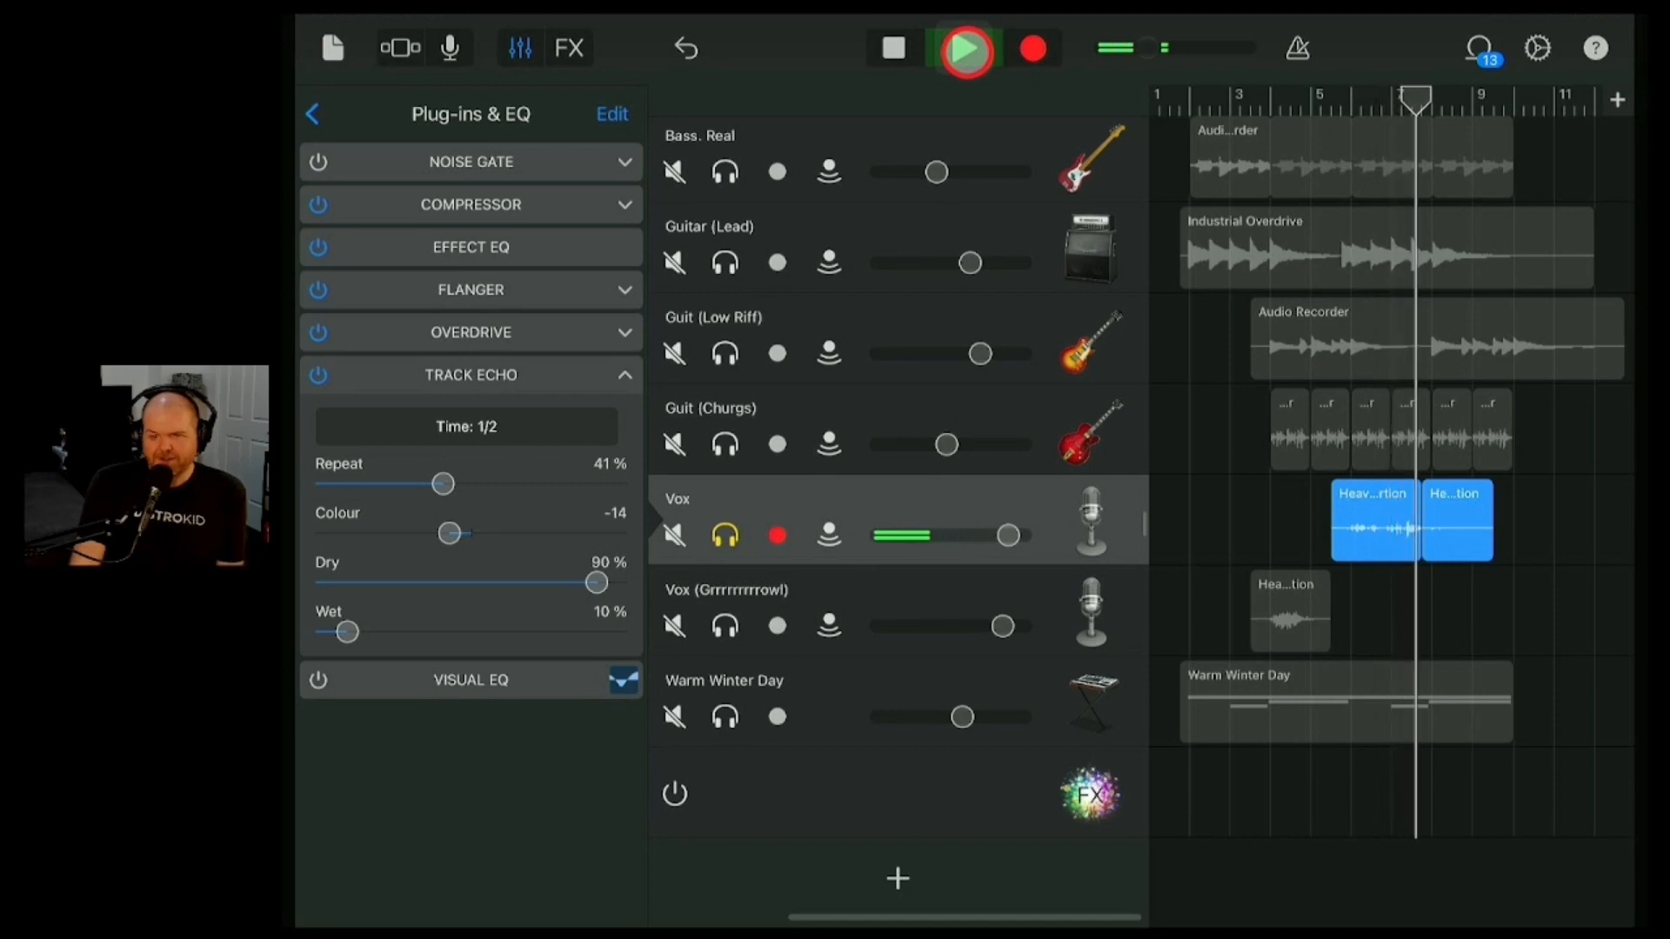
pyautogui.click(965, 49)
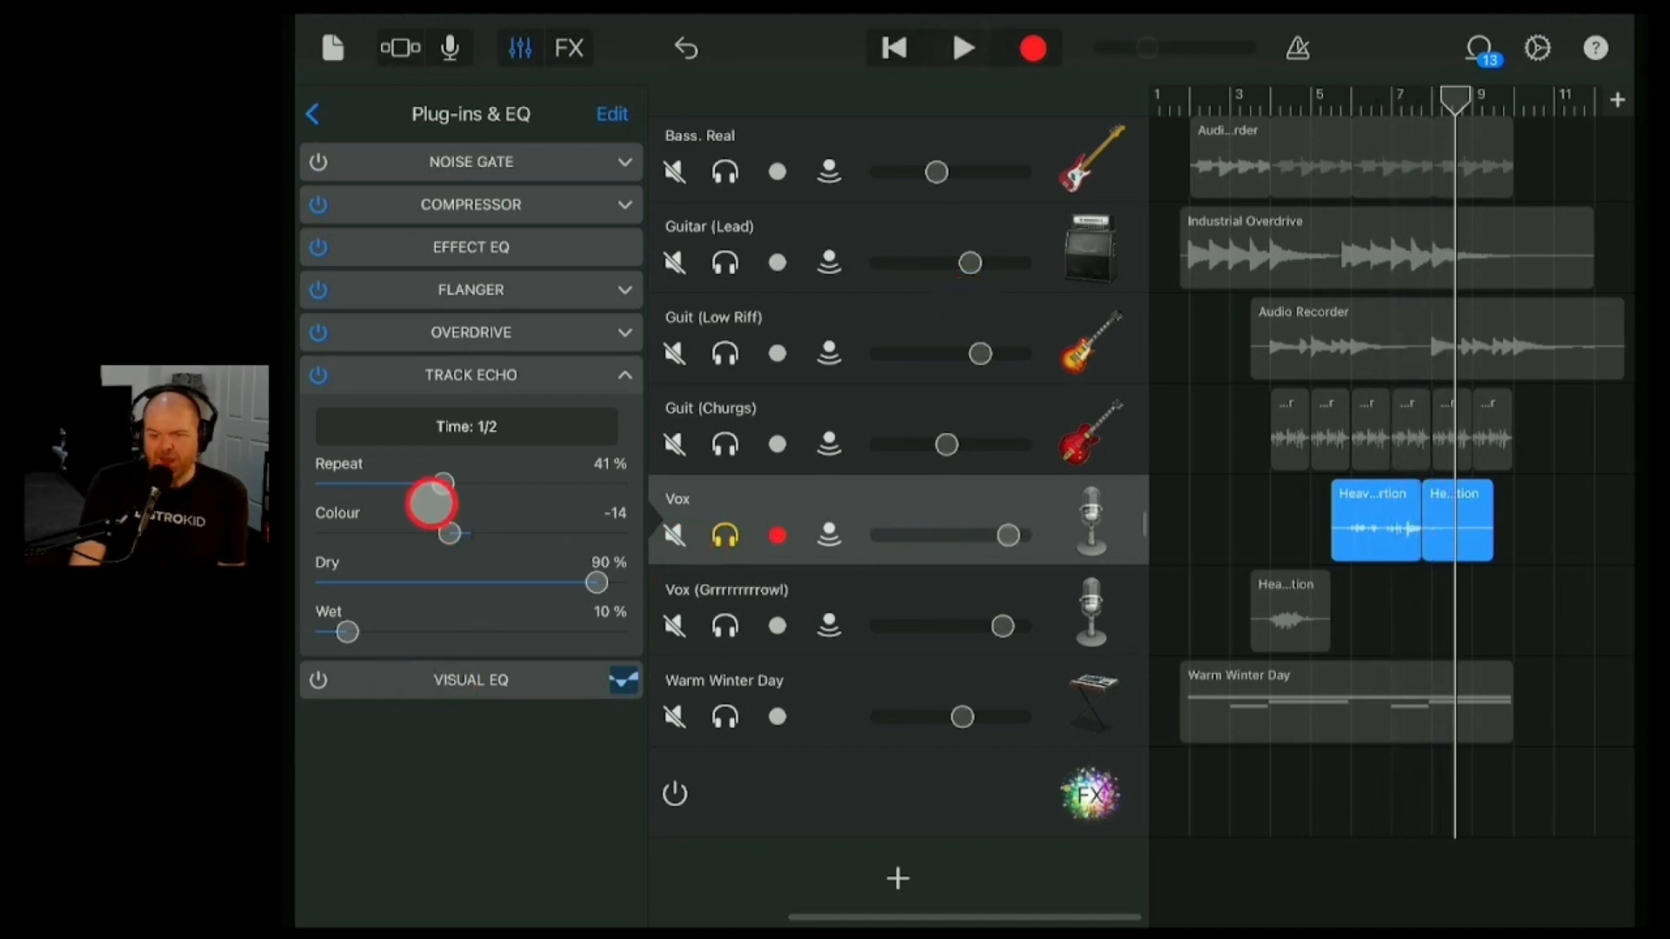
# - Raise the echo Repeat to 46% and adjust Colour to 6
pyautogui.moveTo(431, 506); pyautogui.dragTo(415, 543)
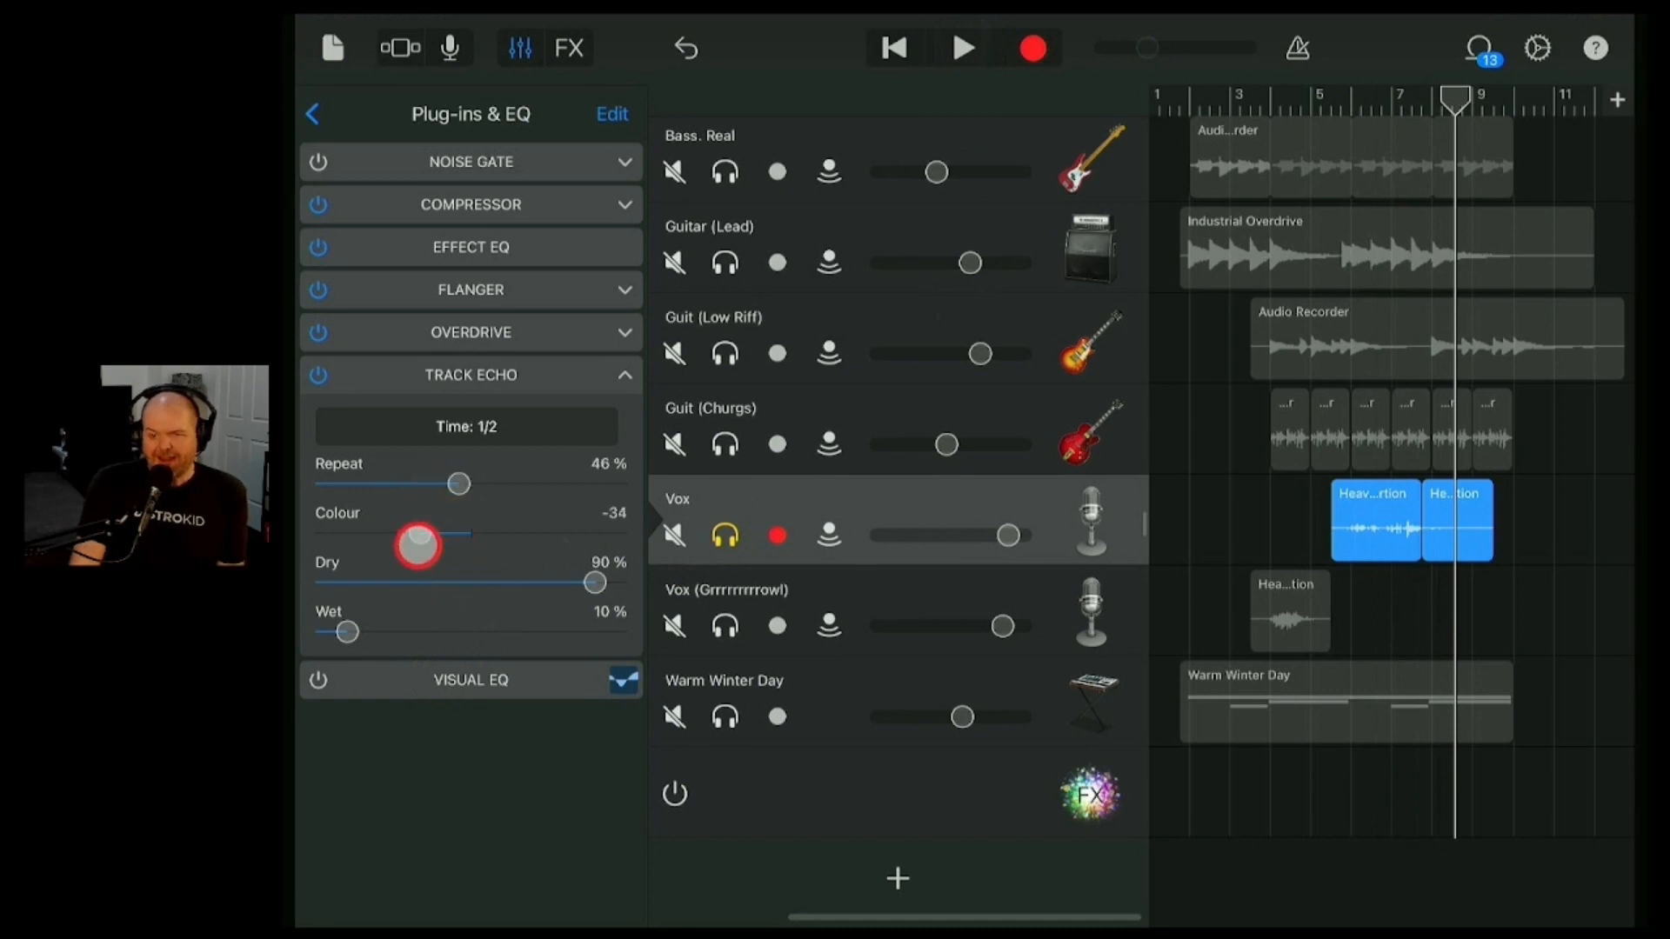
pyautogui.moveTo(416, 538); pyautogui.dragTo(480, 537)
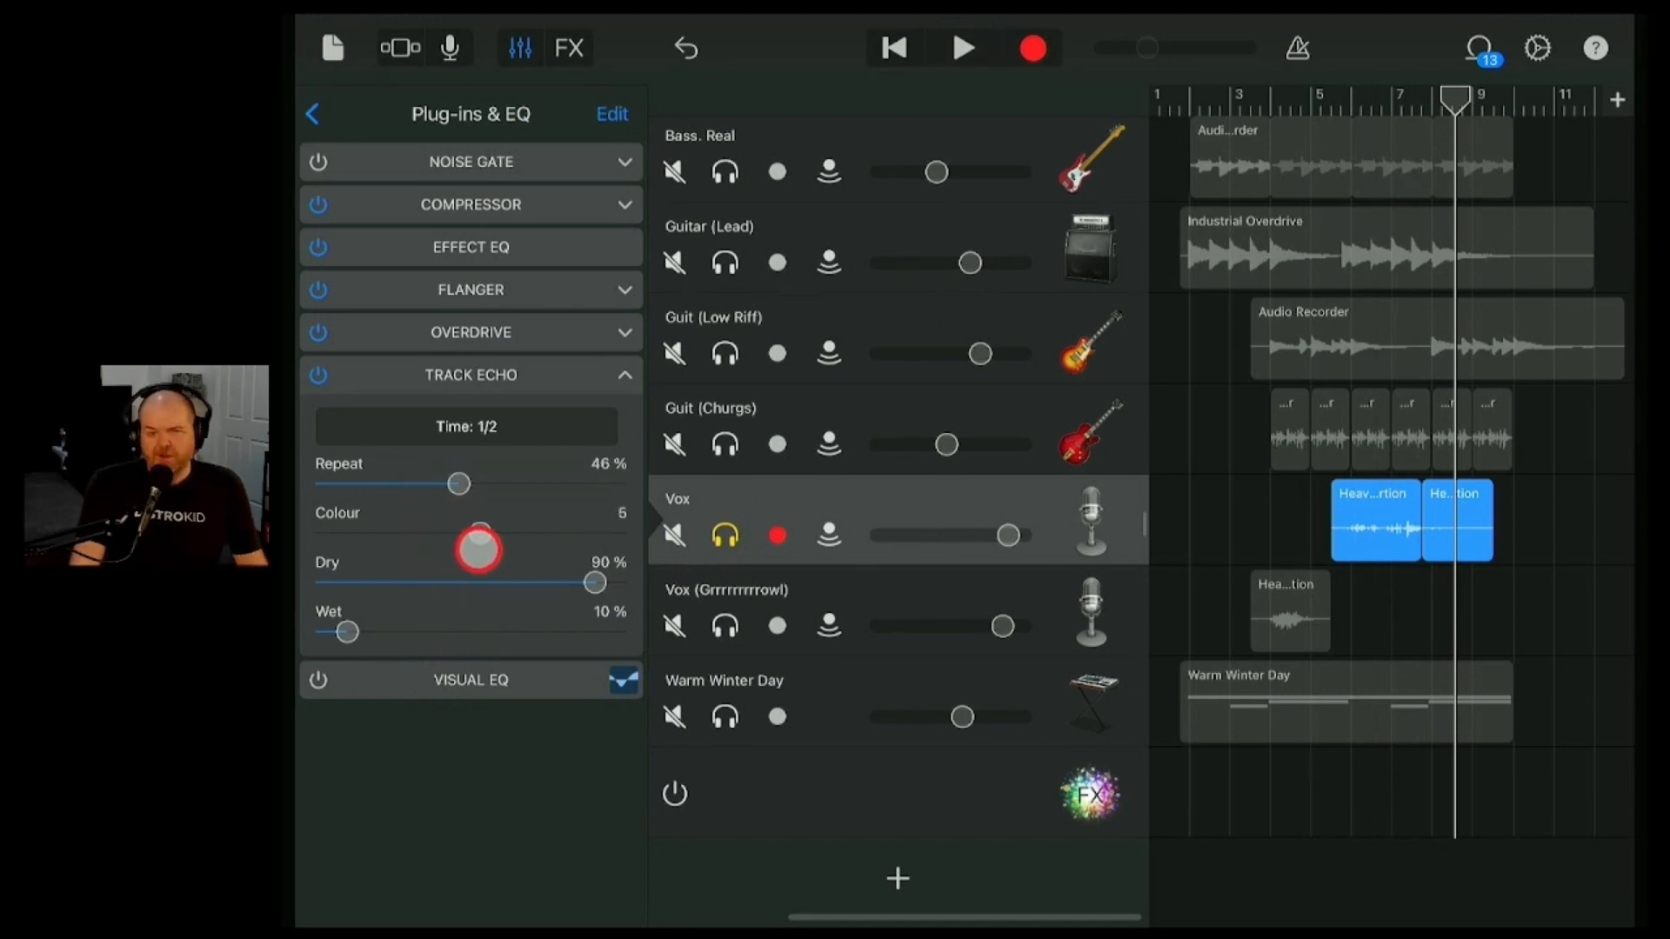
pyautogui.moveTo(486, 543); pyautogui.dragTo(476, 552)
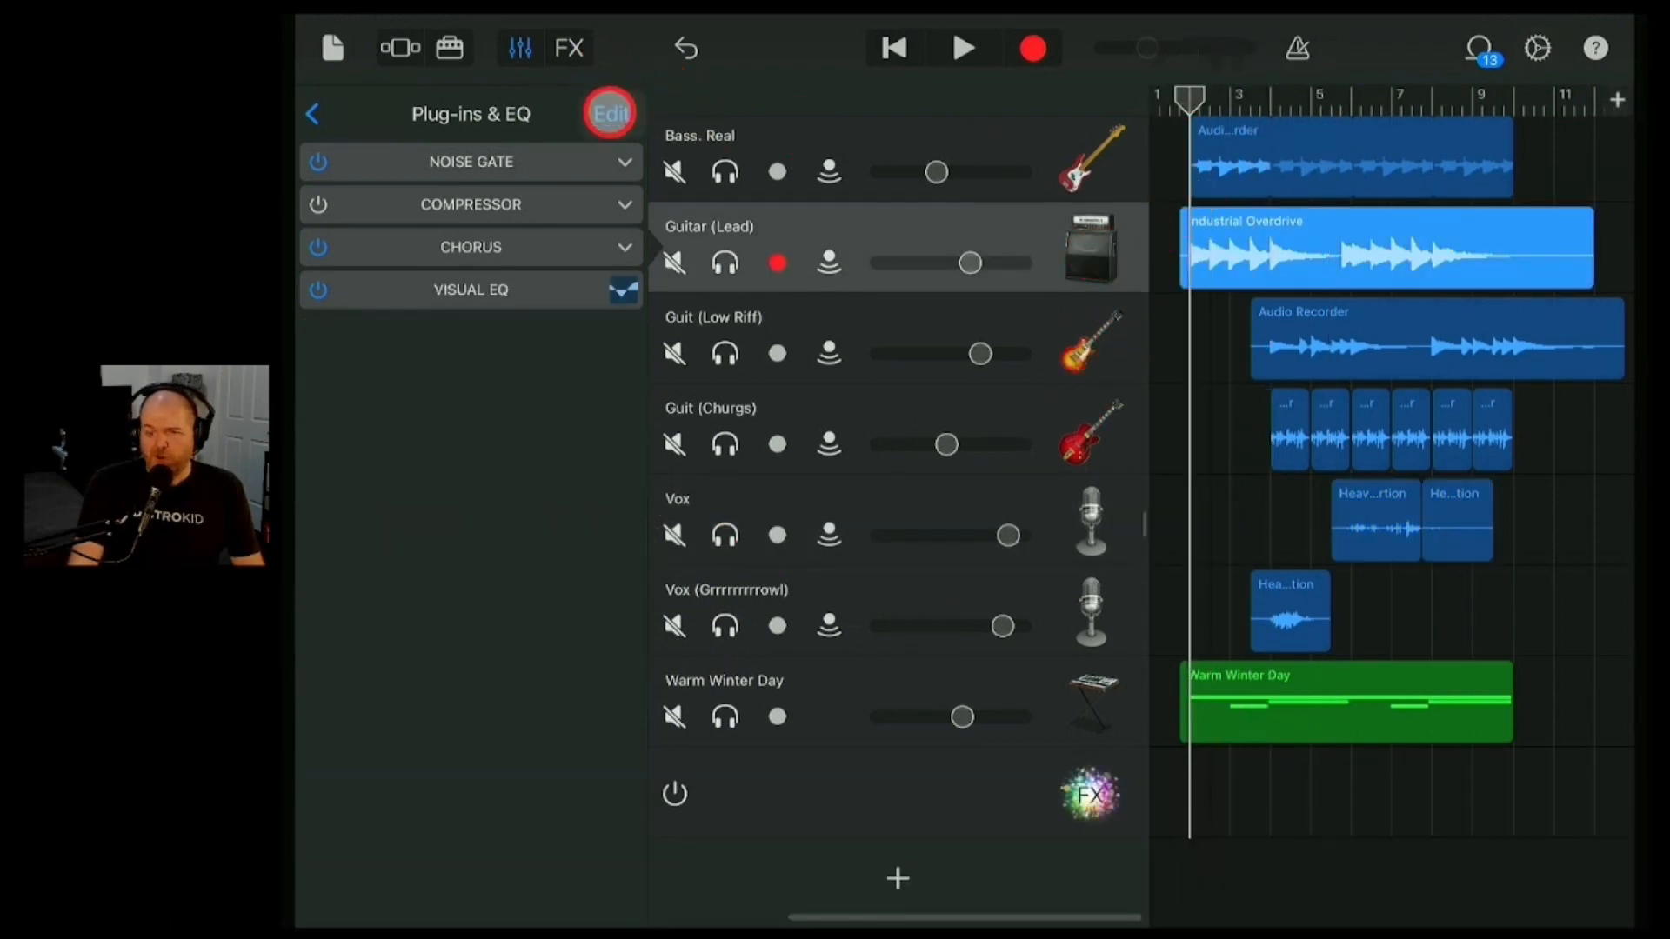
# - Add a Track Reverb plug-in to the empty slot after Effect EQ on Drums
pyautogui.scroll(-3)
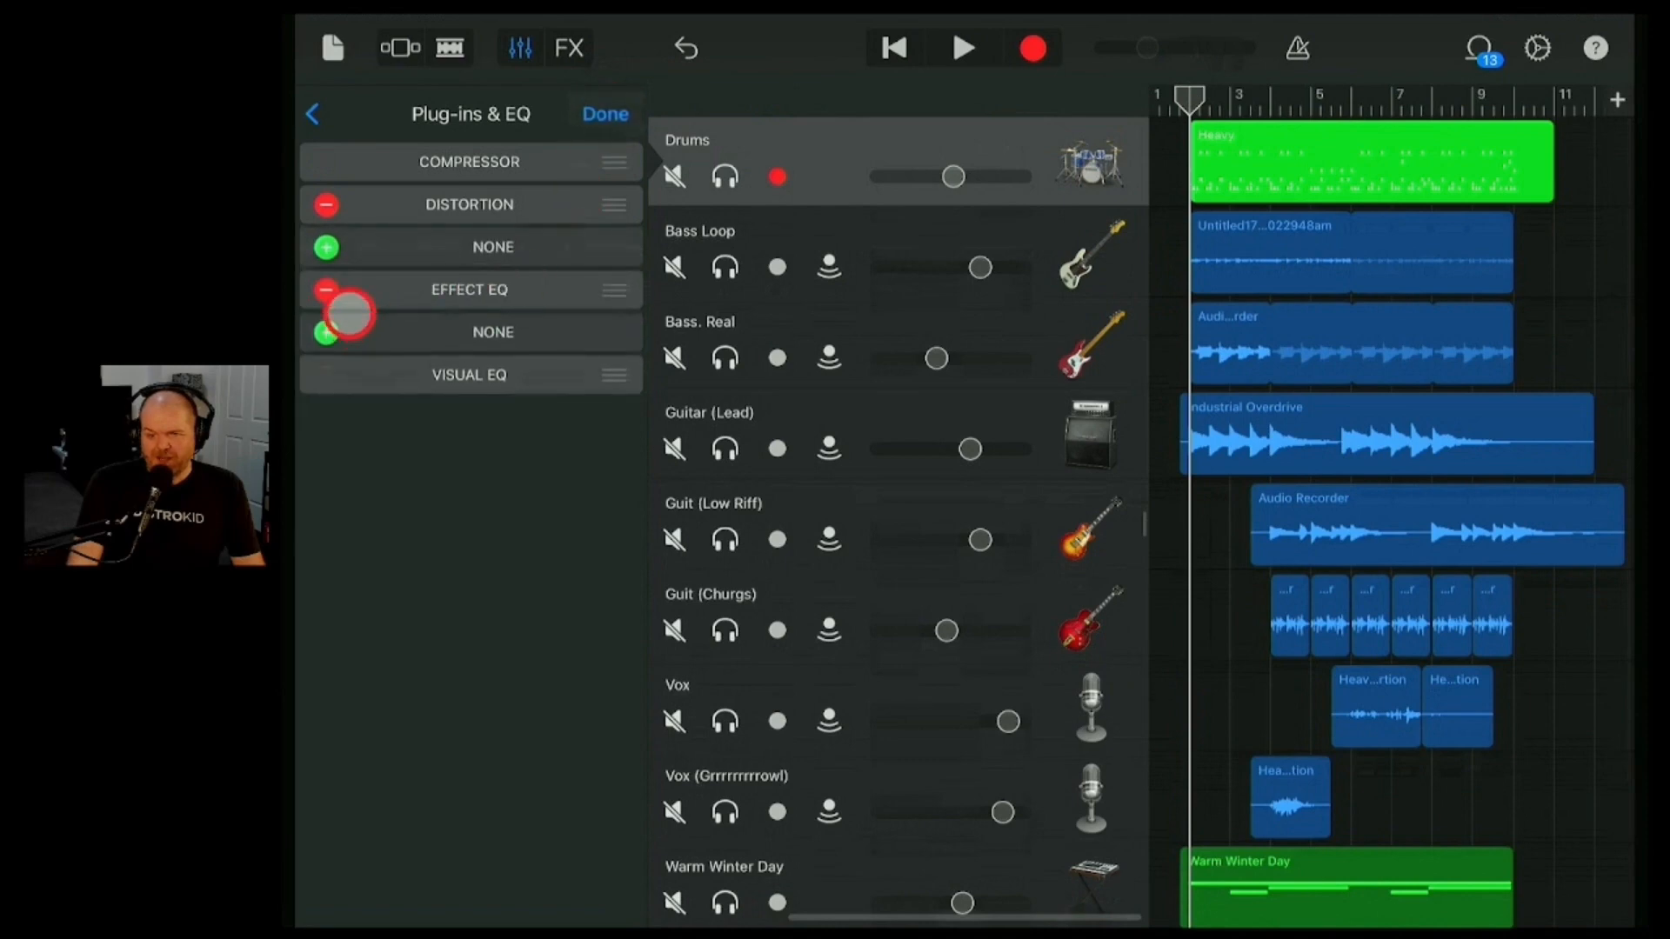
pyautogui.click(492, 331)
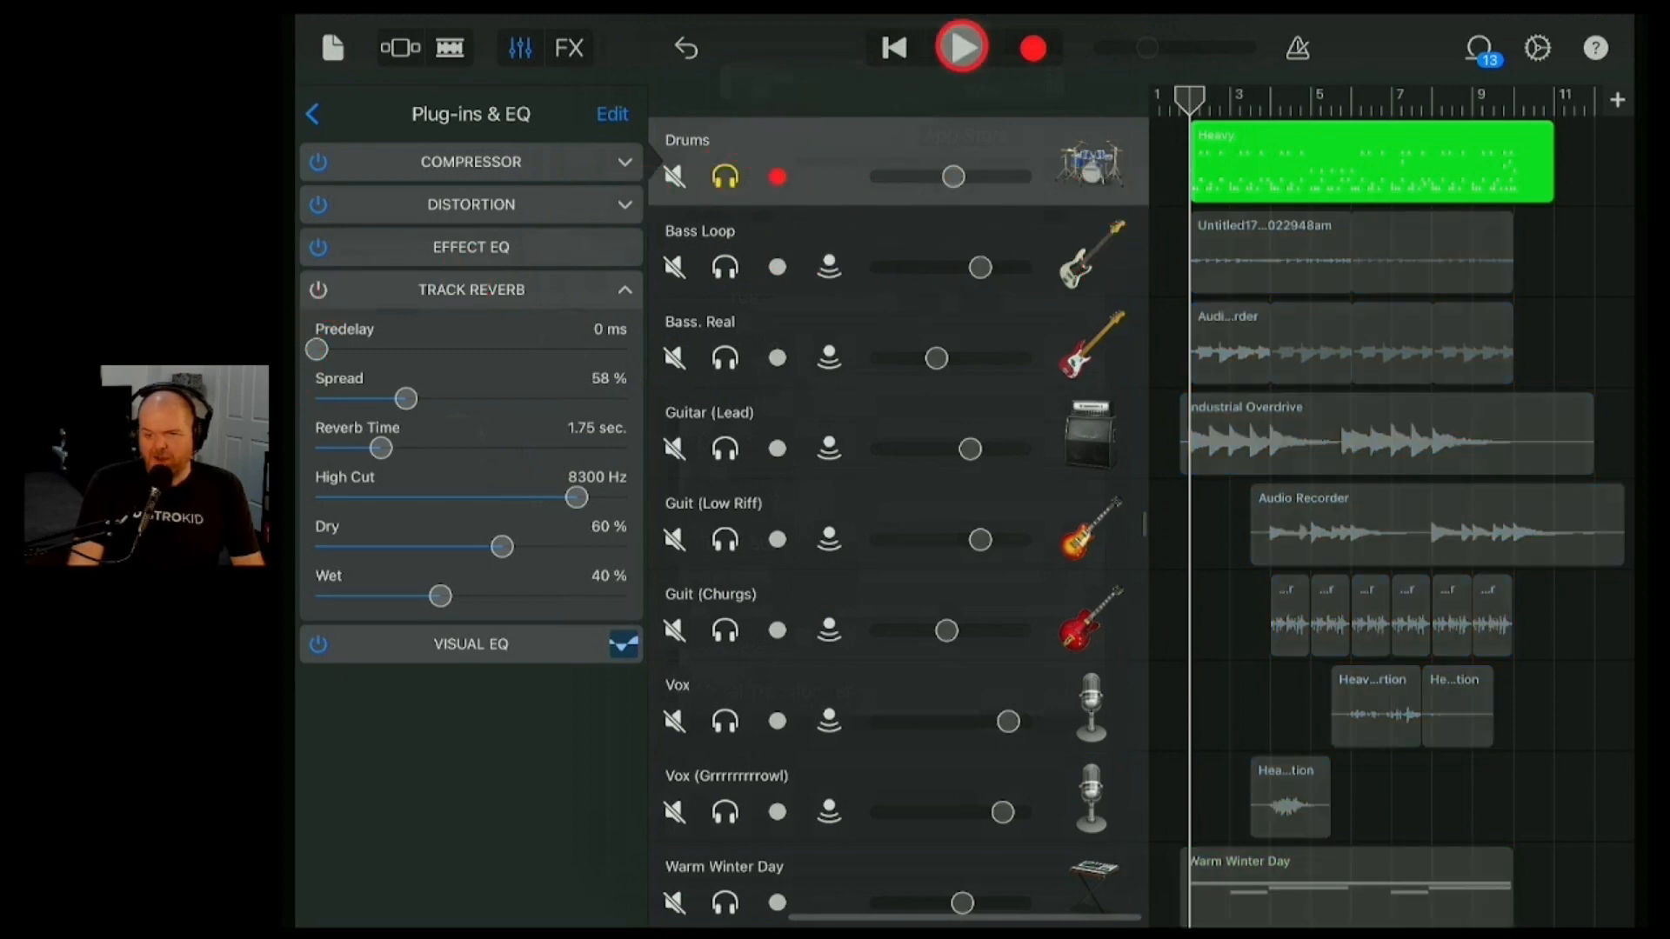
# - Audition the drums, then lengthen the reverb to 4.35 sec with 74% spread
pyautogui.click(960, 47)
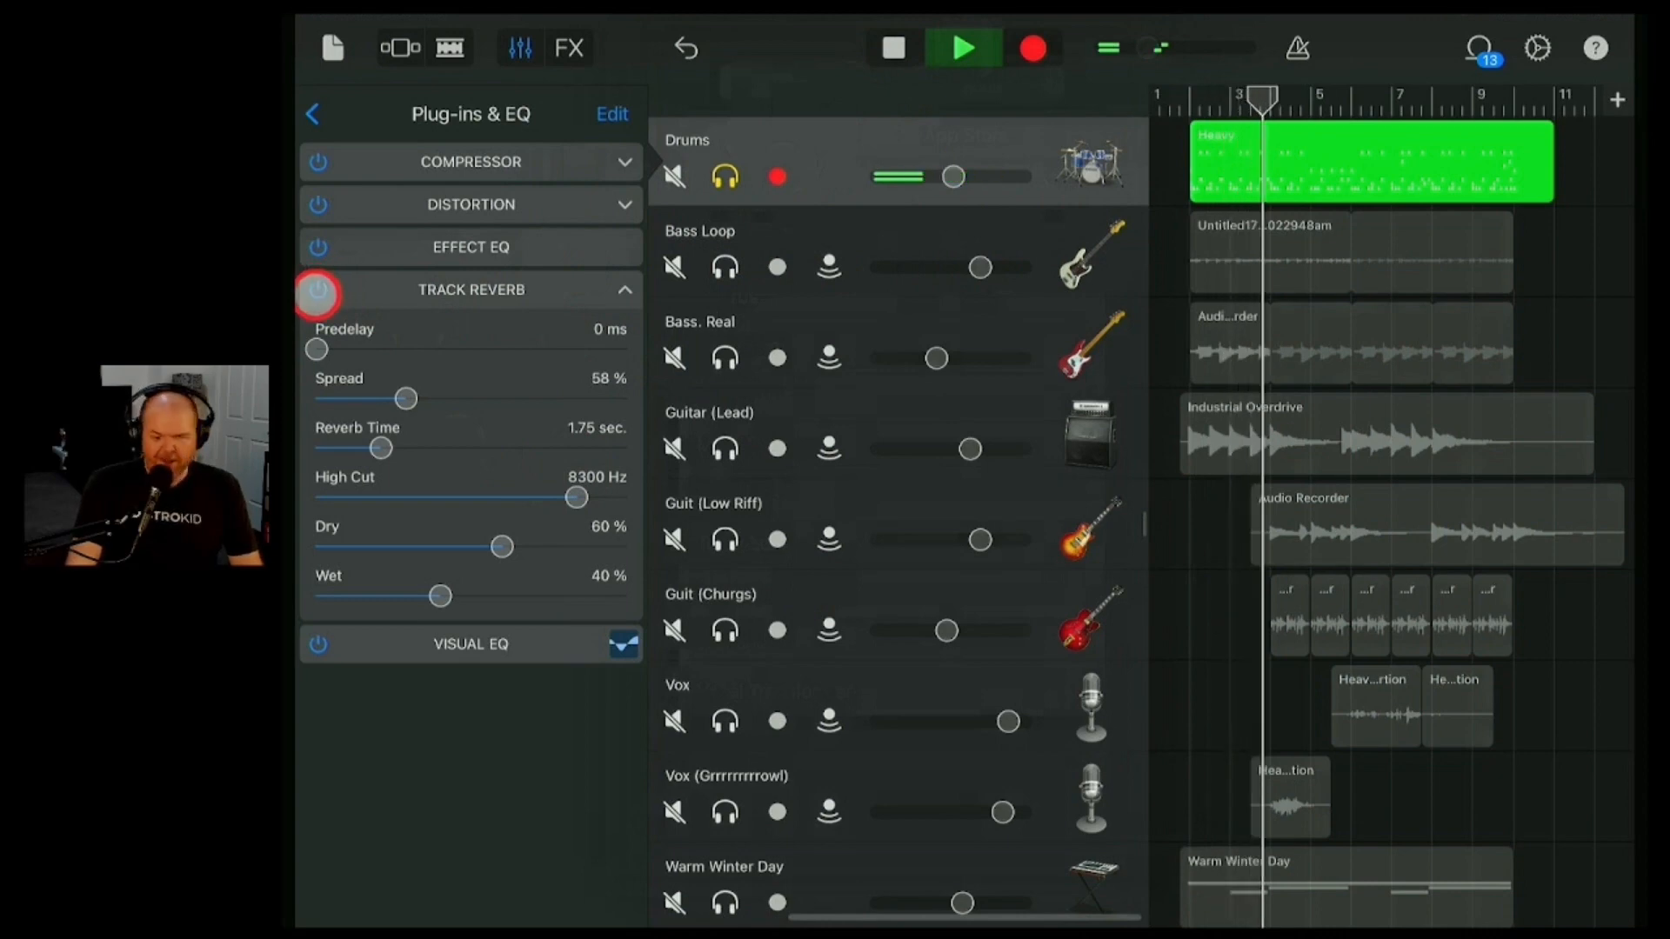
pyautogui.click(962, 47)
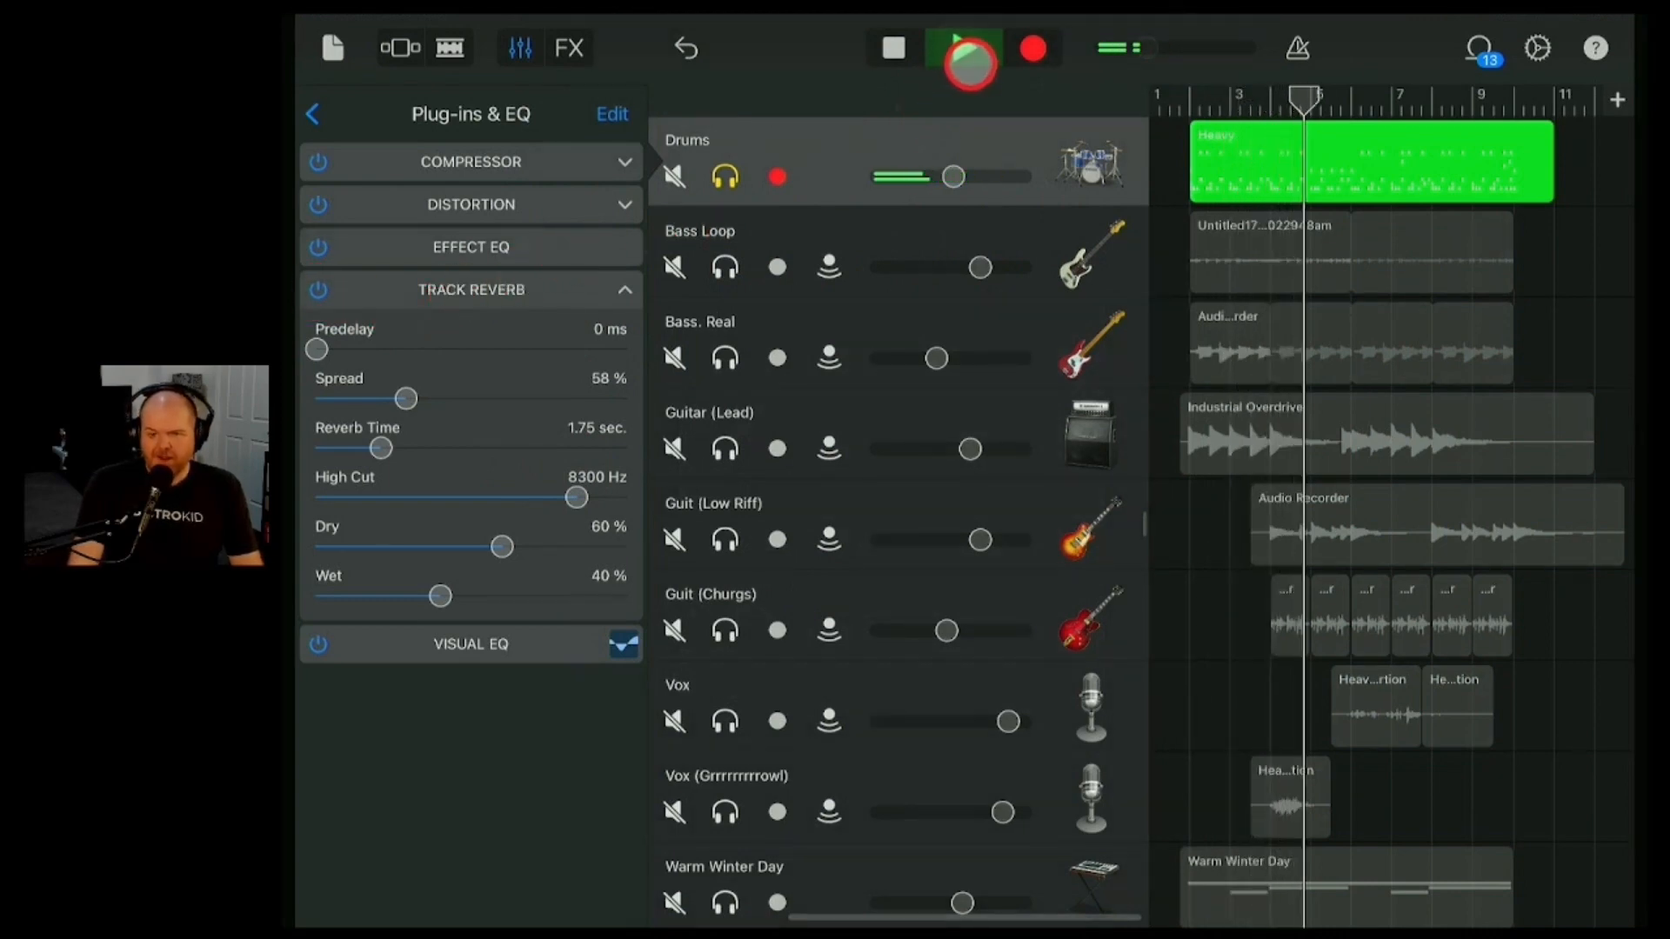
pyautogui.click(965, 49)
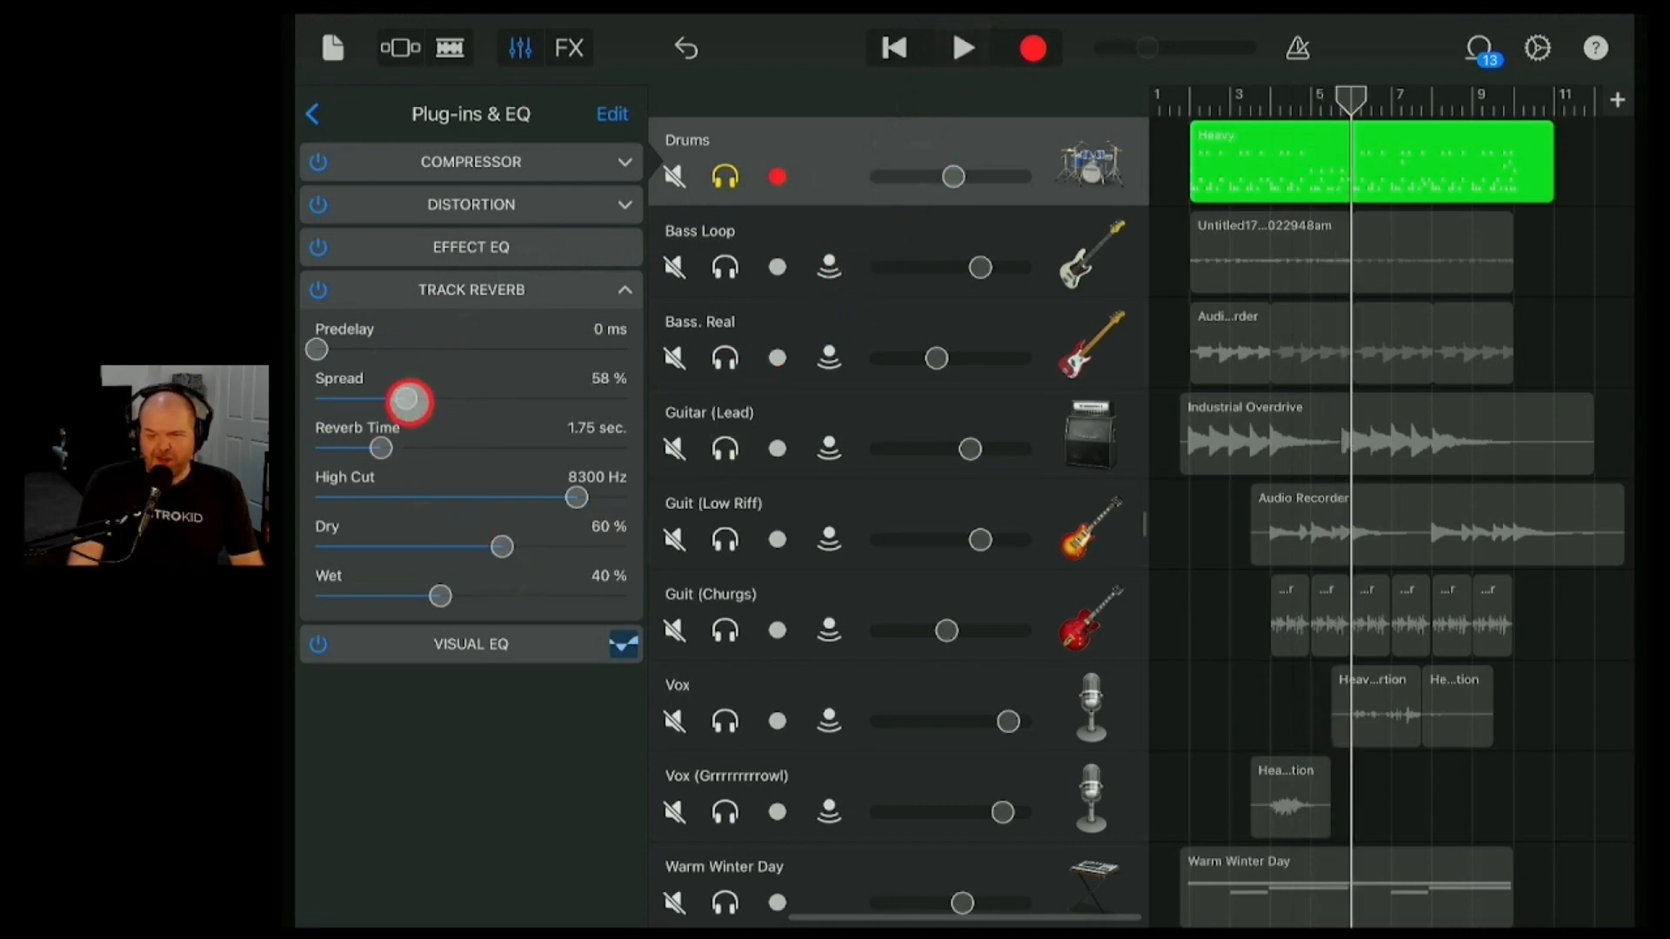
pyautogui.moveTo(411, 400); pyautogui.dragTo(436, 407)
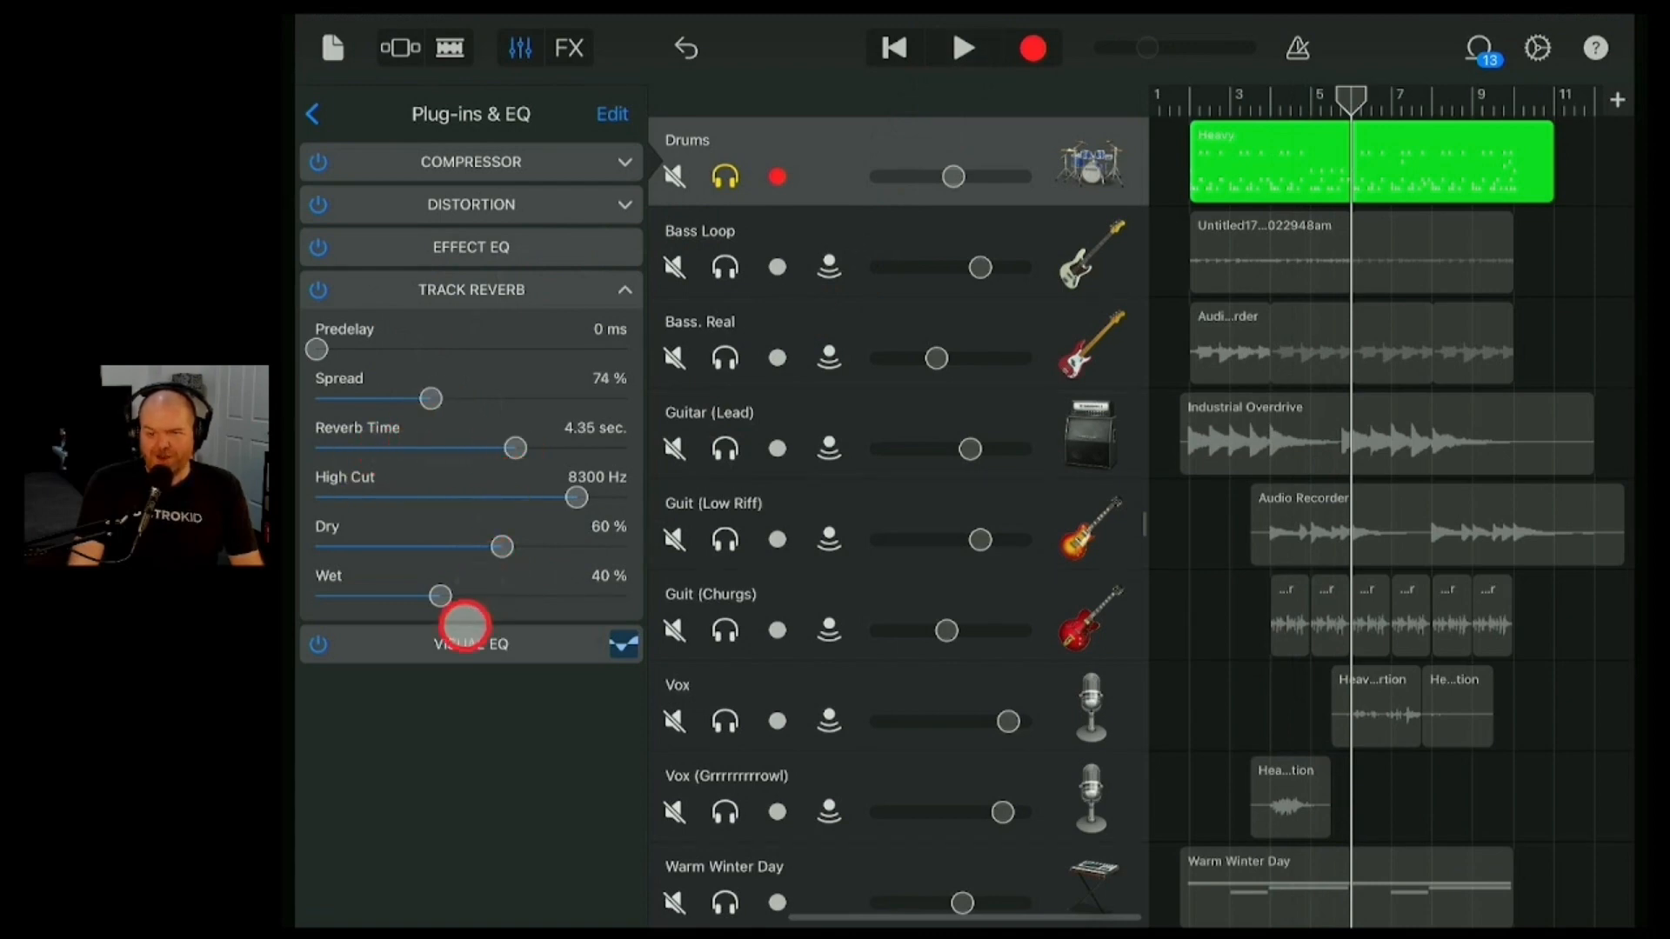
# - Experiment with the dry/wet balance, settling on mostly dry with 12% wet
pyautogui.moveTo(501, 546); pyautogui.dragTo(443, 595)
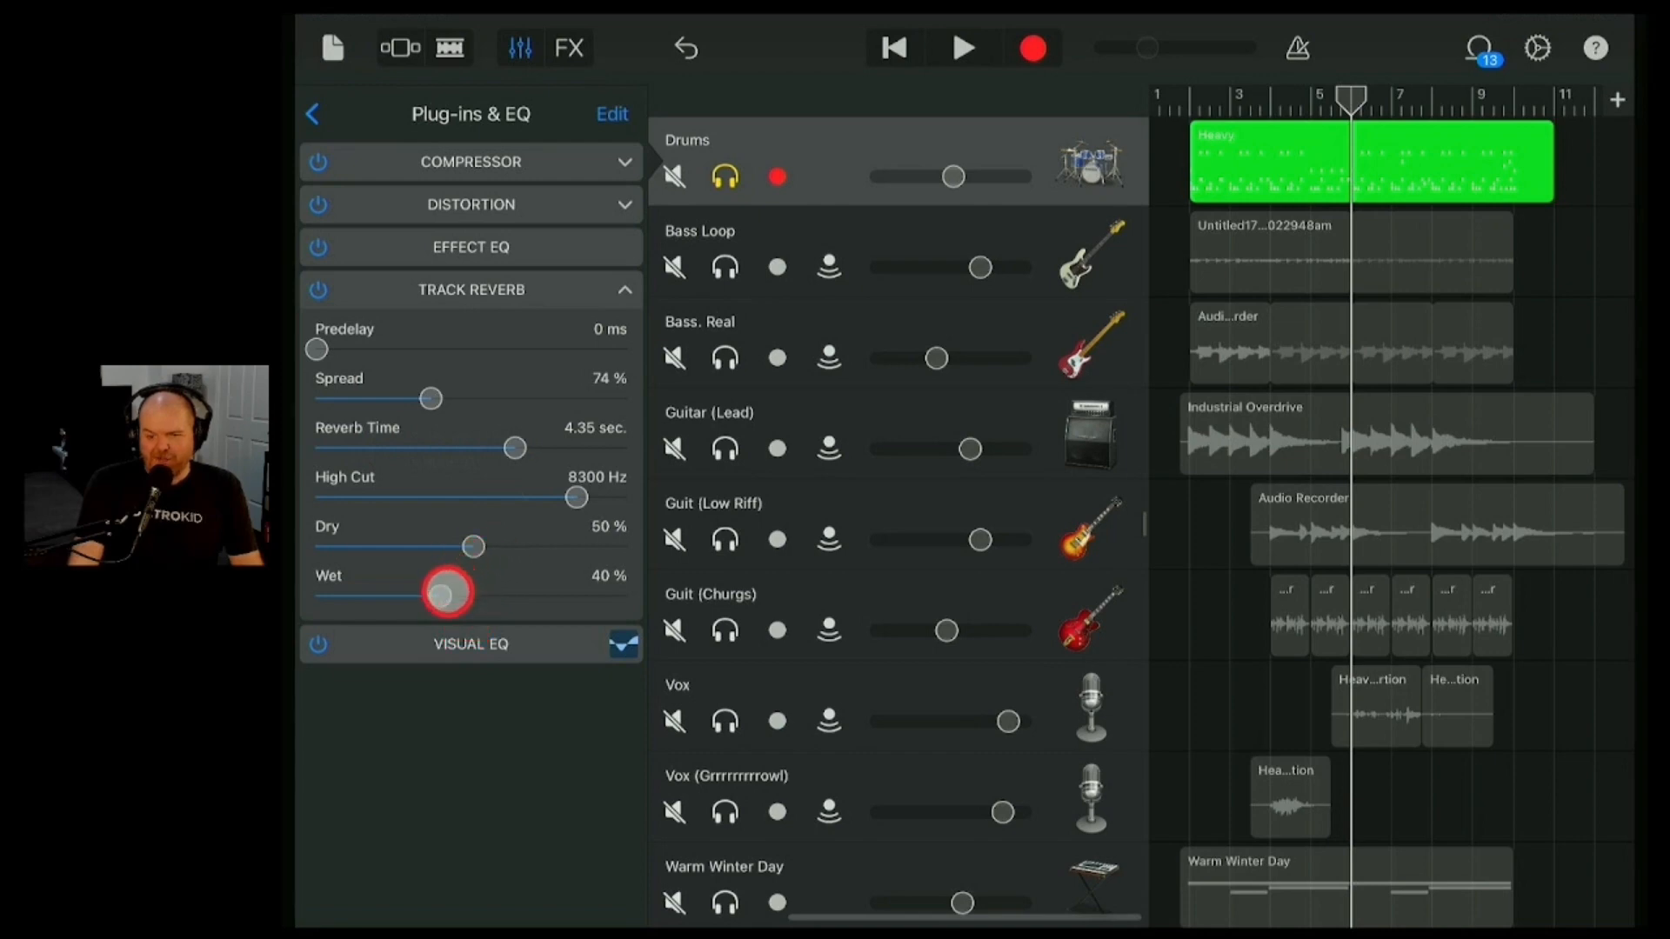
pyautogui.moveTo(447, 593); pyautogui.dragTo(469, 595)
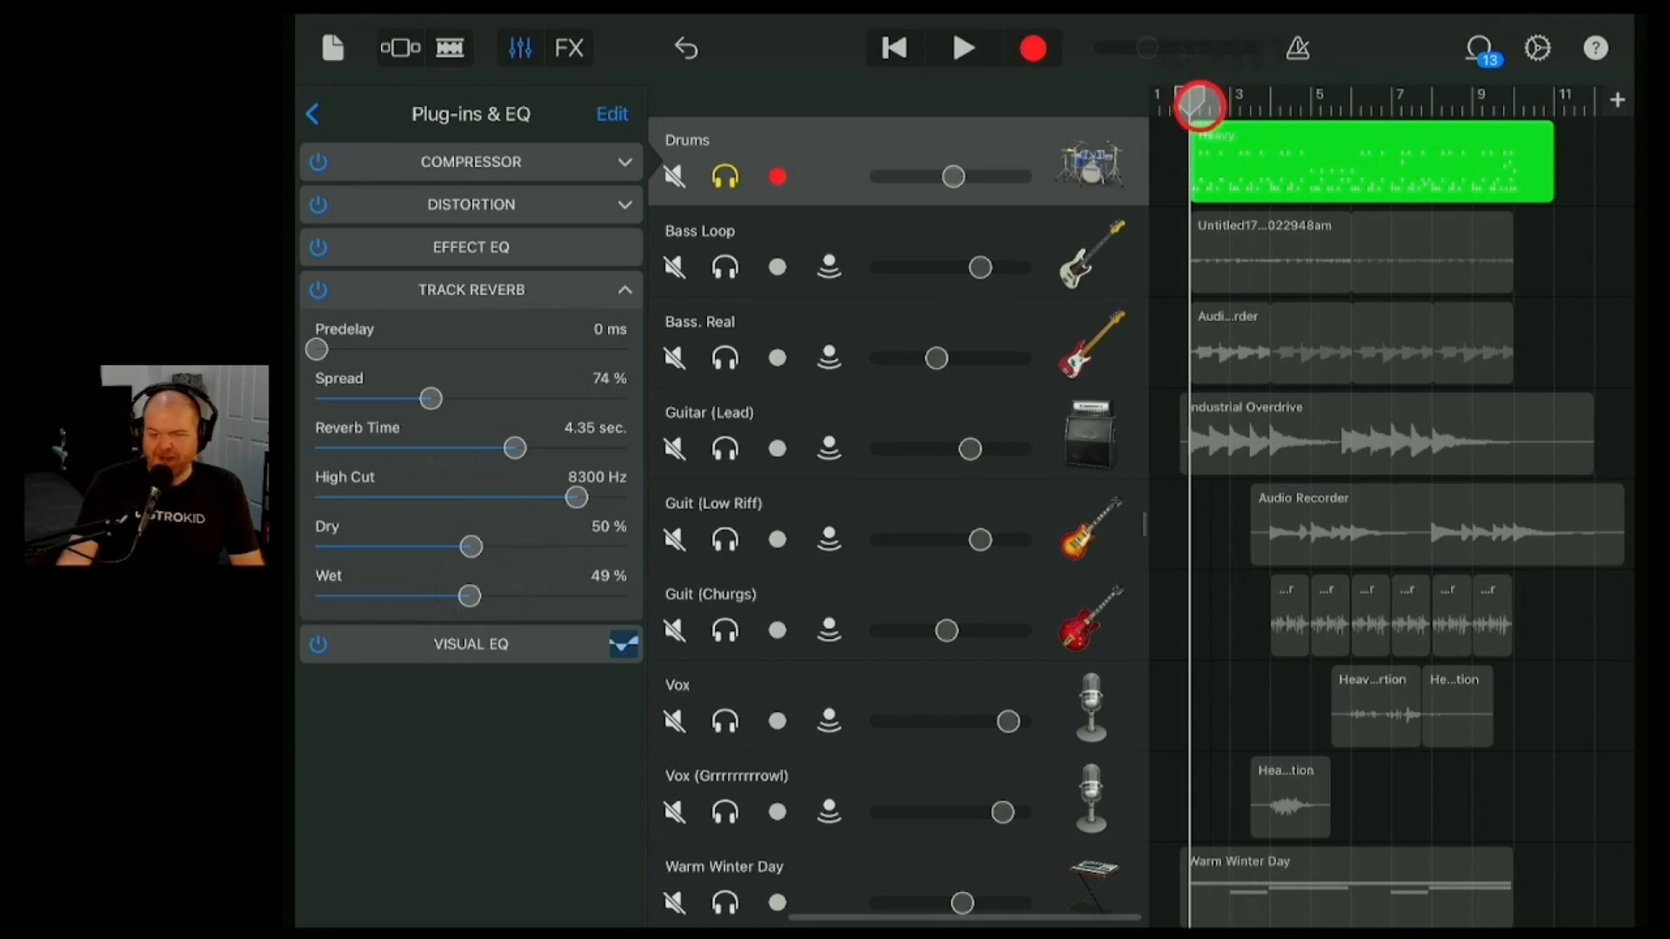
pyautogui.click(962, 49)
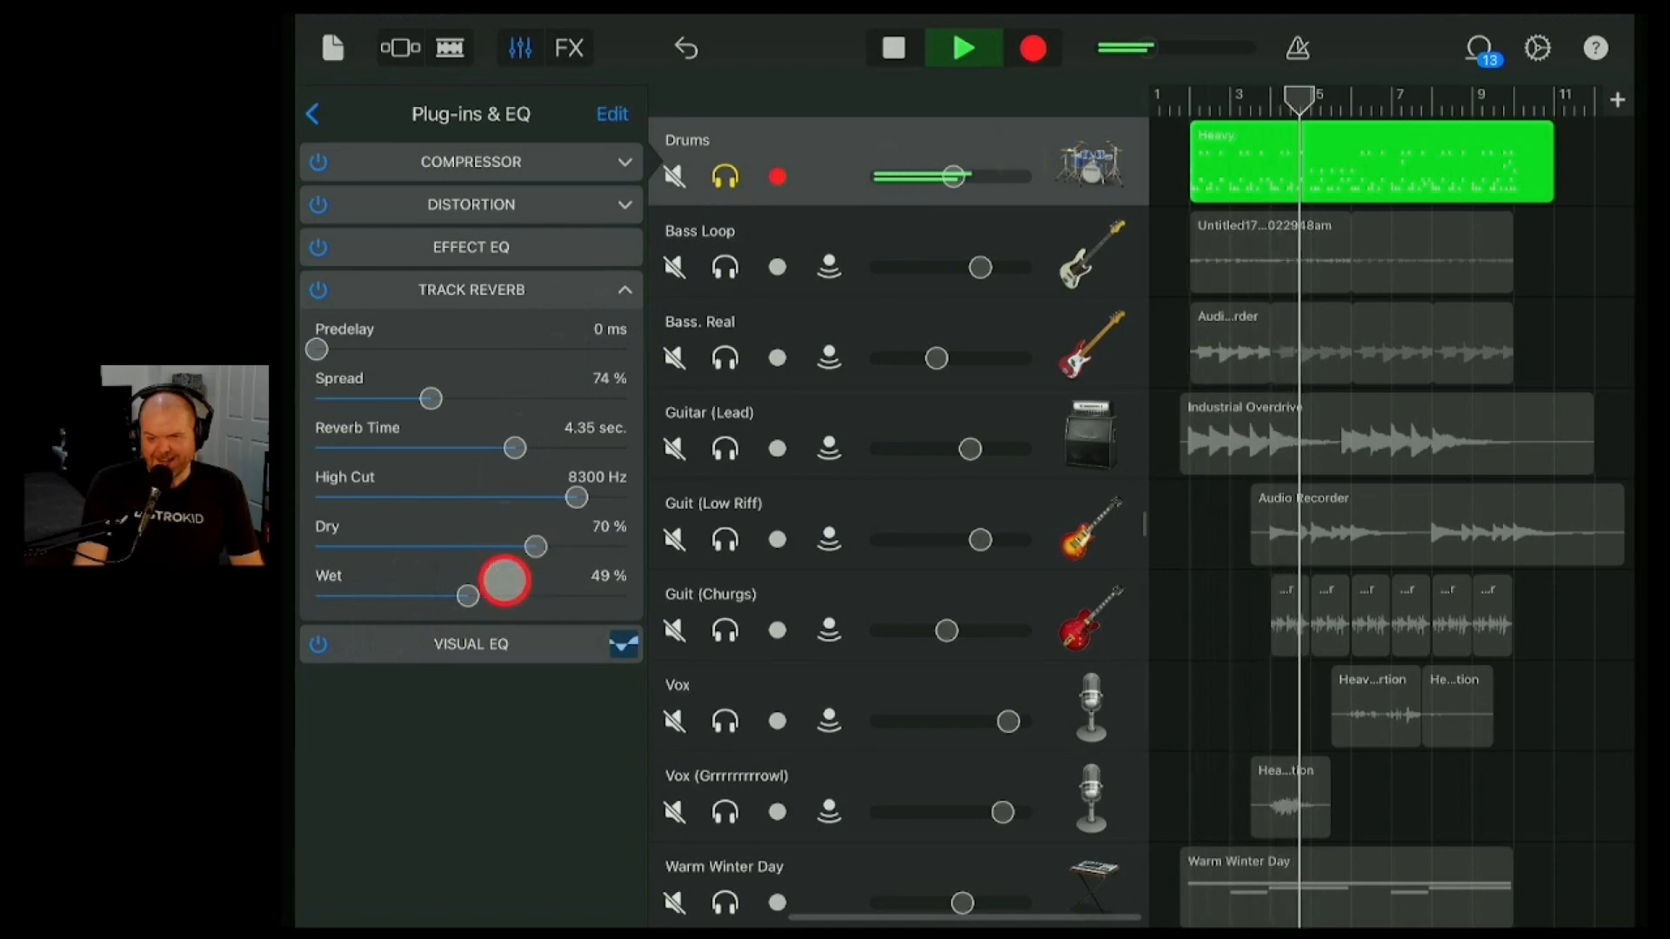
pyautogui.moveTo(504, 580); pyautogui.dragTo(525, 594)
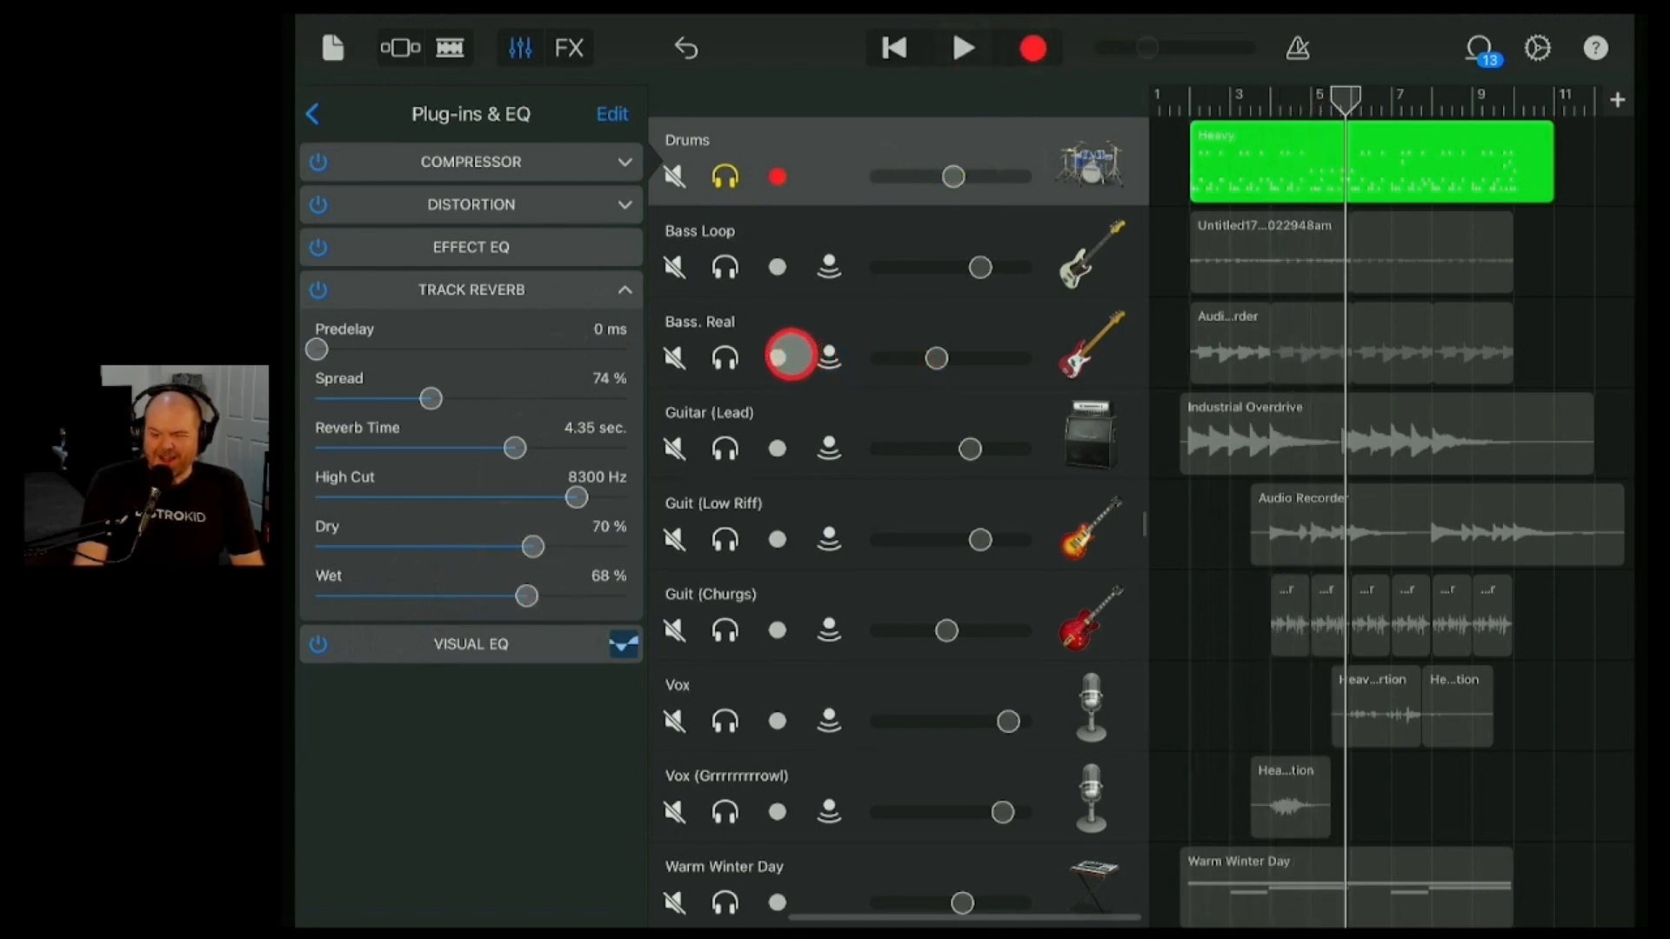
pyautogui.moveTo(530, 546); pyautogui.dragTo(563, 546)
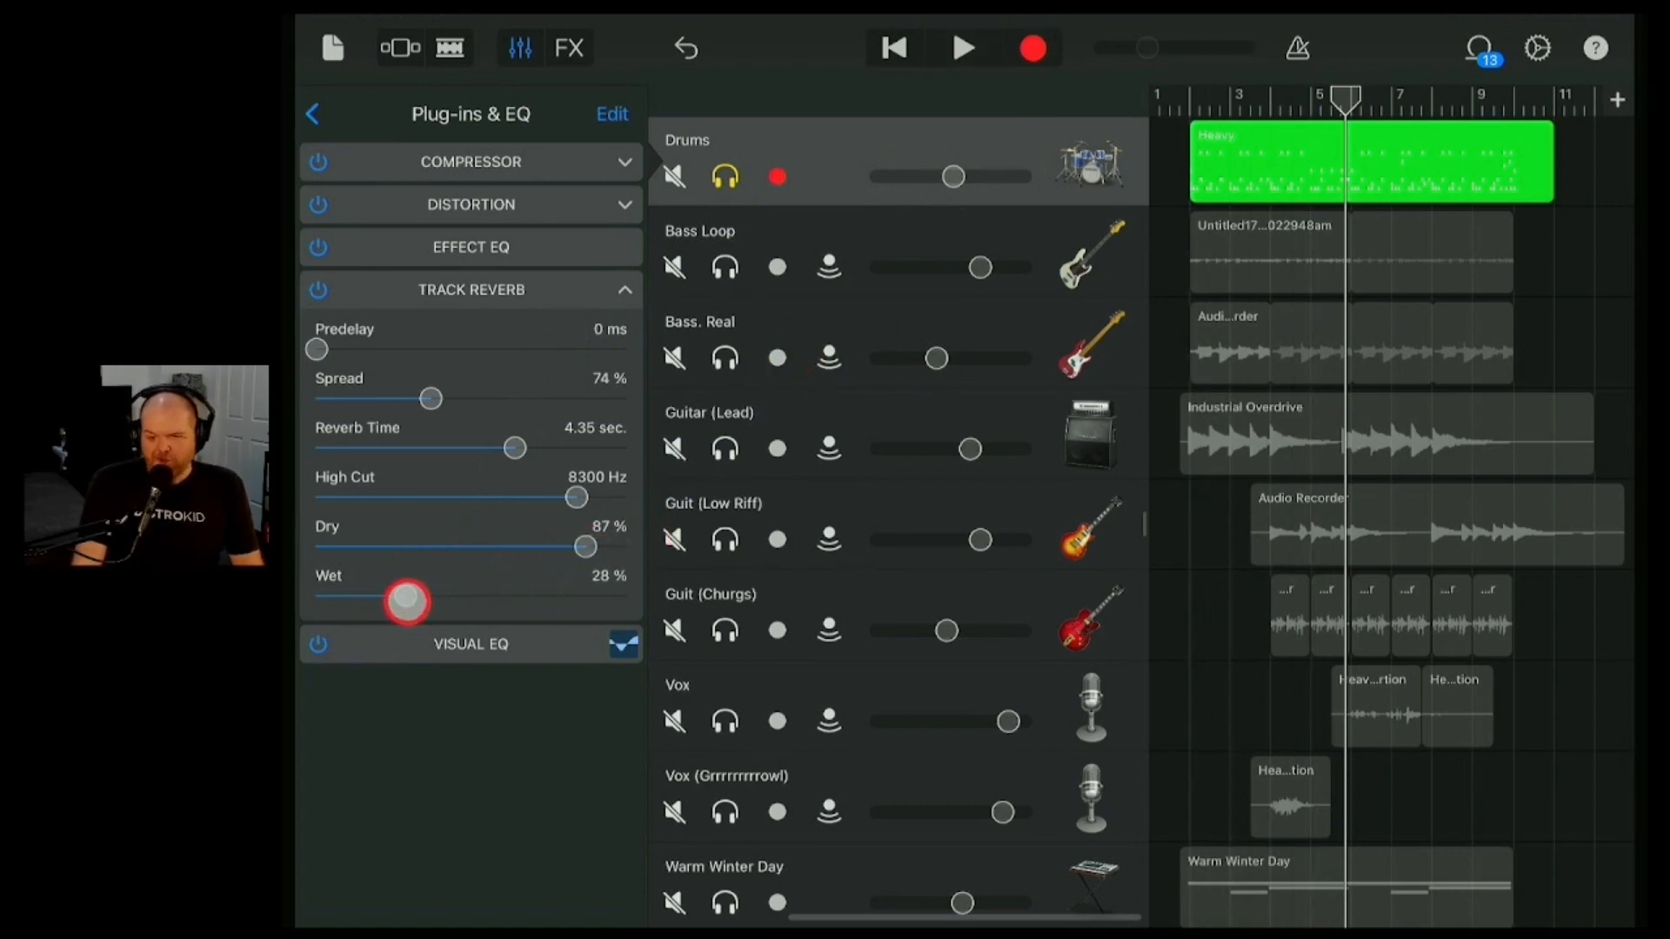
pyautogui.moveTo(407, 602); pyautogui.dragTo(353, 598)
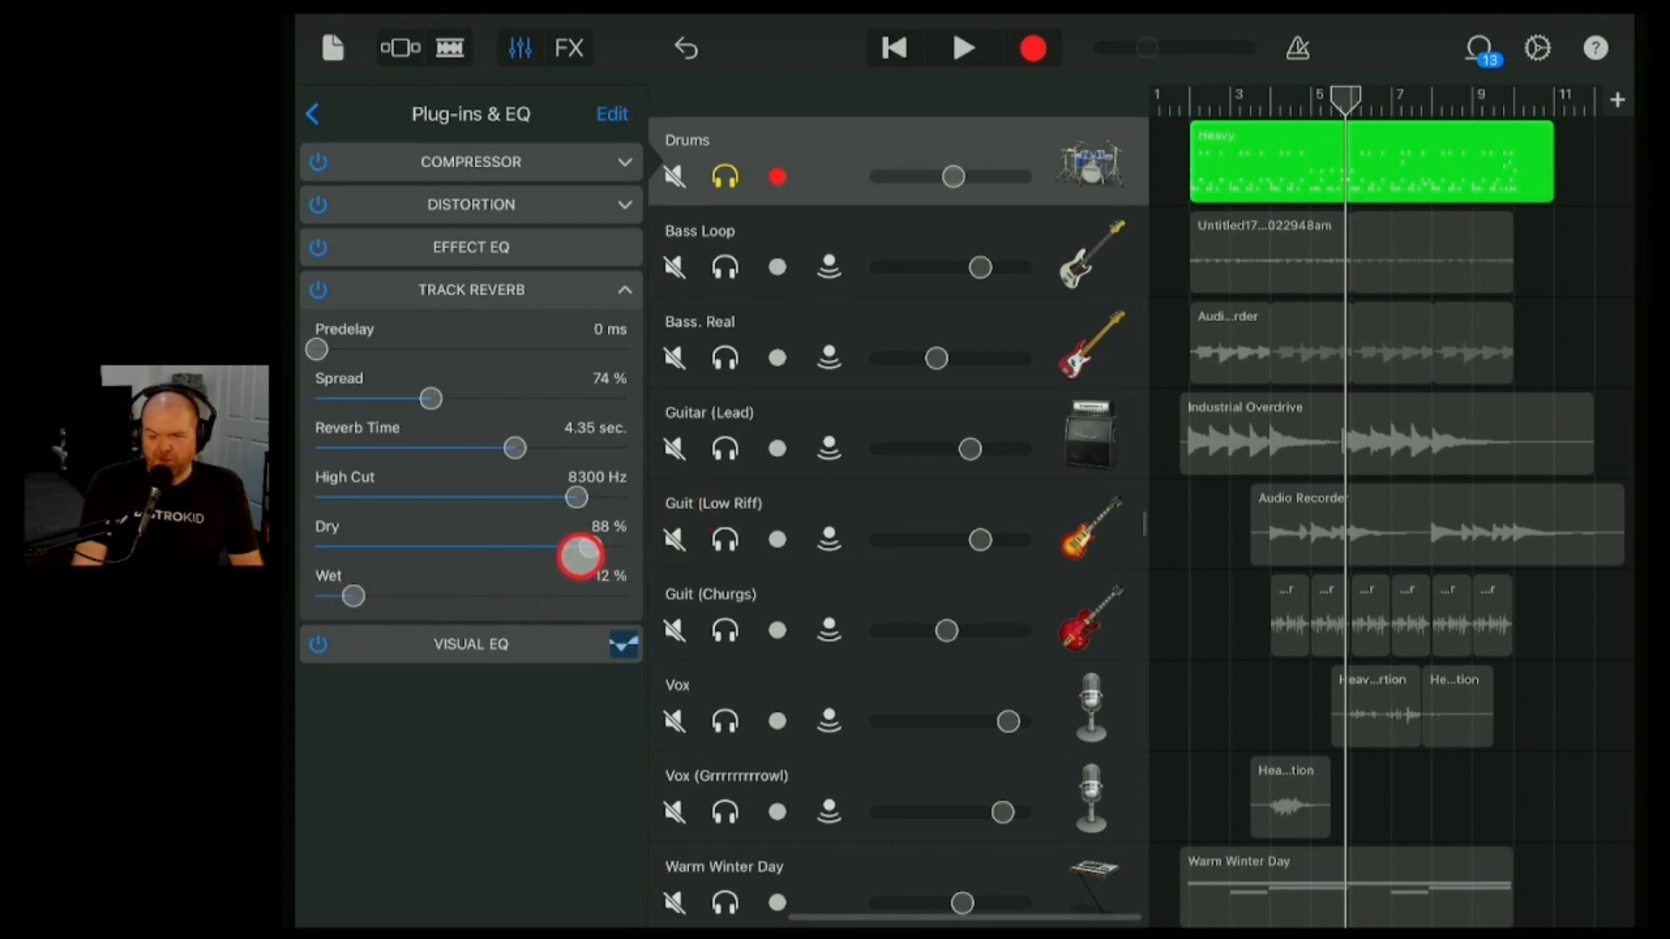
pyautogui.moveTo(581, 551); pyautogui.dragTo(592, 546)
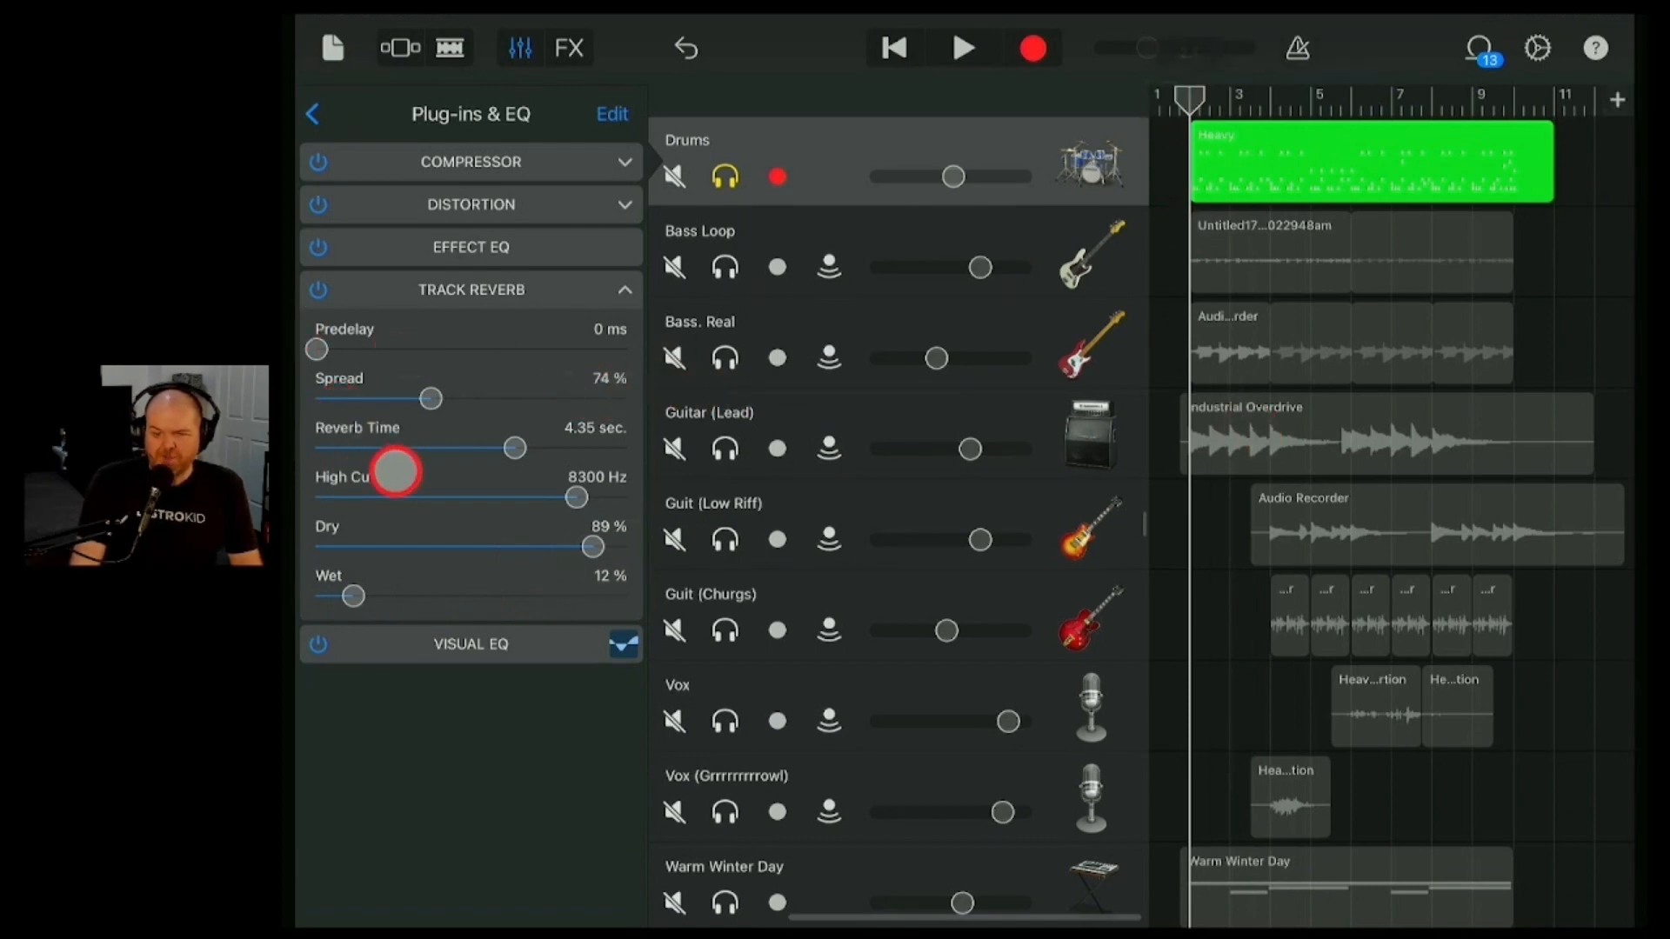
# - Play back the drums to hear the subtler reverb, then stop
pyautogui.click(962, 48)
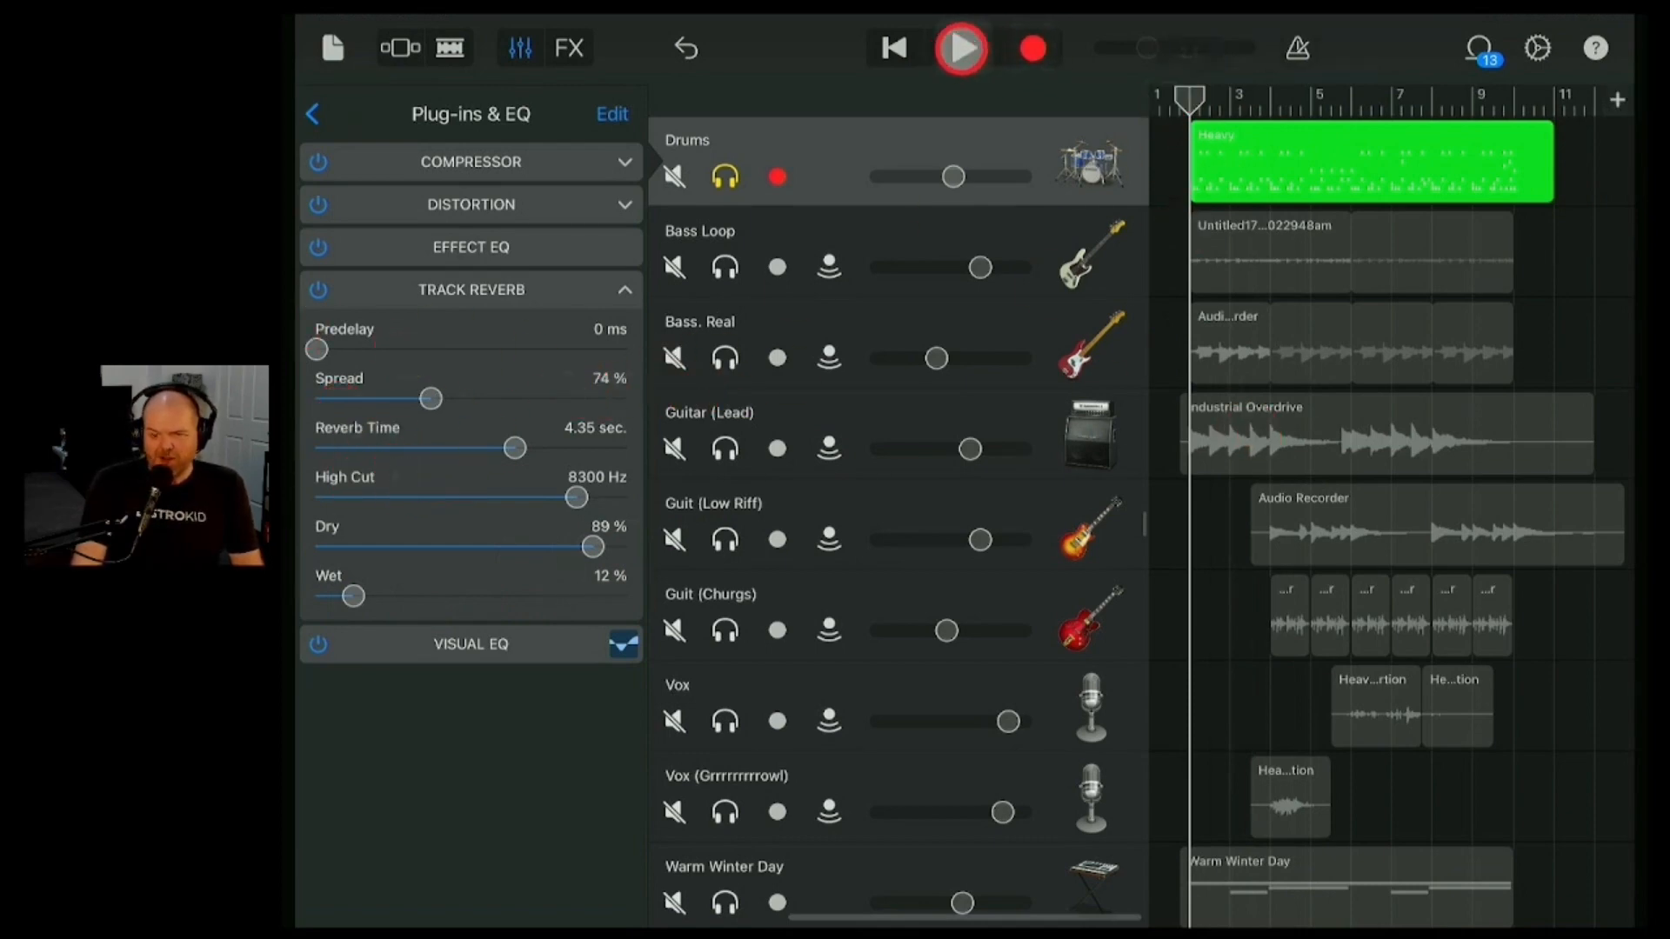
pyautogui.click(960, 48)
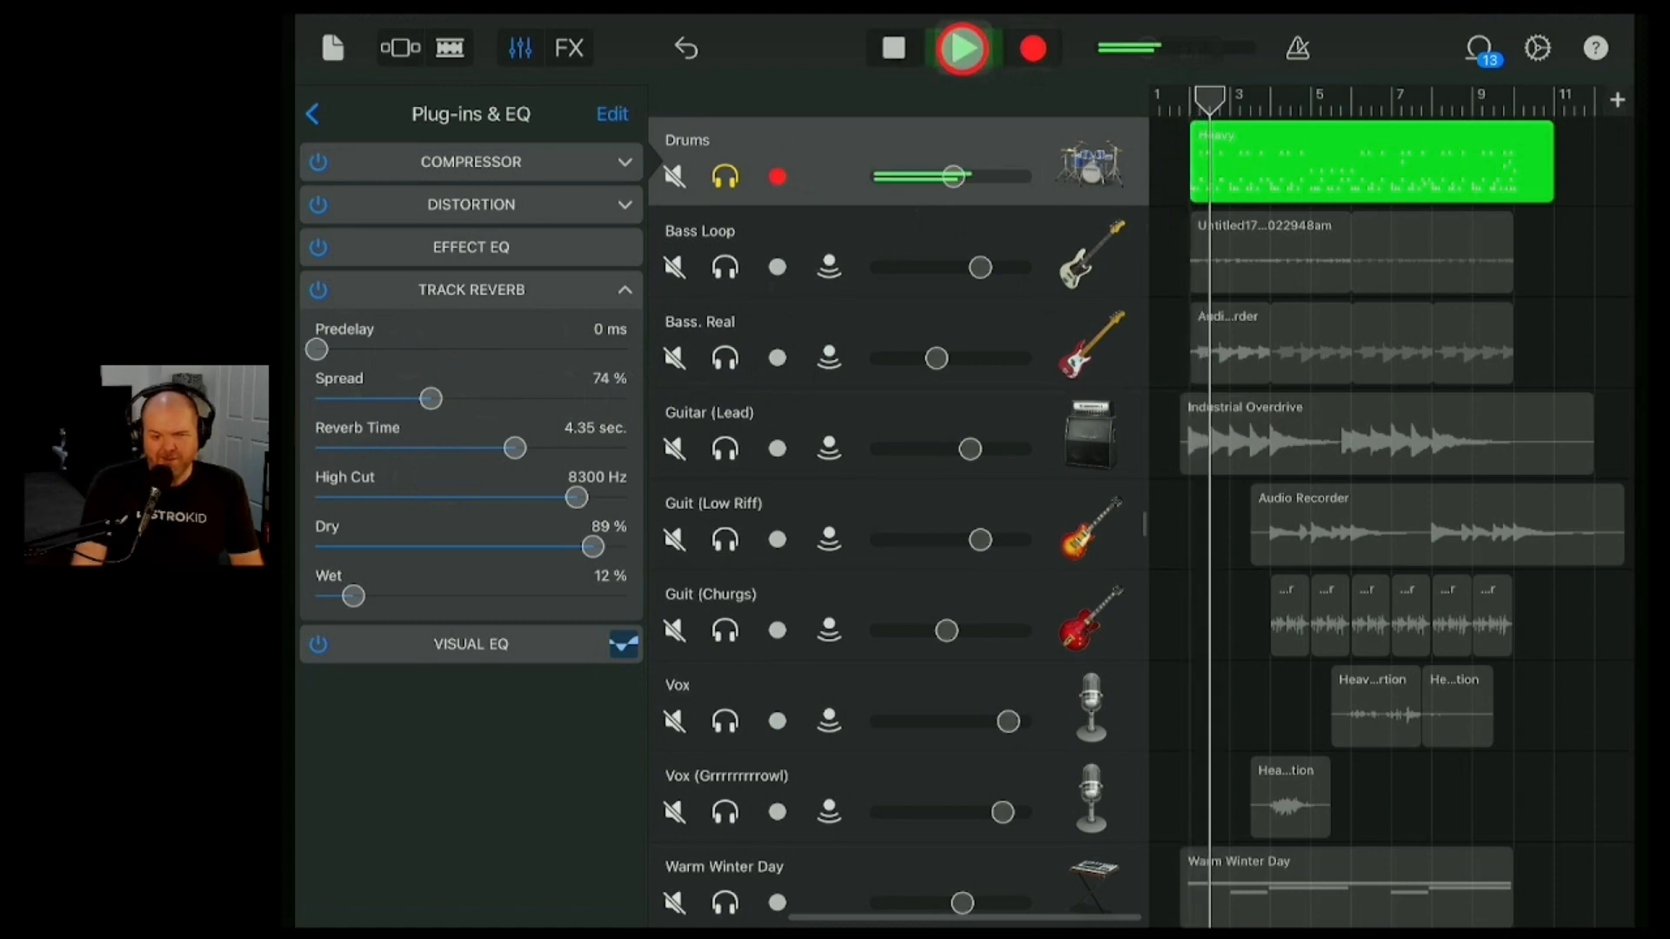
pyautogui.click(960, 49)
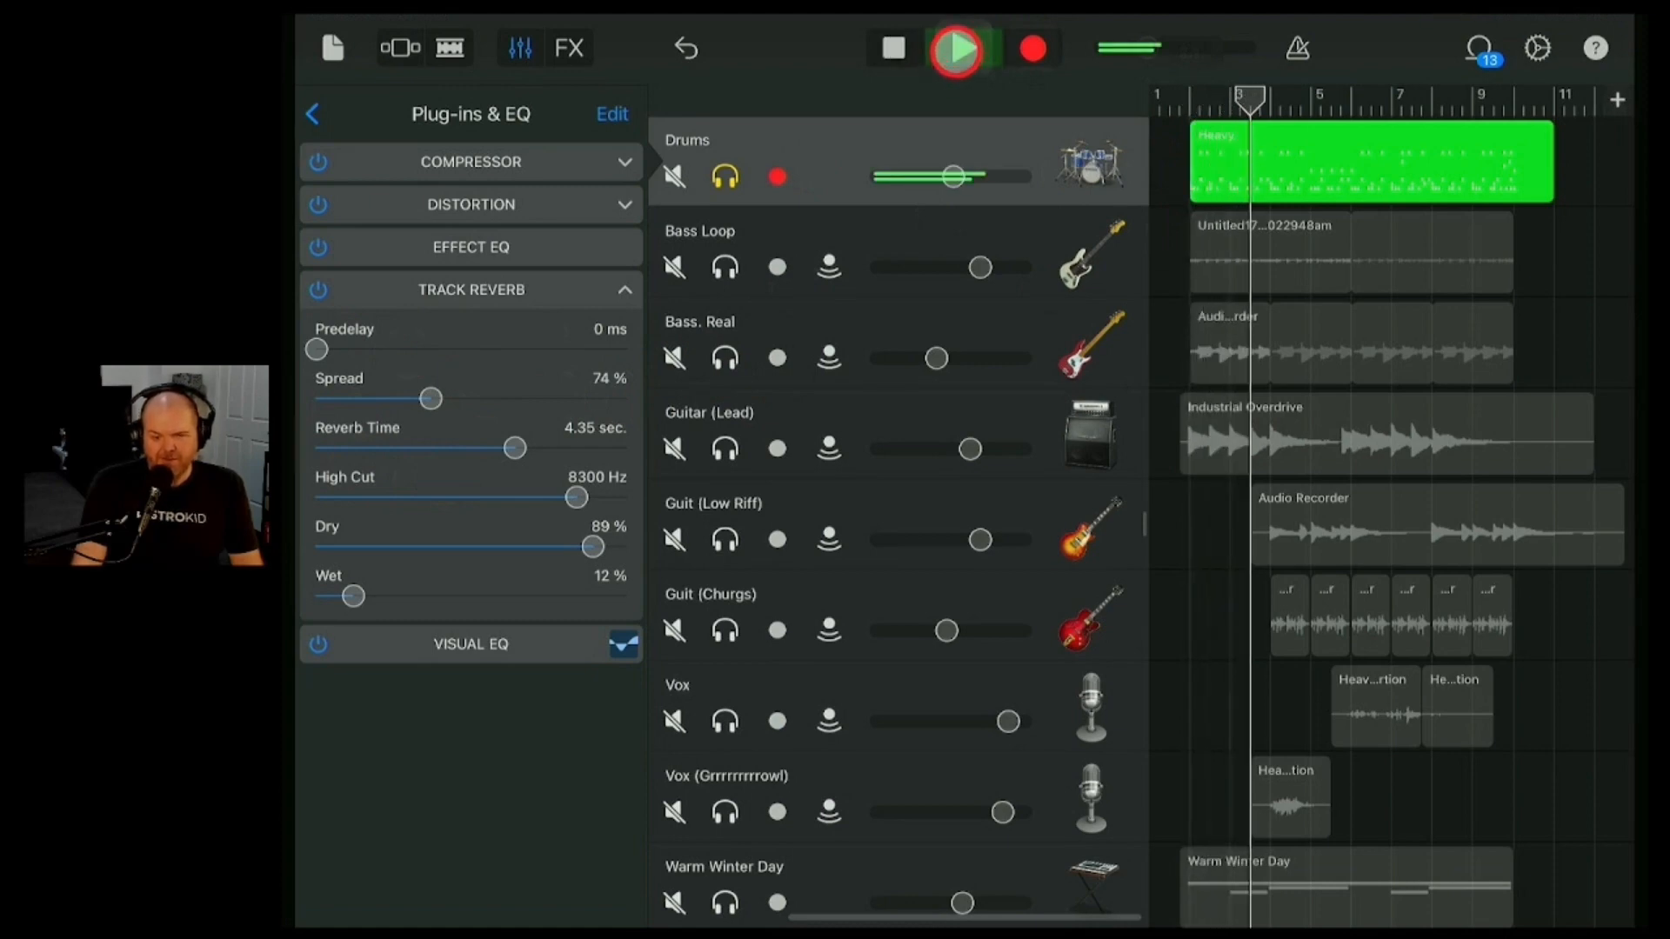
pyautogui.click(955, 49)
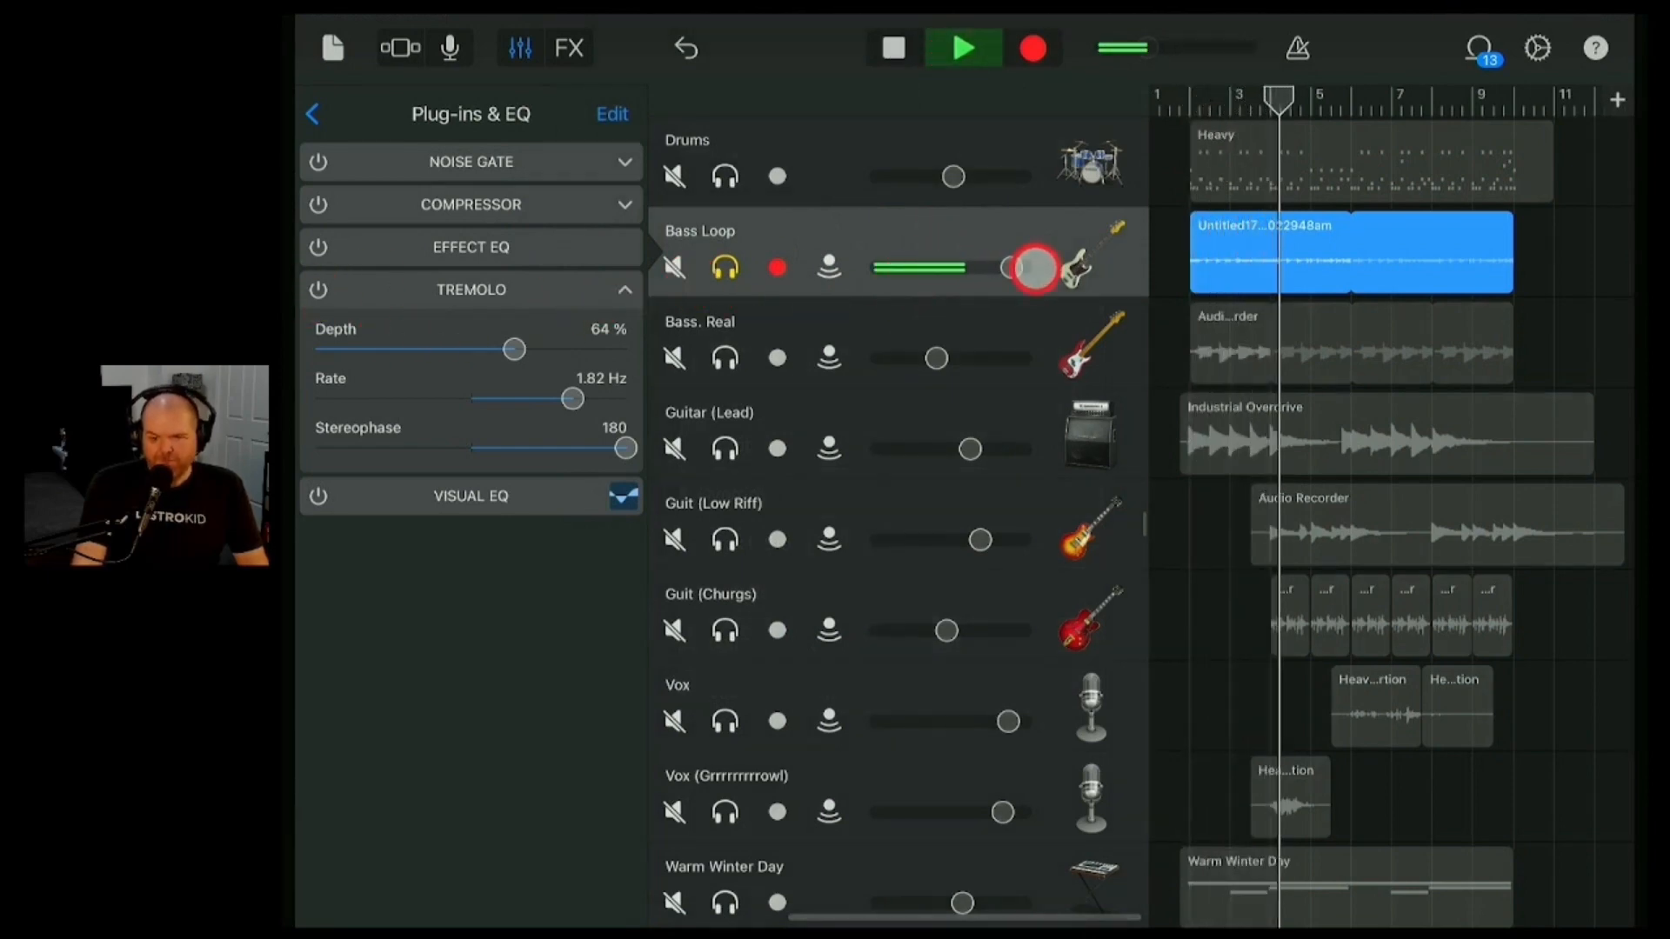
# - Try the tremolo depth and swing the stereophase around, ending at 0, then play
pyautogui.click(962, 49)
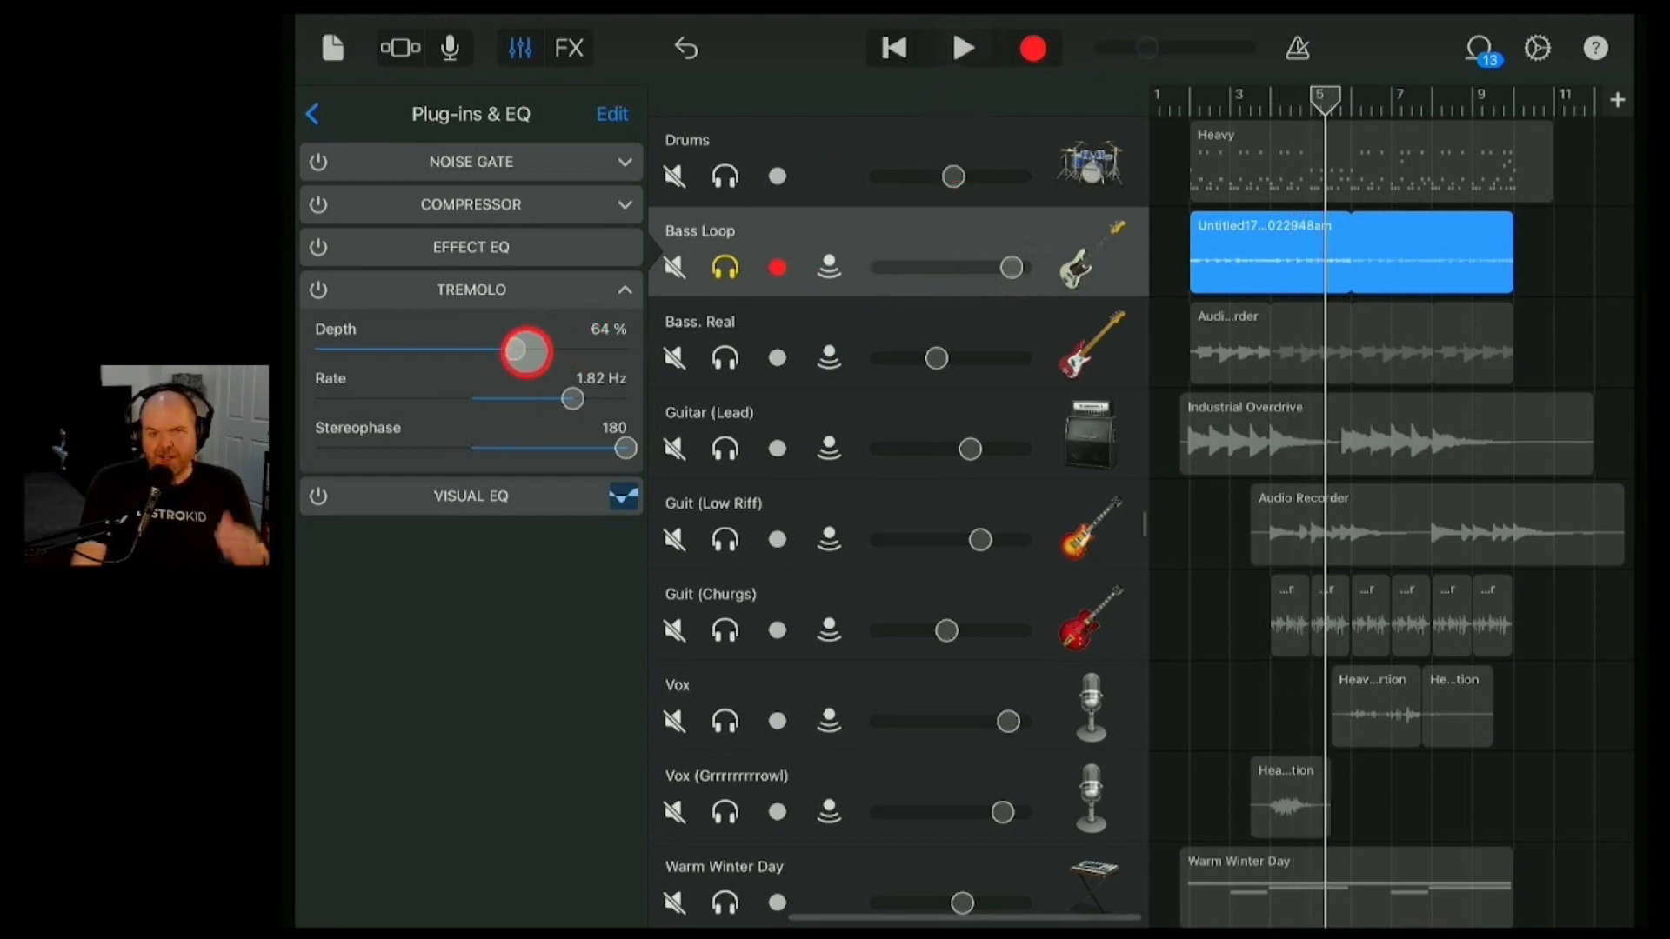
pyautogui.moveTo(527, 352); pyautogui.dragTo(520, 367)
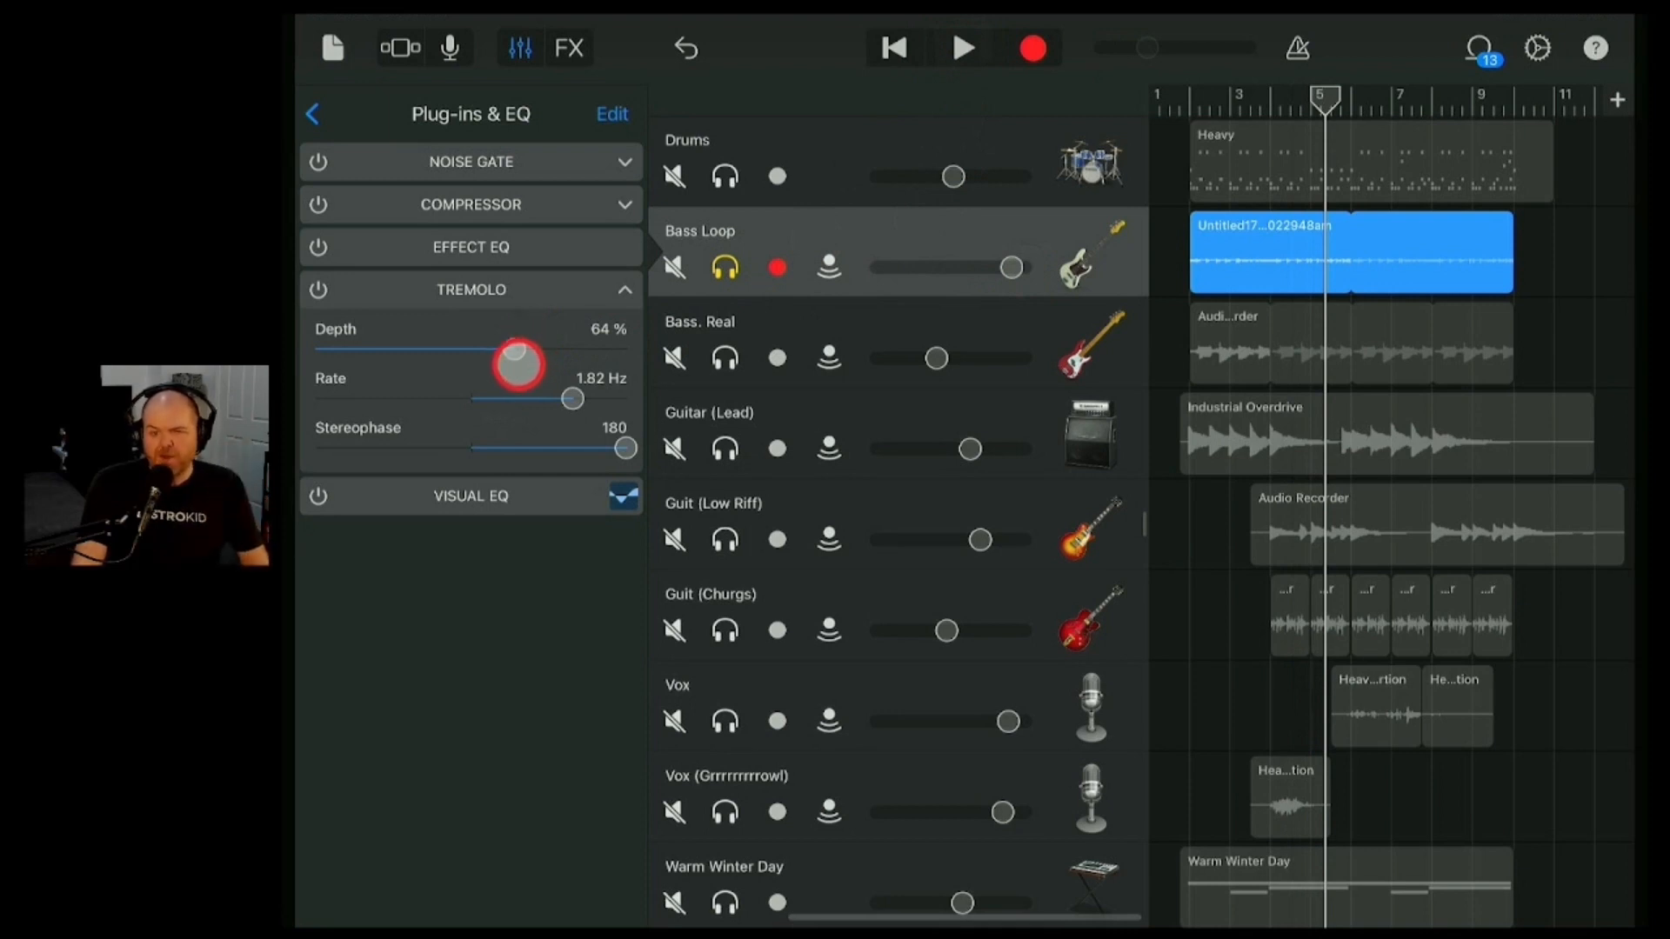
pyautogui.moveTo(624, 447); pyautogui.dragTo(522, 447)
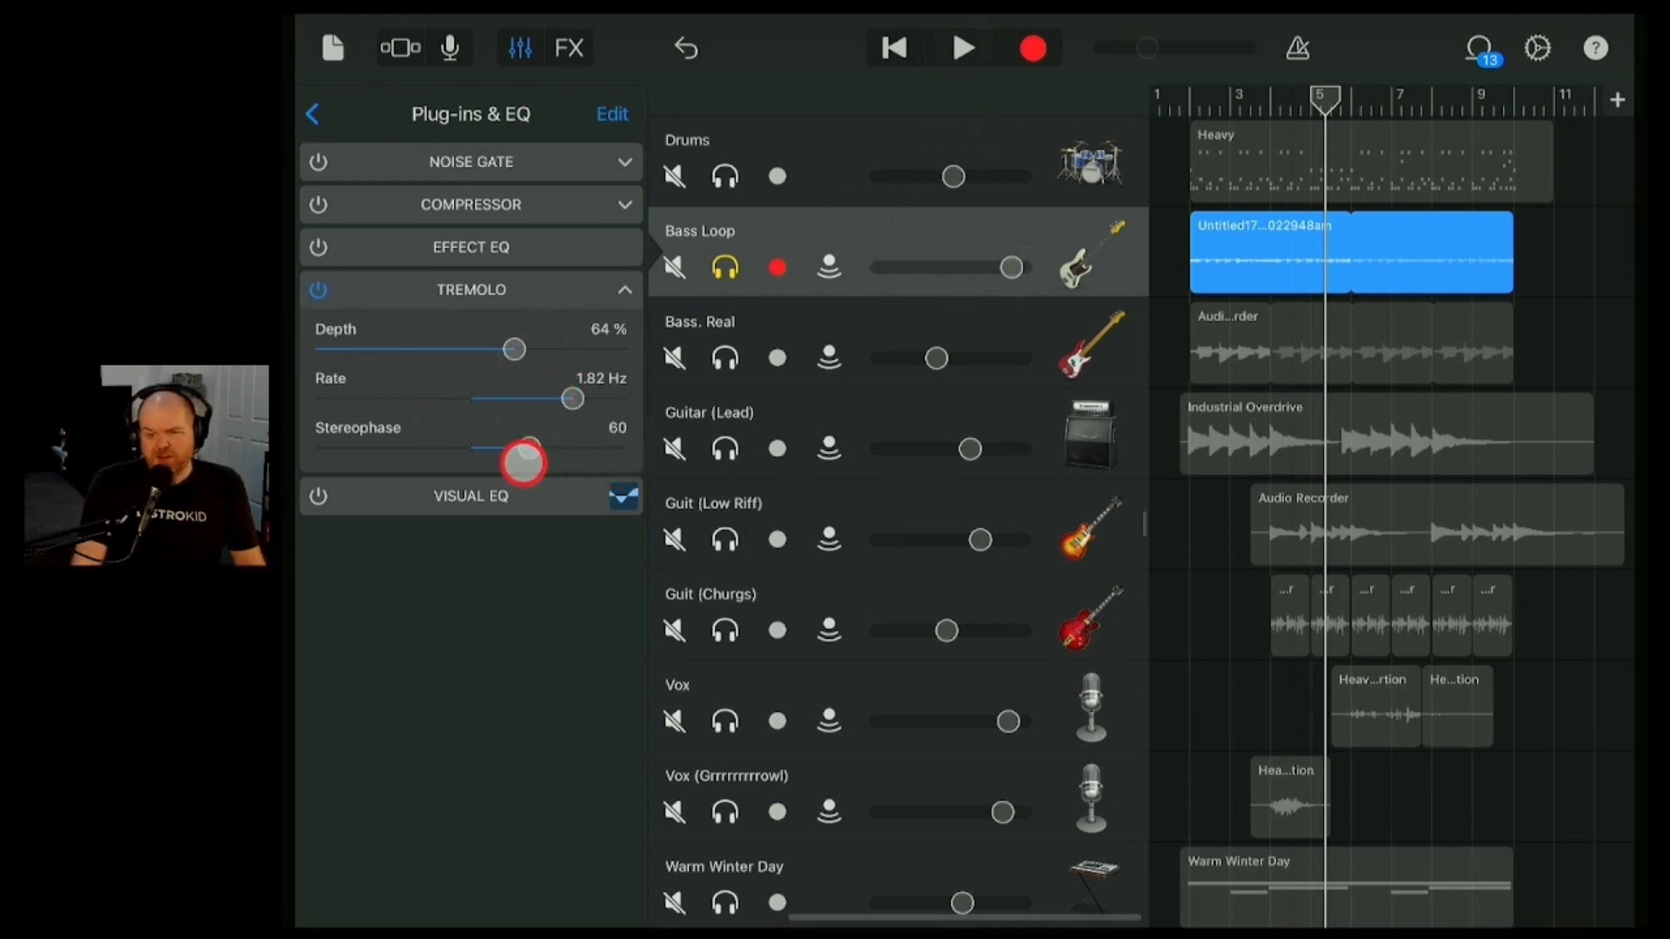
pyautogui.moveTo(522, 463); pyautogui.dragTo(427, 453)
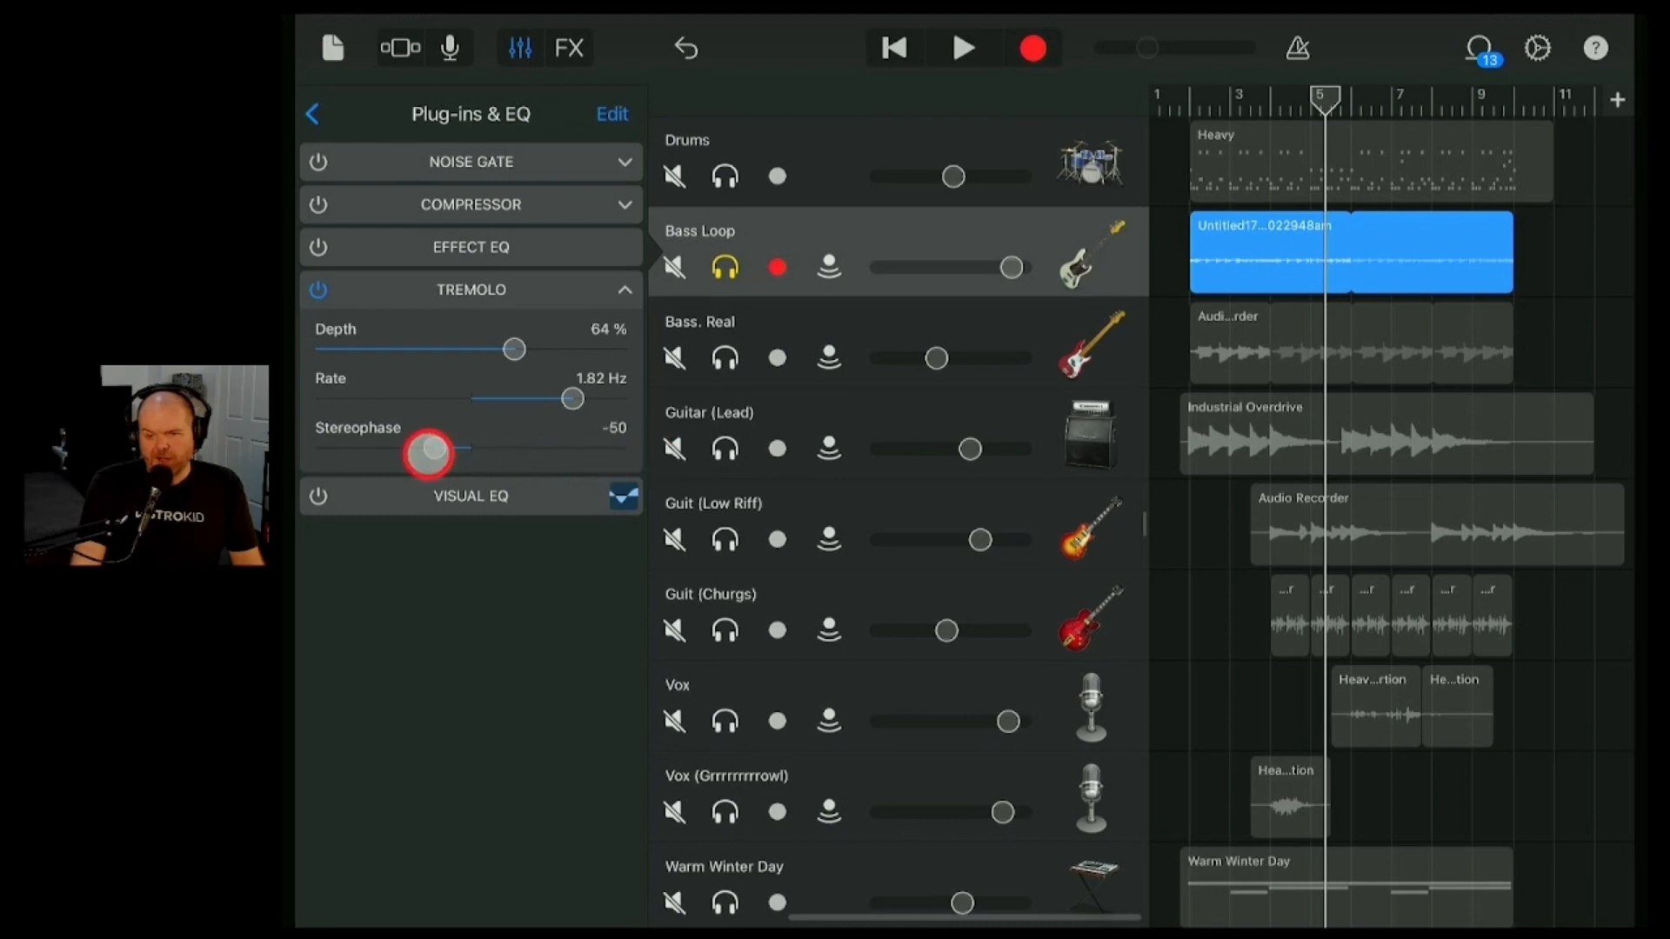
pyautogui.moveTo(430, 450); pyautogui.dragTo(485, 469)
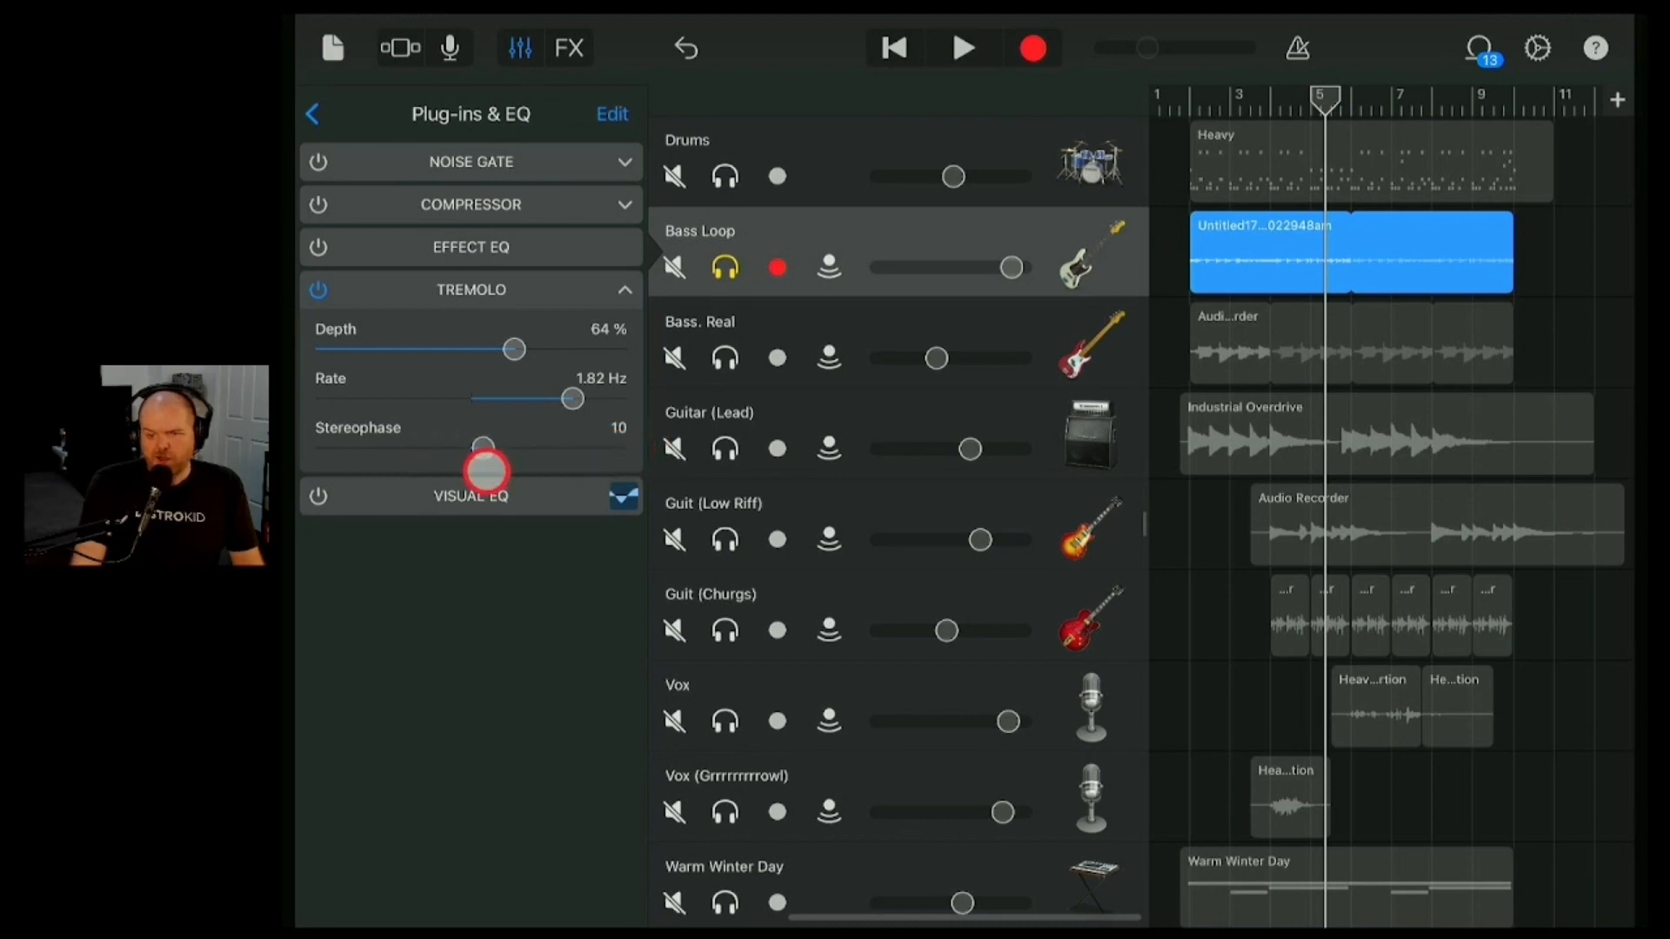
pyautogui.moveTo(482, 447); pyautogui.dragTo(473, 447)
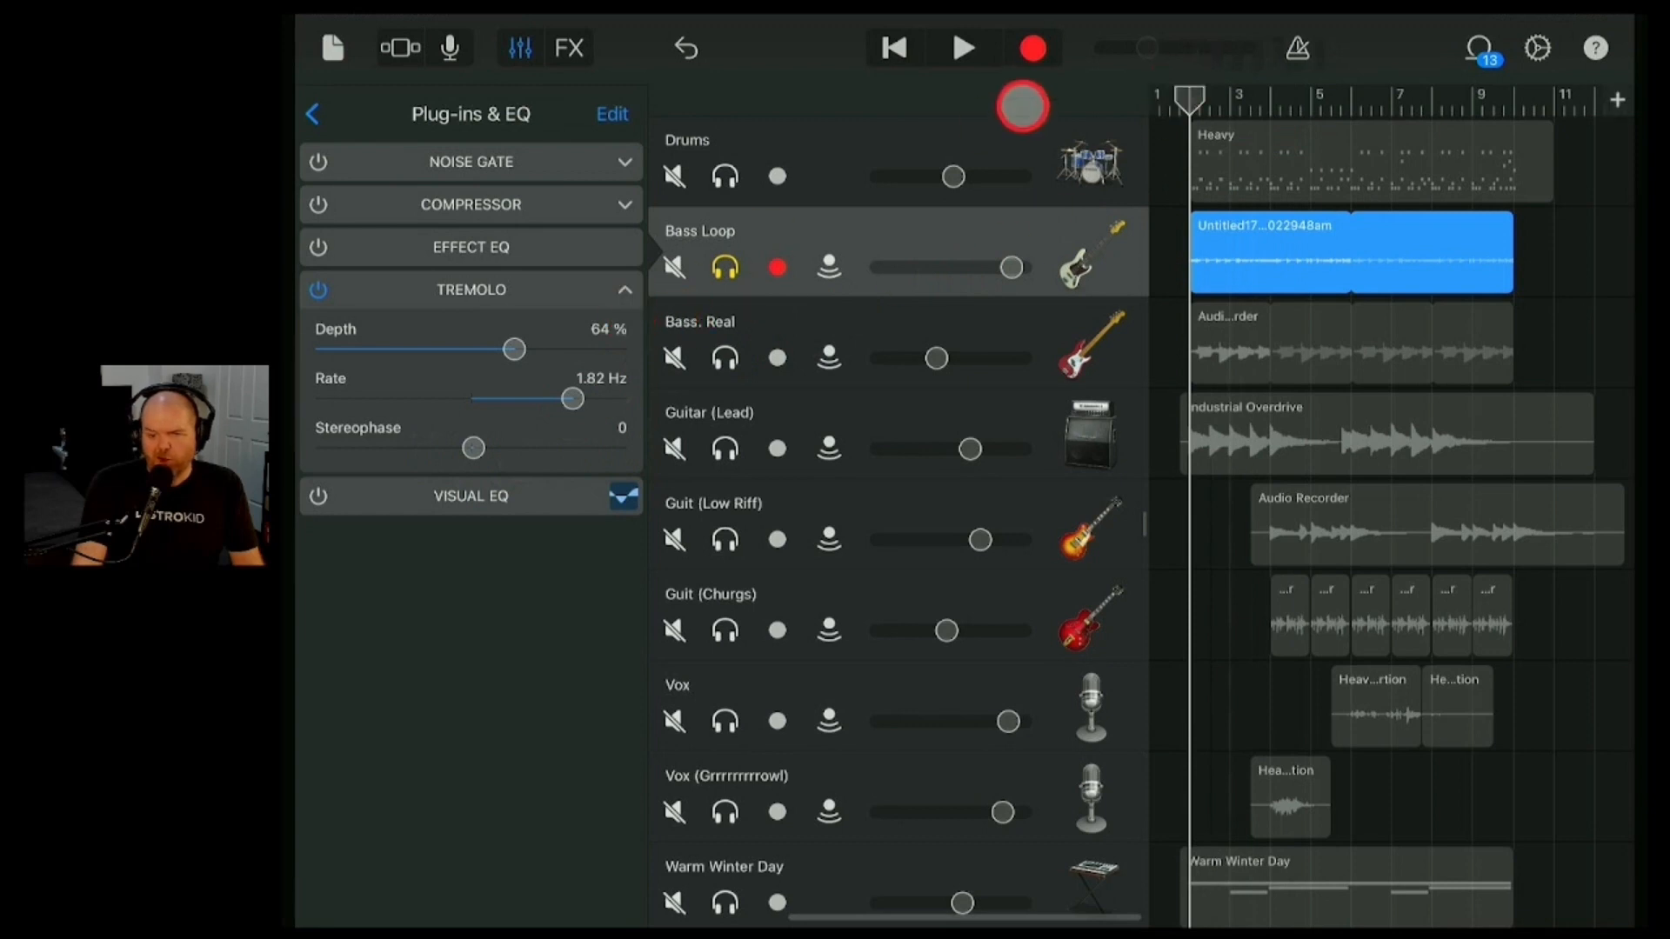
pyautogui.click(963, 48)
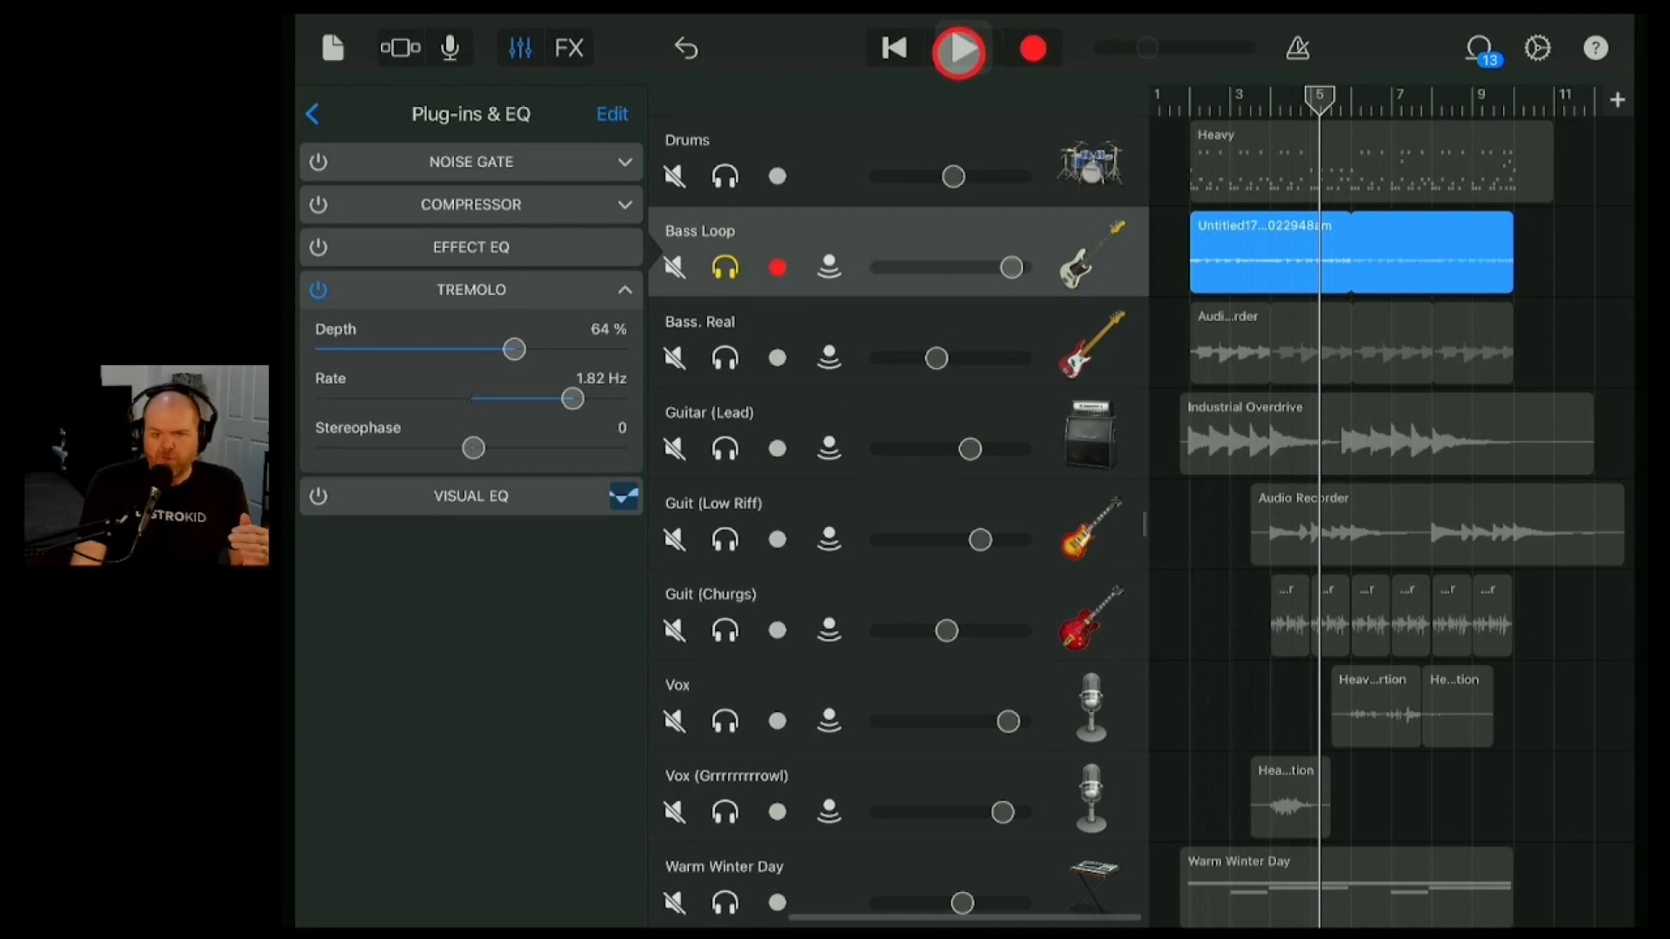
# - Sweep the tremolo rate from a 1/64 sync value up to 7.31 Hz while listening
pyautogui.moveTo(571, 398); pyautogui.dragTo(516, 398)
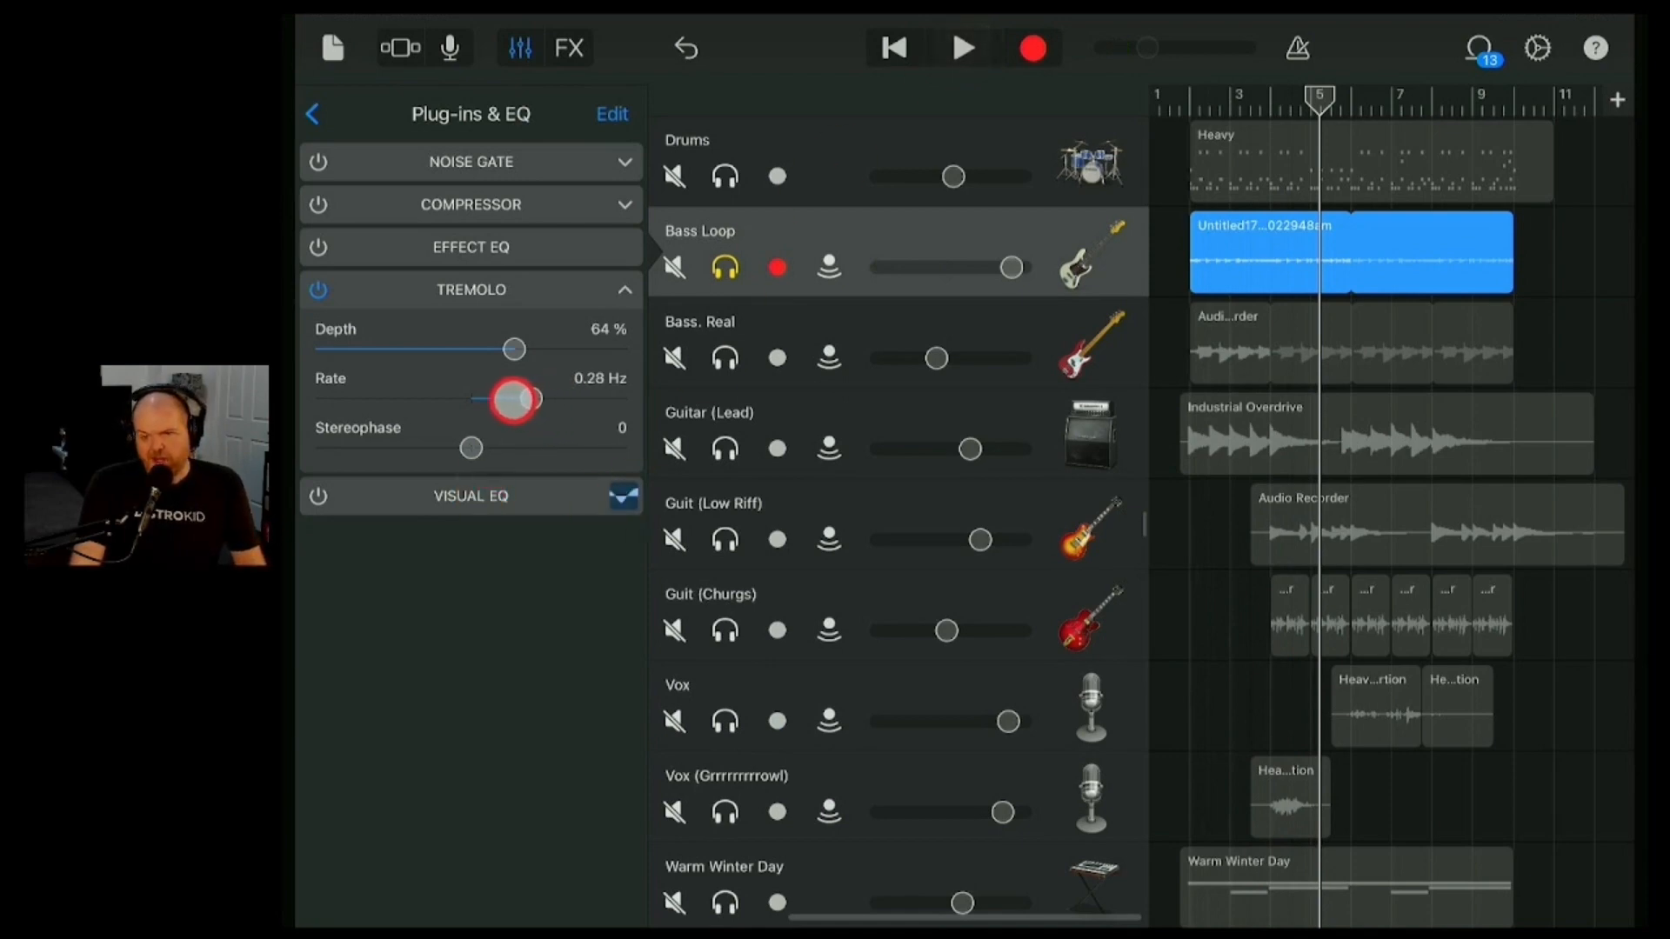
pyautogui.moveTo(515, 399); pyautogui.dragTo(467, 399)
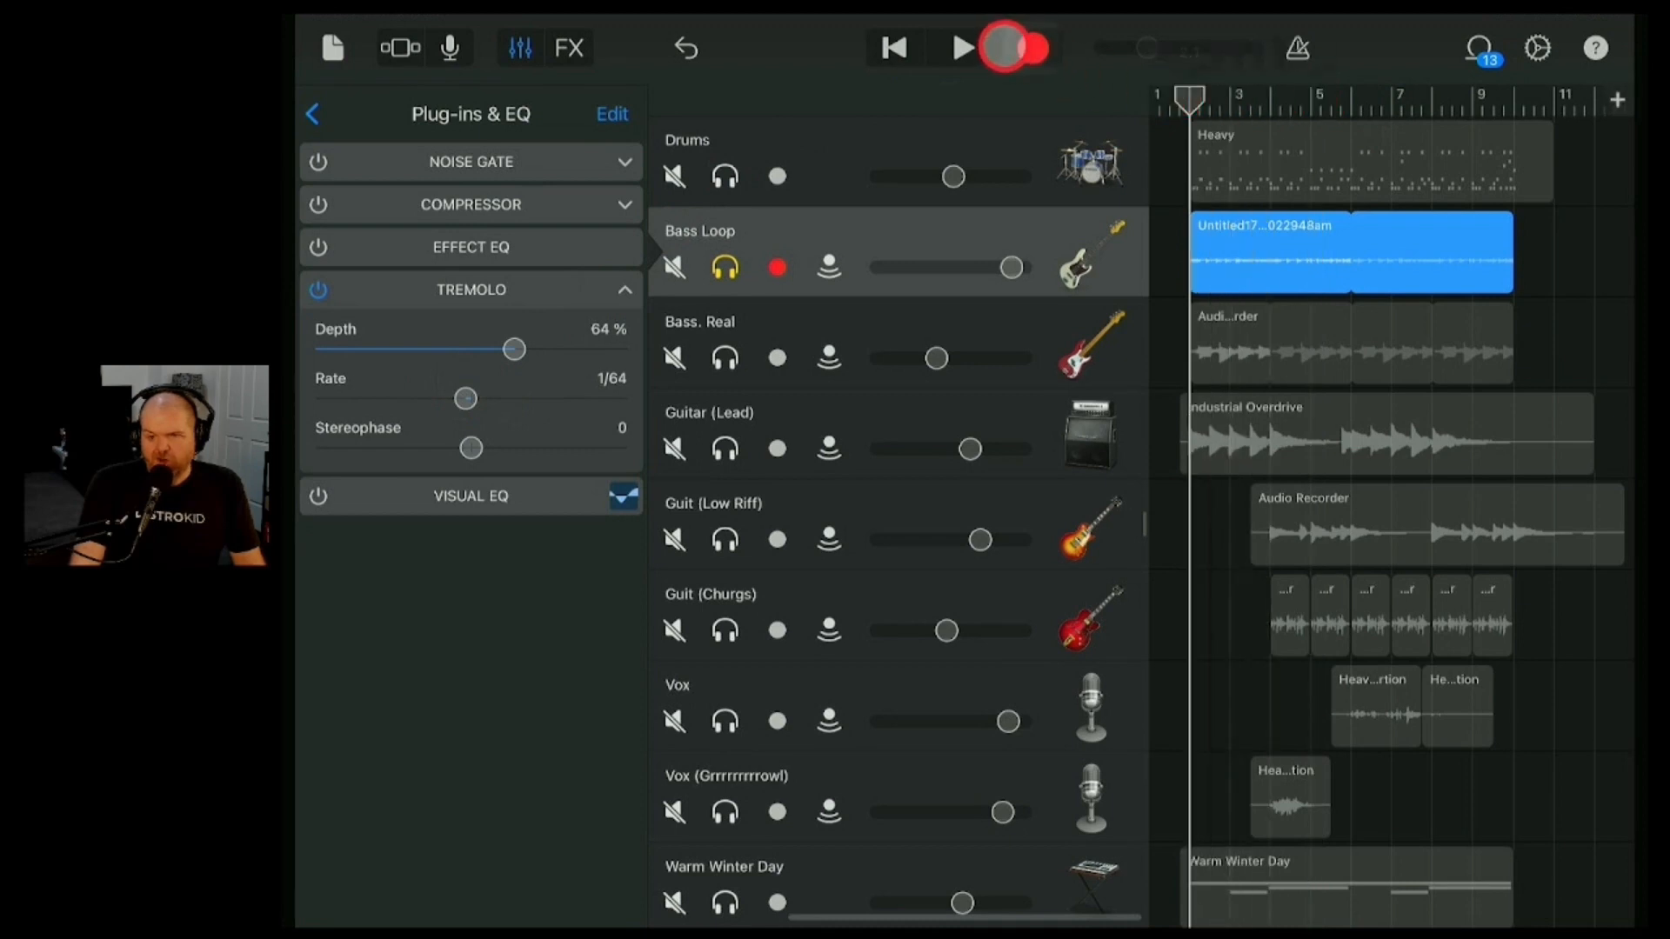
pyautogui.click(960, 46)
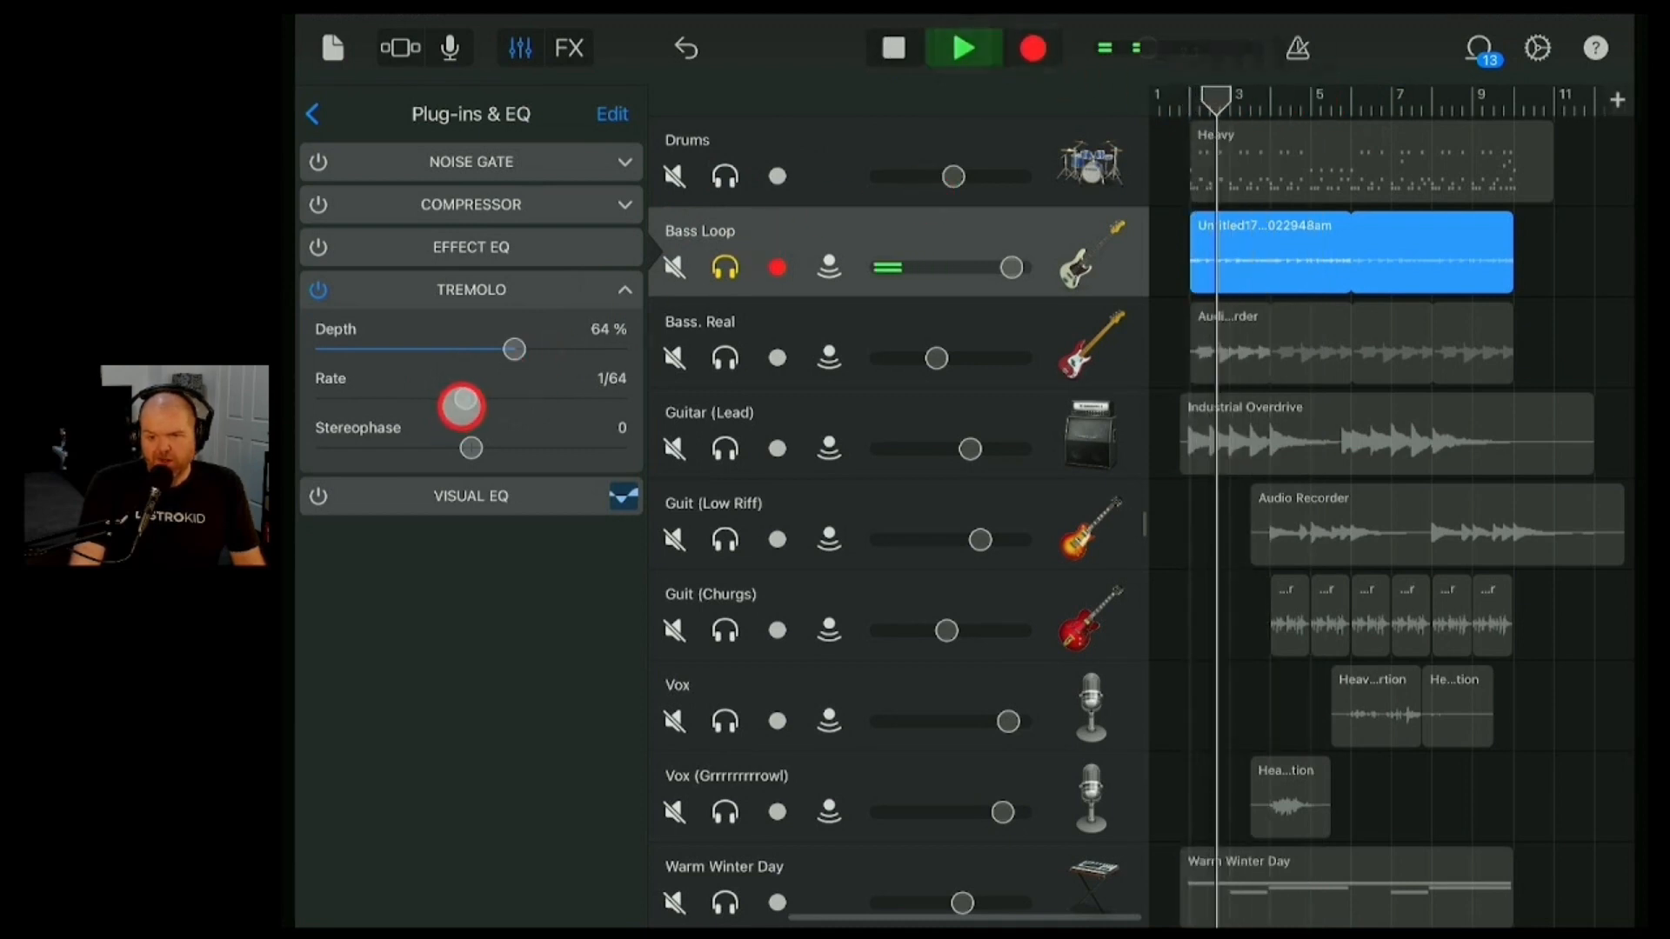
pyautogui.moveTo(459, 407); pyautogui.dragTo(562, 411)
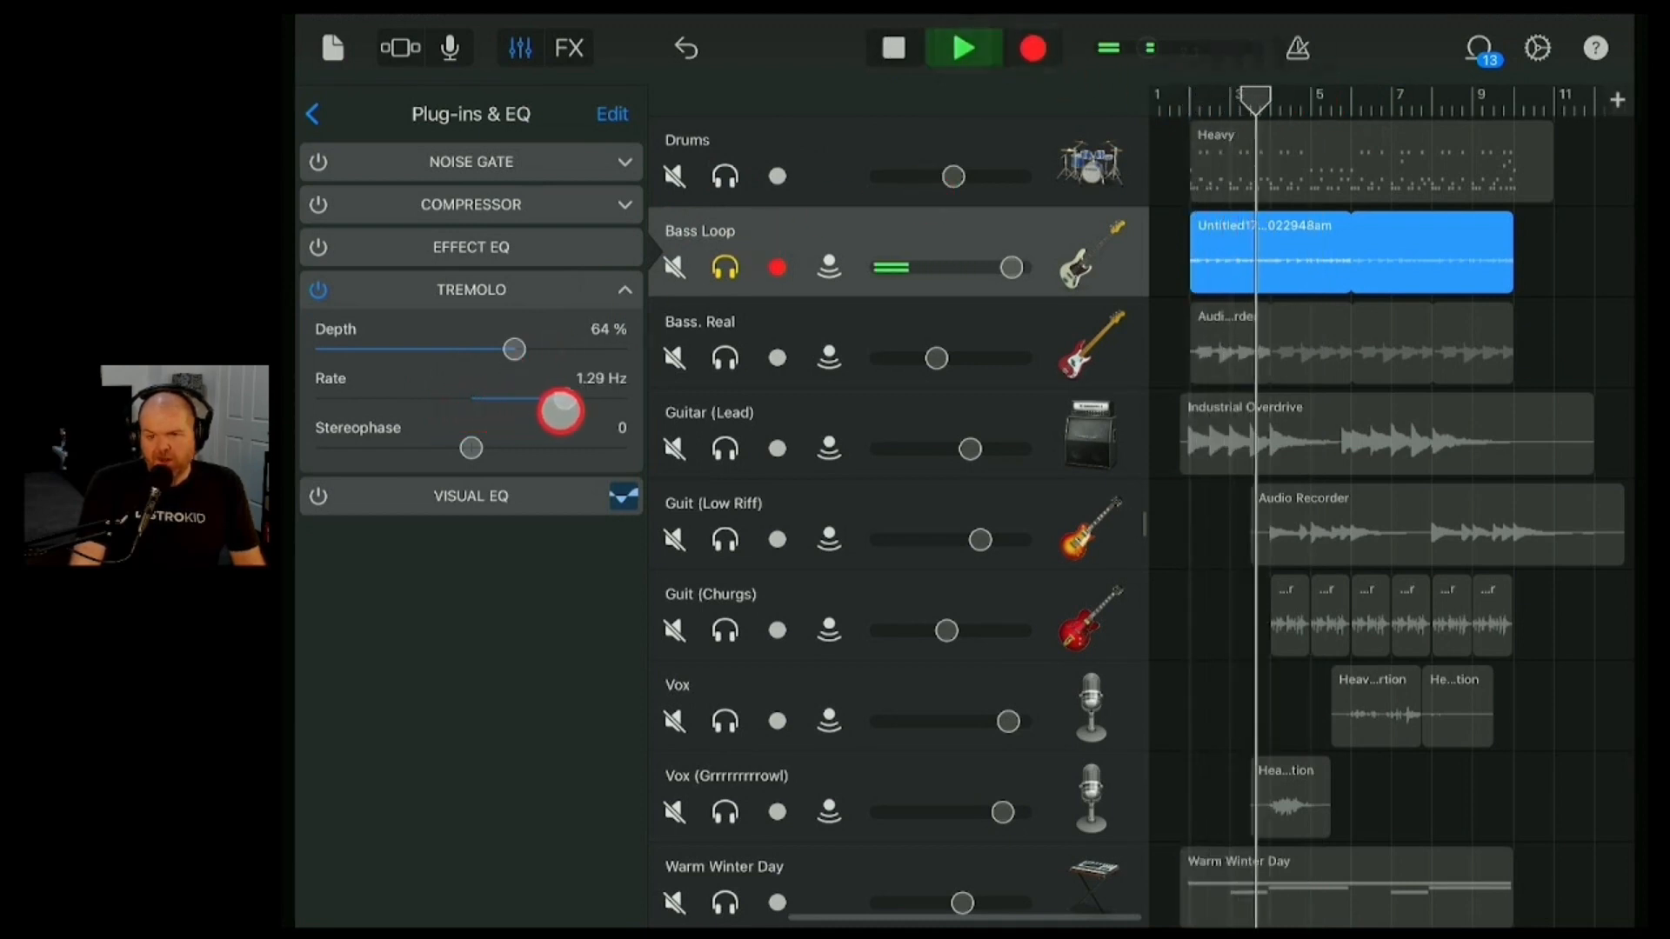
pyautogui.moveTo(555, 413); pyautogui.dragTo(571, 414)
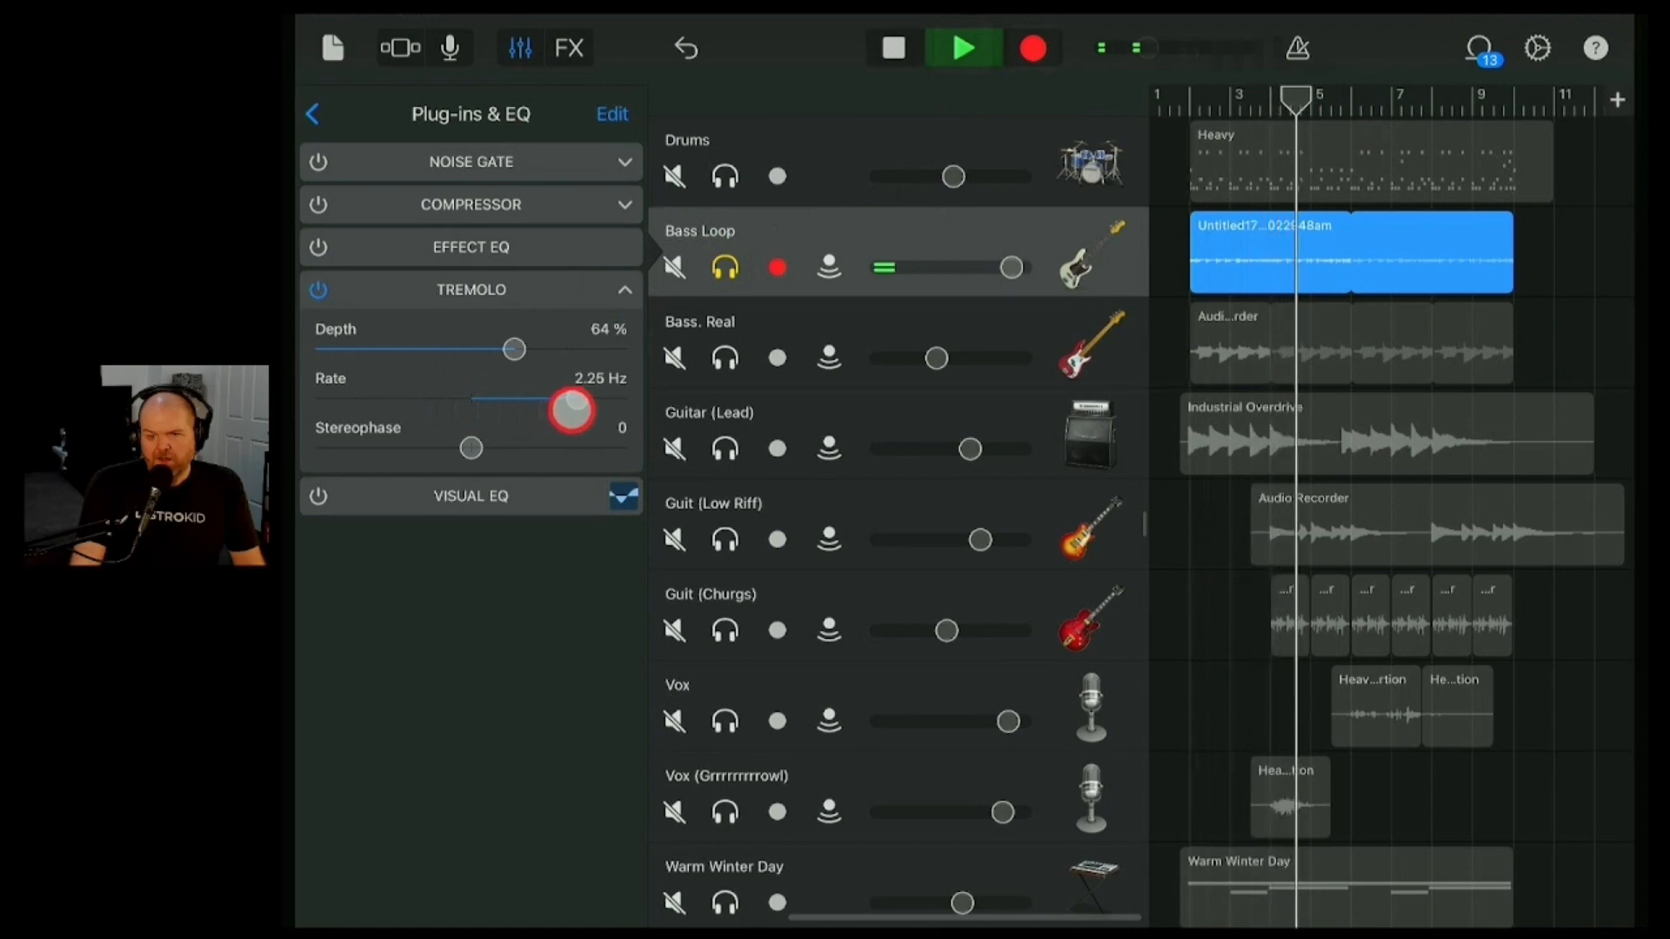
pyautogui.moveTo(570, 405); pyautogui.dragTo(601, 400)
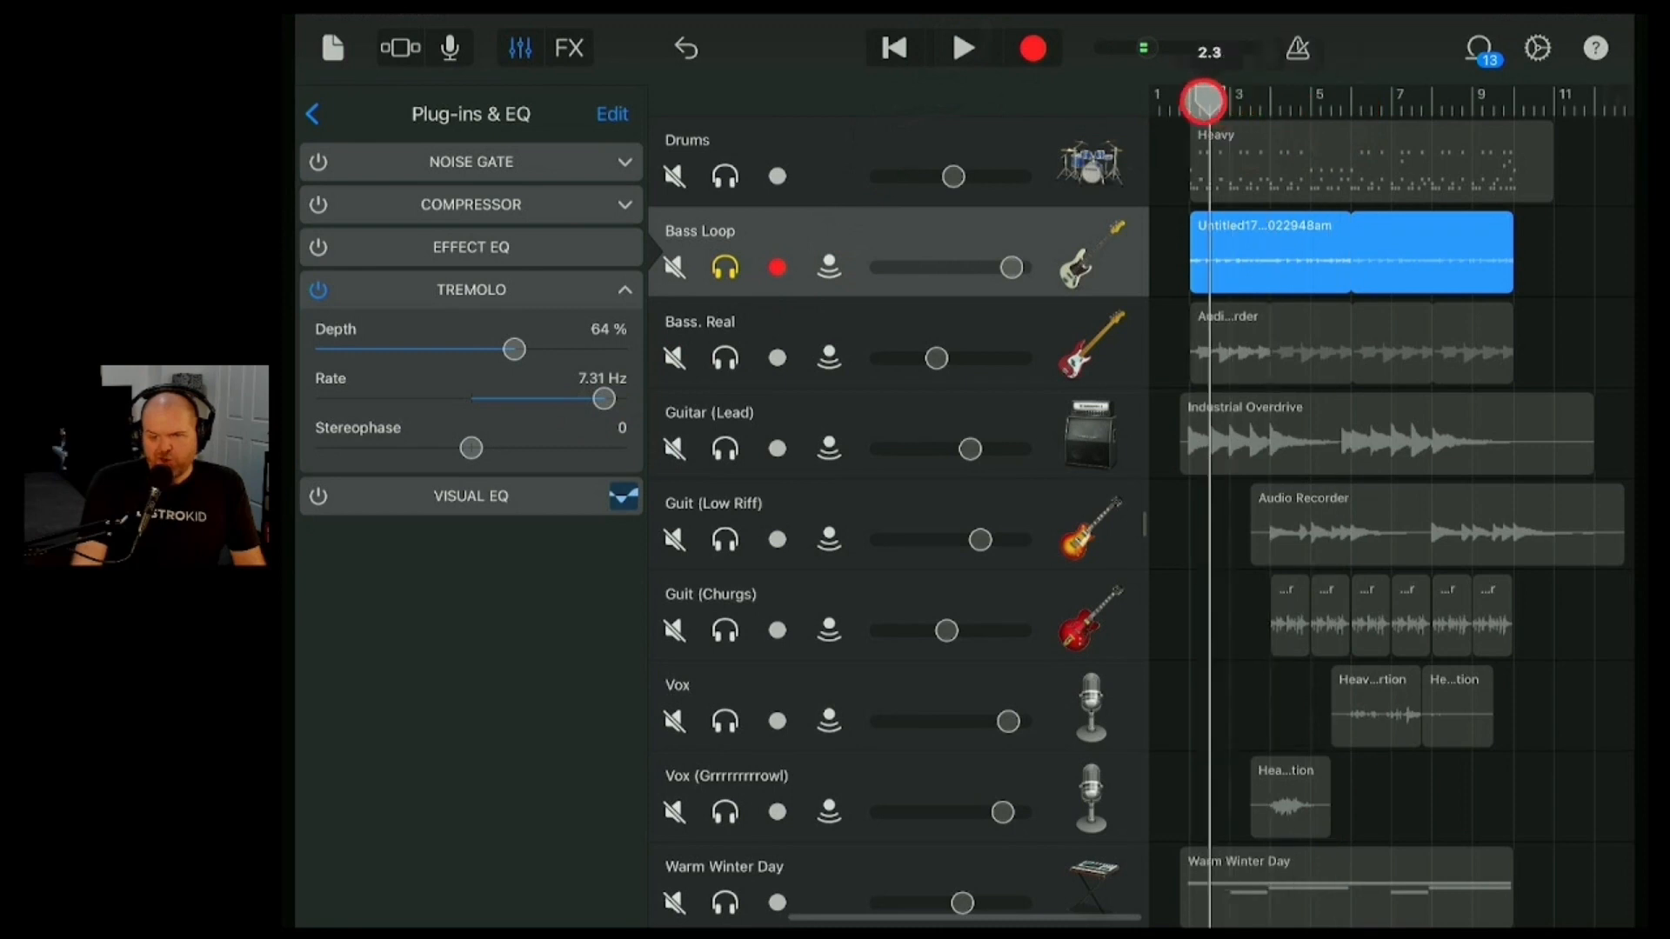
pyautogui.click(962, 49)
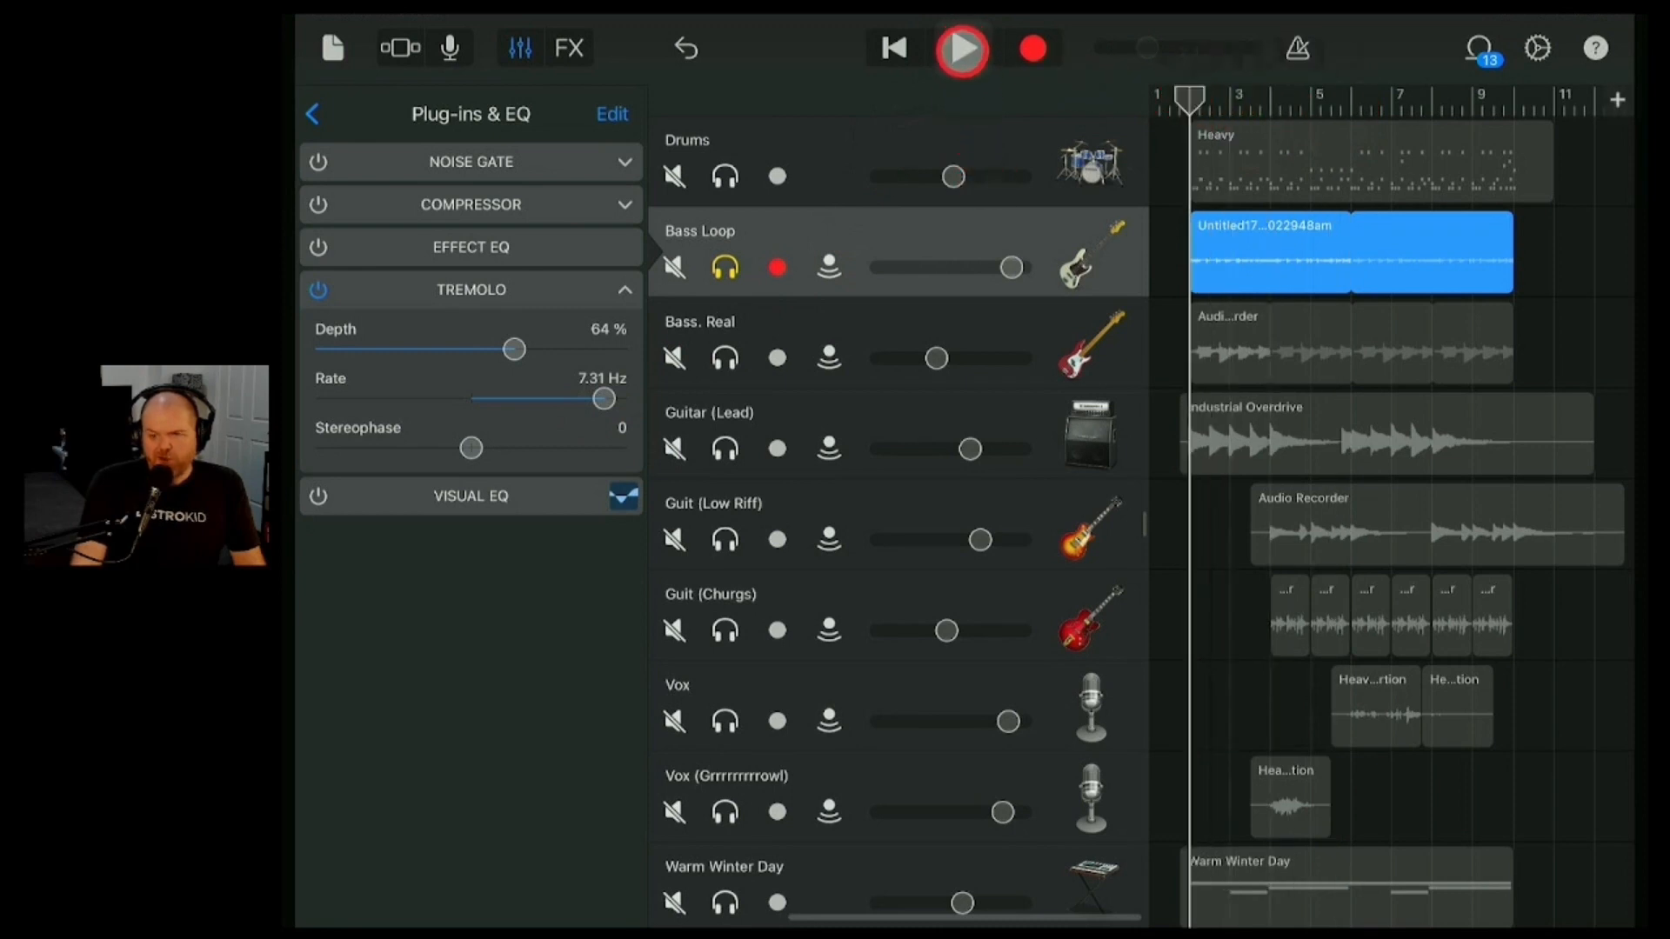
# - Set the tremolo depth to 50% and stereophase to 50, then play from the start
pyautogui.moveTo(513, 350); pyautogui.dragTo(638, 350)
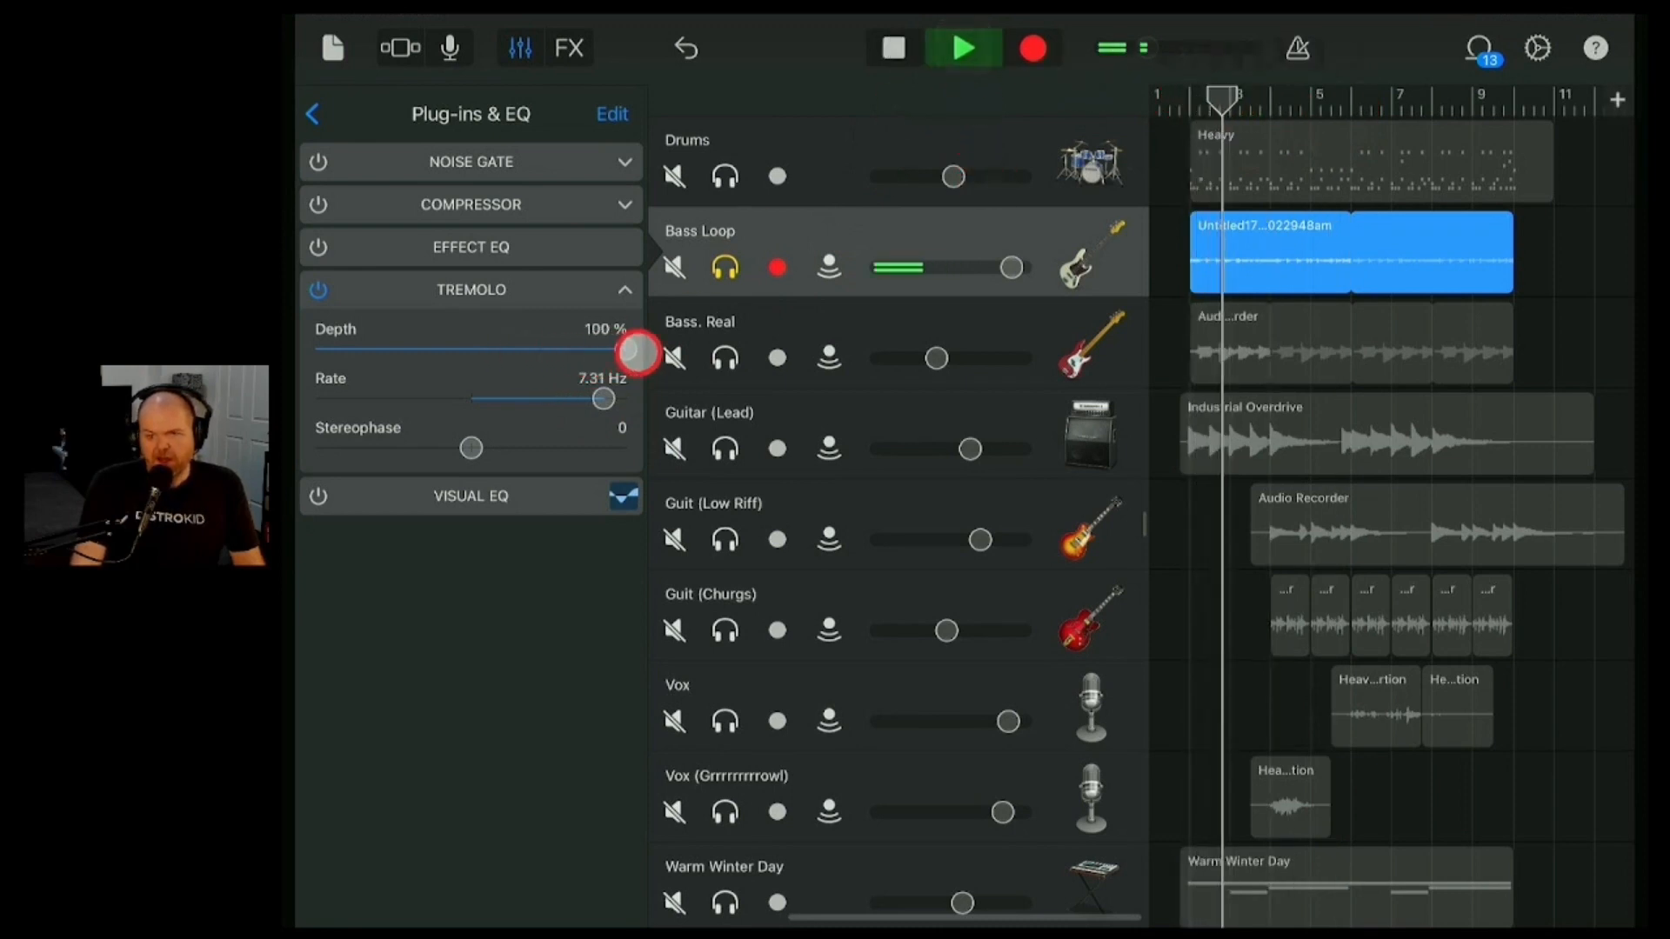
pyautogui.moveTo(638, 353); pyautogui.dragTo(623, 353)
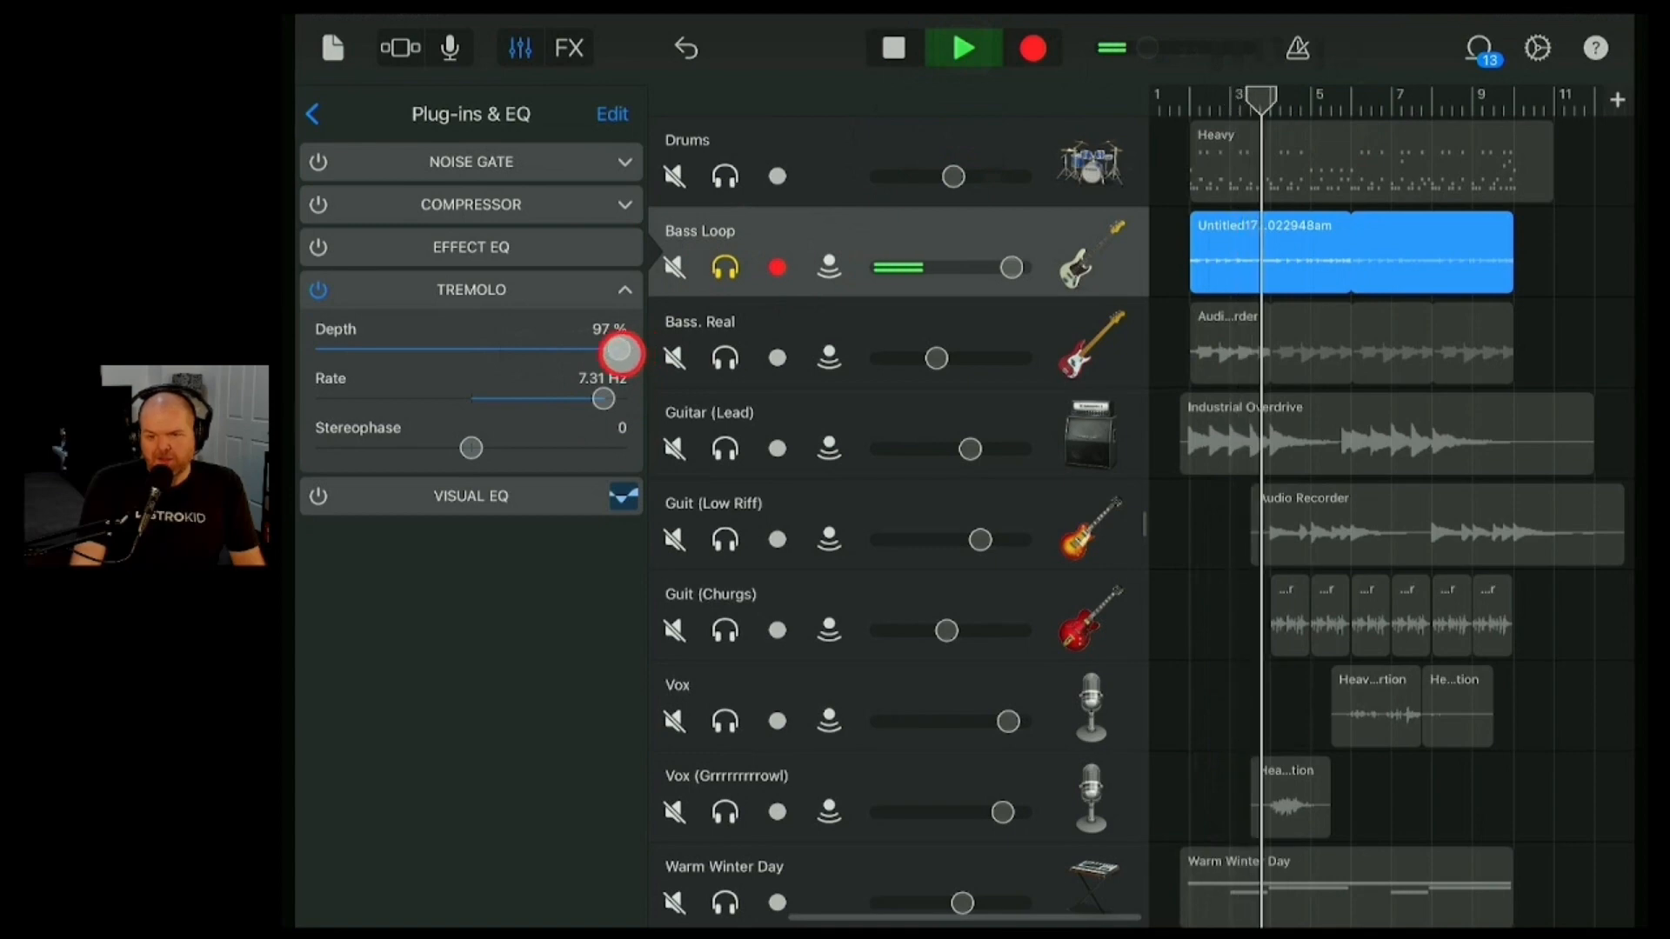
pyautogui.moveTo(613, 350); pyautogui.dragTo(473, 350)
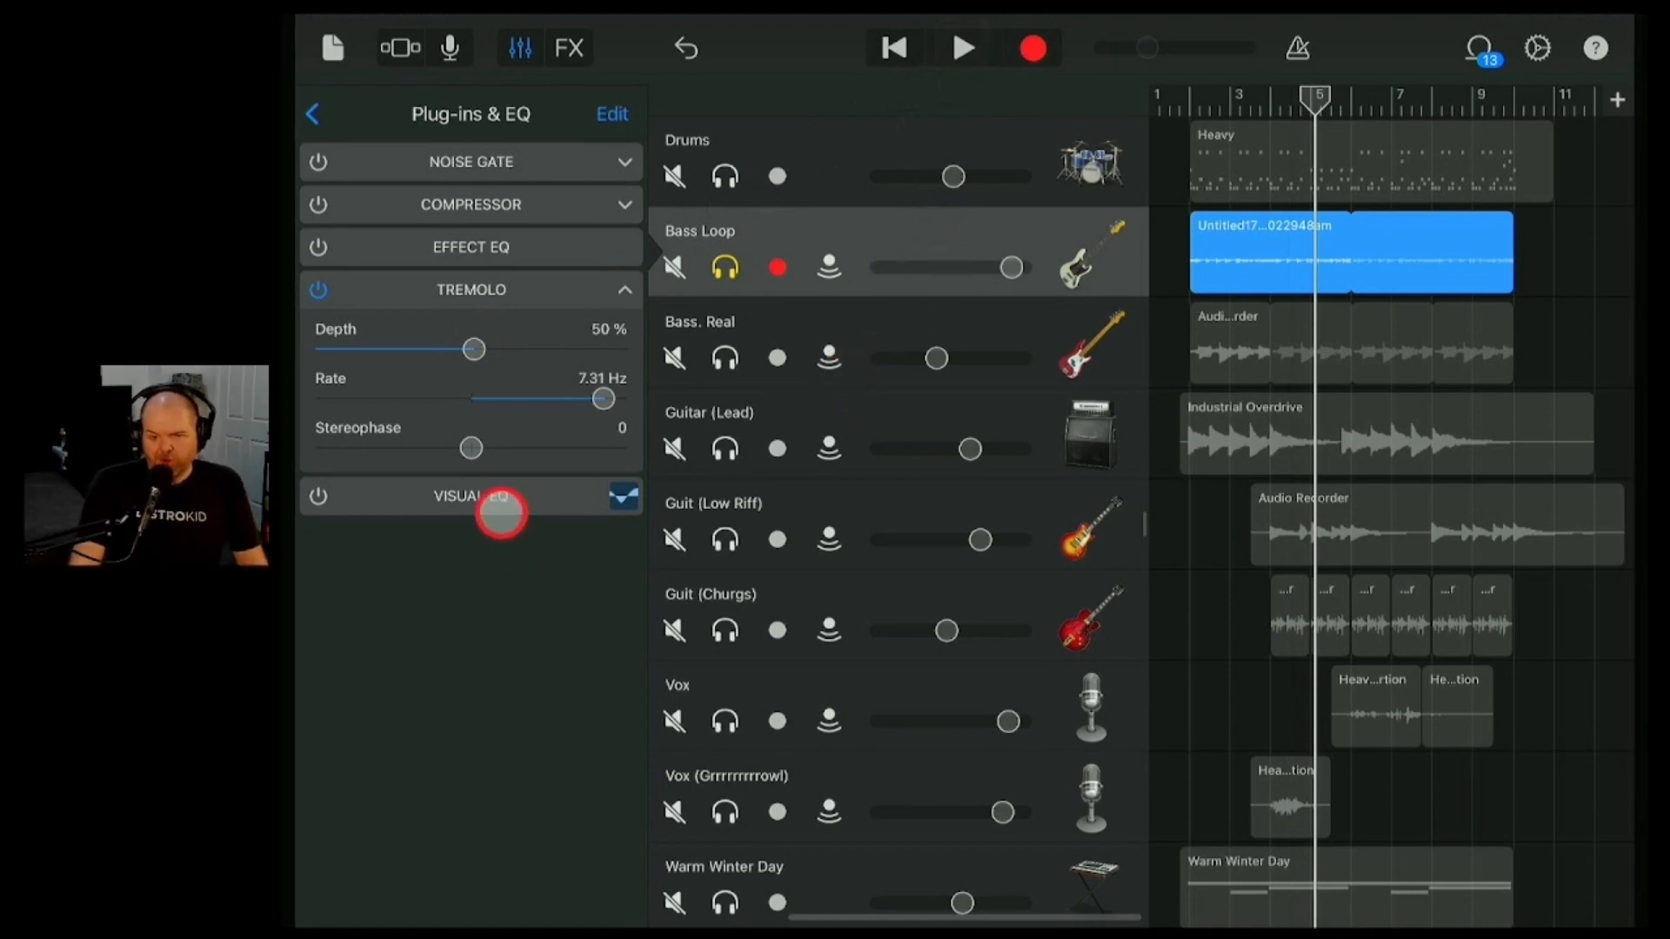
pyautogui.moveTo(471, 447); pyautogui.dragTo(509, 447)
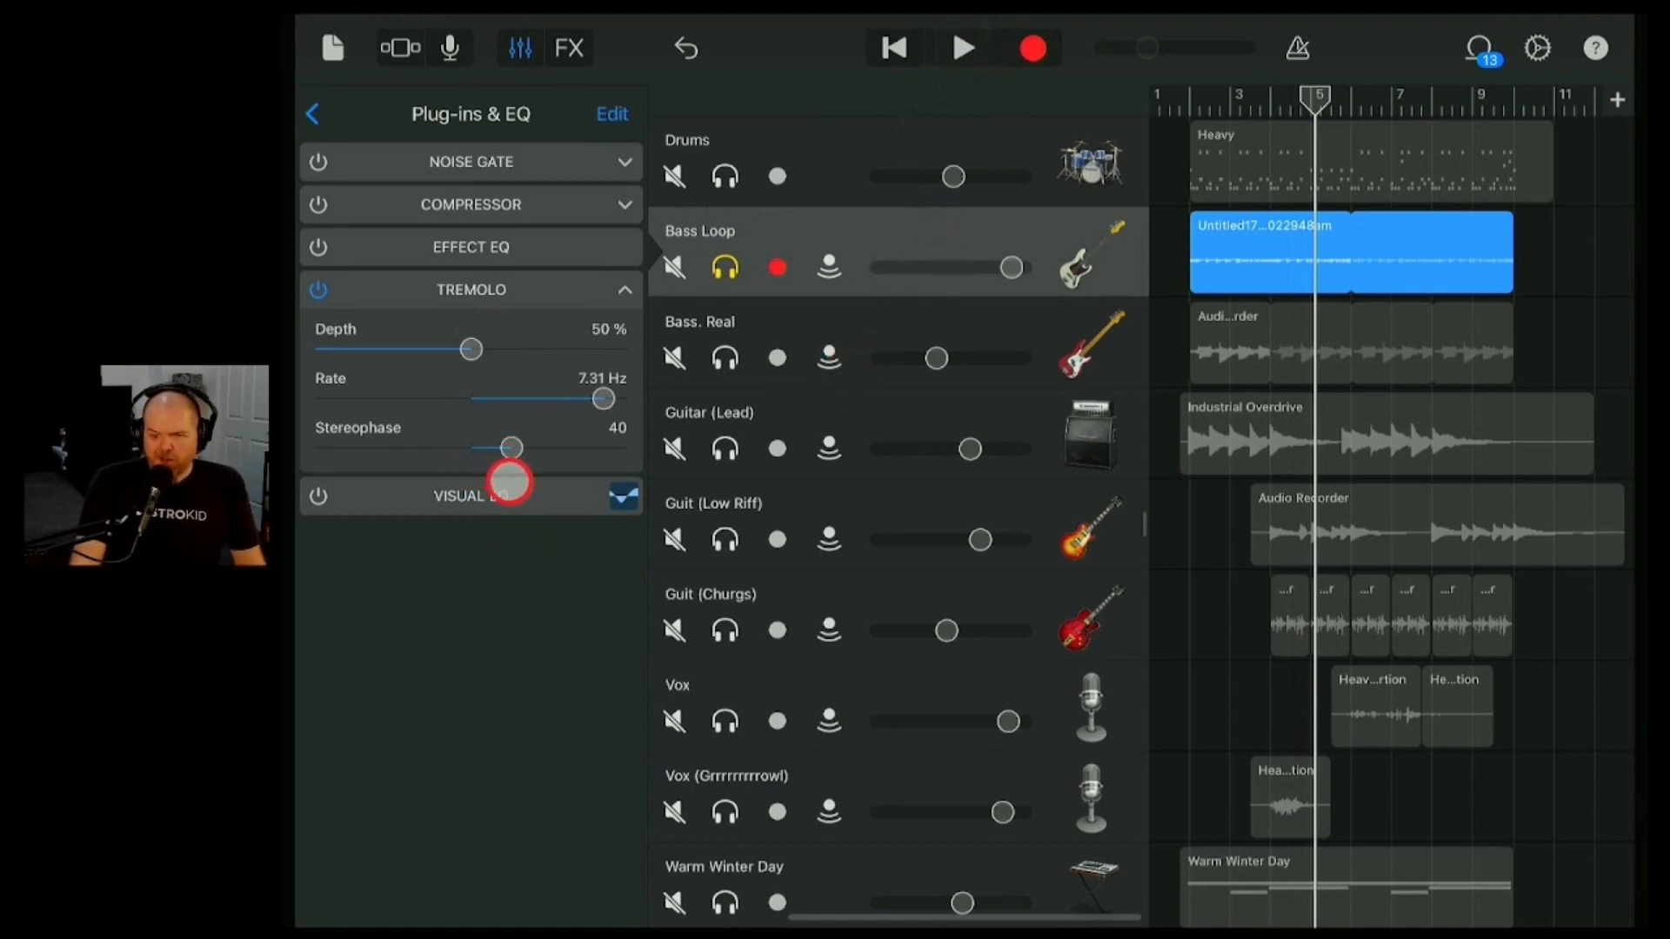
pyautogui.moveTo(510, 447); pyautogui.dragTo(511, 447)
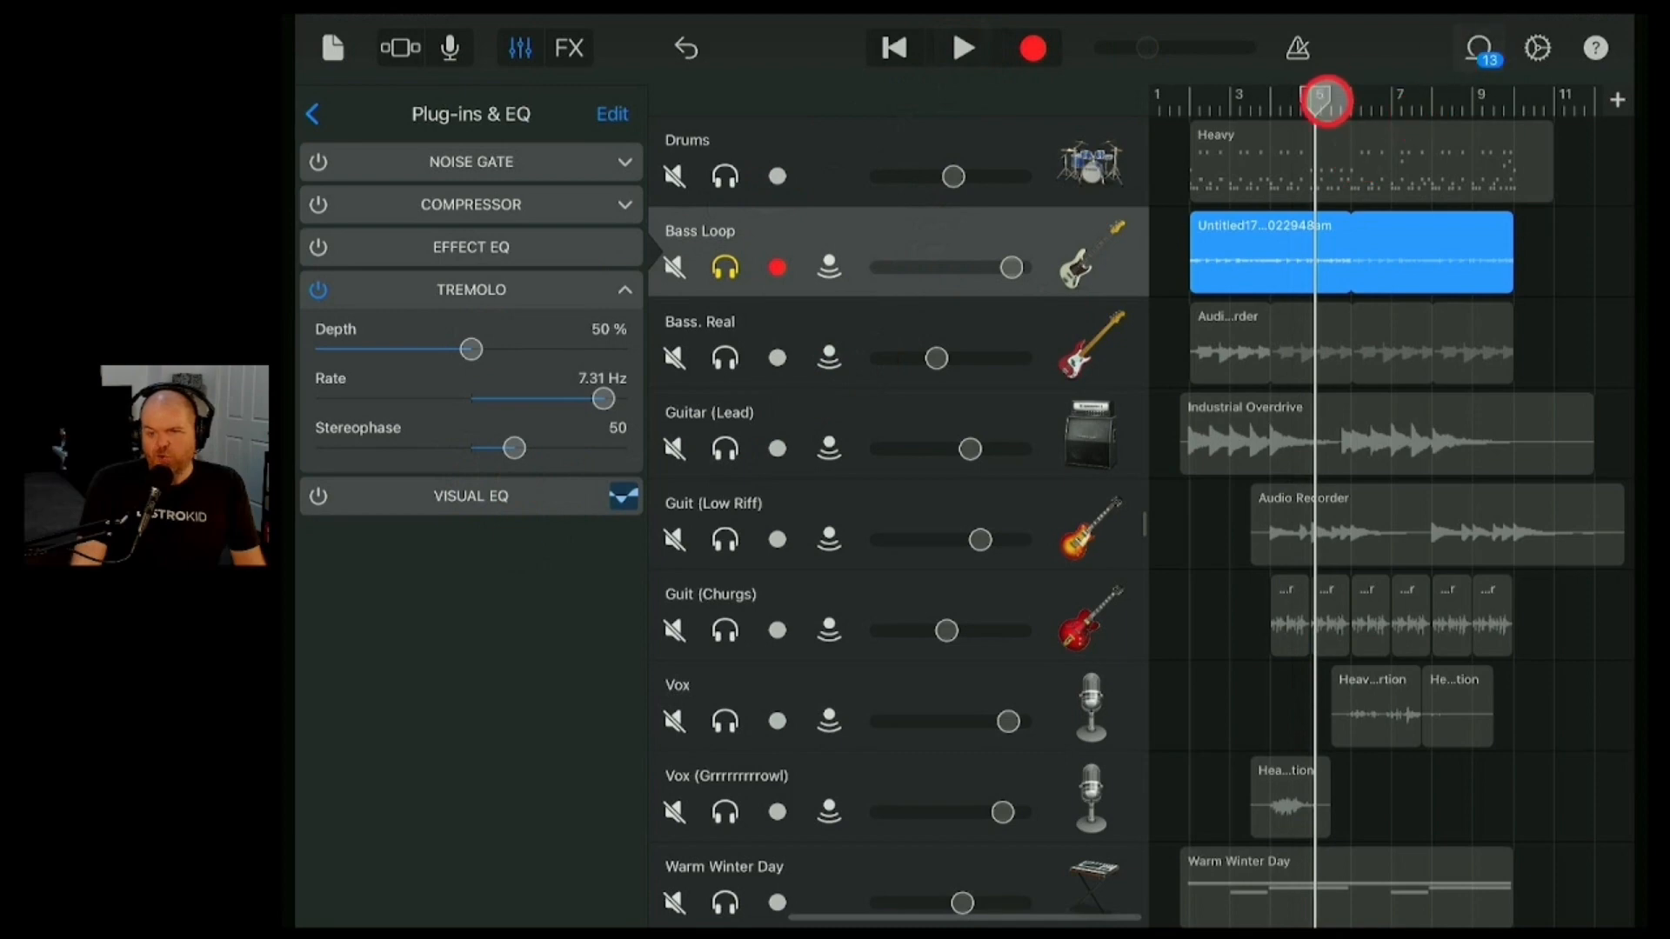
pyautogui.click(964, 47)
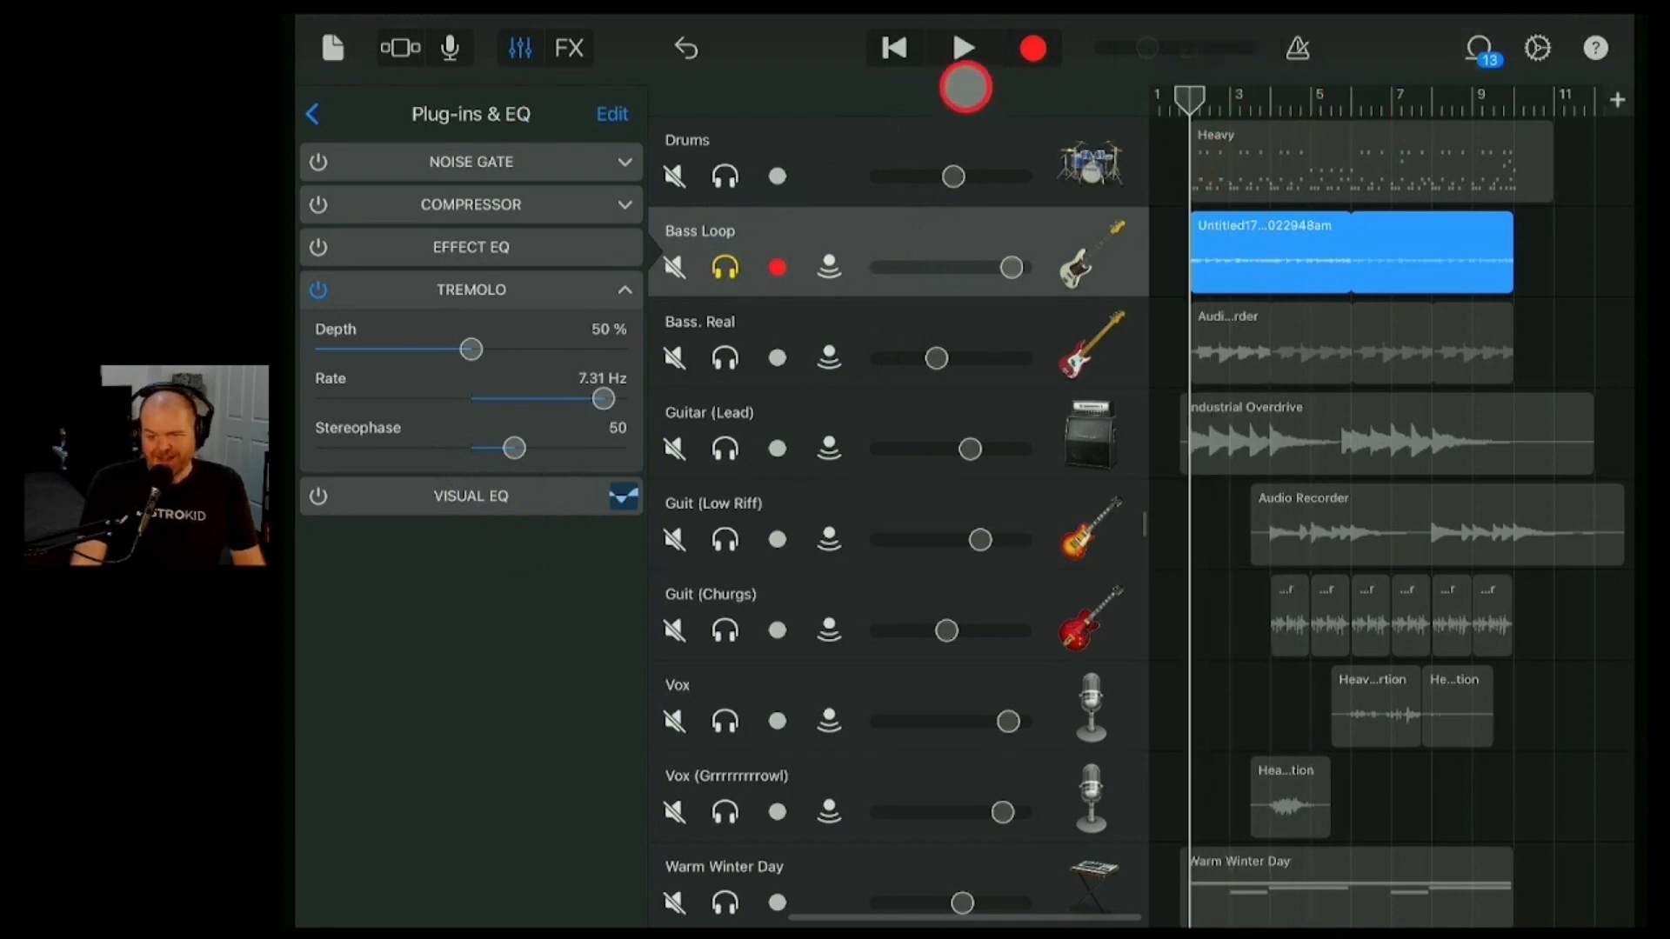
pyautogui.click(962, 49)
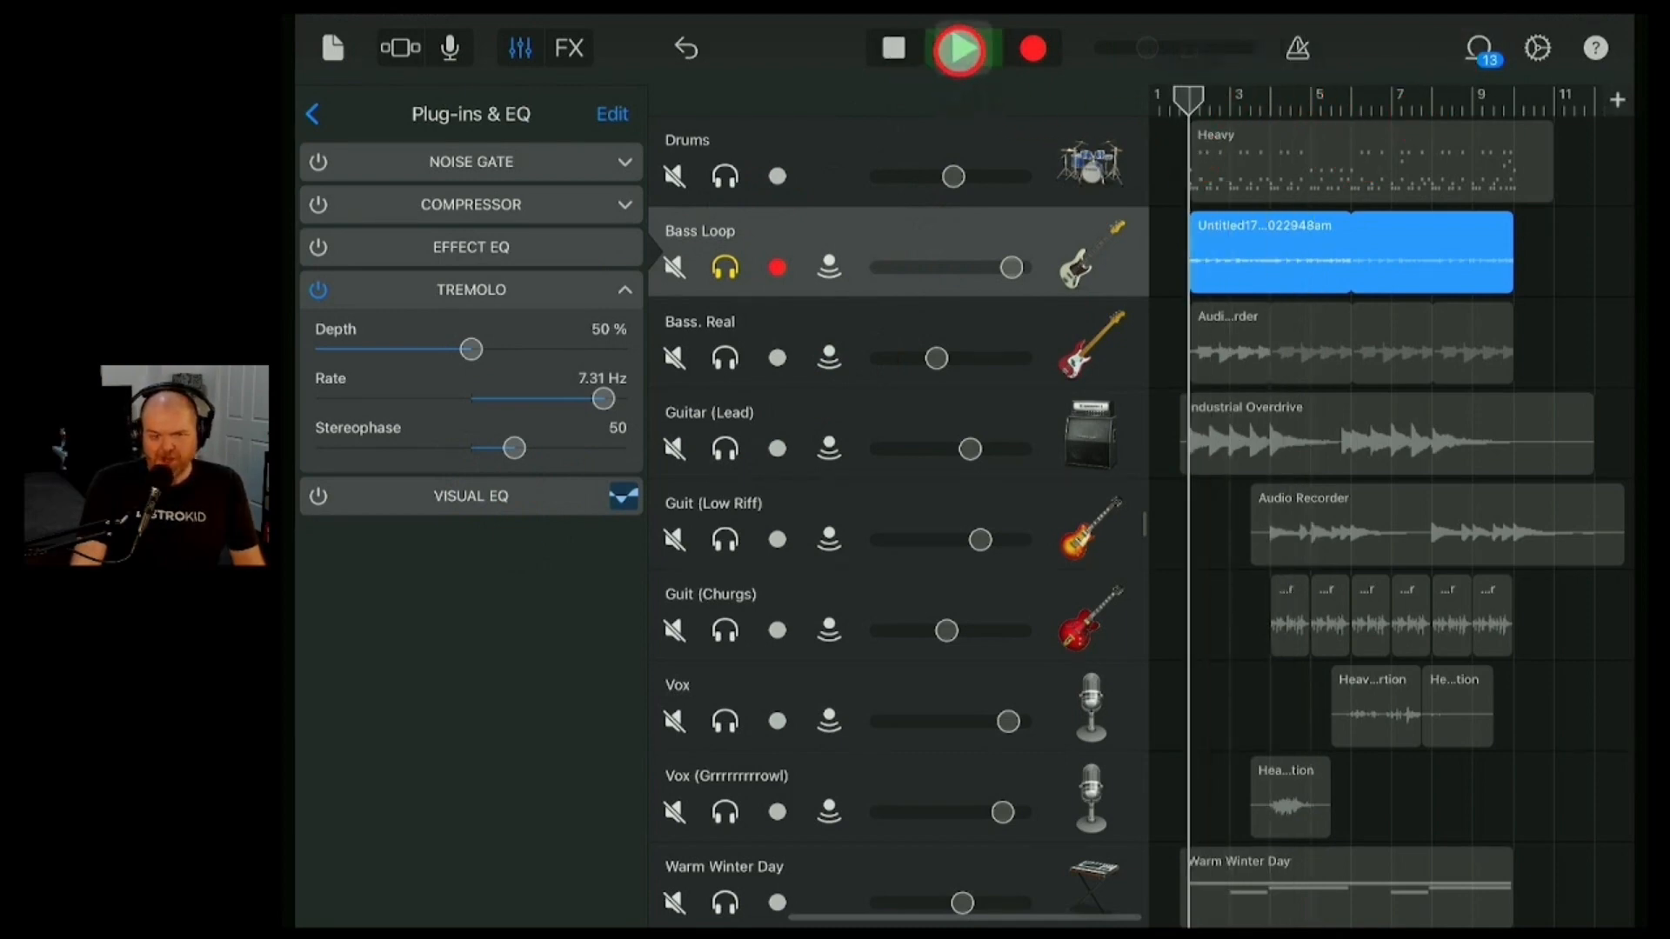
# - Settle the stereophase at 70 and the rate at about 1 Hz and play it back
pyautogui.moveTo(504, 447); pyautogui.dragTo(553, 457)
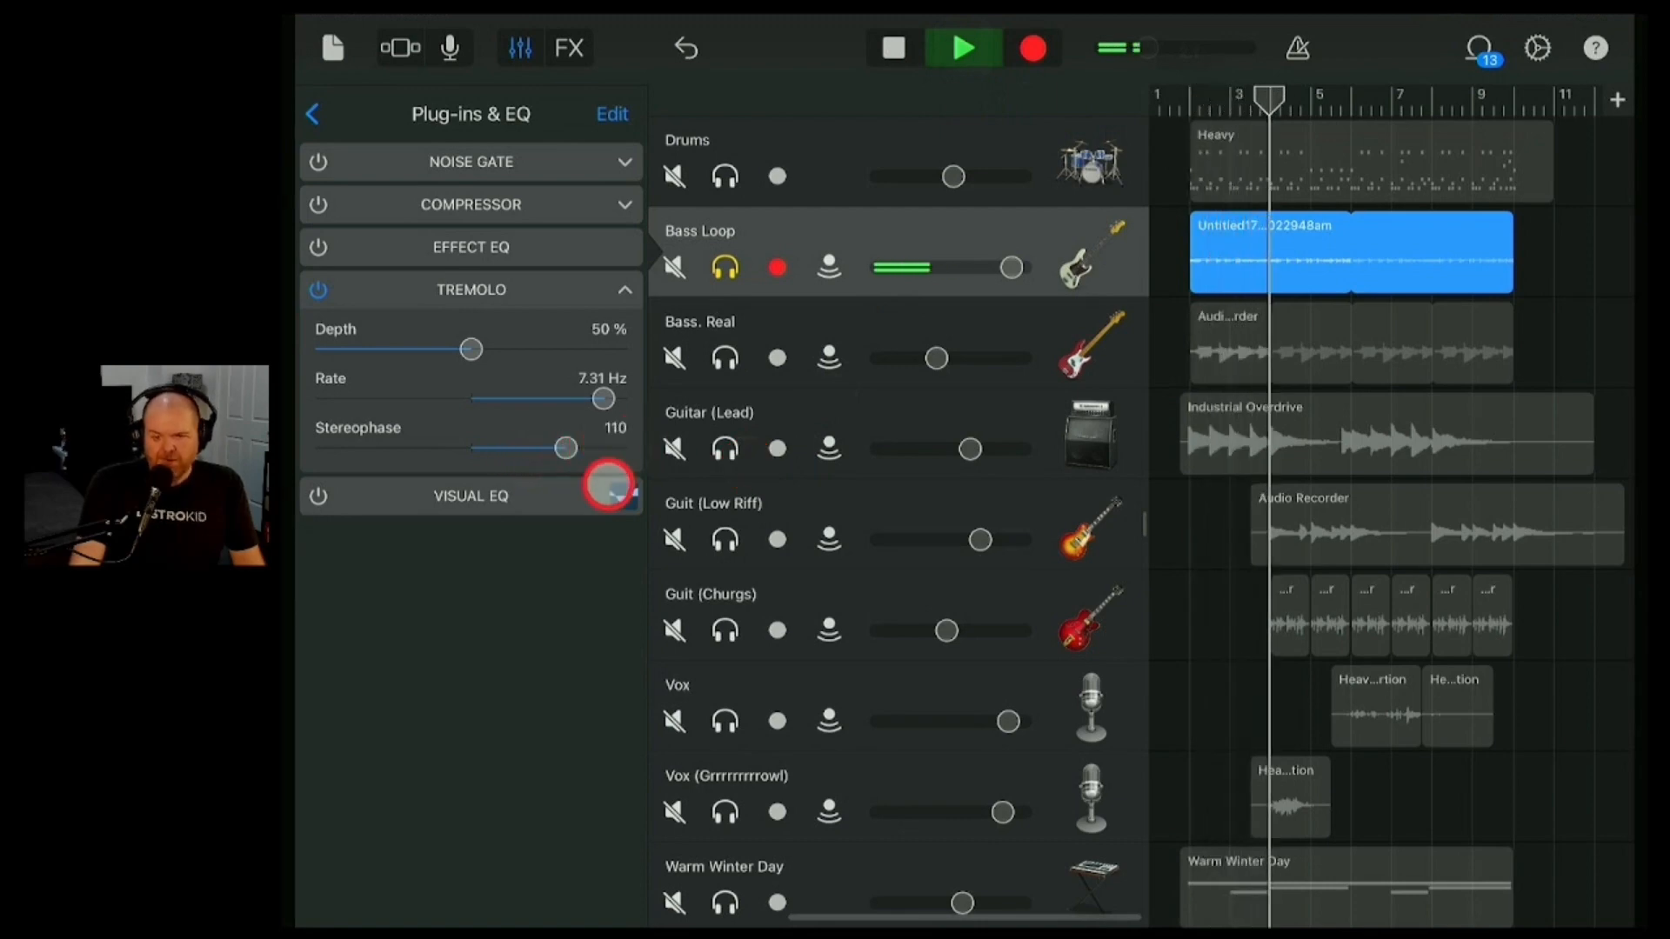
pyautogui.click(962, 49)
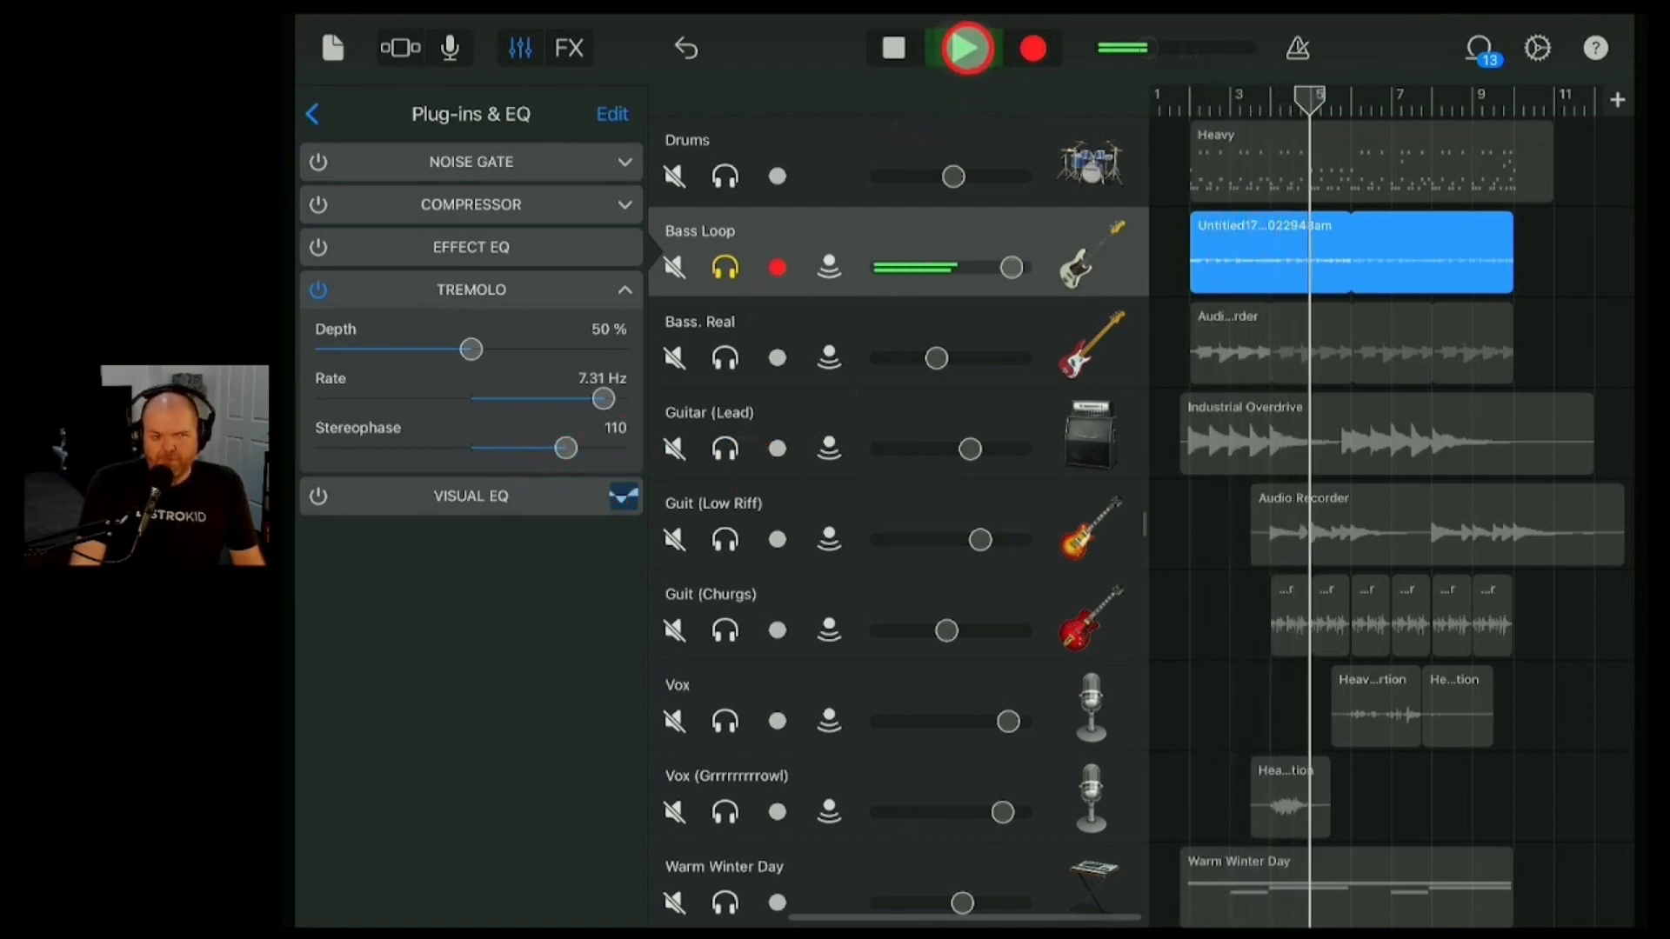
pyautogui.moveTo(562, 447); pyautogui.dragTo(535, 447)
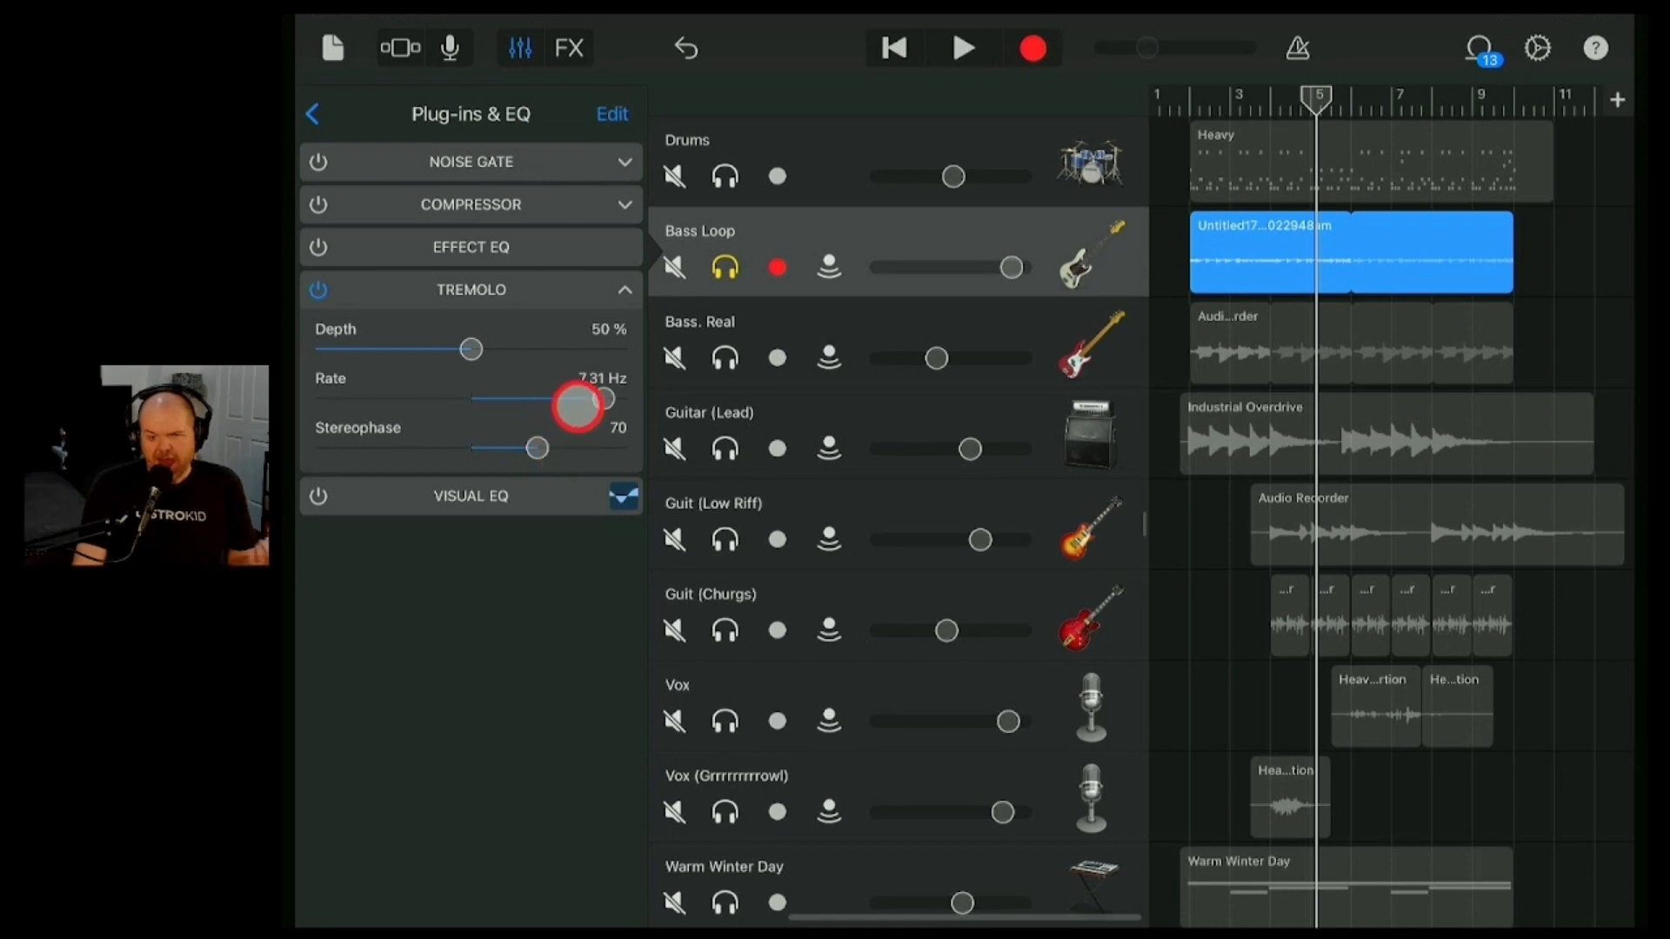
pyautogui.moveTo(597, 400); pyautogui.dragTo(548, 415)
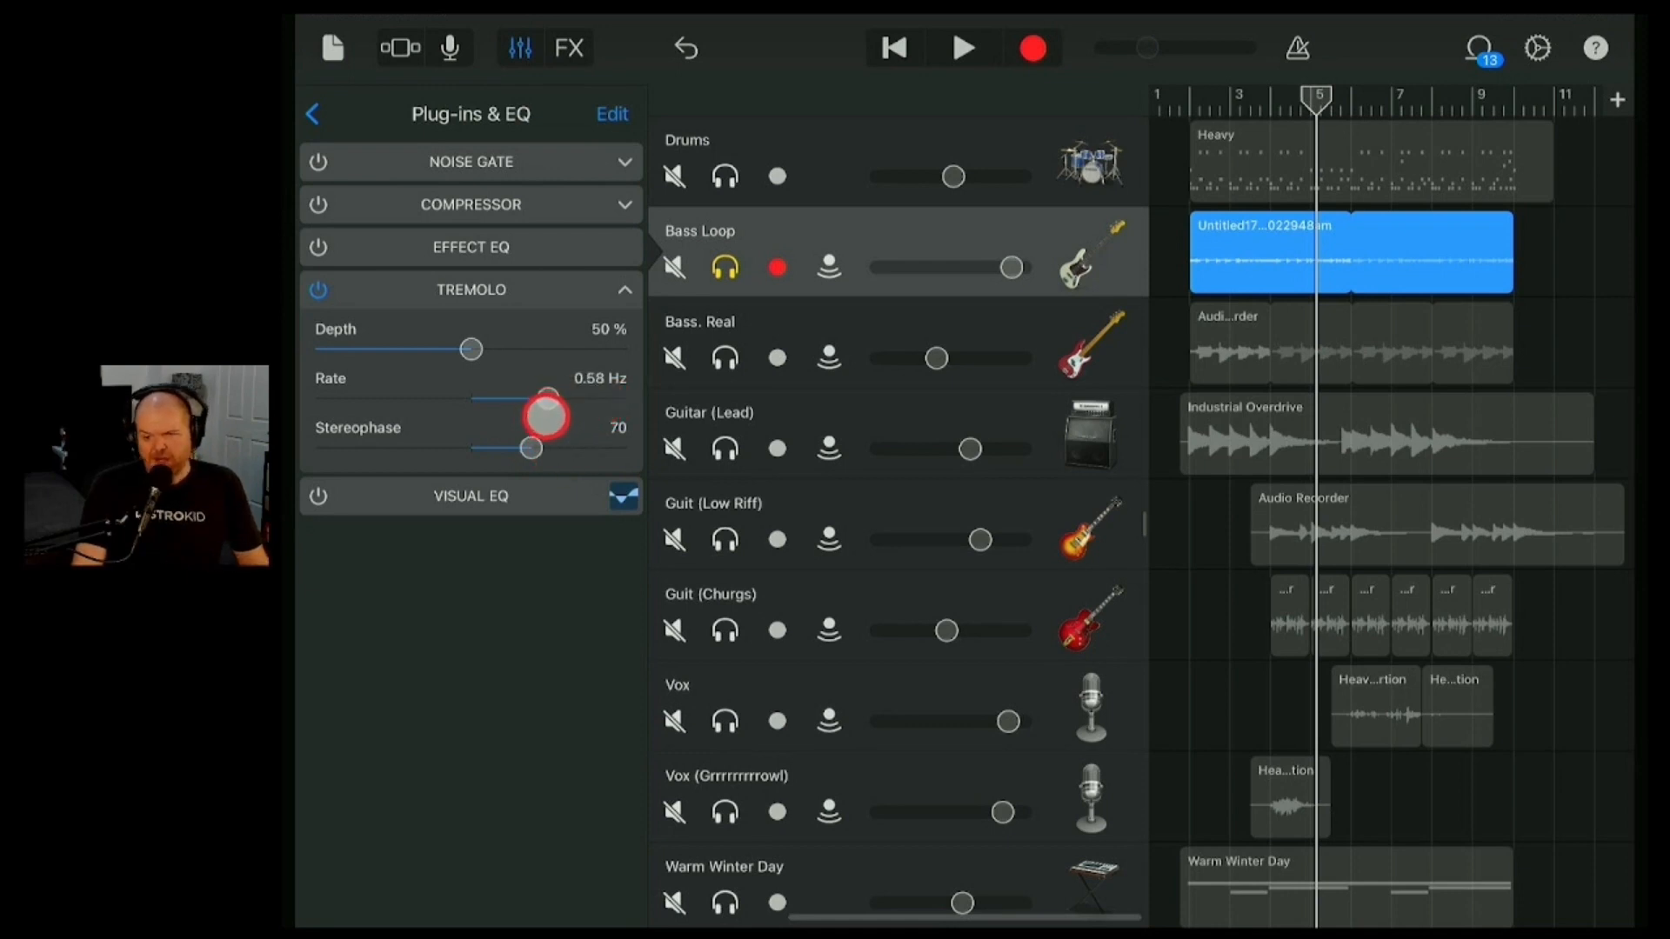
pyautogui.moveTo(546, 397); pyautogui.dragTo(558, 407)
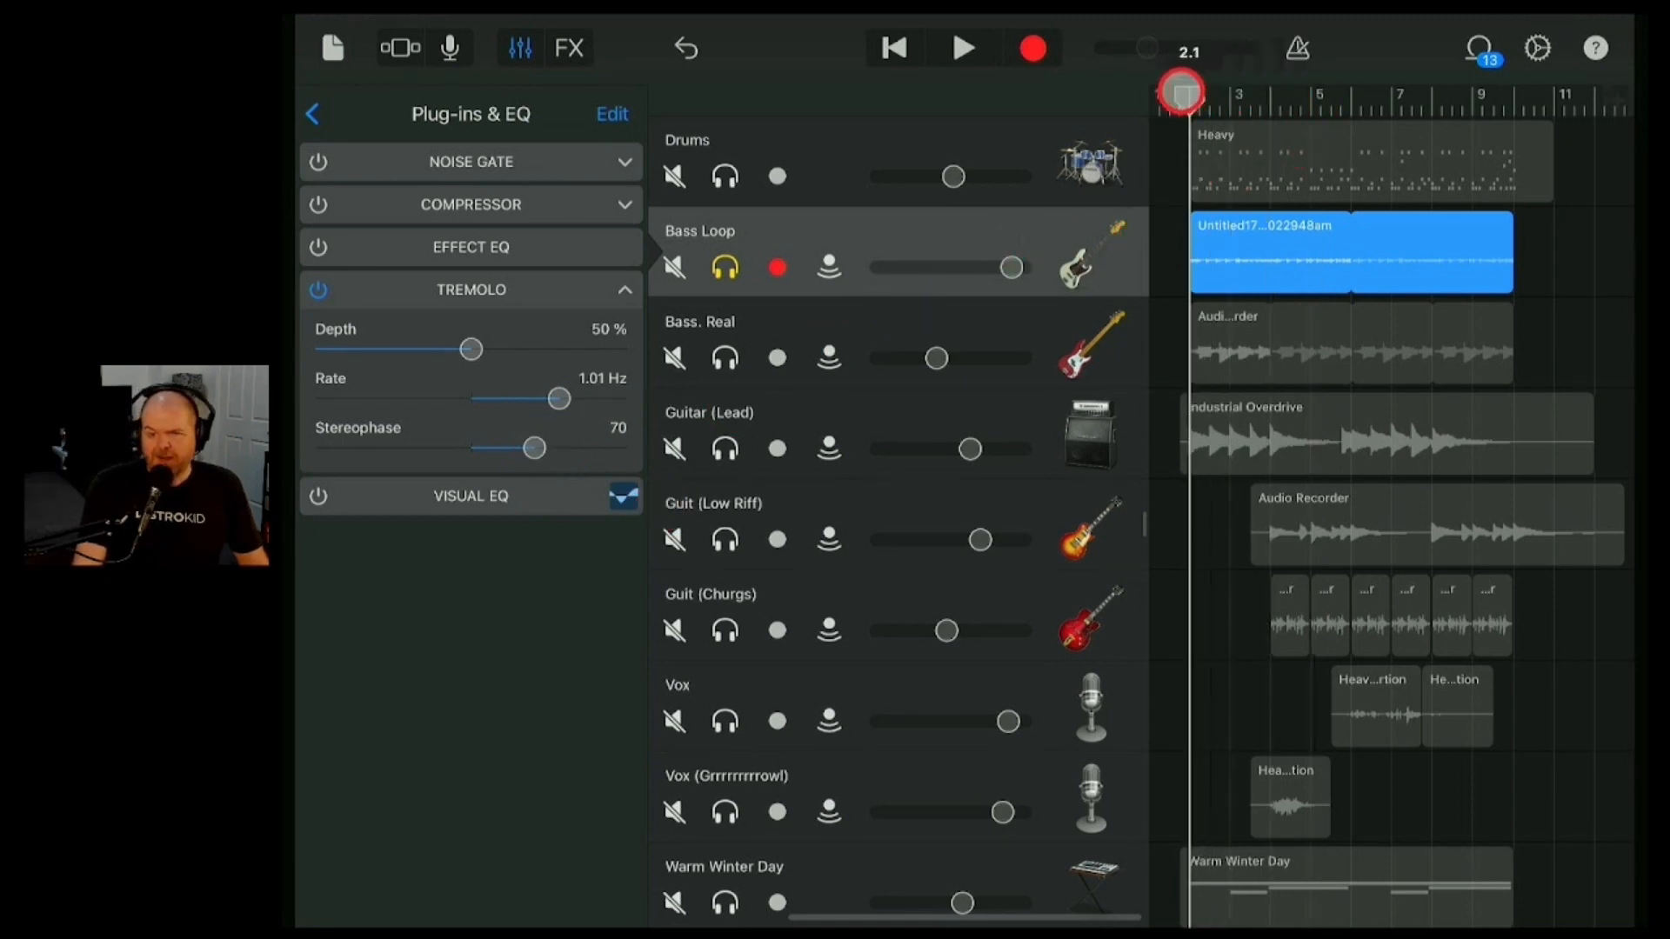
pyautogui.click(962, 48)
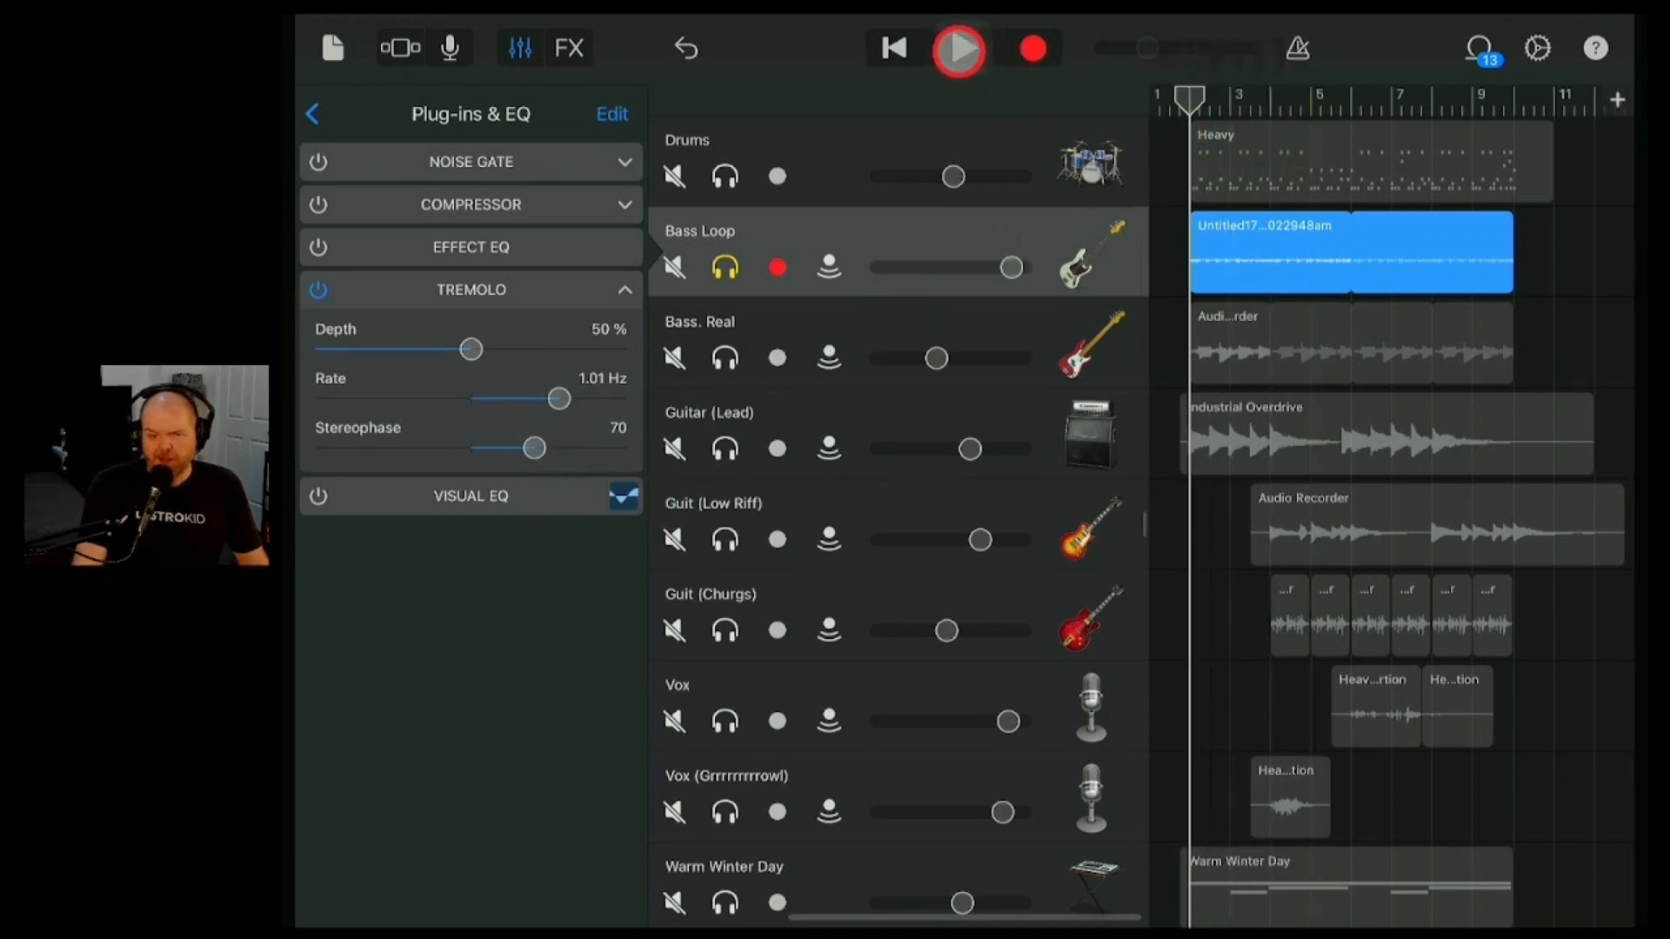
pyautogui.click(957, 49)
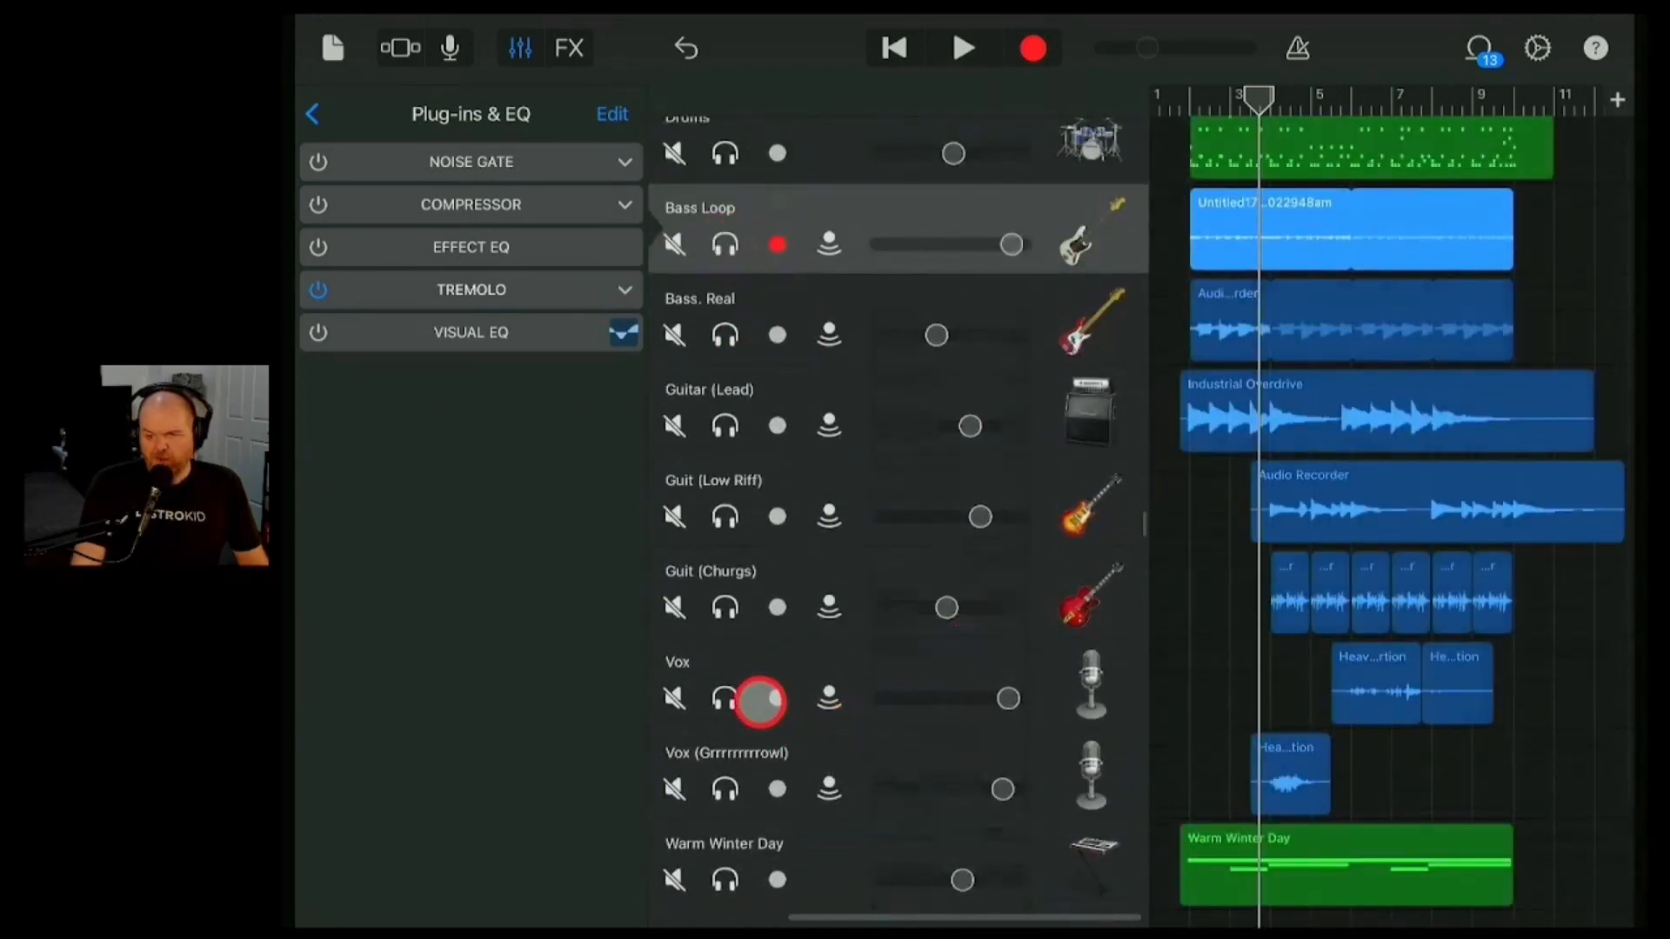
# - Swap the Vox track's Flanger slot for Vocal Transformer
pyautogui.click(611, 115)
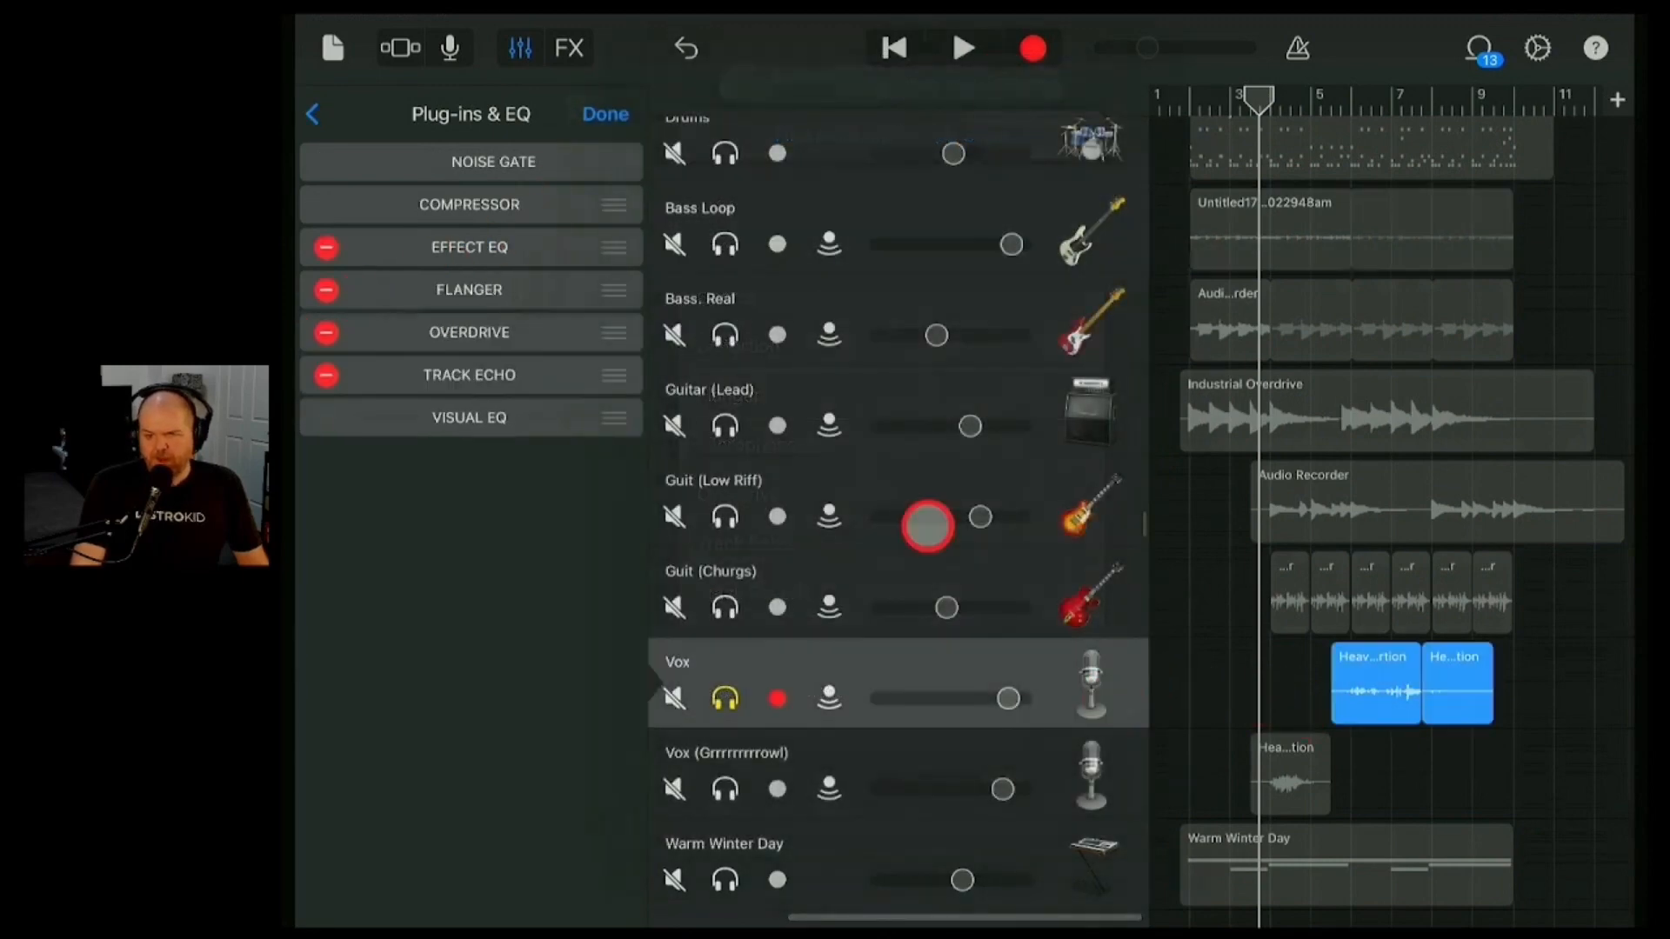
pyautogui.click(603, 115)
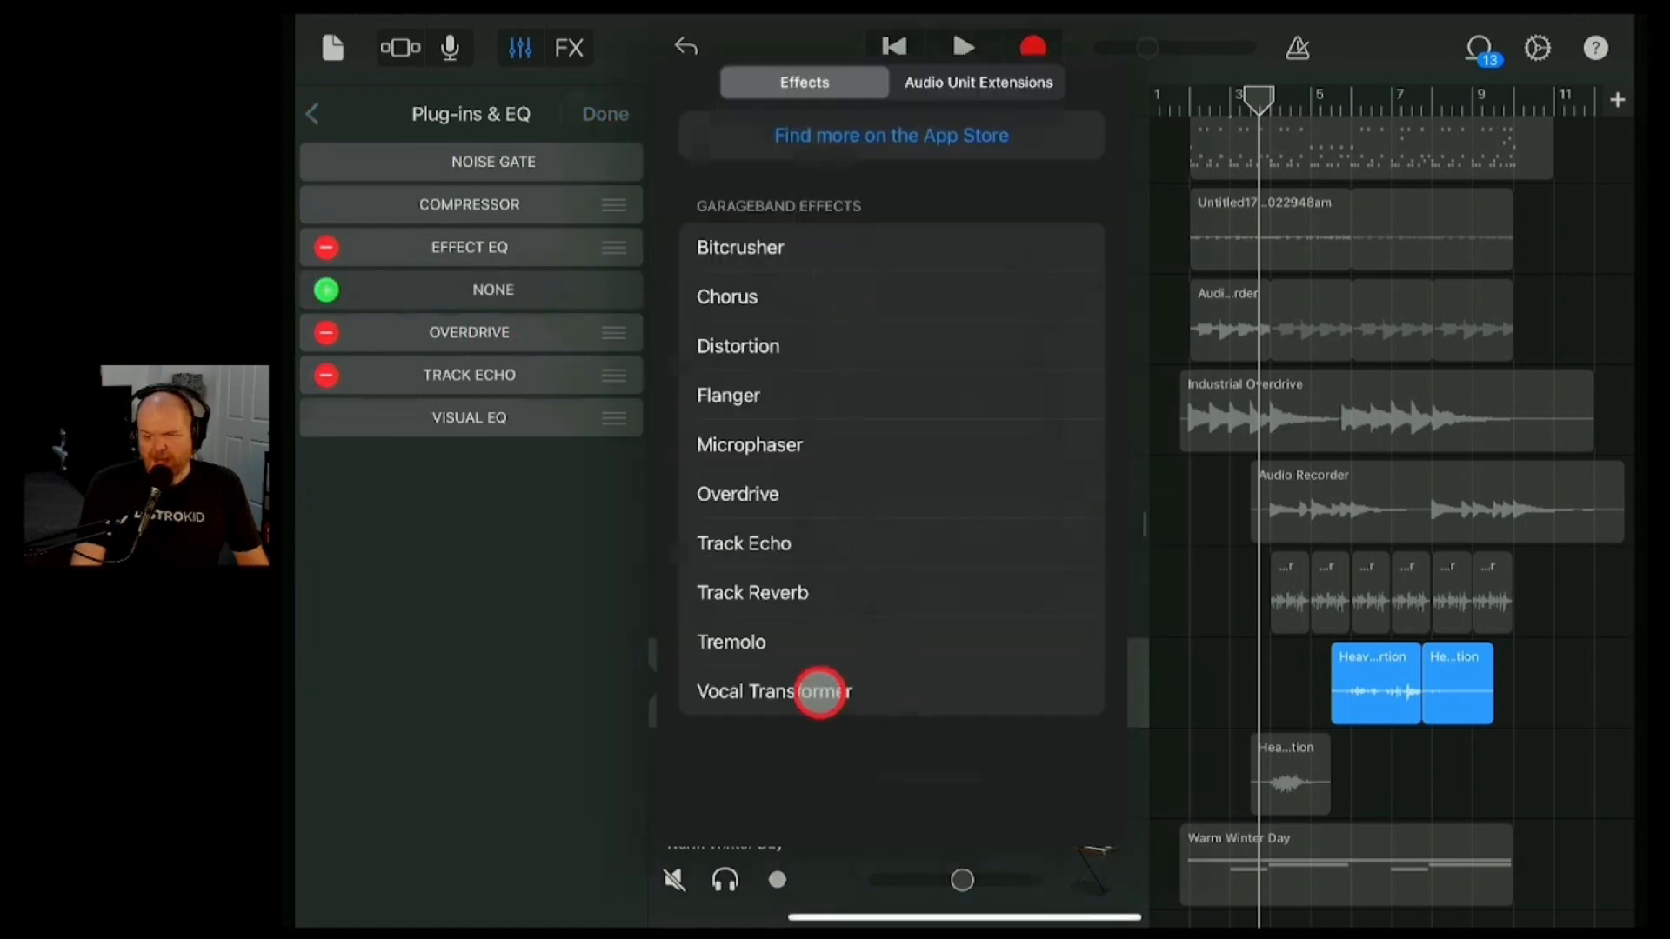
pyautogui.click(774, 692)
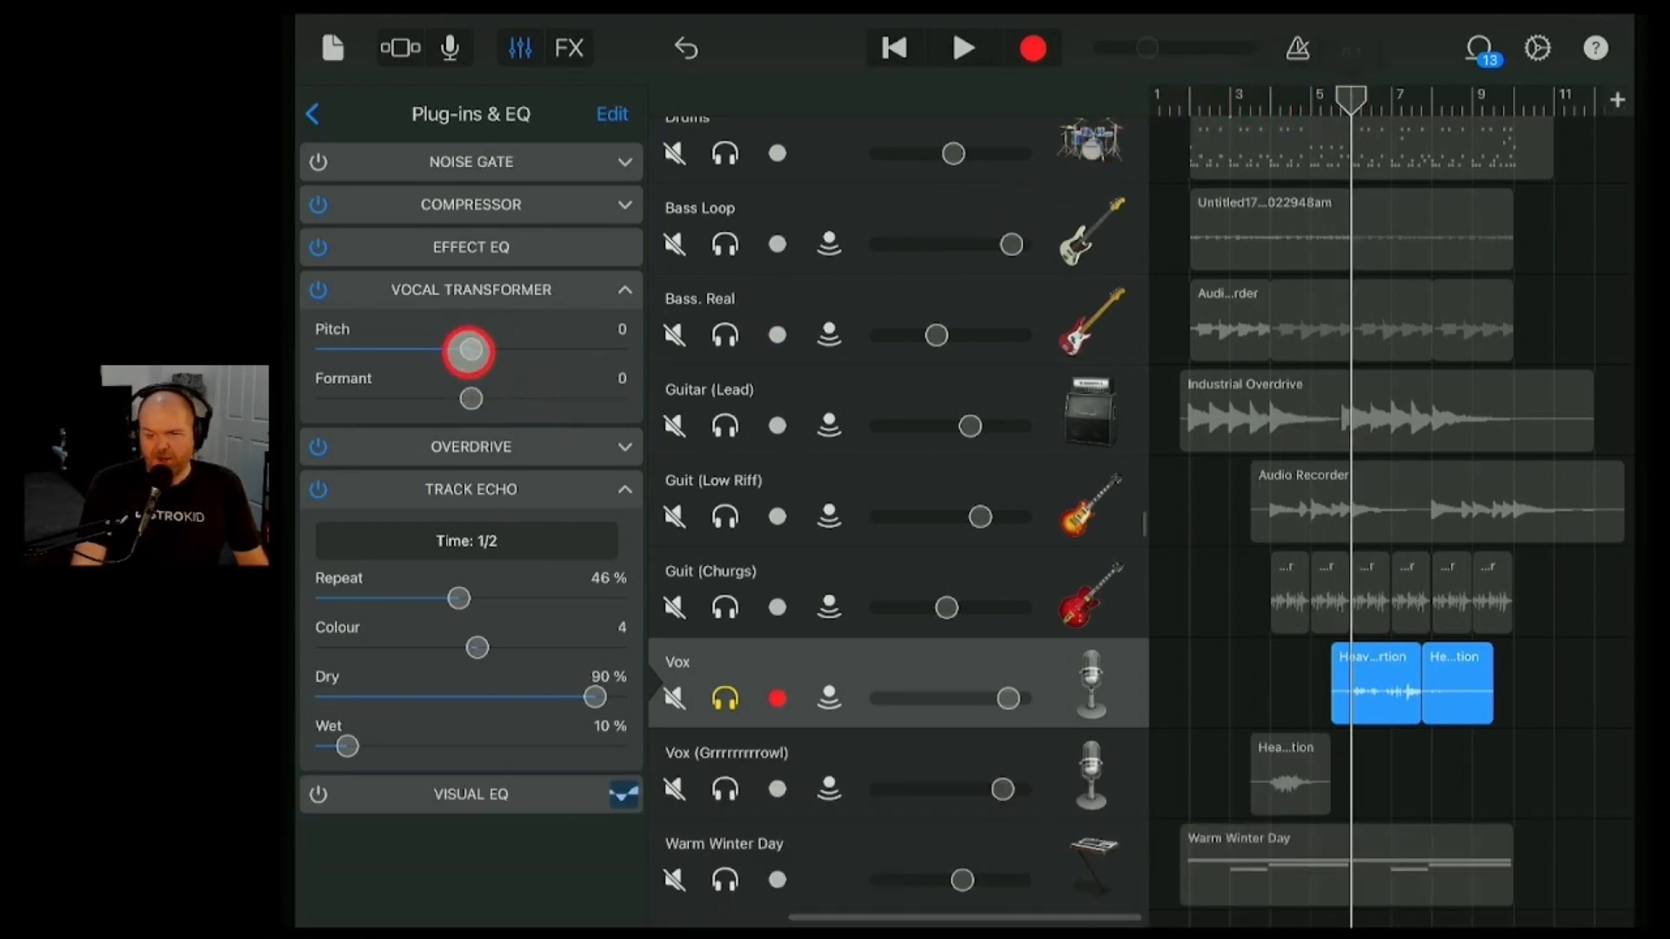
# - Sweep the Vocal Transformer pitch through +13, +24 and -21, settling at -12
pyautogui.moveTo(467, 351); pyautogui.dragTo(553, 361)
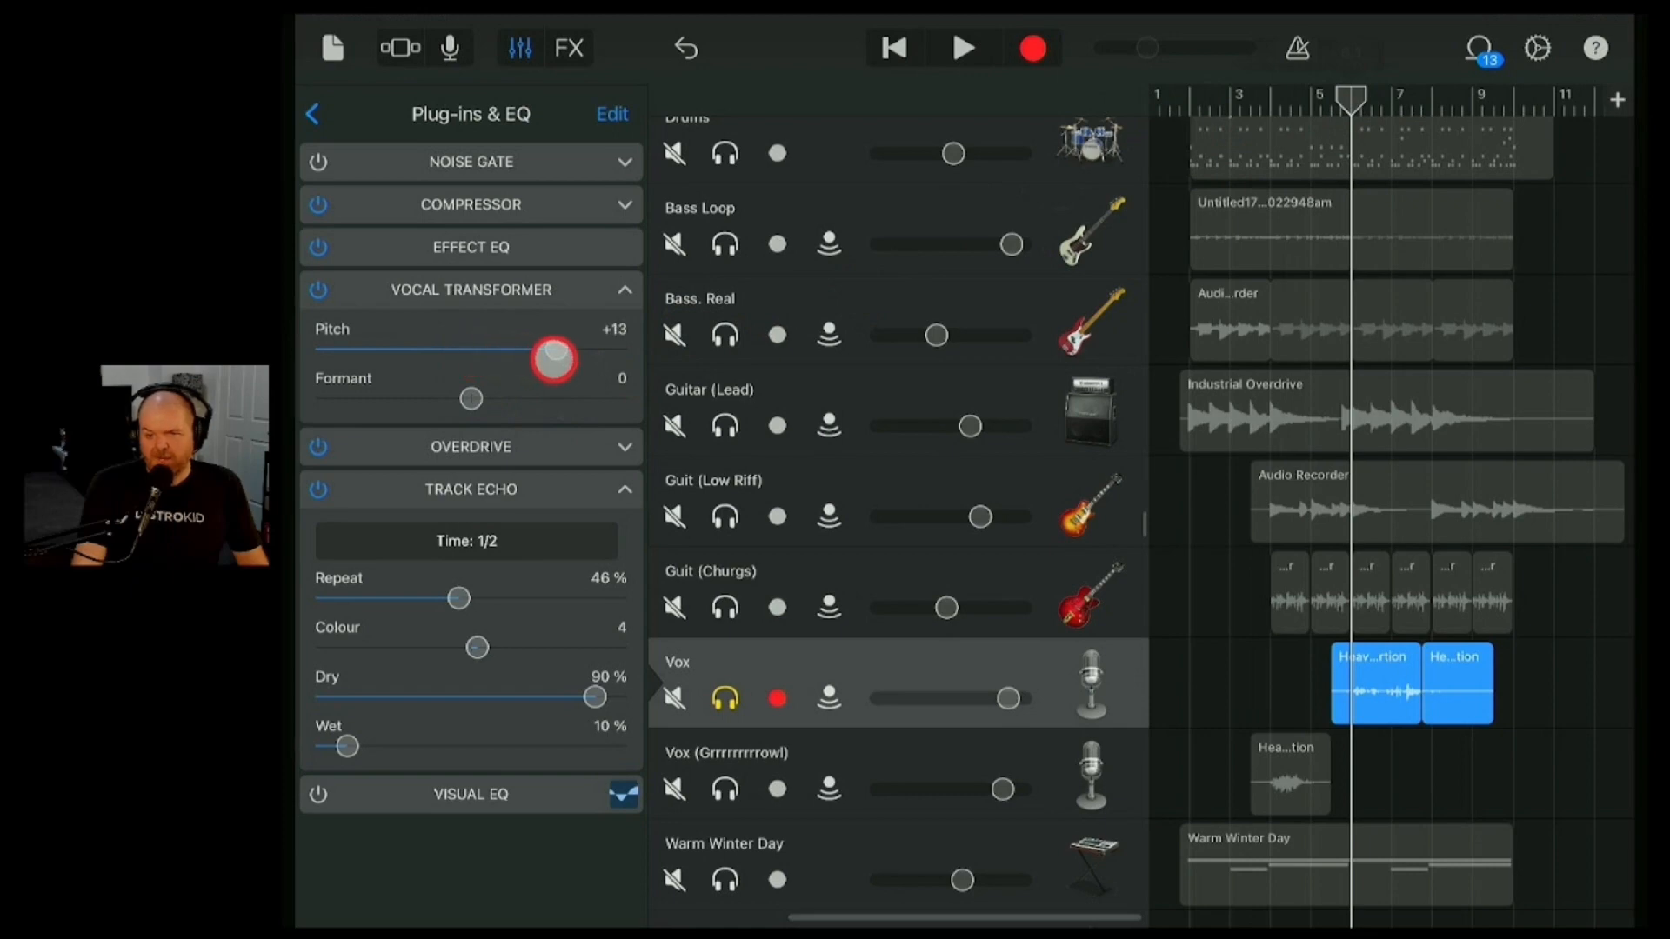
pyautogui.moveTo(552, 359); pyautogui.dragTo(656, 369)
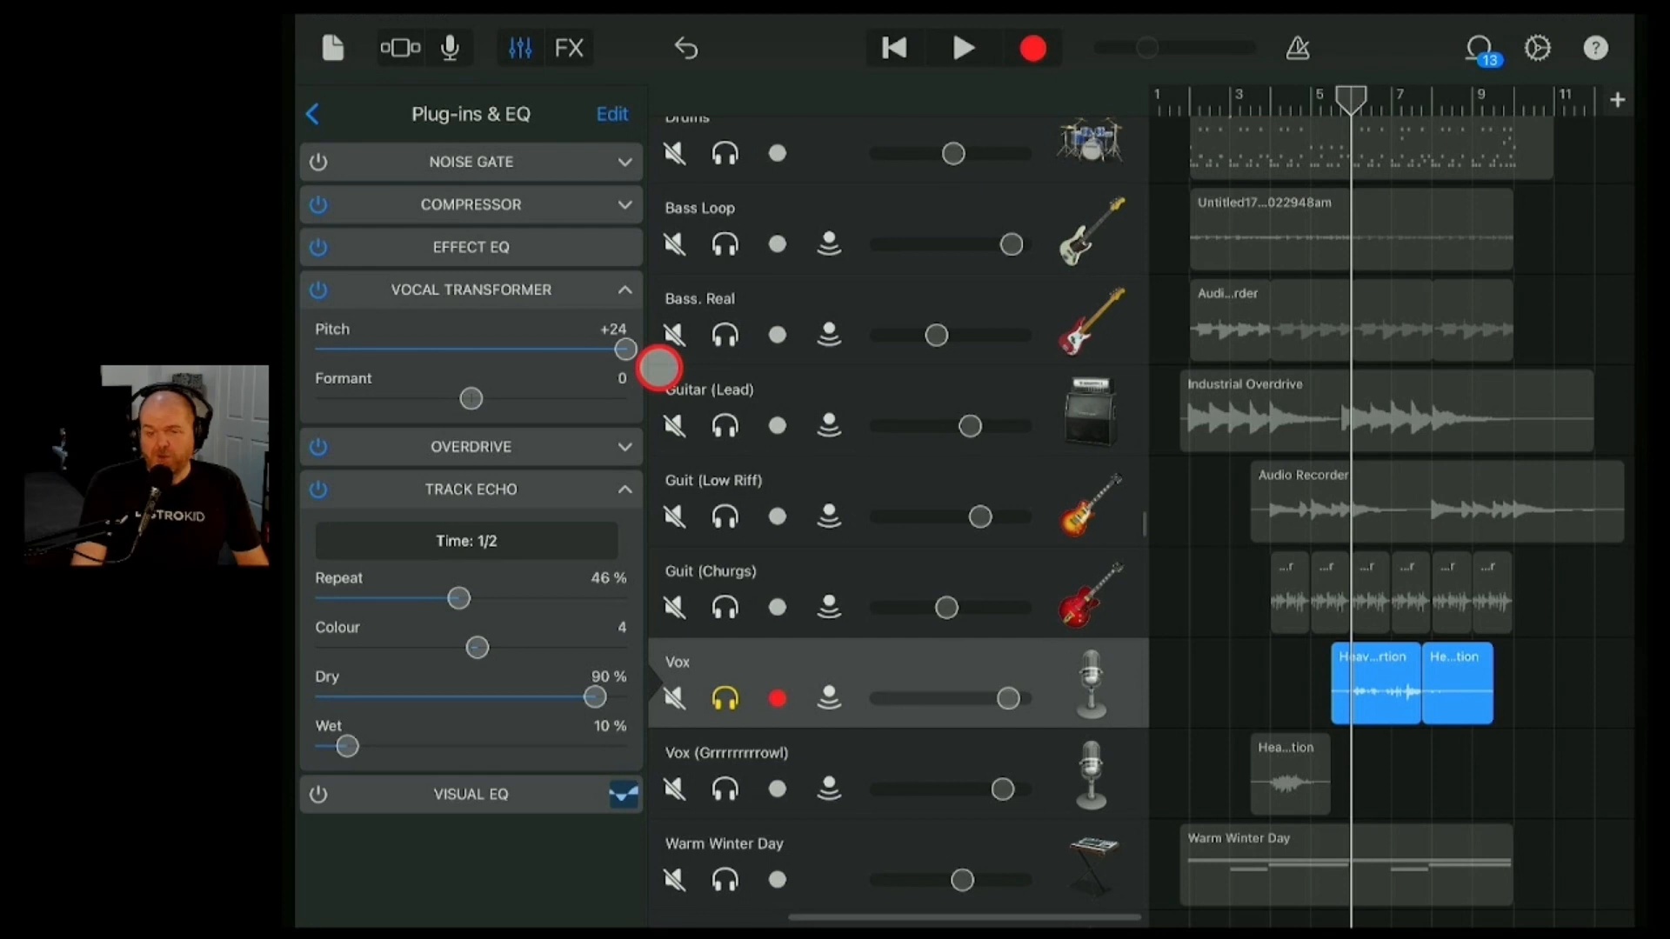
pyautogui.moveTo(625, 348); pyautogui.dragTo(335, 359)
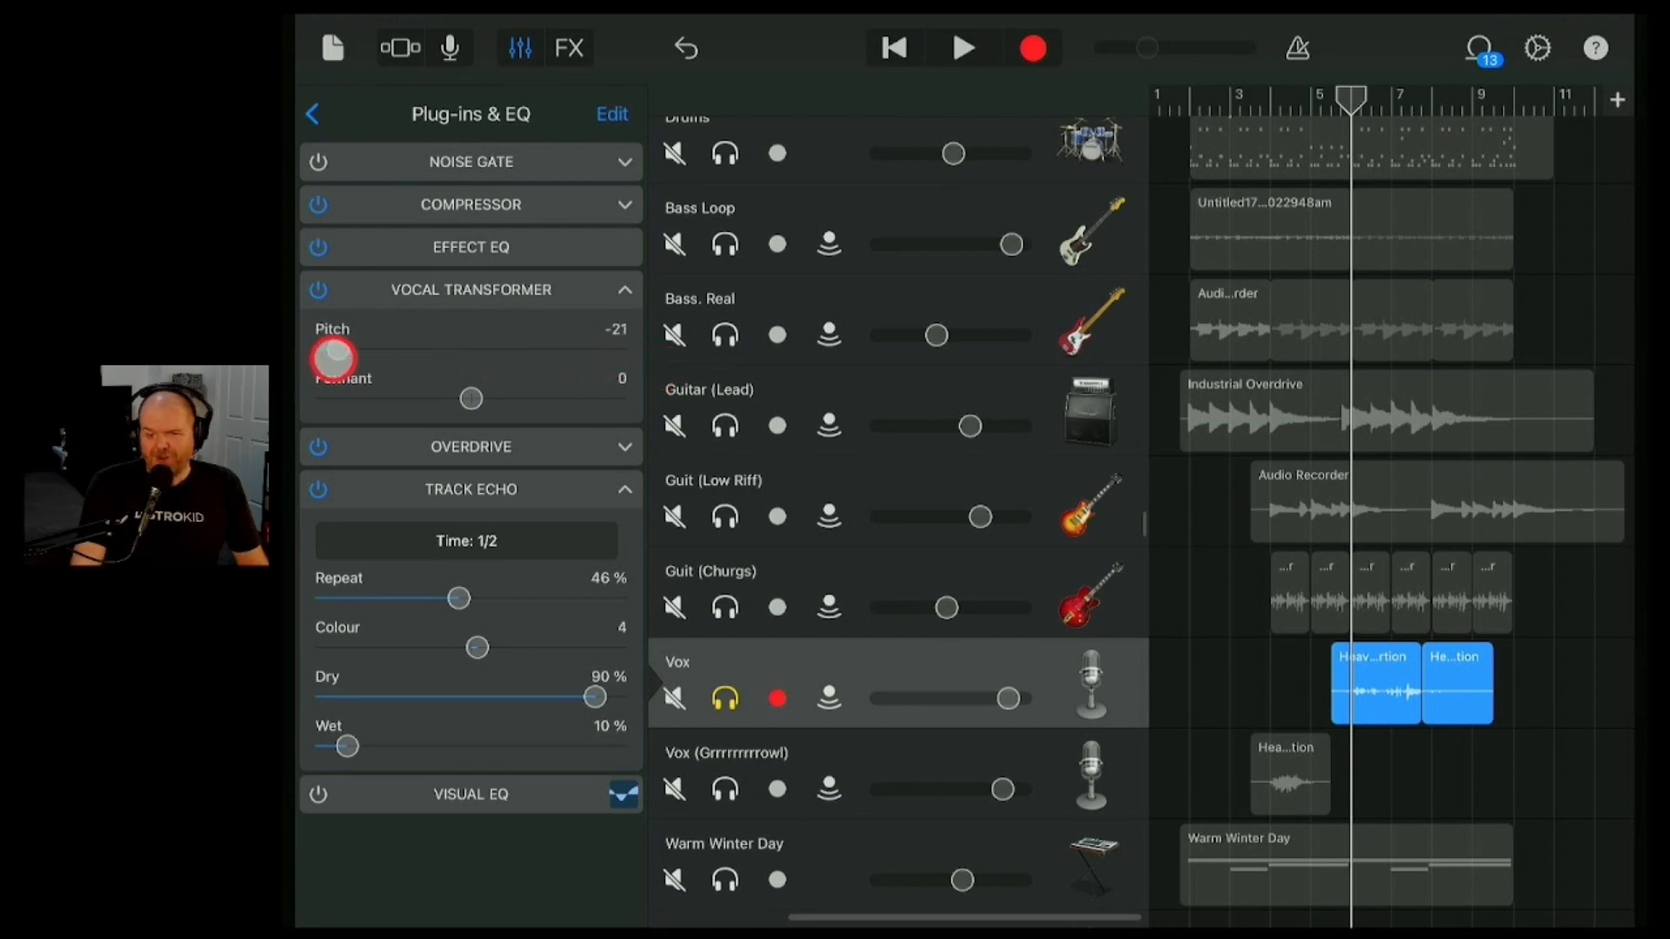
pyautogui.moveTo(334, 360); pyautogui.dragTo(392, 360)
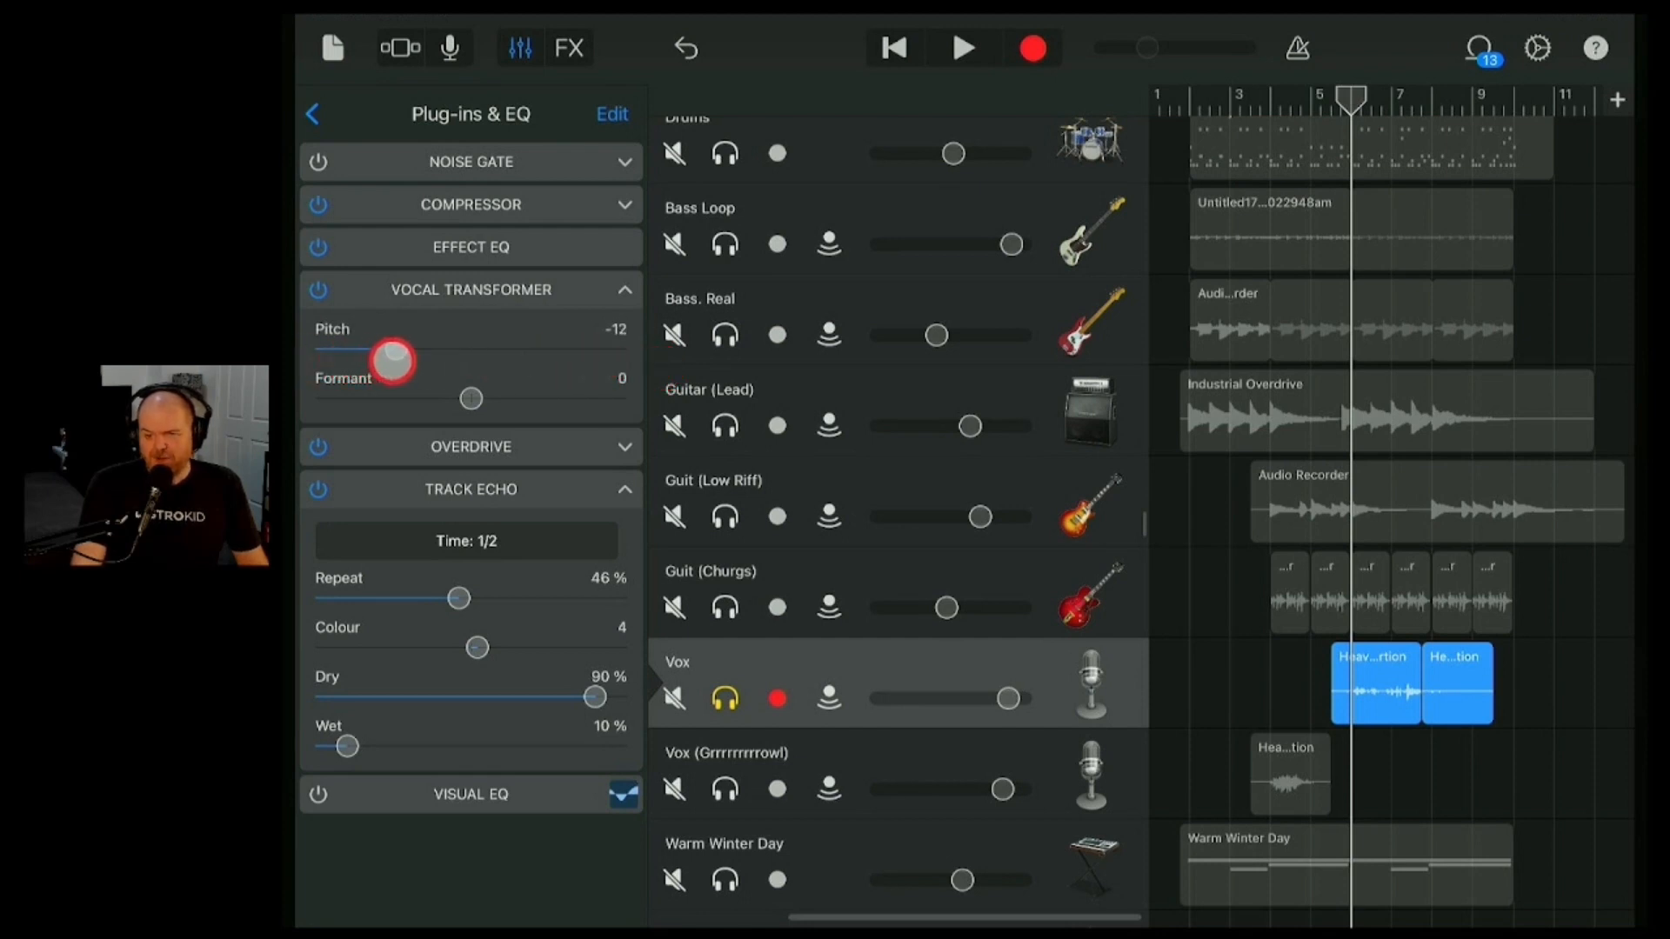
# - Move the playhead to bar 5 and play the lowered vocal, then stop
pyautogui.moveTo(391, 351); pyautogui.dragTo(442, 352)
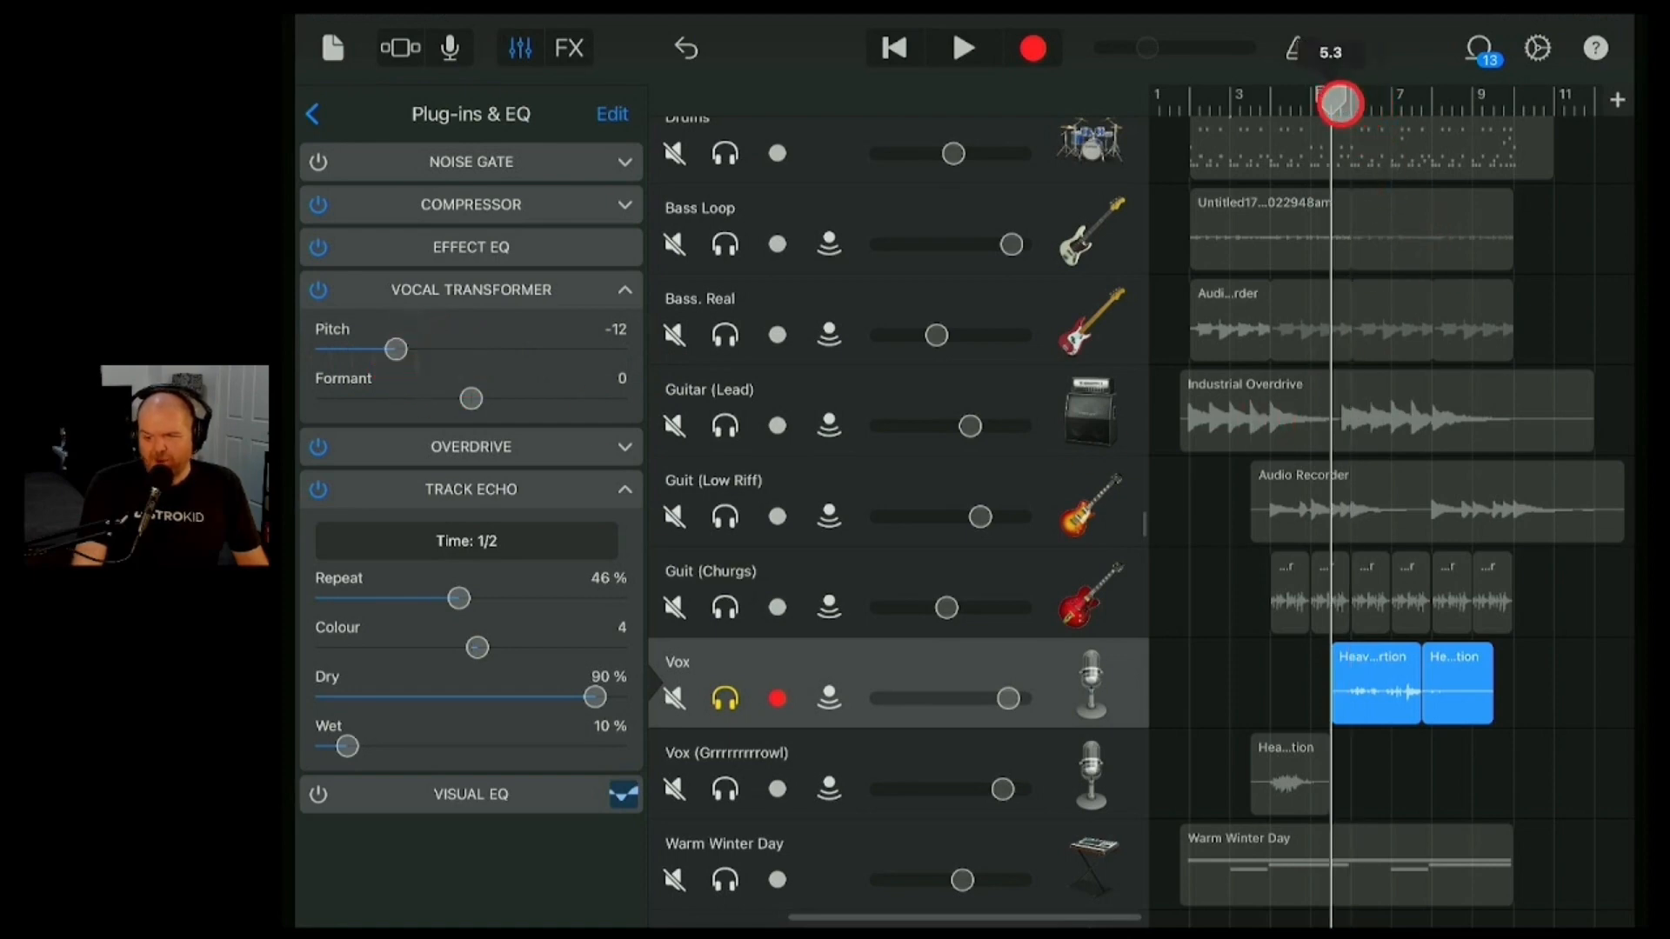
pyautogui.click(962, 47)
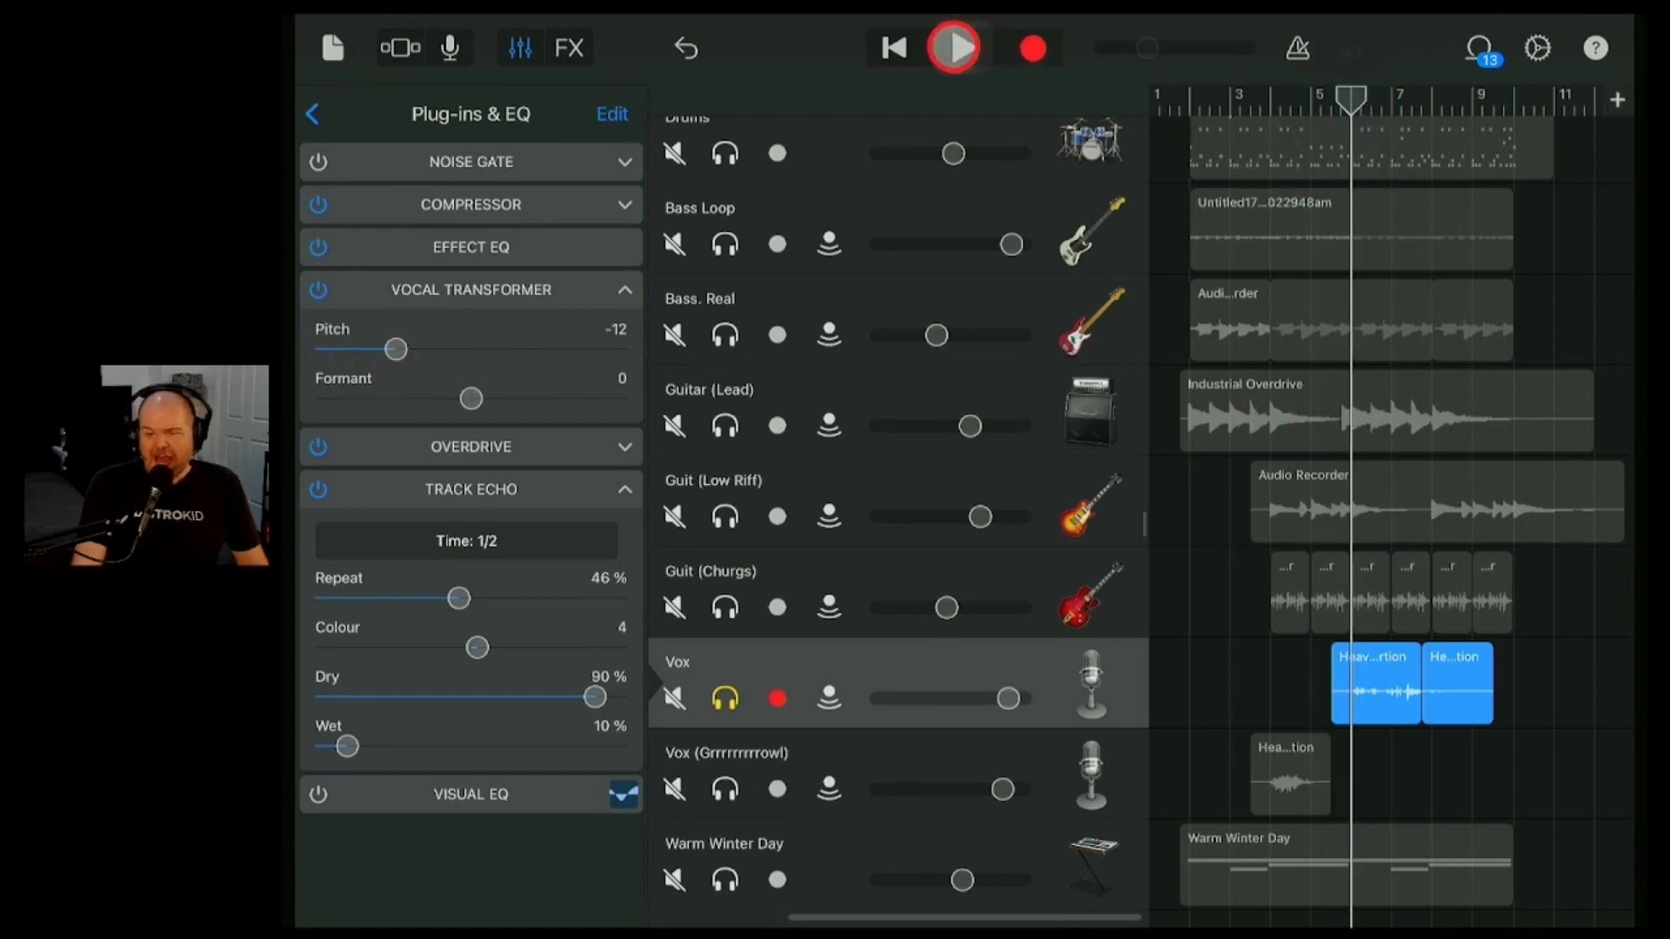
pyautogui.click(953, 47)
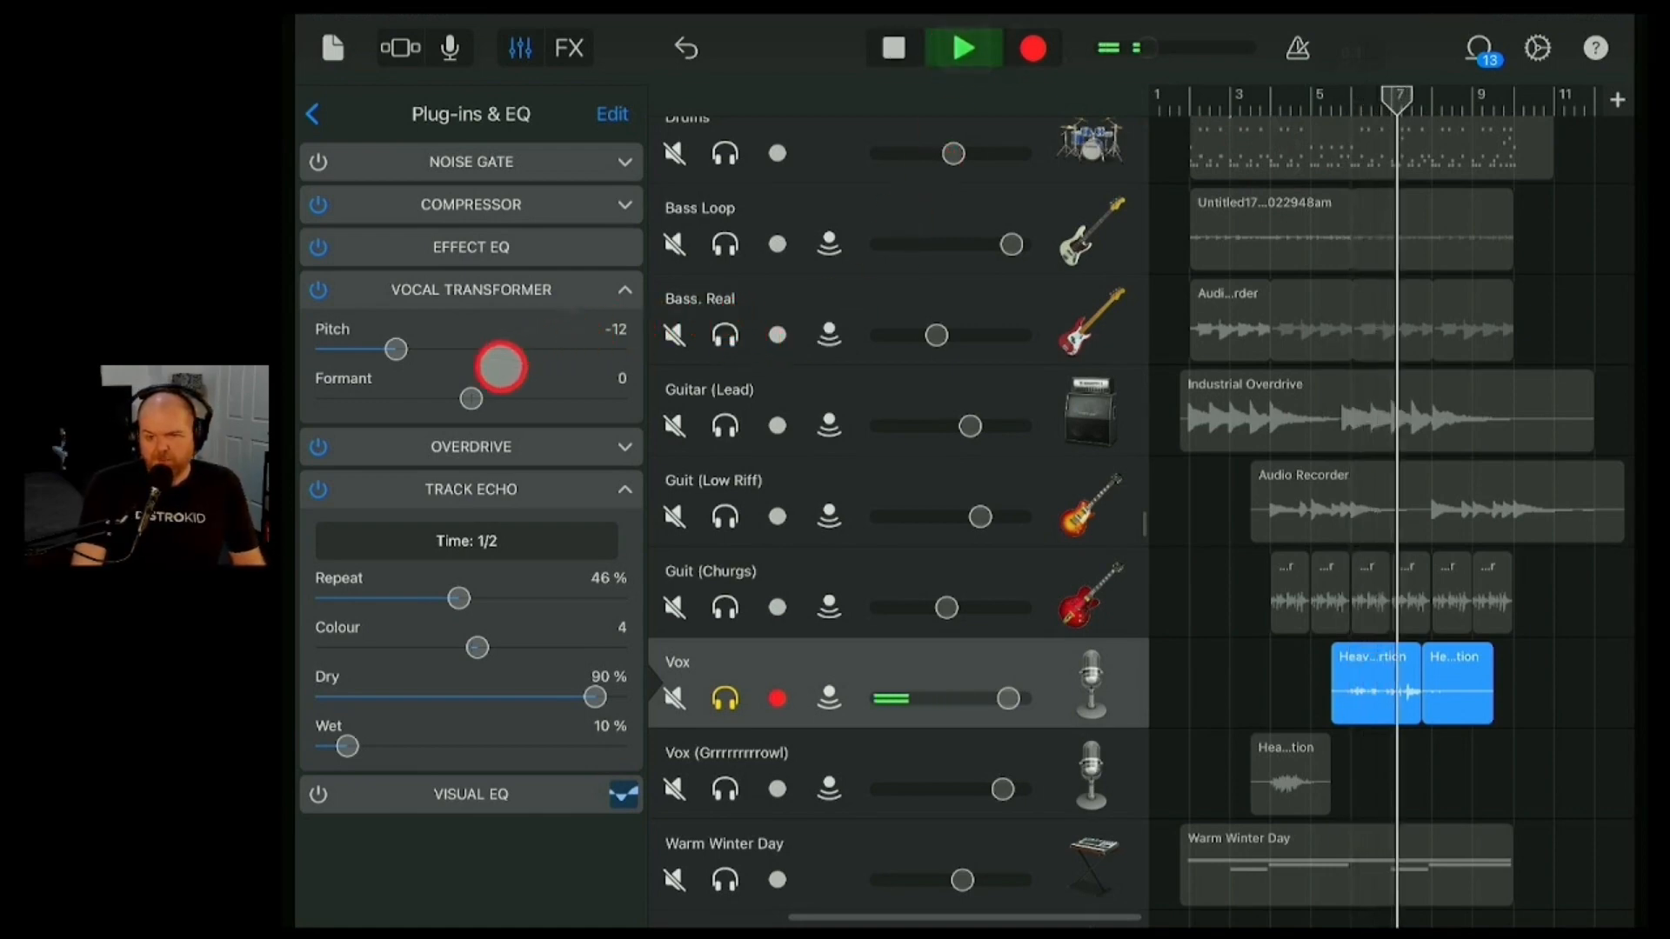
pyautogui.click(962, 49)
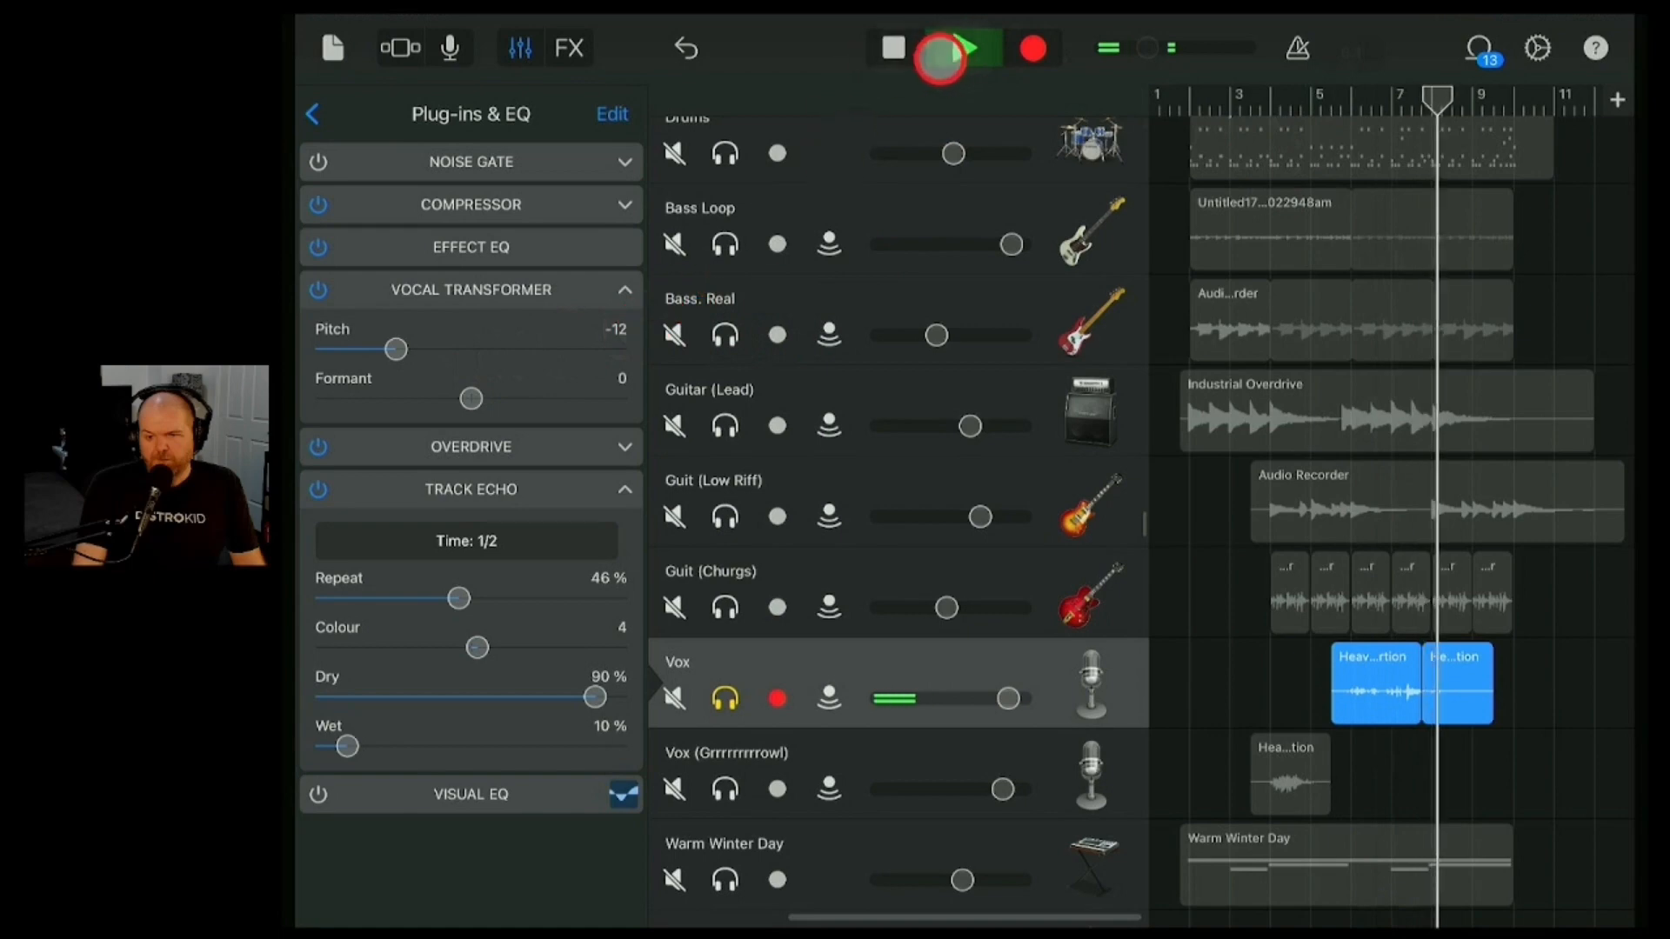
pyautogui.click(892, 49)
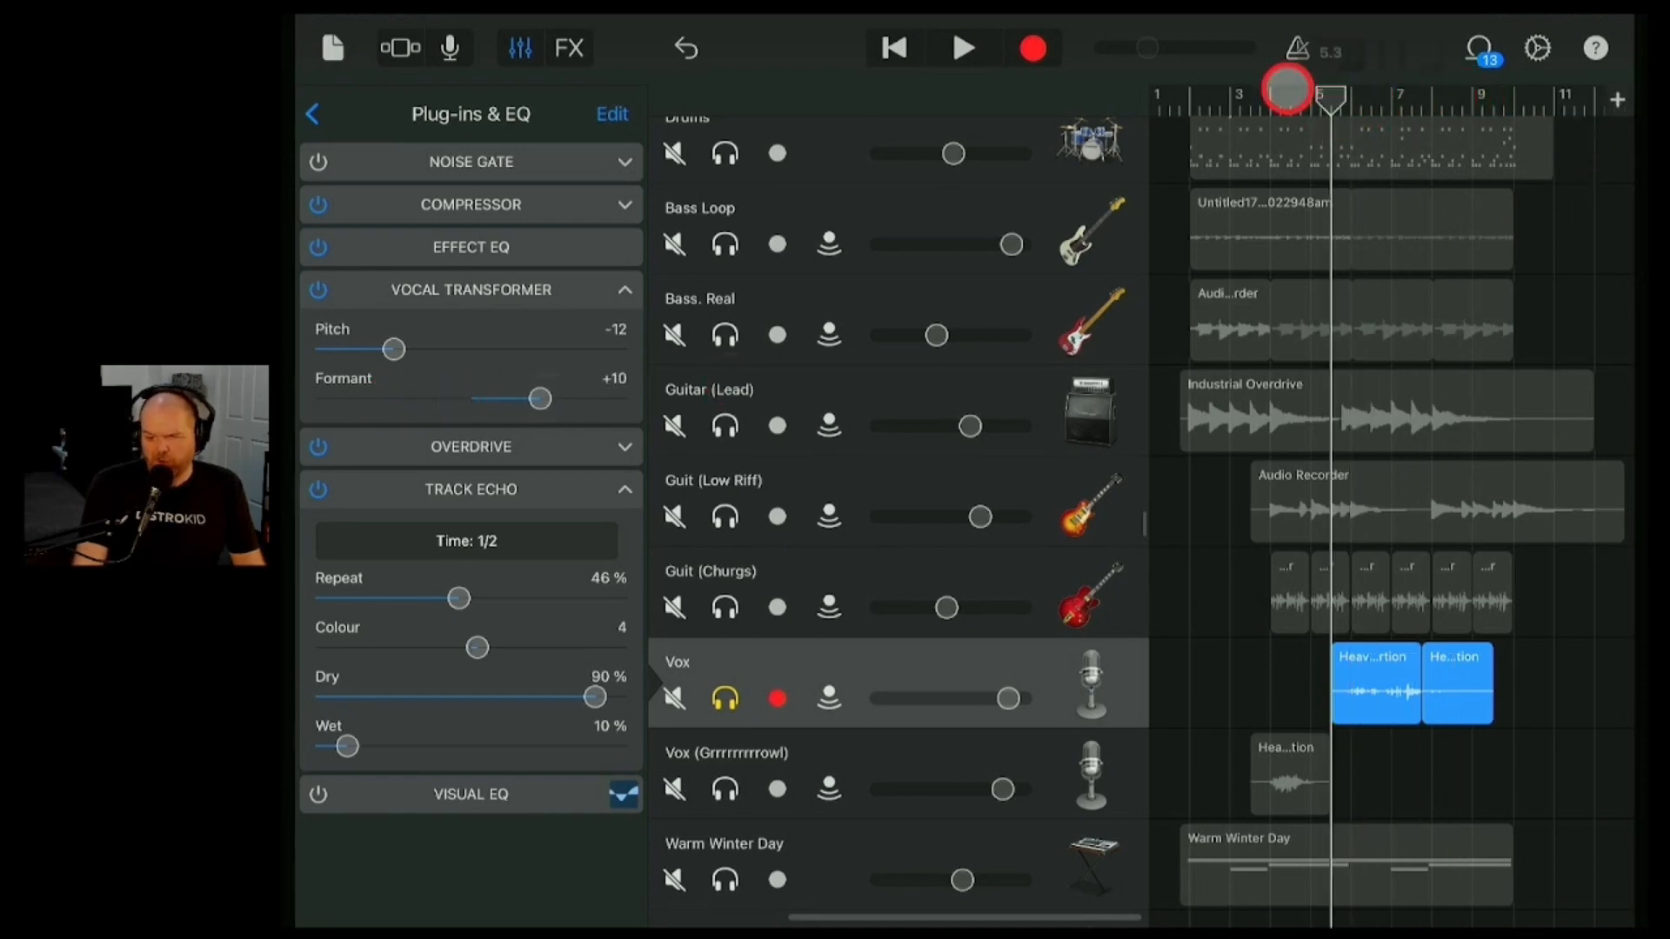
# - Play from bar 5 and lower the formant through 0 to -13
pyautogui.click(961, 49)
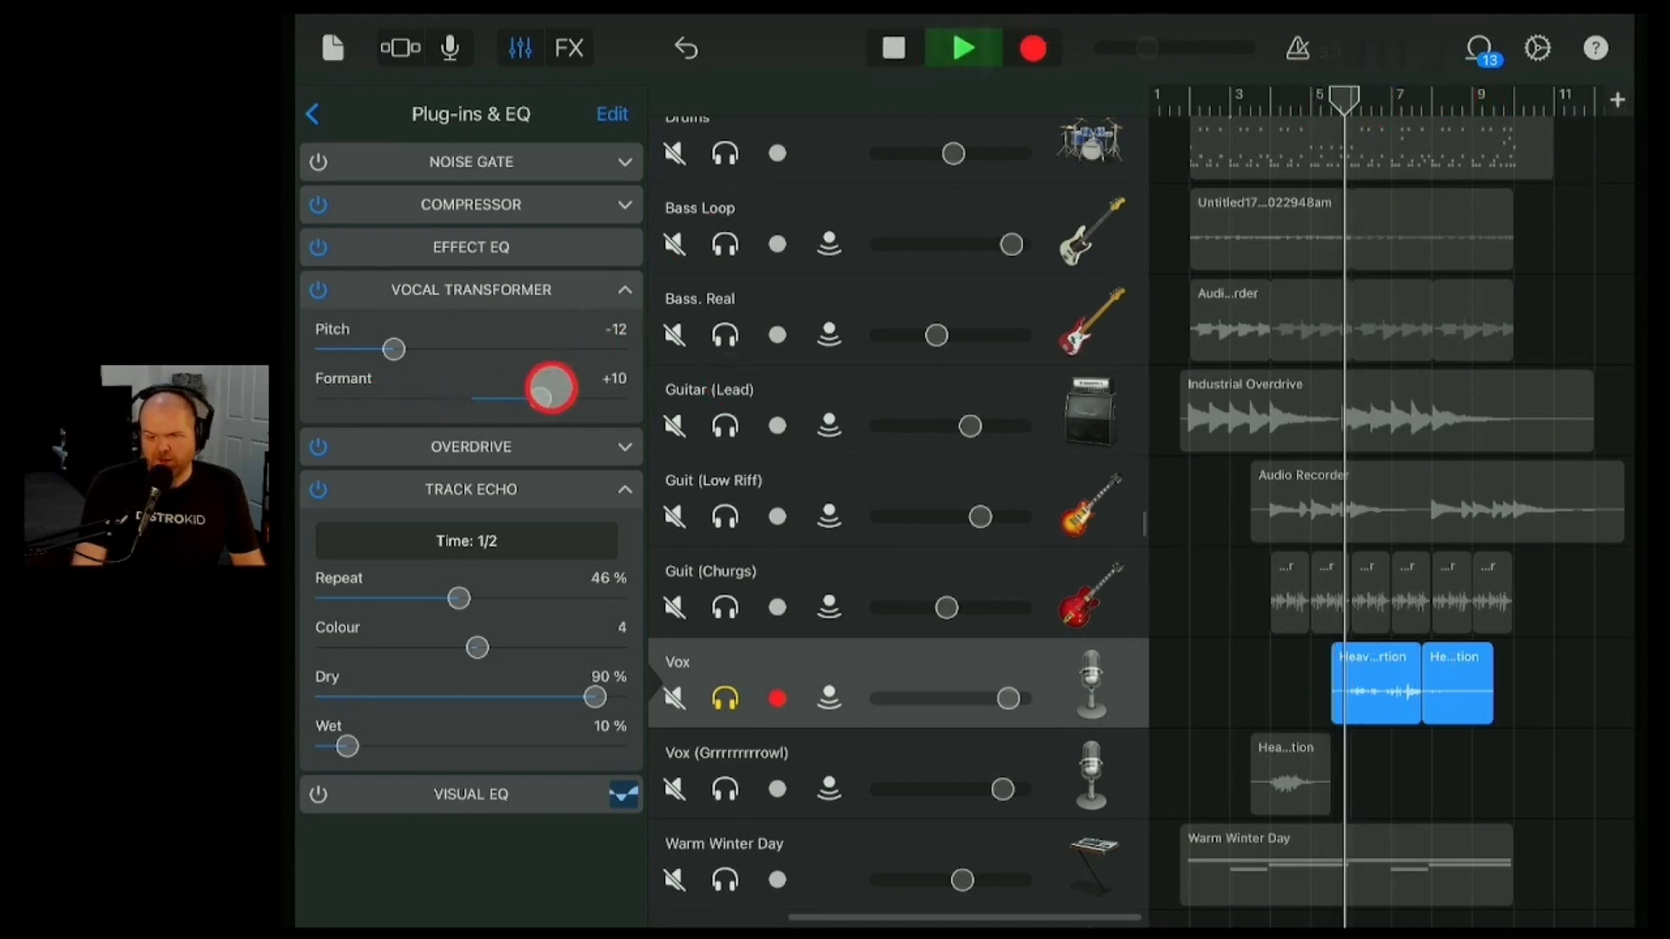
pyautogui.moveTo(548, 388); pyautogui.dragTo(487, 405)
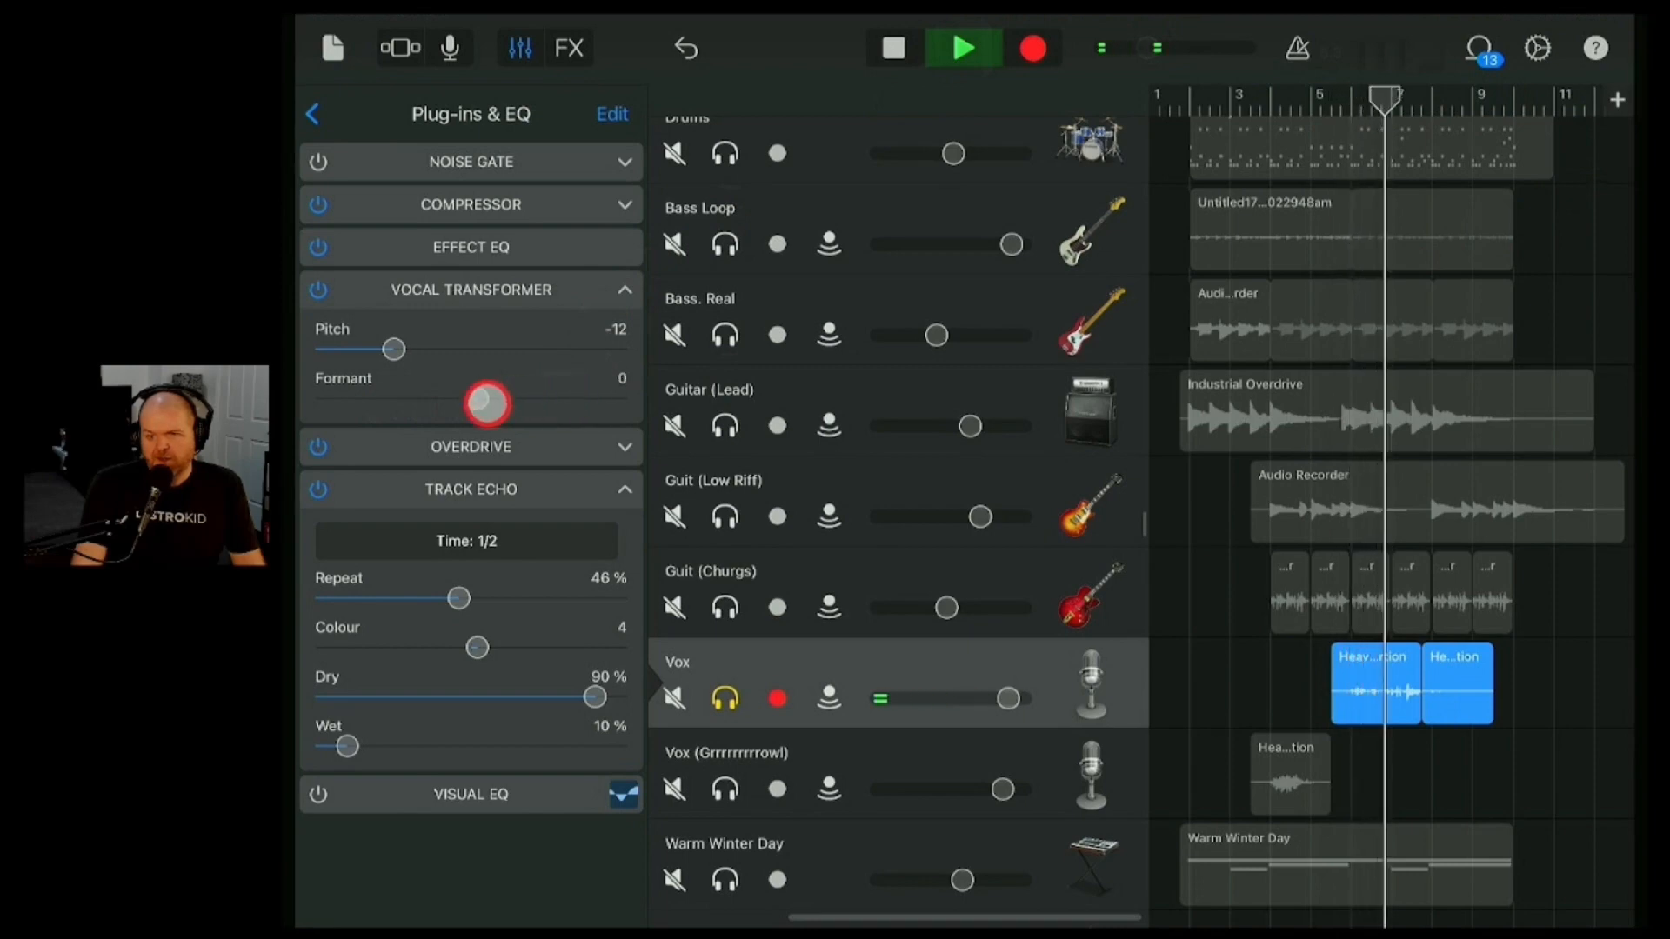
pyautogui.moveTo(487, 402); pyautogui.dragTo(372, 397)
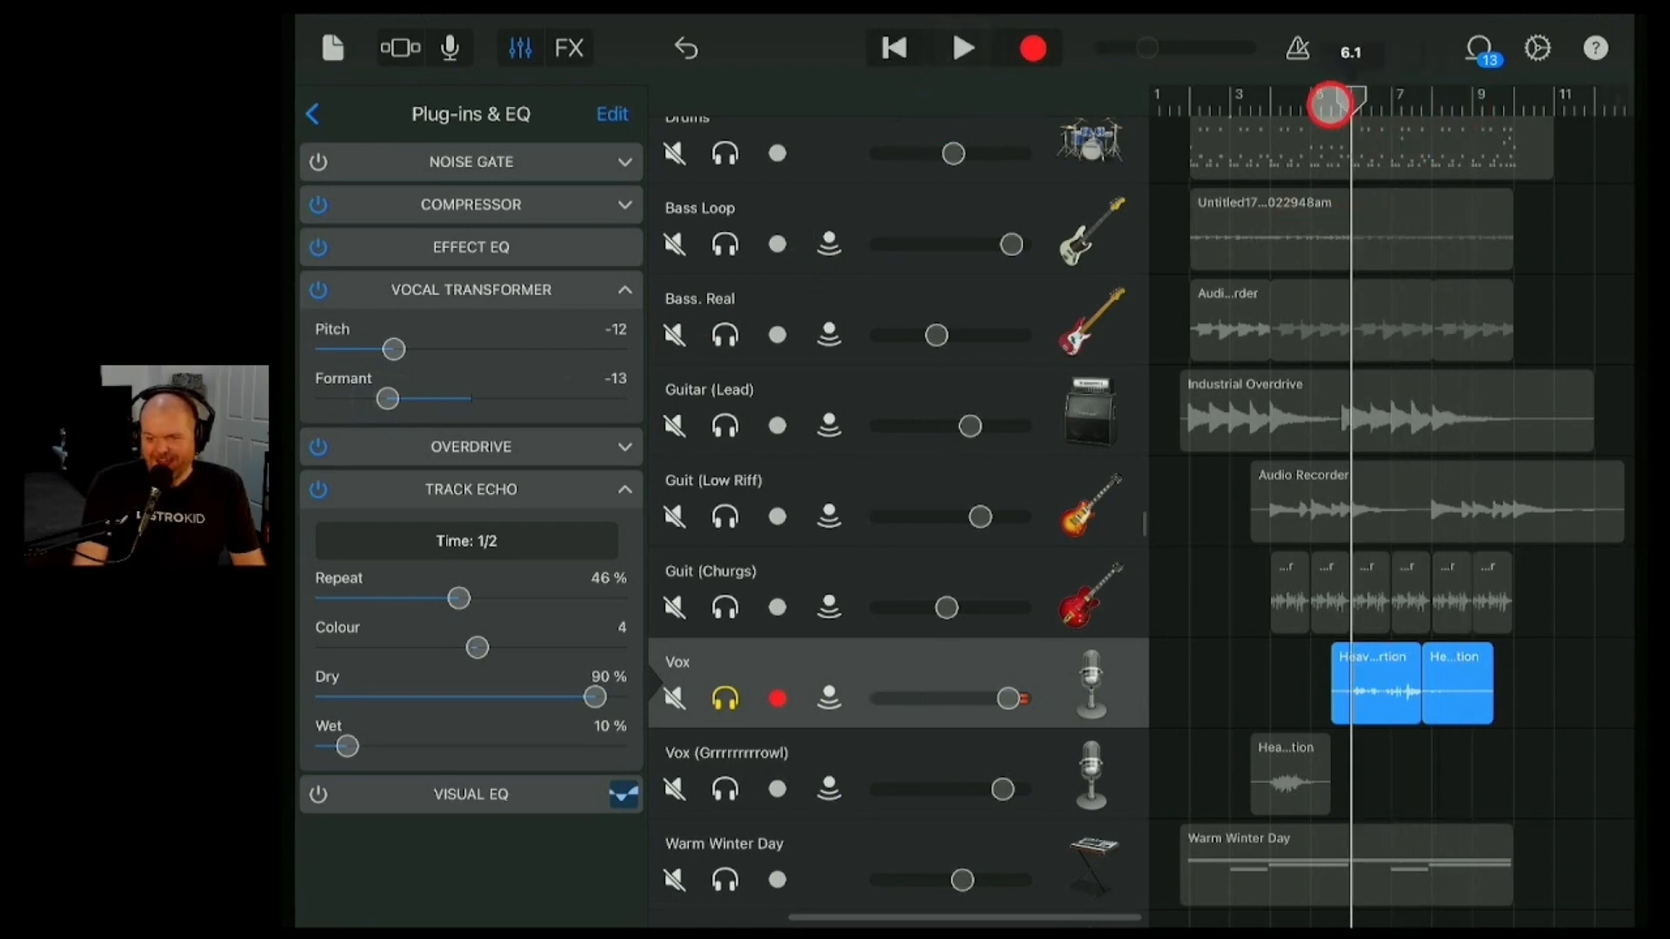
# - From bar 6, raise the pitch to +24 and formant to +13, then stop
pyautogui.moveTo(391, 349); pyautogui.dragTo(495, 355)
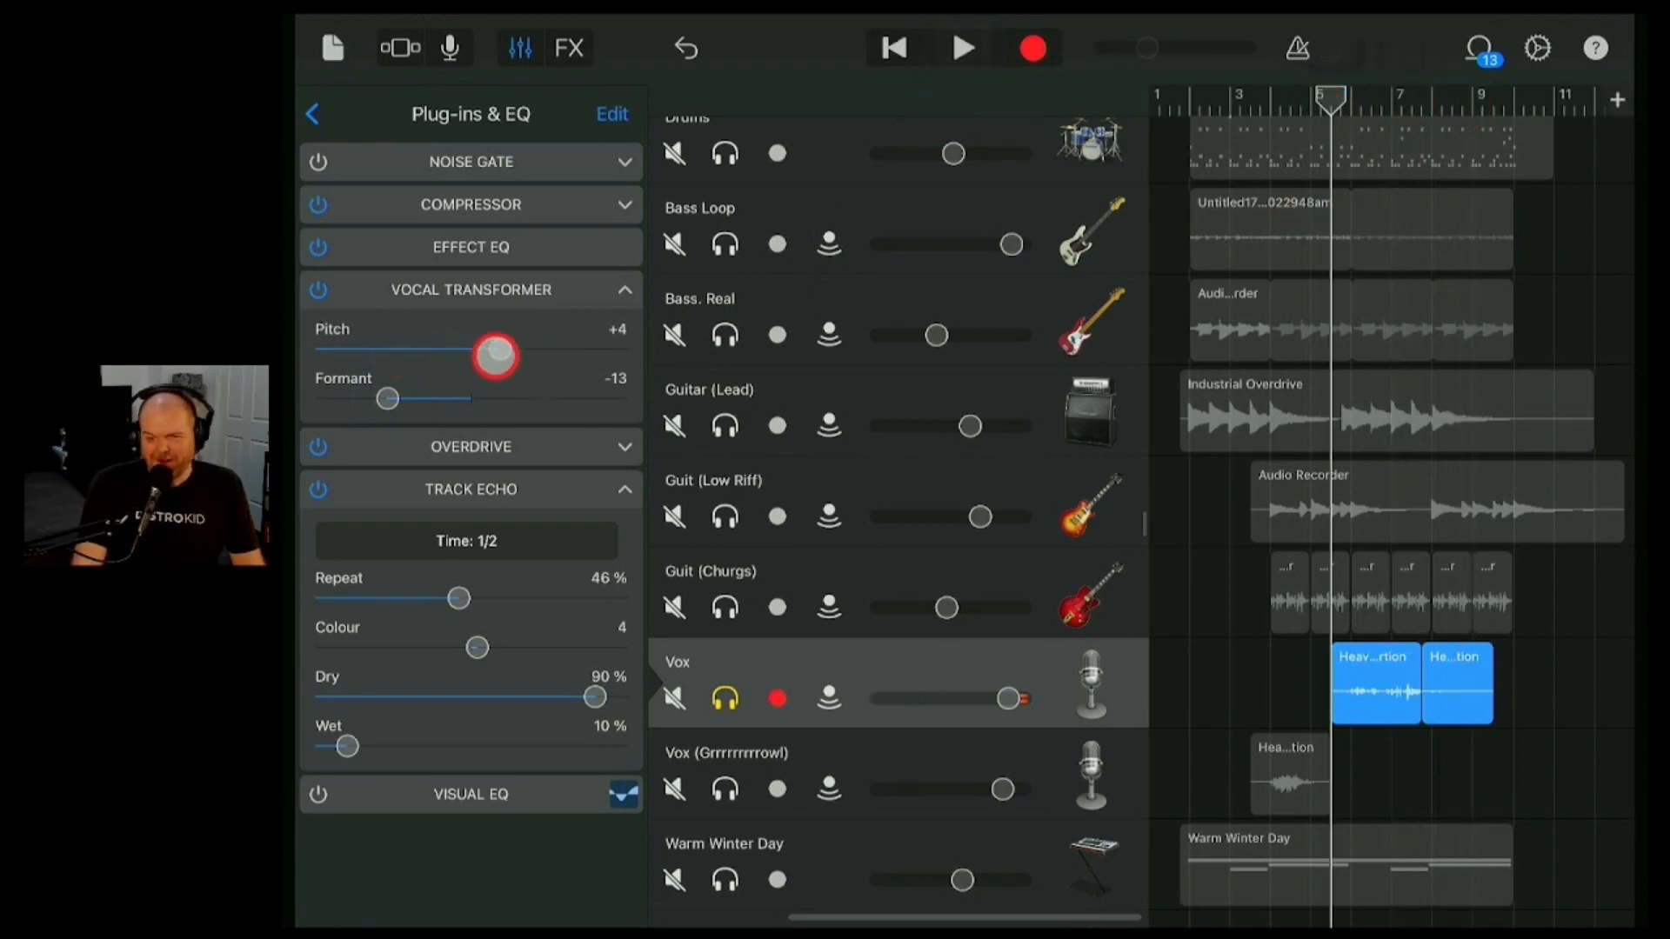
pyautogui.moveTo(496, 351); pyautogui.dragTo(627, 350)
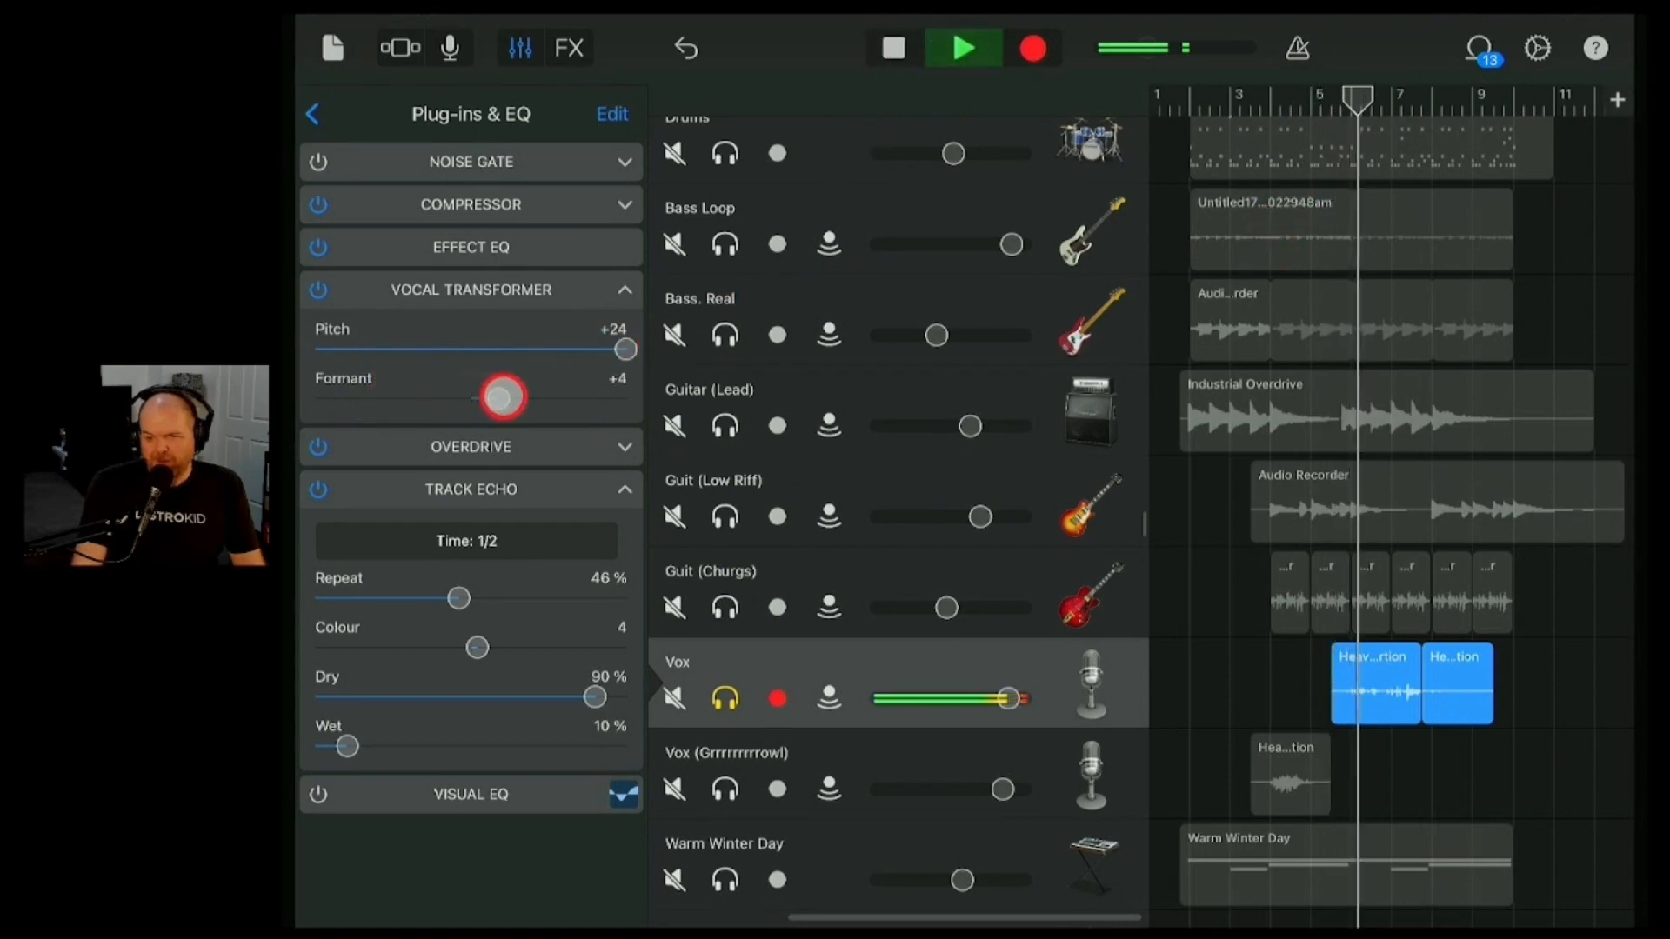
pyautogui.moveTo(501, 396); pyautogui.dragTo(563, 396)
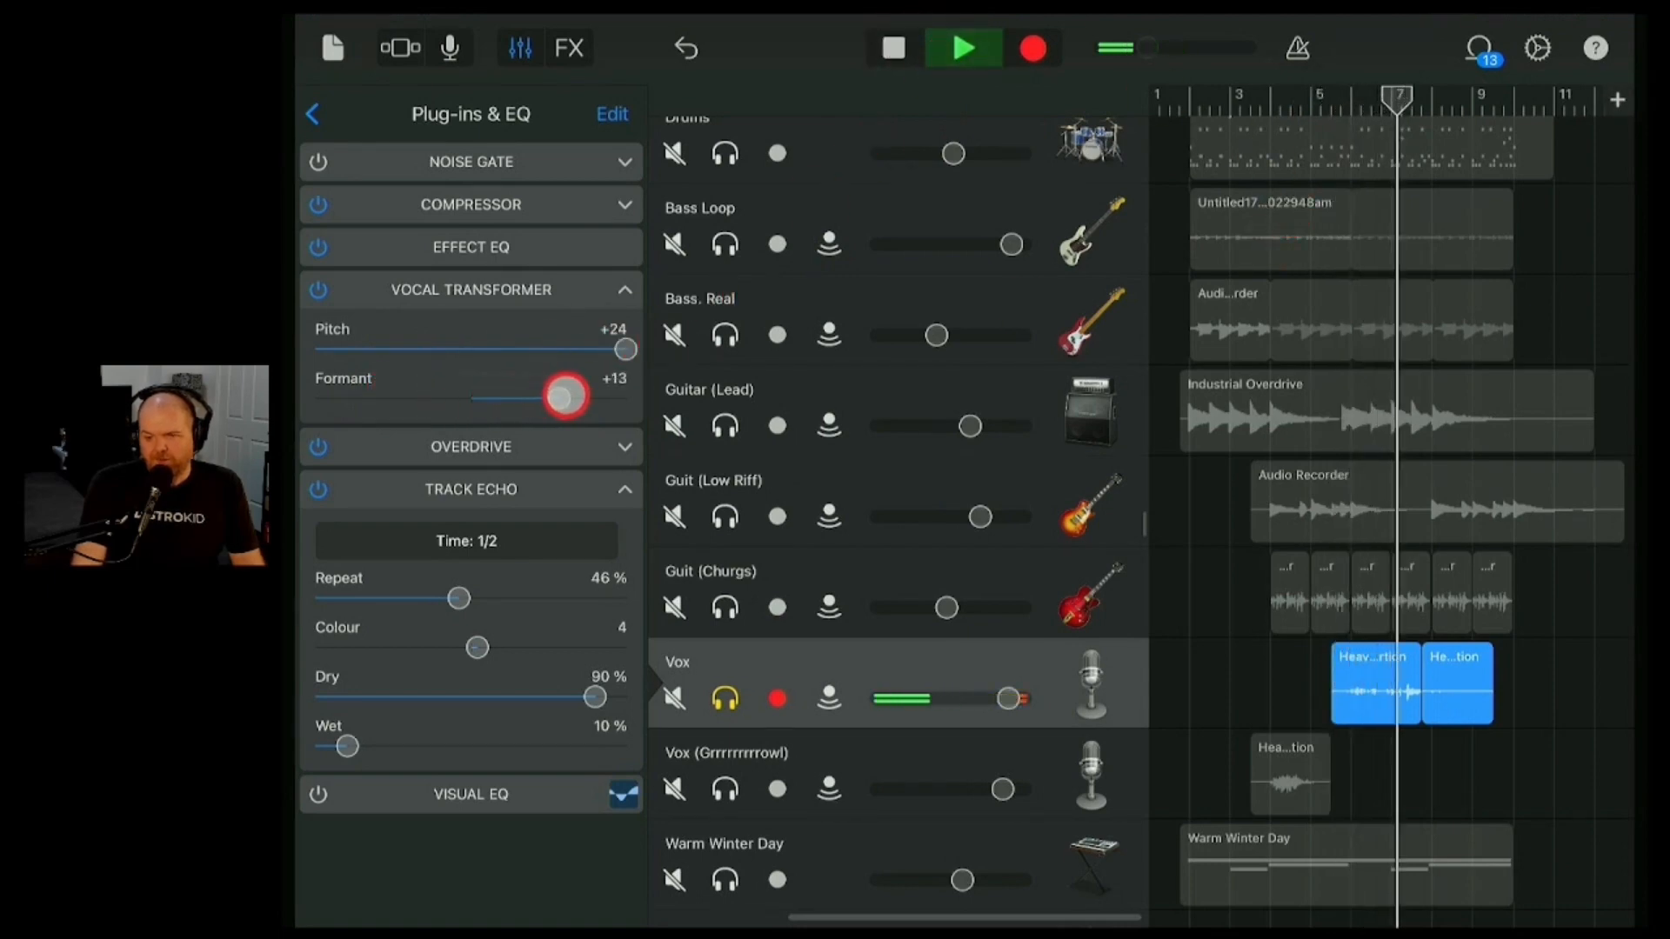
pyautogui.click(961, 49)
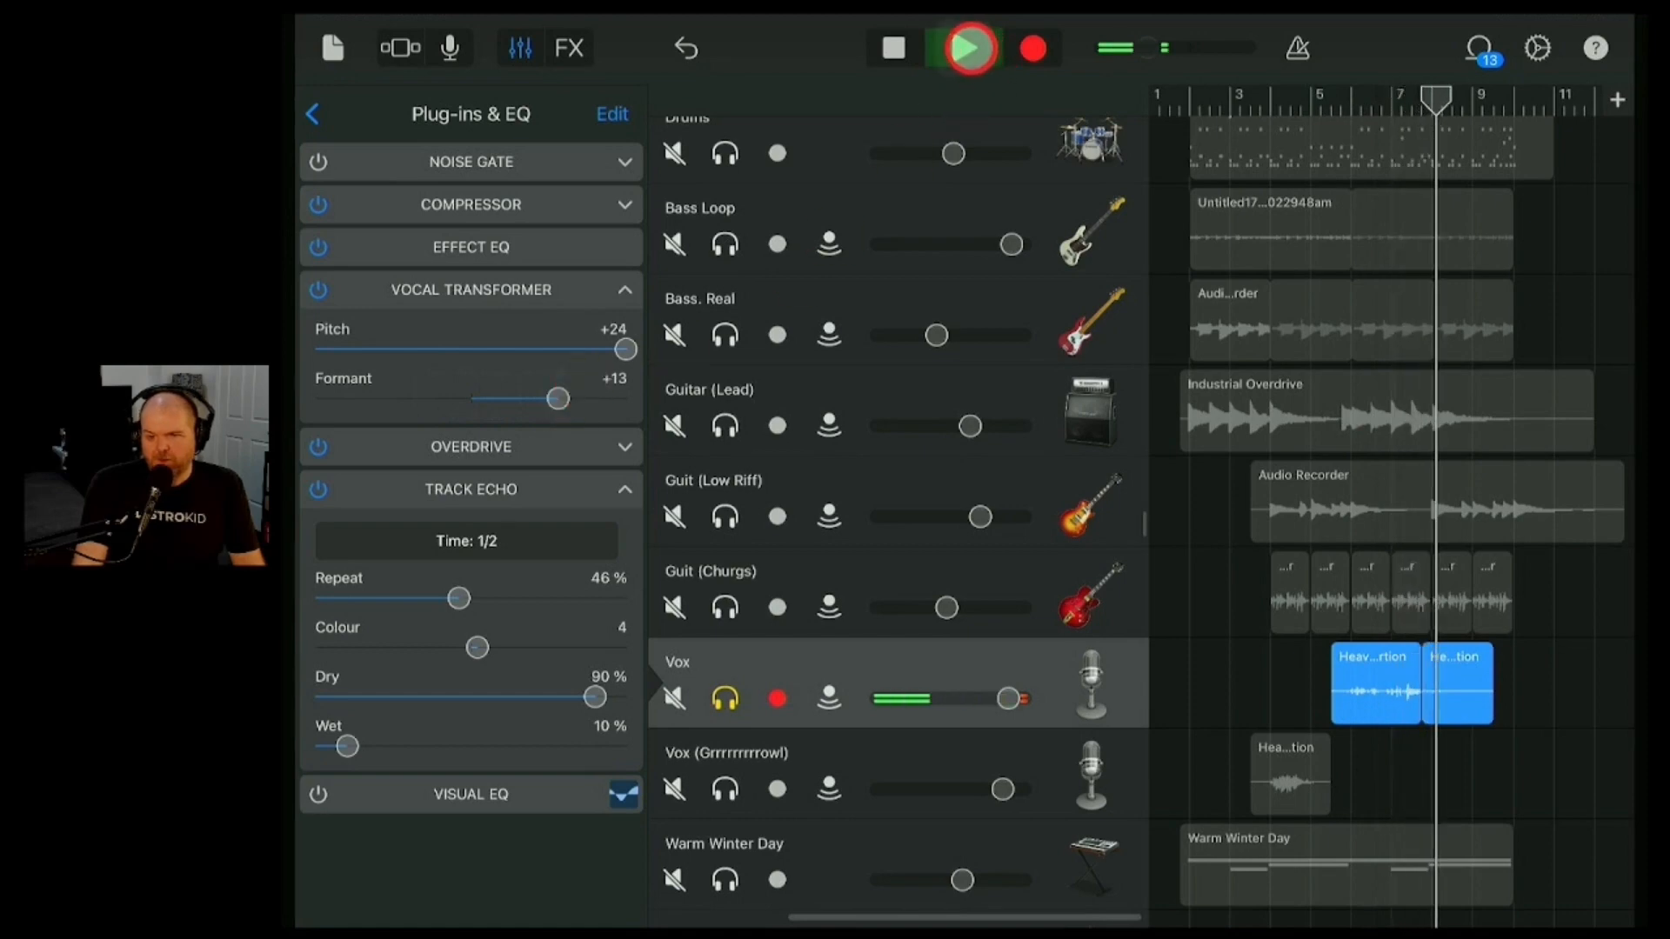
pyautogui.click(965, 48)
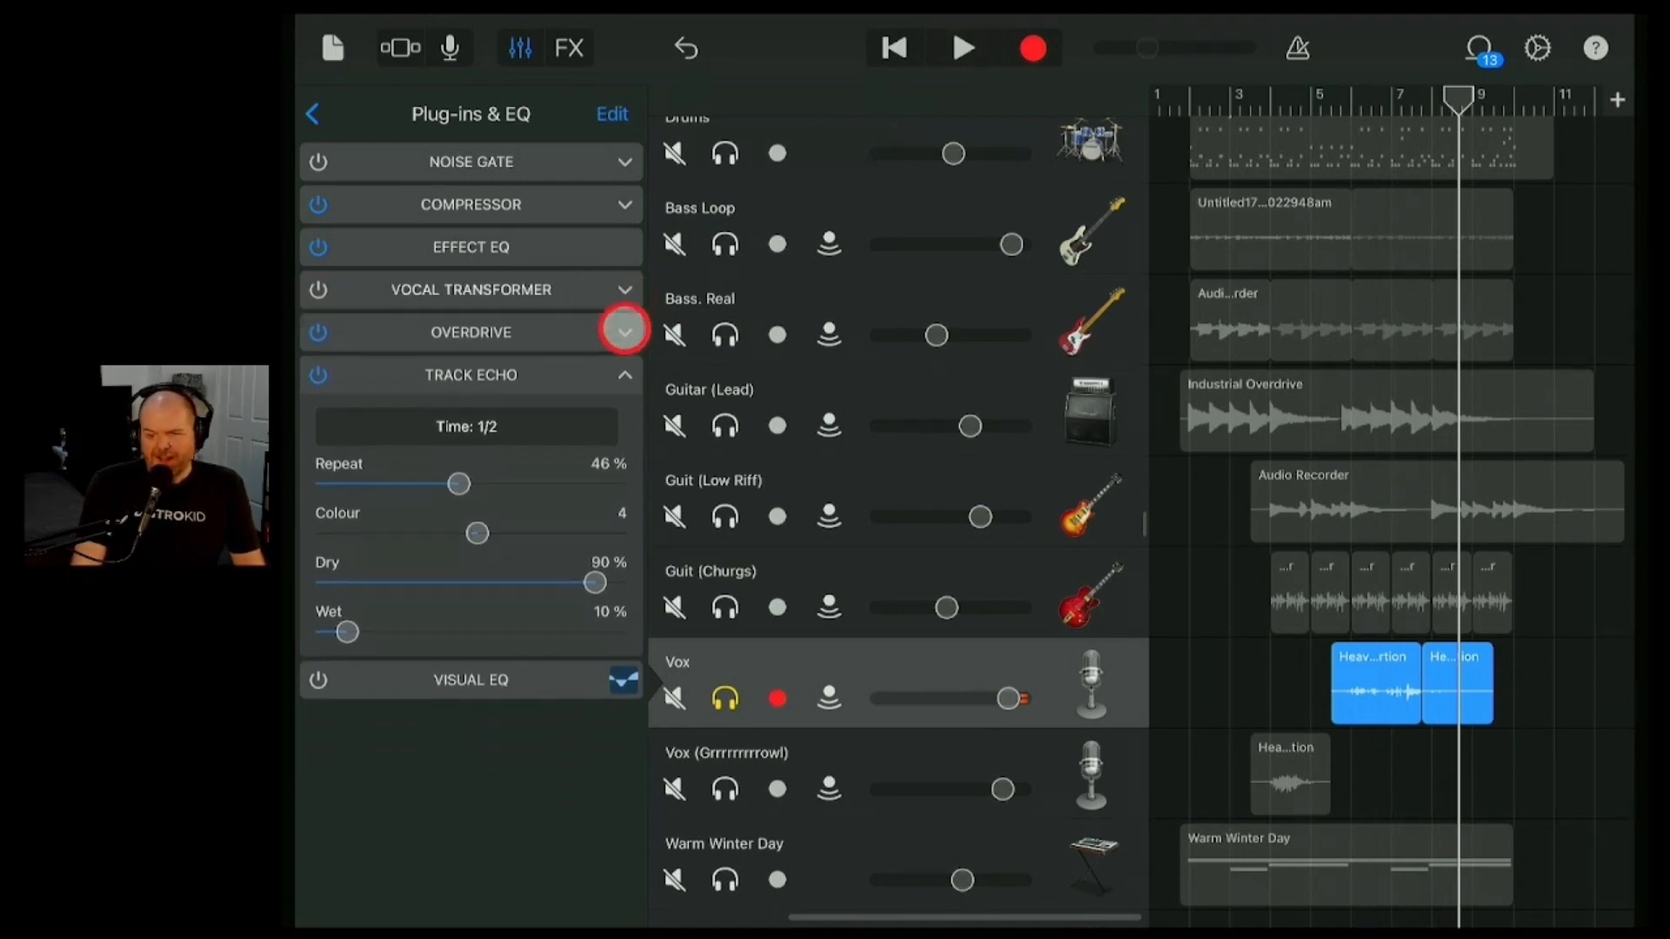
# - Collapse the Vox effect settings and close the Plug-ins & EQ panel to show all tracks
pyautogui.click(624, 333)
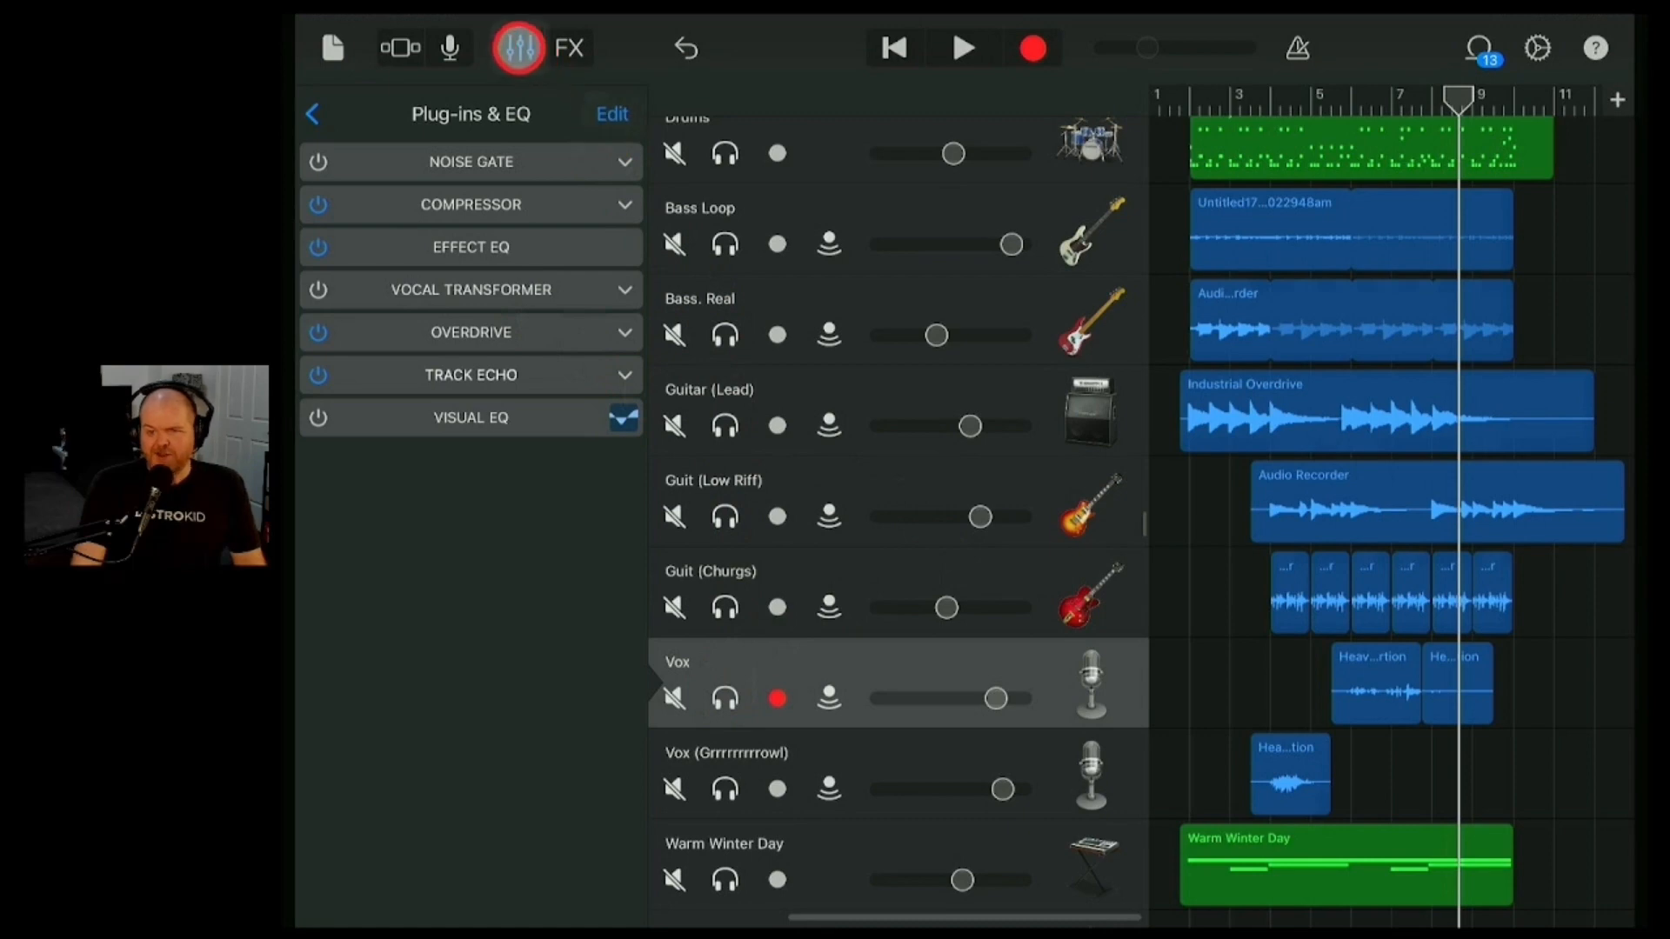
pyautogui.click(314, 115)
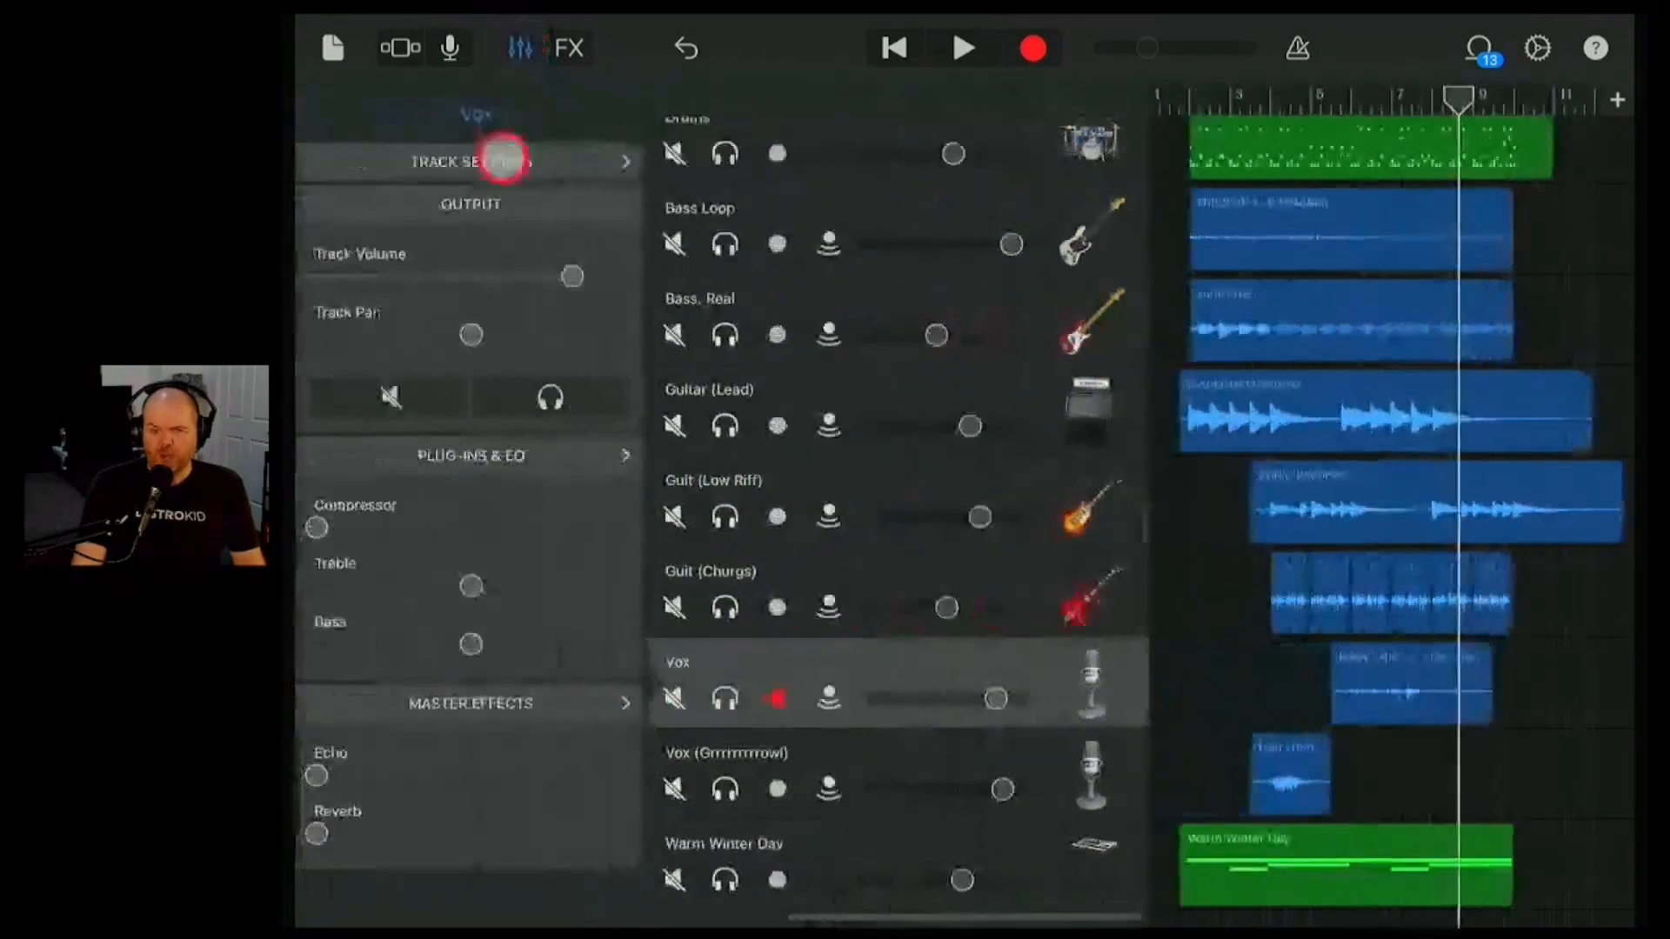
pyautogui.click(468, 456)
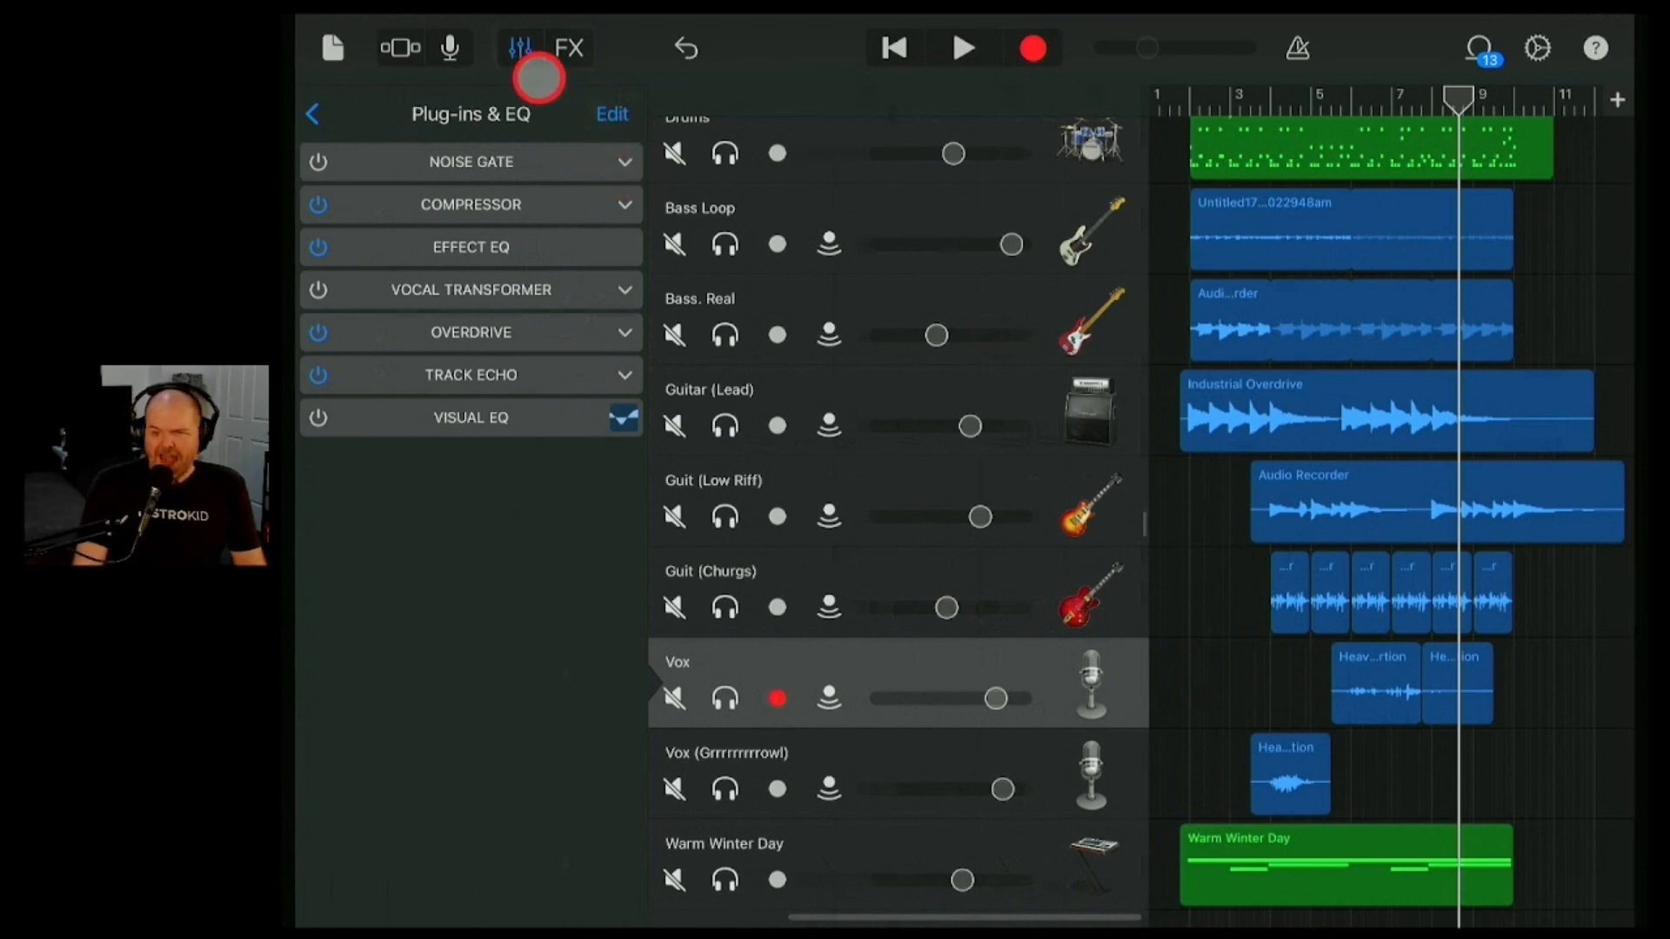
pyautogui.click(520, 49)
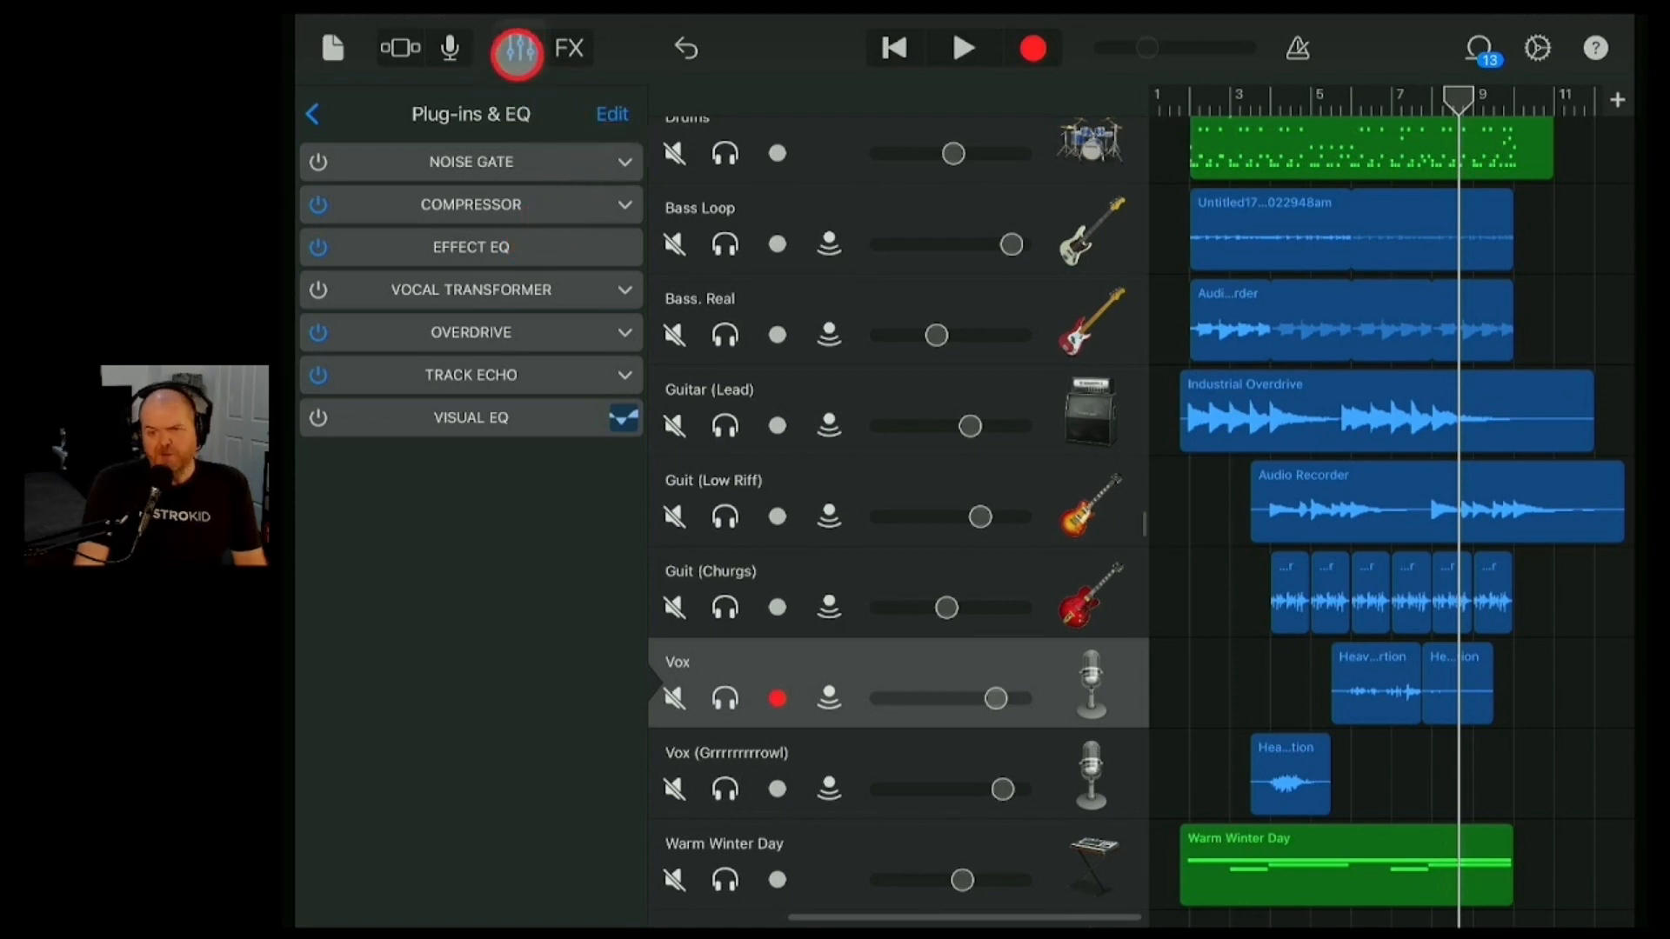
pyautogui.click(519, 49)
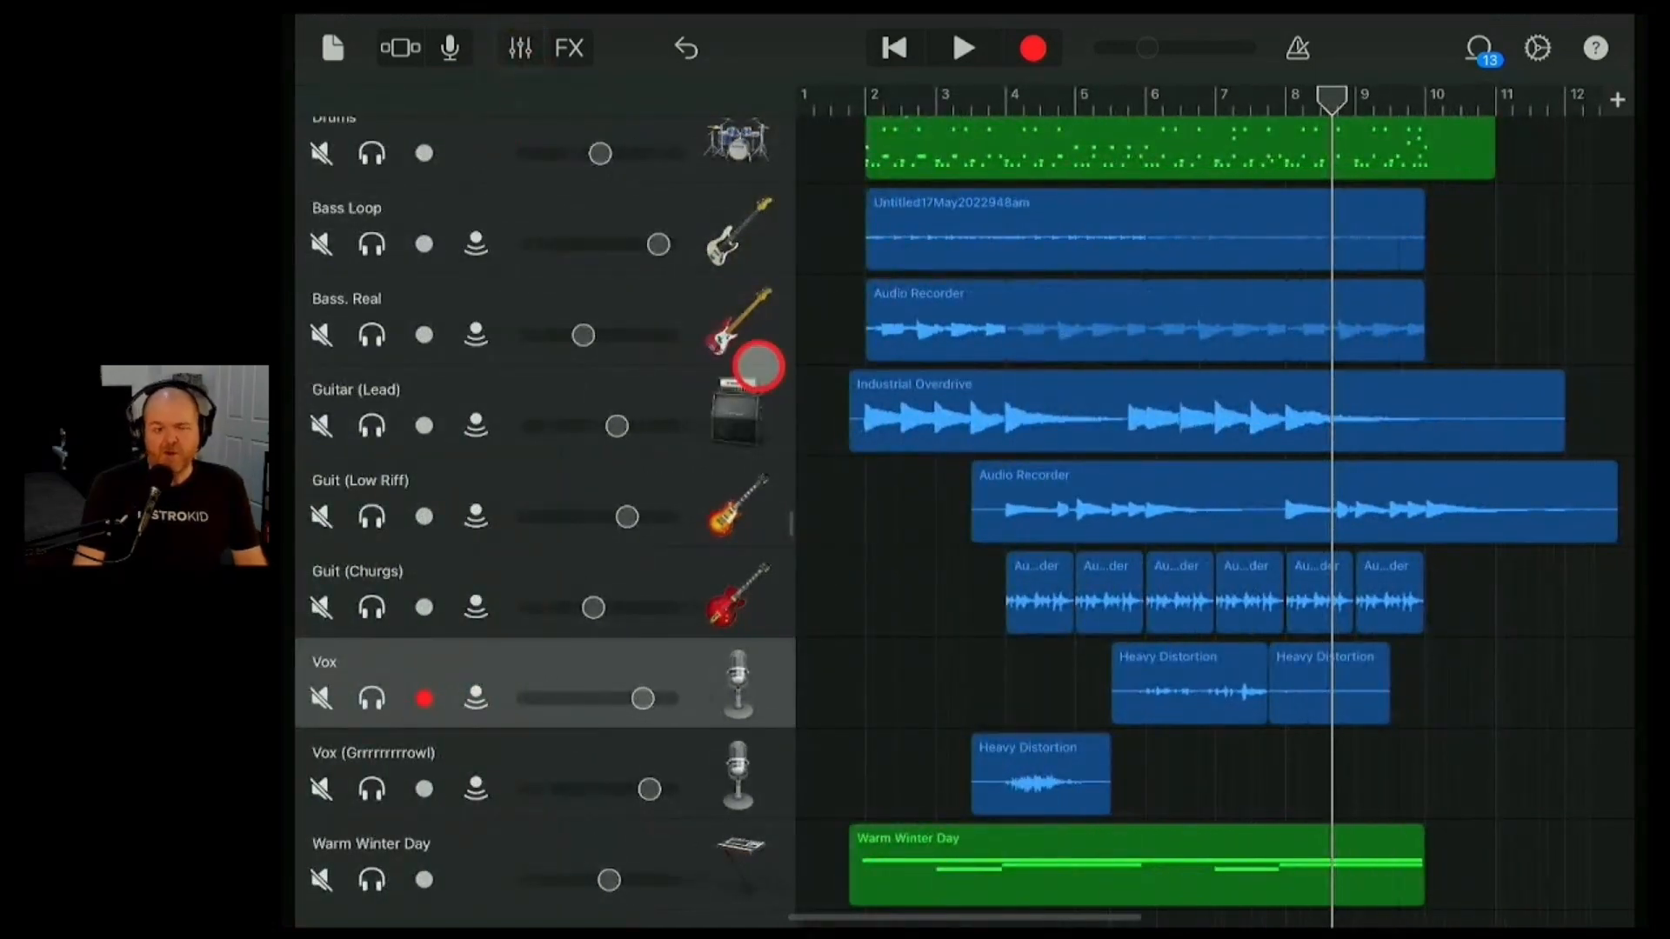